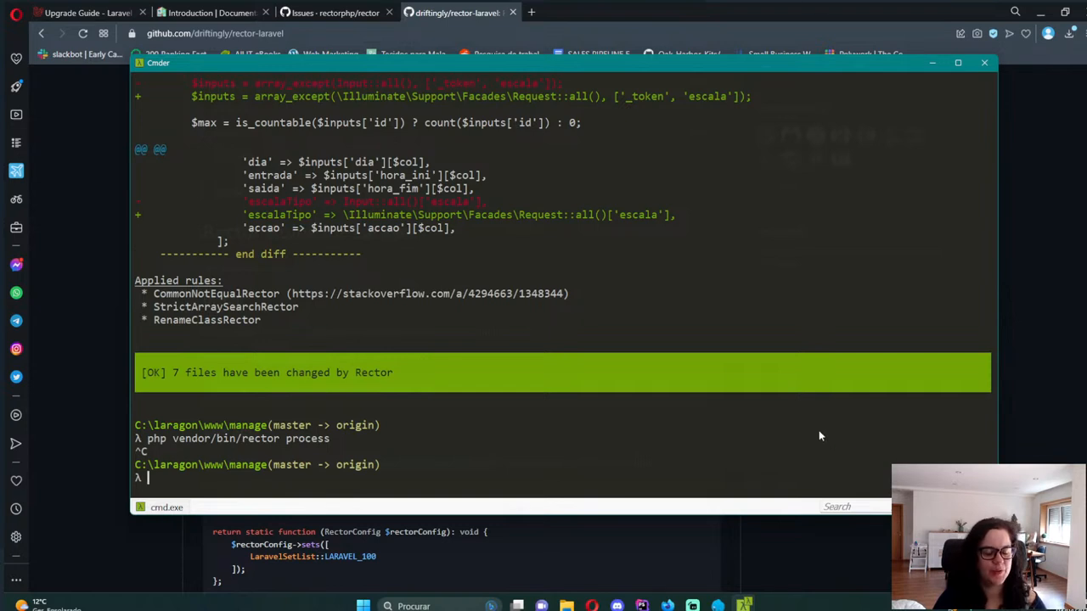
mouse_move(767, 414)
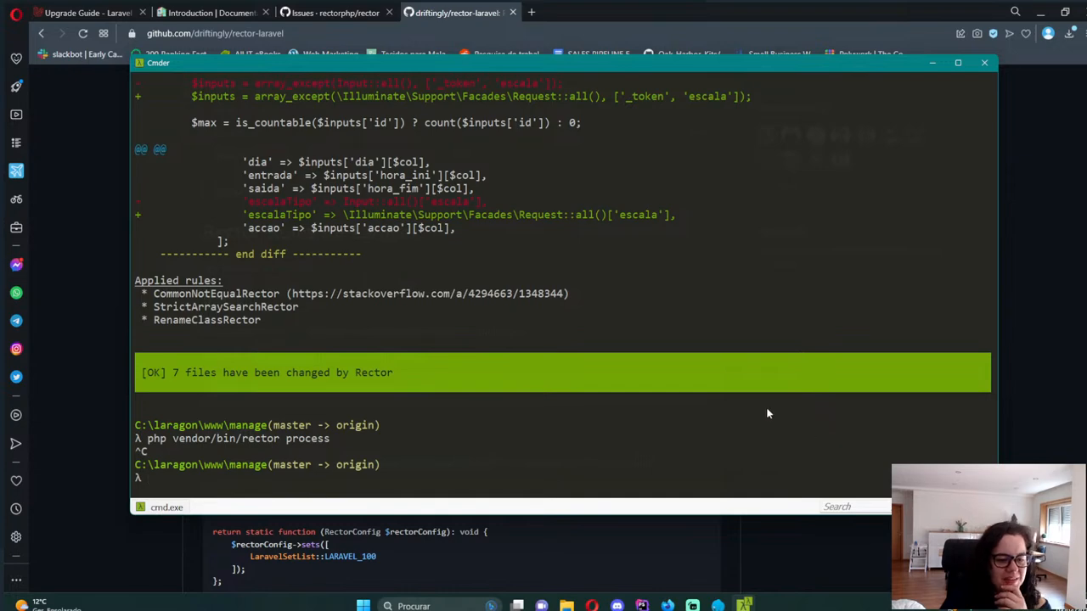
Review the earlier Cmder output, selecting the composer require and rector process commands
scroll("up", 3)
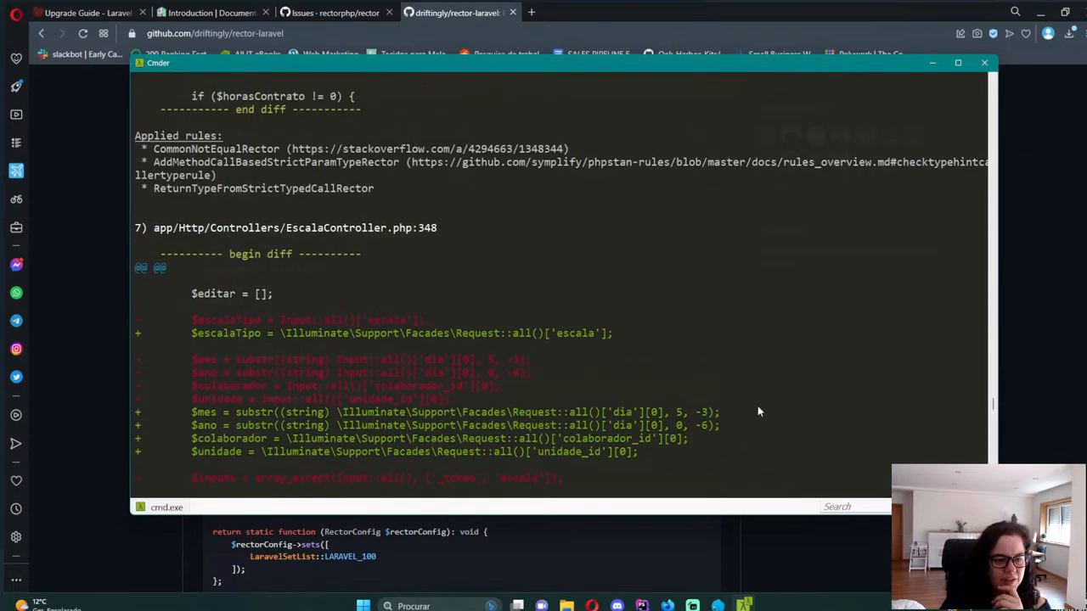
scroll("up", 3)
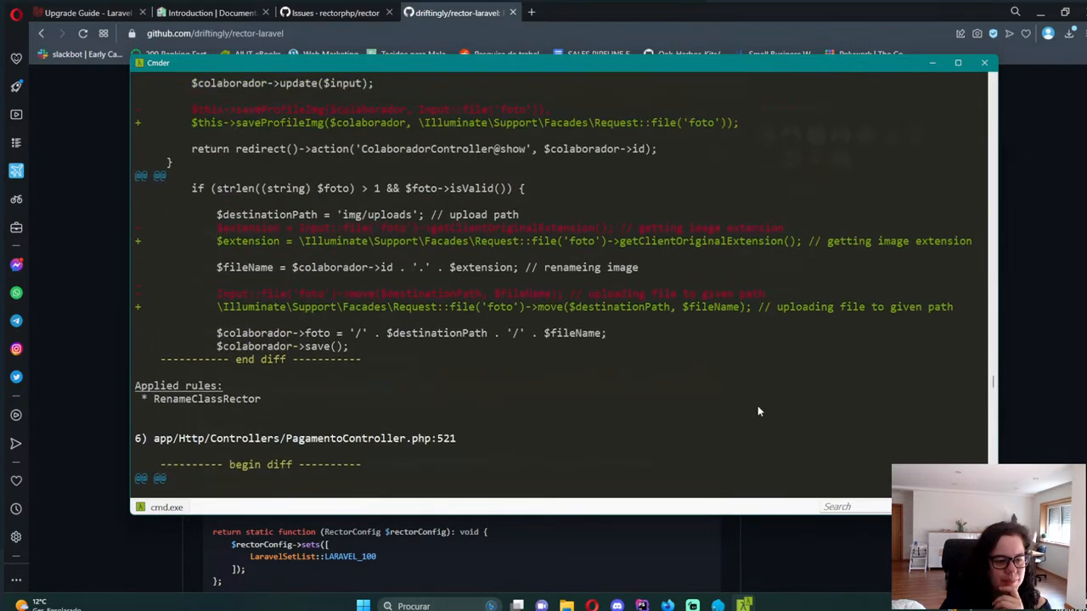
scroll("down", 3)
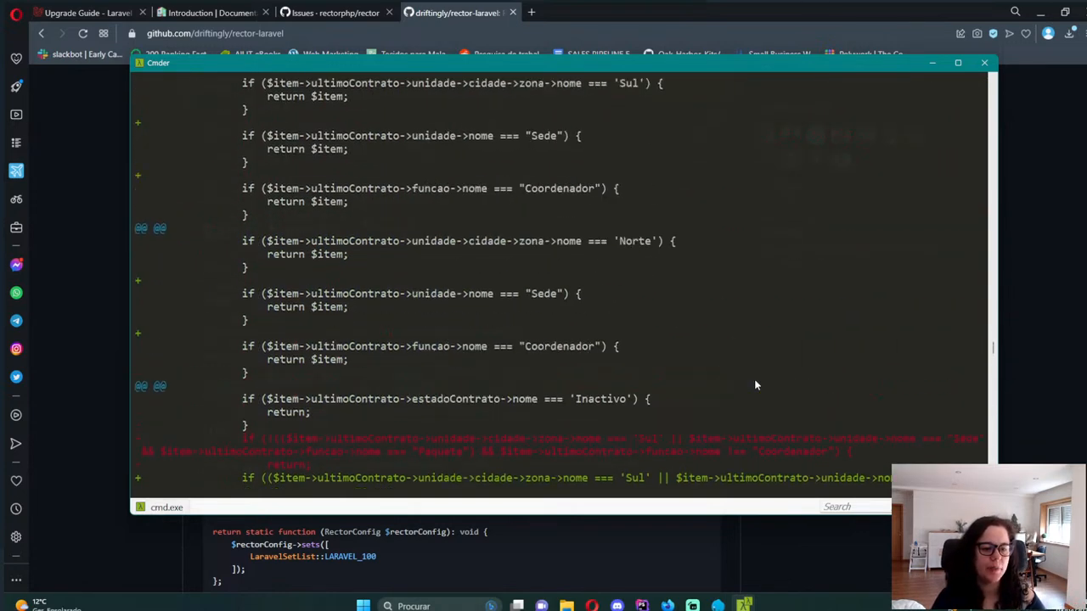
scroll("down", 3)
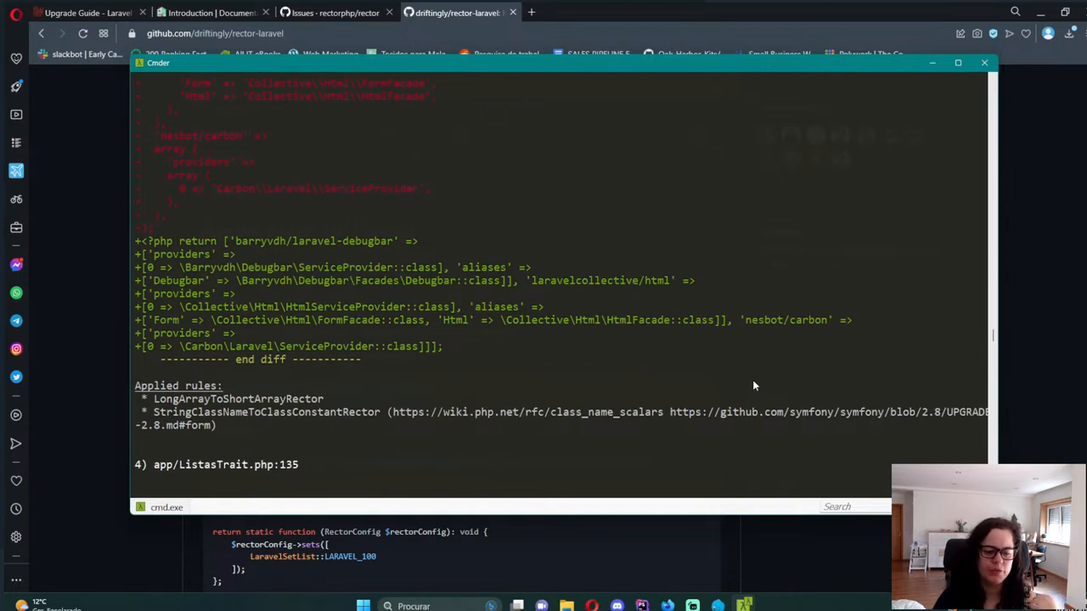
scroll("up", 3)
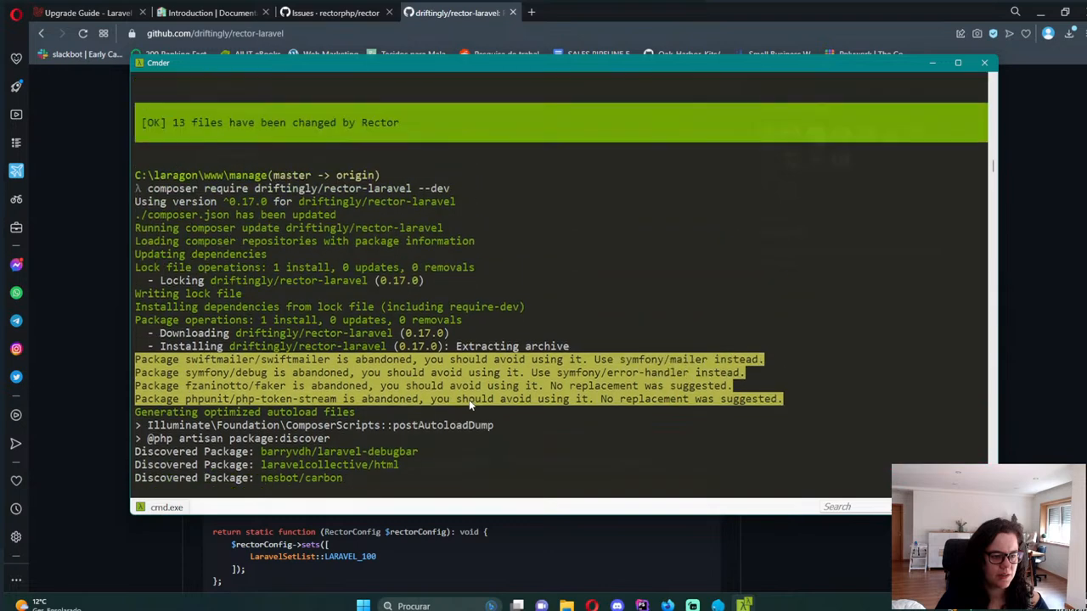
scroll("up", 3)
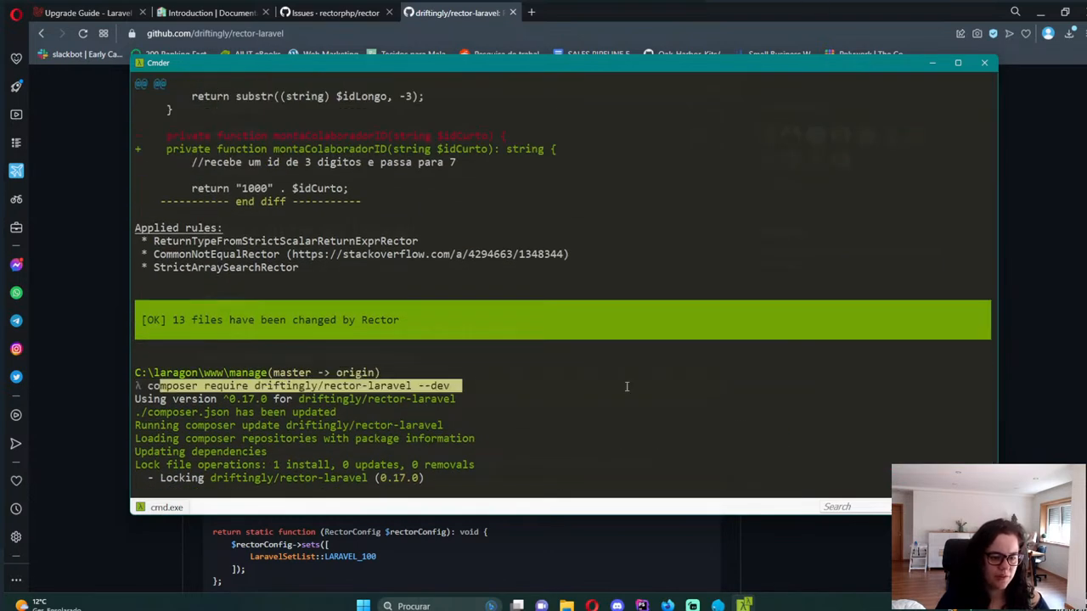
scroll("down", 3)
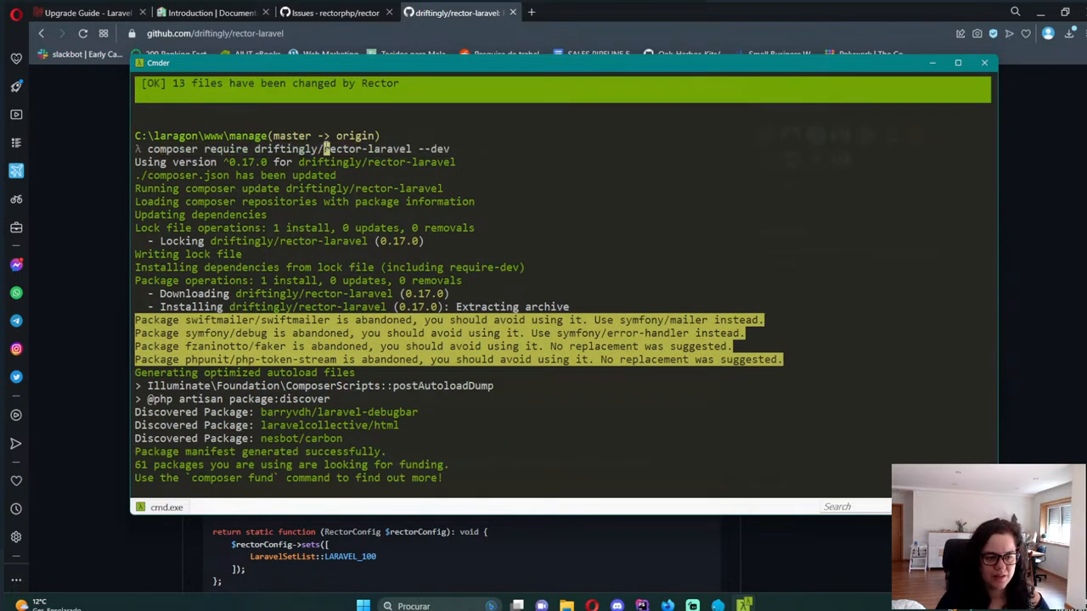
double_click(365, 149)
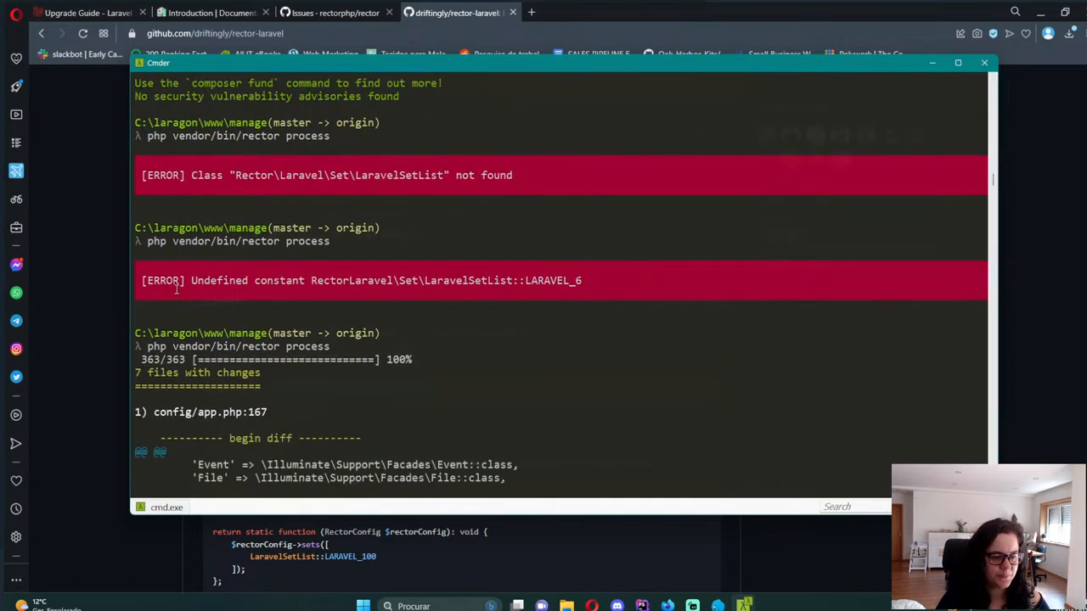
double_click(241, 346)
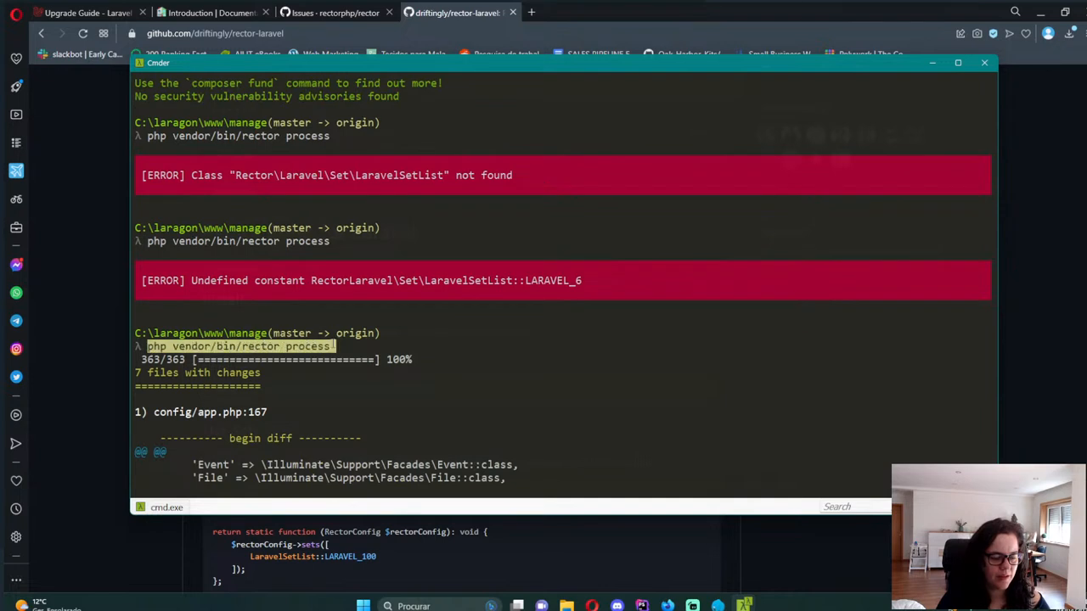
mouse_move(513, 379)
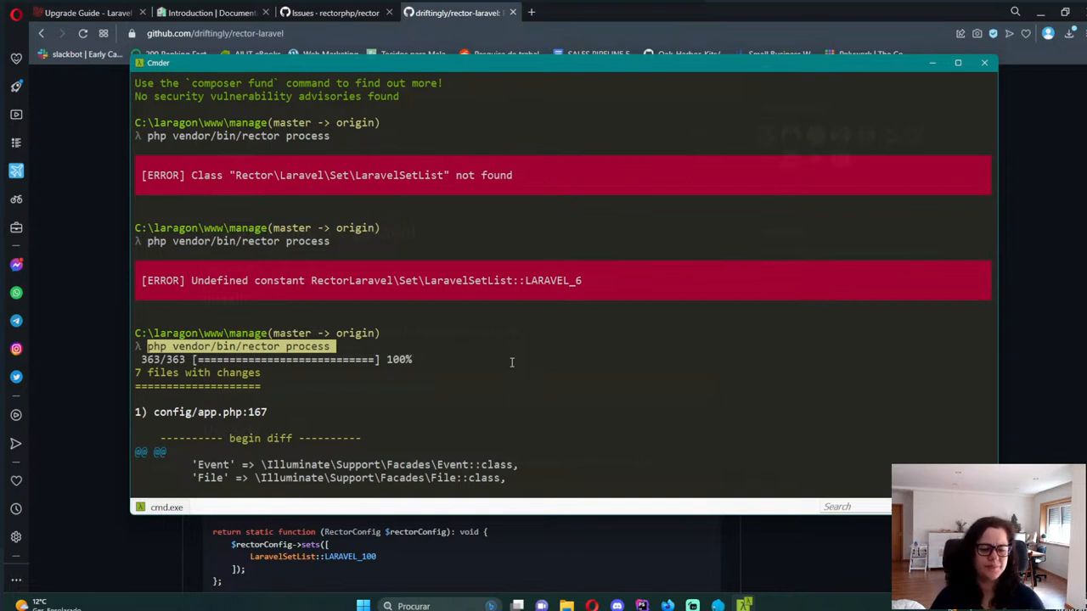
mouse_move(540, 351)
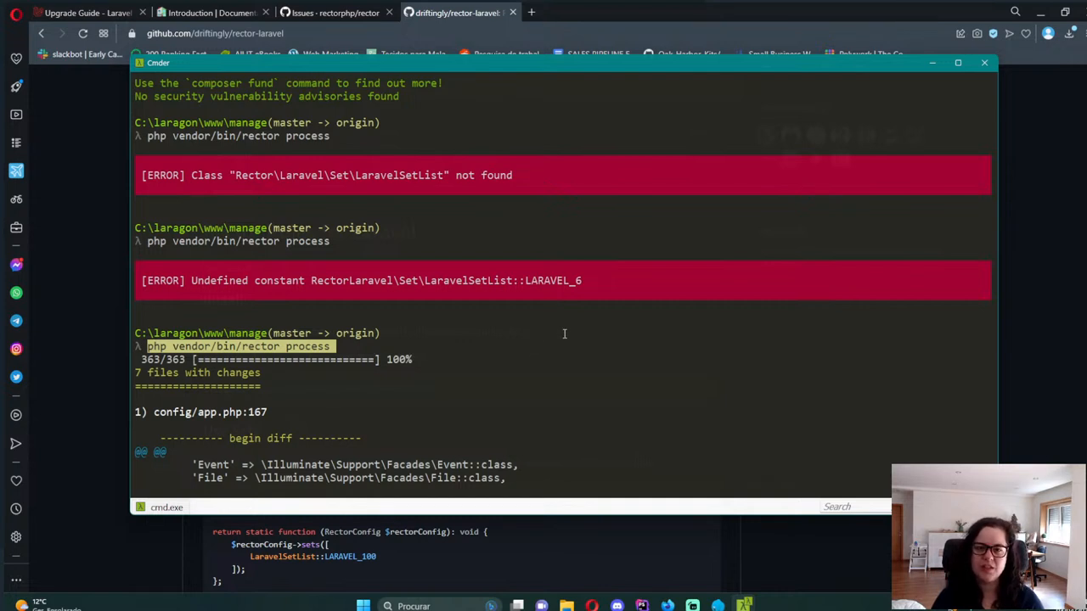
mouse_move(746, 272)
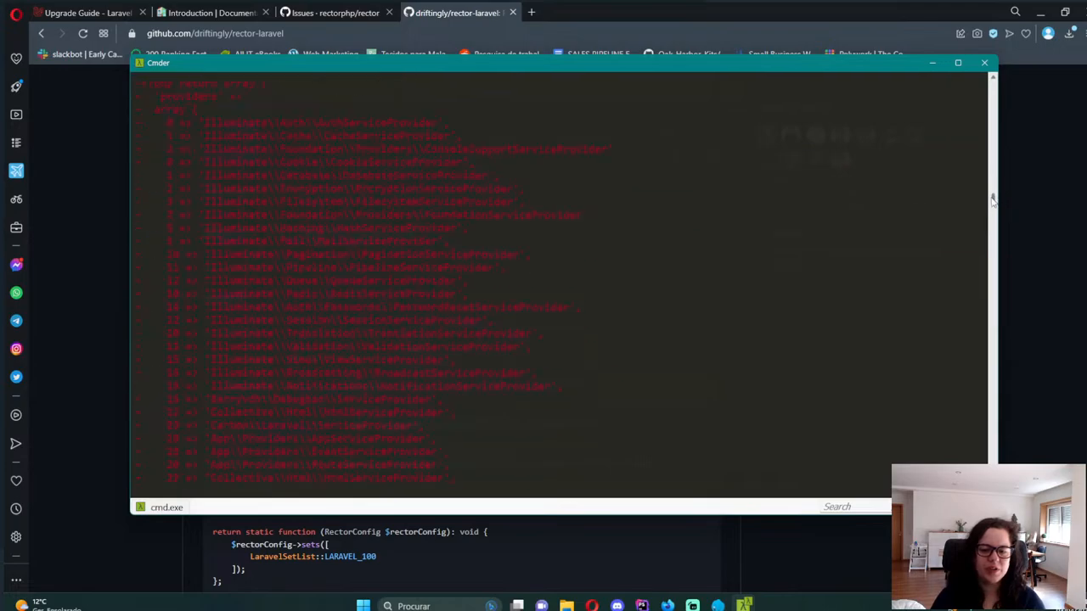
scroll("down", 3)
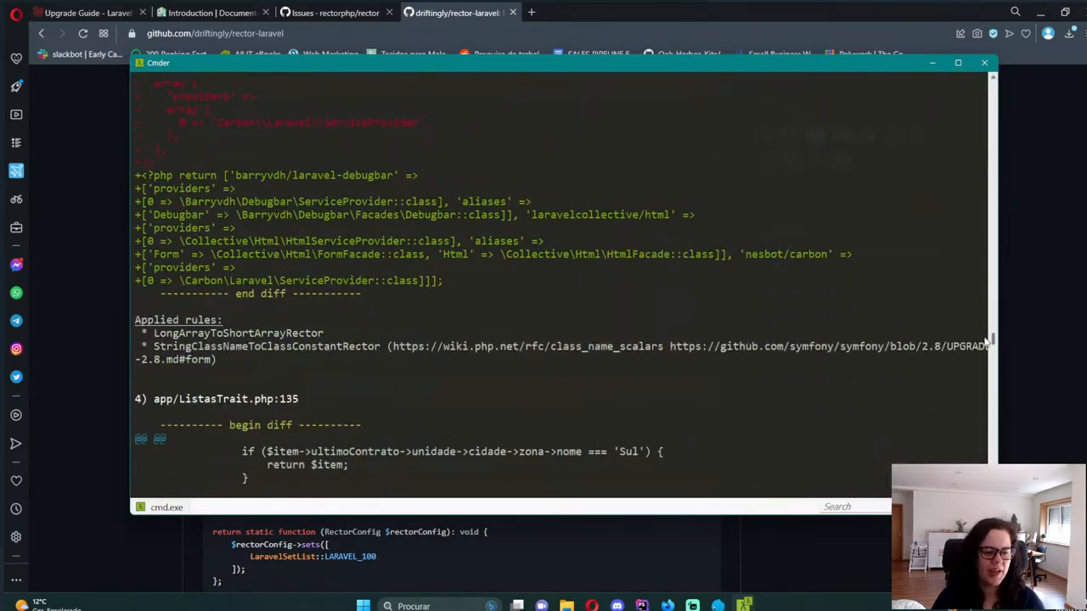
scroll("down", 3)
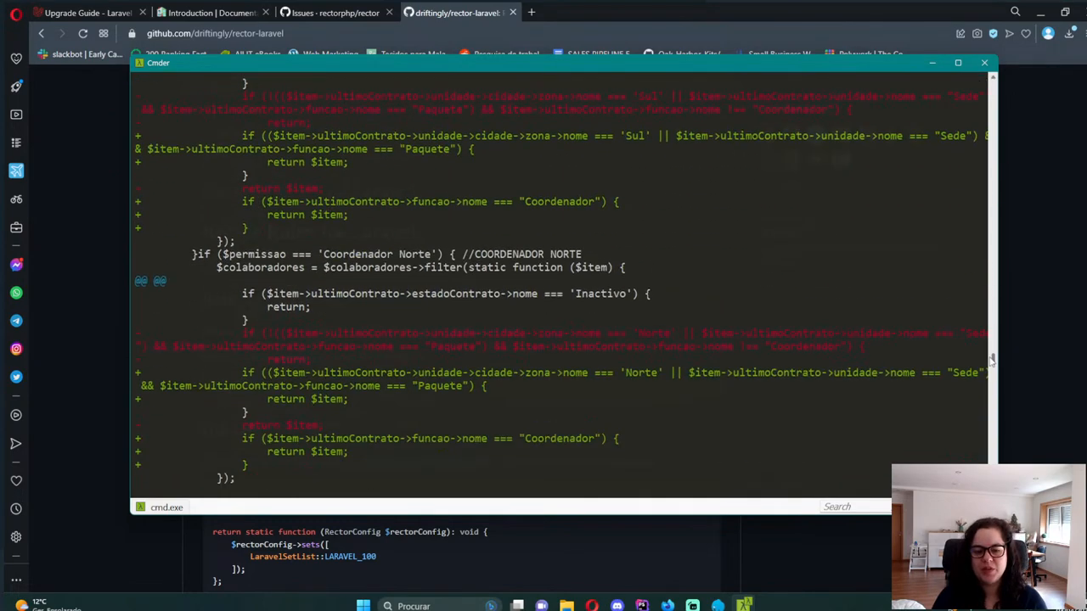
scroll("up", 3)
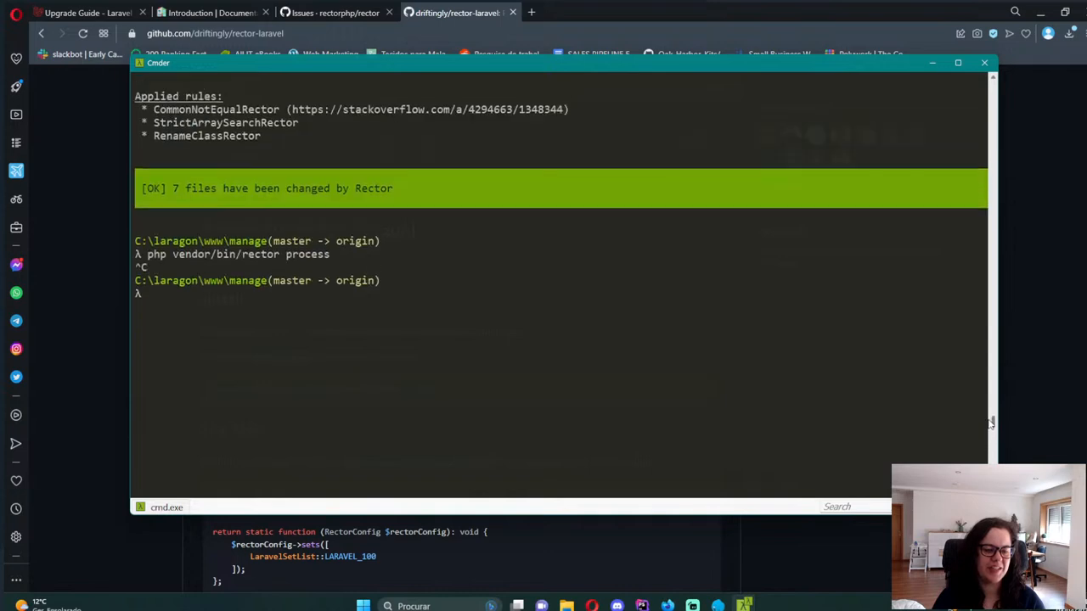
scroll("up", 3)
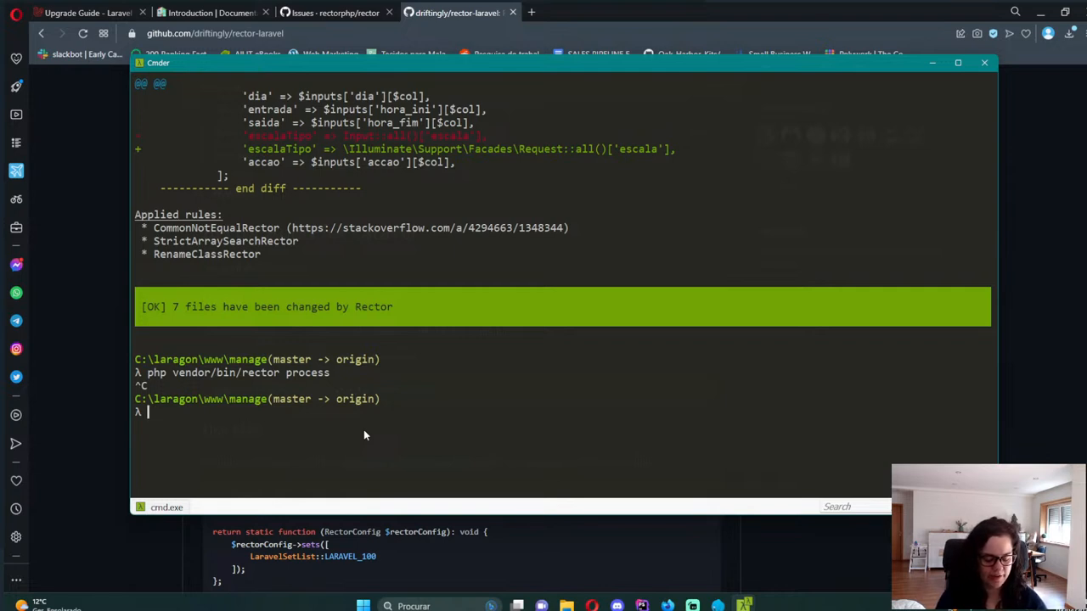
Run php artisan info, which turns out not to be a defined command
type("php ar")
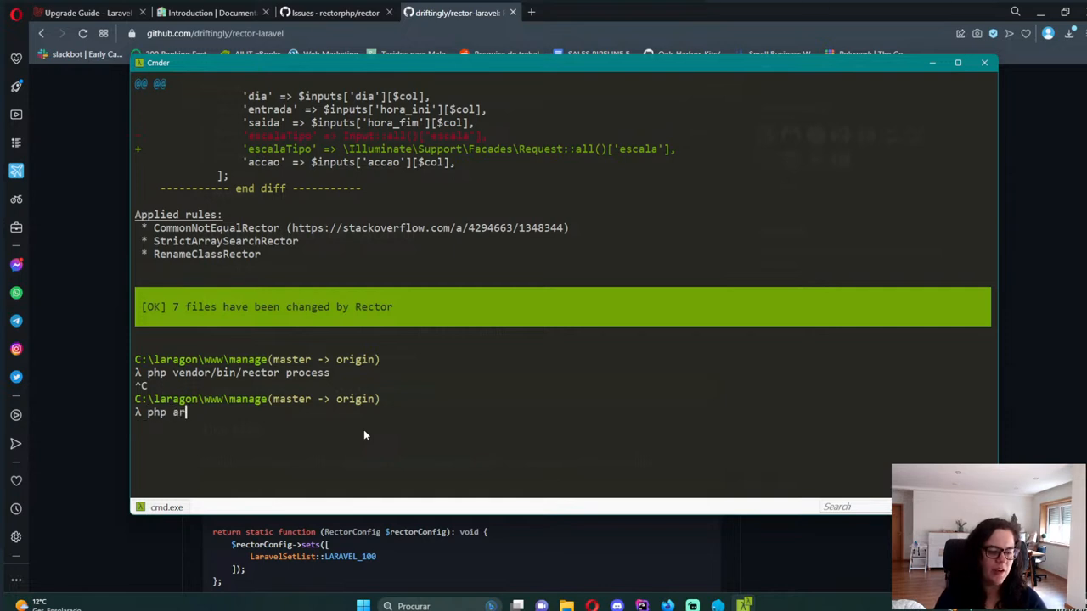
type("tisan")
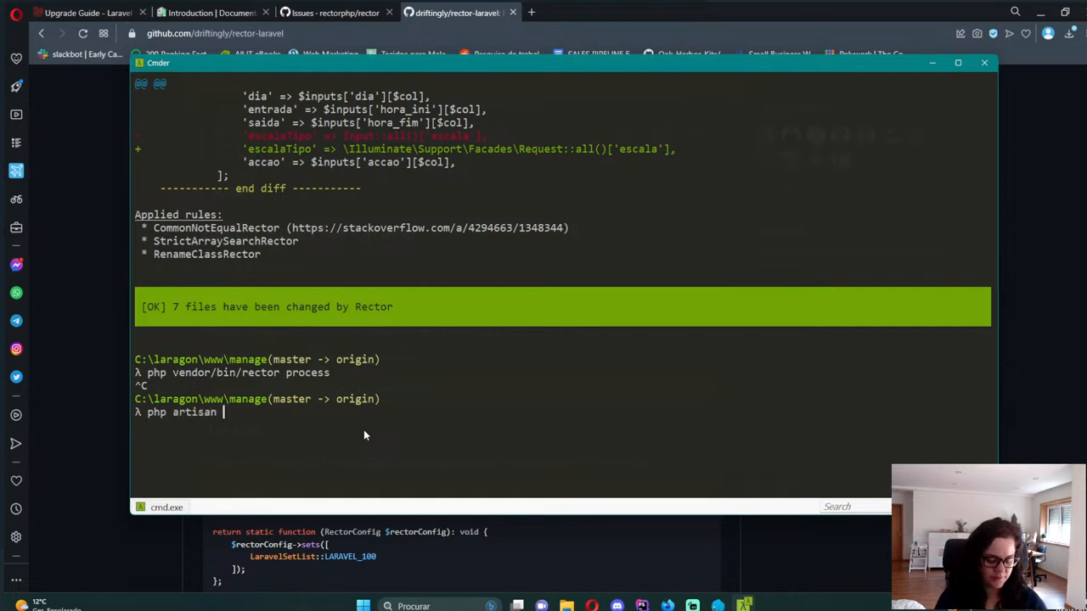
type("info")
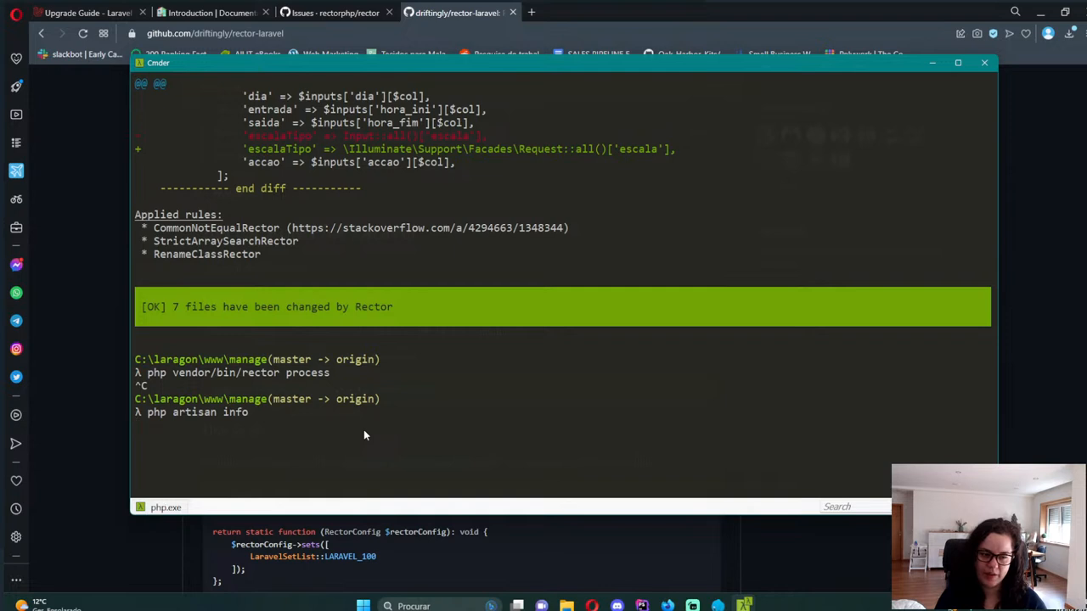
key("Return")
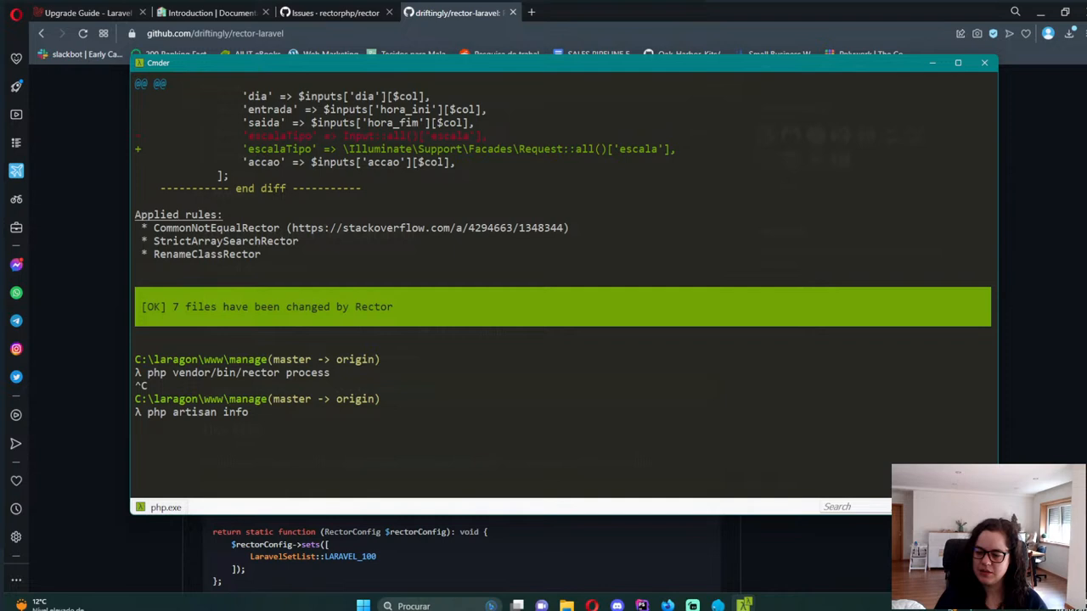
mouse_move(662, 448)
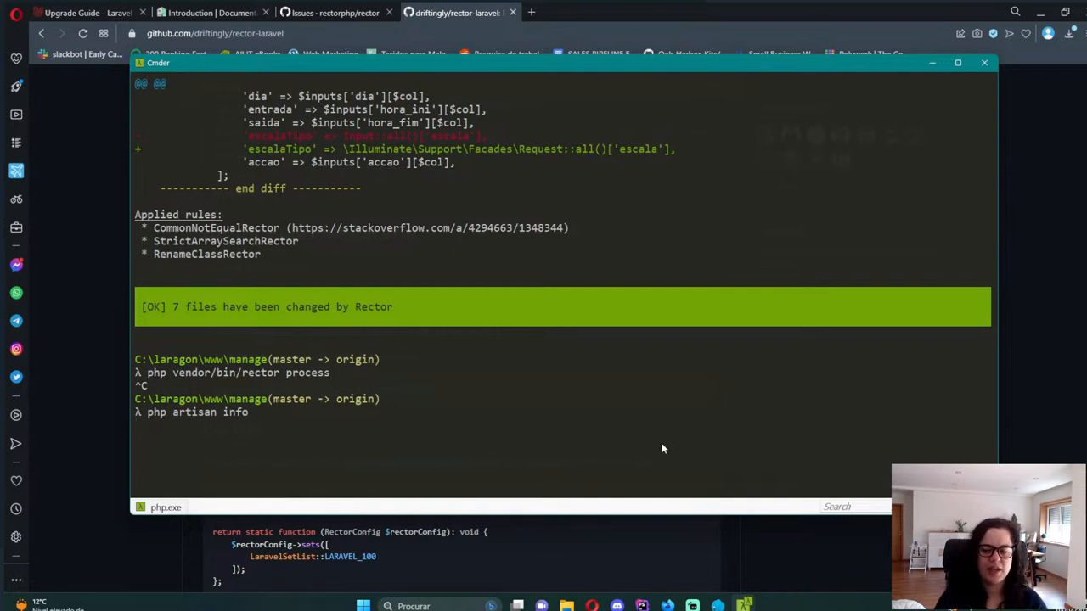
Run artisan again and read its output: Laravel Framework 6.20.44 with the available commands
key("Return")
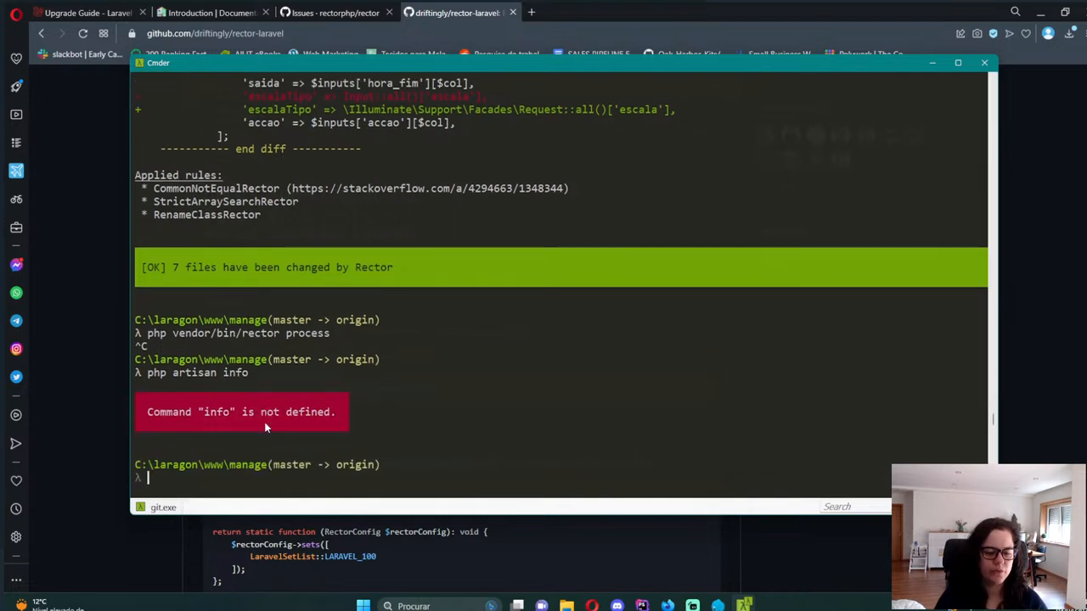
type("php artisan info")
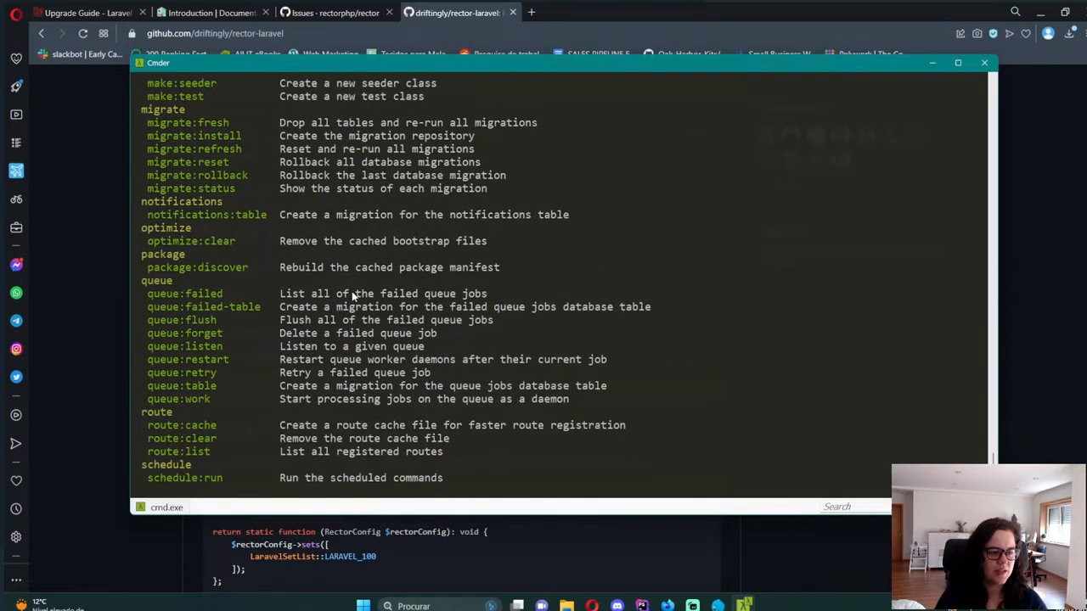
scroll("up", 3)
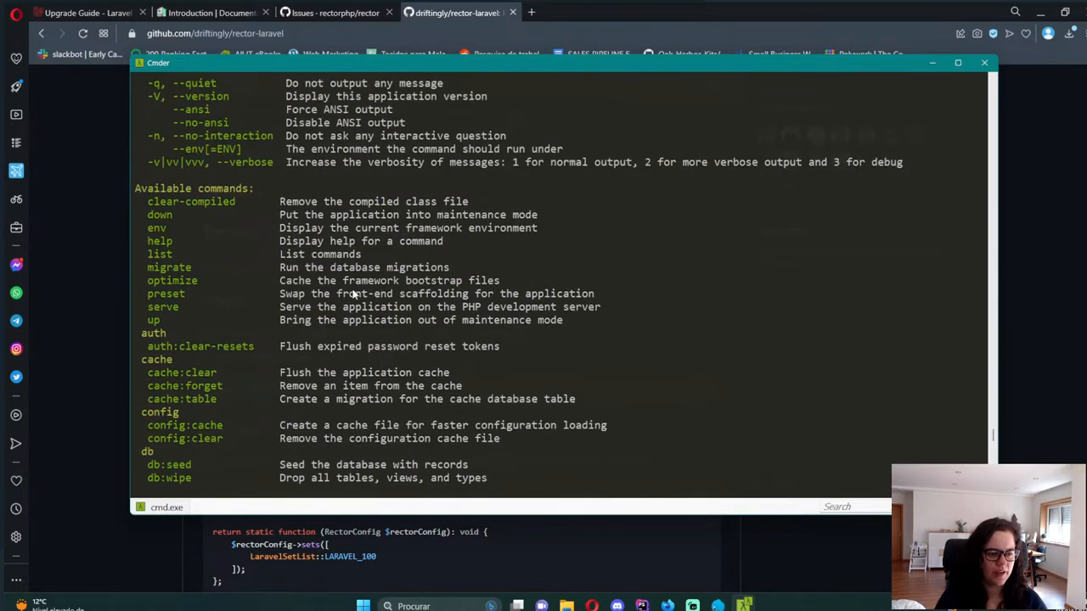
scroll("up", 3)
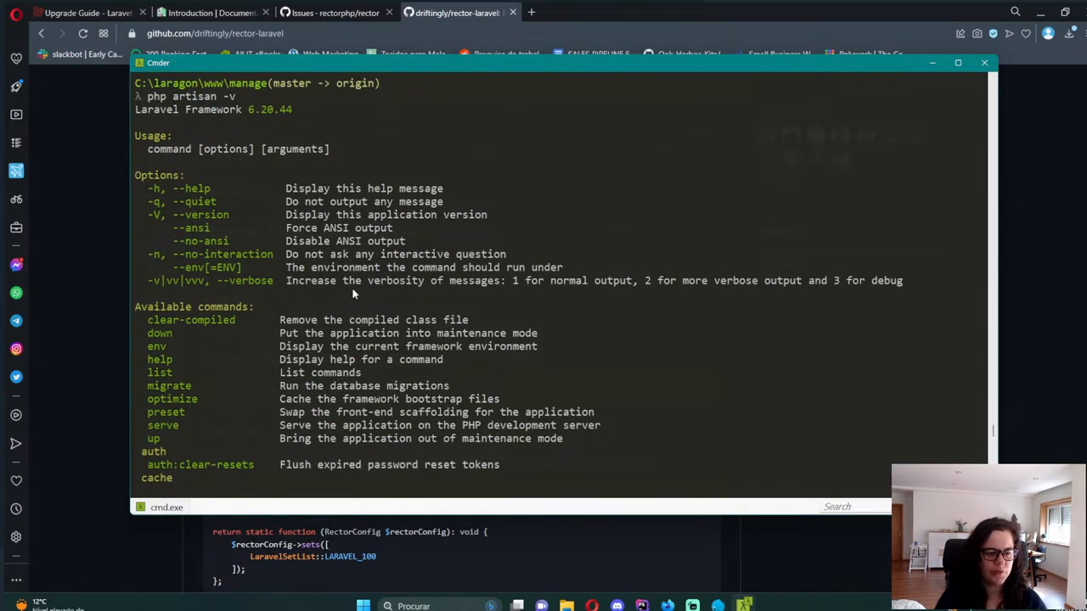
mouse_move(156, 333)
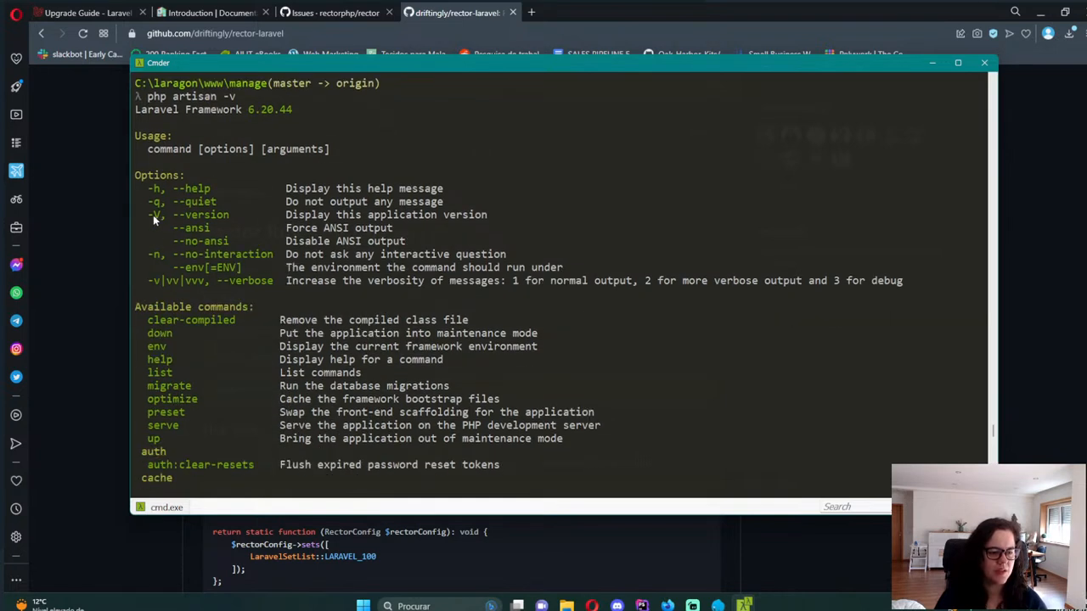
mouse_move(207, 278)
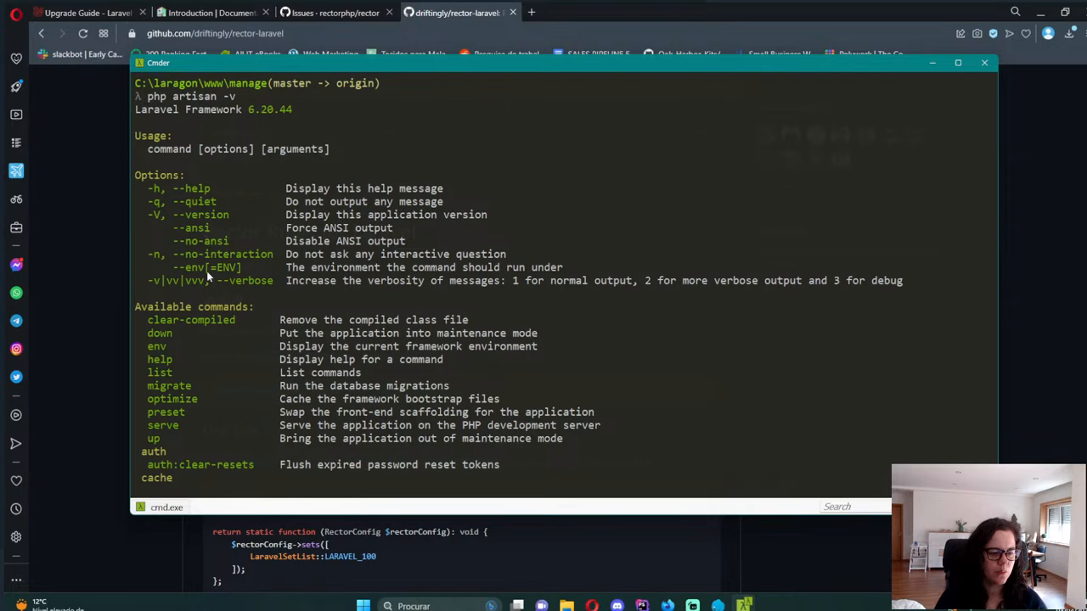
mouse_move(181, 401)
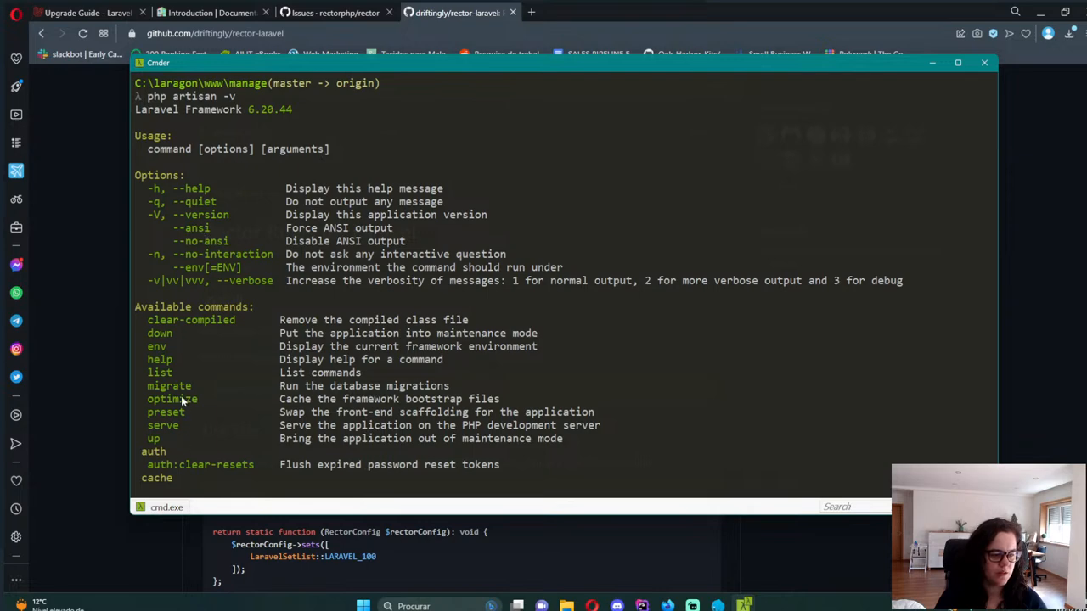
key("alt+tab")
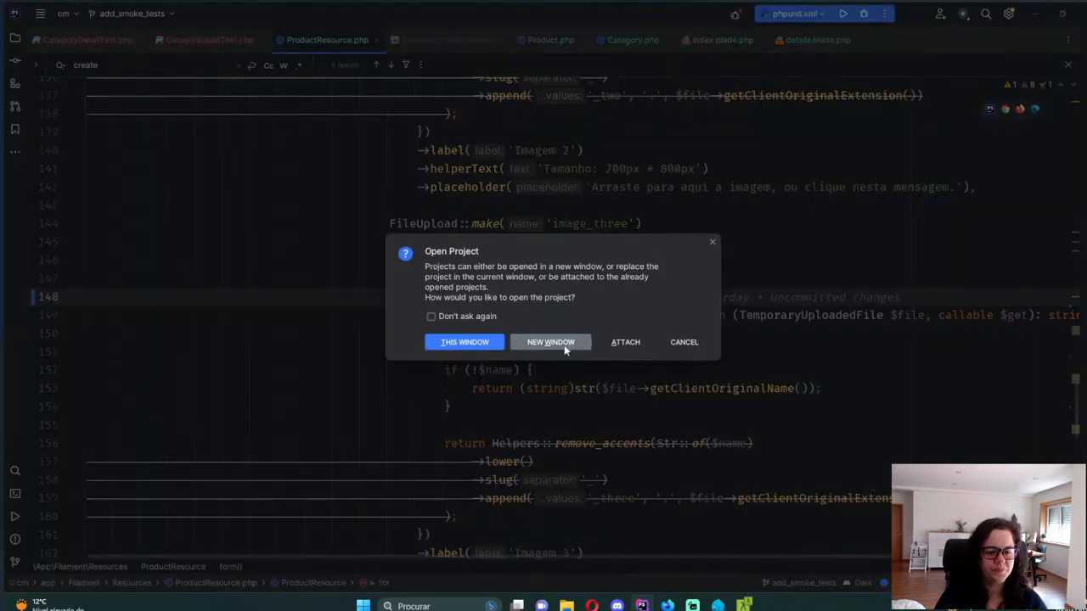
Open the project in its own PhpStorm window and load composer.json via Search Everywhere ('comp')
left_click(550, 341)
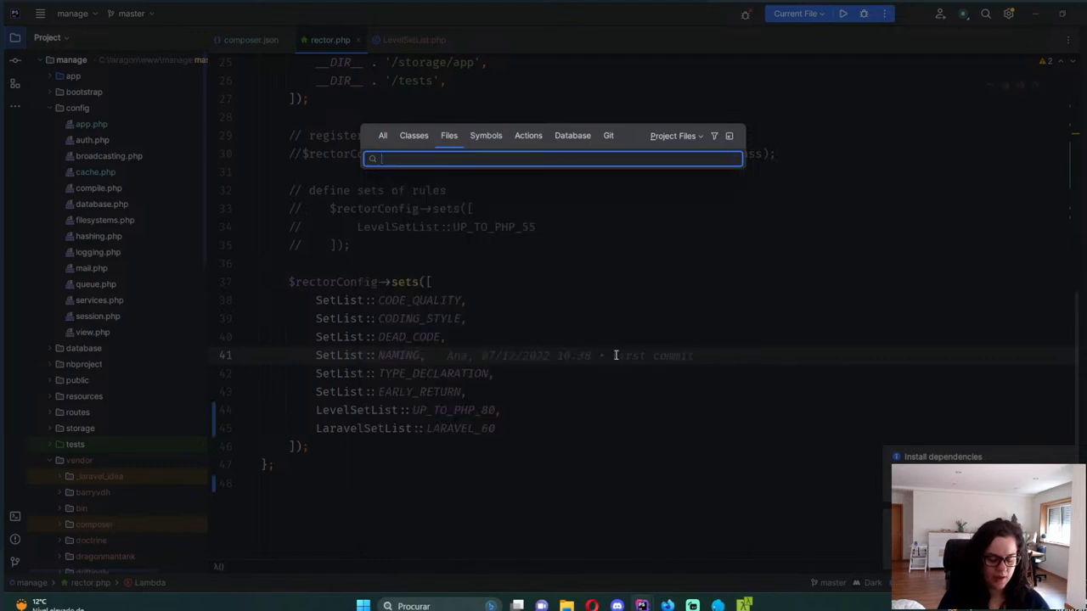
type("comp")
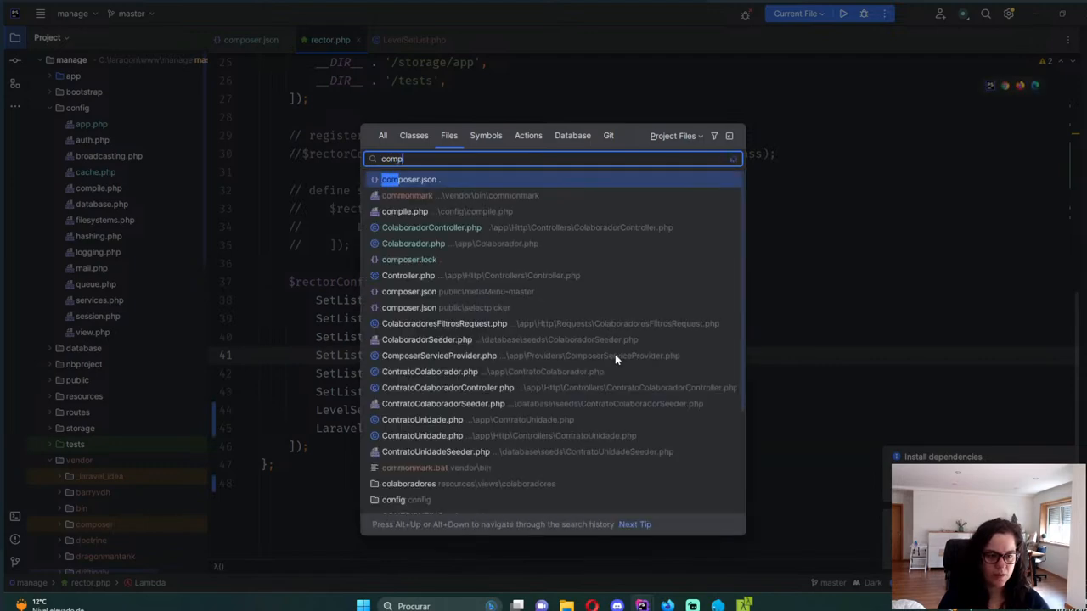
left_click(411, 180)
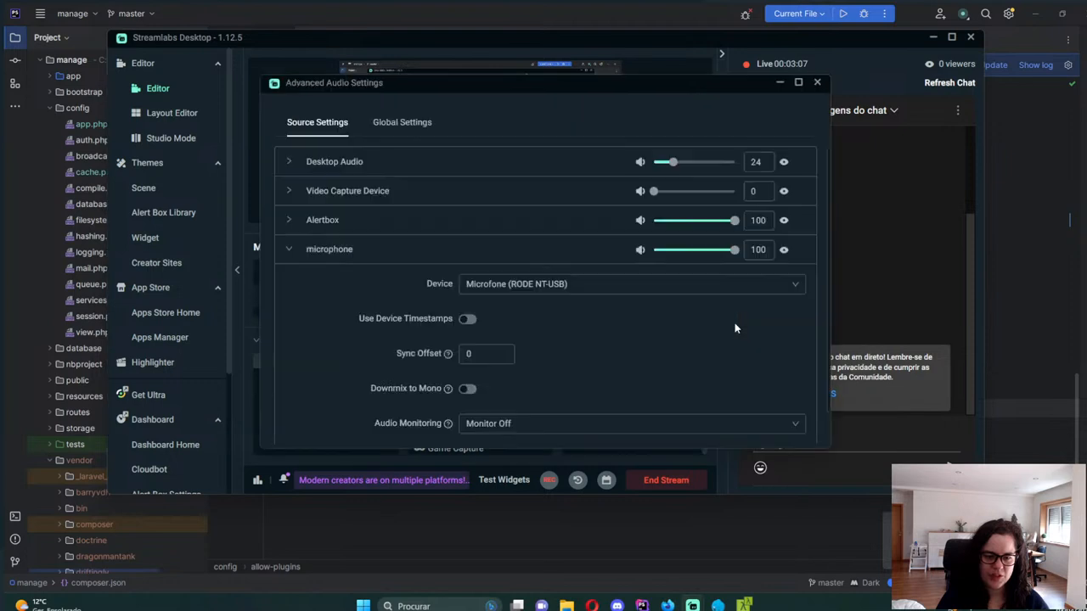
Browse the Source and Global tabs of Streamlabs' Advanced Audio Settings
scroll("down", 3)
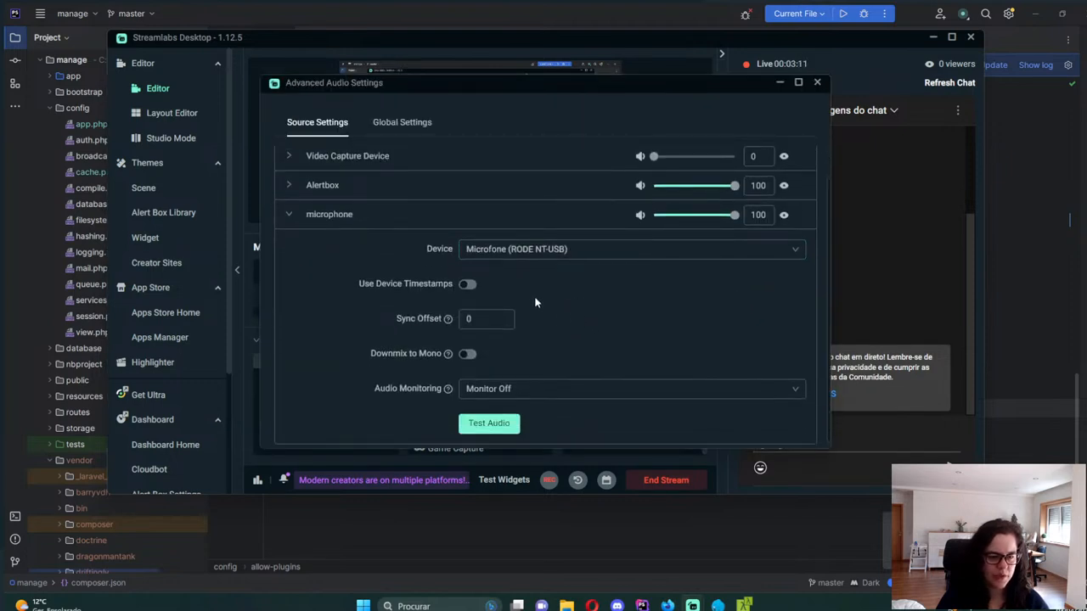
left_click(630, 248)
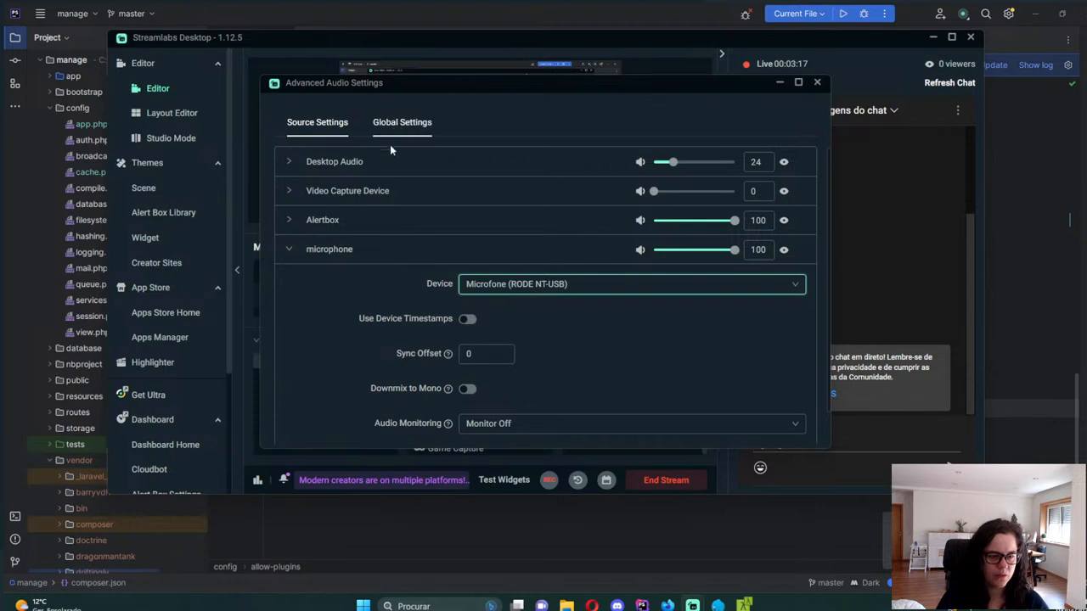
left_click(401, 122)
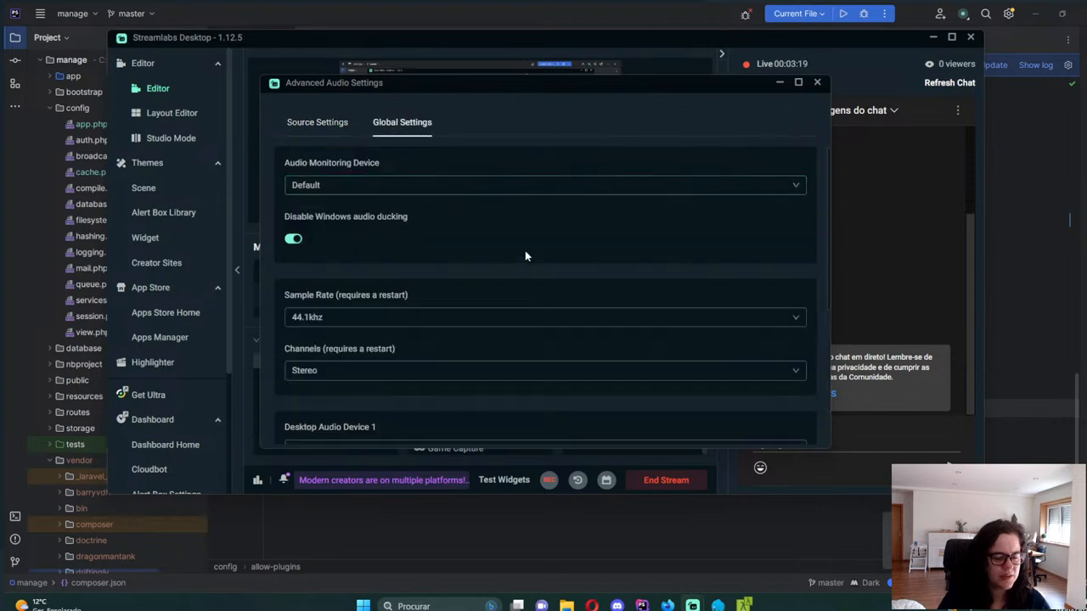
scroll("down", 3)
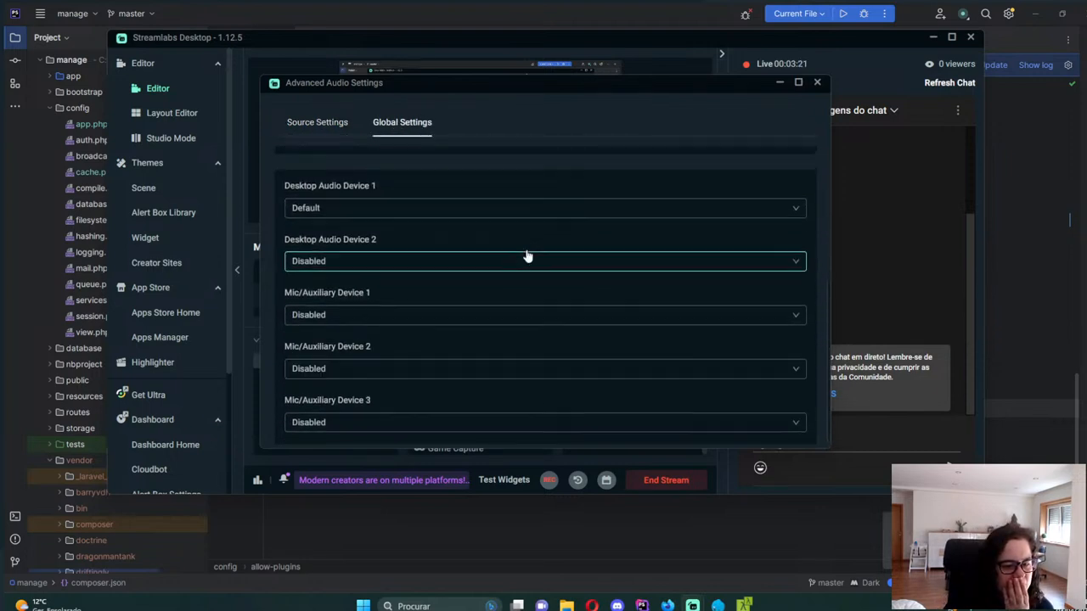
scroll("up", 3)
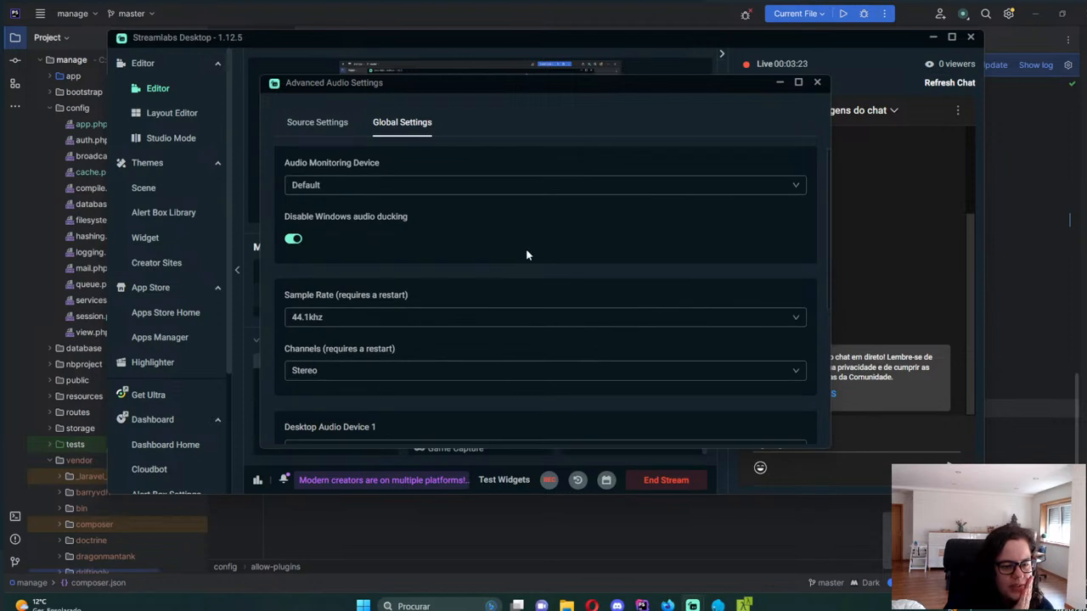
scroll("down", 3)
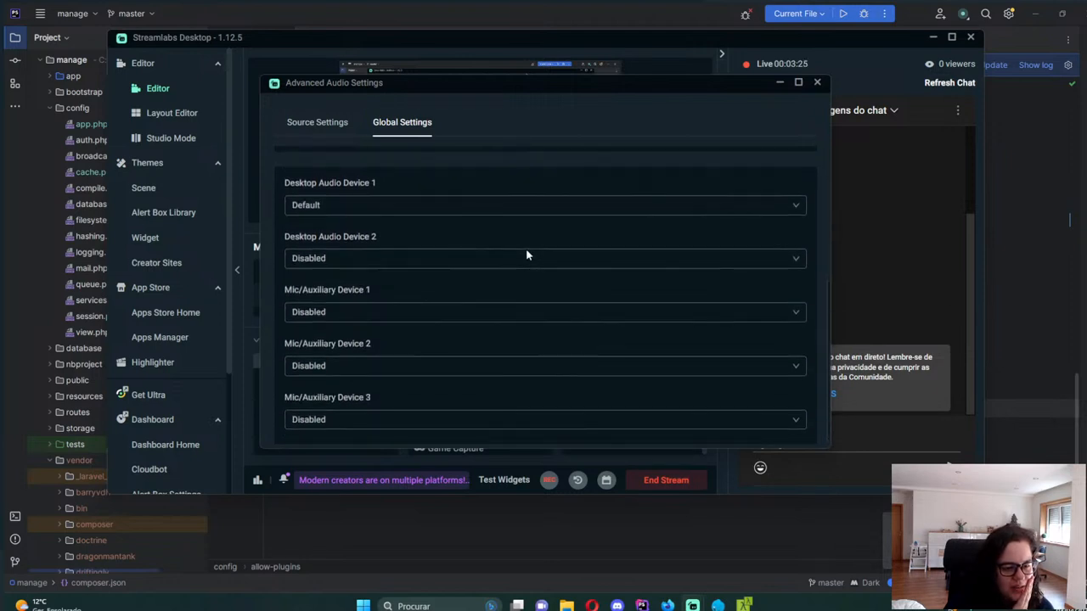
left_click(315, 122)
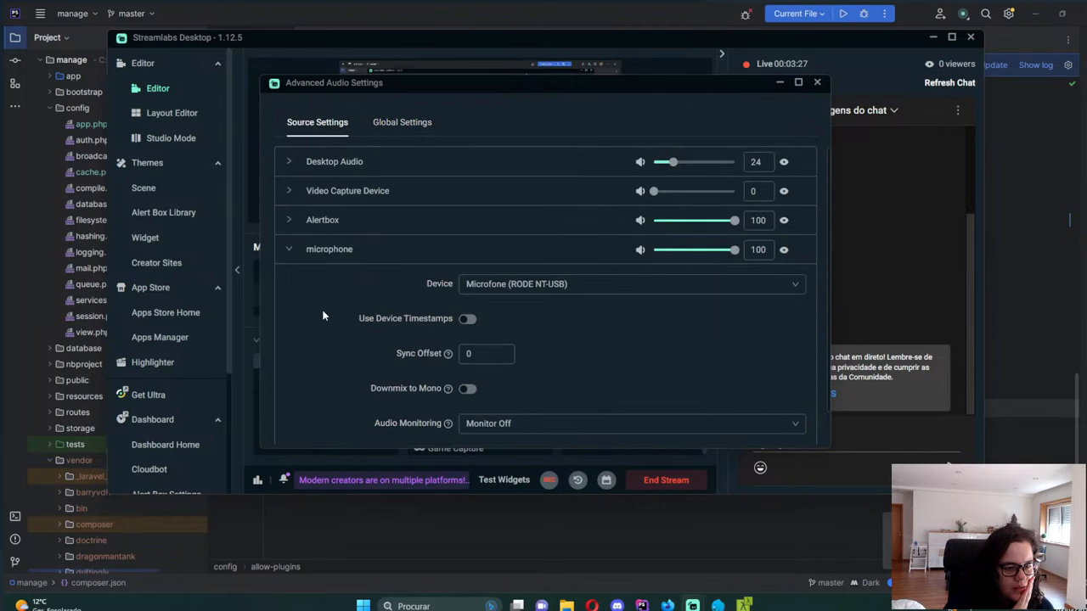
scroll("down", 3)
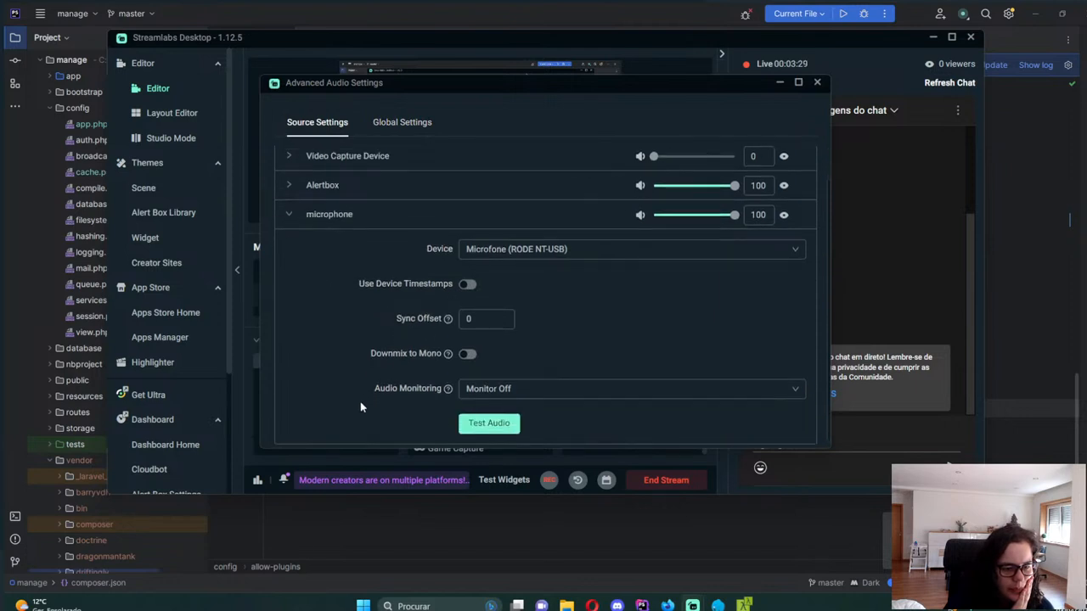
mouse_move(275, 190)
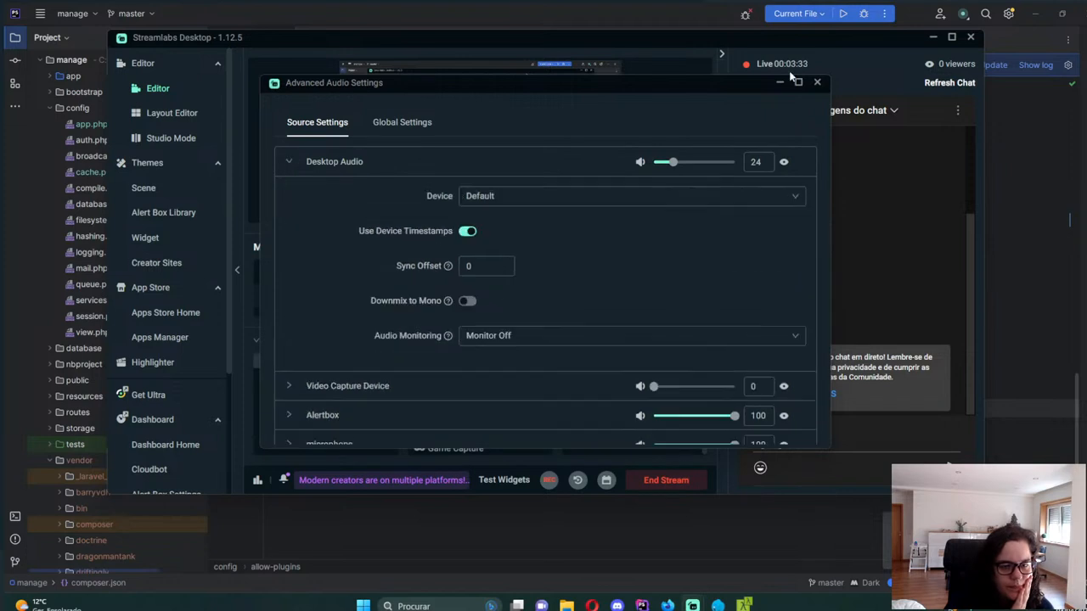
Close Advanced Audio Settings and review the microphone's filters: Gain 10.2 and Noise Suppression
left_click(815, 81)
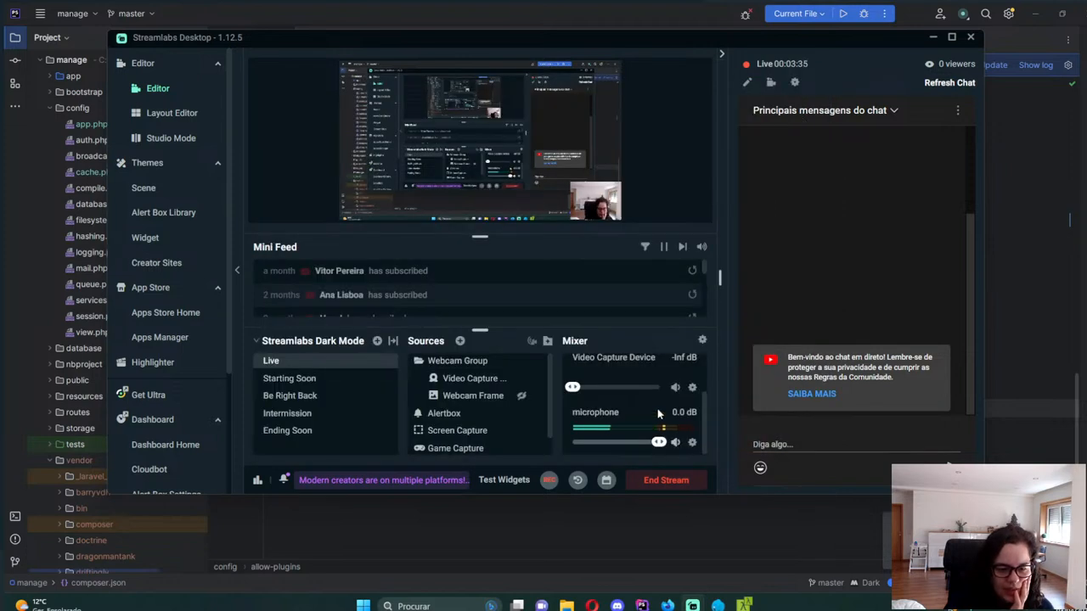
right_click(693, 445)
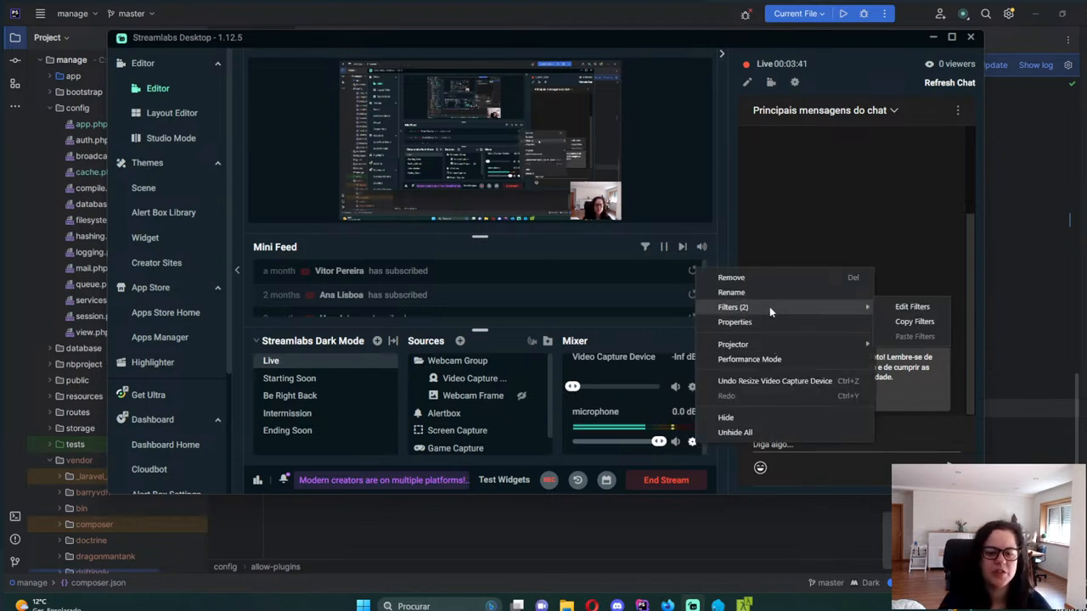
left_click(912, 306)
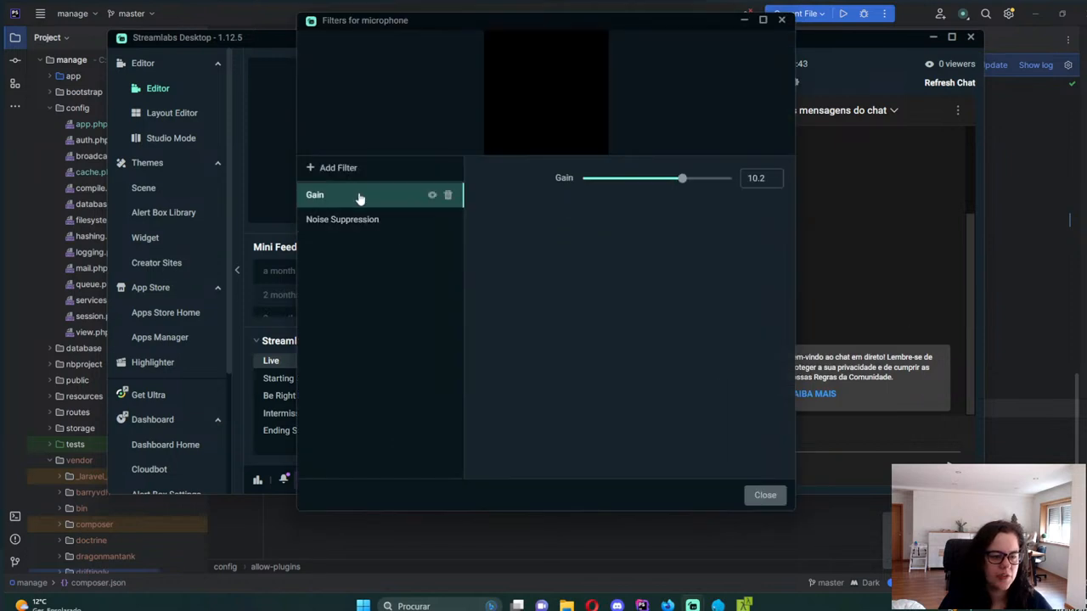
left_click(343, 219)
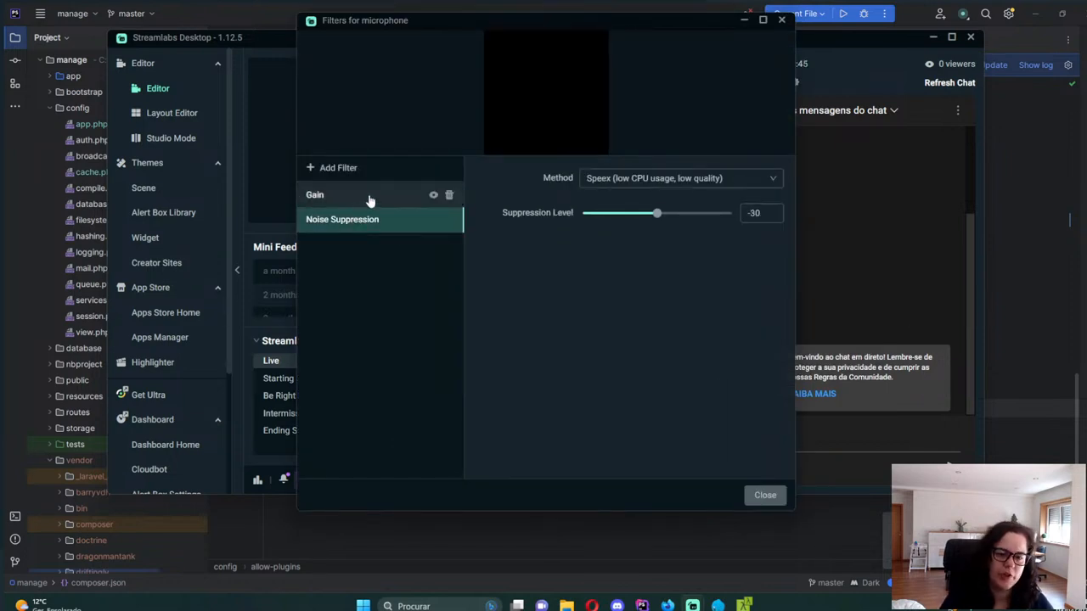
mouse_move(377, 200)
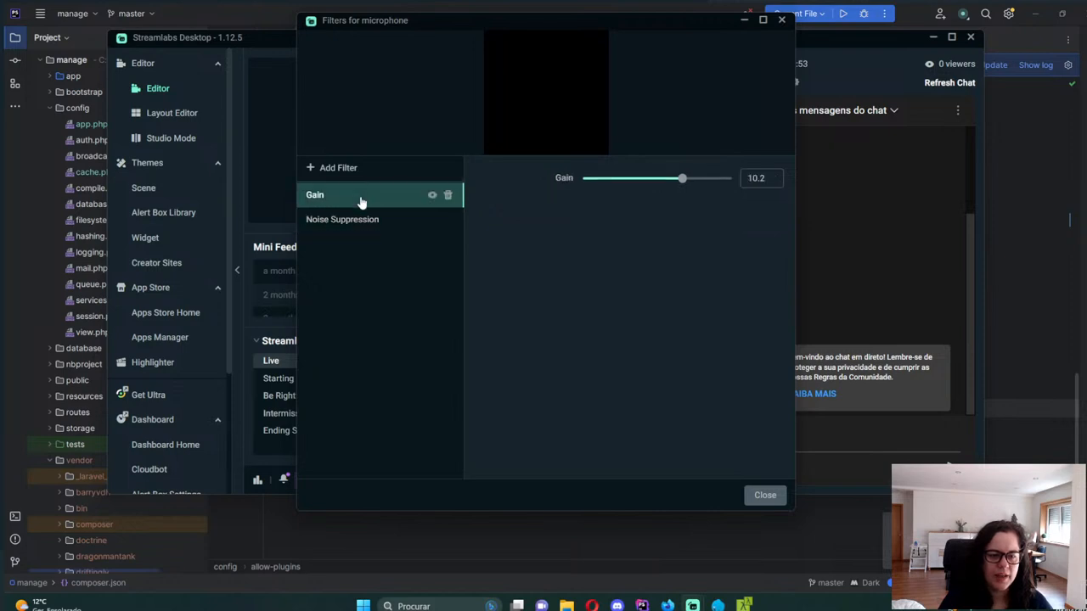
mouse_move(717, 221)
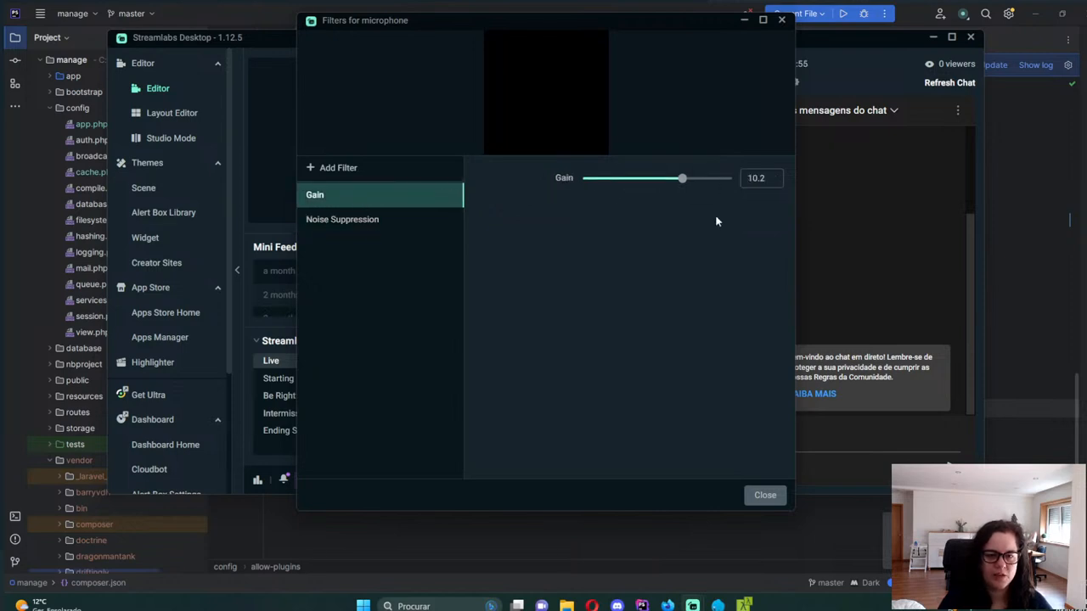
left_click(764, 496)
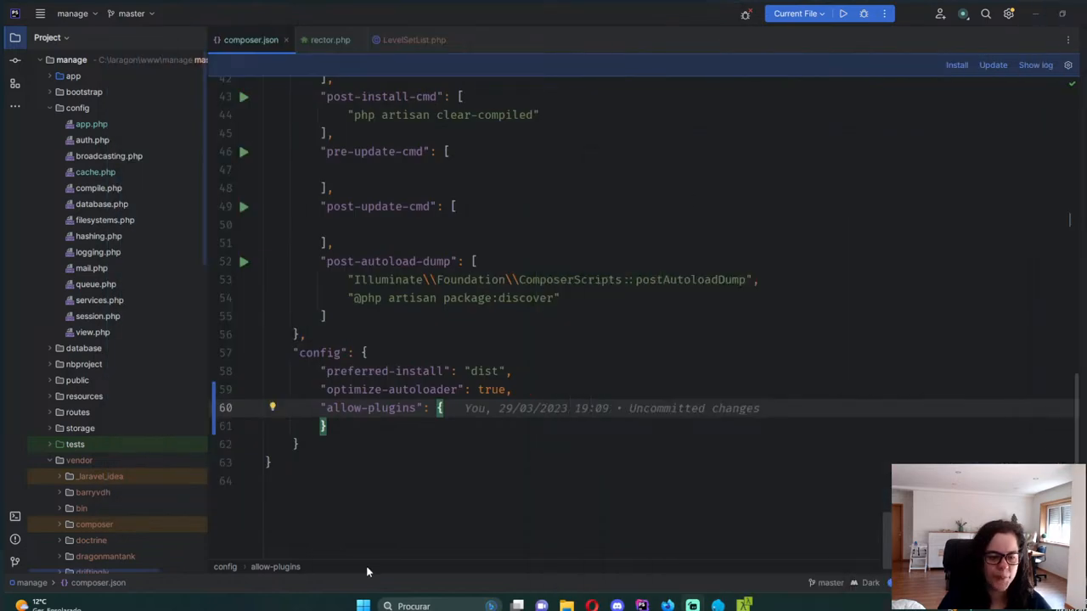
Check the laravel/framework requirement at the top of composer.json, still at 6.20.44
scroll("up", 3)
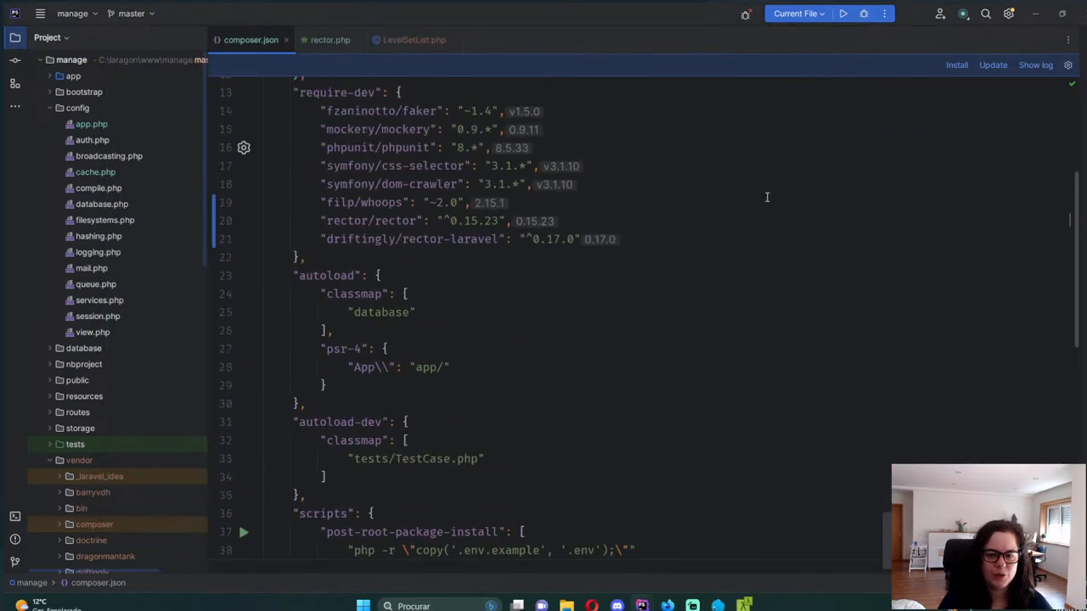
scroll("up", 3)
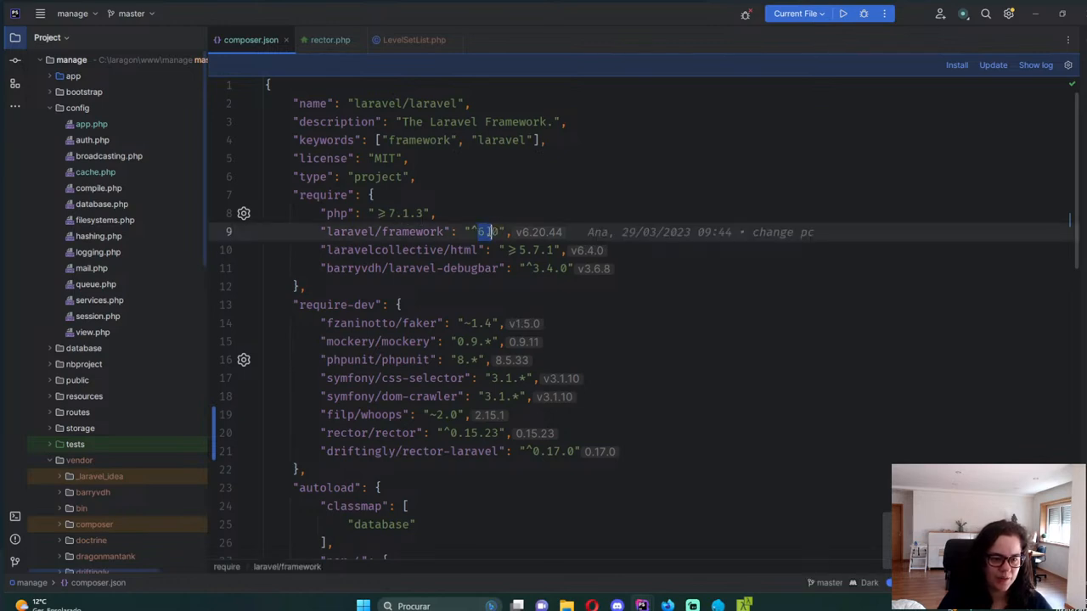
key("alt+tab")
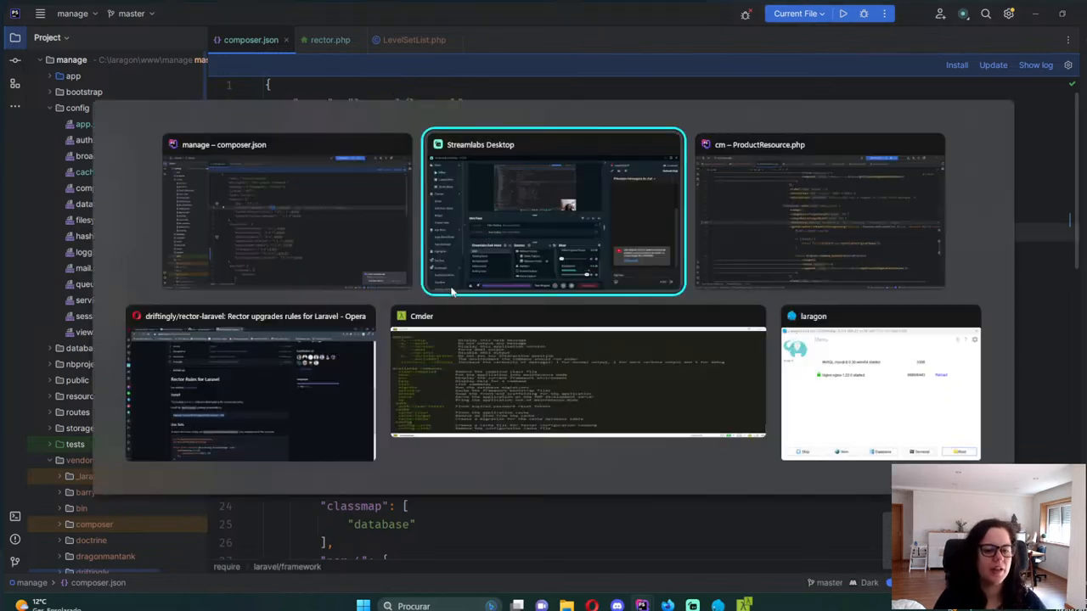
mouse_move(292, 404)
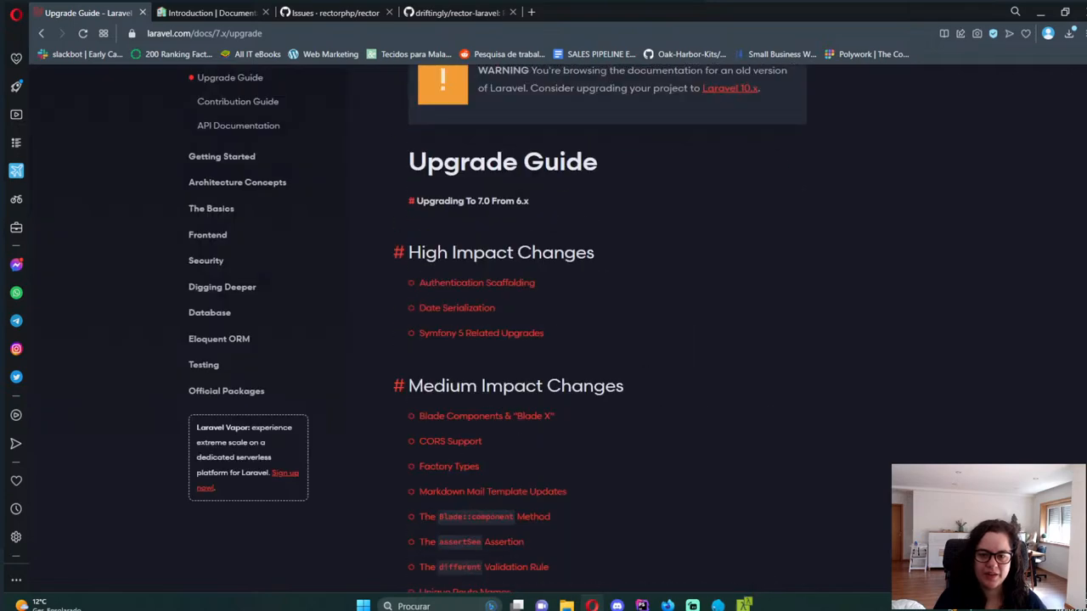
Find the Updating Dependencies list in the Laravel 7 upgrade guide and select the laravel/framework version
scroll("up", 3)
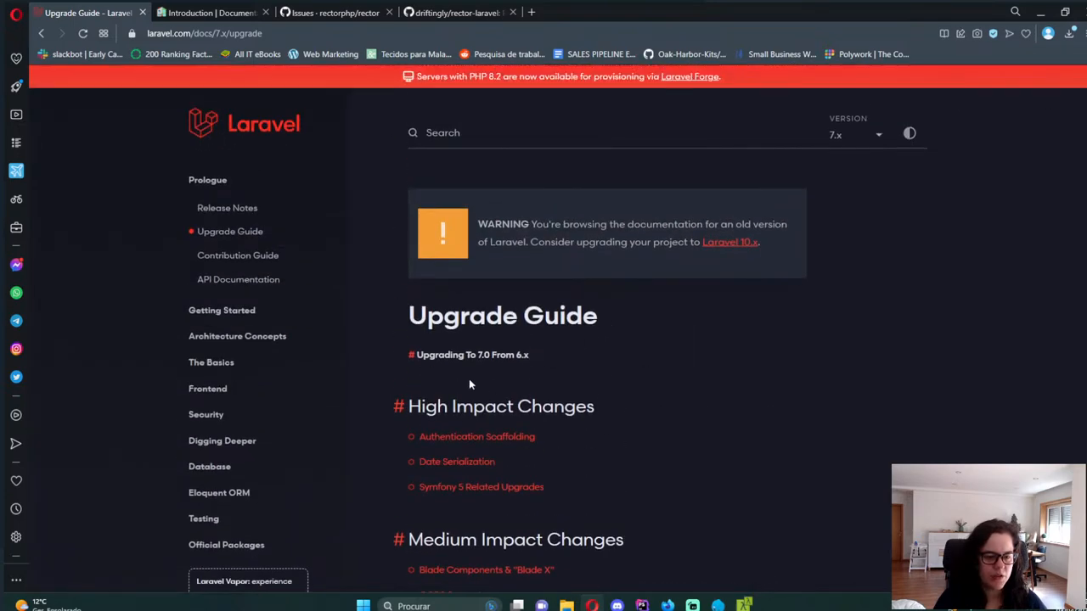
scroll("down", 3)
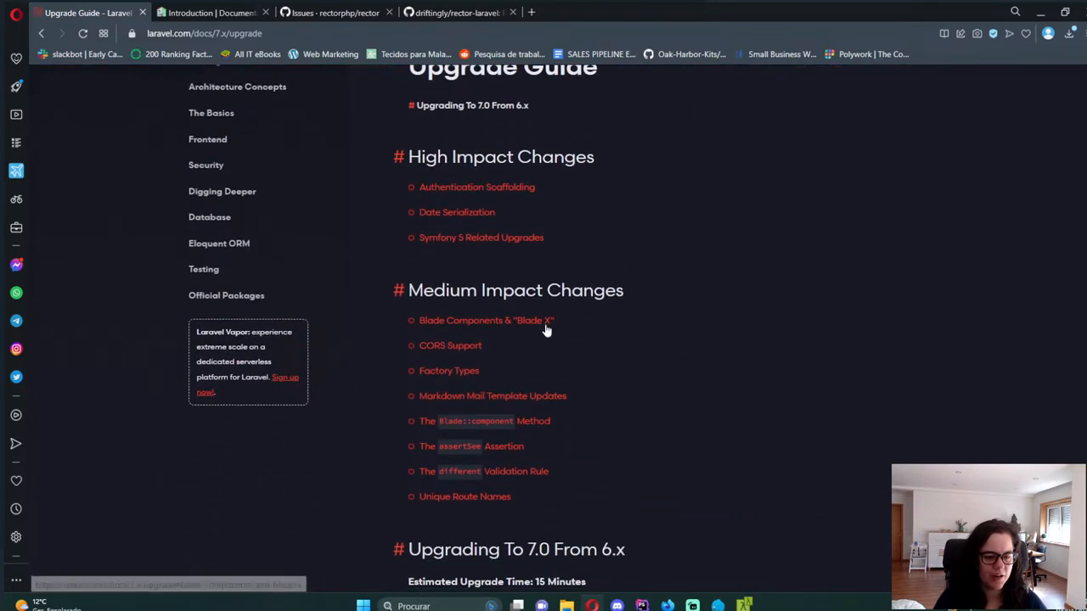
scroll("down", 3)
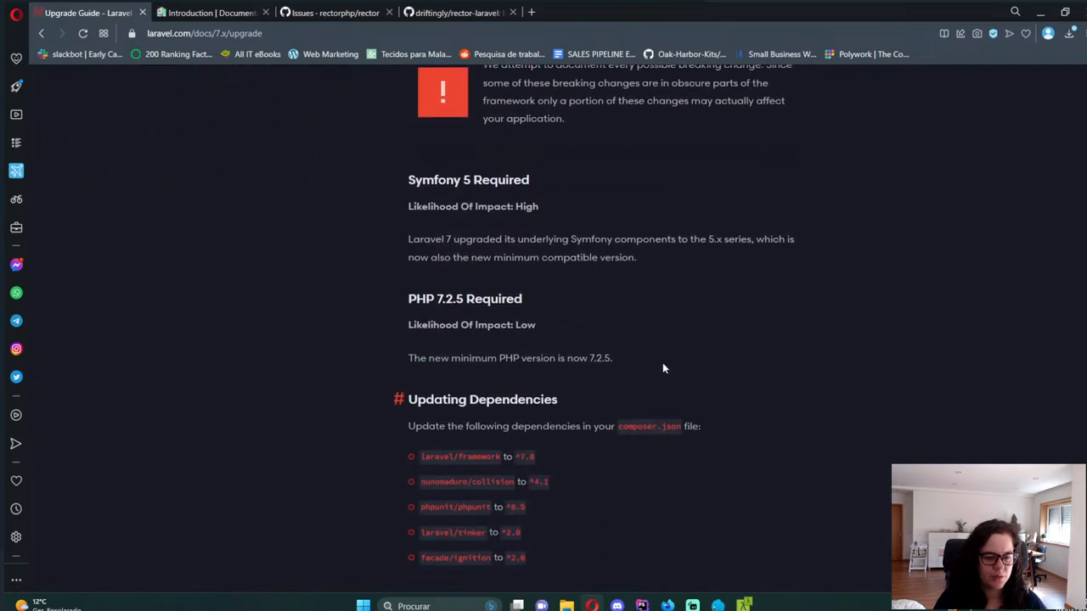
scroll("down", 3)
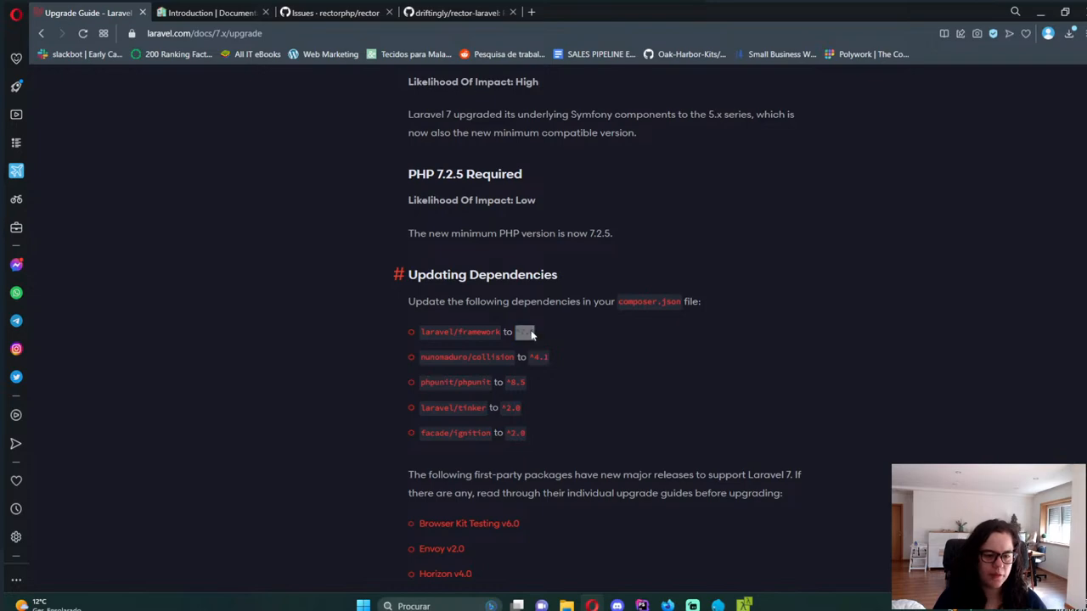
left_click(642, 605)
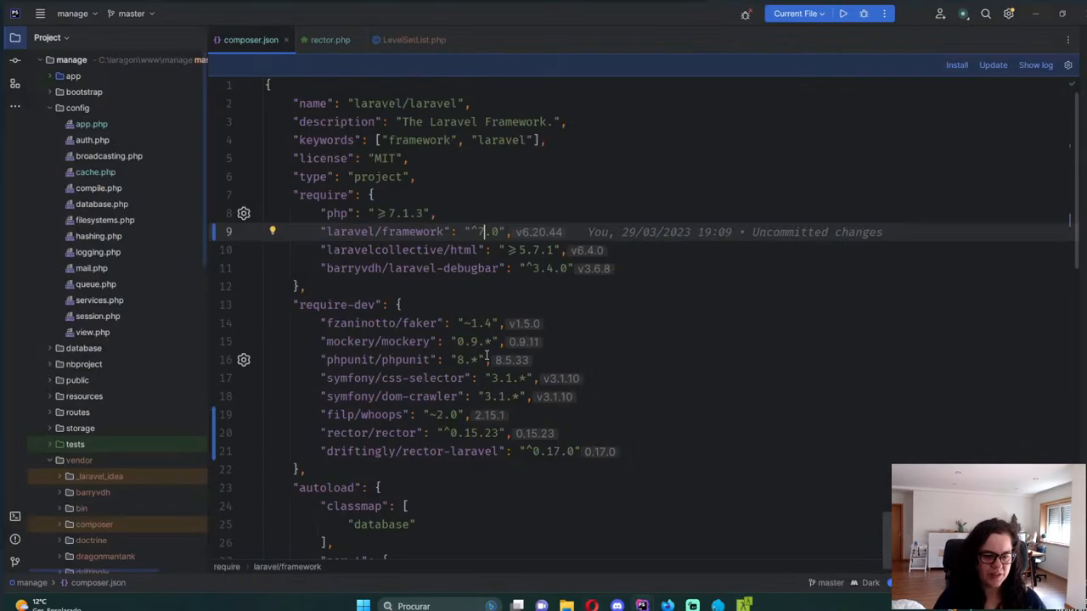
Search composer.json for 'collision' and edit the phpunit/phpunit version requirement
key("Ctrl+f")
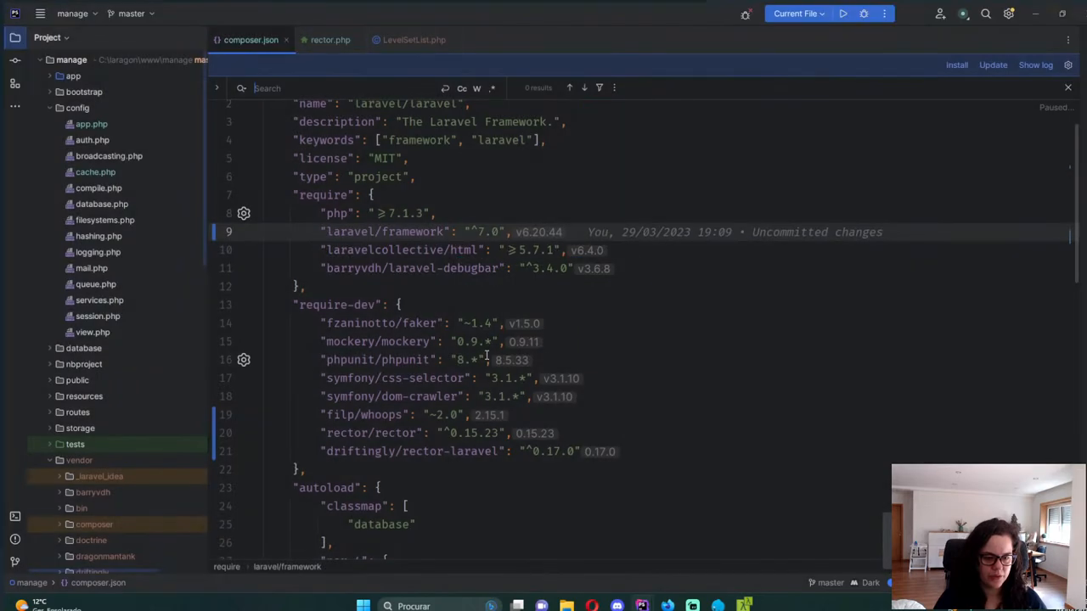
type("collision")
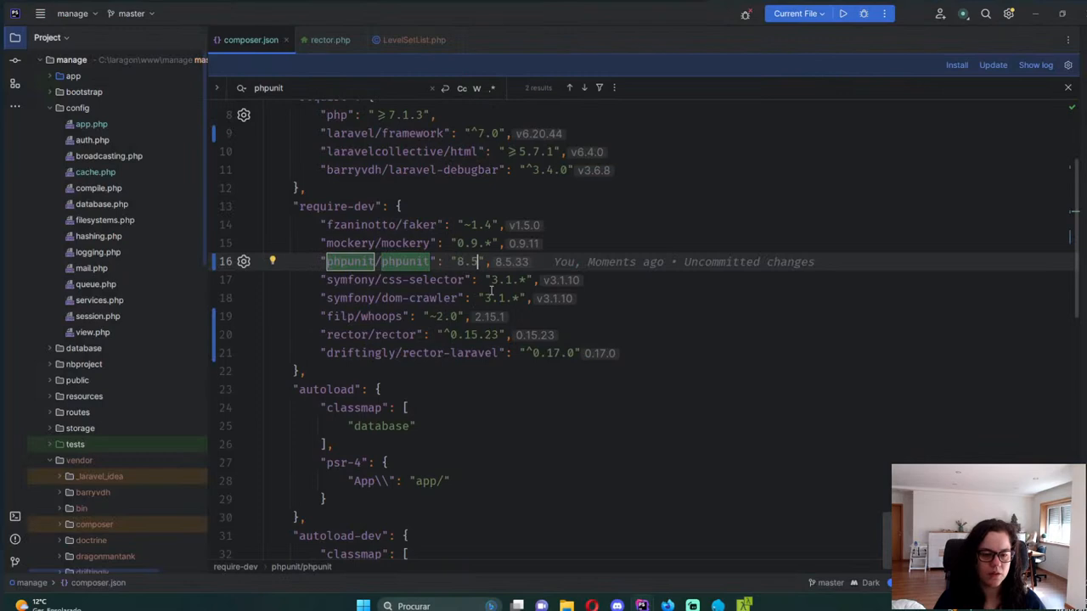
type("8.1")
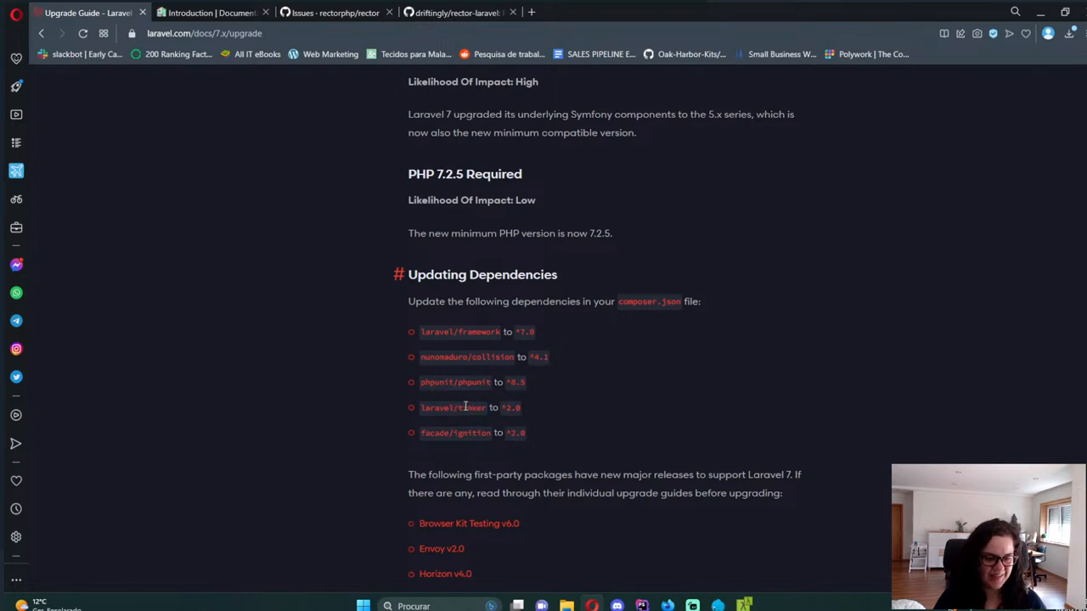
double_click(472, 408)
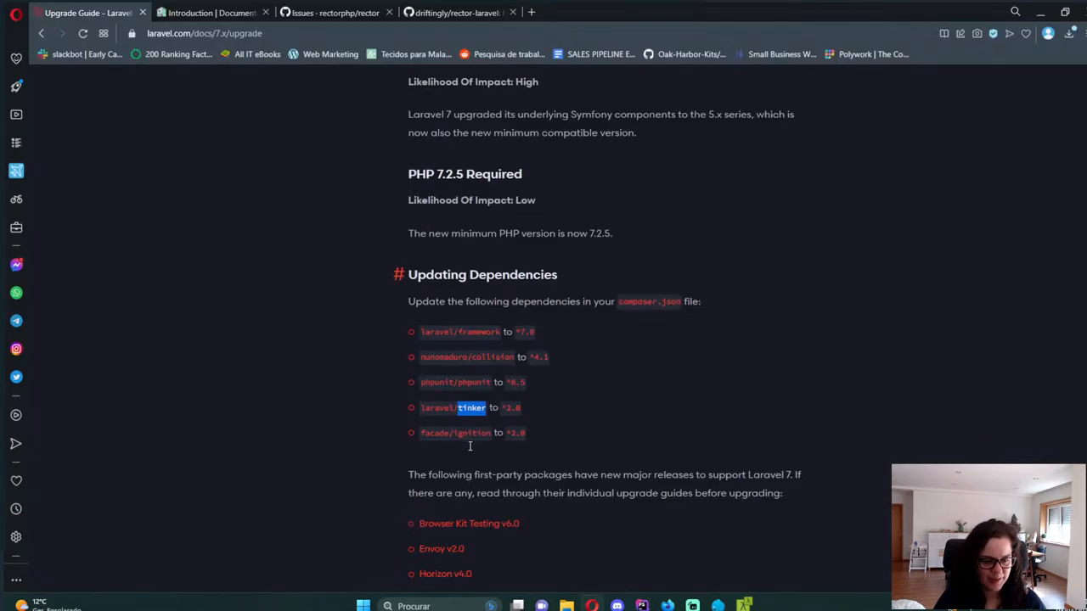
double_click(472, 433)
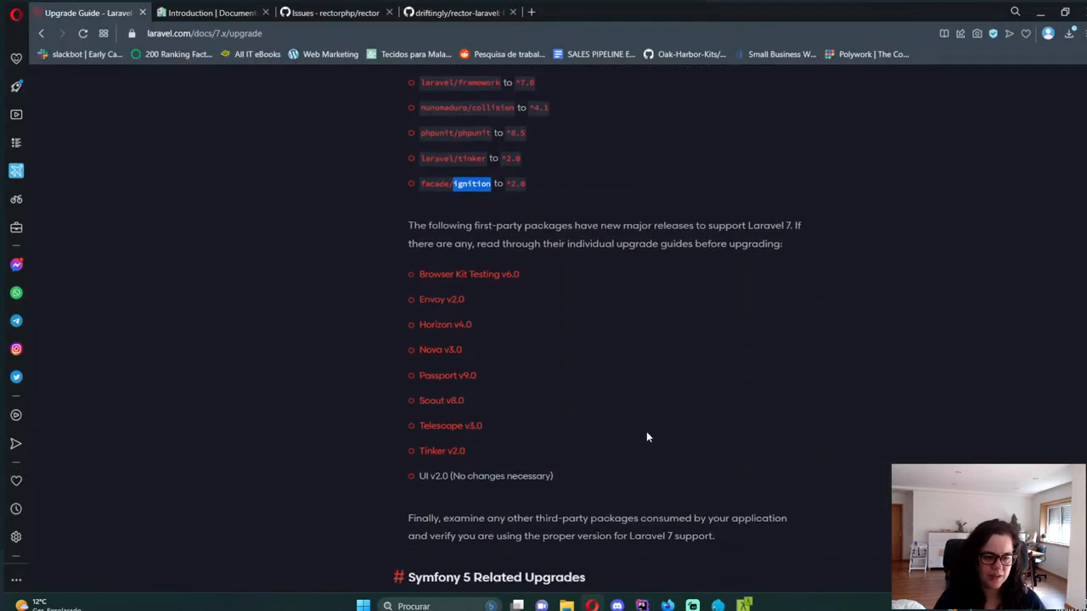
mouse_move(436, 355)
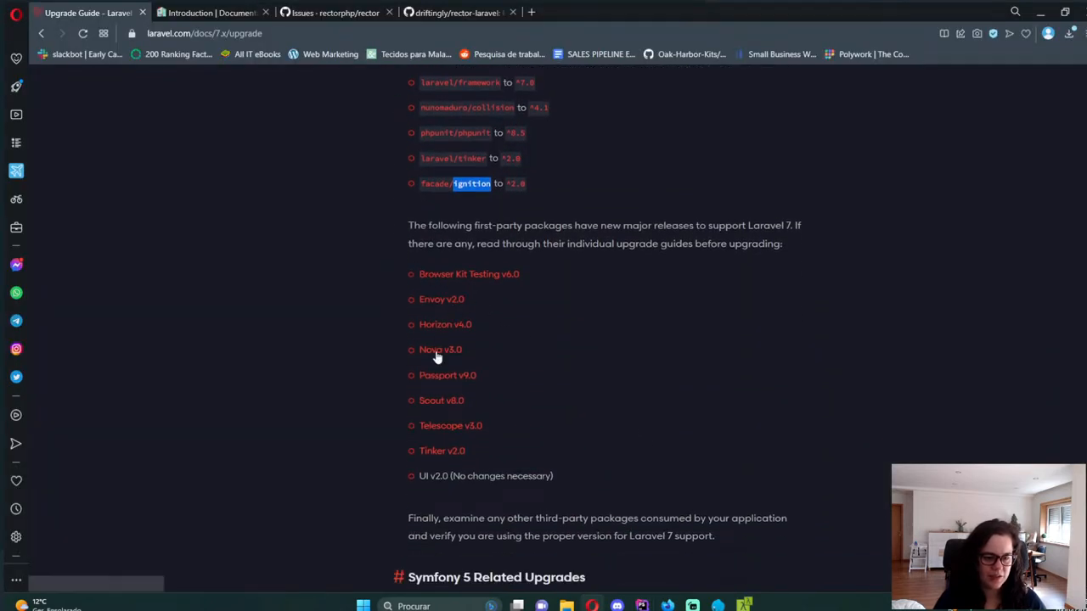
scroll("down", 3)
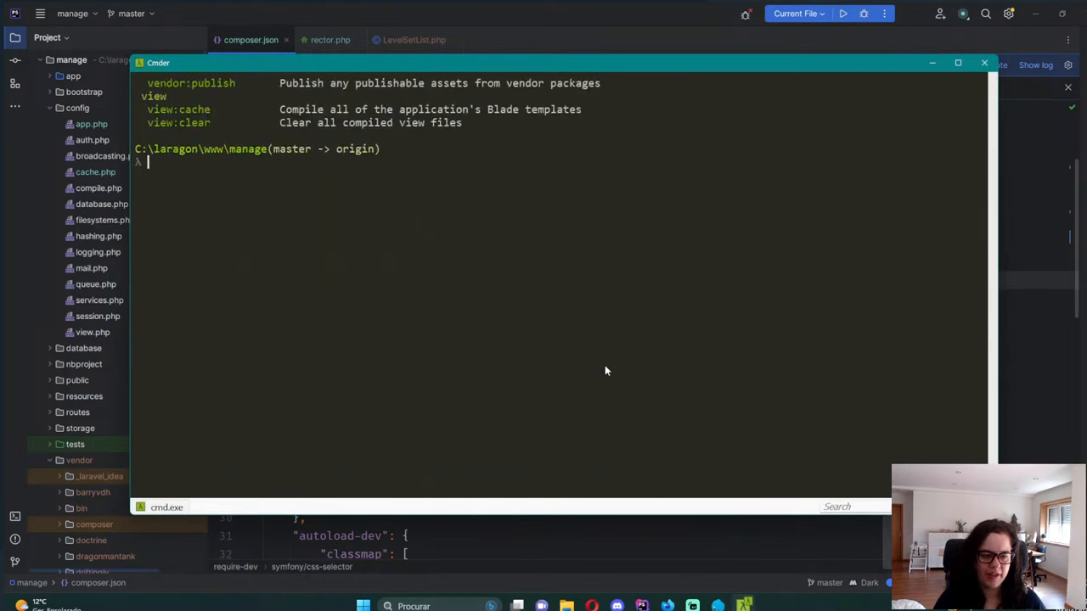
Start composer update -W in Cmder and return to the upgrade guide in the browser
type("c")
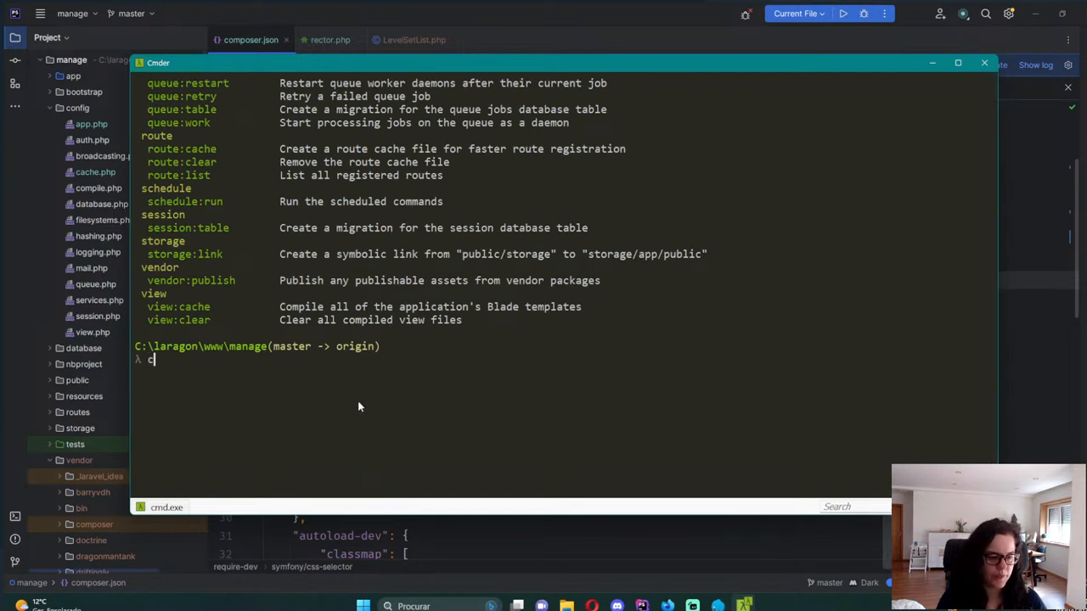
type("omposer up")
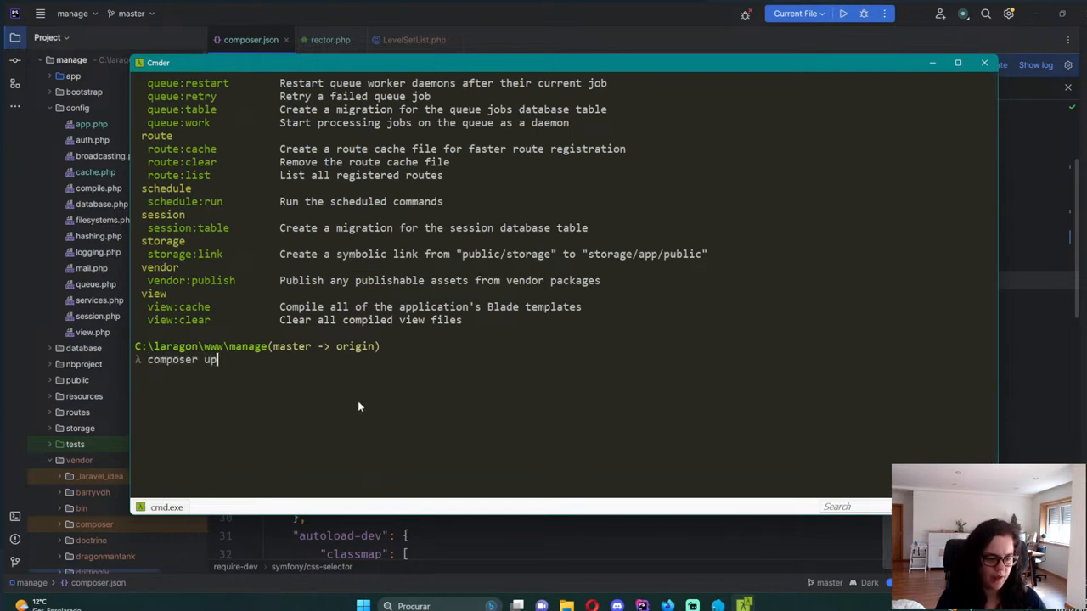
type("date -W")
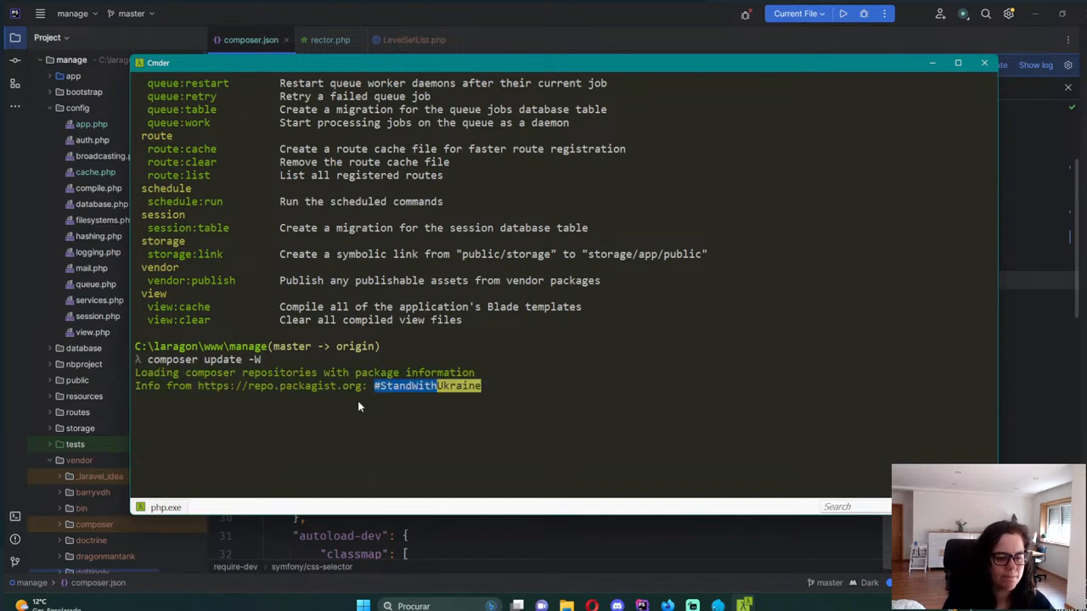
key("alt+tab")
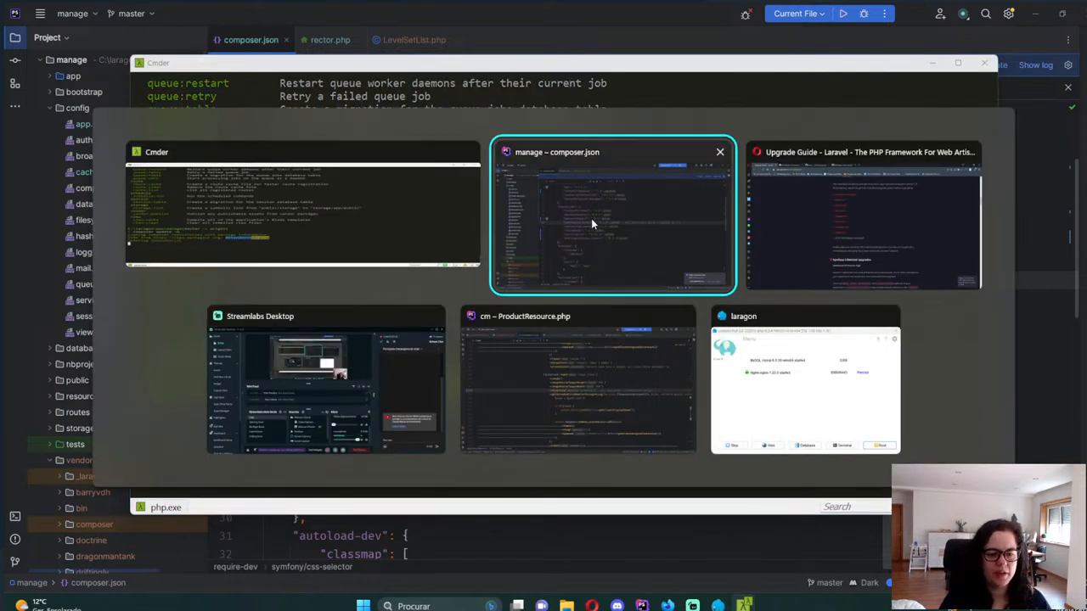
left_click(863, 214)
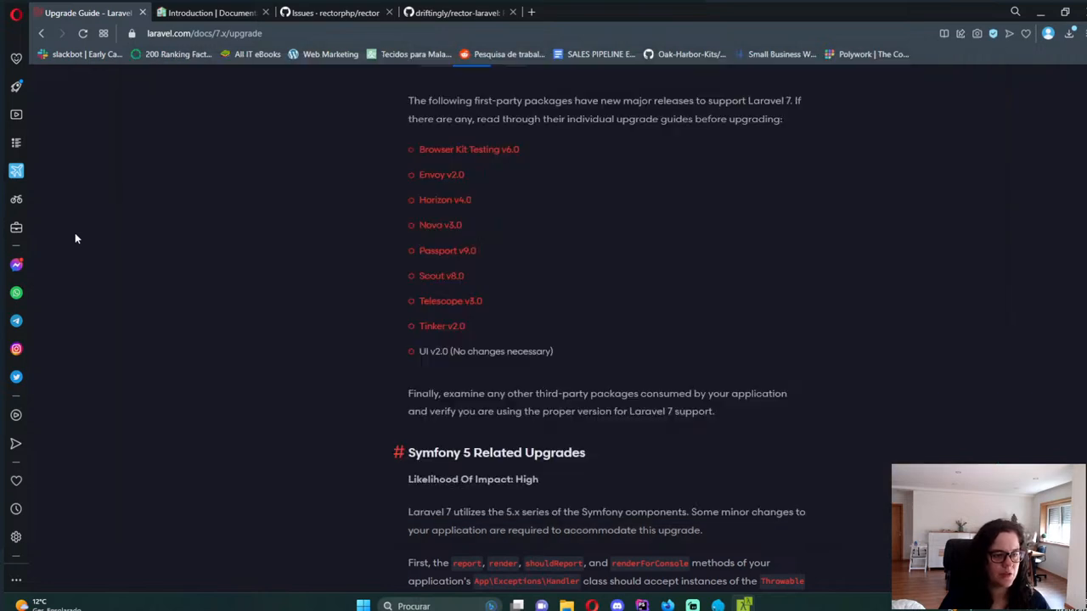
scroll("down", 3)
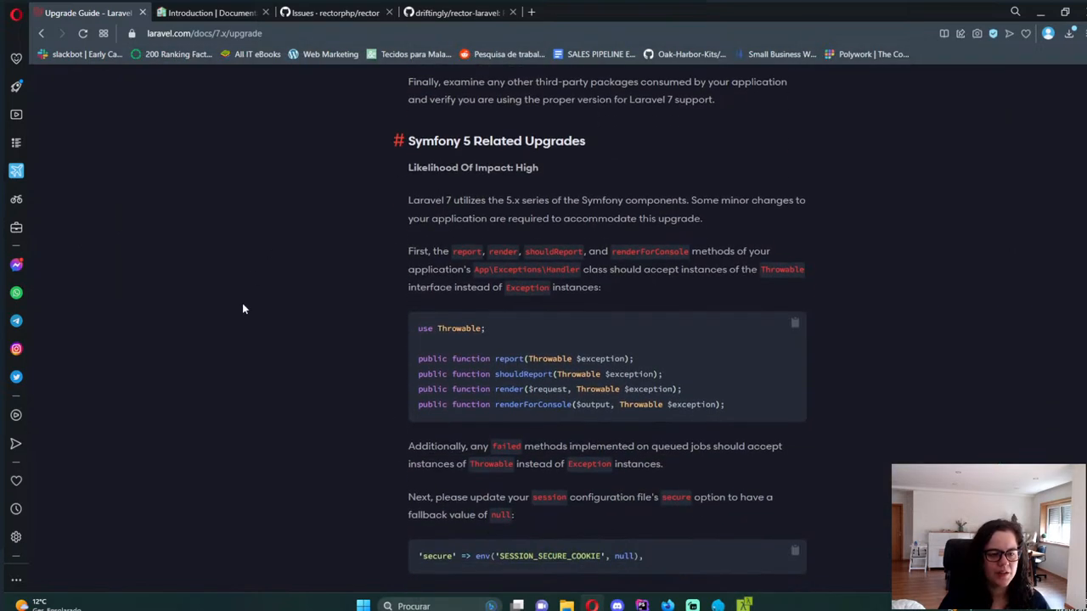
scroll("down", 3)
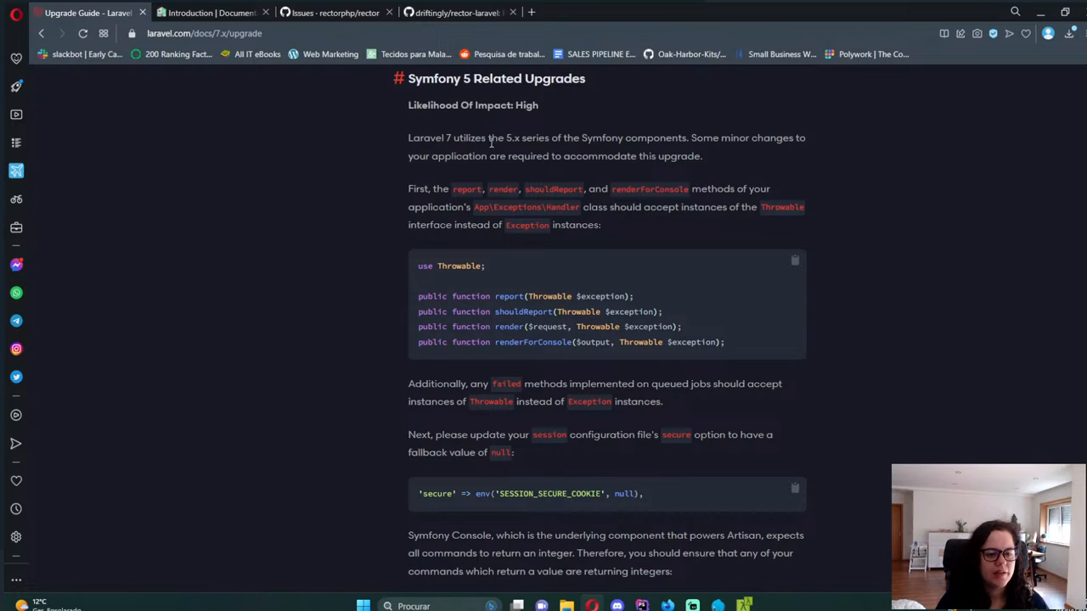
mouse_move(798, 163)
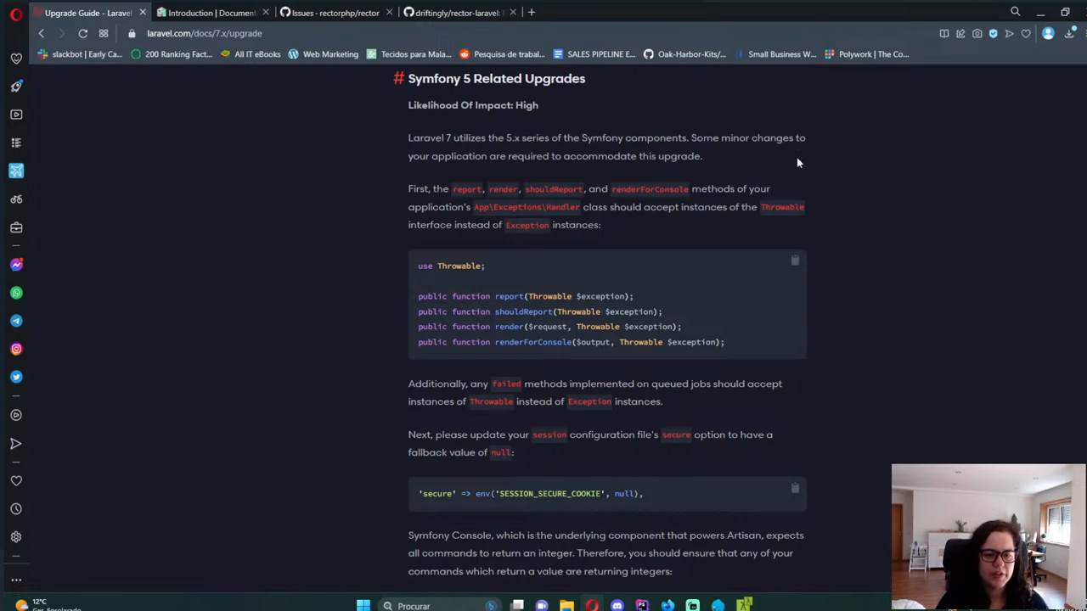
mouse_move(572, 194)
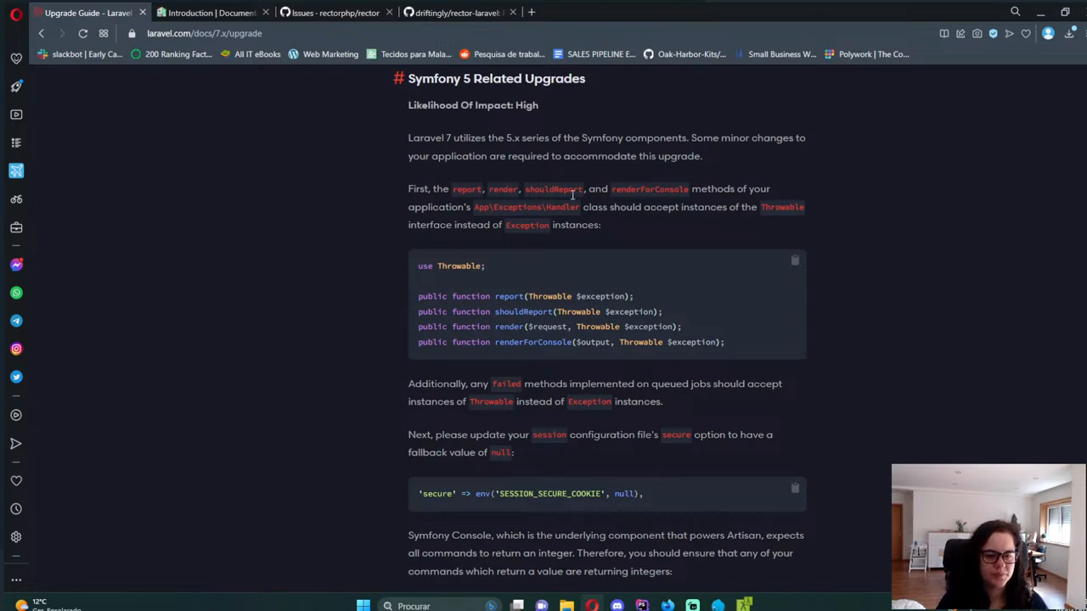
mouse_move(442, 251)
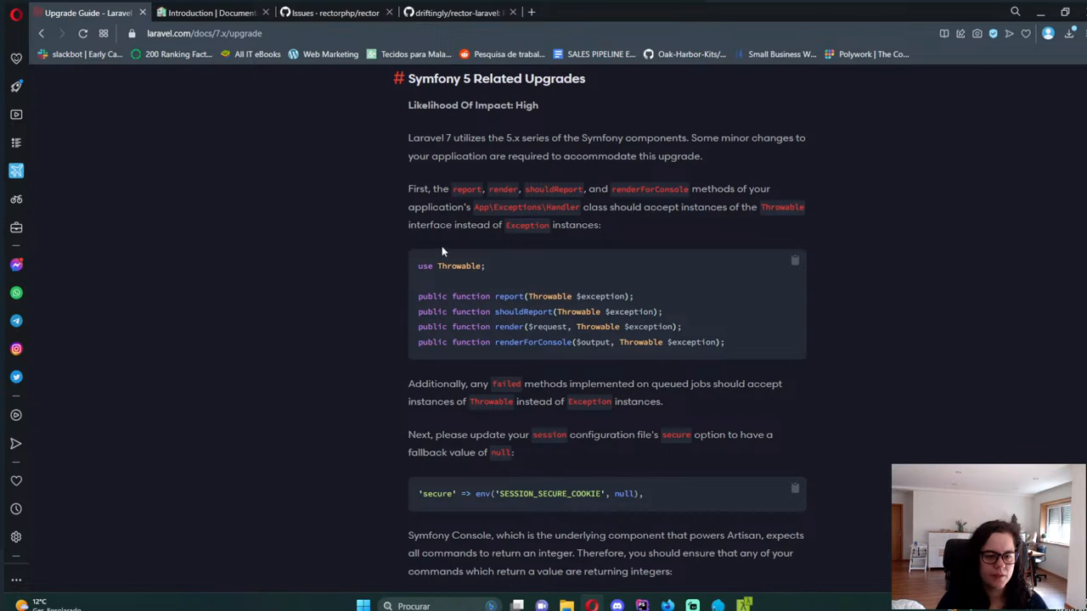
scroll("down", 3)
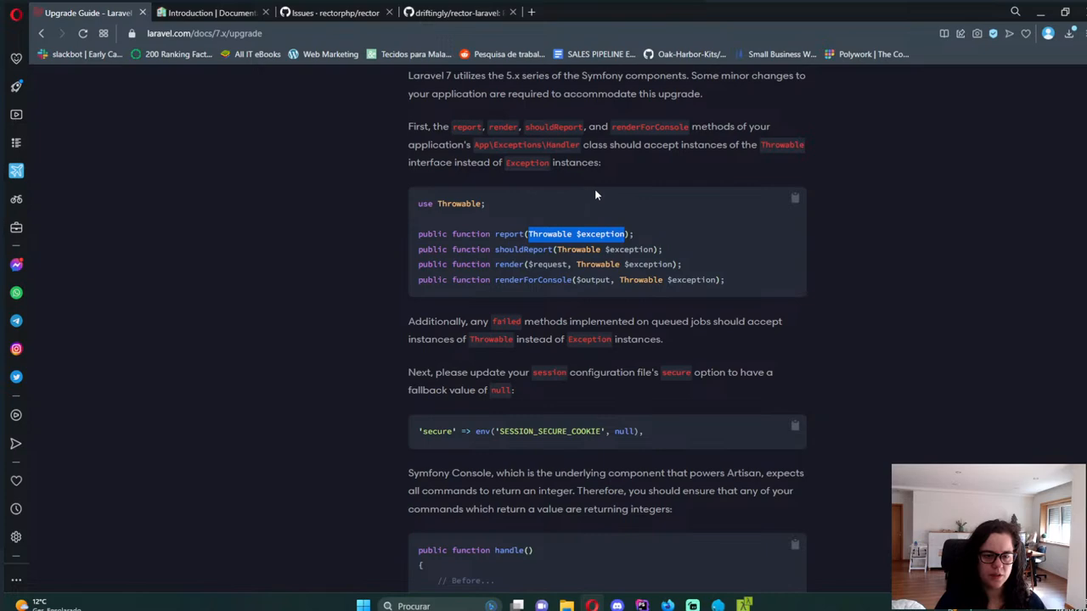
mouse_move(552, 202)
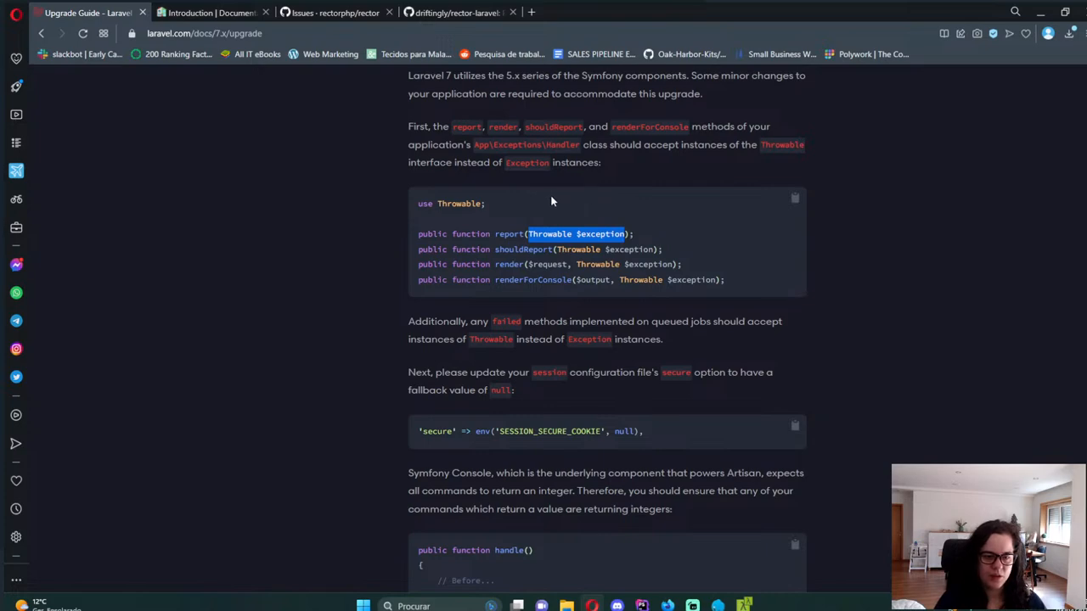
key("alt+tab")
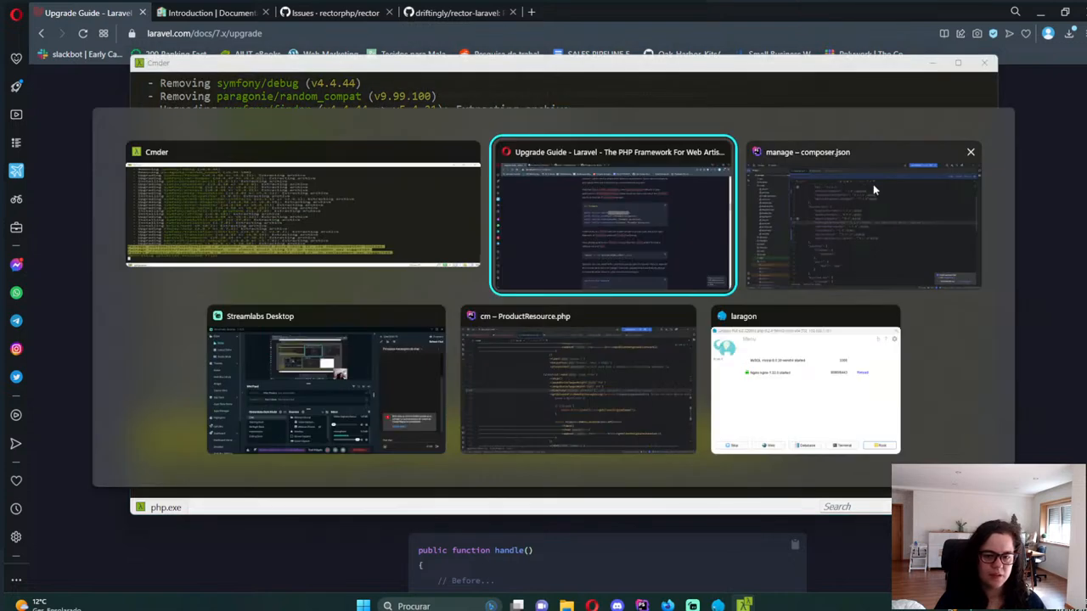
Open app/Exceptions/Handler.php in PhpStorm via Search Everywhere ('handl')
left_click(862, 218)
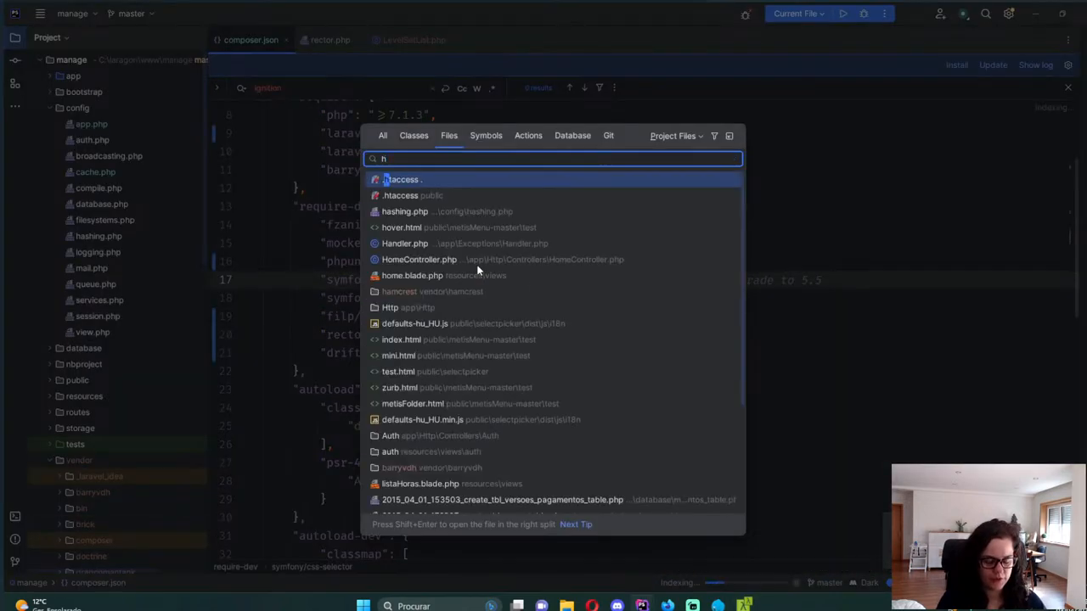
type("andl")
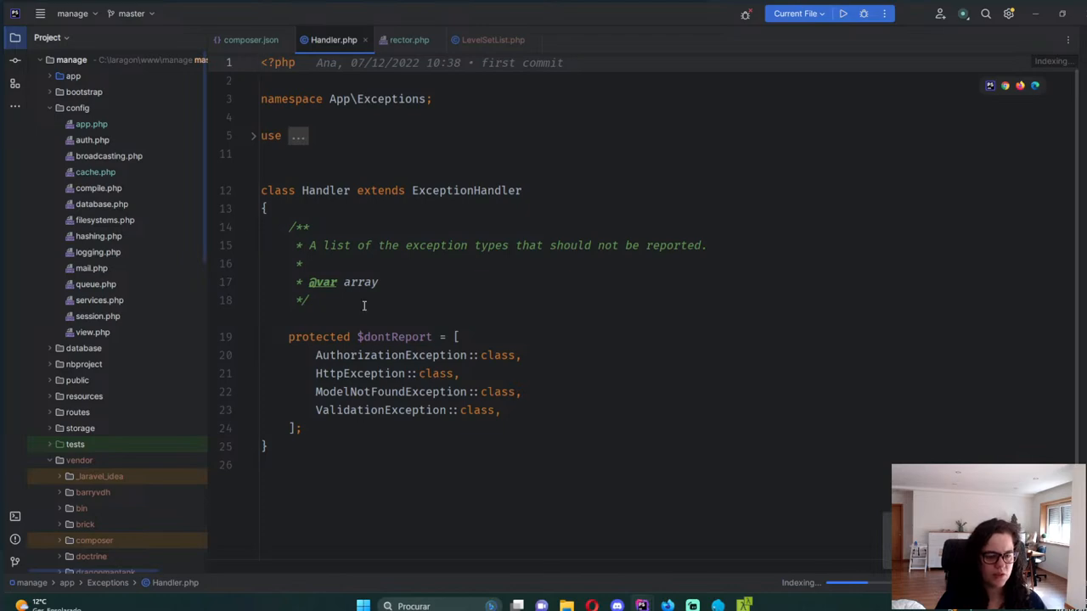
key("alt+tab")
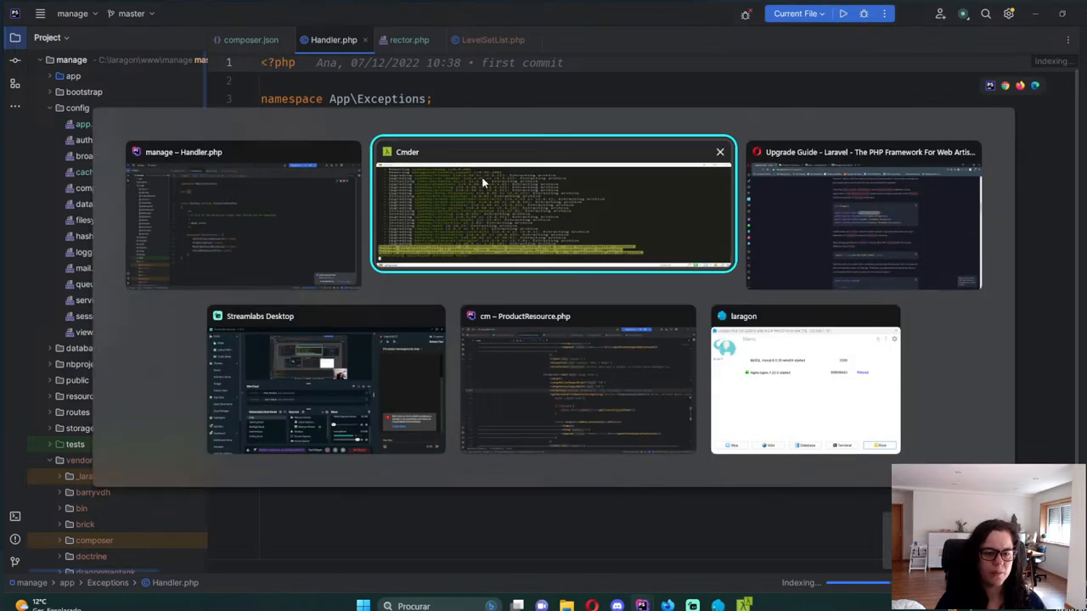
left_click(863, 217)
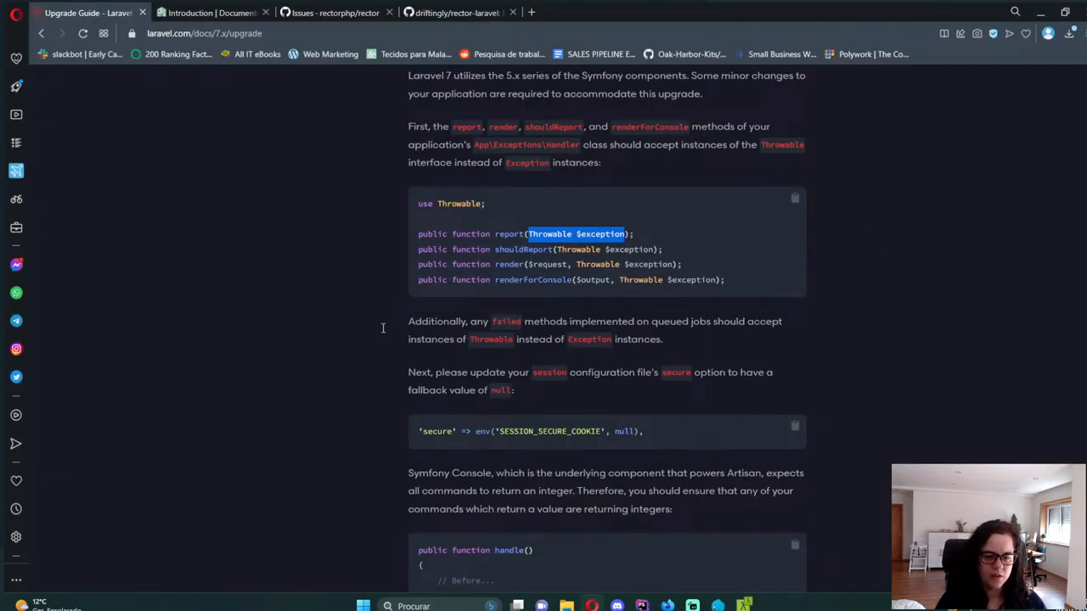
mouse_move(328, 298)
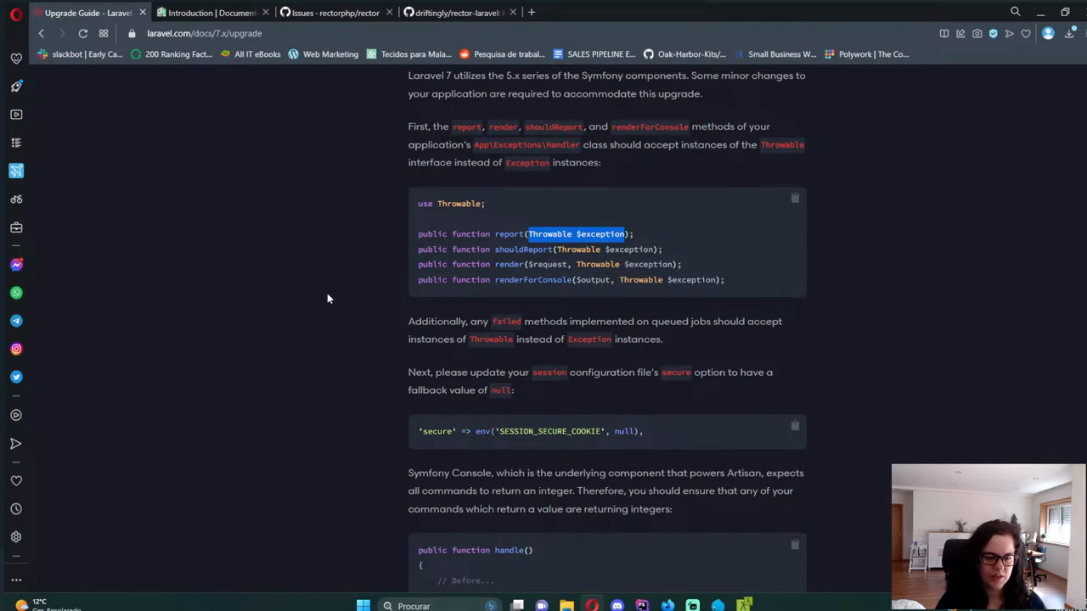
scroll("down", 3)
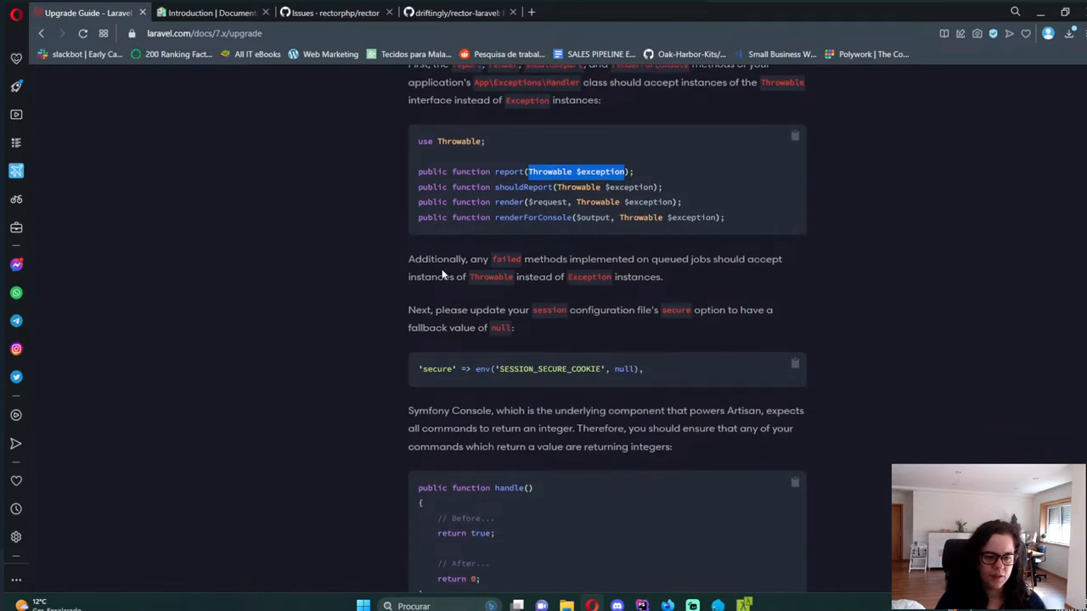
mouse_move(526, 296)
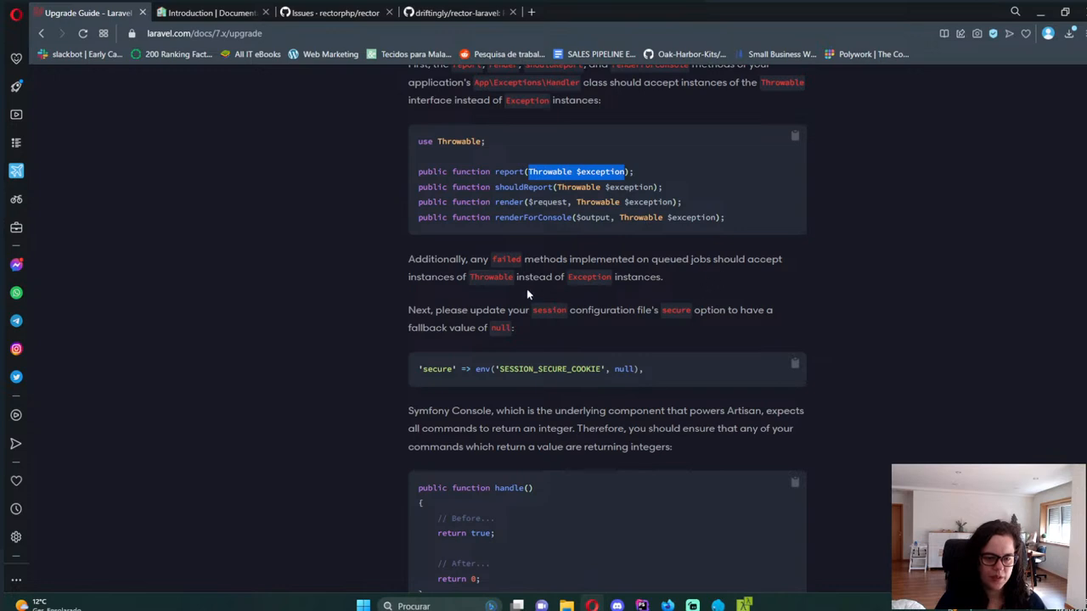
scroll("down", 3)
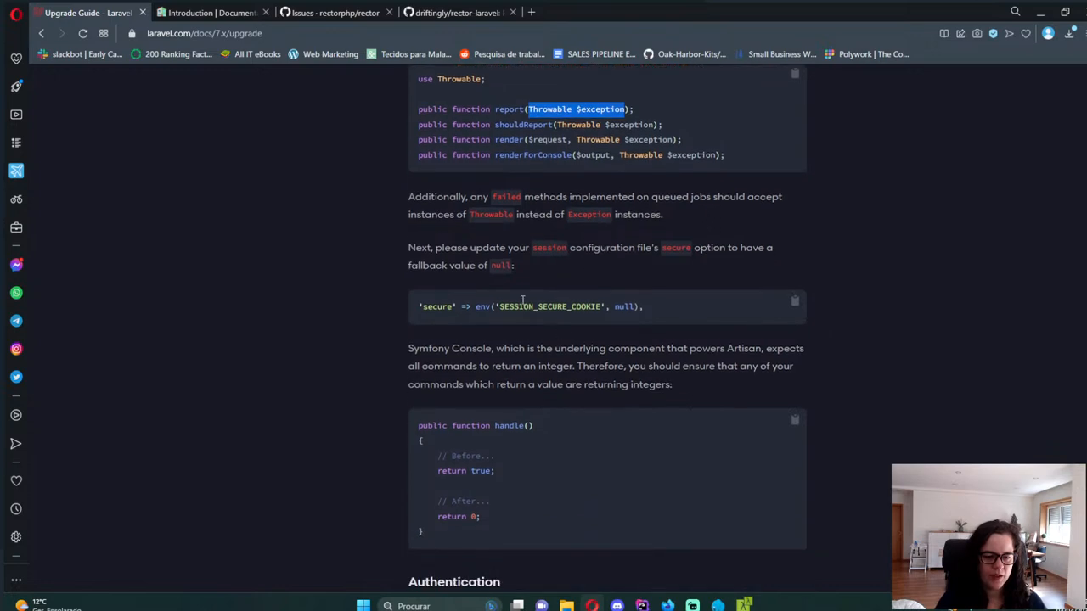
mouse_move(613, 264)
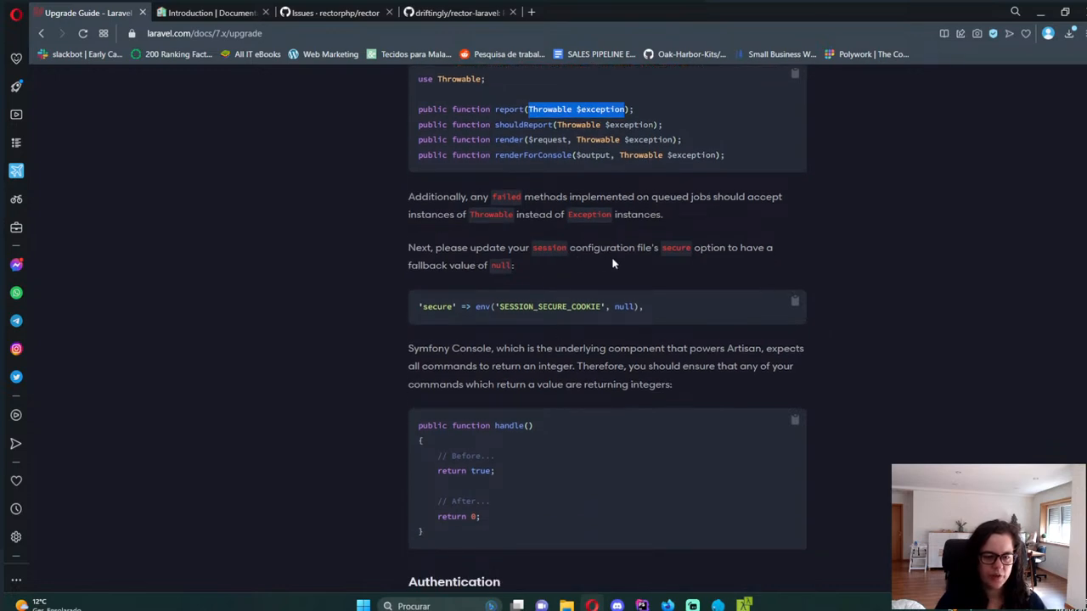
mouse_move(600, 271)
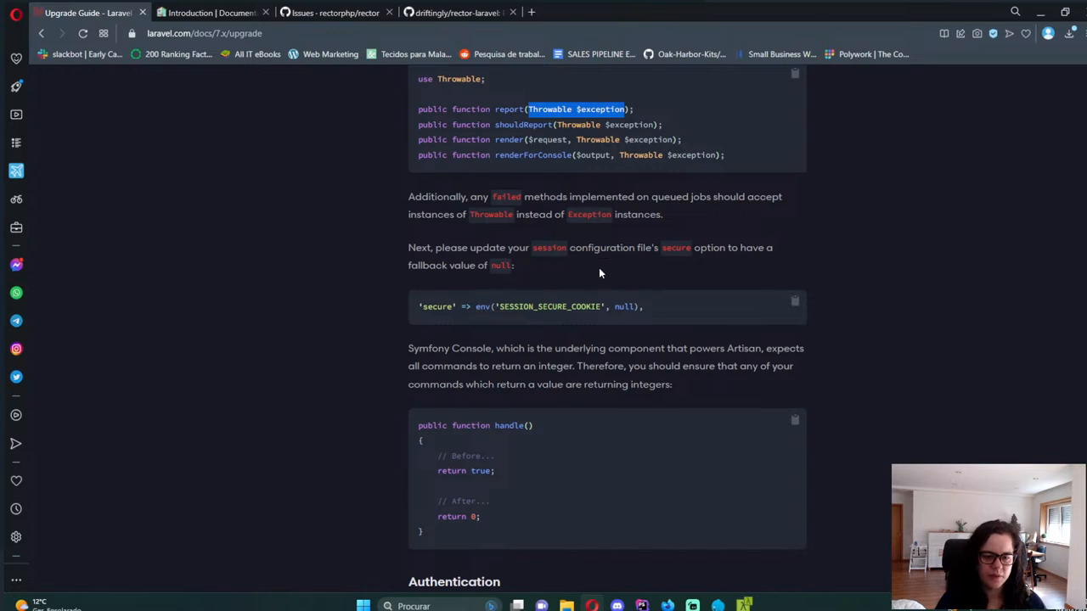
mouse_move(462, 282)
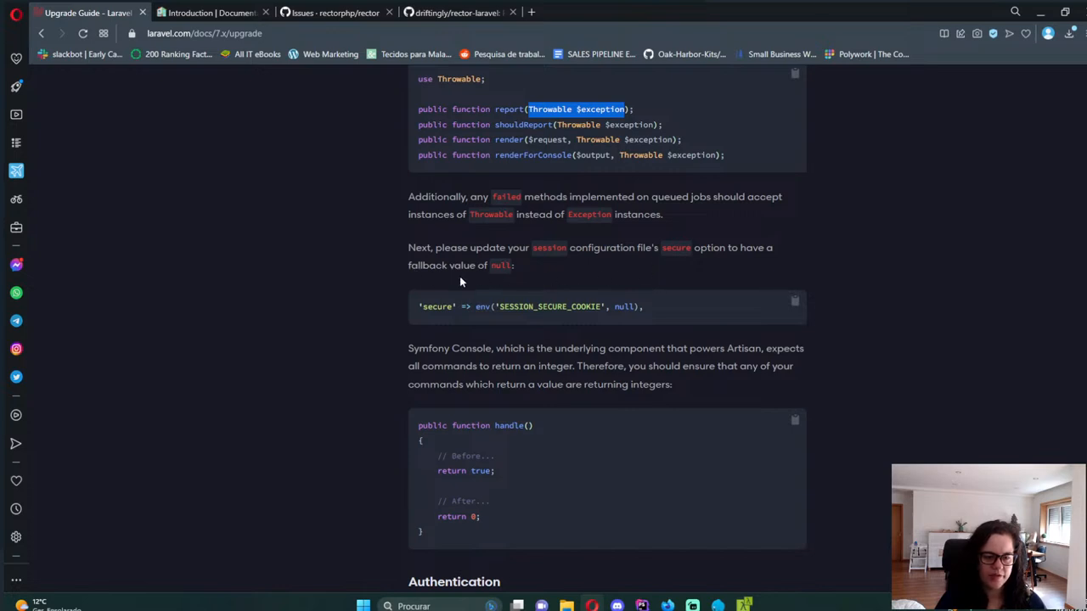
double_click(436, 306)
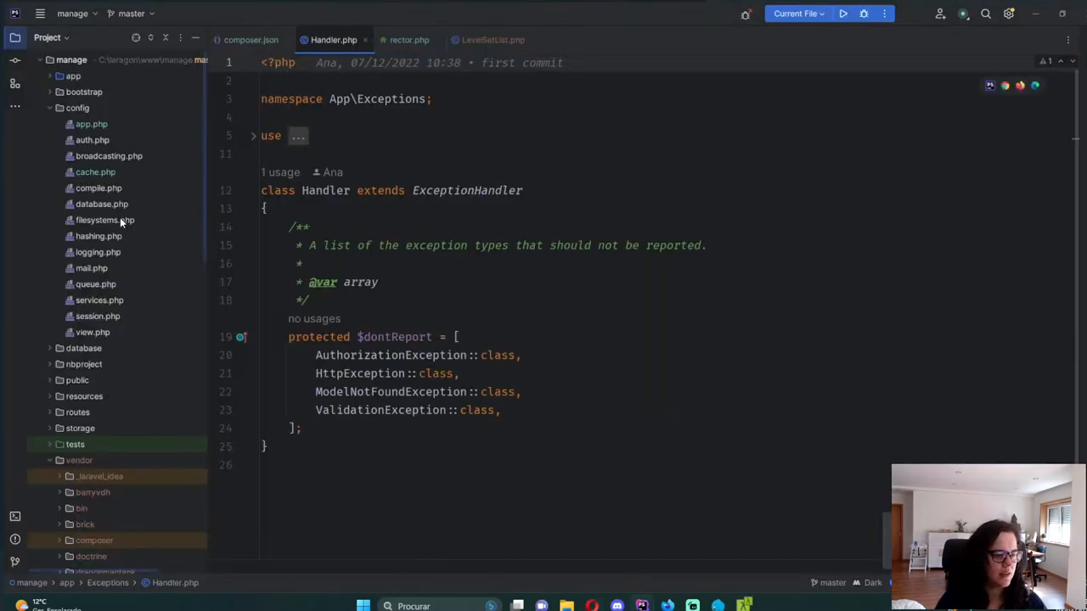
Open config/session.php from the Project tree and locate its secure setting, currently false
left_click(99, 316)
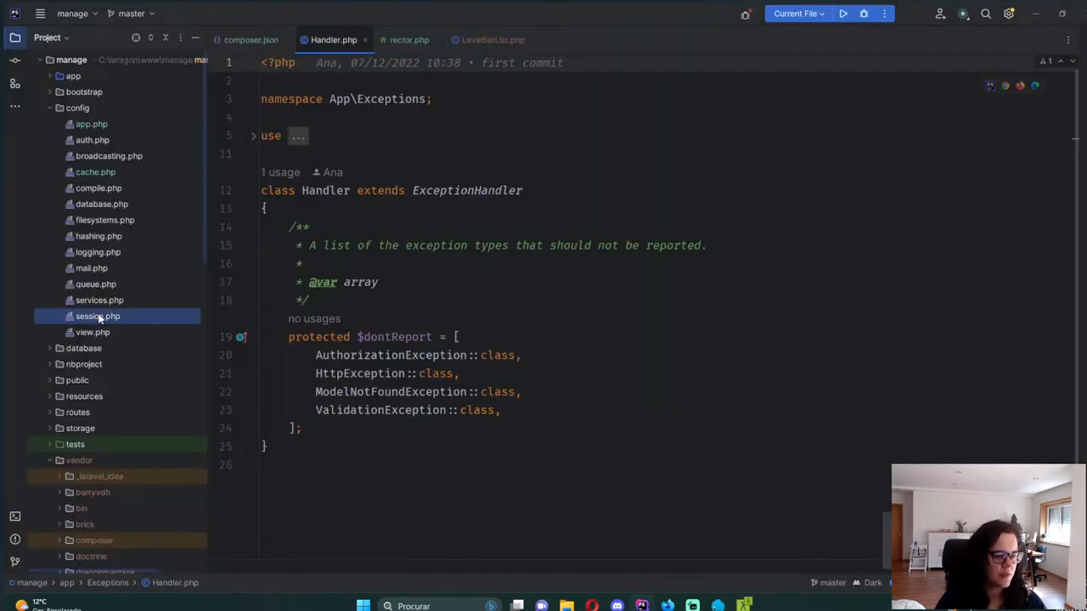
left_click(98, 316)
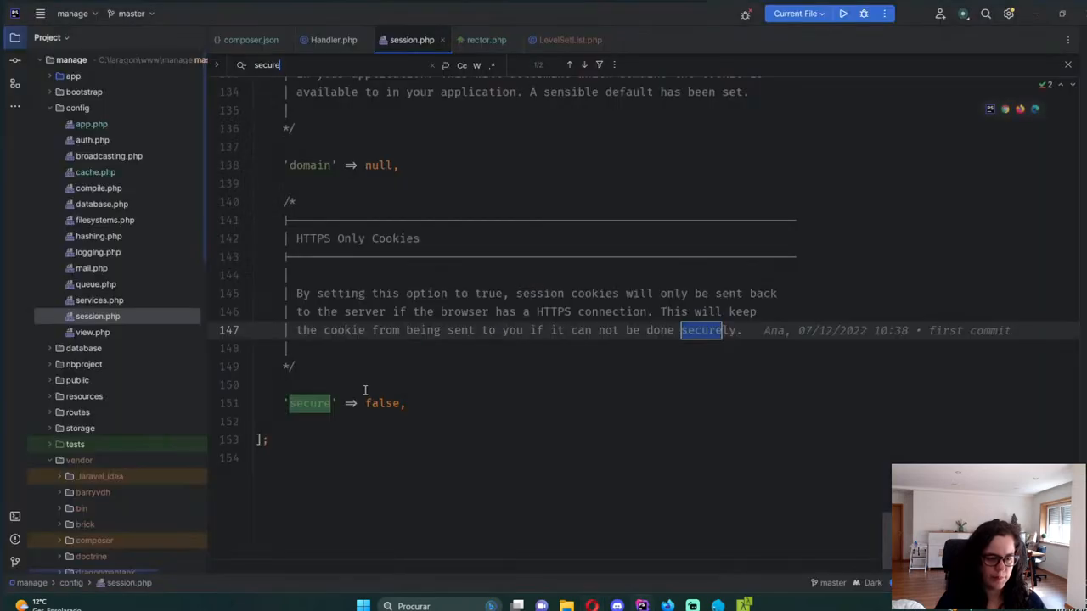
key("alt+tab")
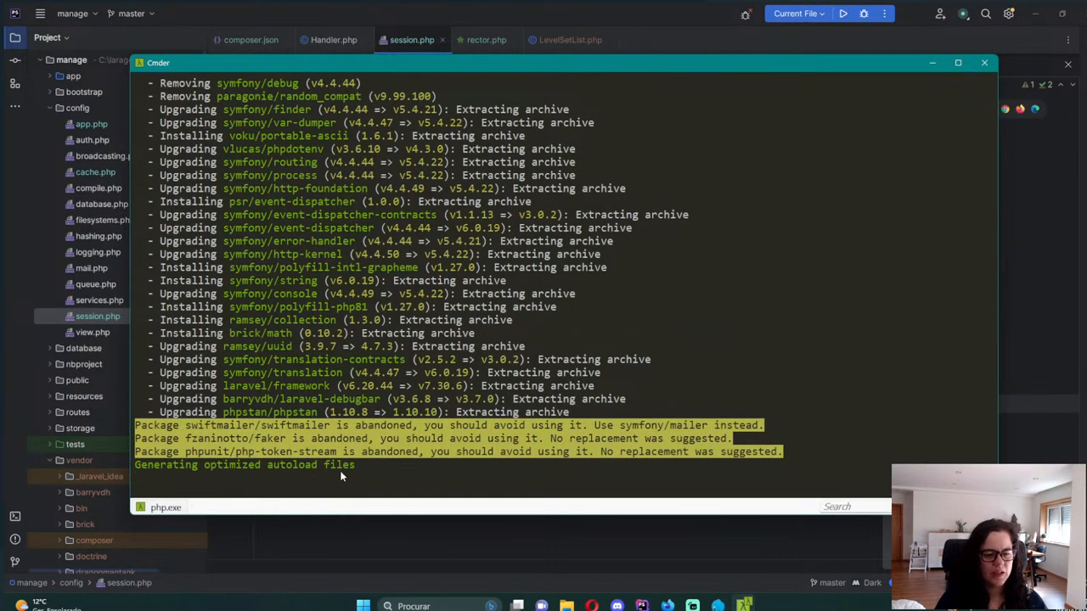
mouse_move(416, 479)
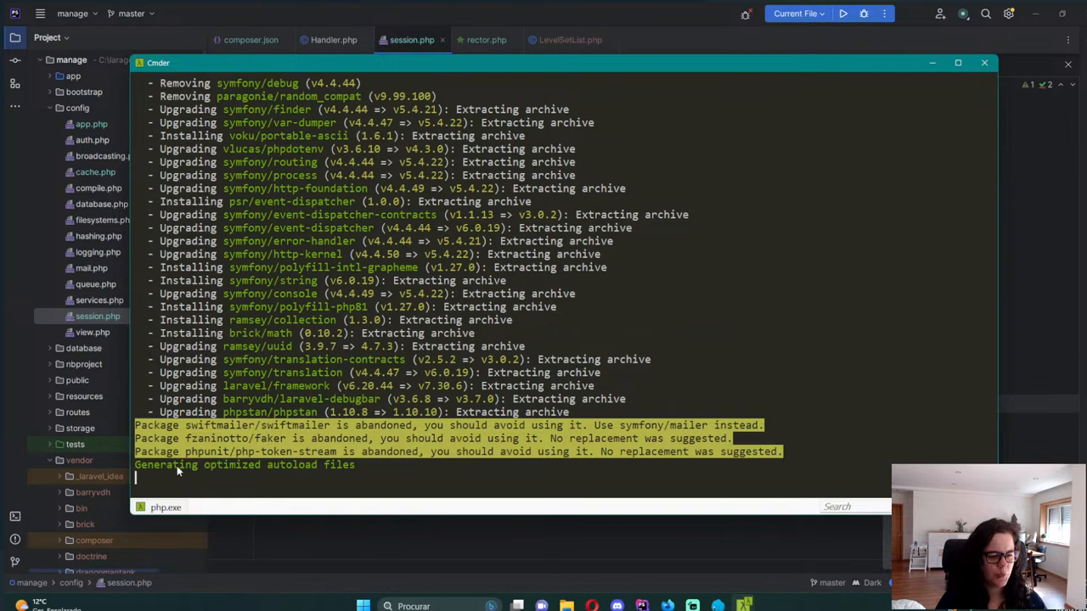
mouse_move(223, 472)
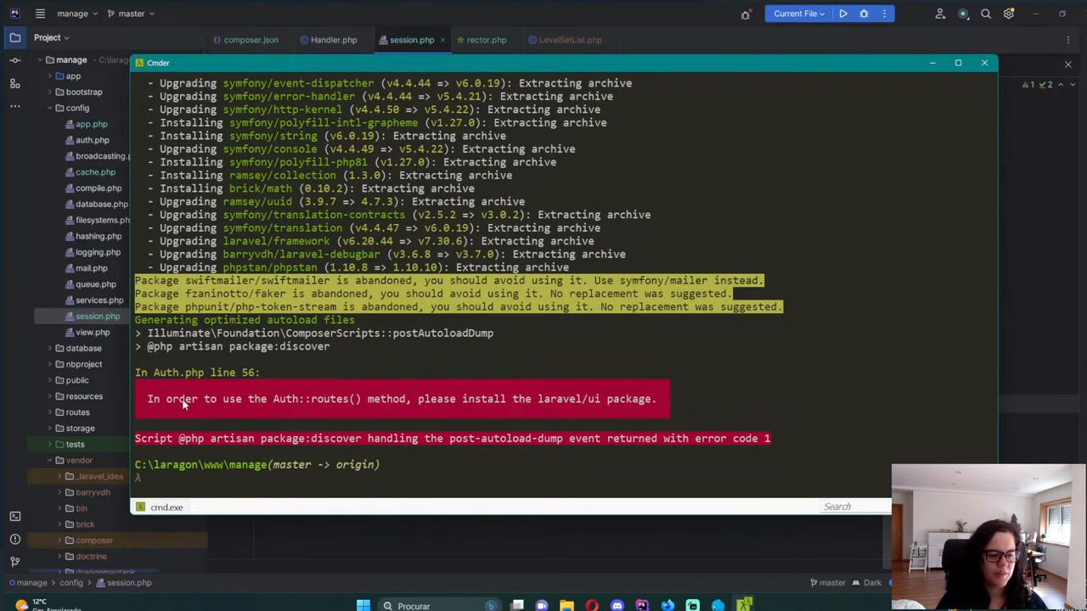
mouse_move(380, 382)
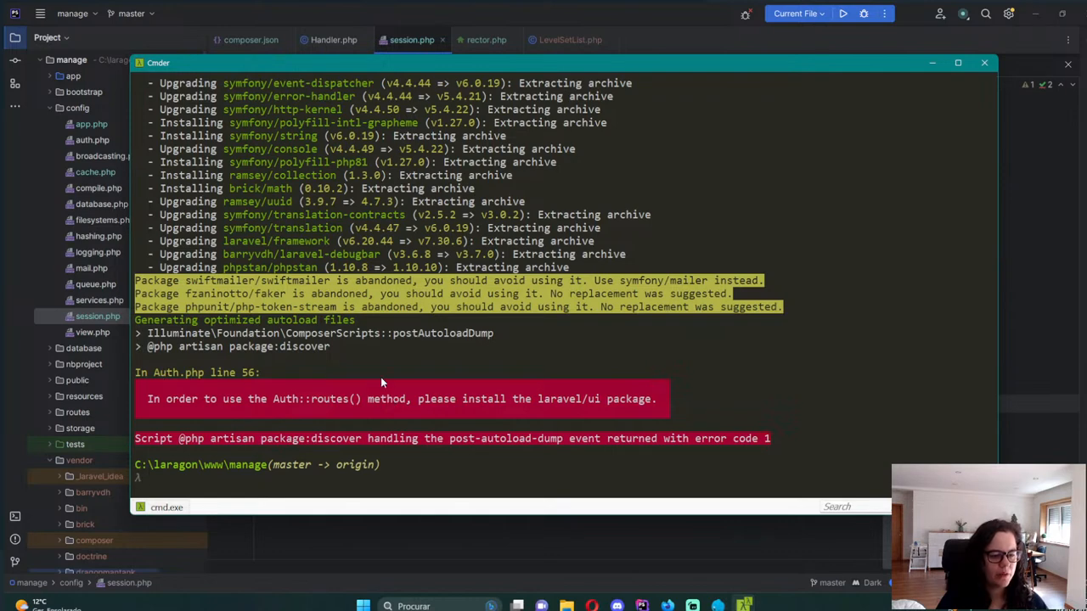
mouse_move(577, 419)
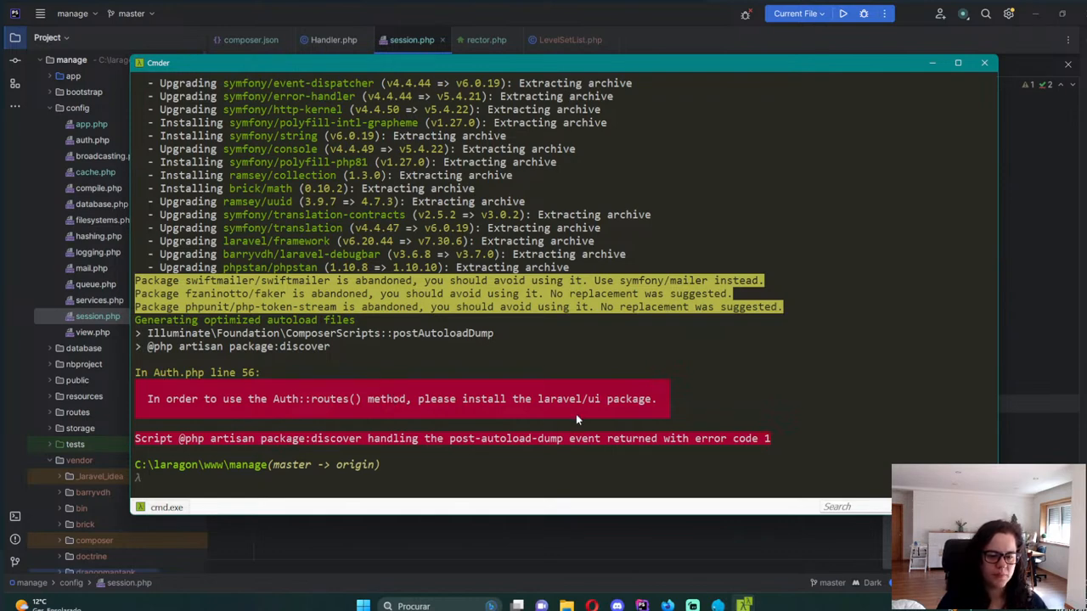
Select and copy the laravel/ui package name from the failed package:discover error
double_click(567, 399)
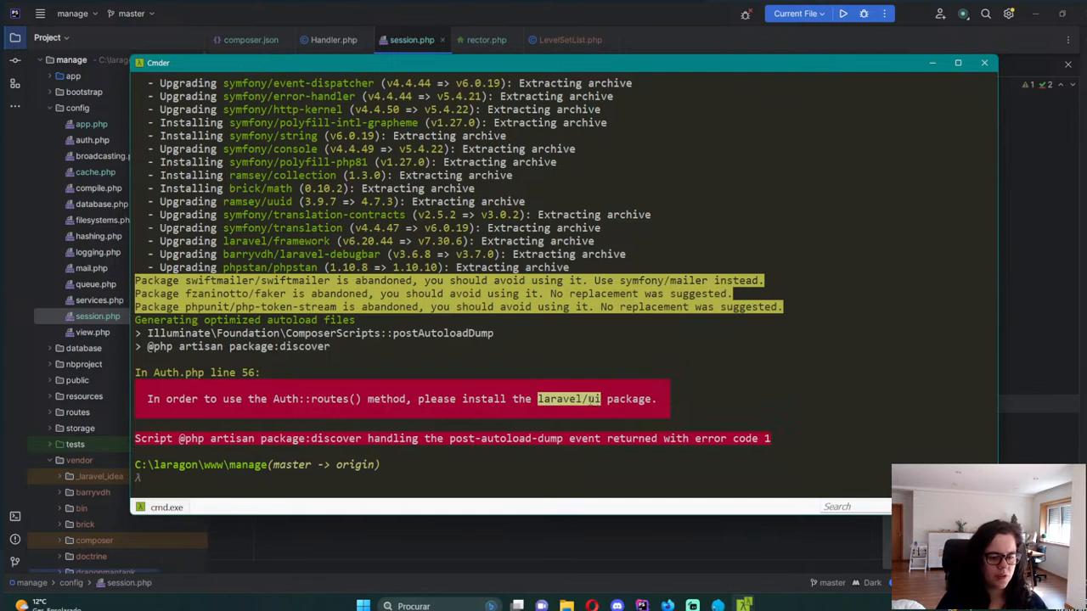
key("alt+tab")
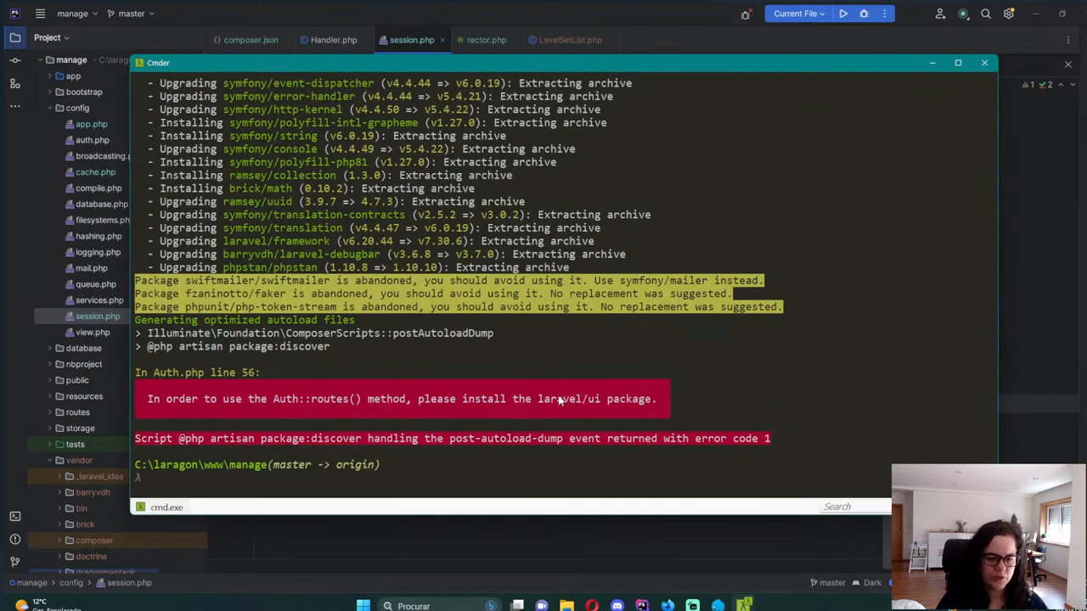
double_click(567, 399)
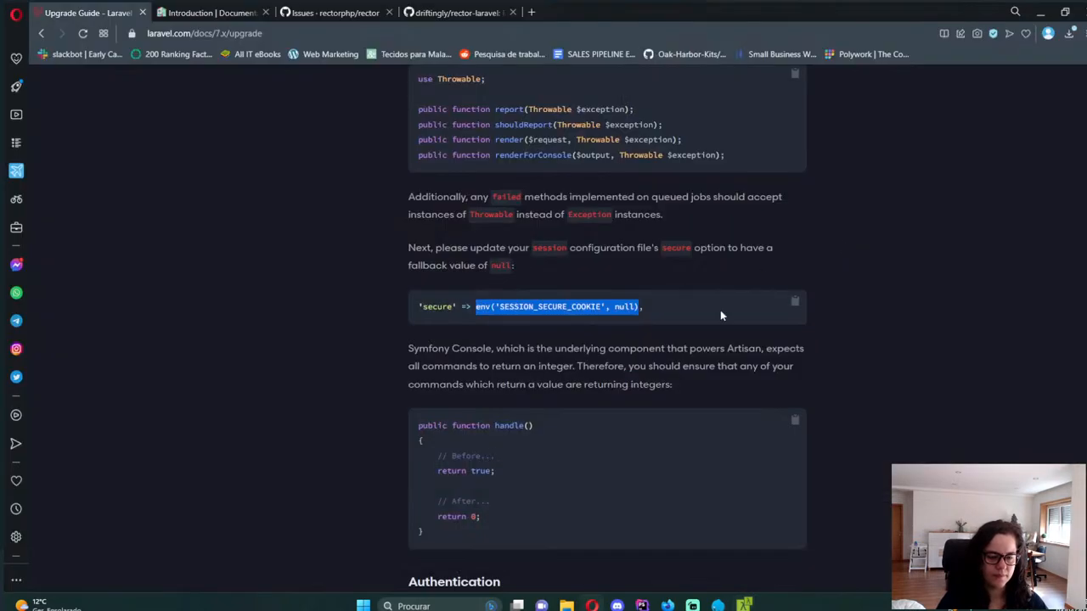
Reach the Authentication Scaffolding note and select the composer require laravel/ui "^2.0" command
scroll("down", 3)
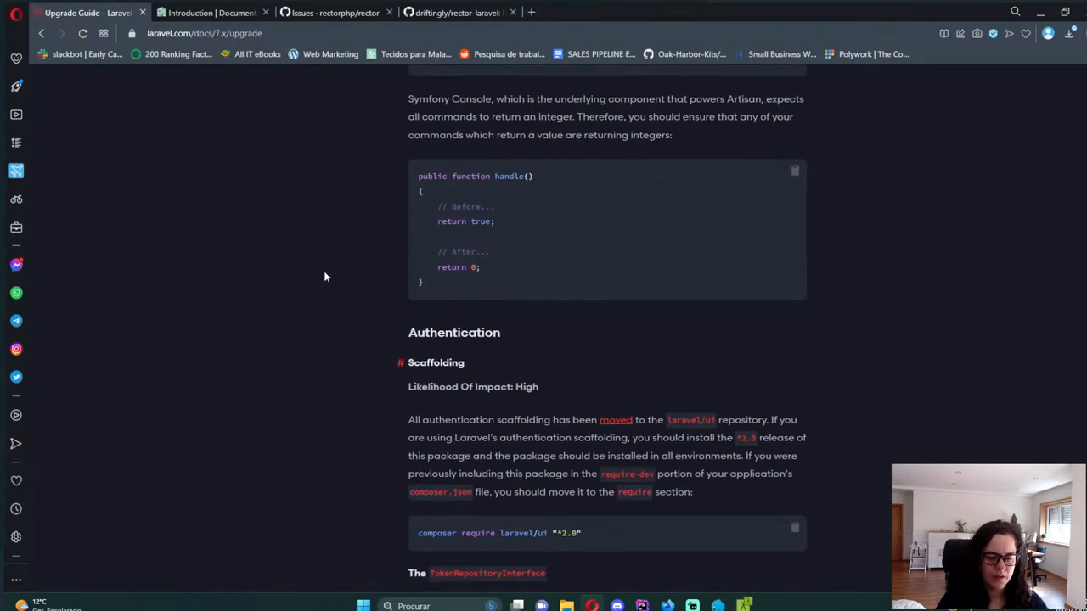
scroll("down", 3)
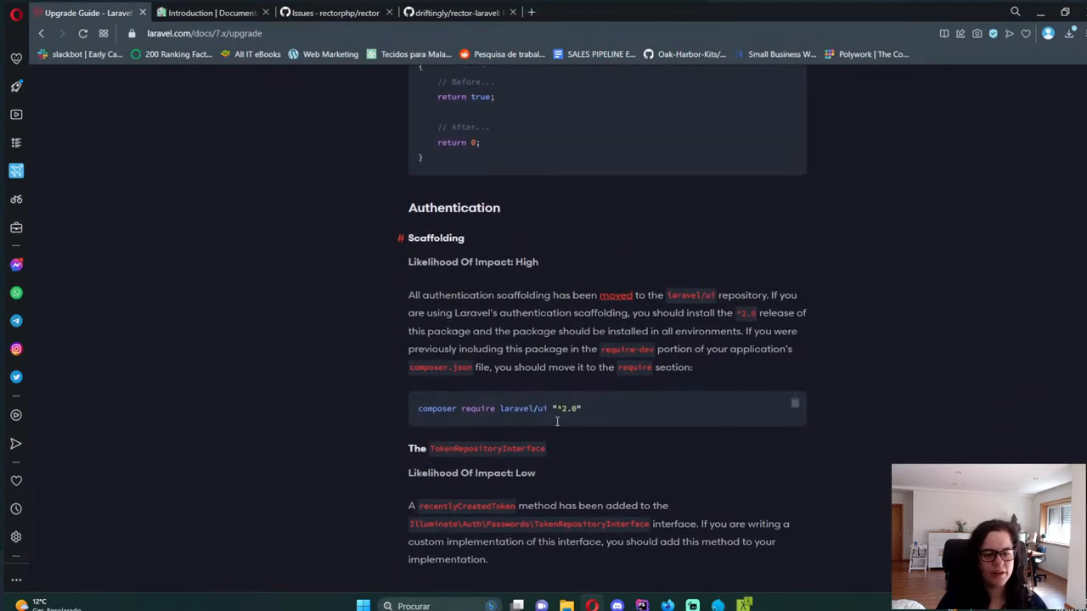
scroll("up", 3)
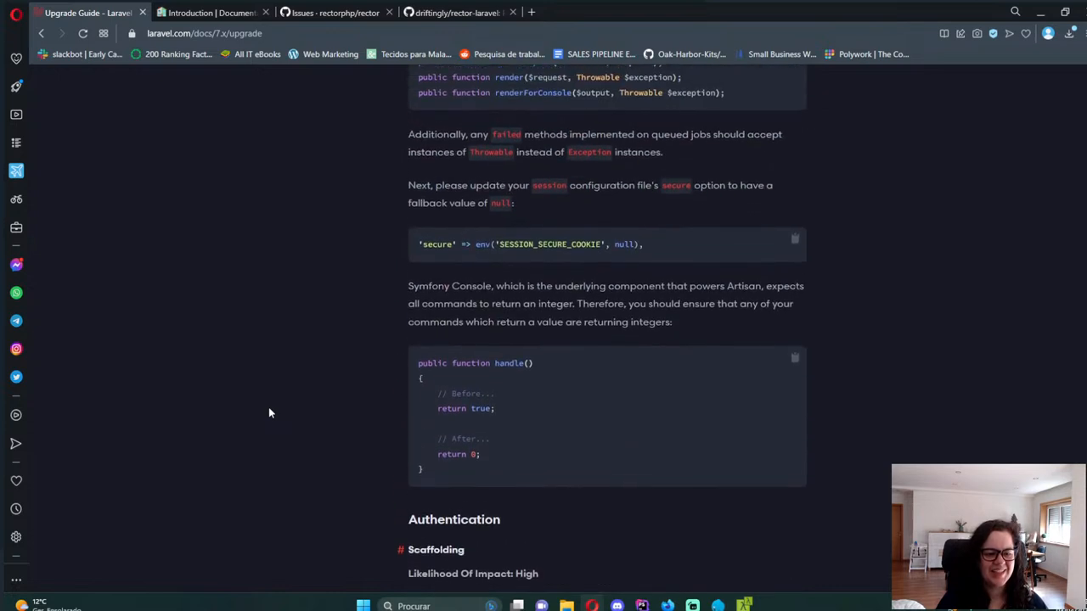
mouse_move(368, 299)
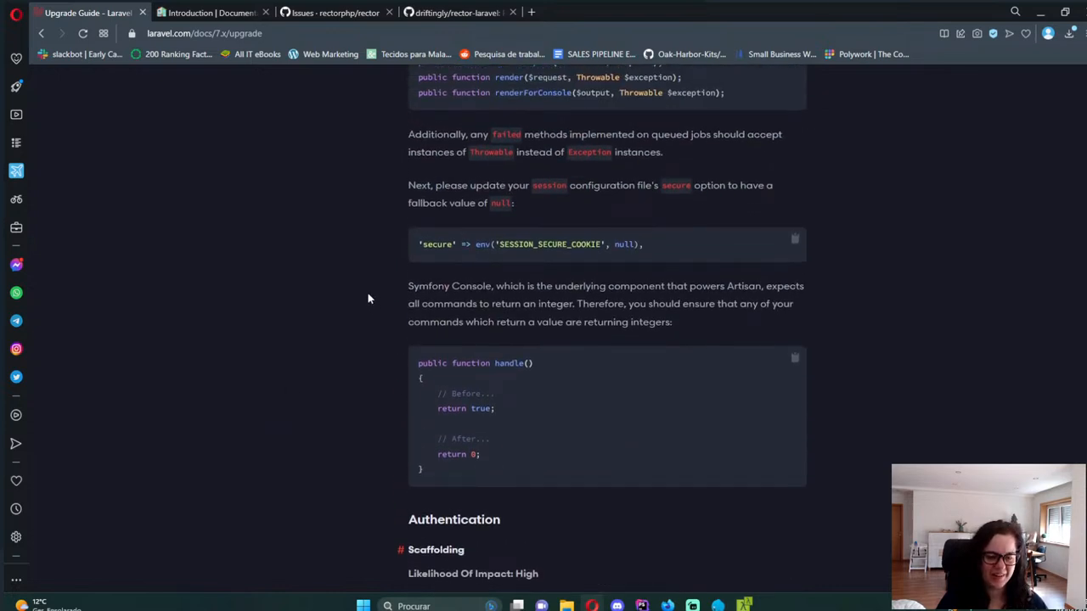
mouse_move(414, 285)
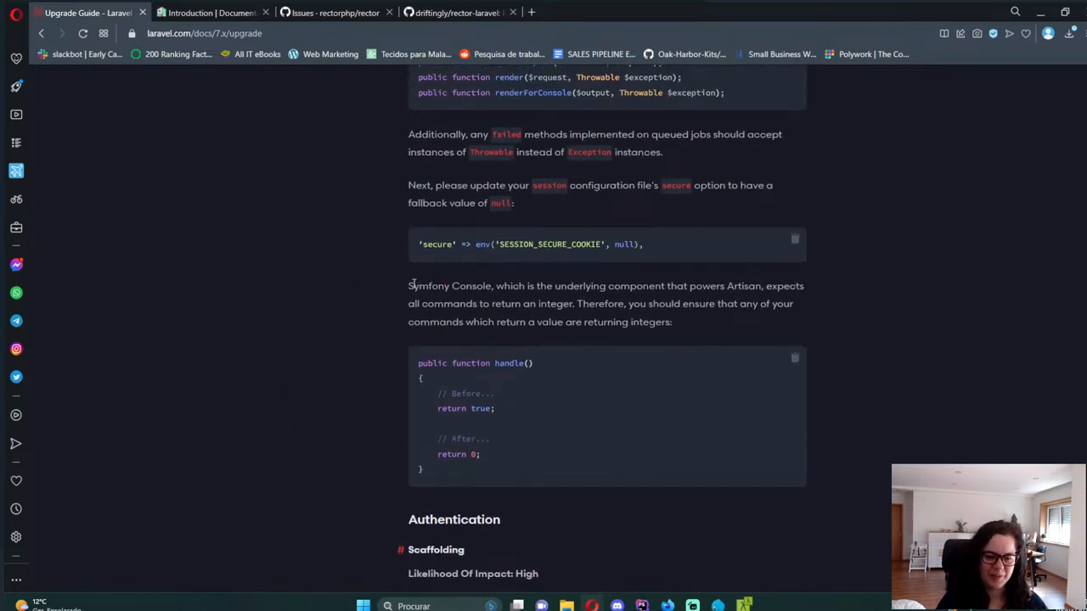
mouse_move(408, 299)
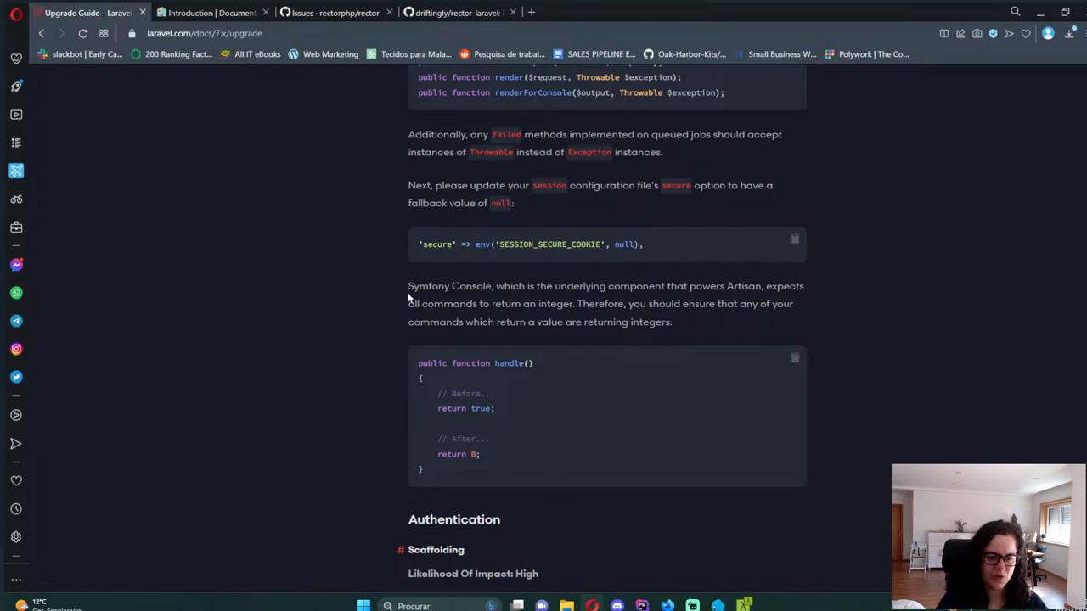
mouse_move(730, 298)
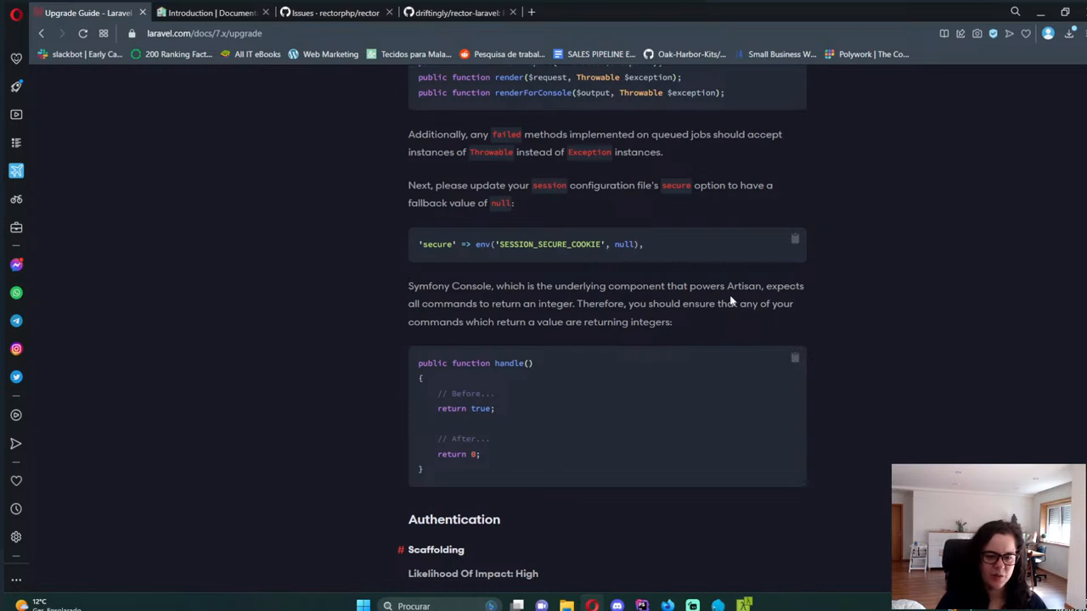
mouse_move(688, 310)
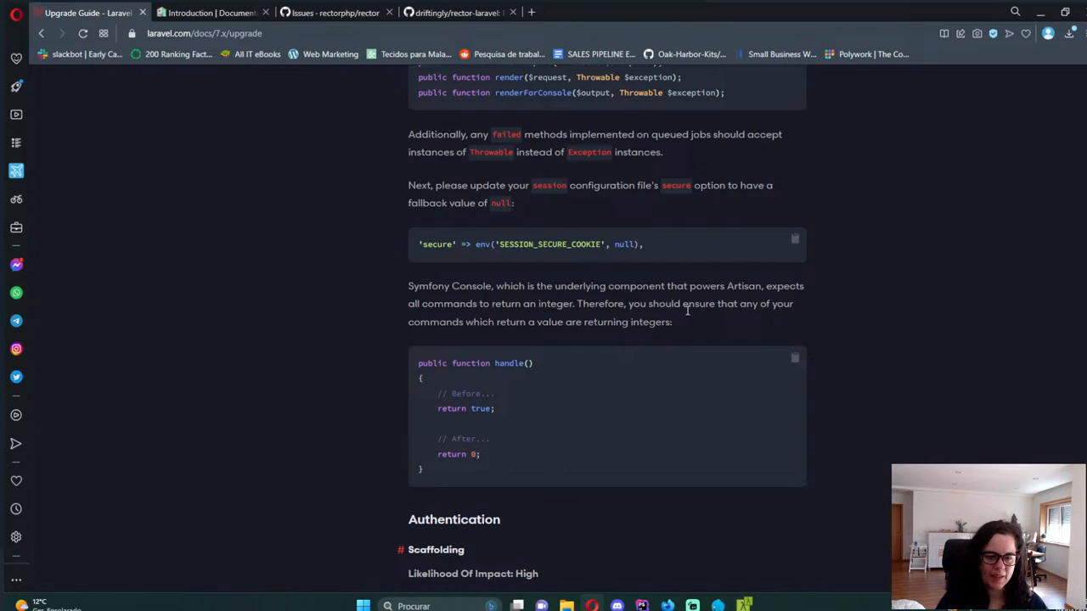
scroll("down", 3)
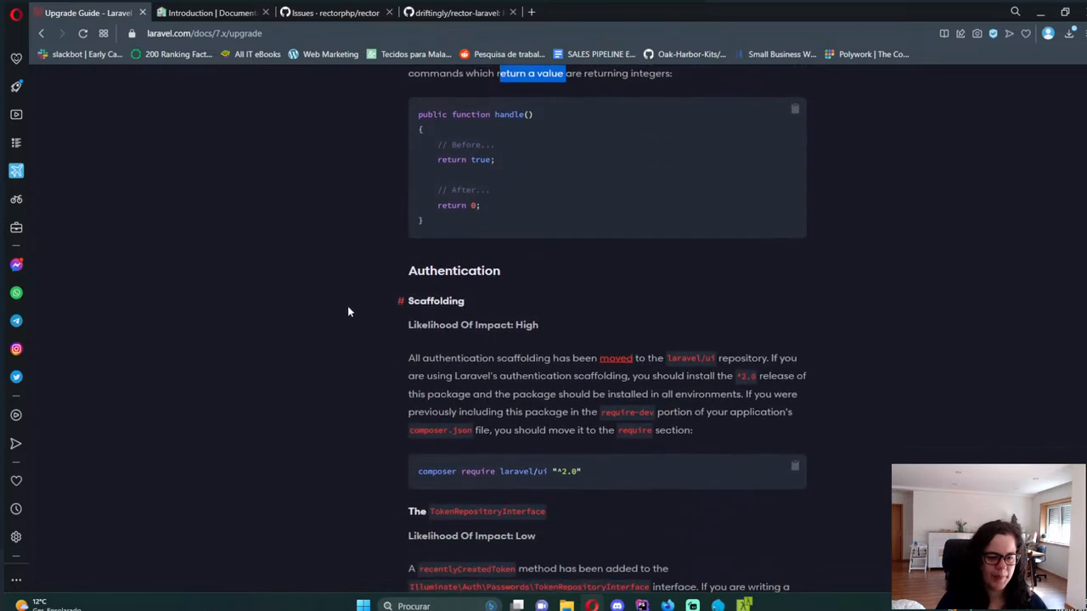
scroll("down", 3)
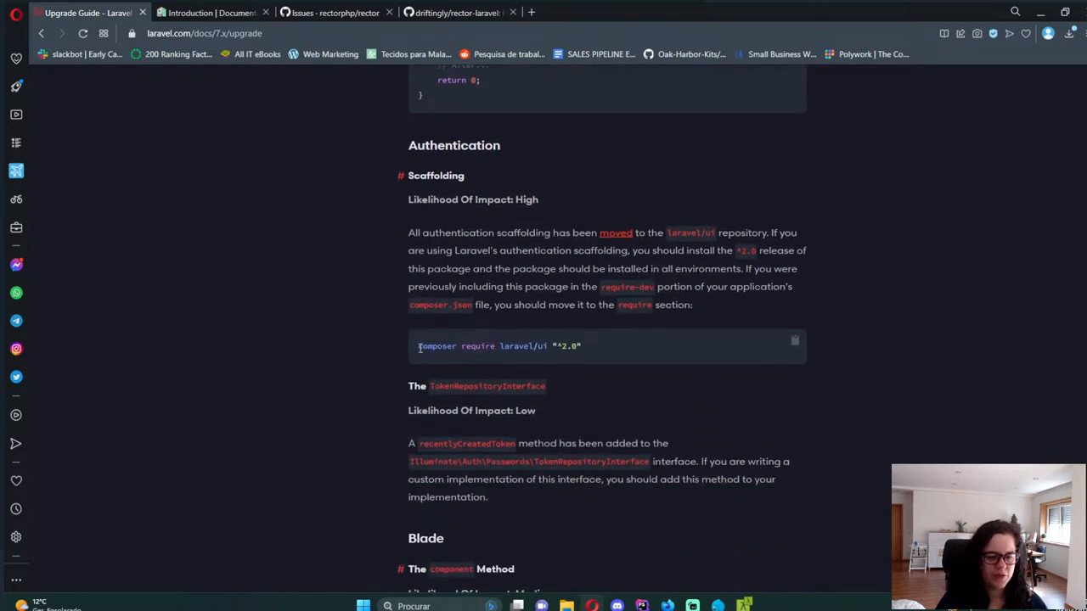
triple_click(499, 346)
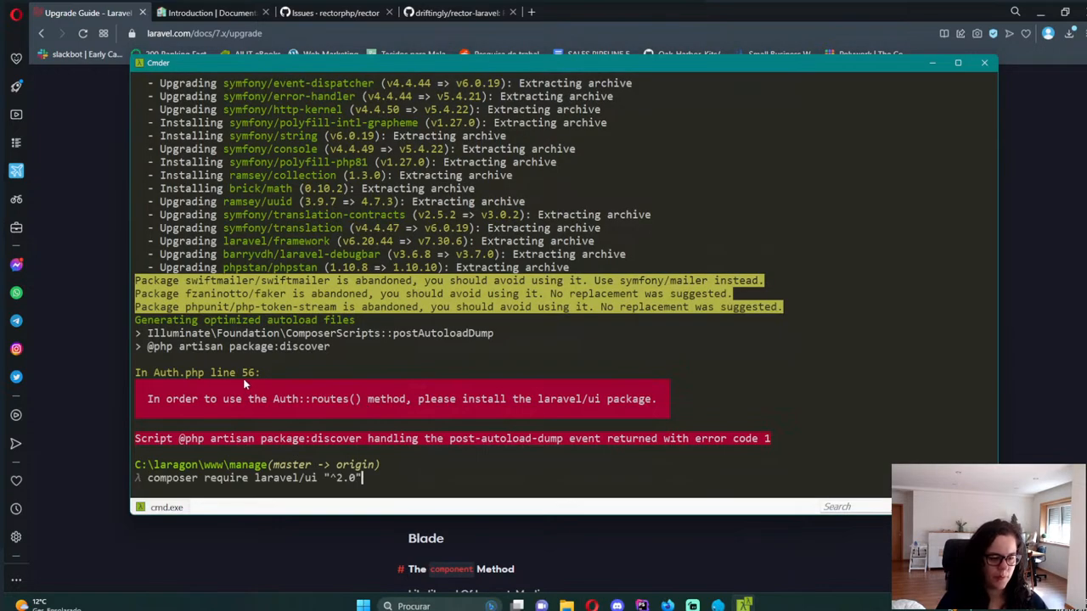
Run composer require laravel/ui "^2.0" in Cmder and return to the upgrade guide
key("Return")
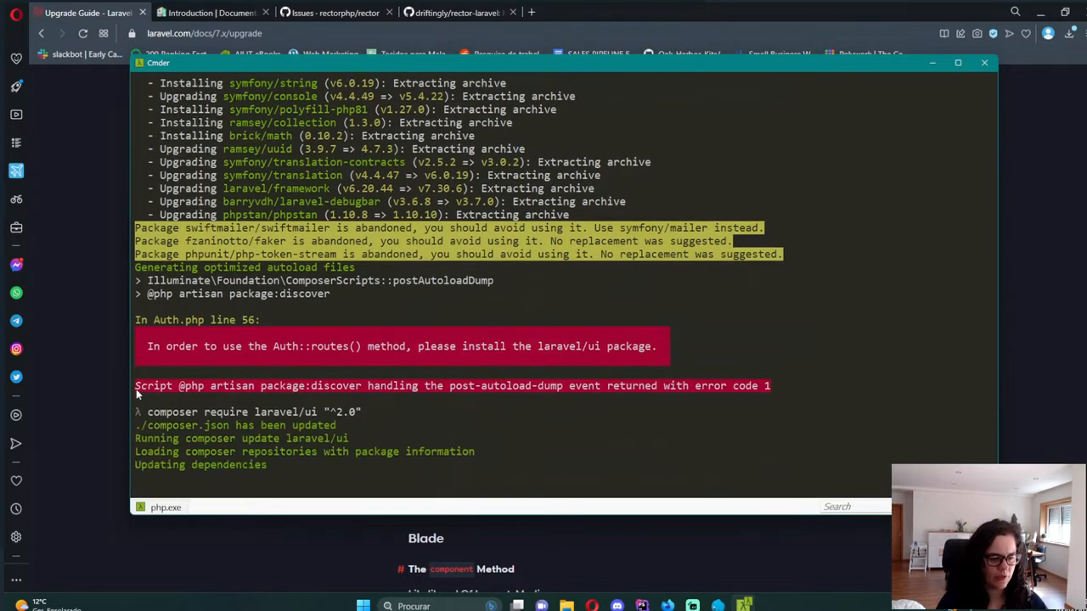
scroll("down", 3)
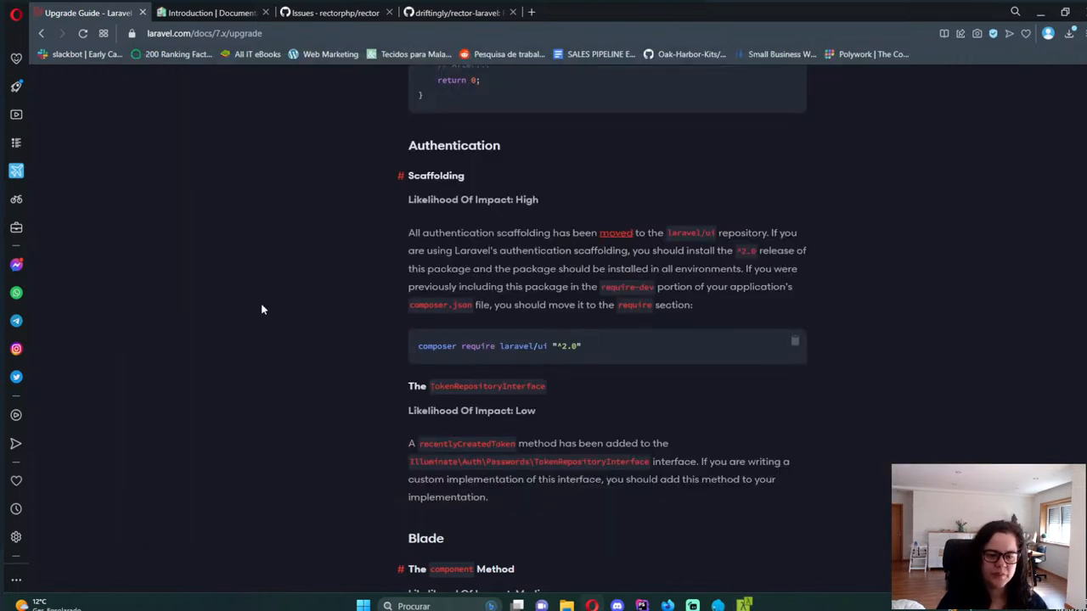
mouse_move(411, 234)
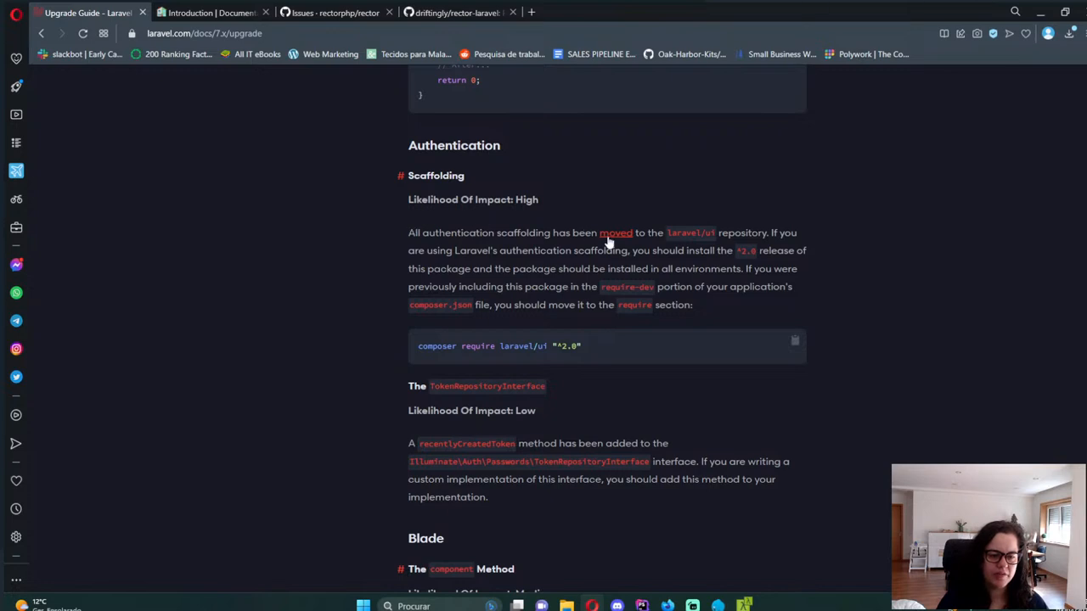
mouse_move(547, 254)
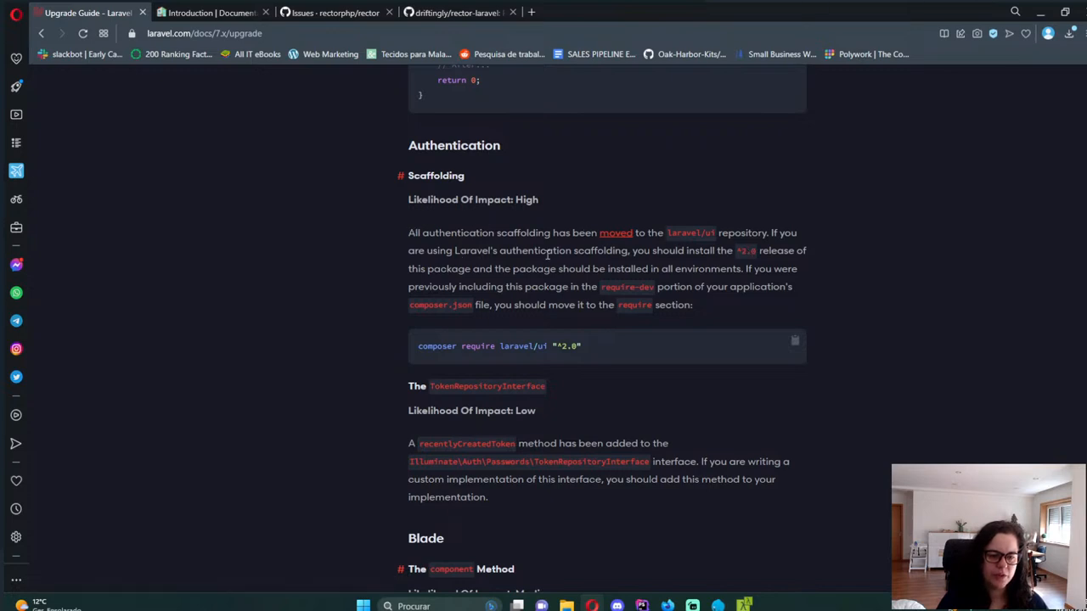
mouse_move(705, 270)
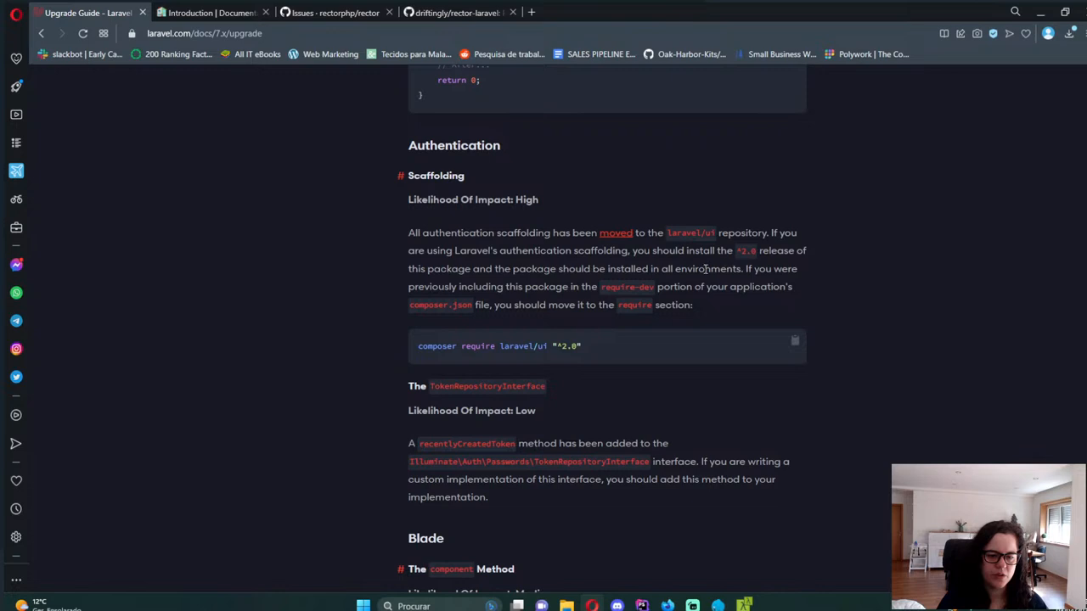
mouse_move(516, 289)
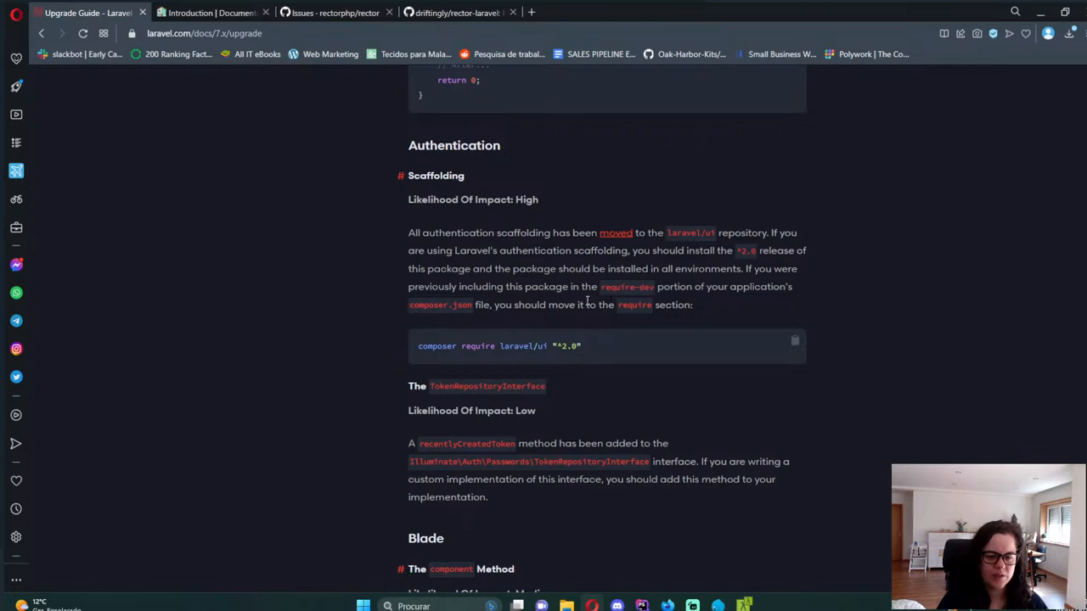
mouse_move(338, 323)
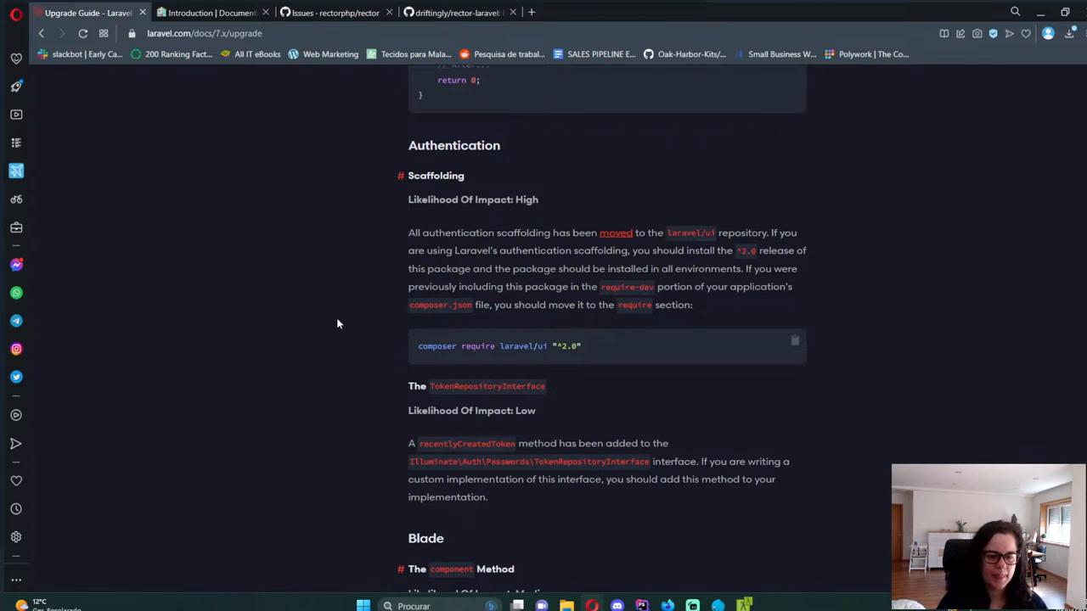
scroll("down", 3)
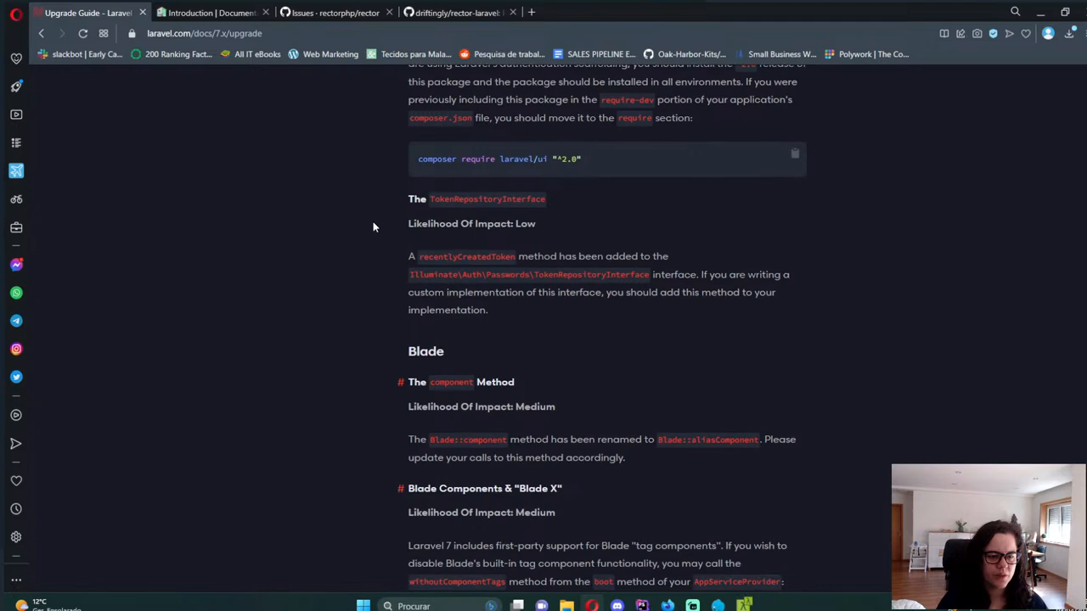
mouse_move(383, 245)
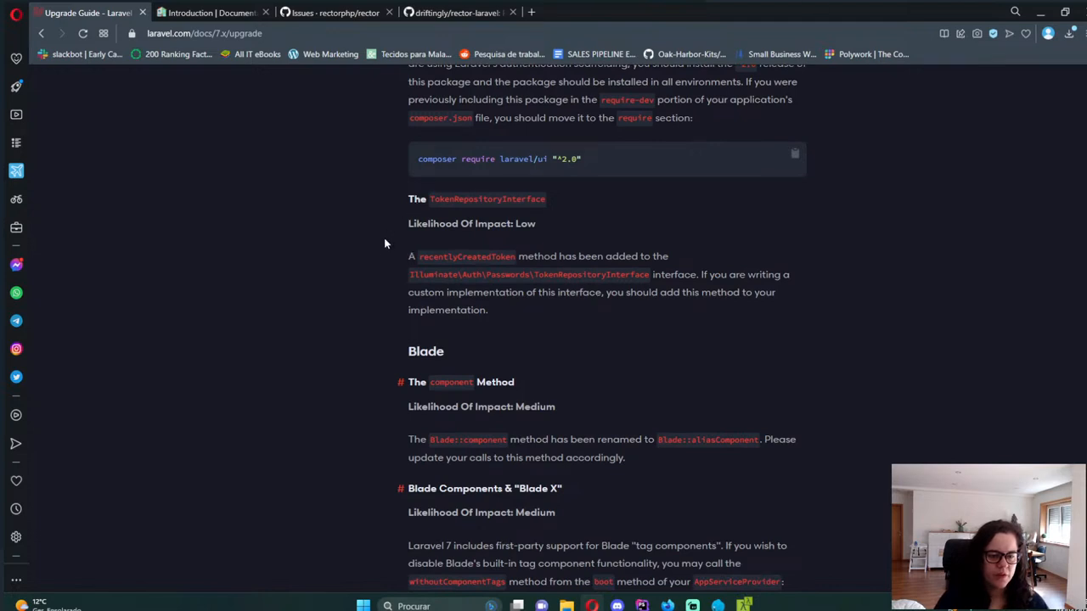
mouse_move(389, 251)
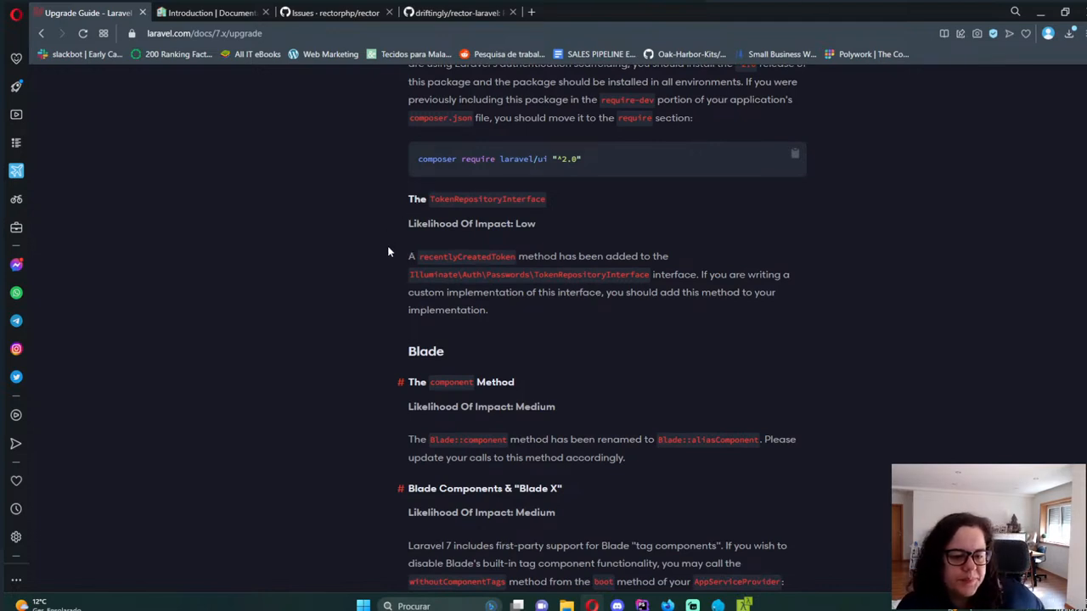
mouse_move(390, 228)
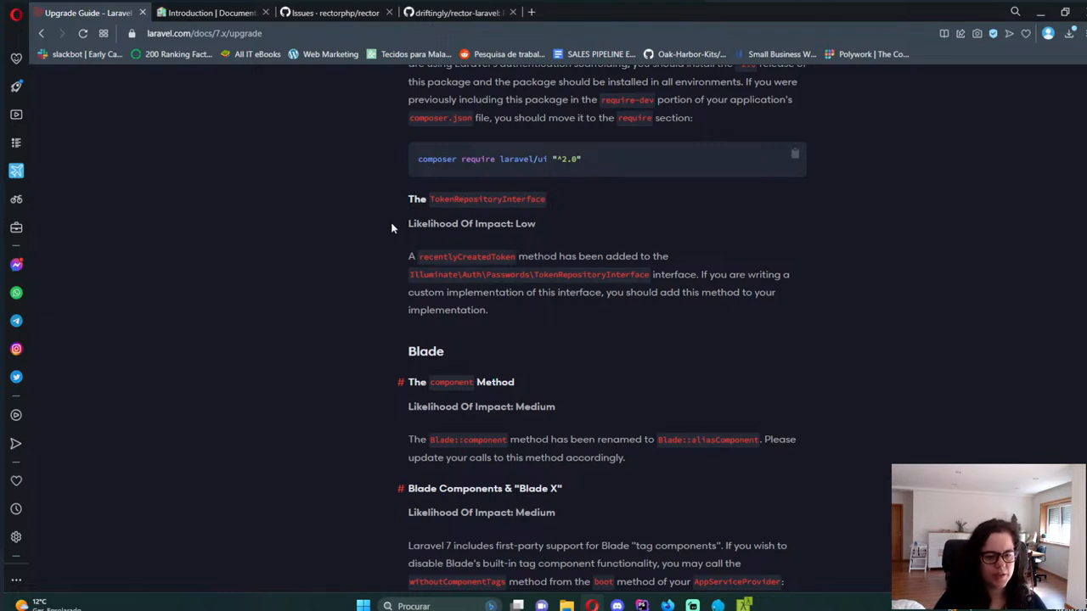
Pick up the Blade::component method name from the Blade notes and check it in PhpStorm
scroll("down", 3)
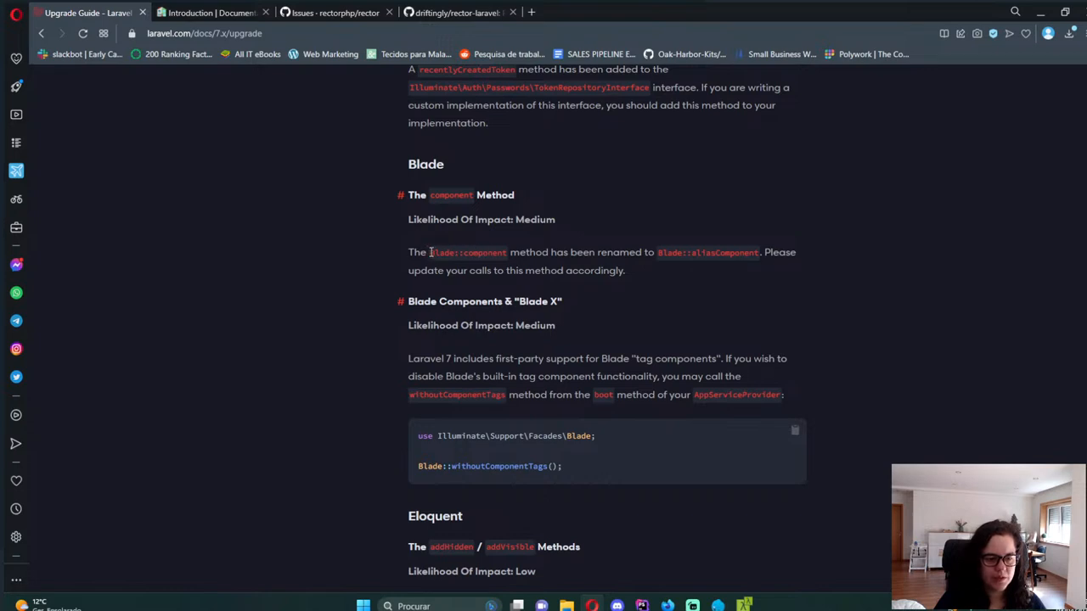
double_click(441, 251)
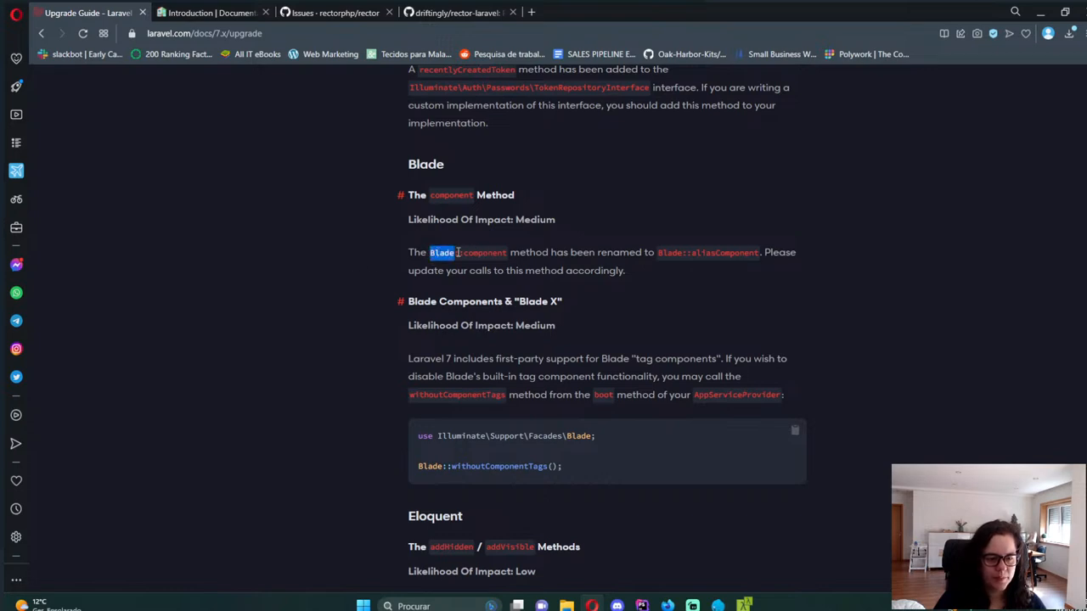
key("alt+tab")
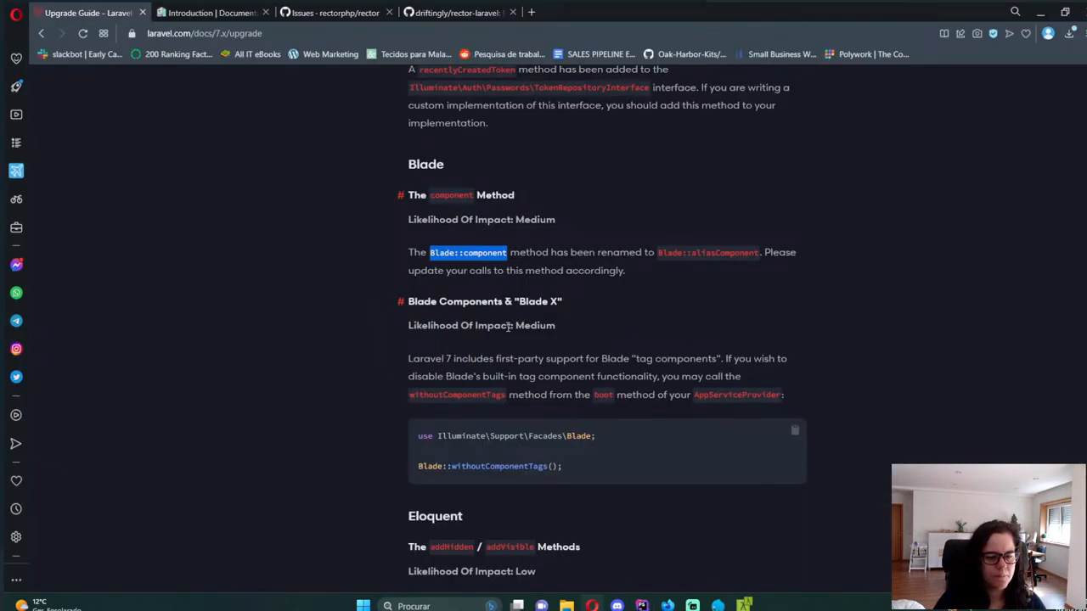
scroll("down", 3)
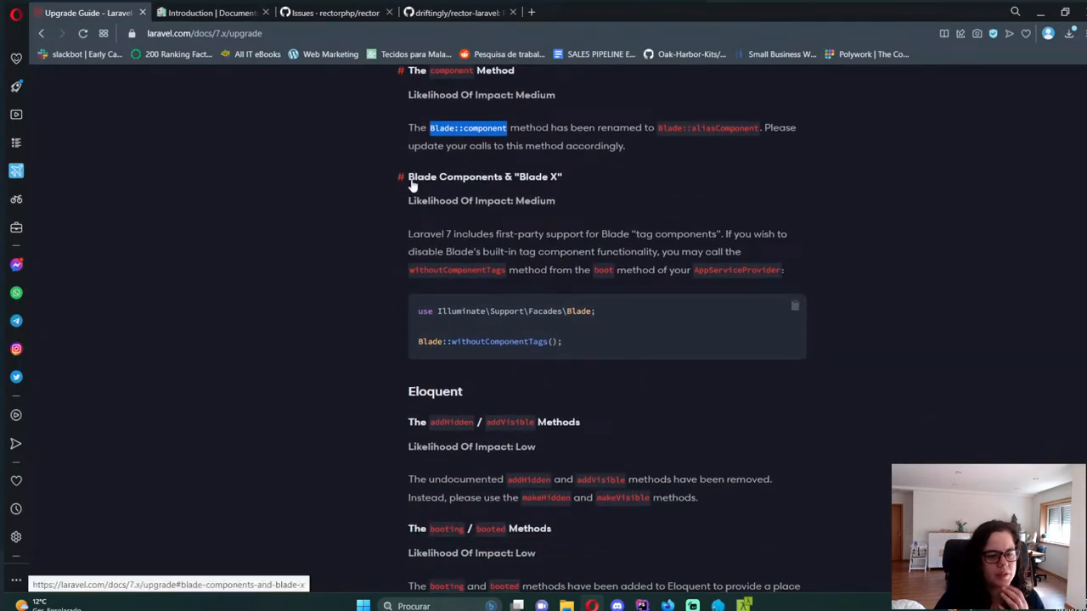
mouse_move(421, 191)
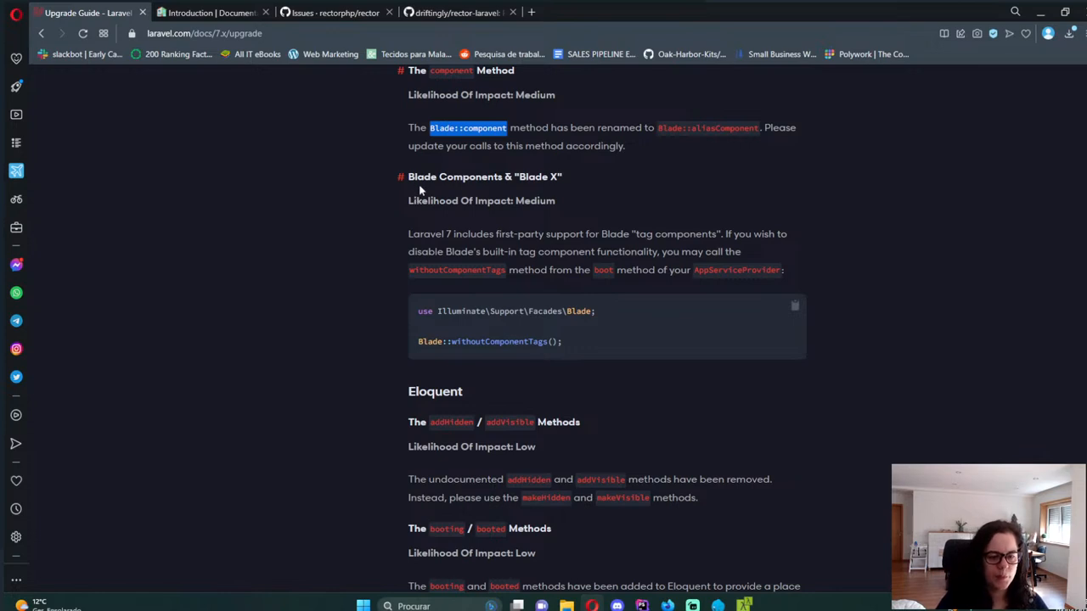
mouse_move(584, 180)
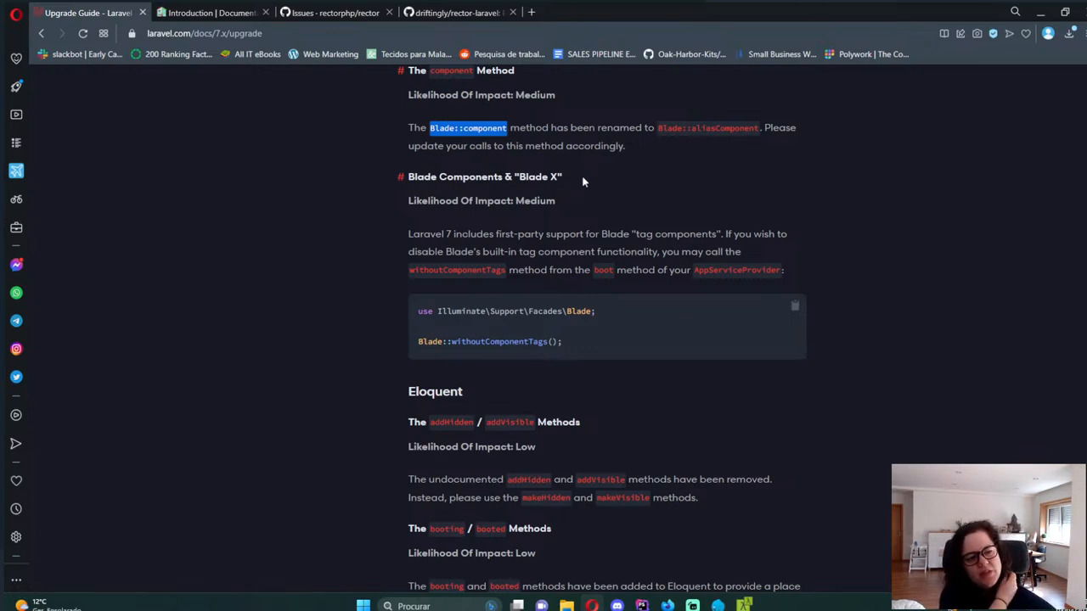
mouse_move(333, 229)
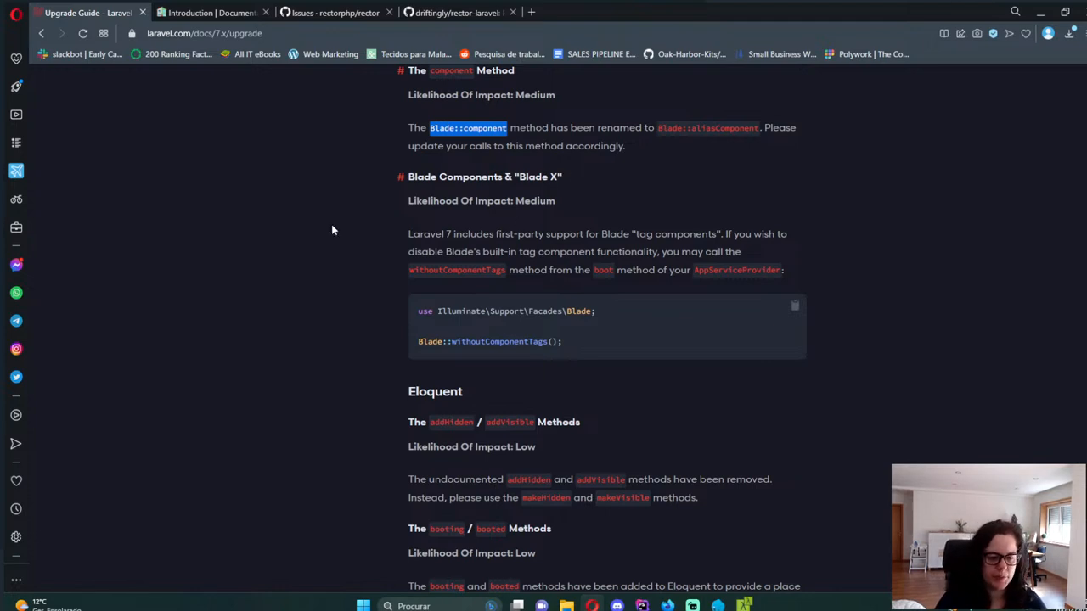
Read through the Eloquent upgrade notes down to the 'booting' wording on date serialization
scroll("down", 3)
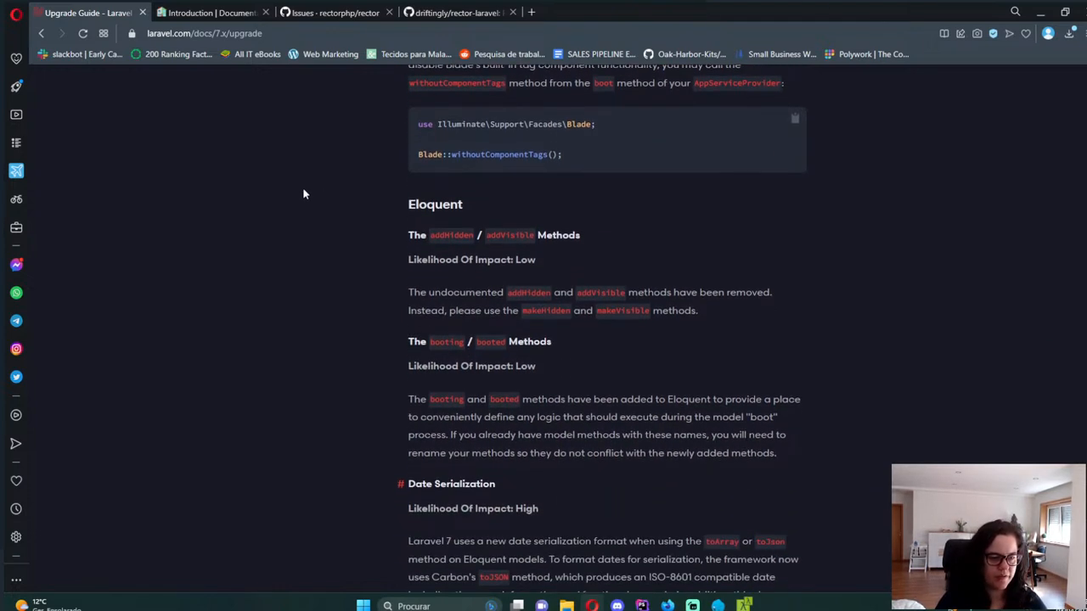
mouse_move(309, 265)
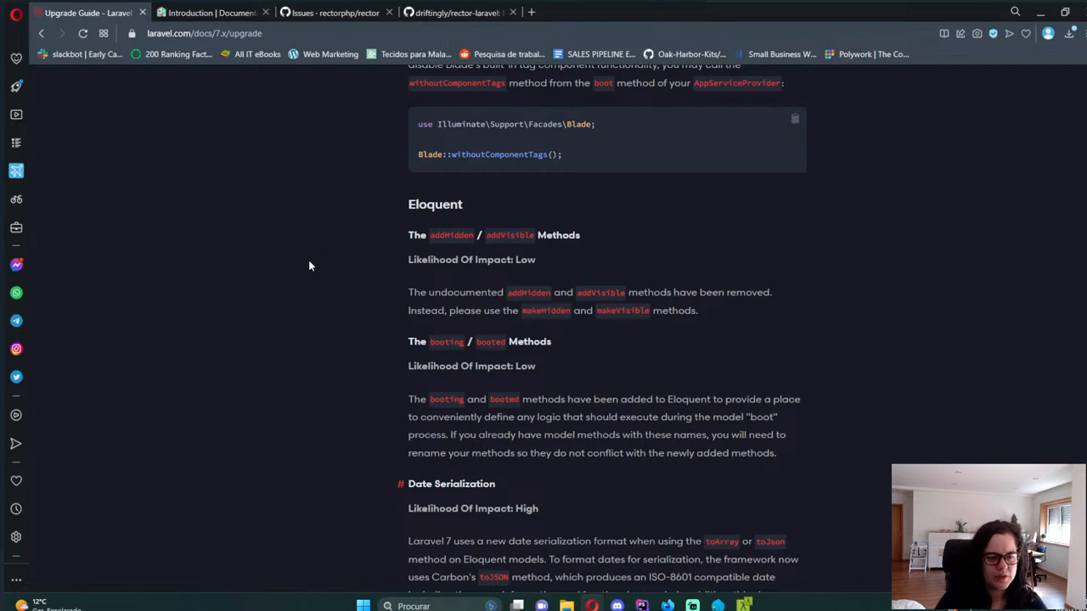
scroll("down", 3)
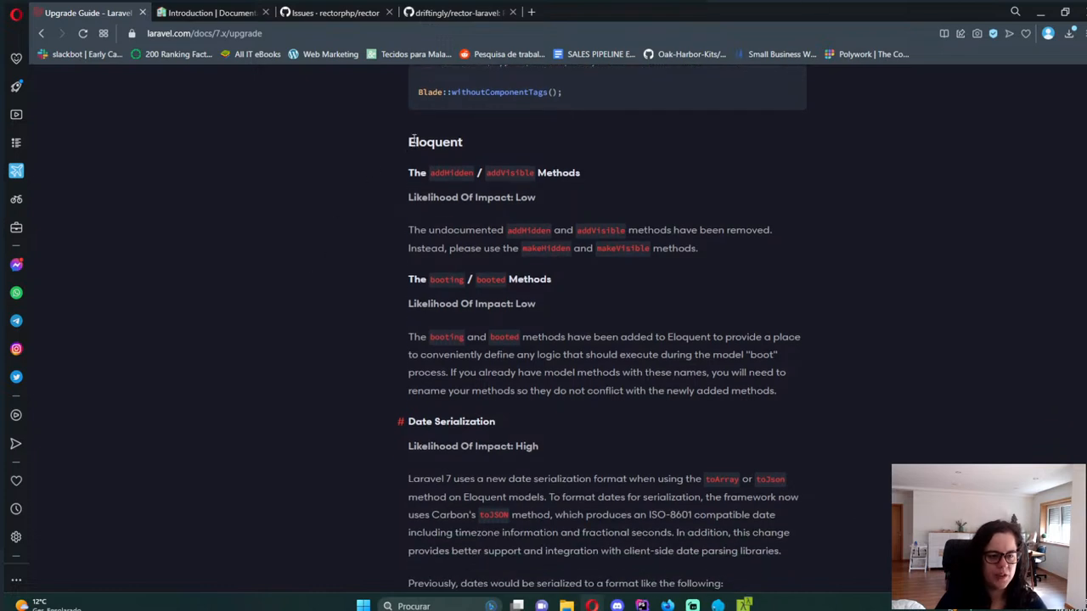
mouse_move(558, 173)
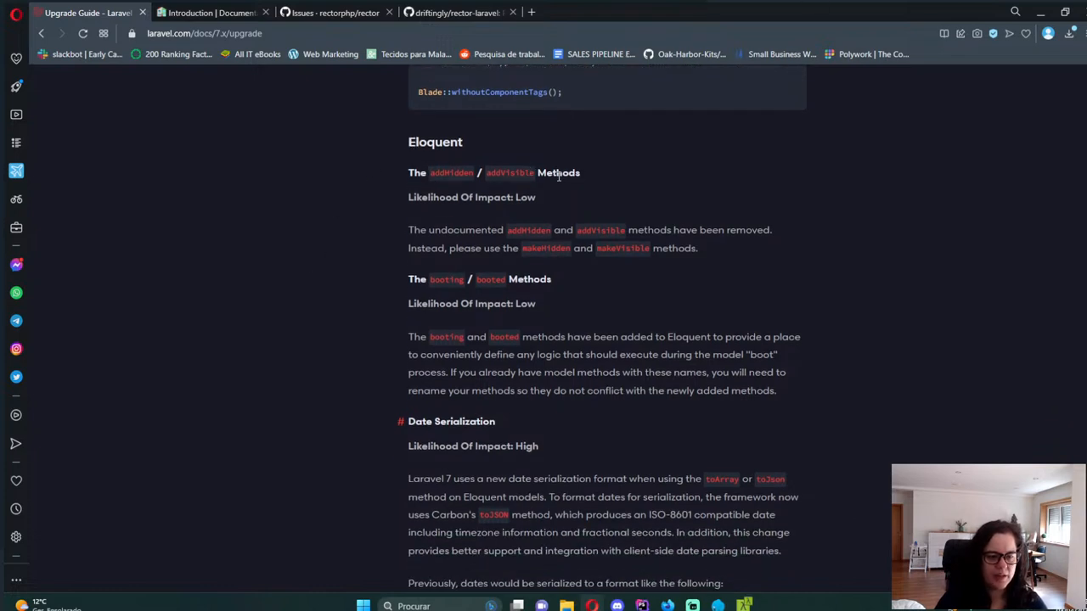
scroll("down", 3)
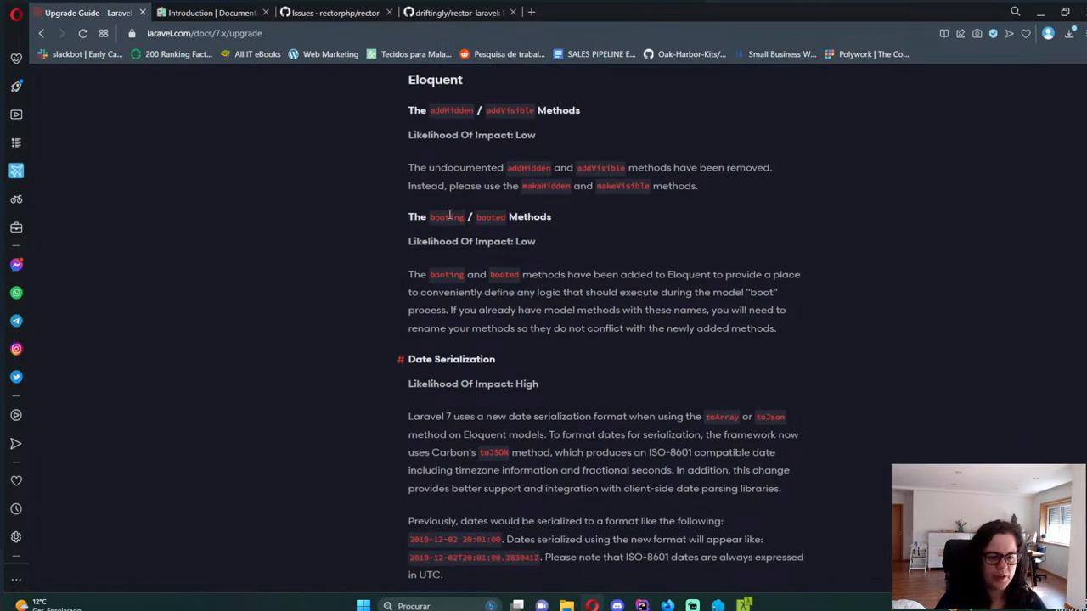
mouse_move(275, 261)
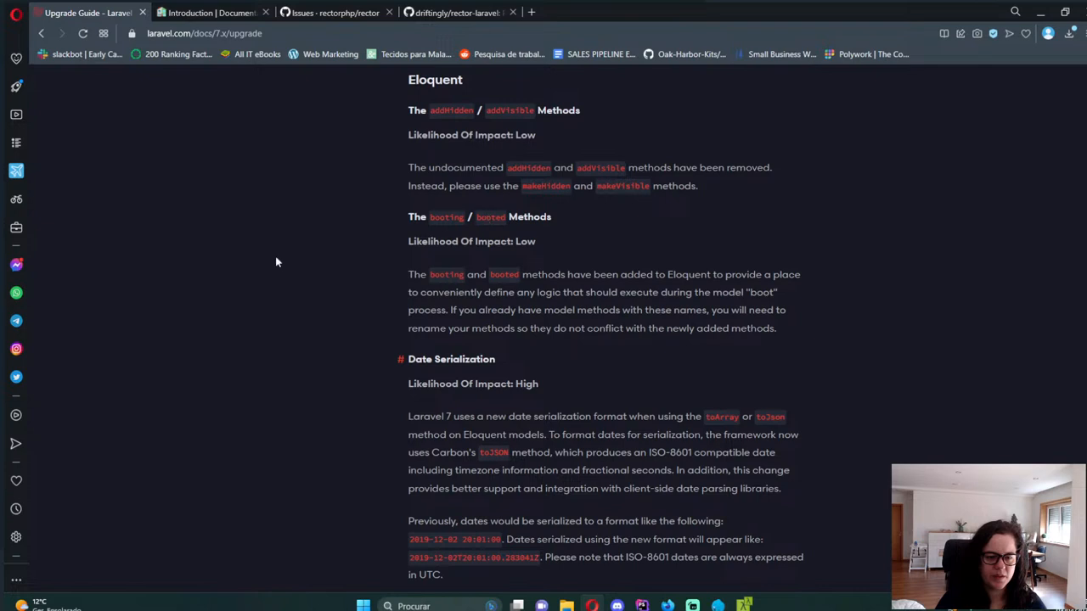
scroll("down", 3)
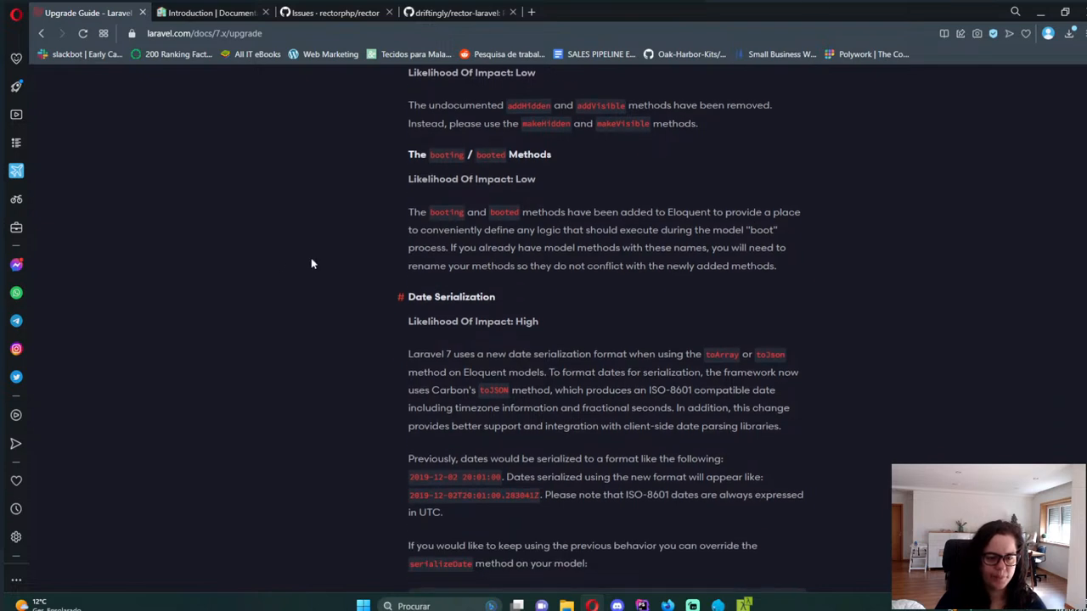
mouse_move(383, 217)
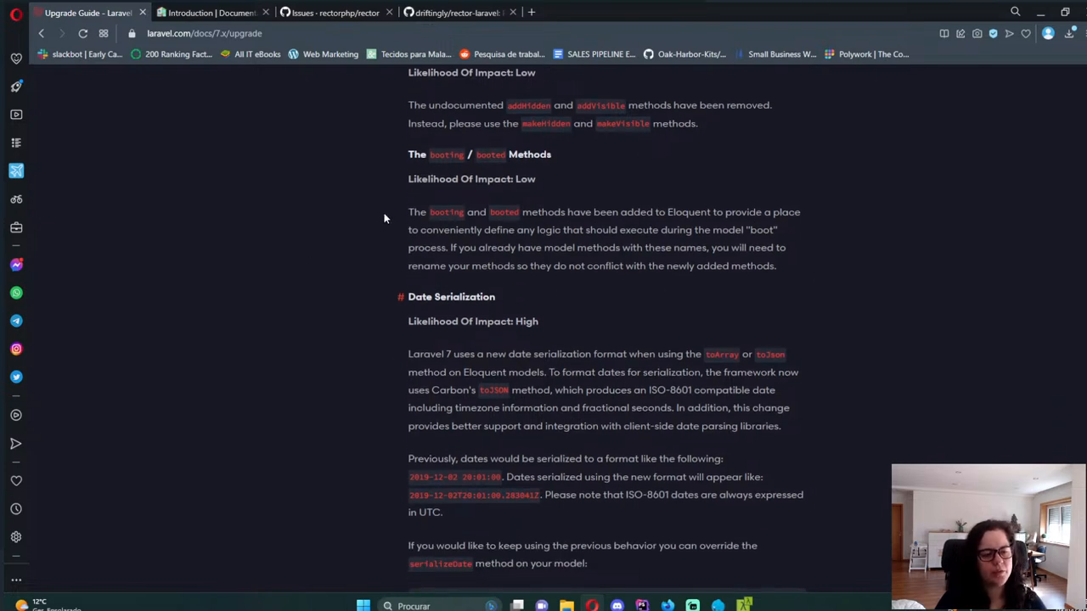
mouse_move(625, 217)
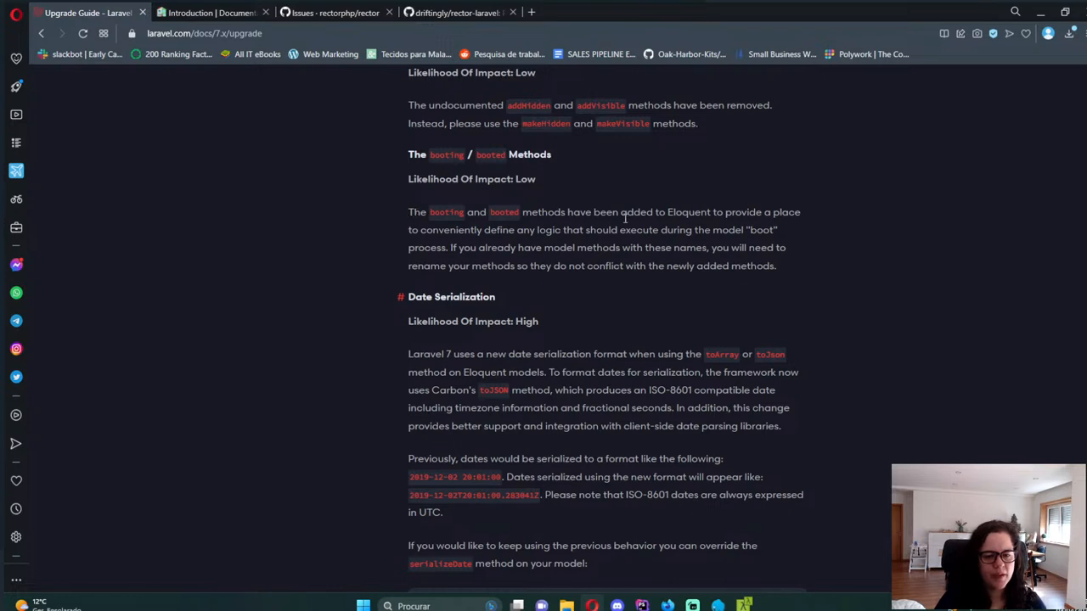
mouse_move(755, 231)
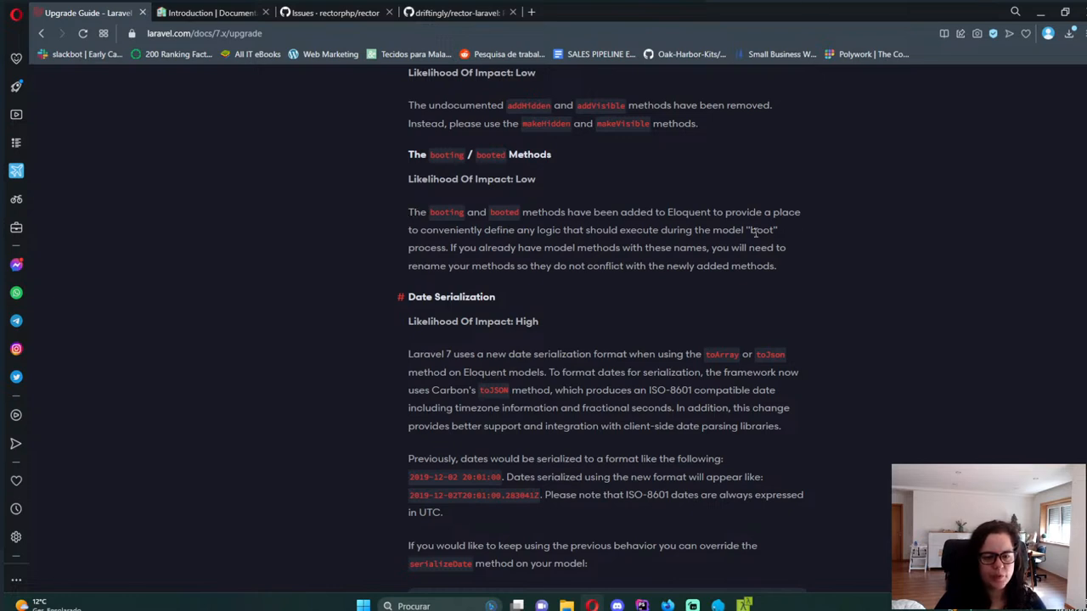
mouse_move(375, 245)
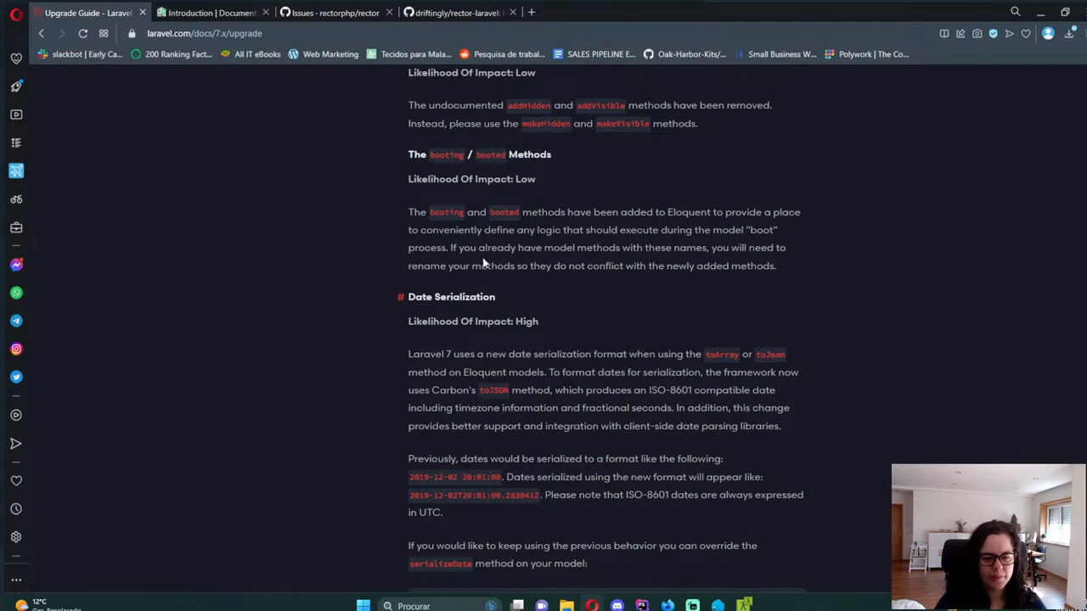
mouse_move(445, 212)
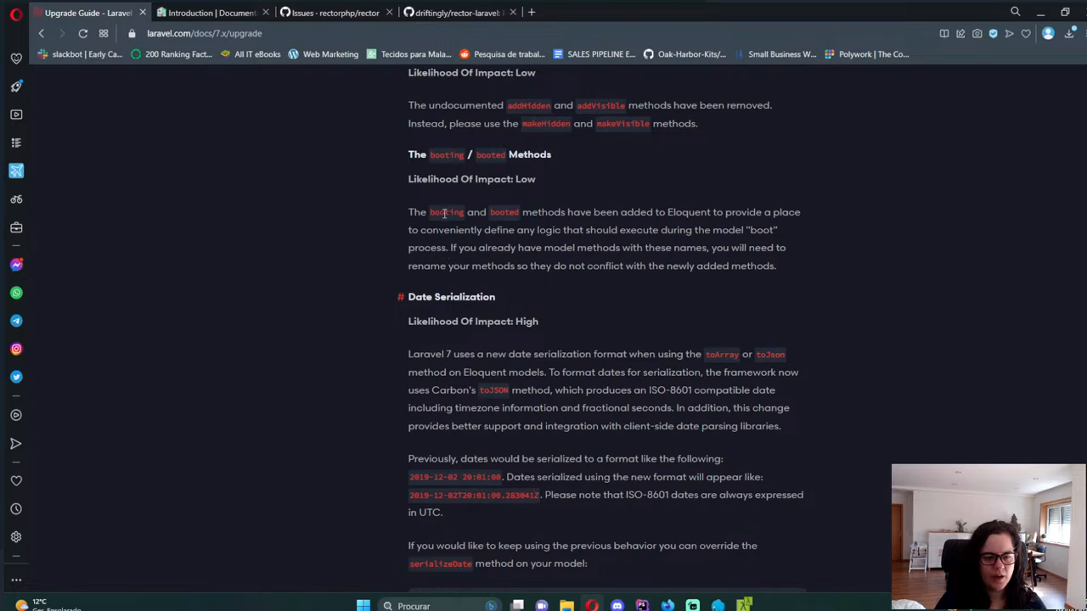
mouse_move(433, 210)
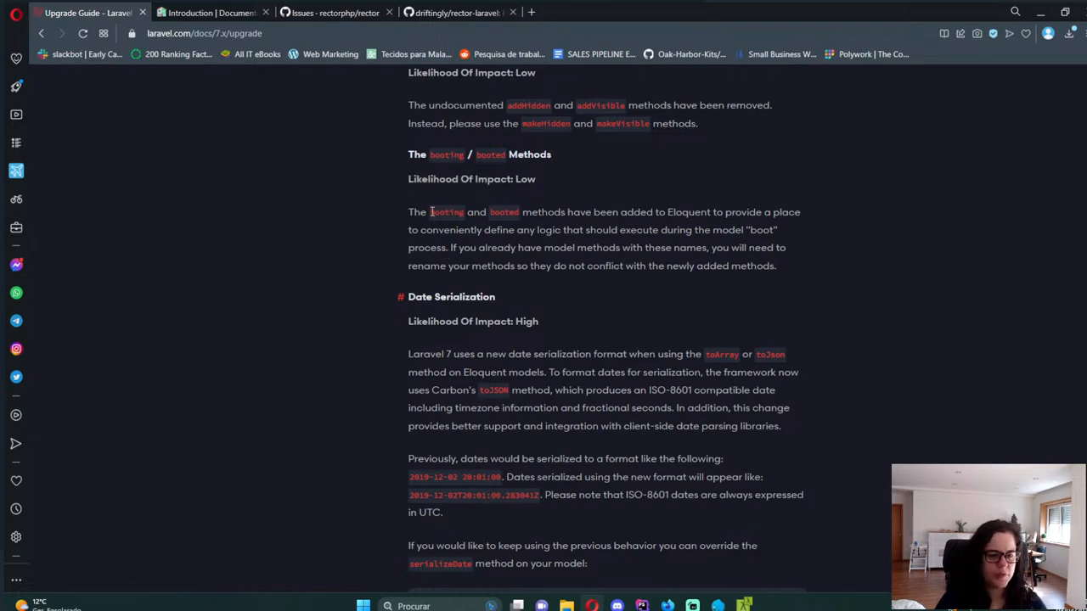
double_click(445, 211)
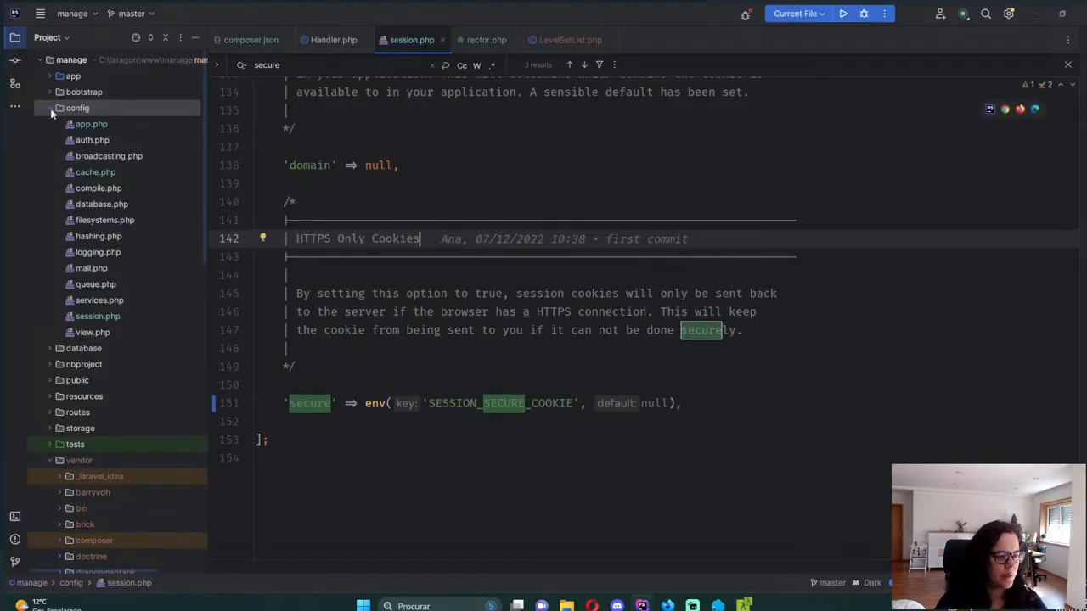
mouse_move(51, 82)
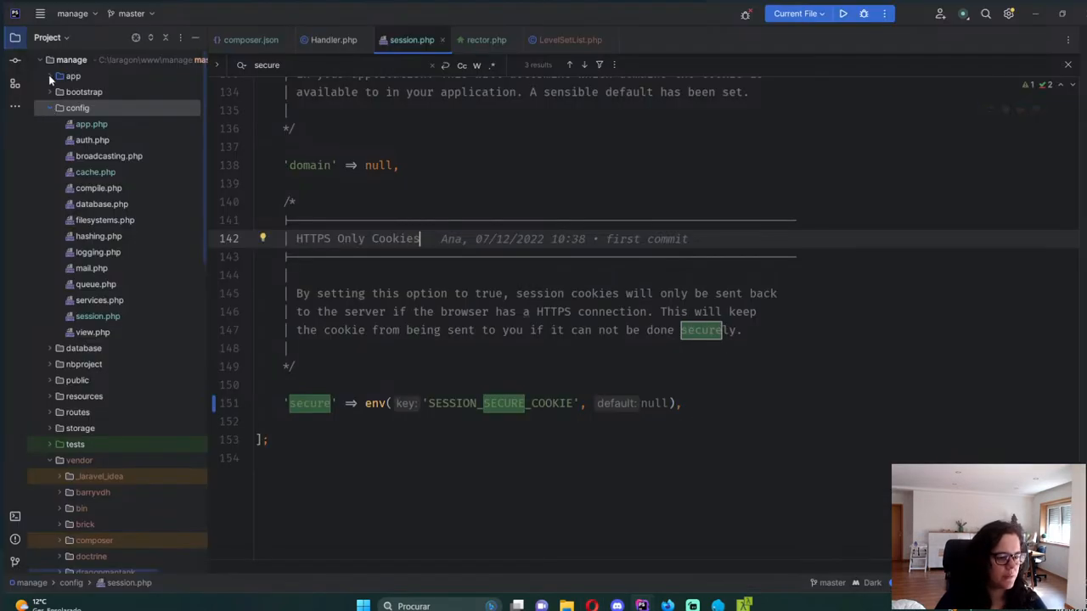
Glance over the config files and return to the Date Serialization section's serializeDate example
scroll("down", 3)
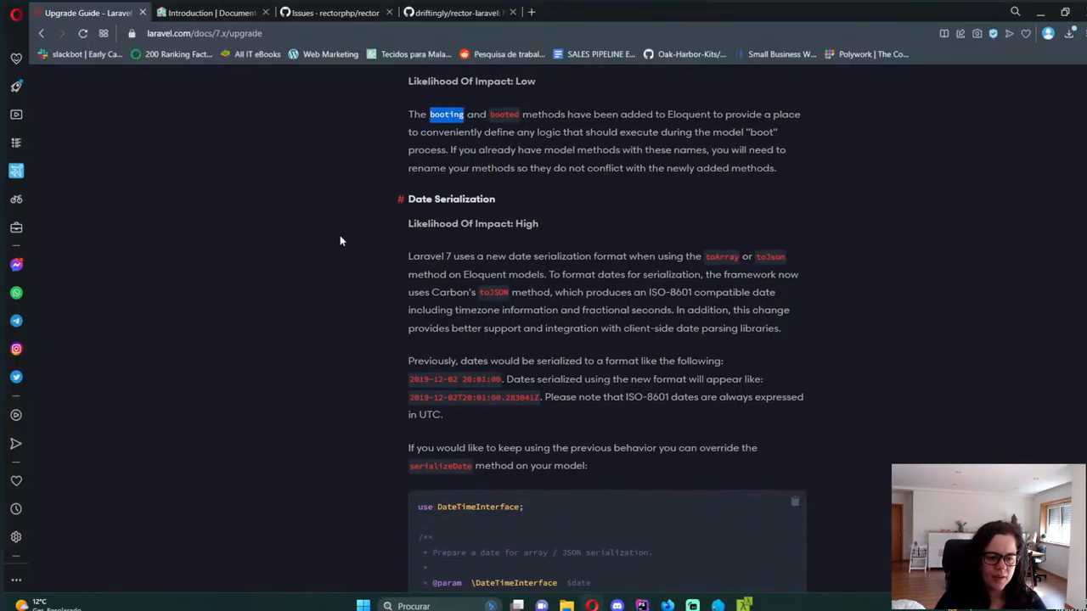
Review the serializeDate override sample and select part of its date format string
scroll("down", 3)
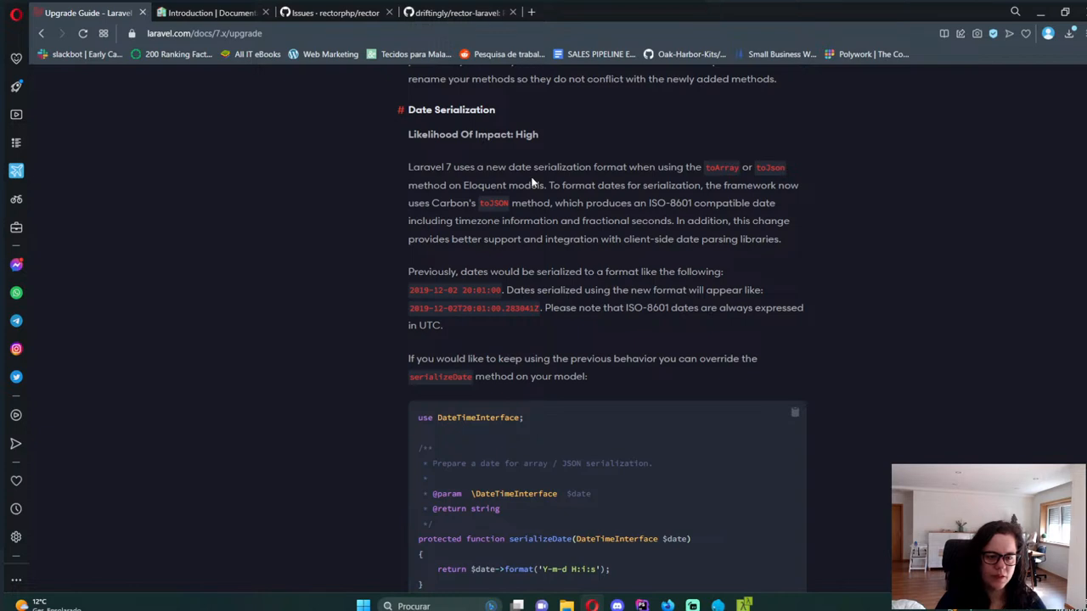
mouse_move(385, 200)
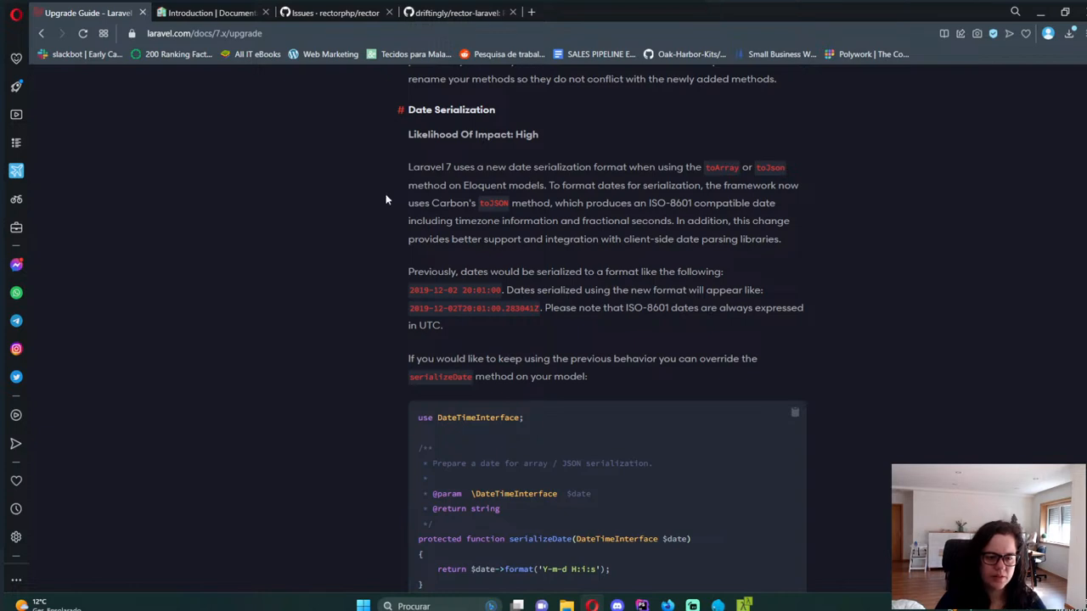
mouse_move(574, 190)
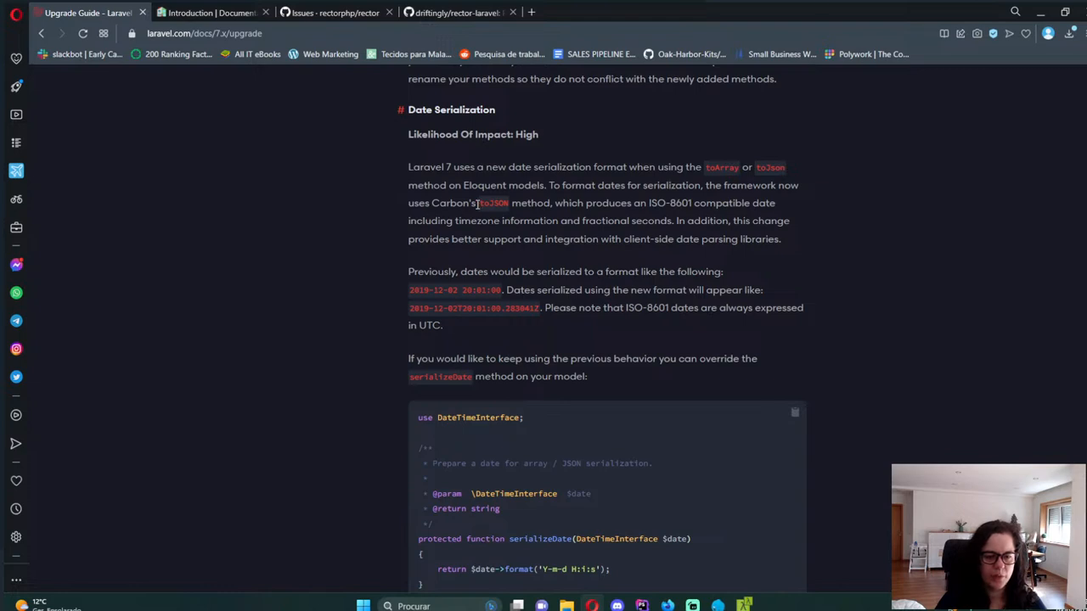
mouse_move(526, 202)
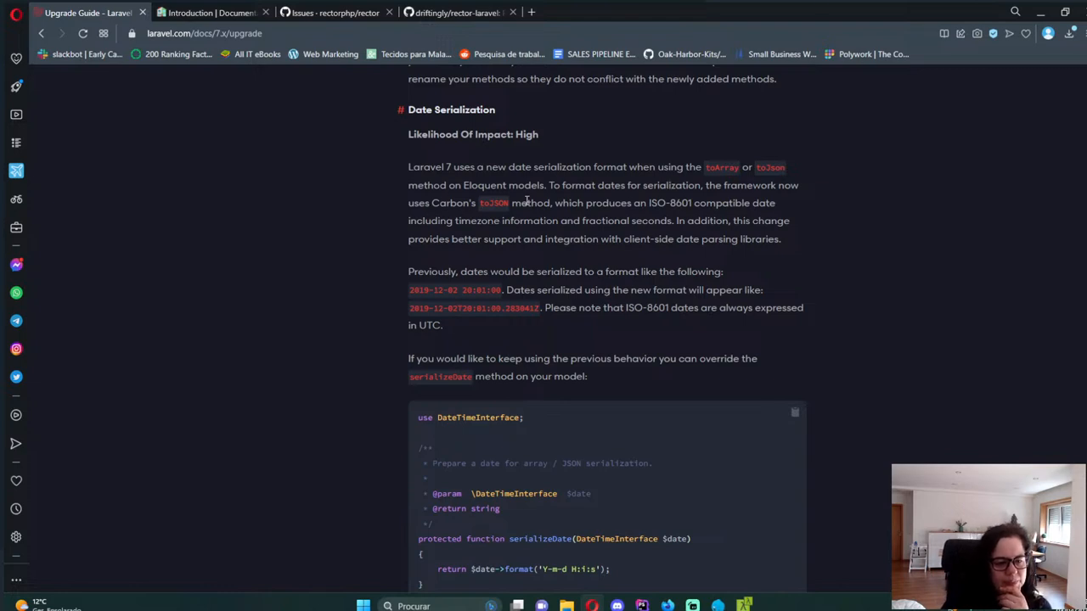
mouse_move(567, 203)
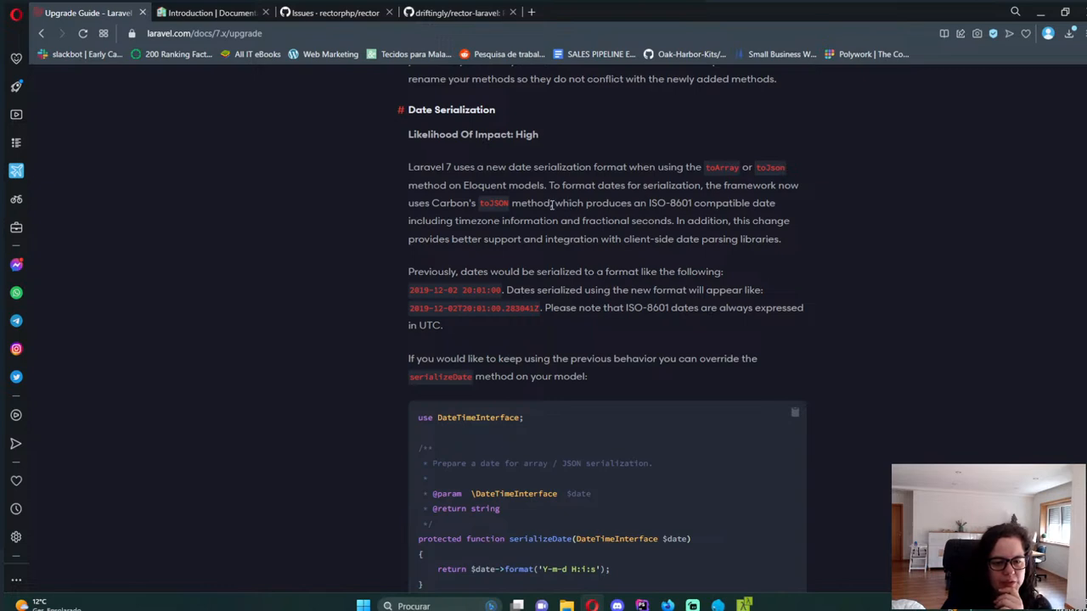
mouse_move(319, 247)
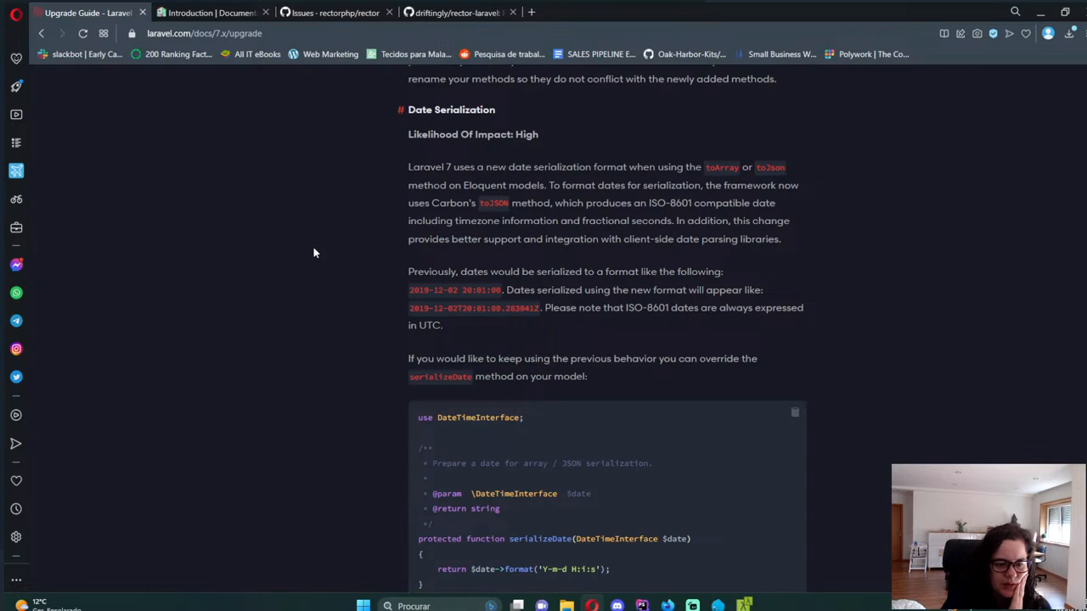
scroll("down", 3)
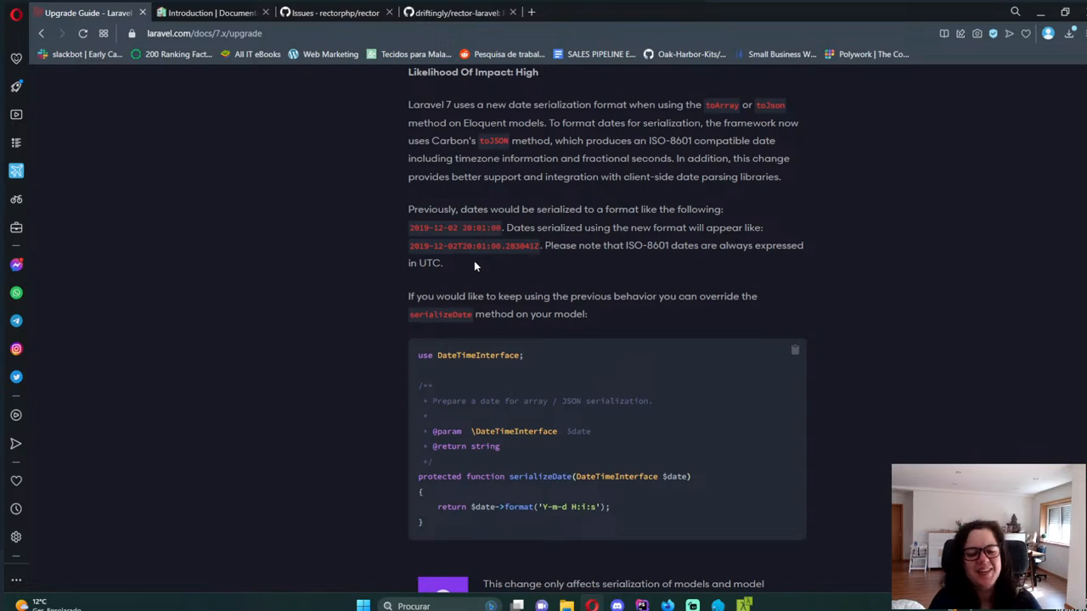
mouse_move(380, 261)
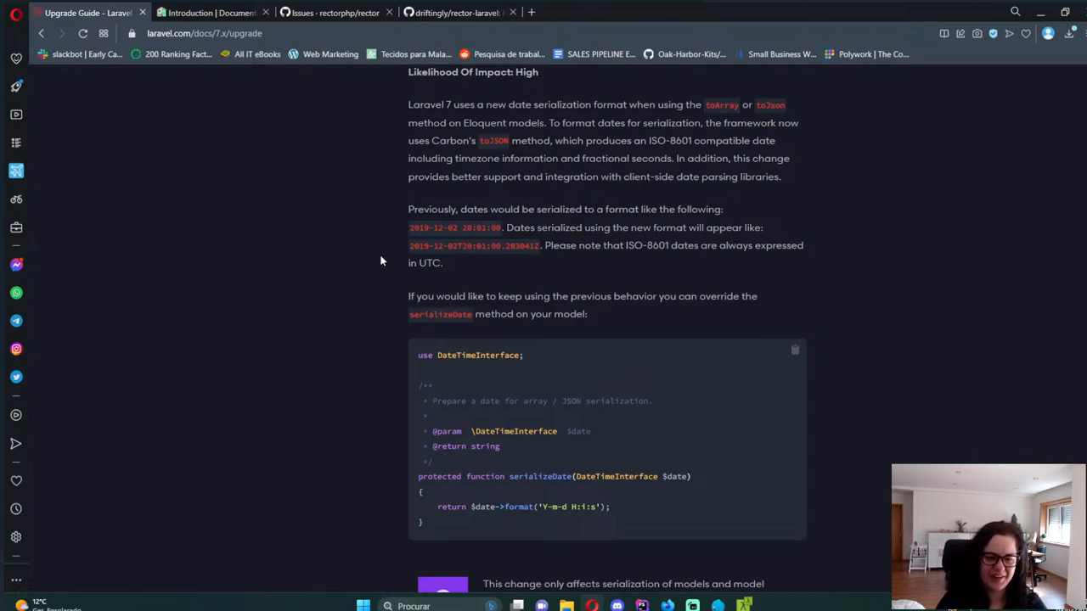
scroll("down", 3)
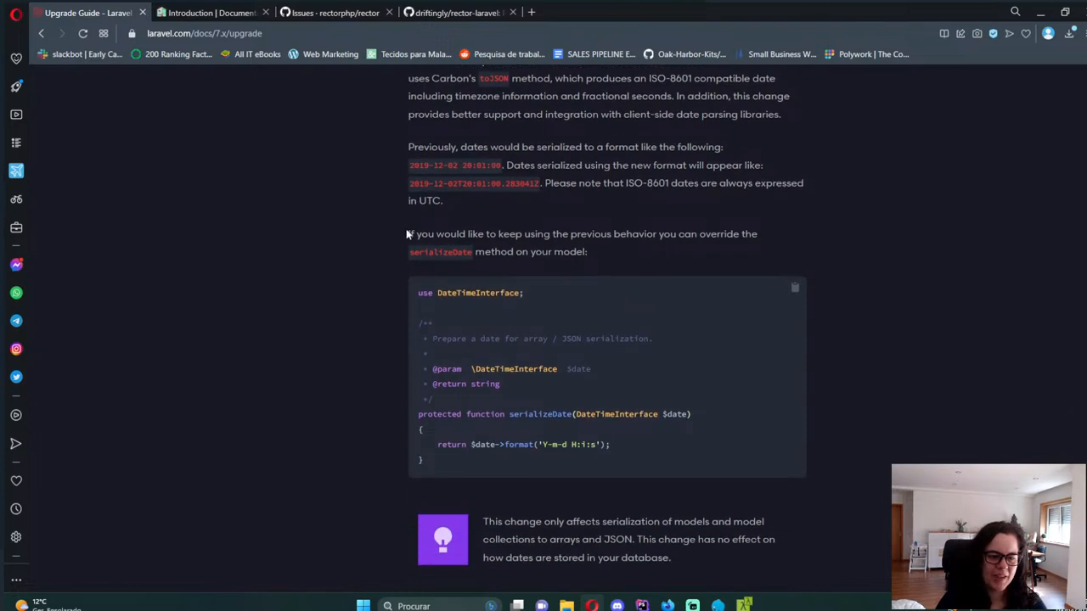
mouse_move(384, 255)
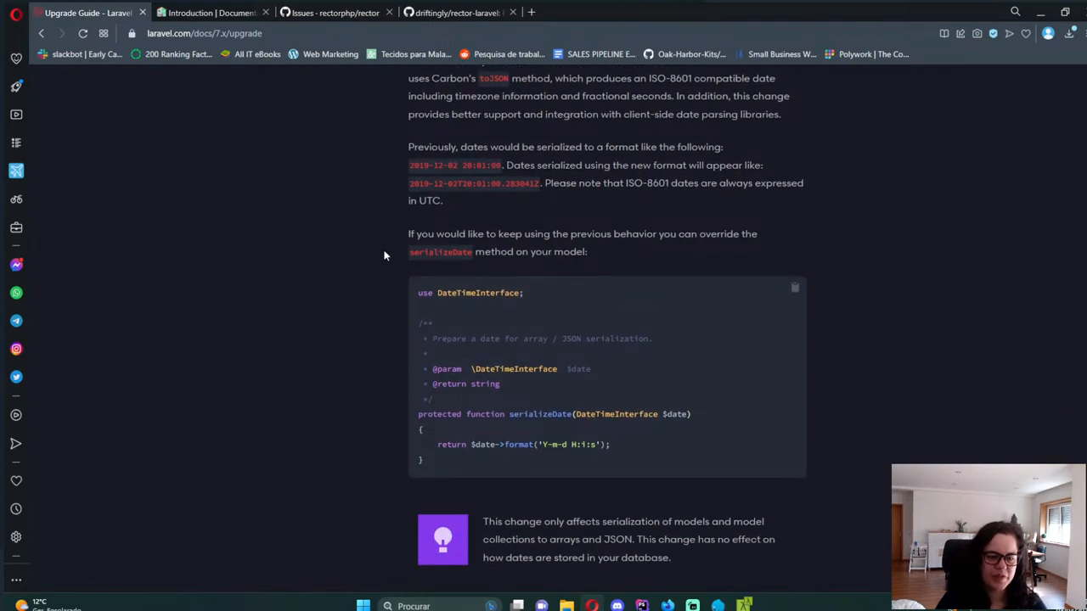
mouse_move(516, 340)
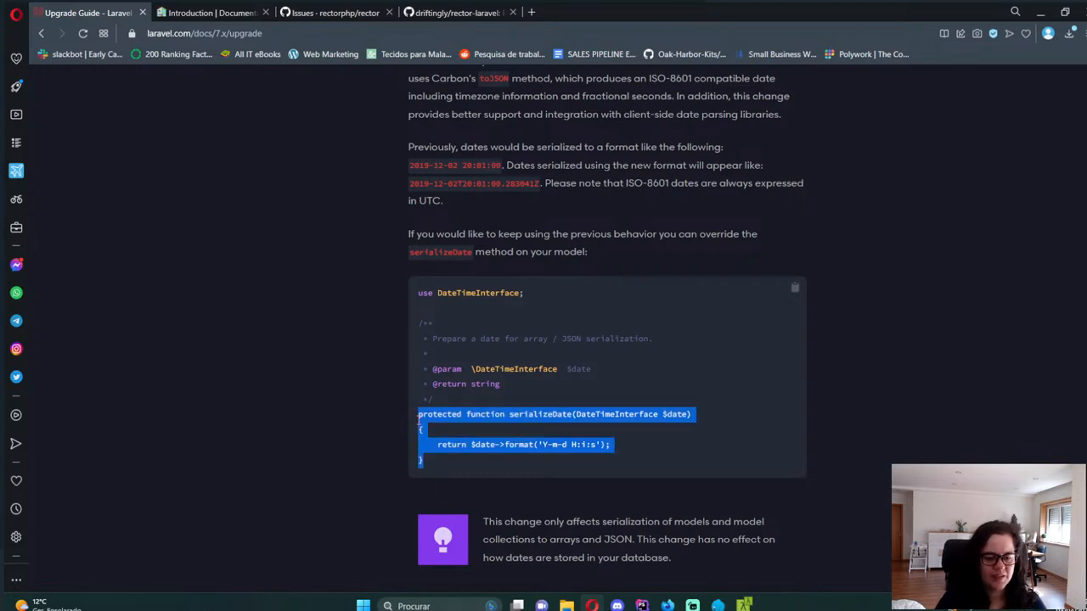
left_click(313, 438)
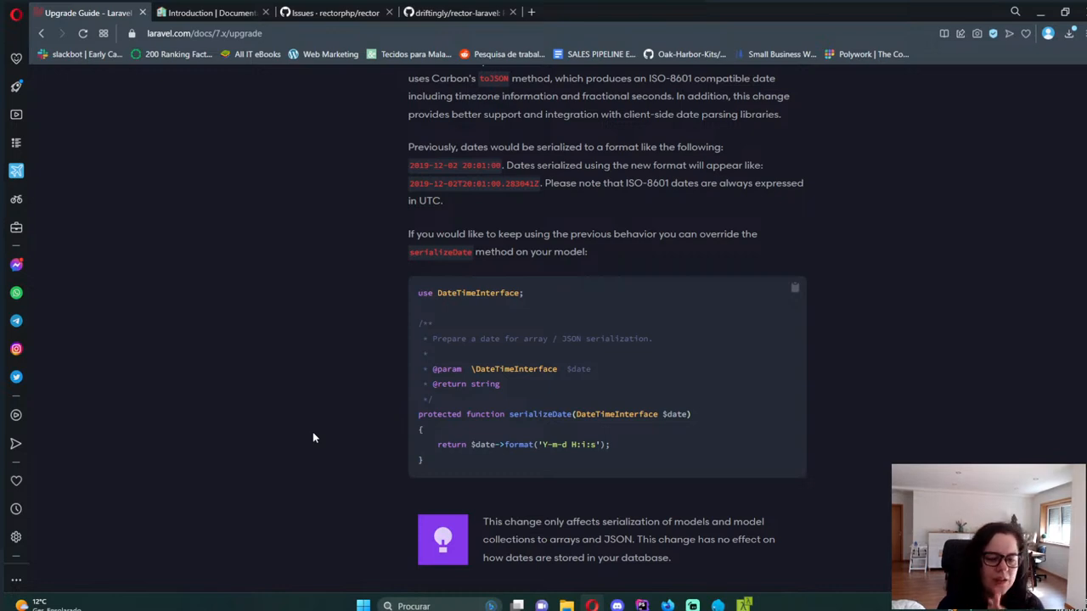
mouse_move(540, 445)
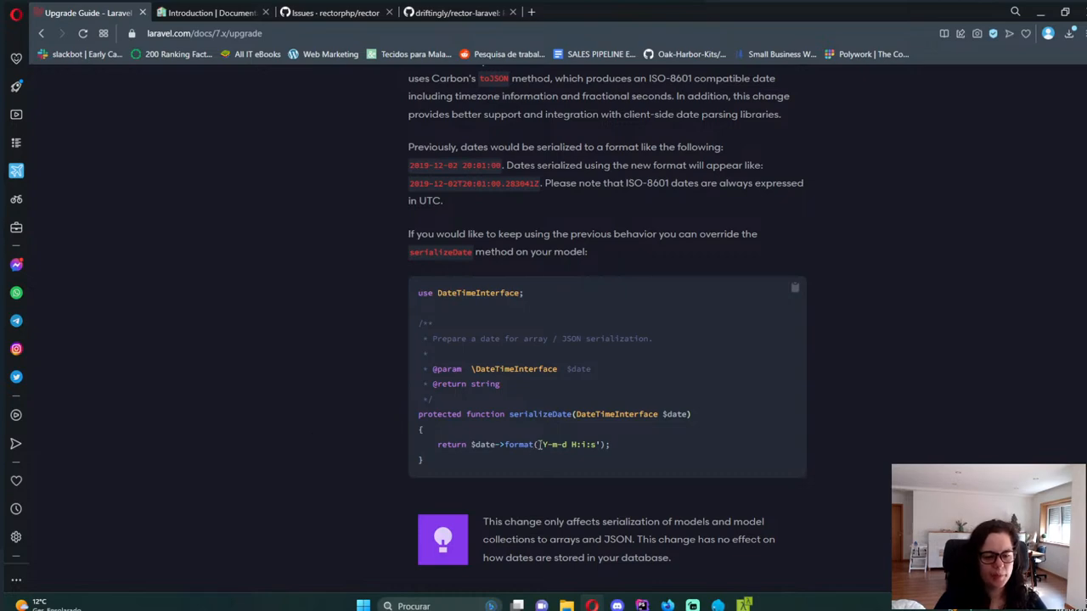
double_click(571, 445)
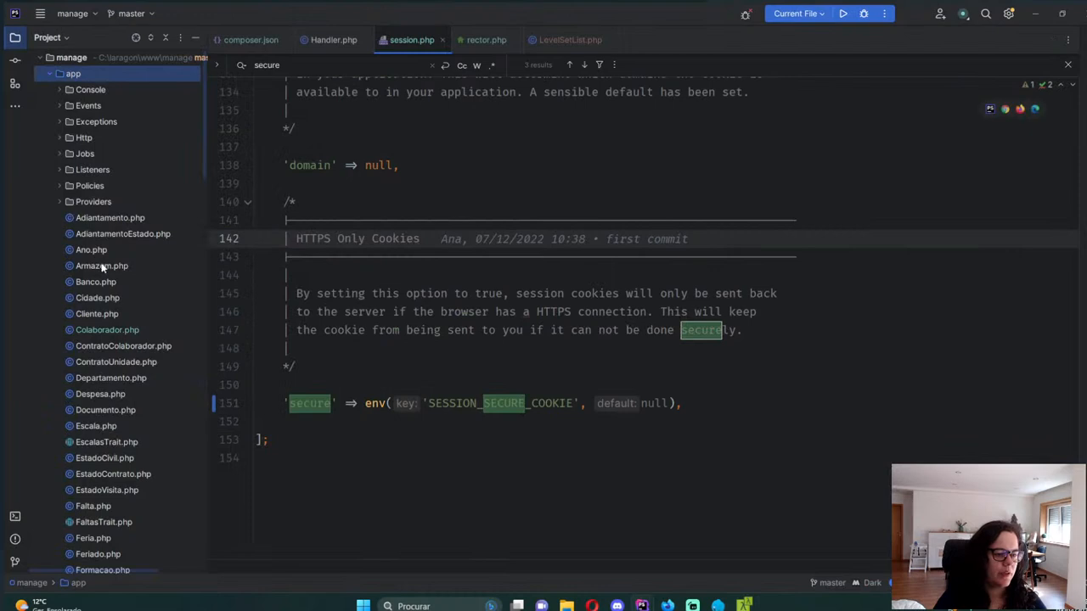
mouse_move(31, 244)
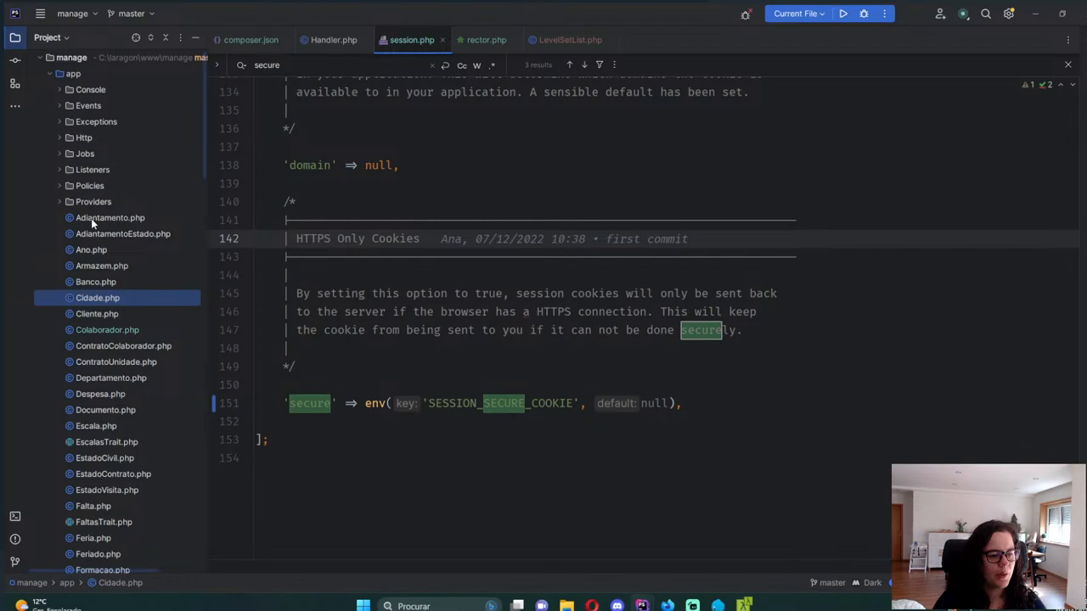
Look through Adiantamento.php's fillable fields and belongsTo relationships, then return to its top
left_click(108, 218)
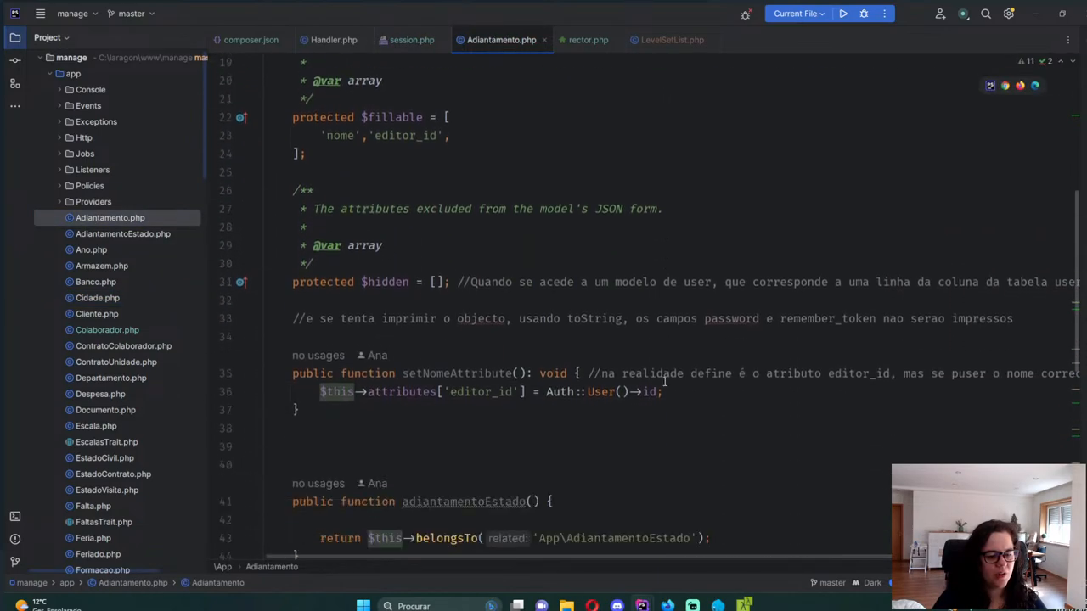
scroll("down", 3)
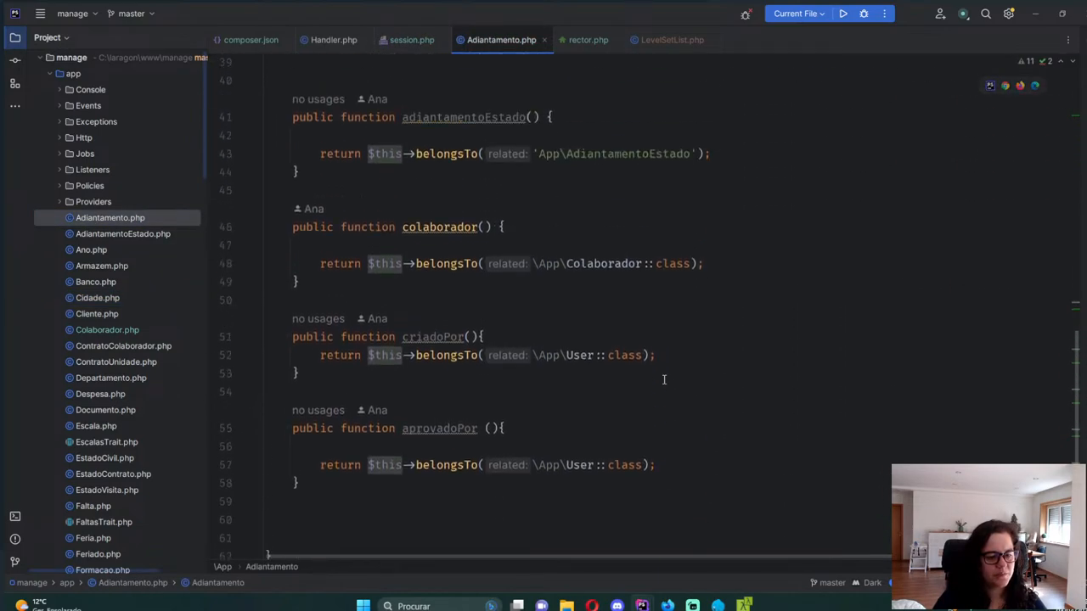
scroll("up", 3)
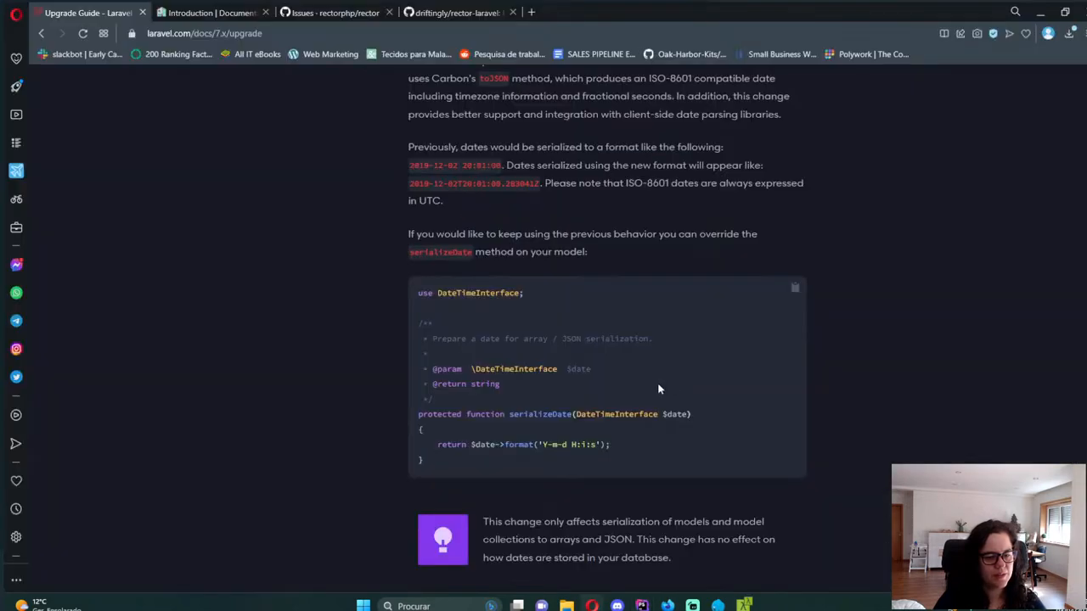
mouse_move(660, 398)
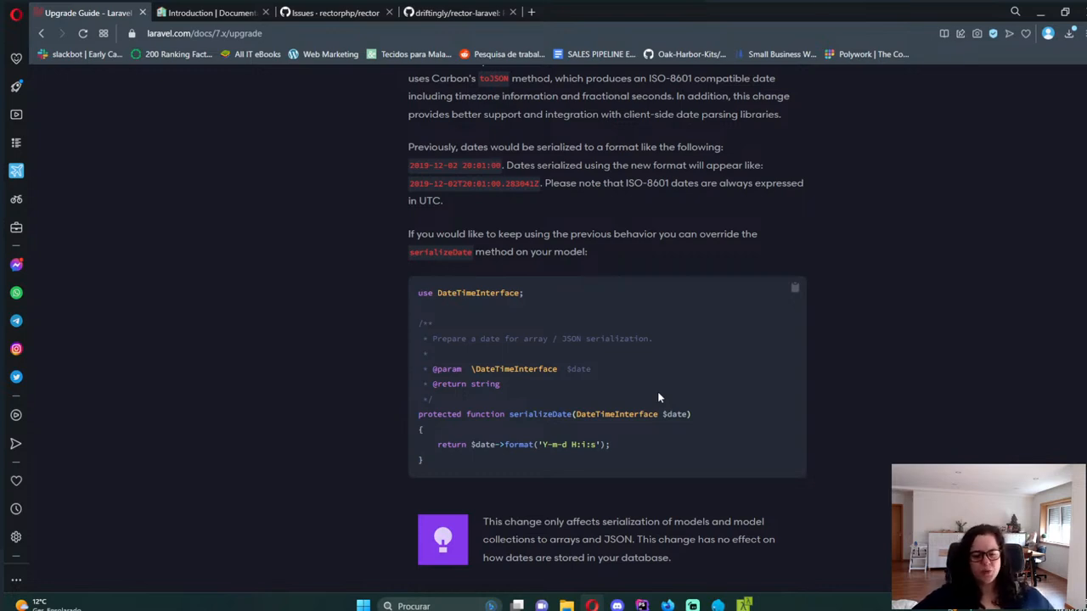
mouse_move(737, 370)
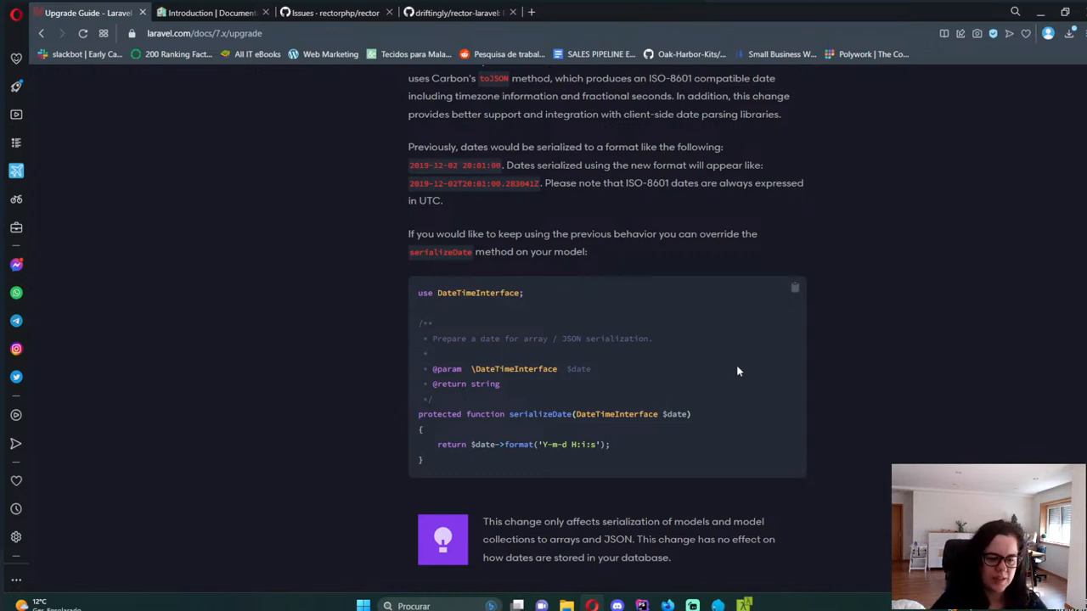
mouse_move(730, 252)
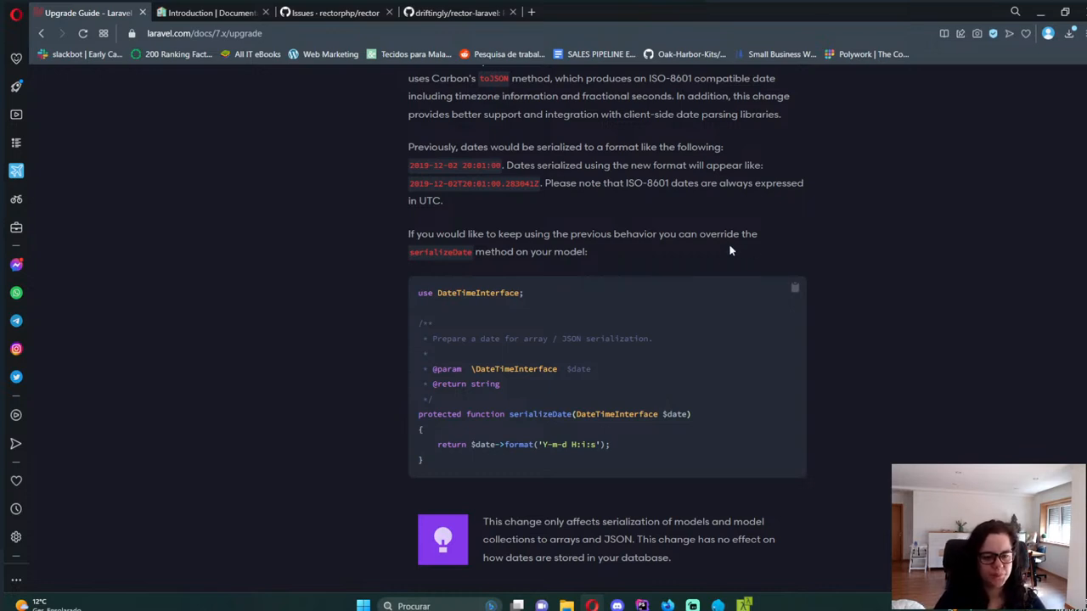
mouse_move(733, 270)
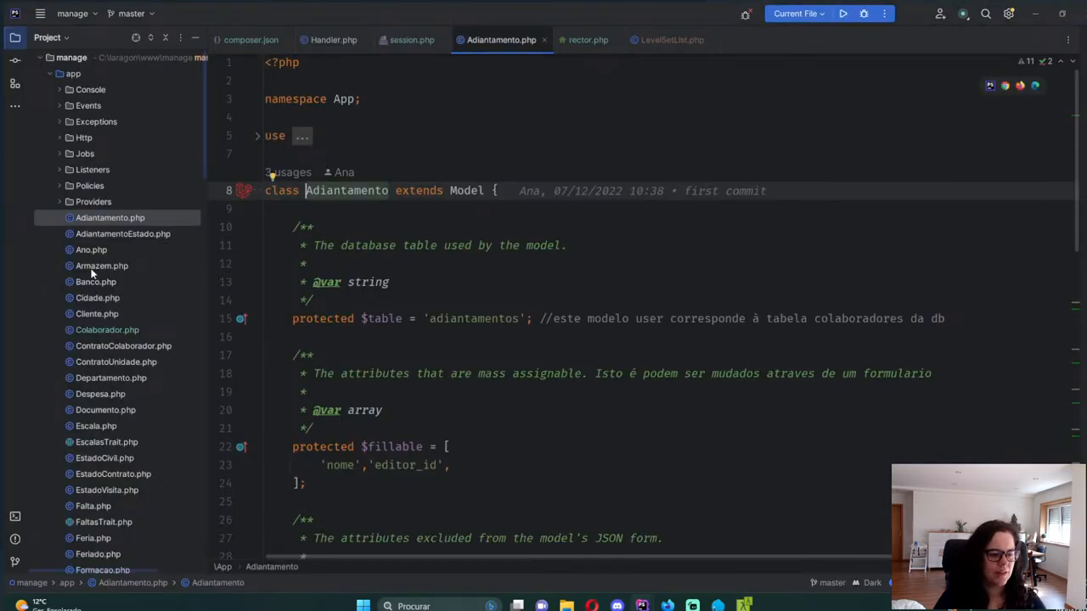
Create a new models directory inside the project's app folder
left_click(73, 74)
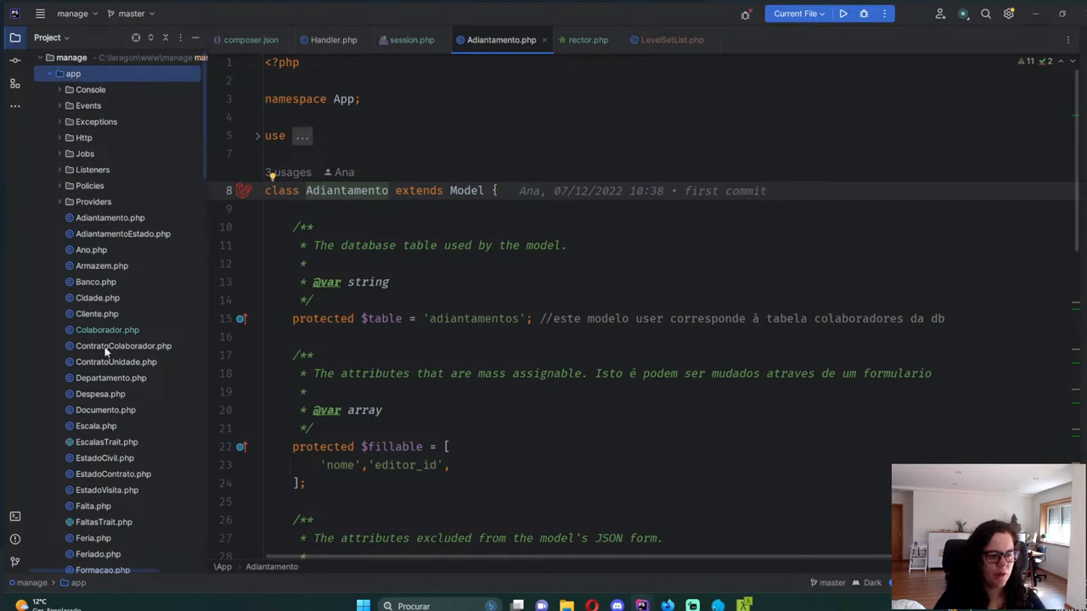
right_click(73, 75)
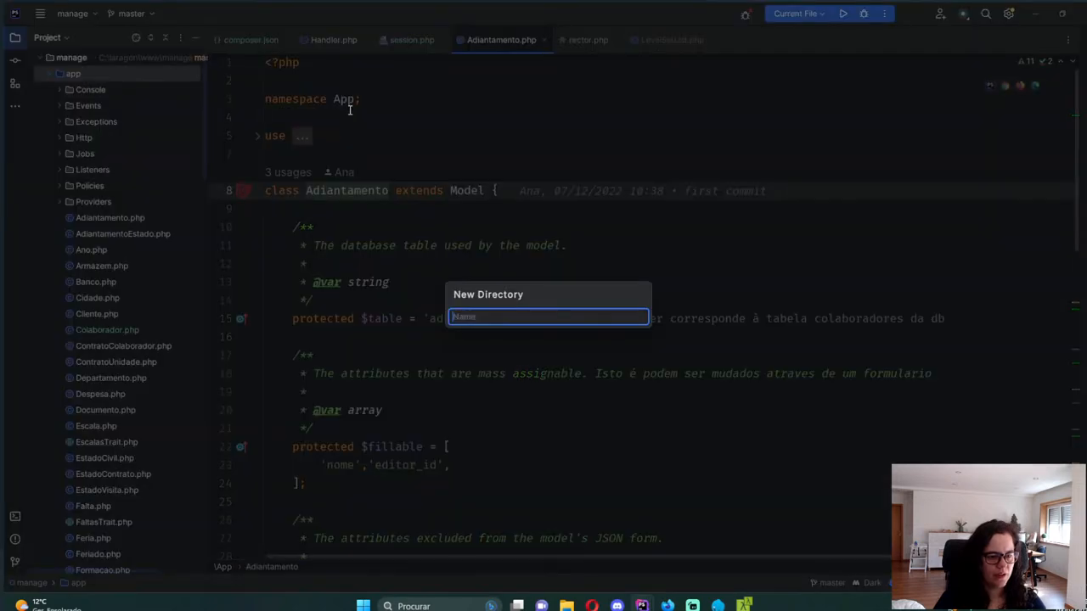
type("ma")
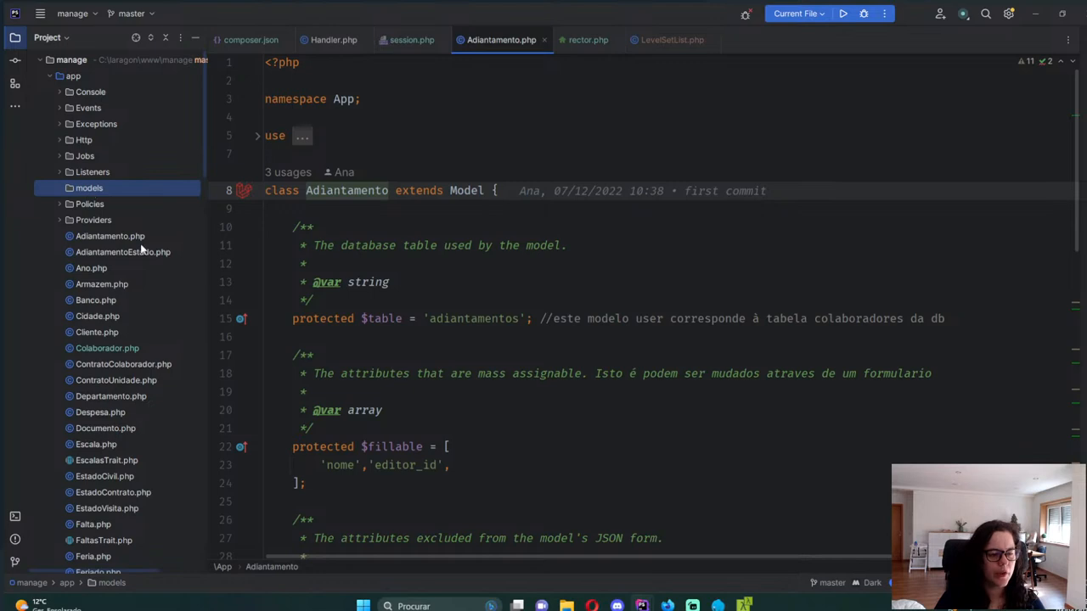
scroll("down", 3)
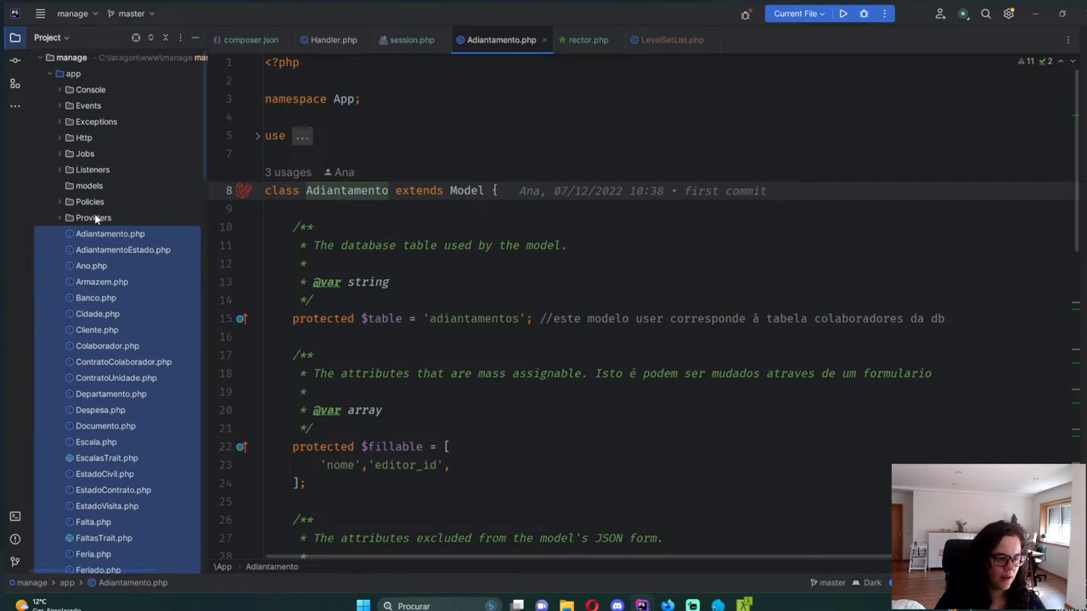
mouse_move(89, 185)
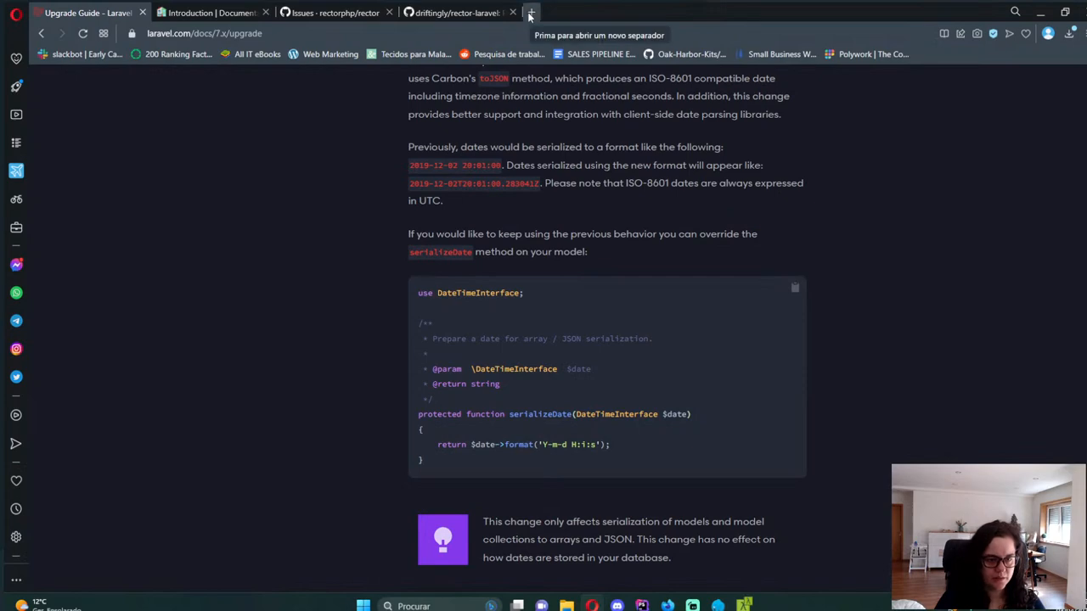
Check the laravel/laravel repository's app folder on GitHub for its Models folder, then return to PhpStorm
left_click(529, 12)
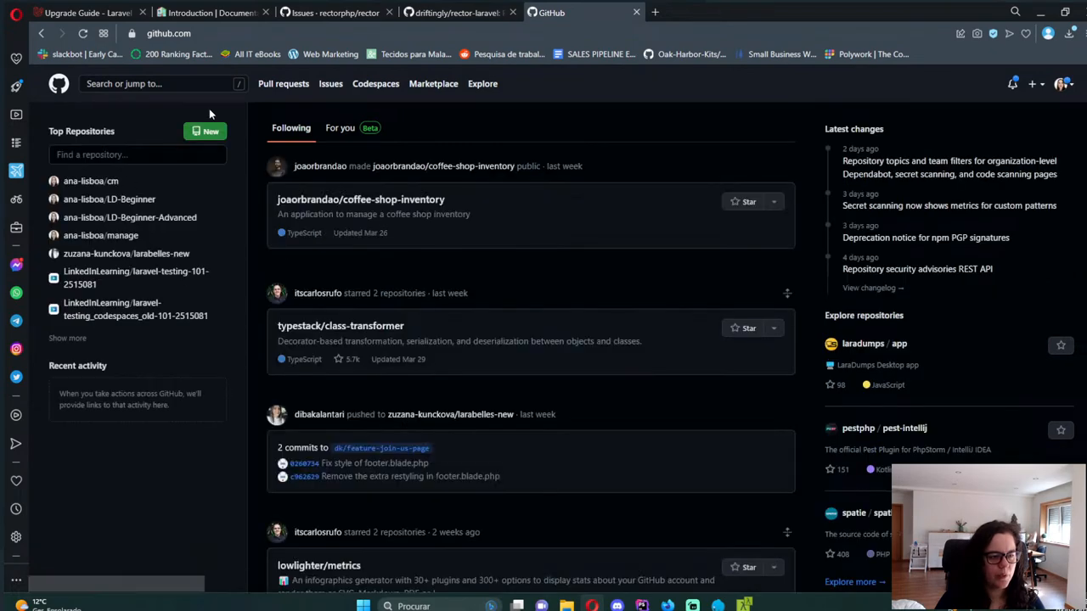
left_click(156, 83)
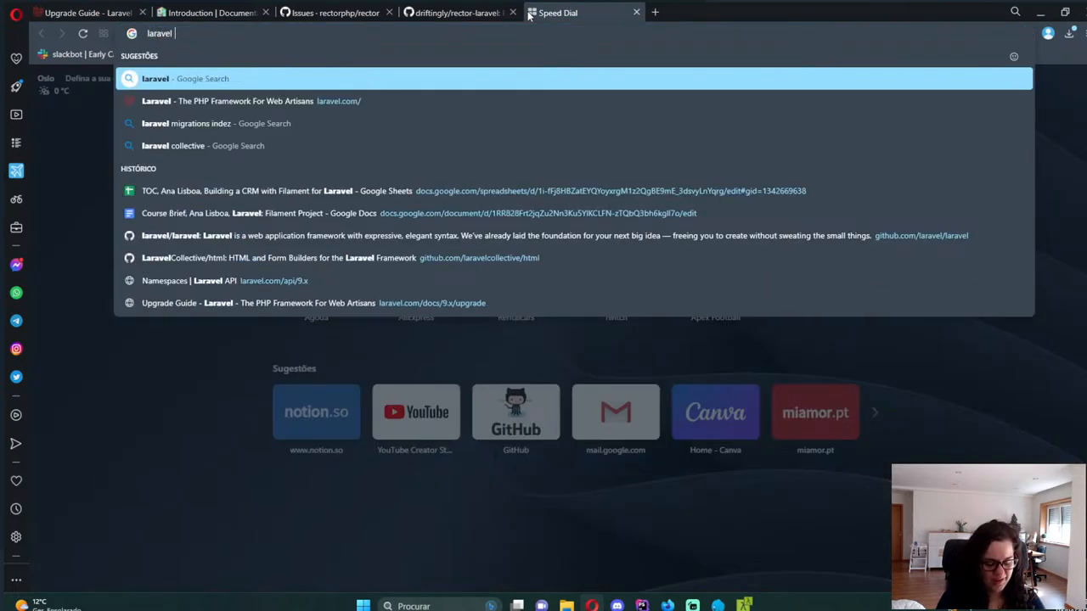
type("git")
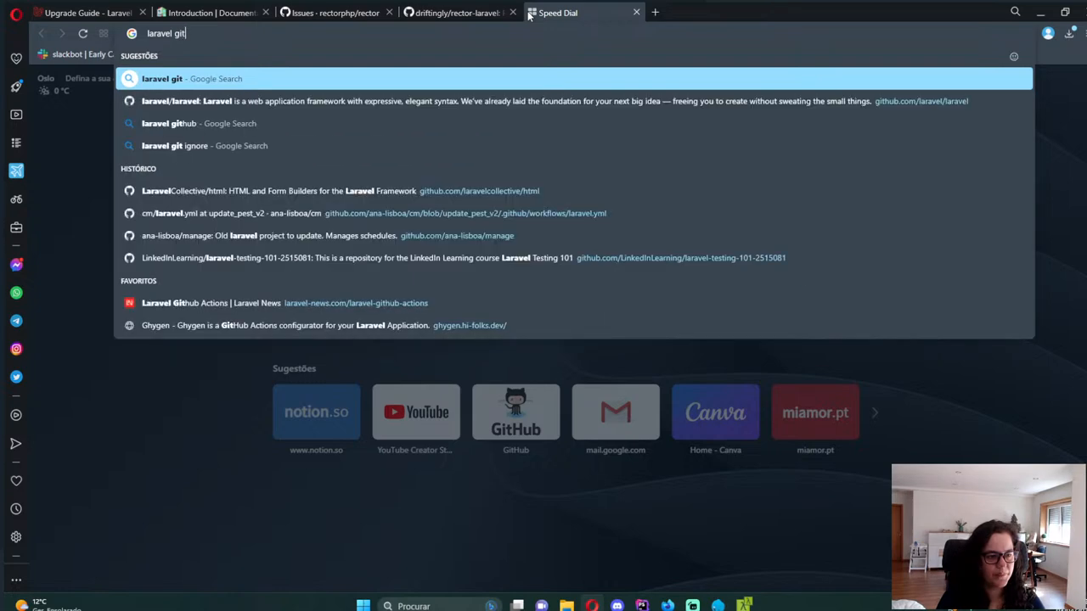
left_click(168, 123)
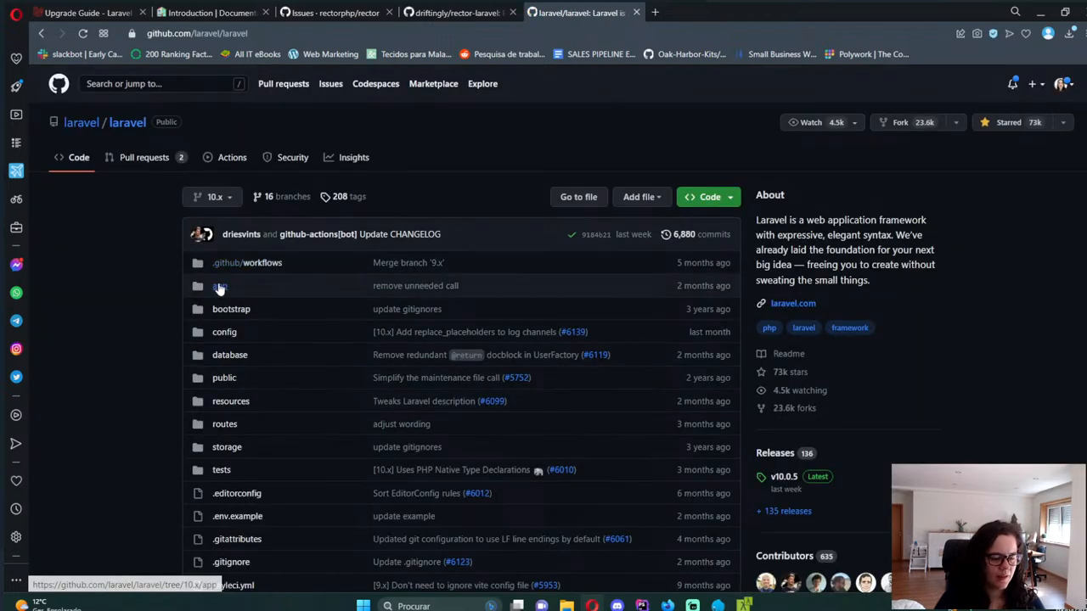
left_click(219, 285)
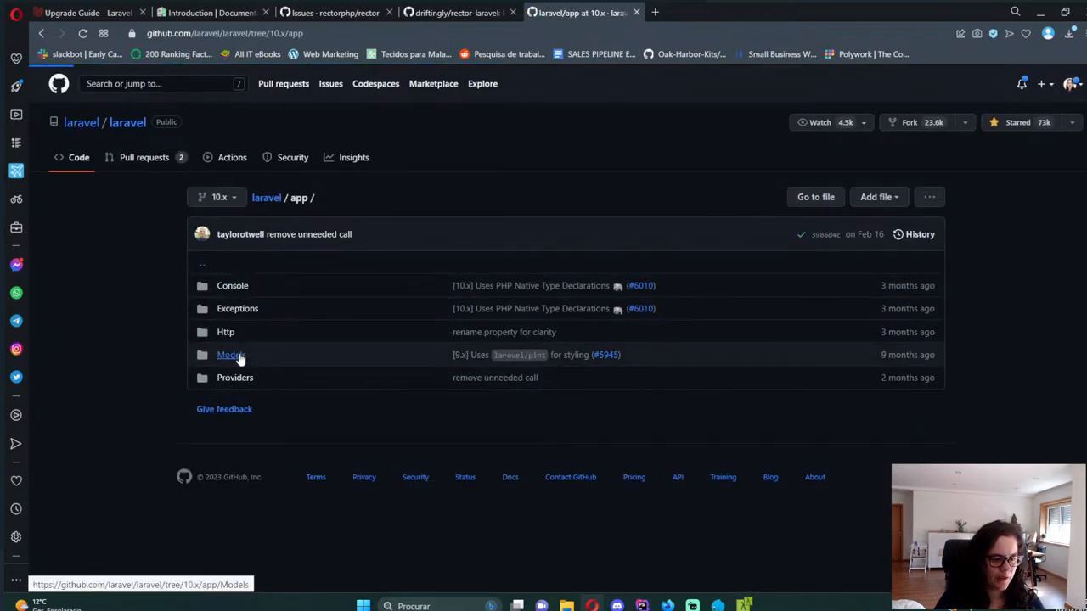
key("alt+tab")
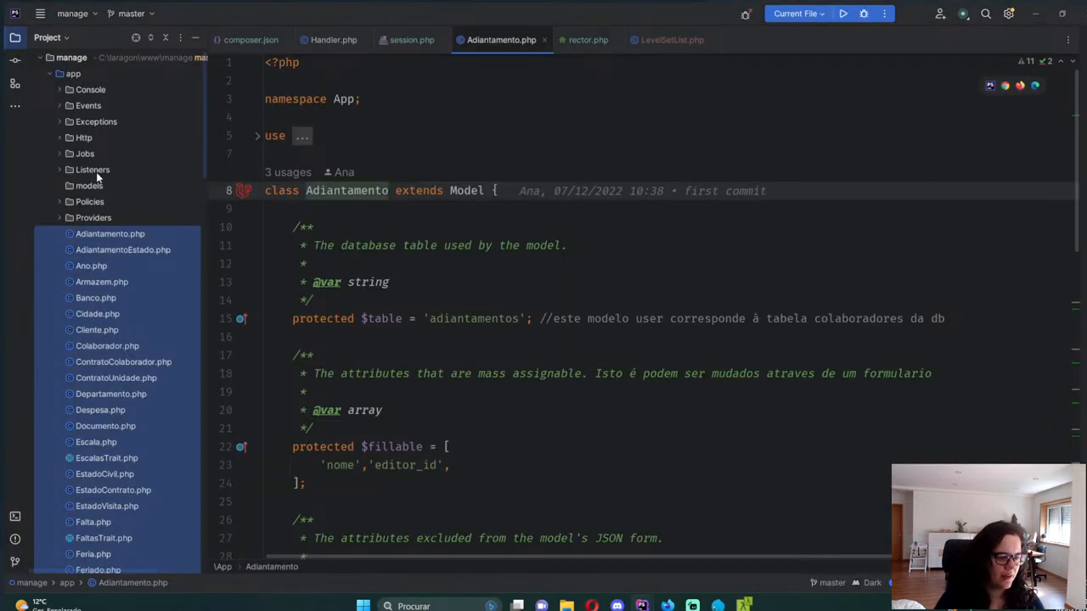
Rename the new models folder to Models
left_click(89, 185)
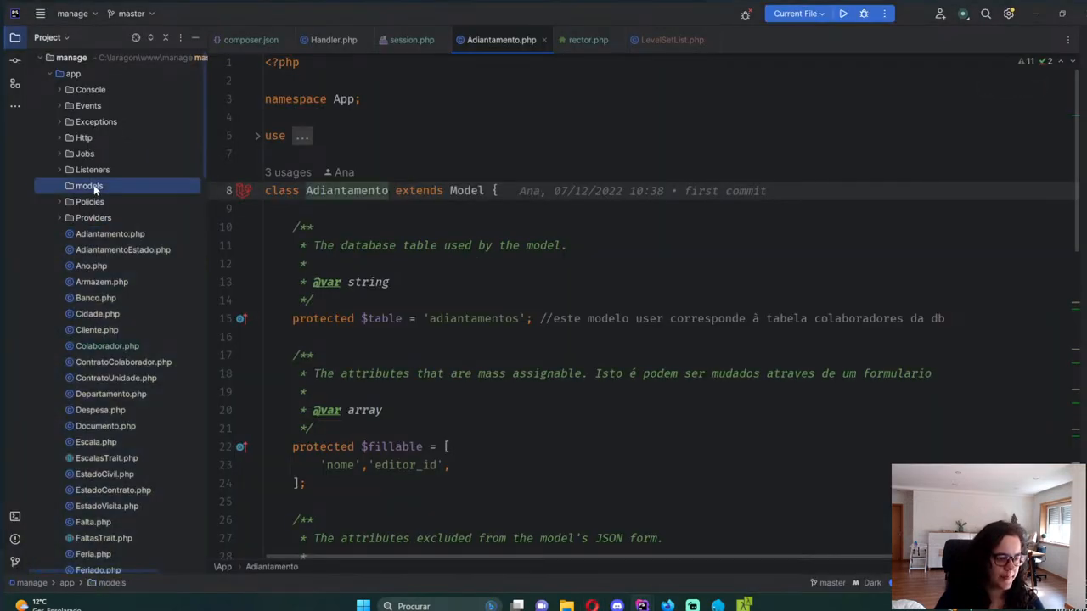
right_click(89, 185)
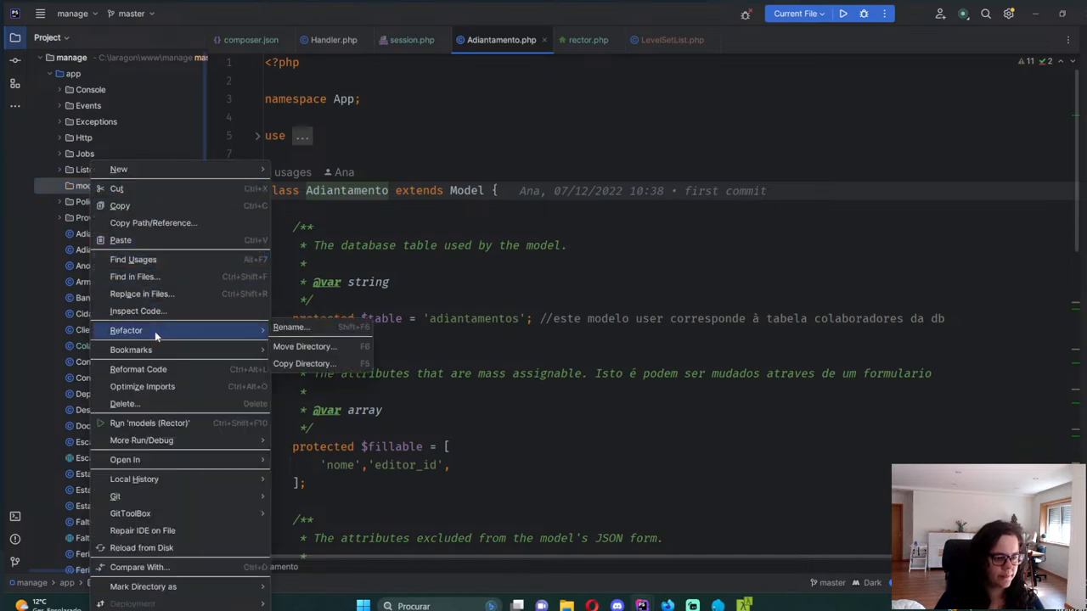
left_click(292, 326)
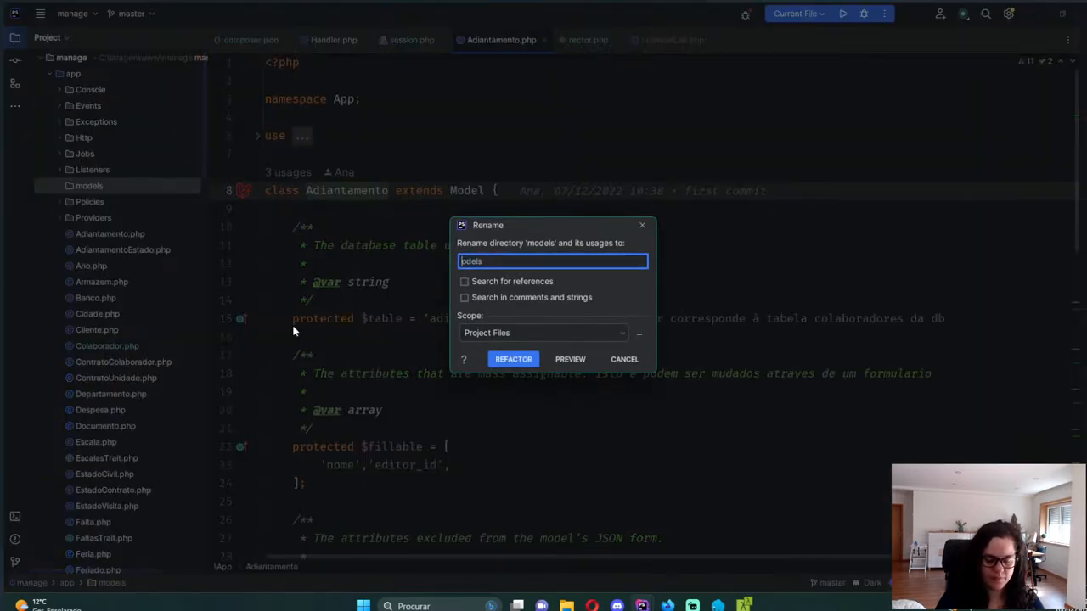
left_click(513, 358)
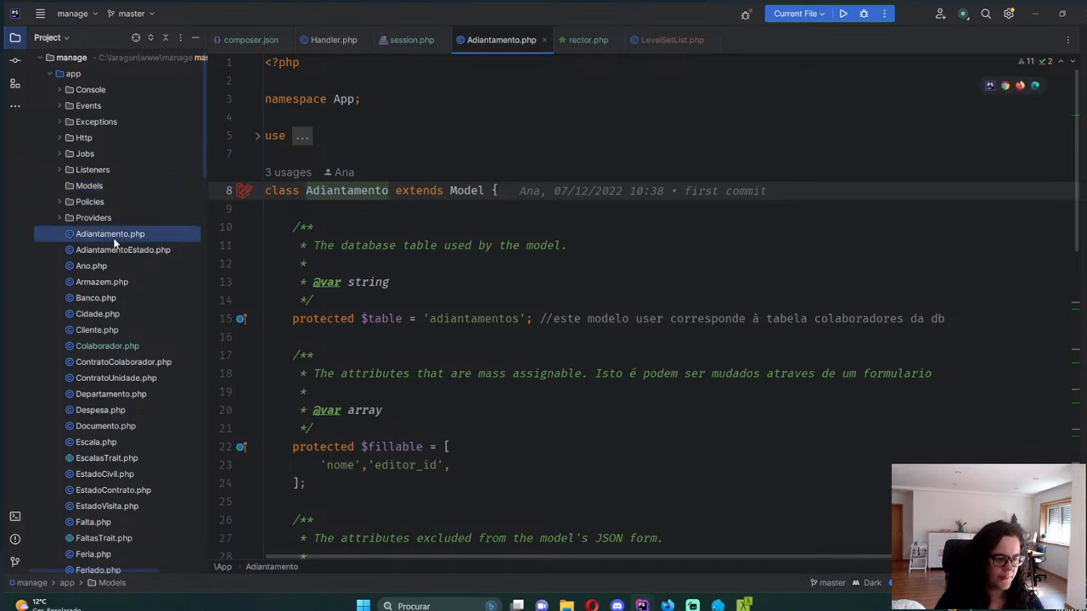
Start Move Classes into App\Models with text occurrences ticked and preview the affected usages
scroll("down", 3)
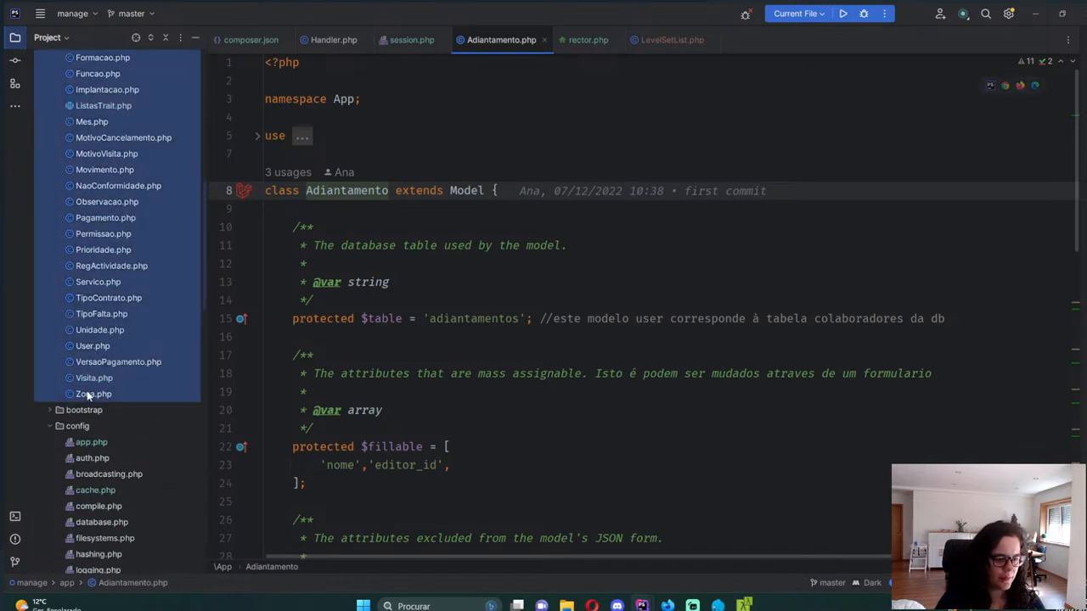
scroll("up", 3)
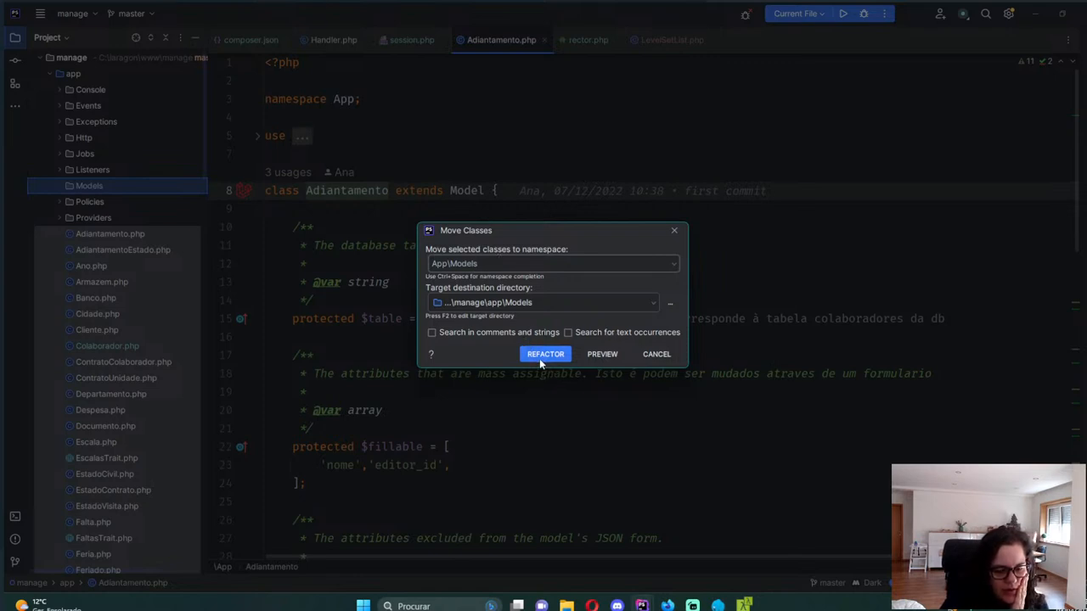
mouse_move(569, 309)
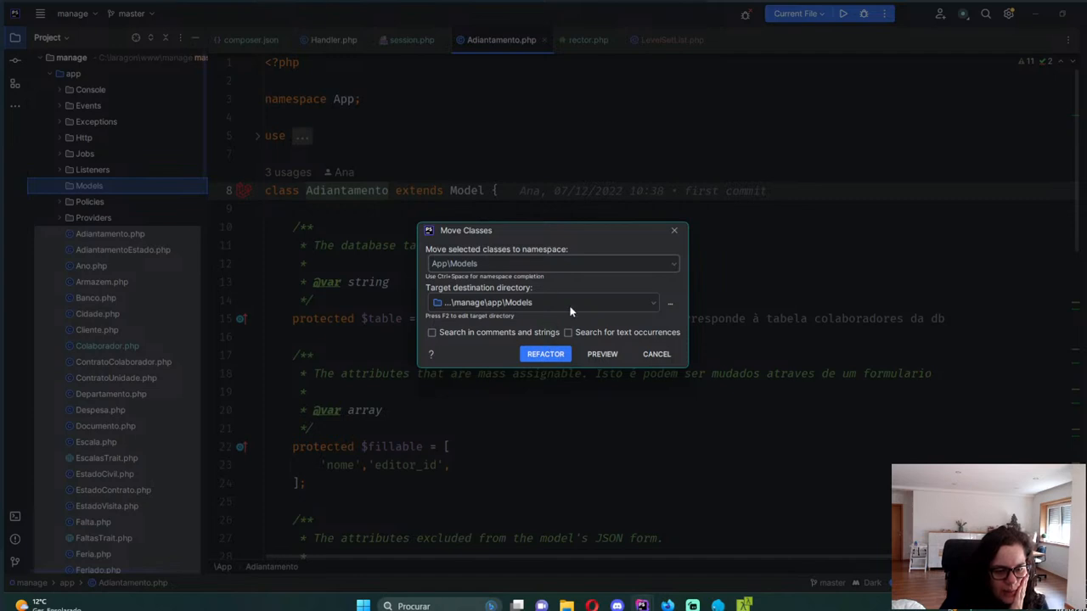
left_click(567, 331)
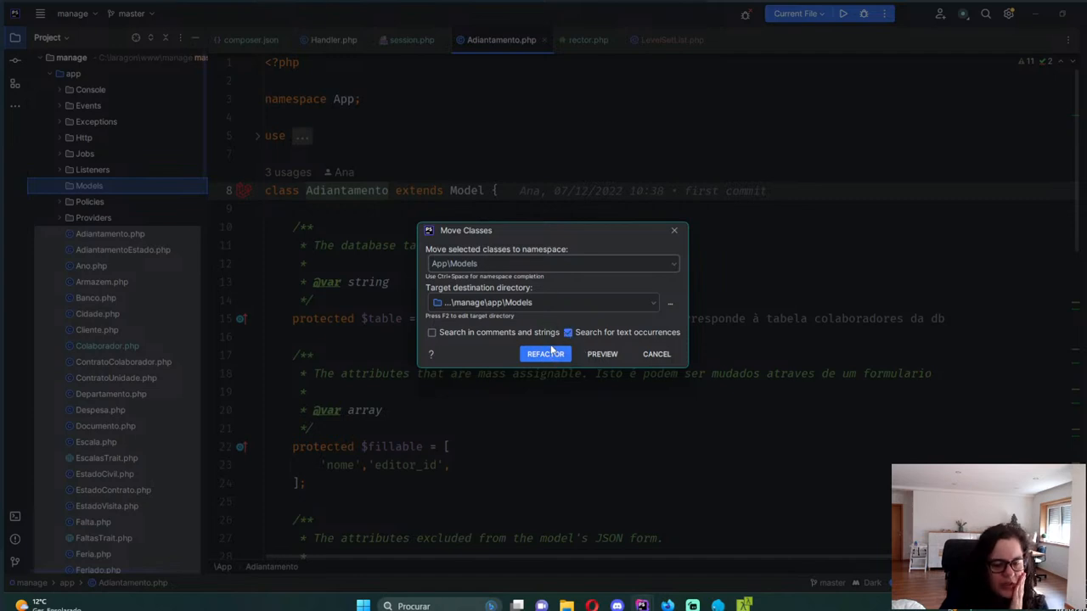
left_click(544, 355)
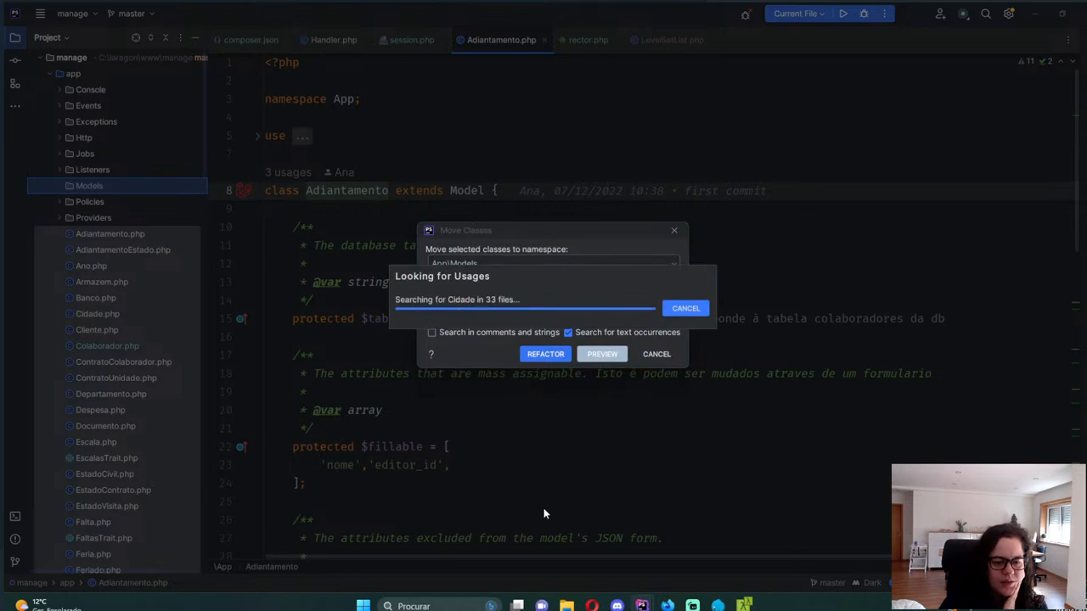
Confirm Do Refactor in the preview to move the model classes into App\Models
left_click(601, 355)
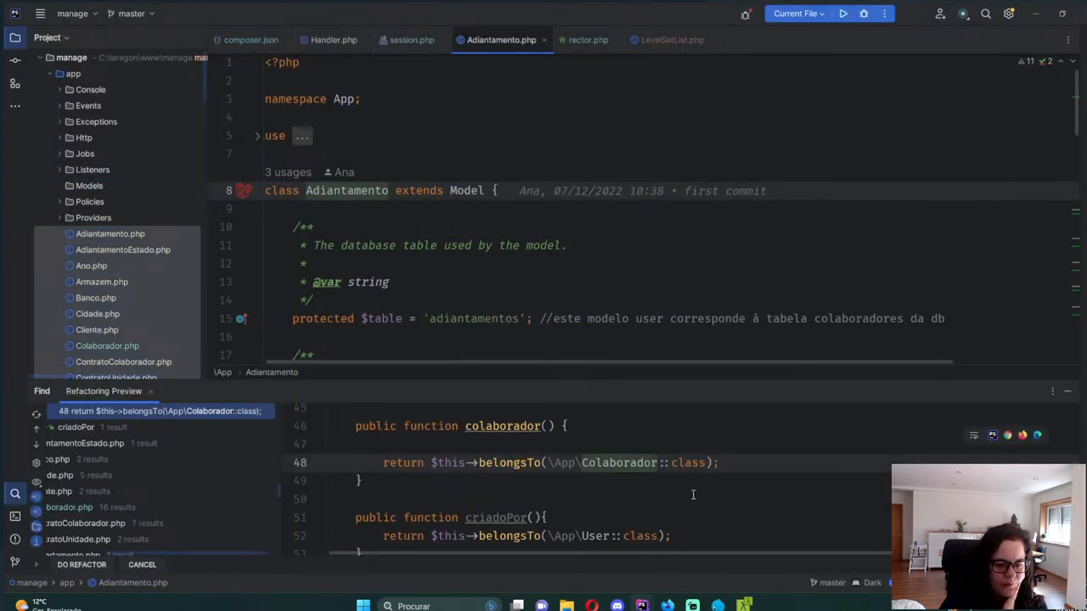
scroll("down", 3)
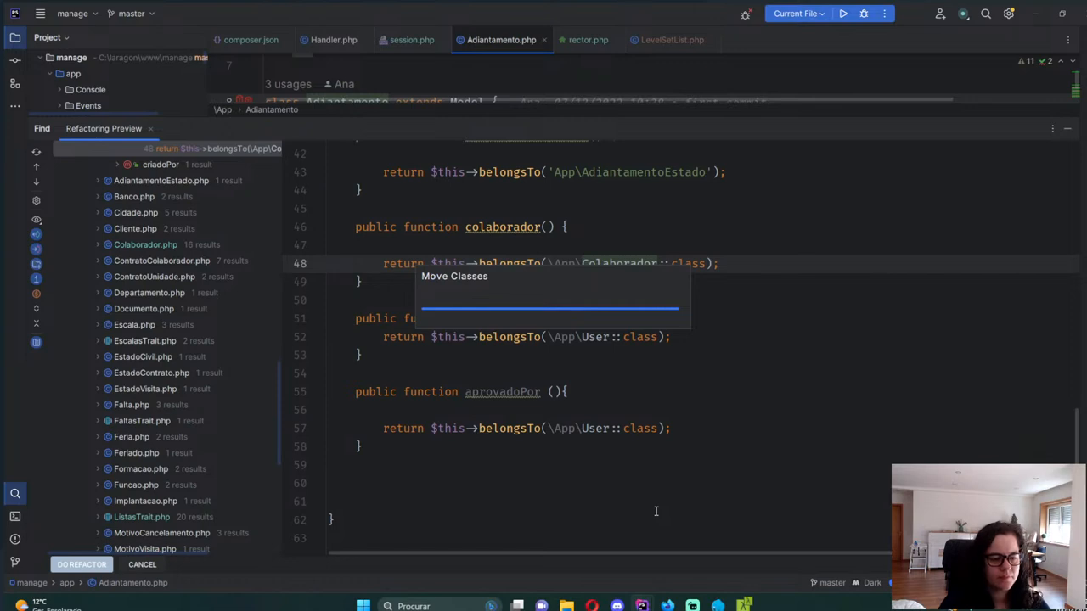
mouse_move(652, 495)
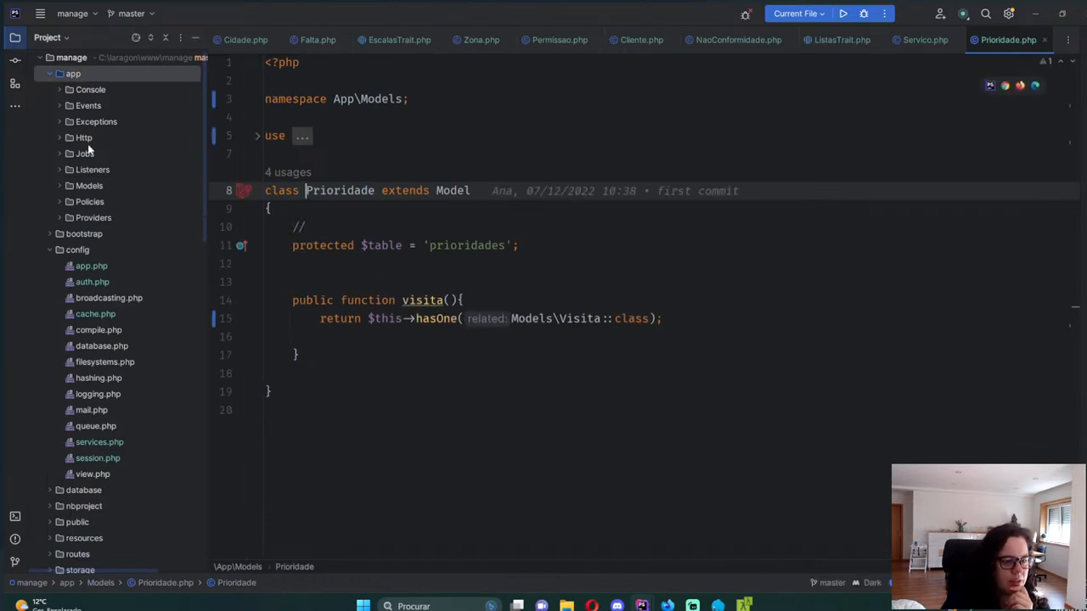
Inspect AdiantamentoController from app/Http for model references
left_click(83, 136)
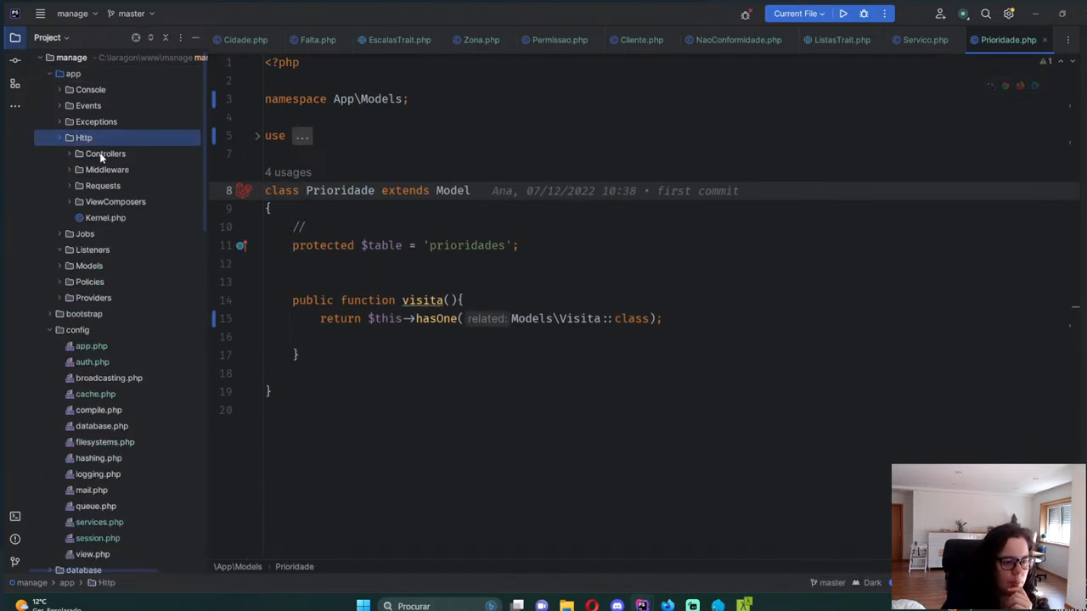
left_click(105, 153)
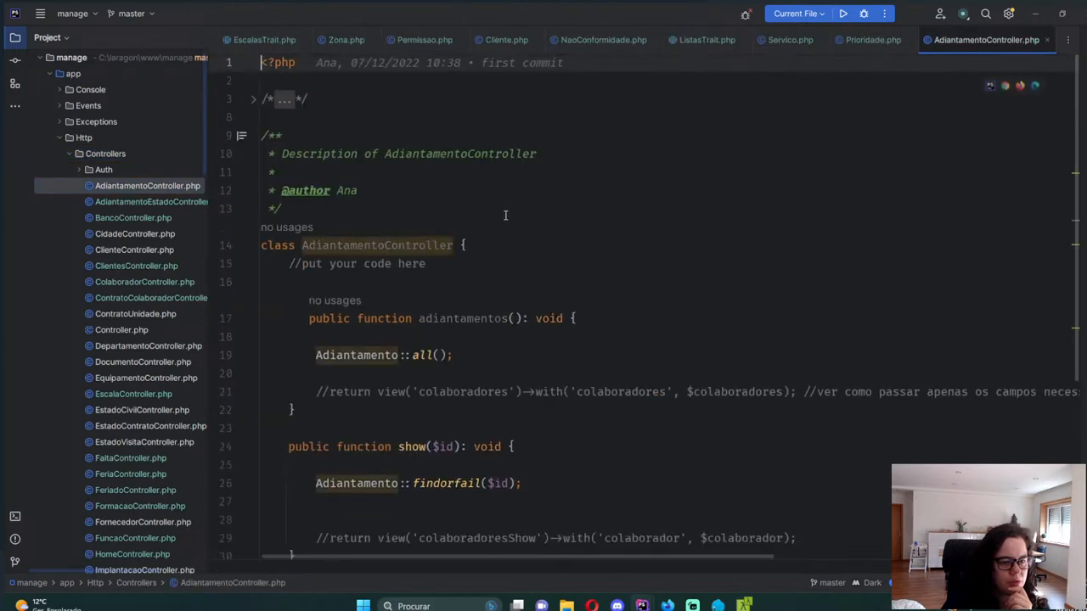
left_click(253, 99)
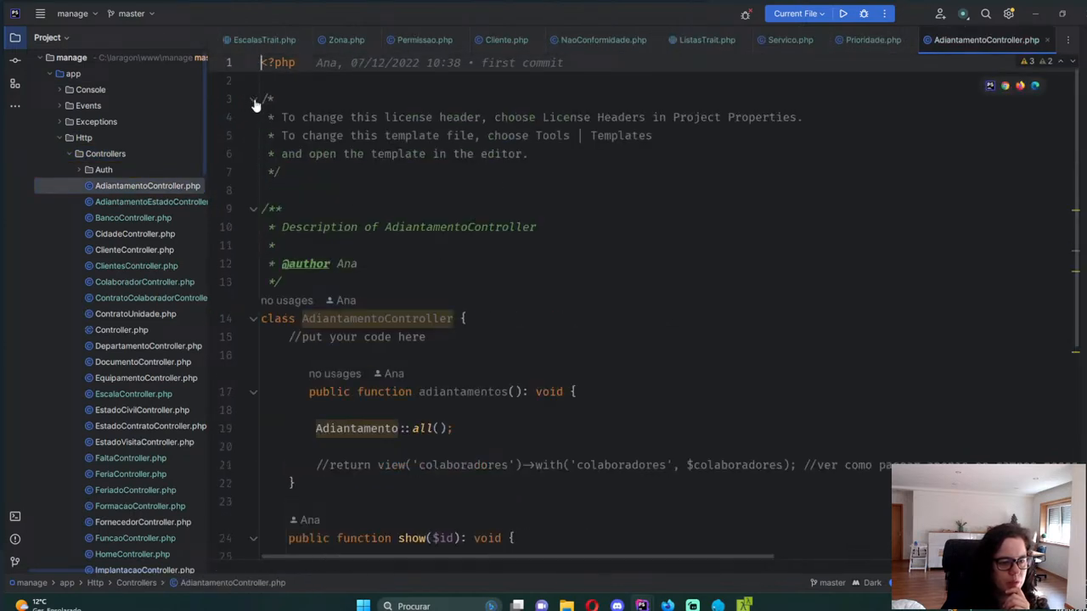
scroll("down", 3)
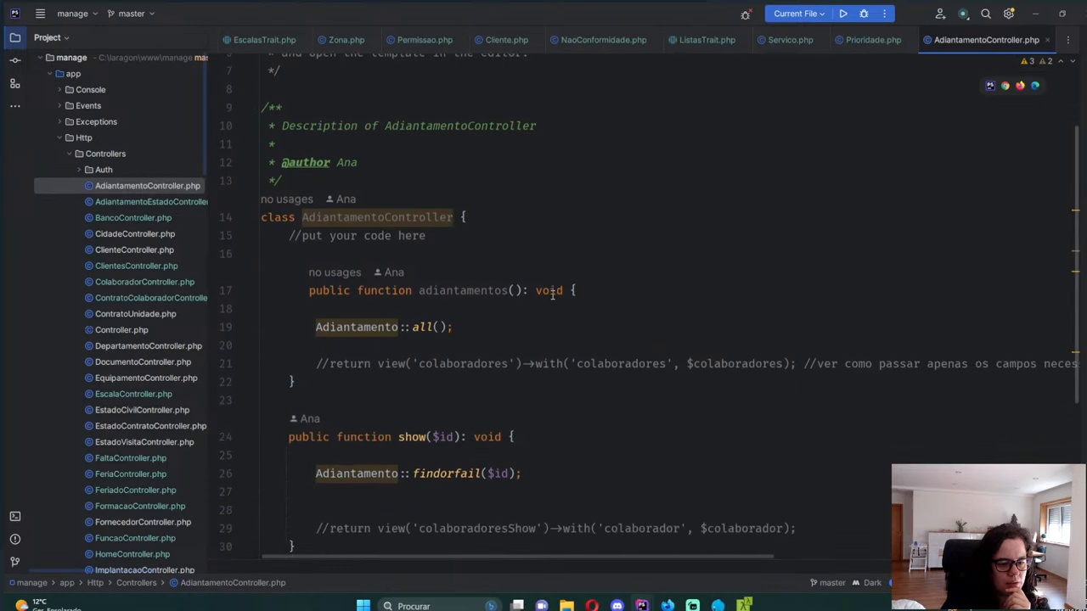
scroll("down", 3)
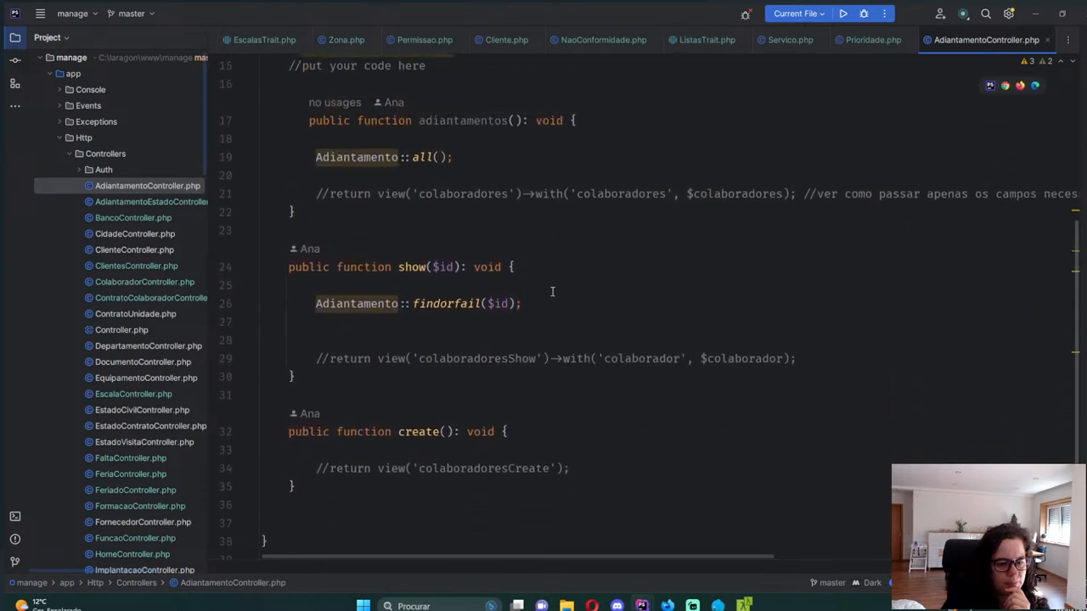
scroll("up", 3)
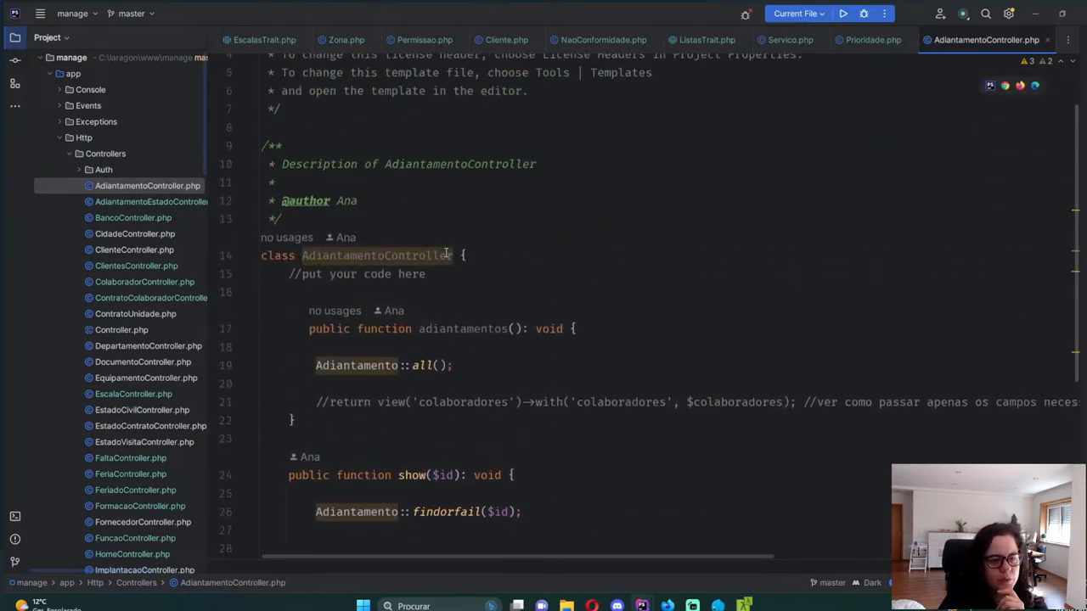
scroll("up", 3)
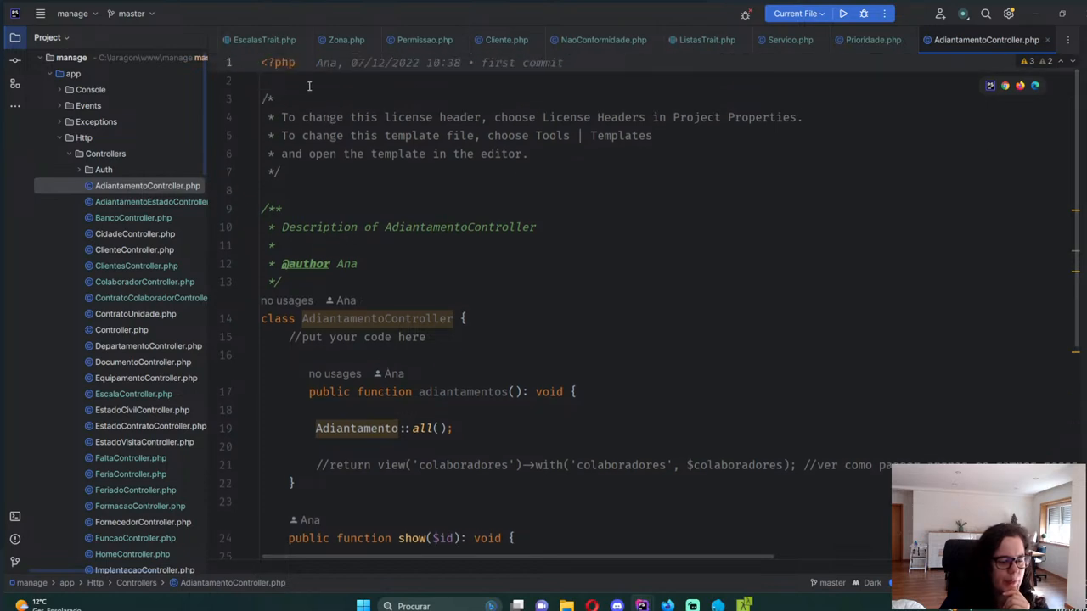
Inspect CidadeController and EscalaController for model references
left_click(135, 235)
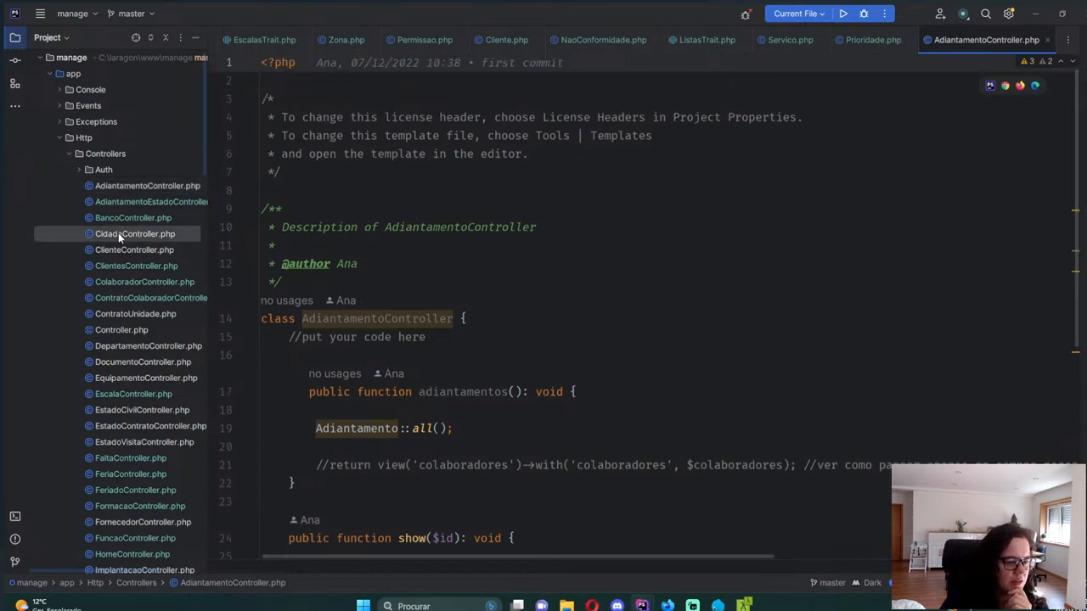
left_click(134, 234)
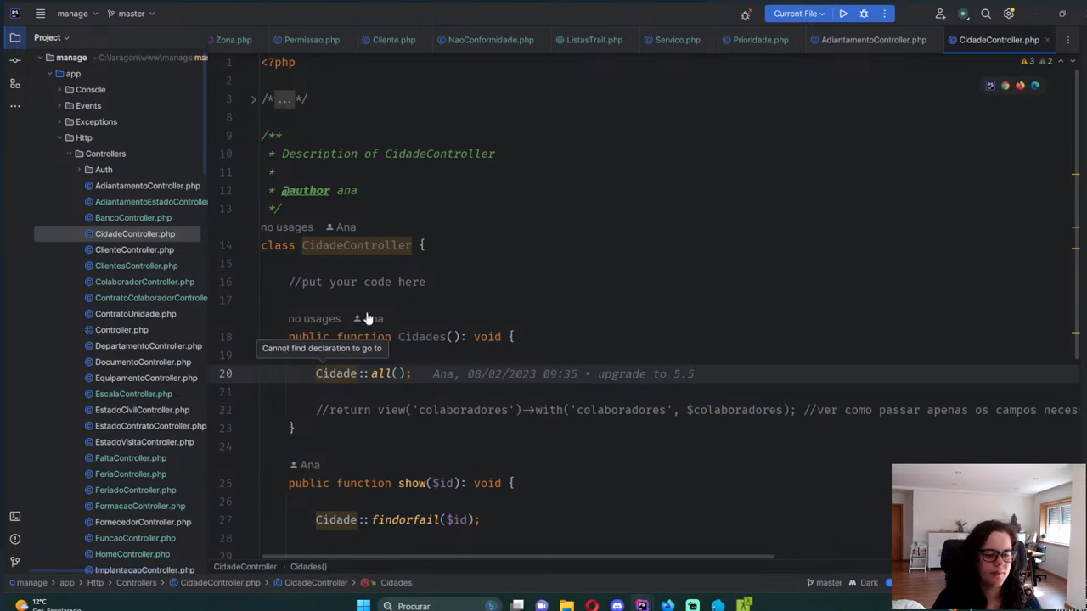
left_click(253, 99)
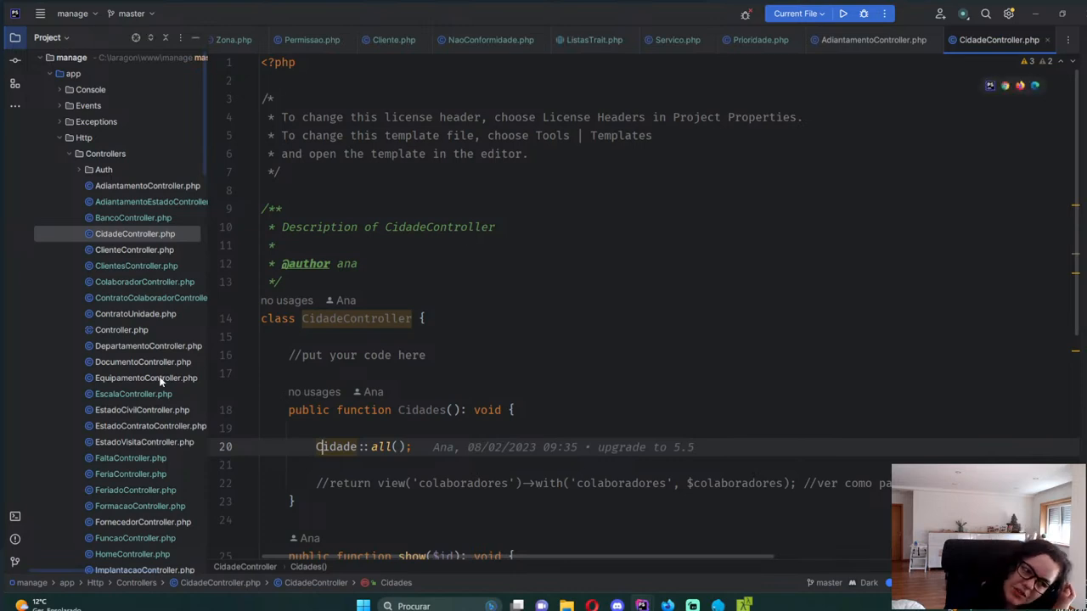
left_click(132, 393)
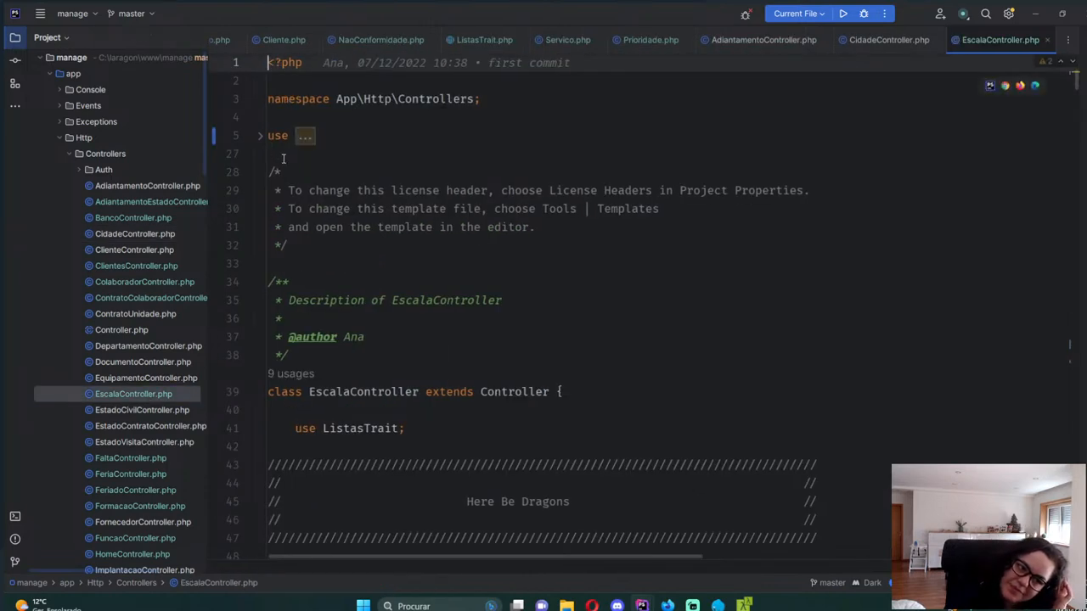
left_click(260, 136)
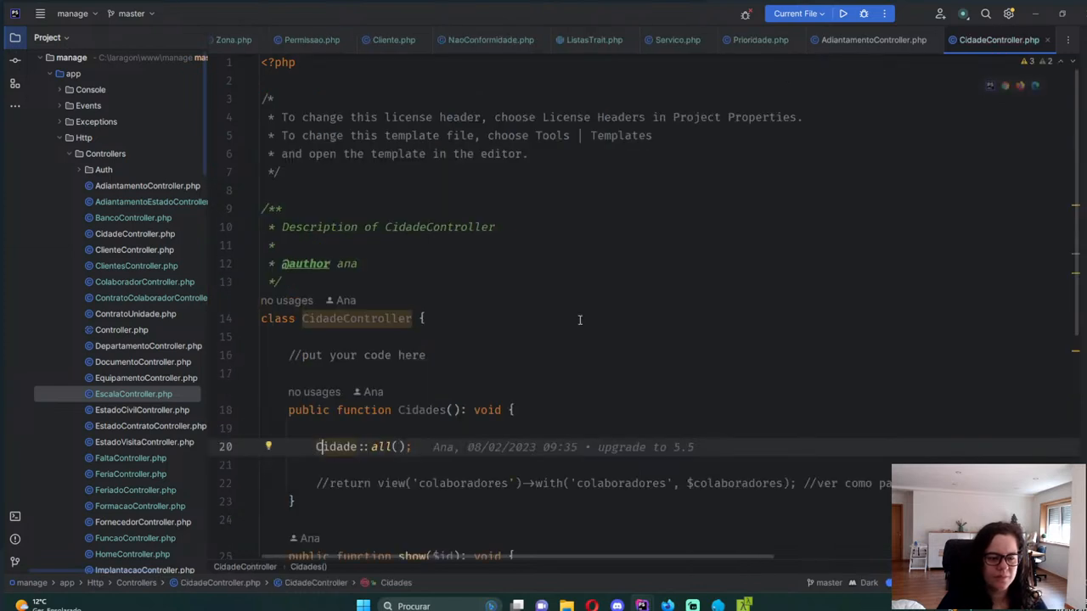
scroll("down", 3)
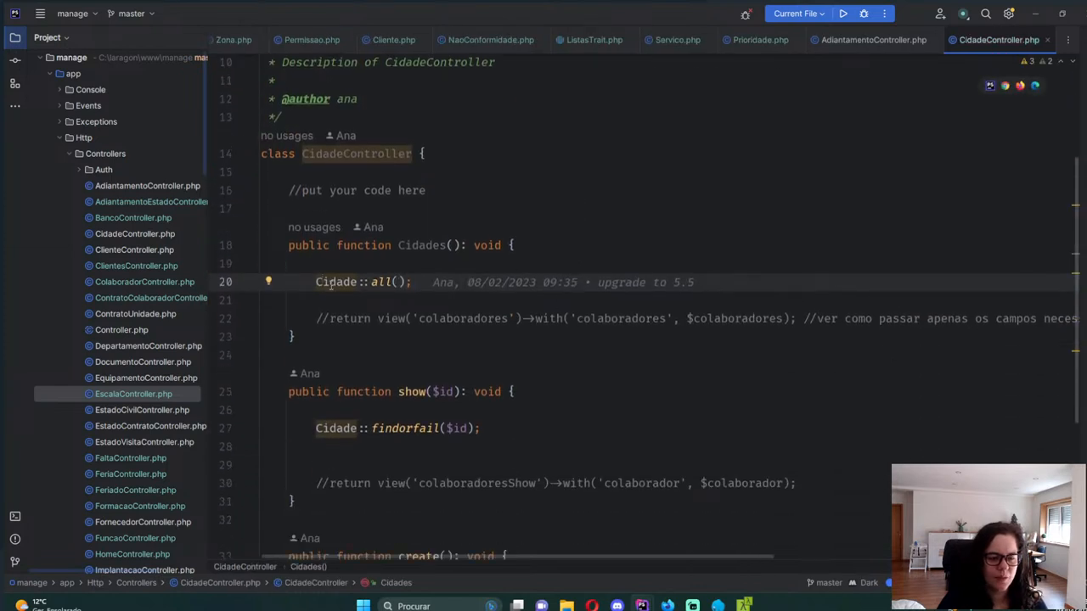
scroll("down", 3)
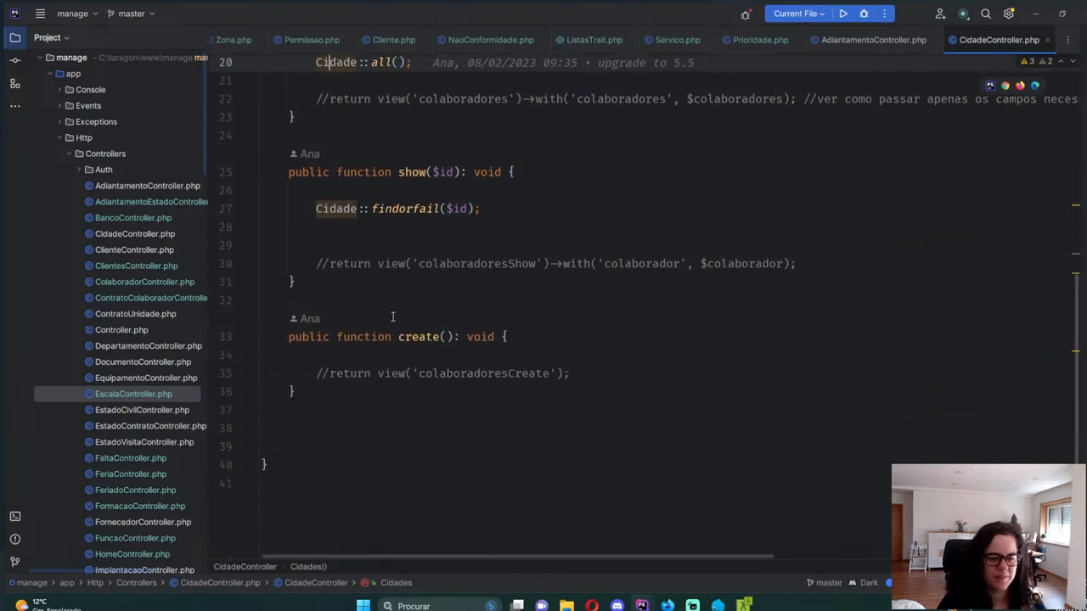
Close all open editor tabs
left_click(872, 40)
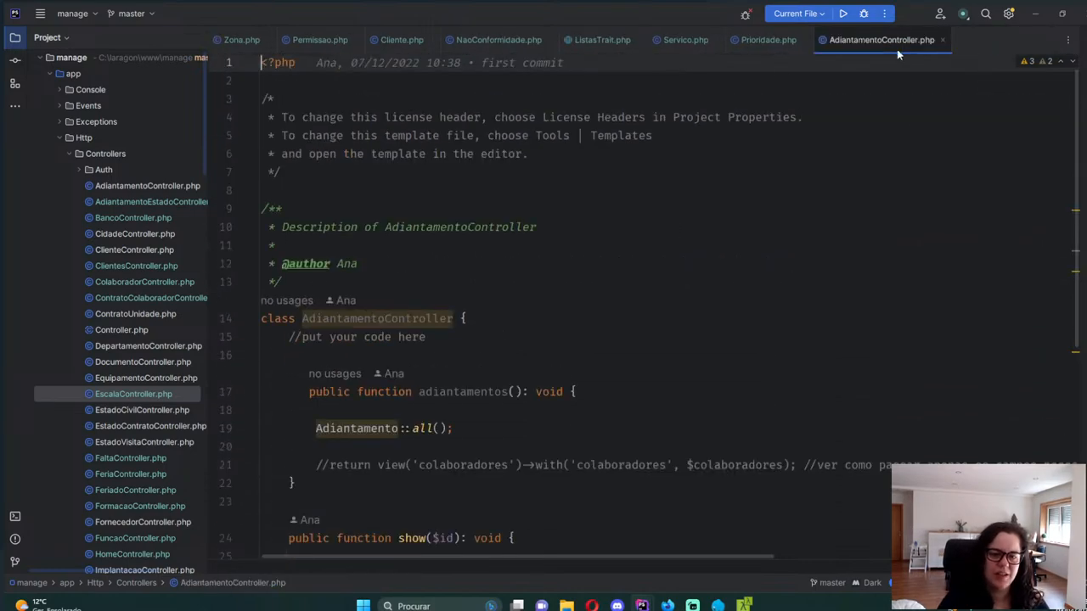
left_click(601, 39)
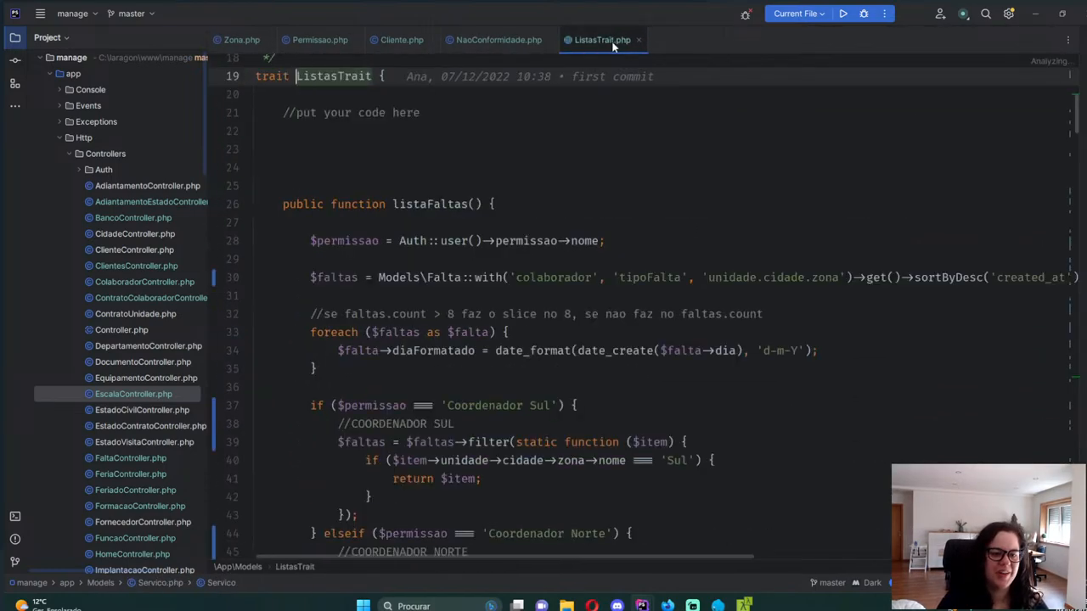
left_click(319, 41)
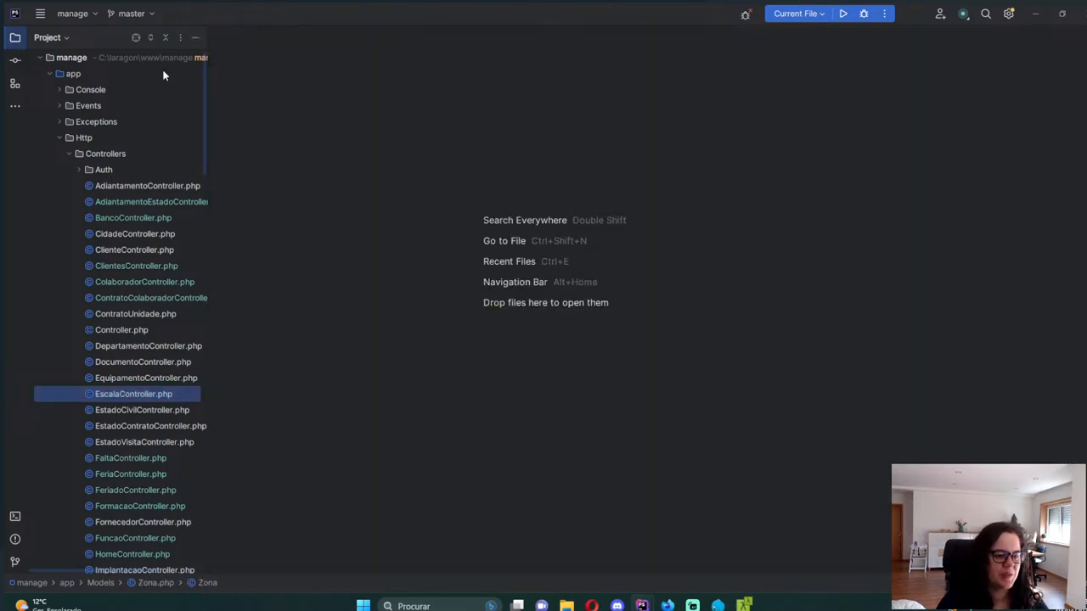
Copy Adiantamento.php in app/Models to a new class named BaseModel
left_click(132, 394)
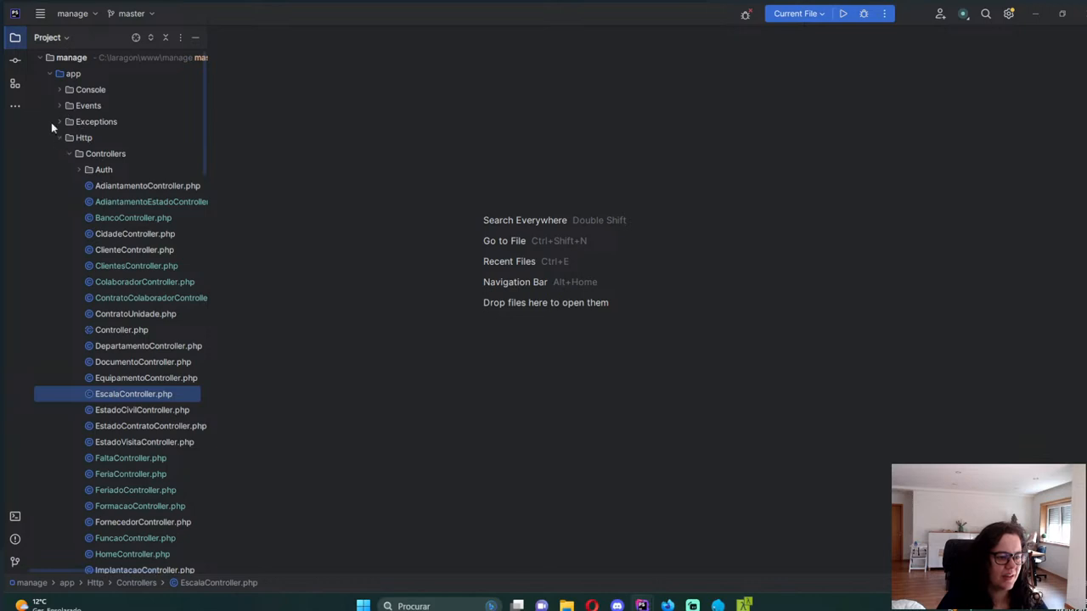
left_click(58, 137)
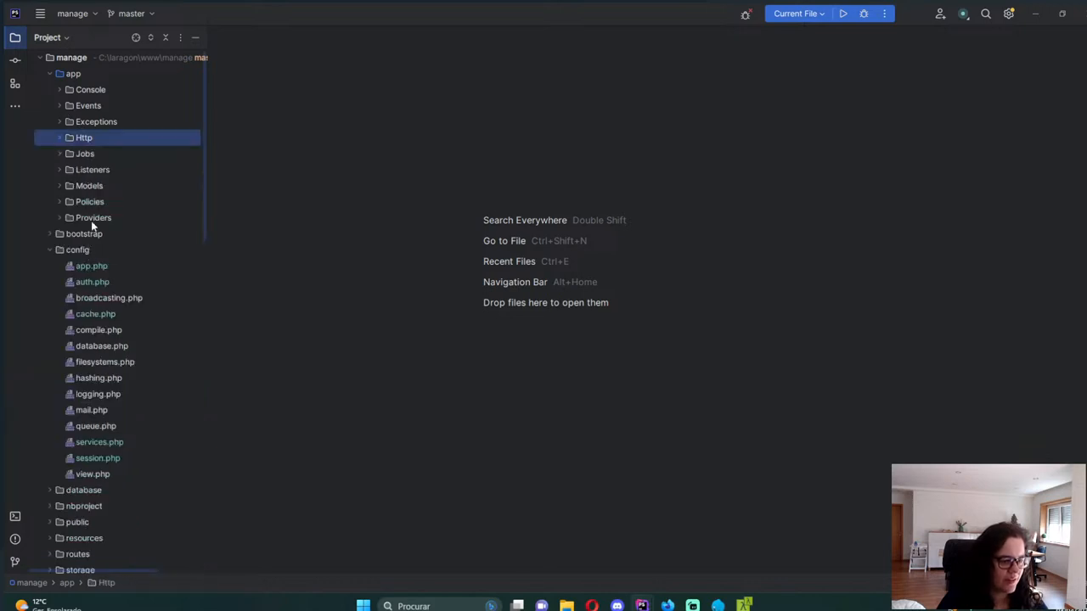
left_click(88, 185)
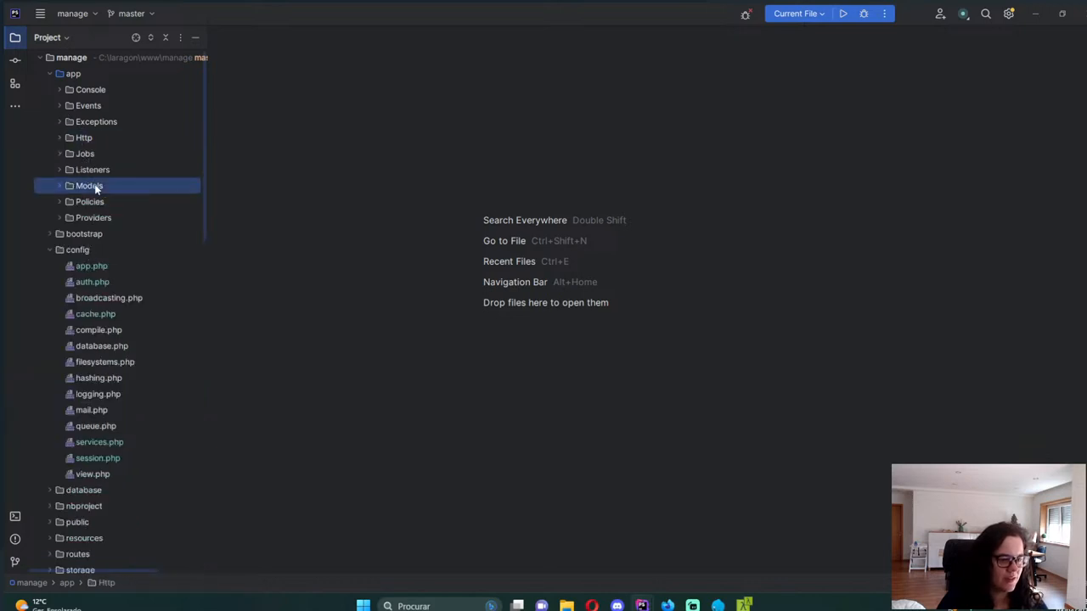
left_click(89, 185)
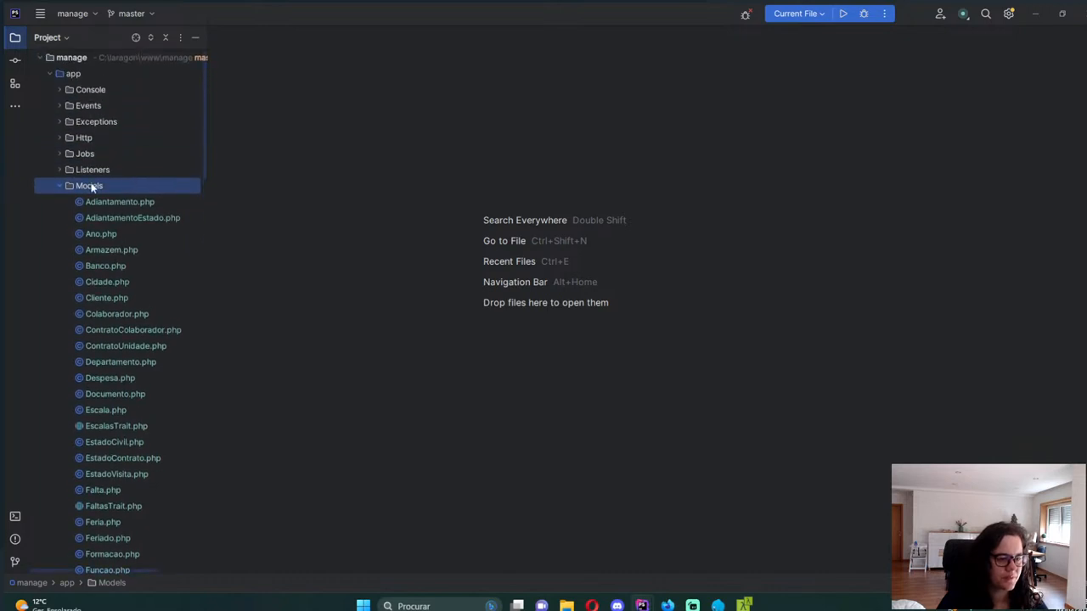
left_click(119, 201)
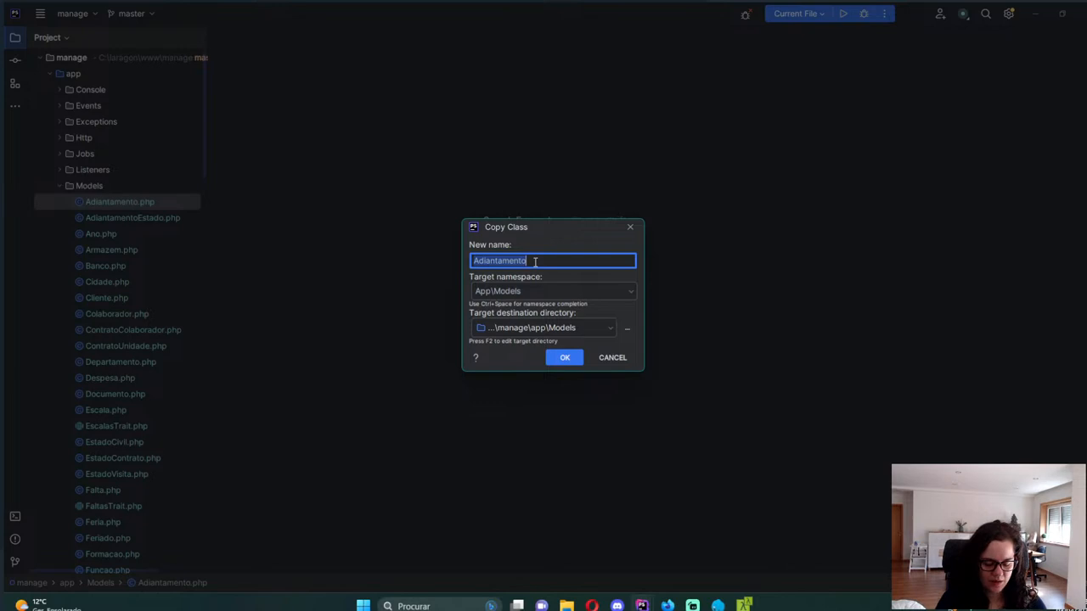
type("BaseModel")
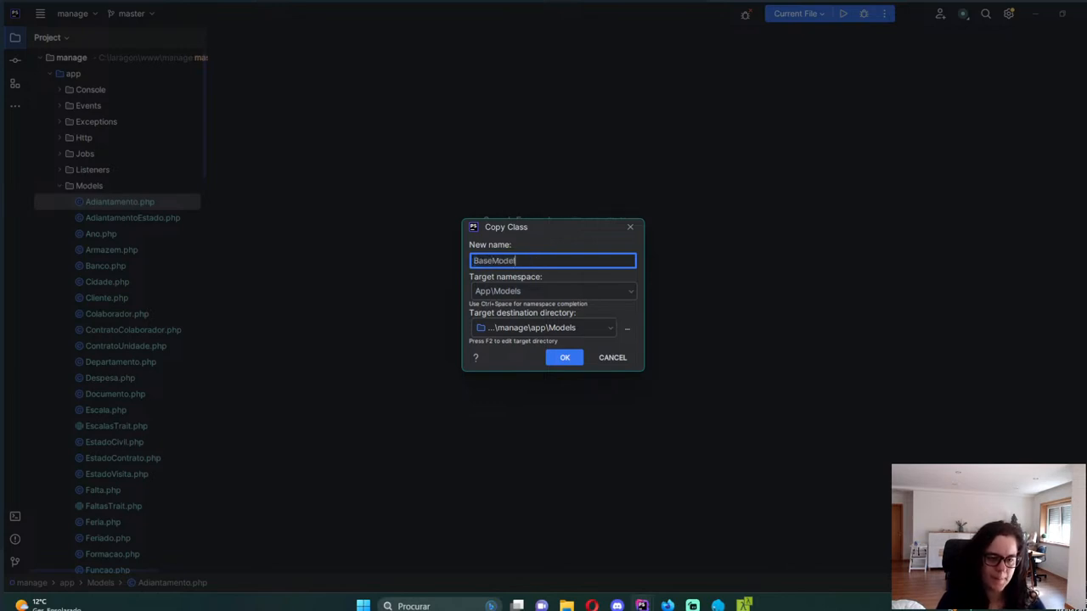
left_click(564, 356)
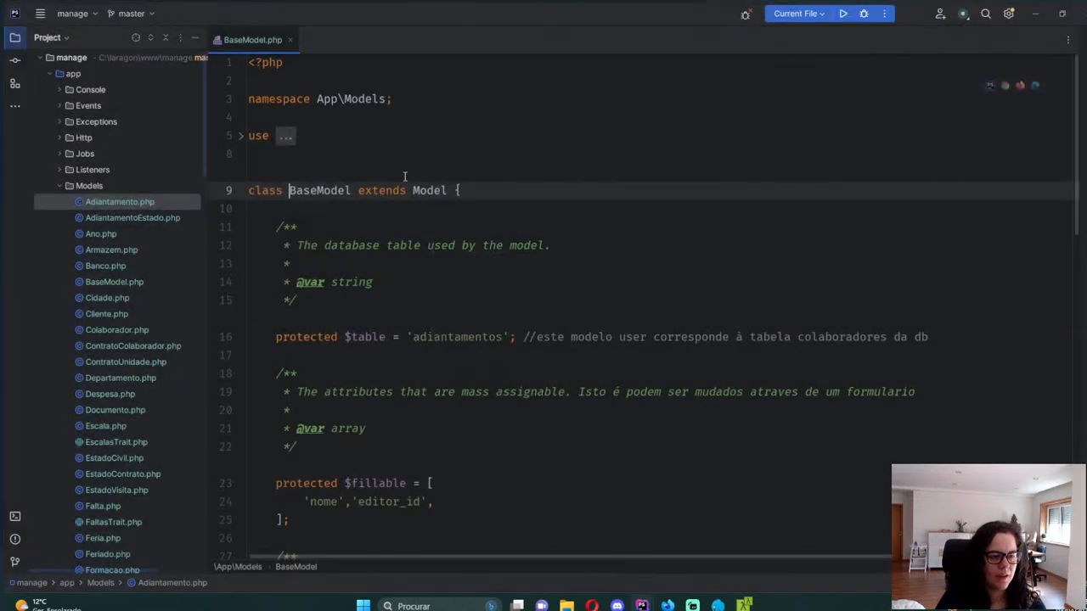
Reduce BaseModel to the serializeDate override returning 'Y-m-d H:i:s', removing unused imports
left_click(241, 136)
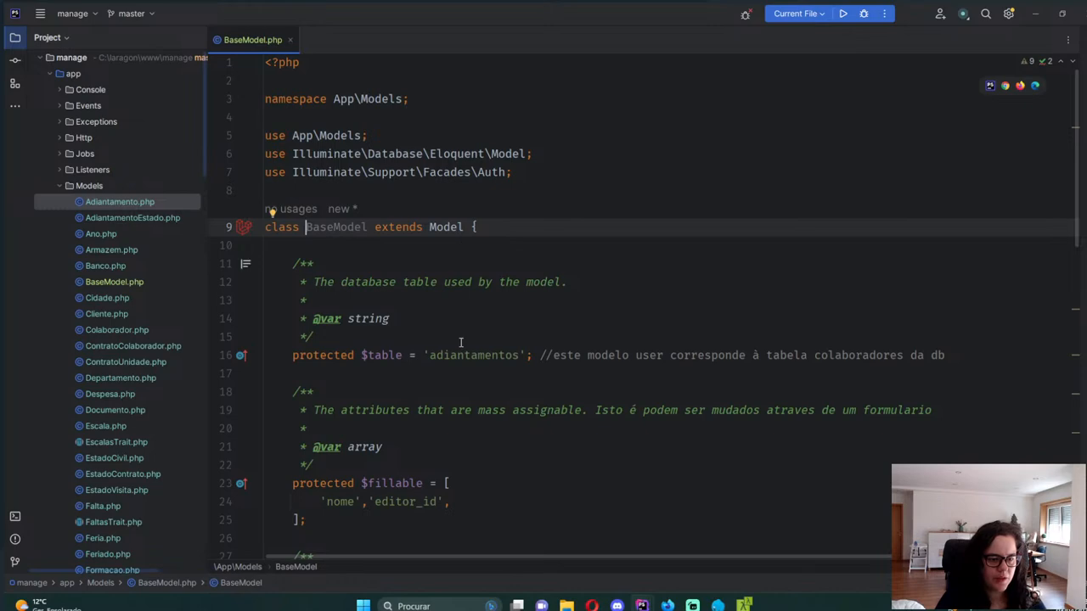
key("alt+tab")
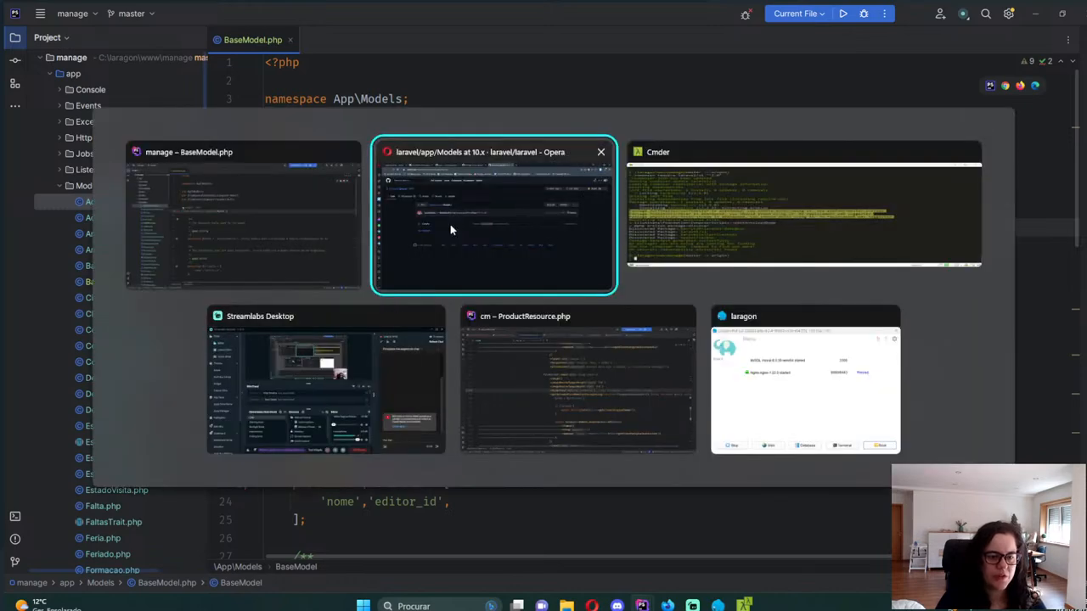
left_click(494, 217)
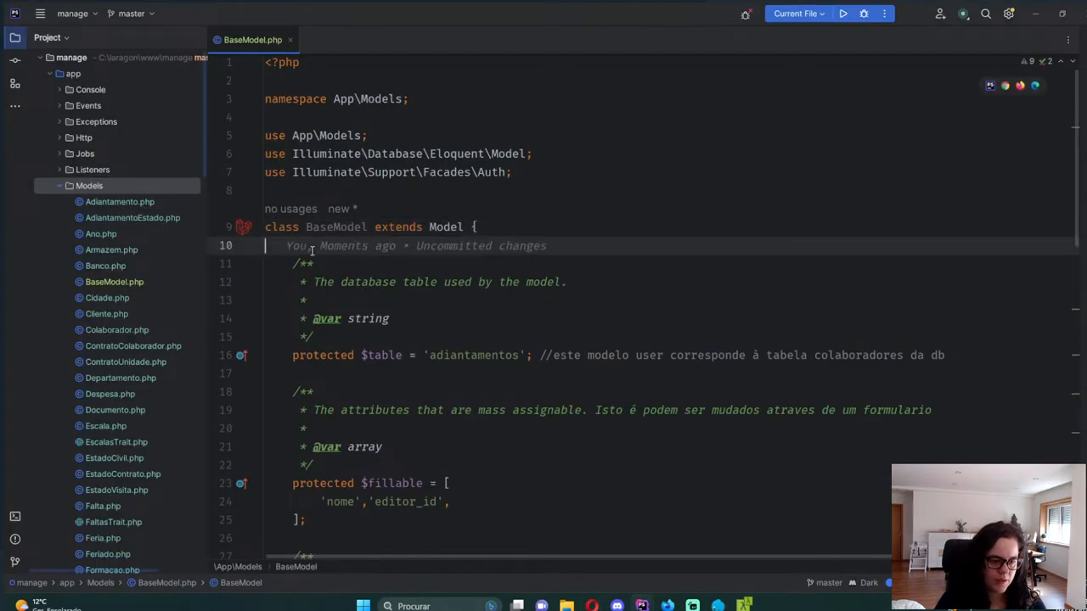
scroll("down", 3)
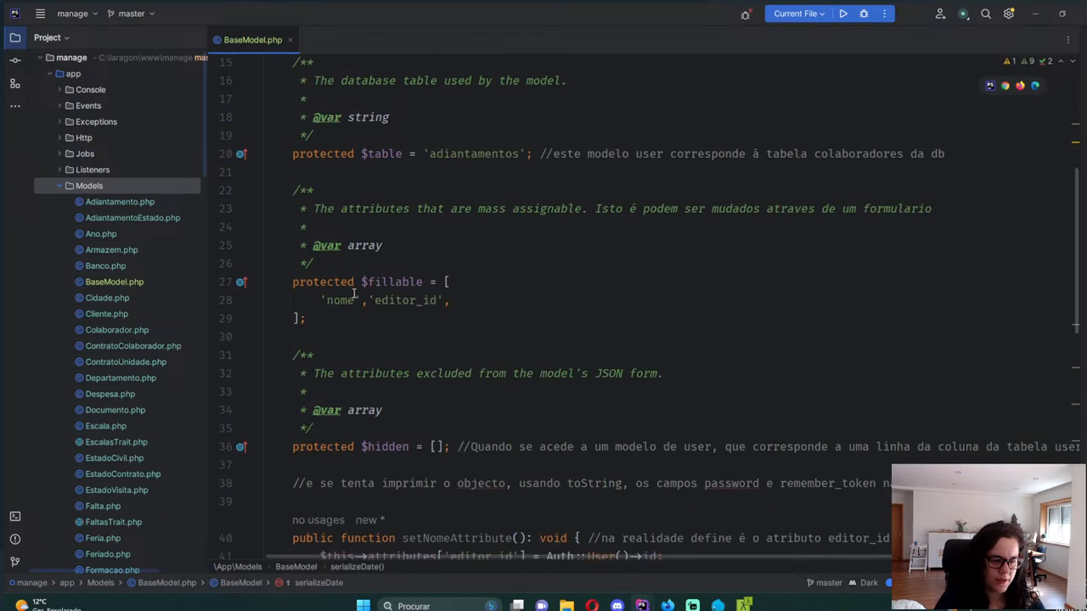
scroll("down", 3)
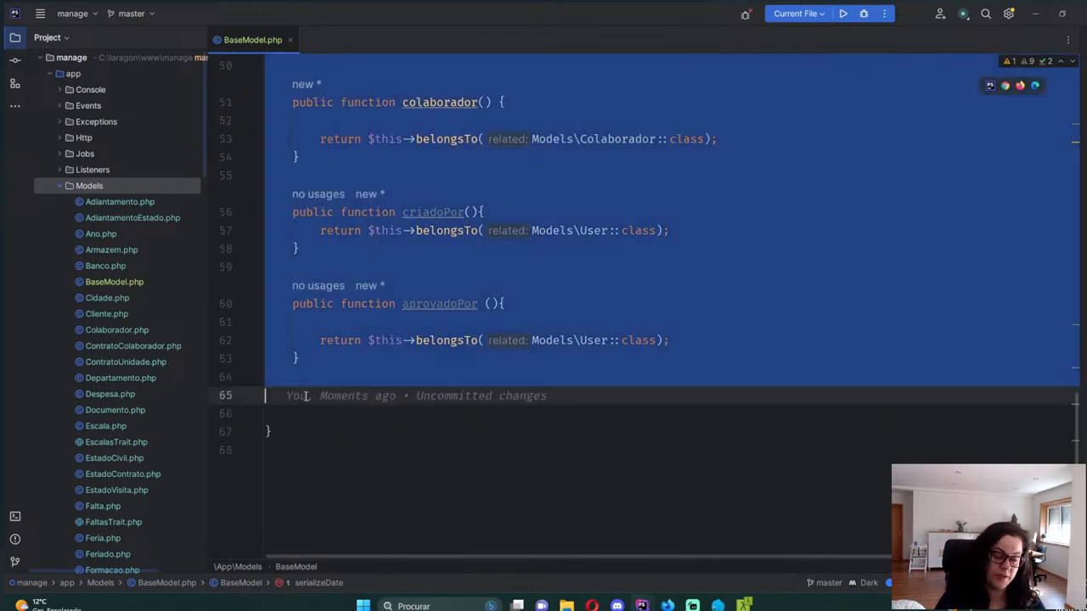
scroll("up", 3)
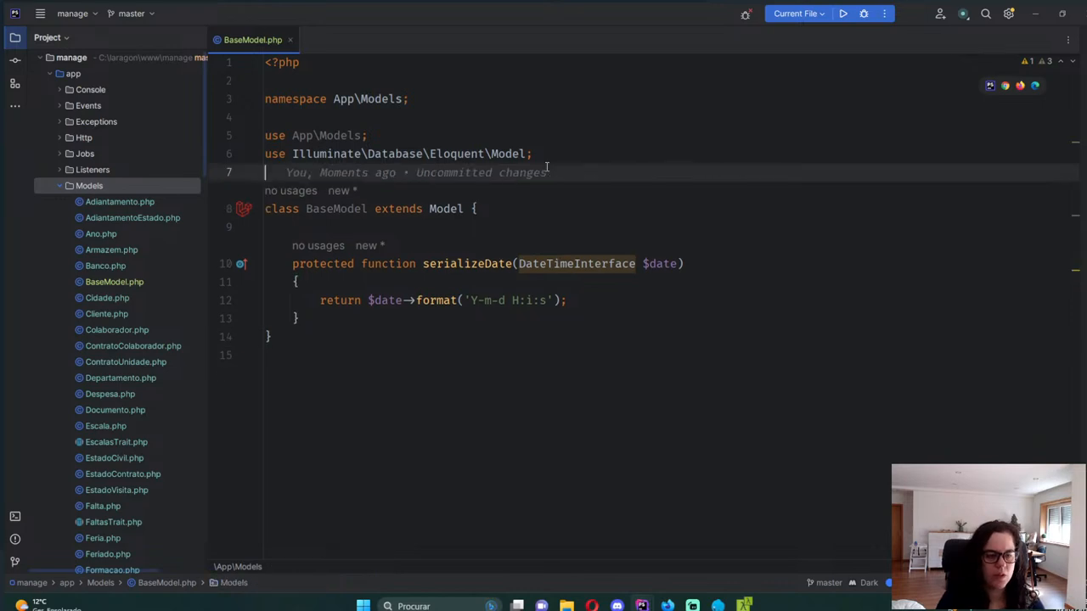
key("Delete")
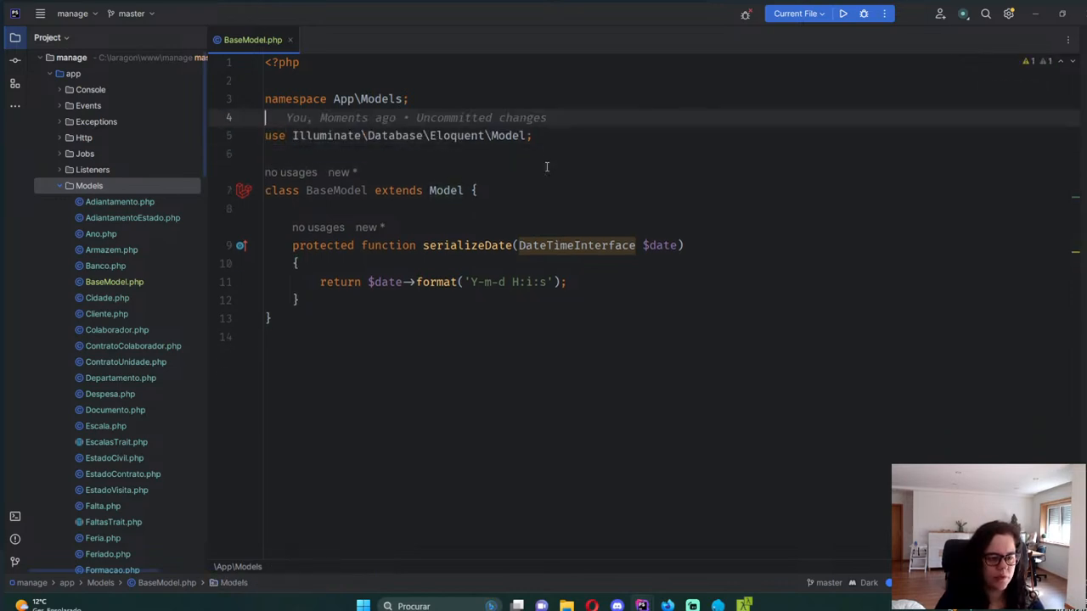
left_click(119, 200)
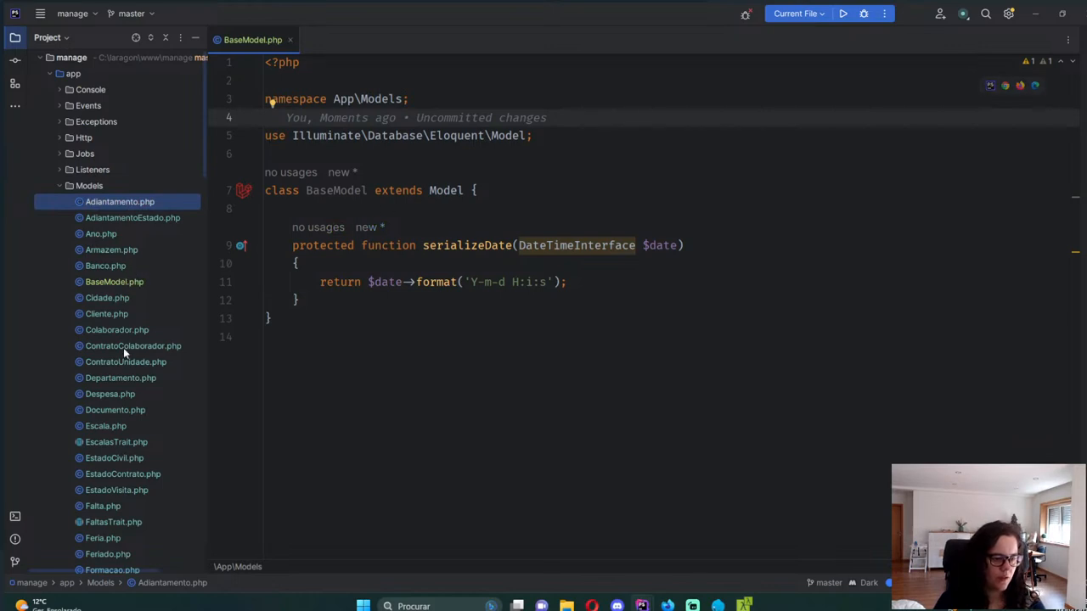
Select every model file in app/Models together
scroll("down", 3)
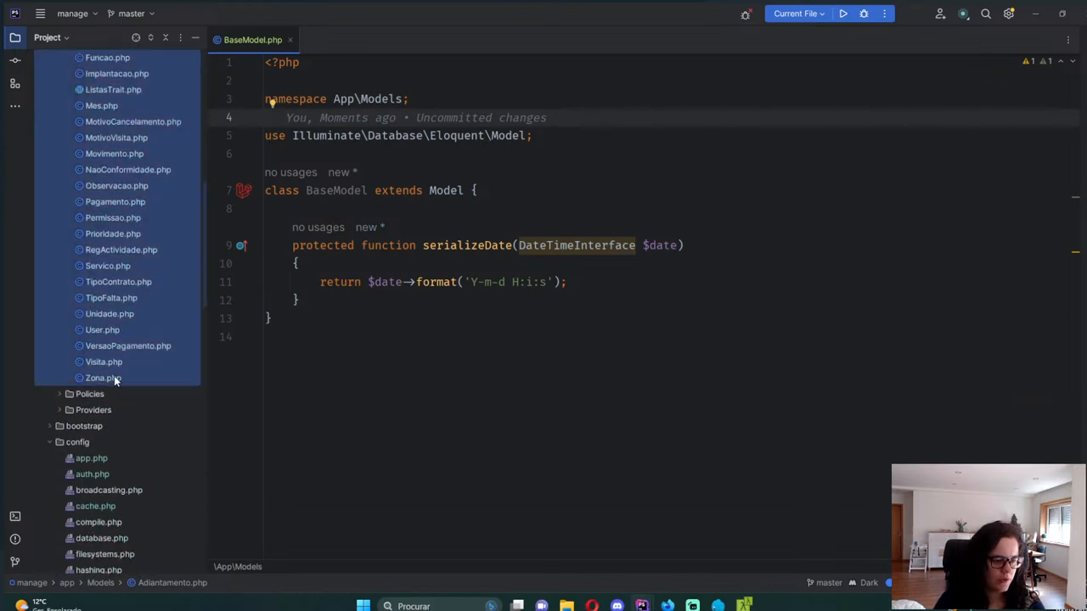
scroll("up", 3)
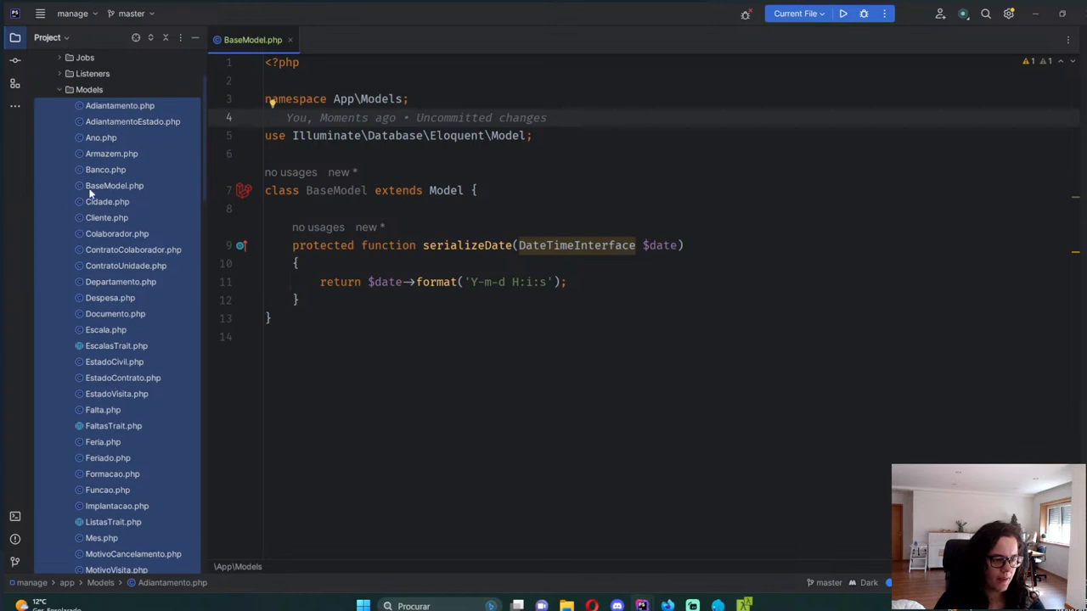
left_click(114, 185)
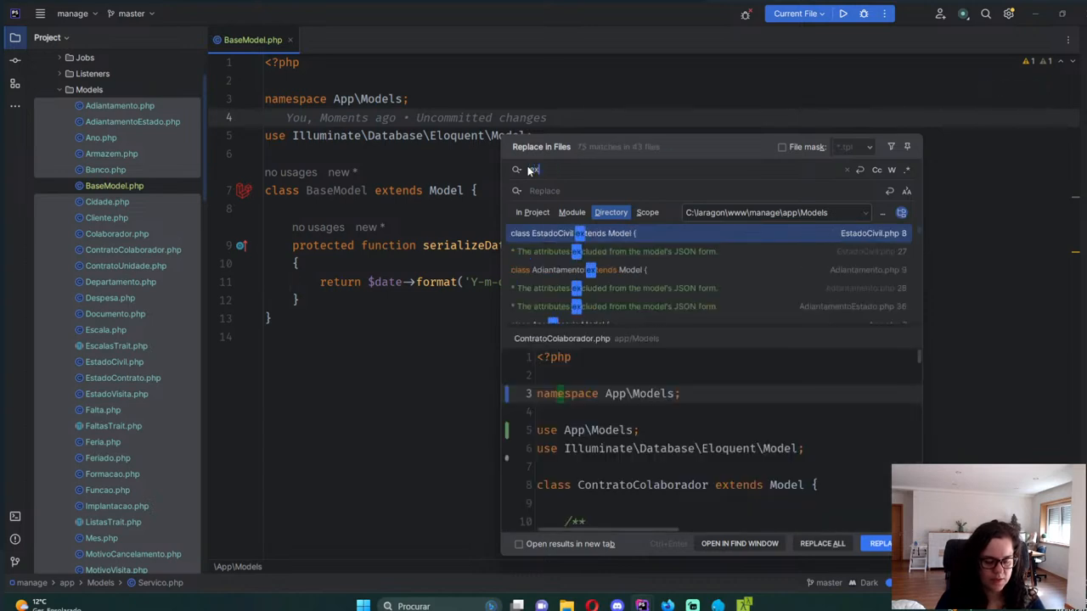
Replace 'extends Model' with 'extends BaseModel' across all files in app/Models
type("extend Model")
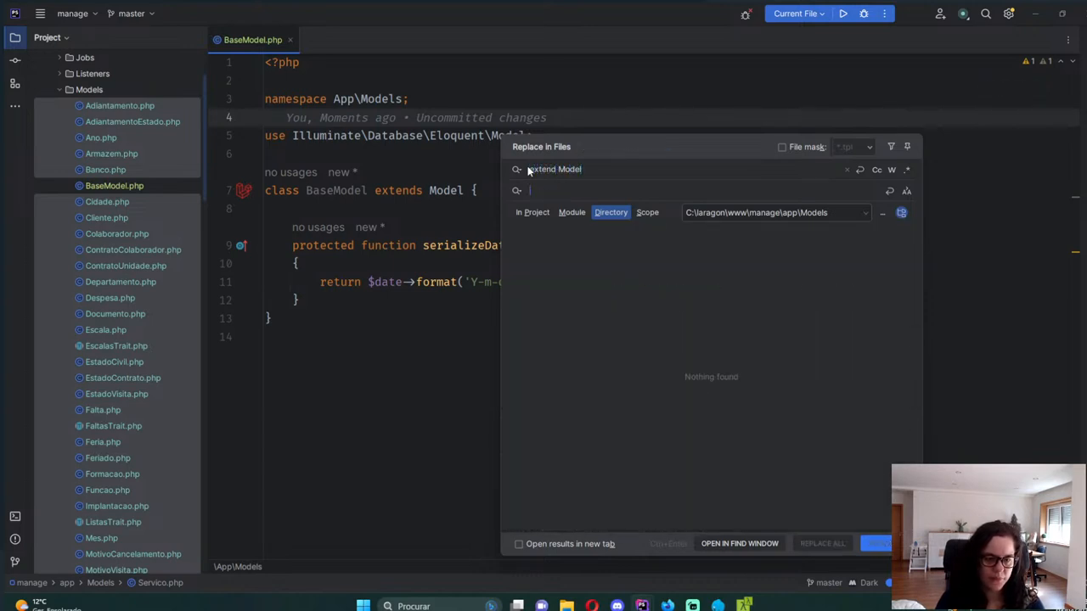
type("extends")
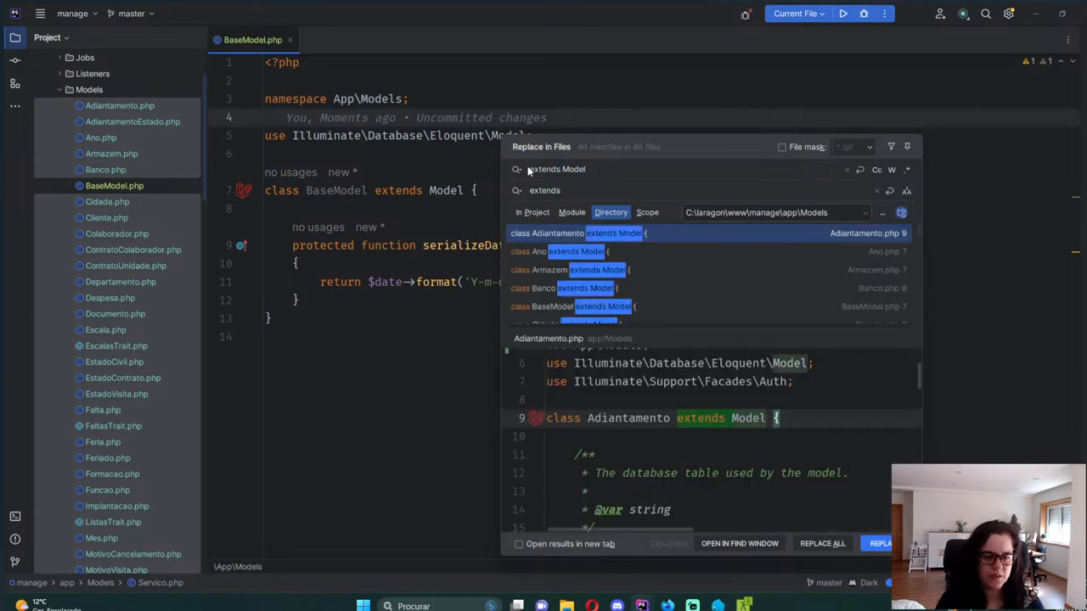
left_click(697, 251)
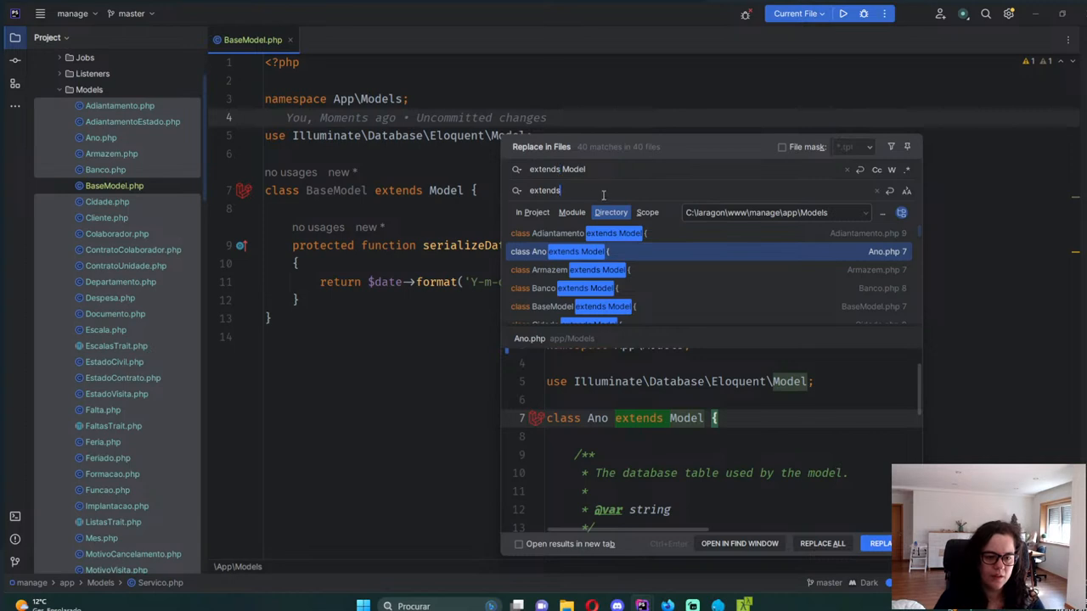
type("BaseModel")
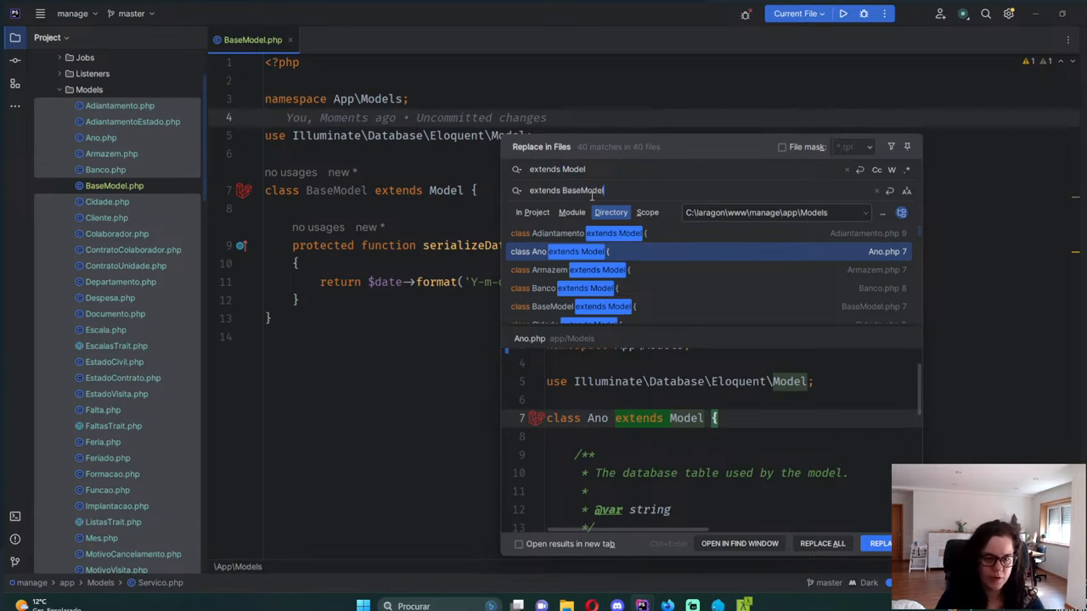
left_click(611, 234)
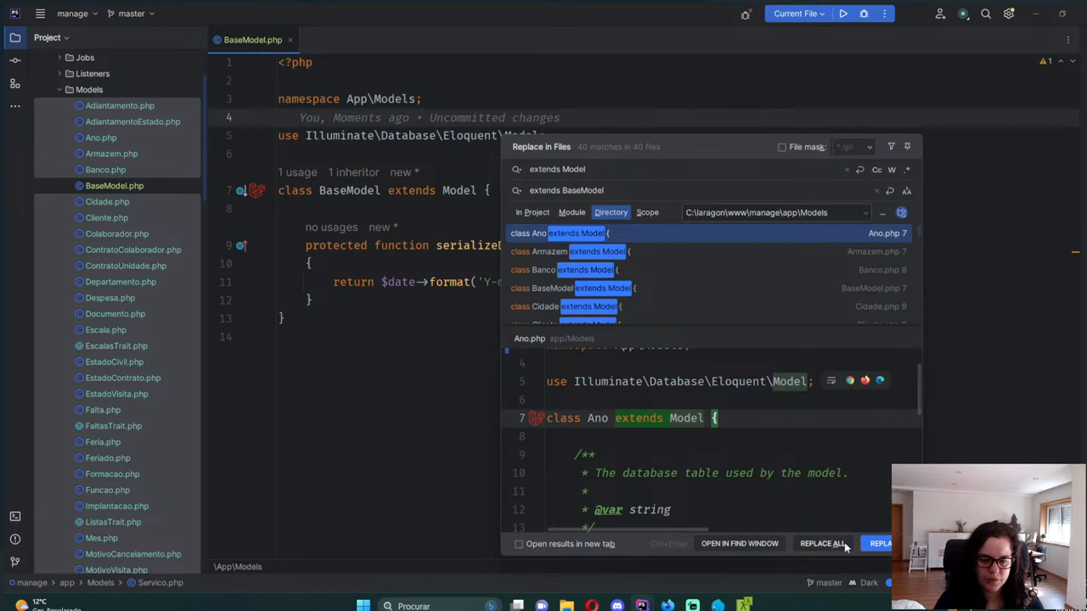
left_click(821, 544)
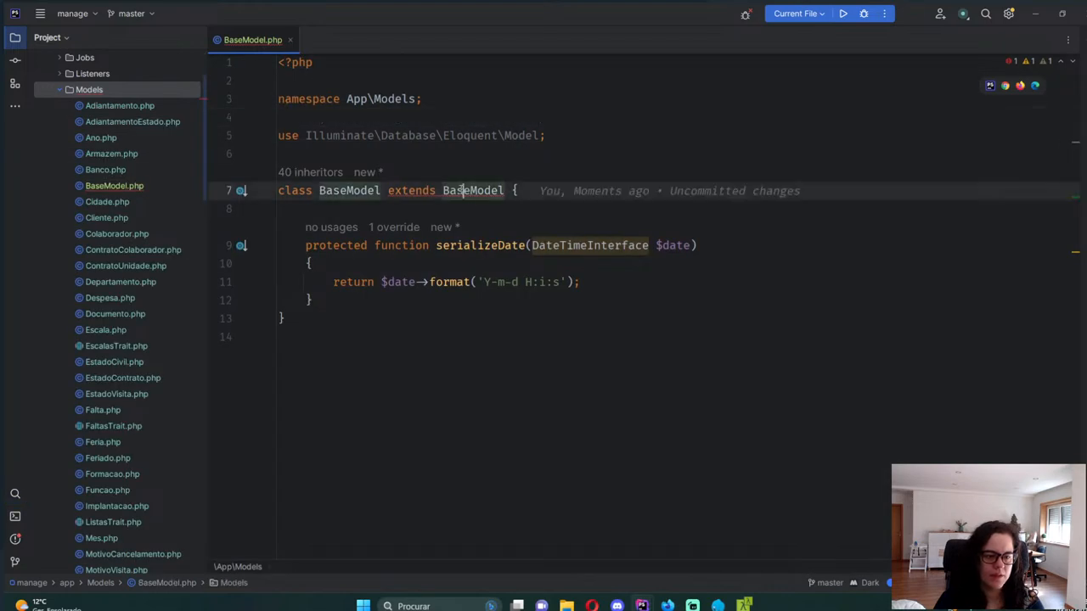
Change BaseModel's parent back from BaseModel to Model
double_click(472, 190)
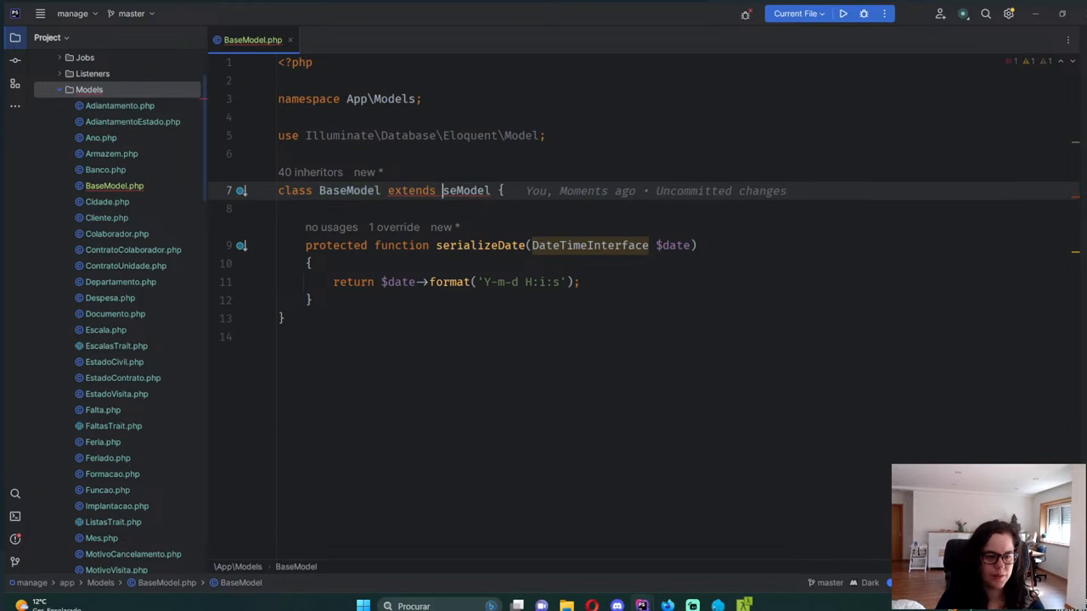
type("Model")
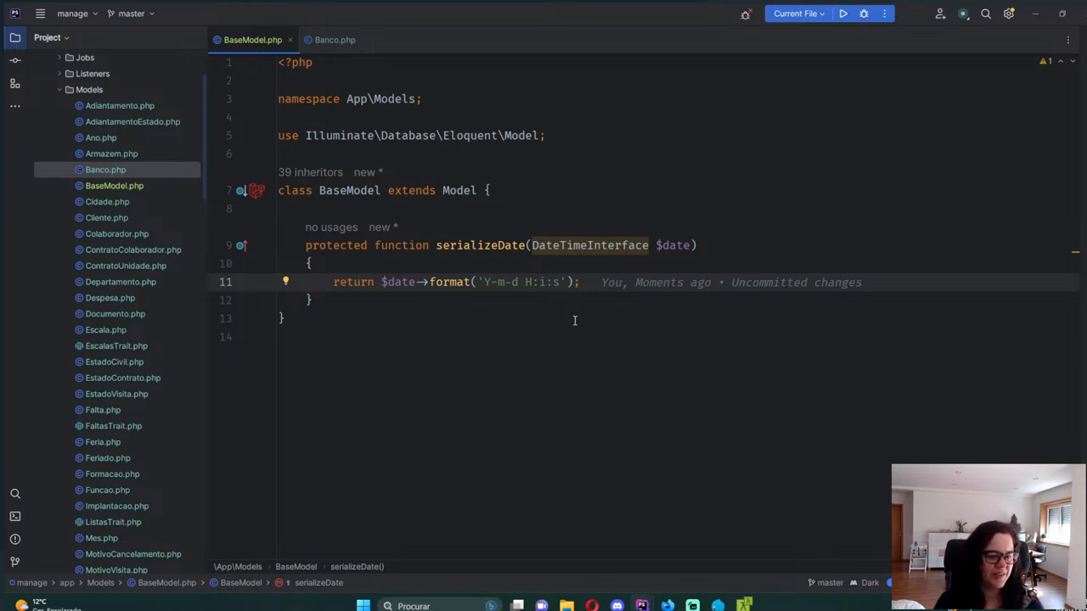
key("alt+tab")
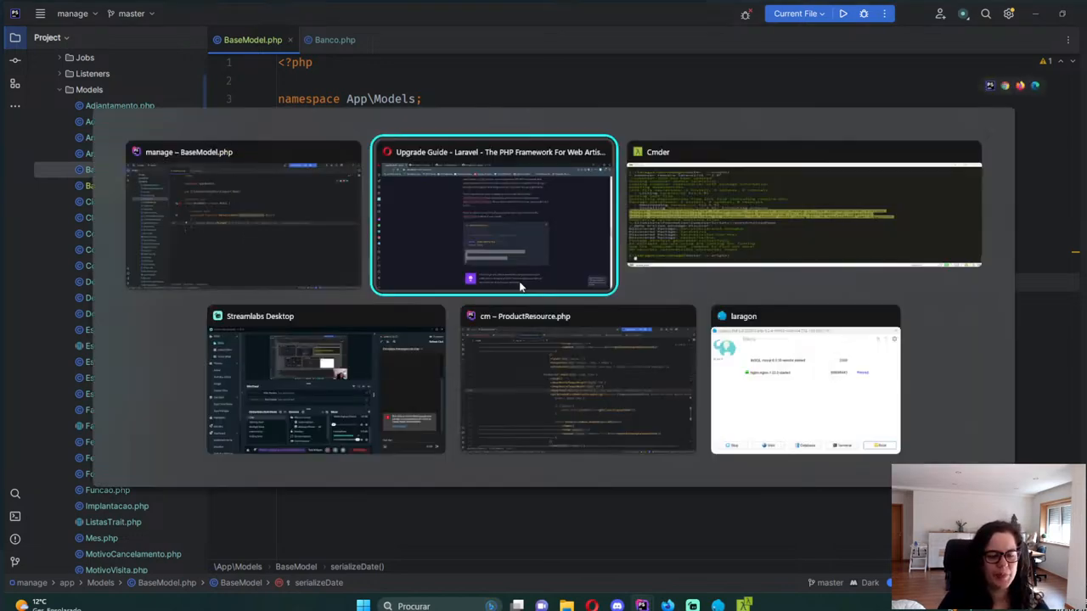
left_click(494, 218)
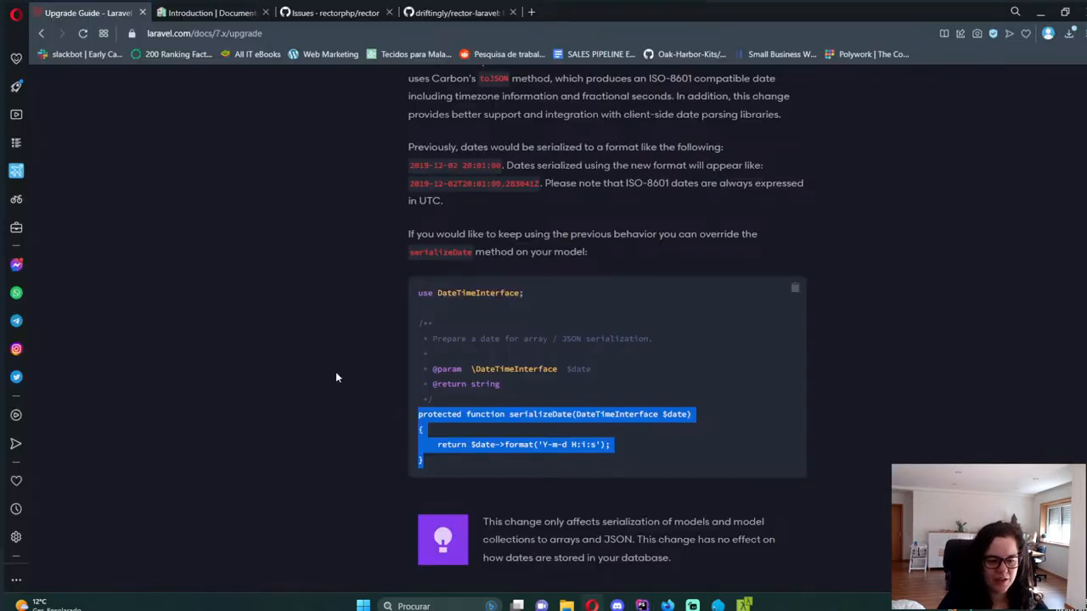
scroll("down", 3)
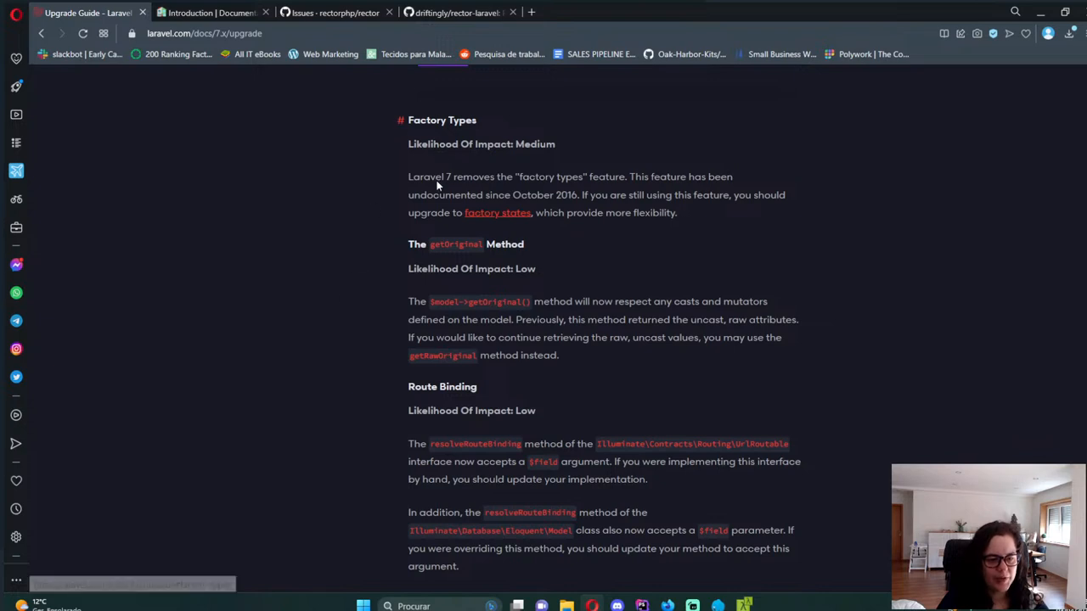
scroll("down", 3)
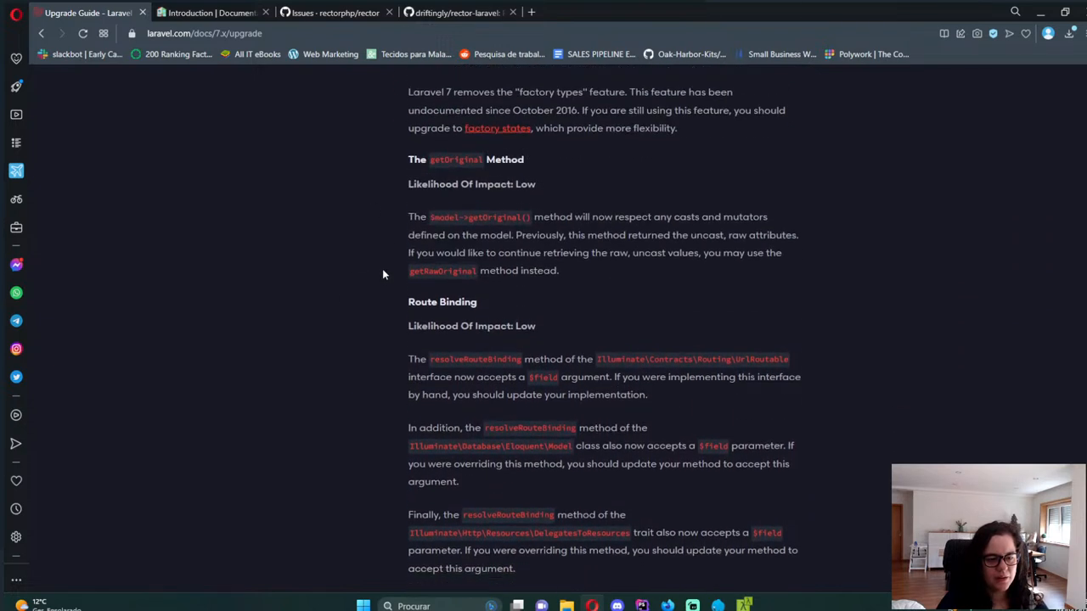
scroll("down", 3)
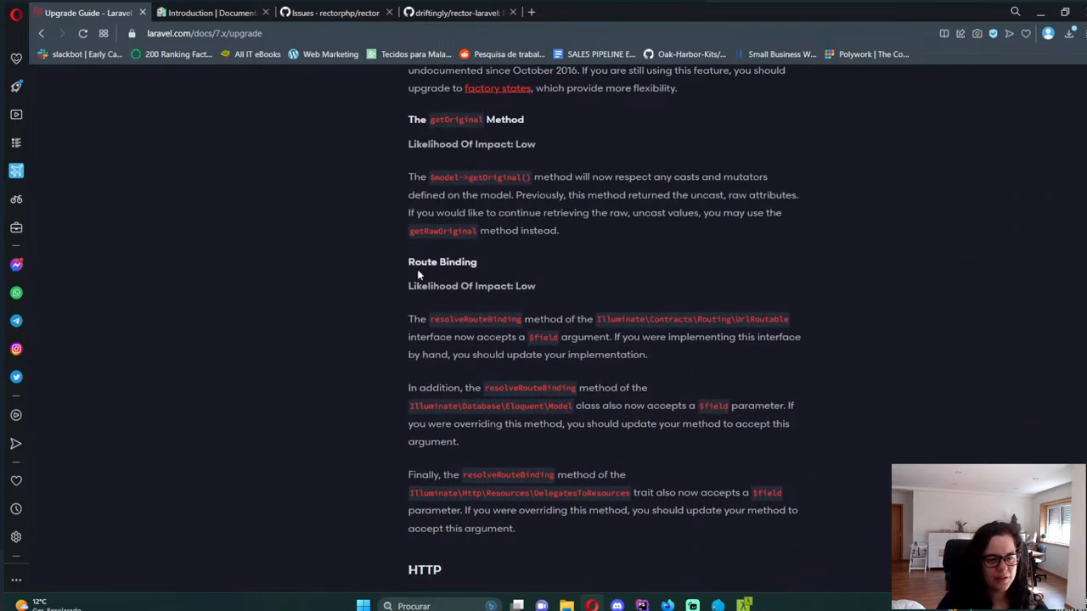
mouse_move(397, 258)
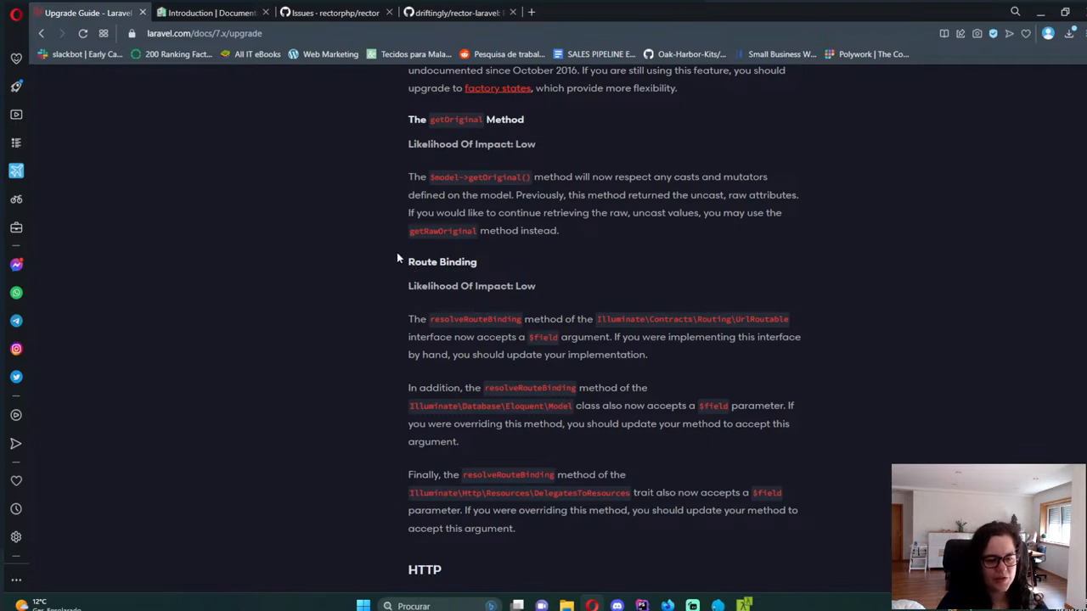
mouse_move(404, 289)
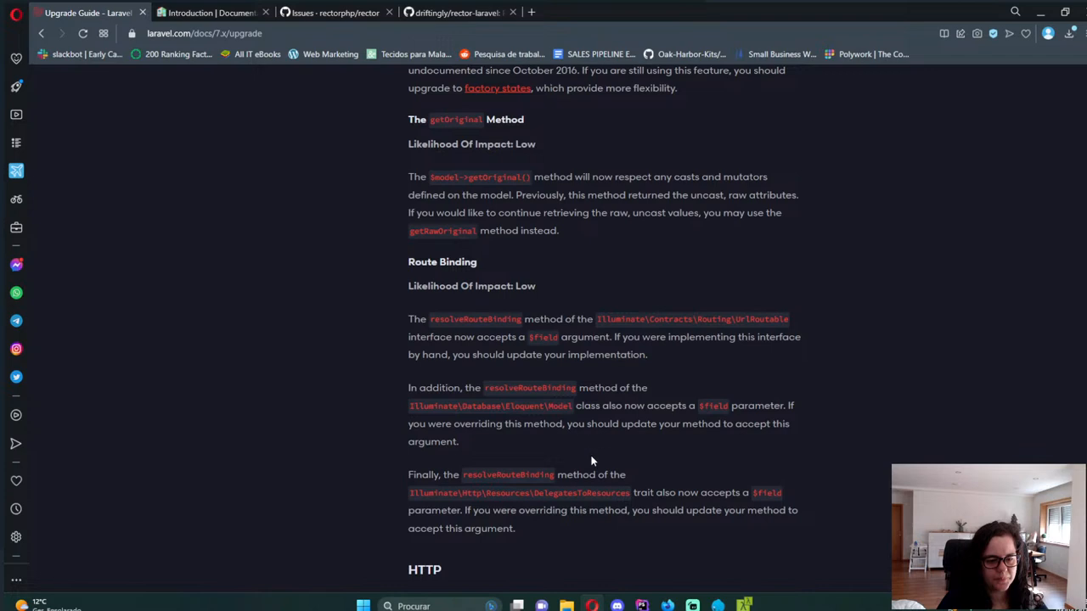
mouse_move(640, 357)
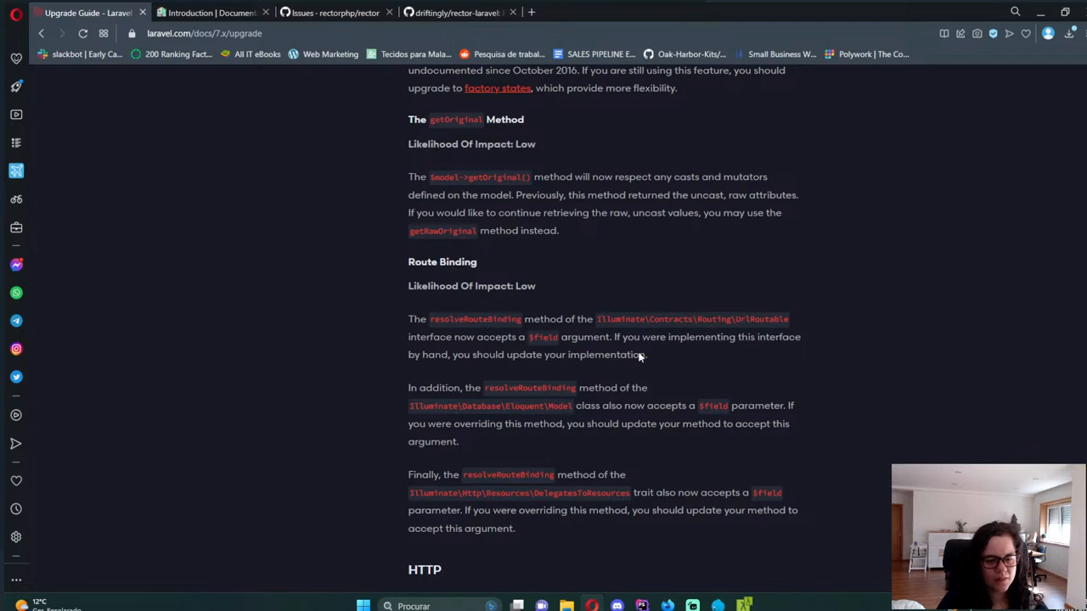
mouse_move(650, 348)
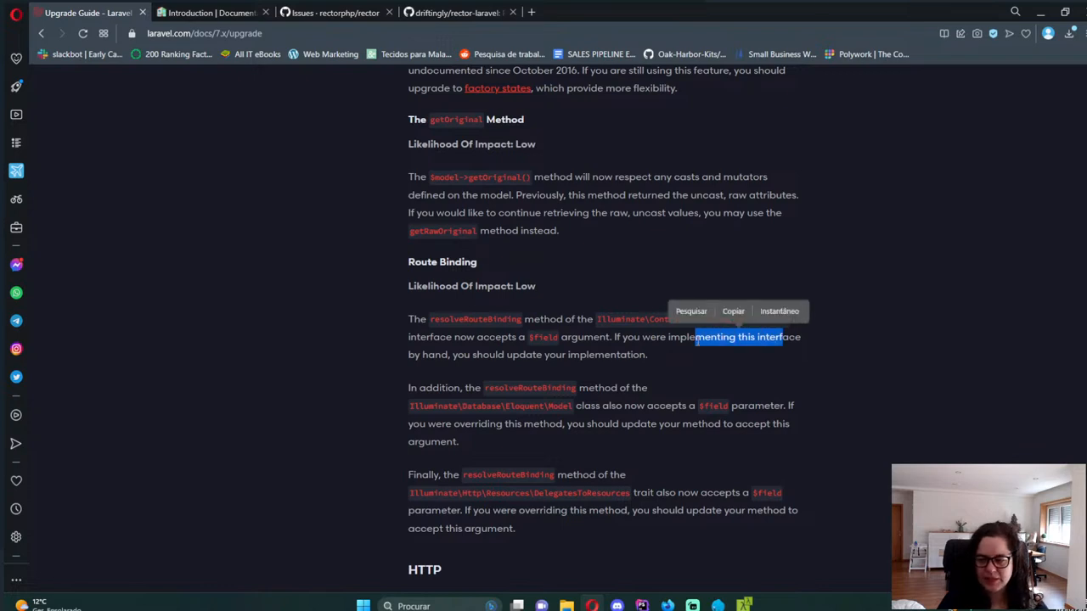
mouse_move(794, 451)
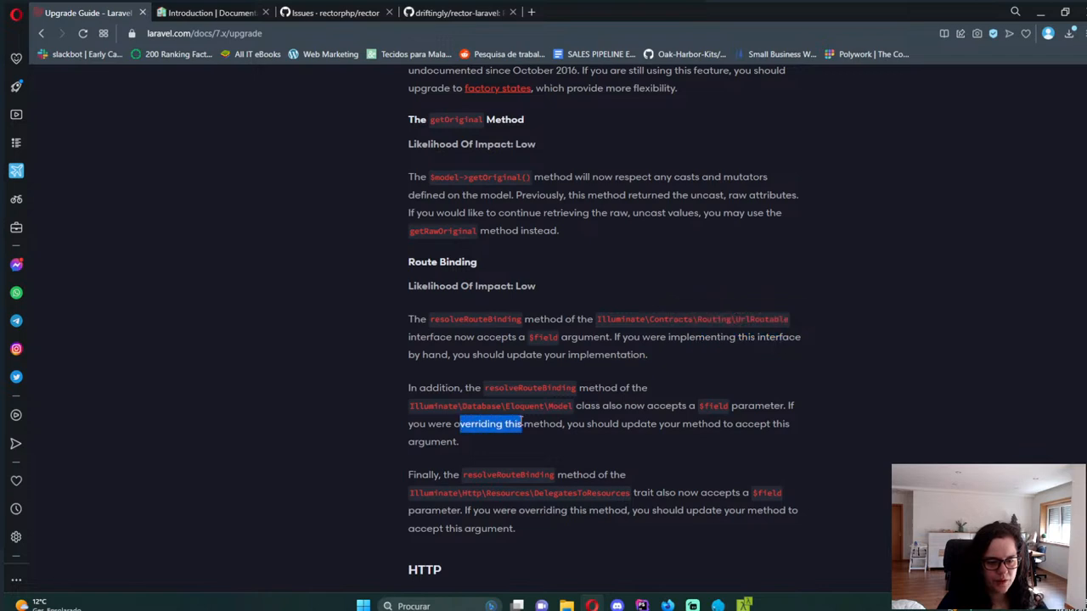
scroll("down", 3)
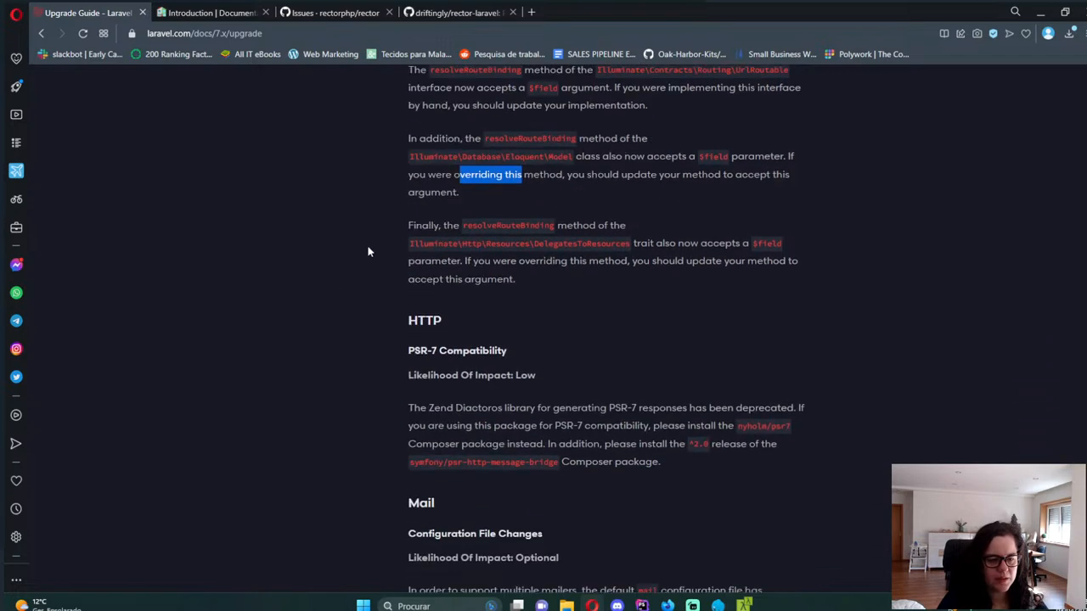
scroll("down", 3)
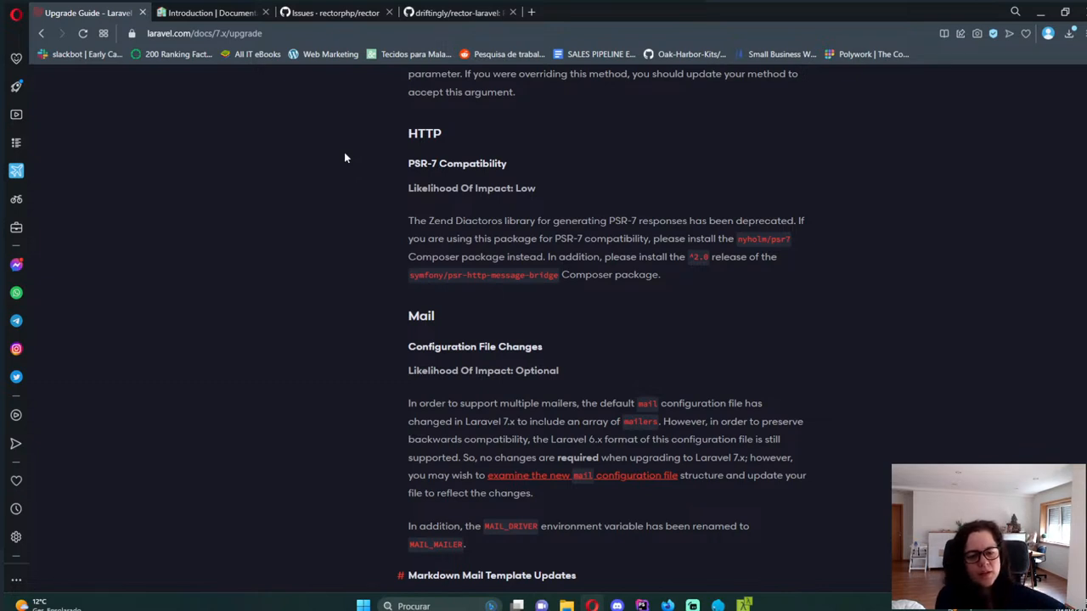
mouse_move(464, 203)
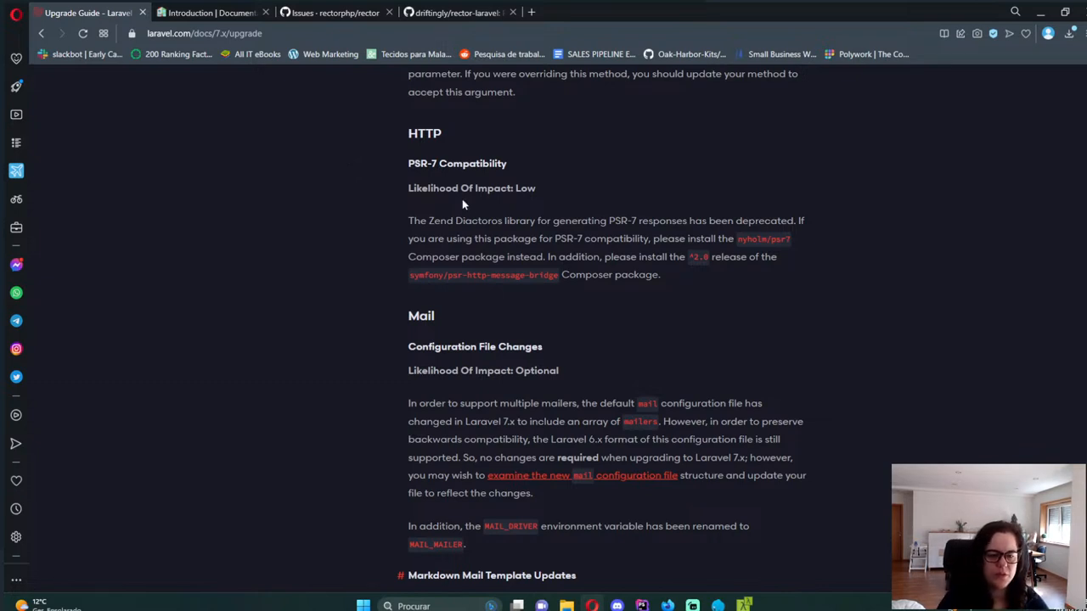
scroll("down", 3)
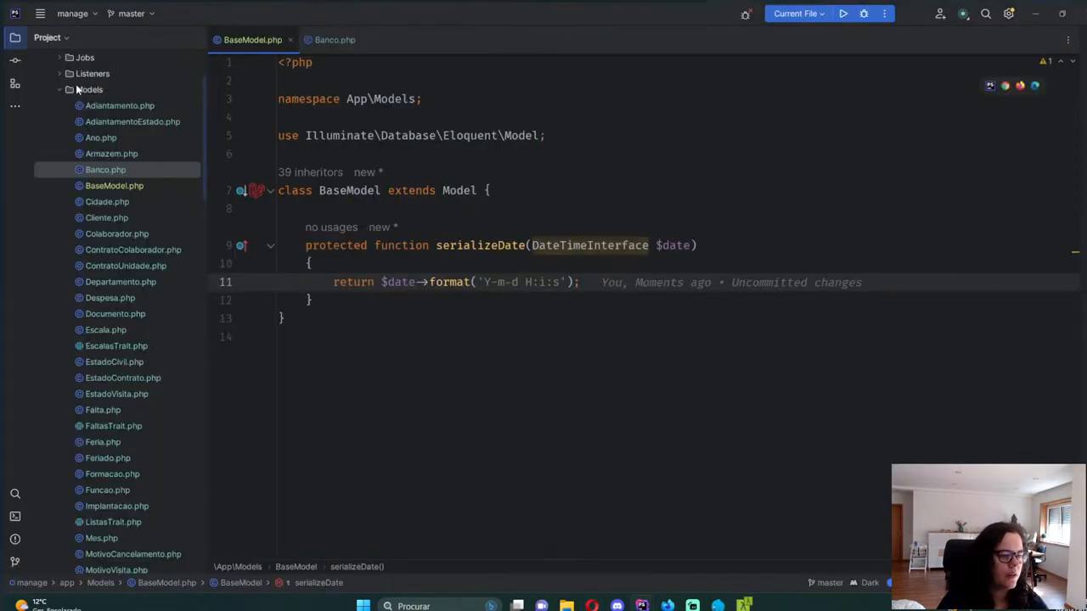
Expand app/Http and resources/views in the Project tree
left_click(88, 136)
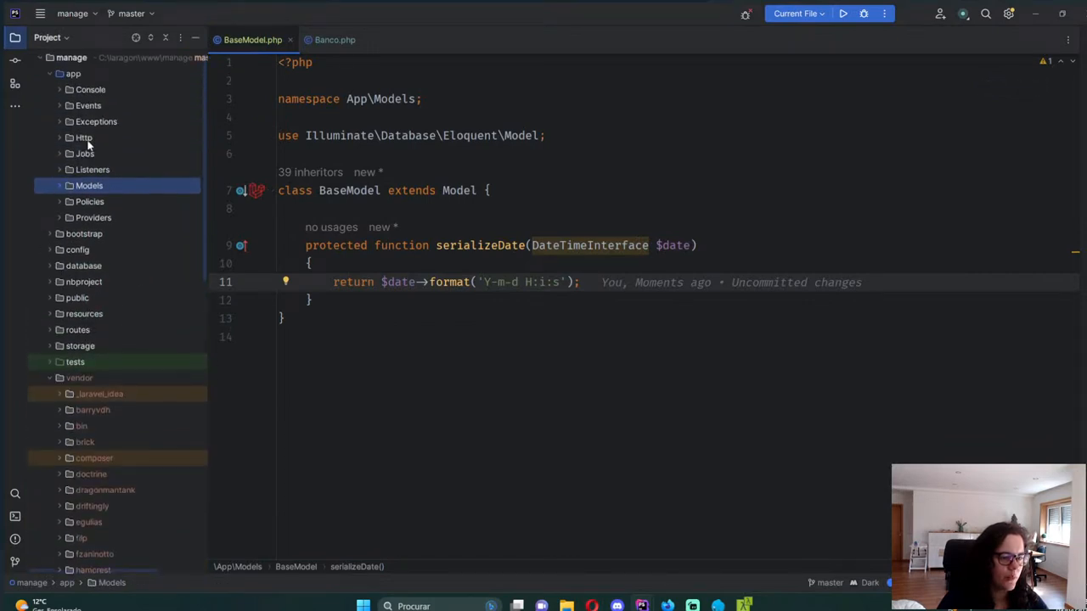
left_click(84, 136)
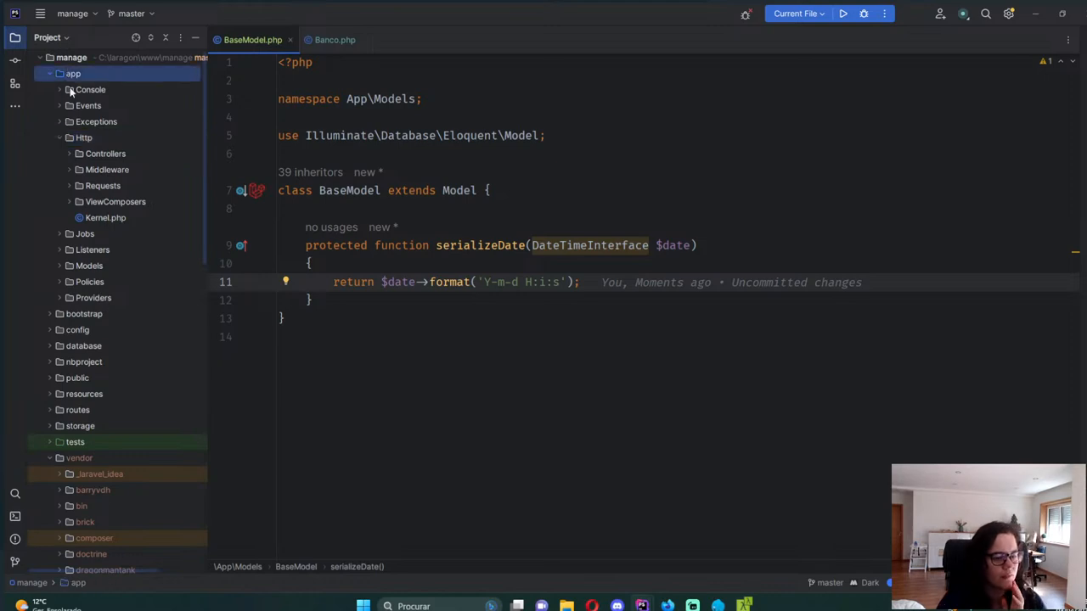
mouse_move(85, 394)
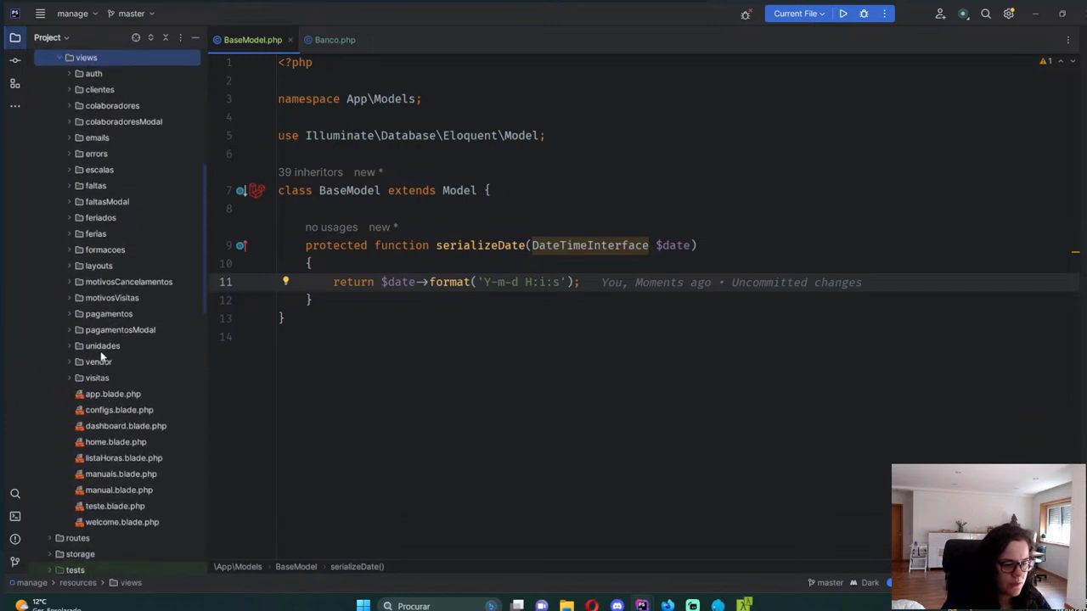
scroll("up", 3)
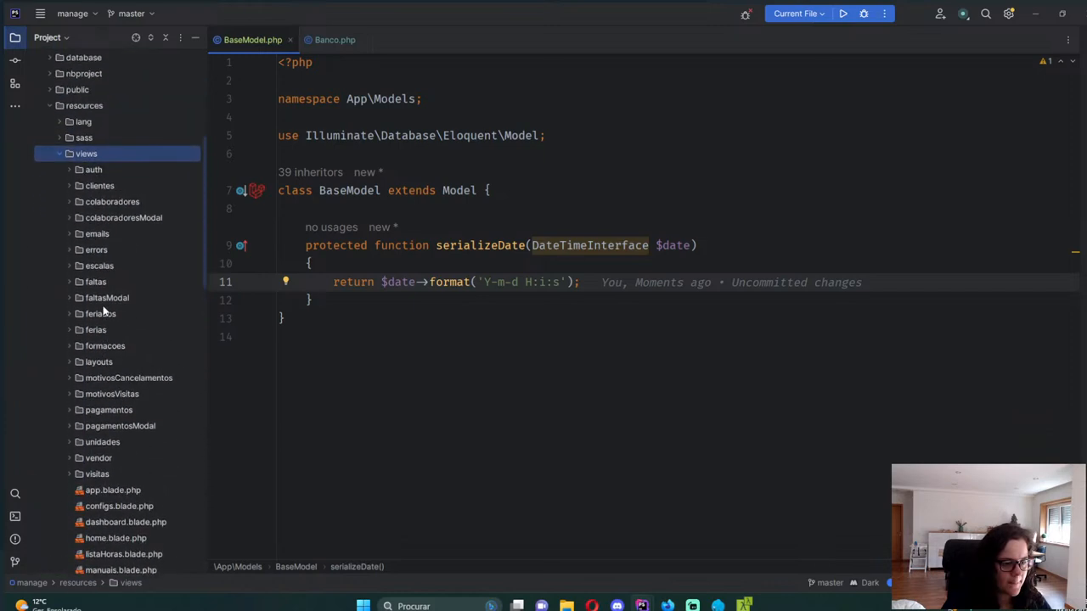
scroll("up", 3)
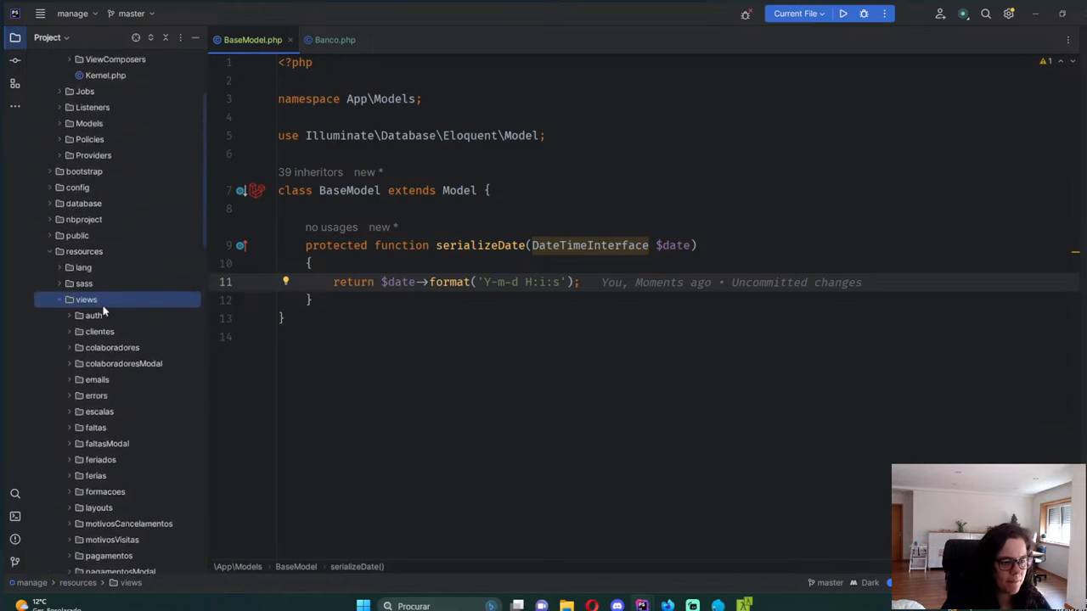
Search the app folder for 'mail' and open the EventServiceProvider.php match
key("ctrl+shift+f")
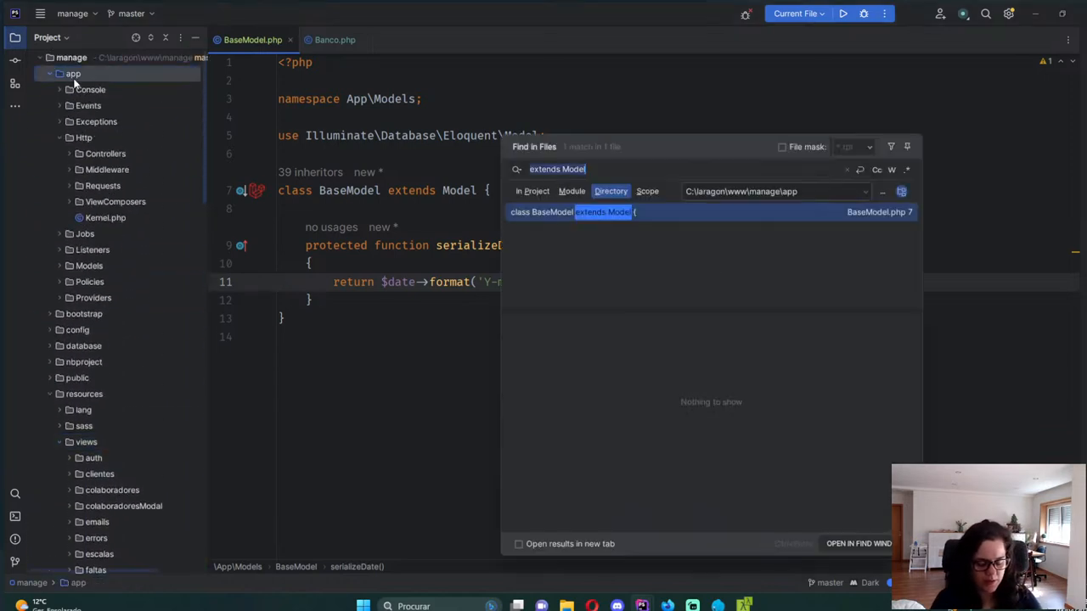
type("mail")
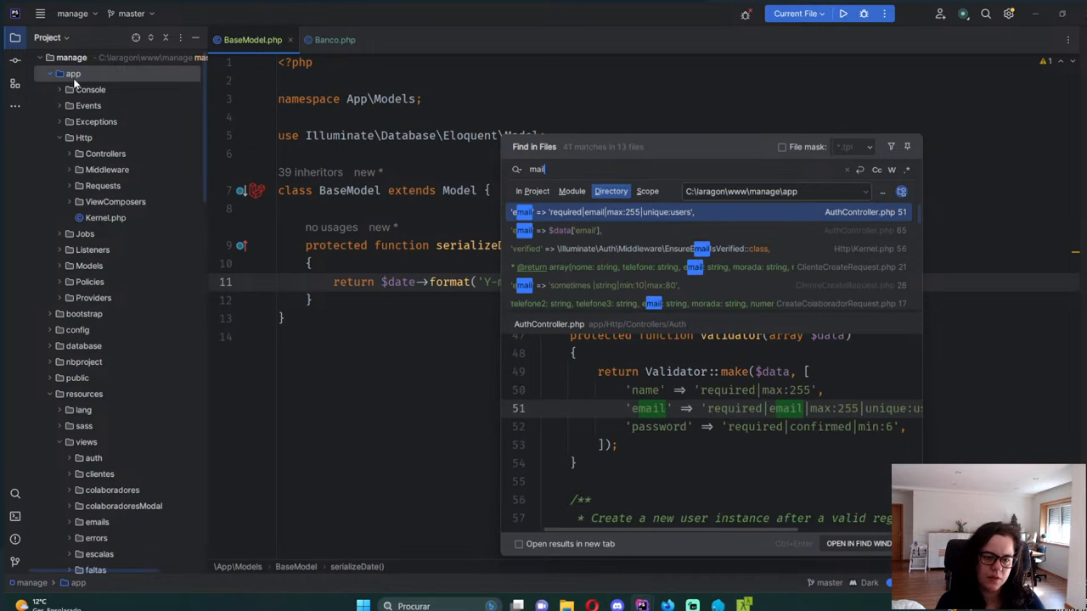
scroll("down", 3)
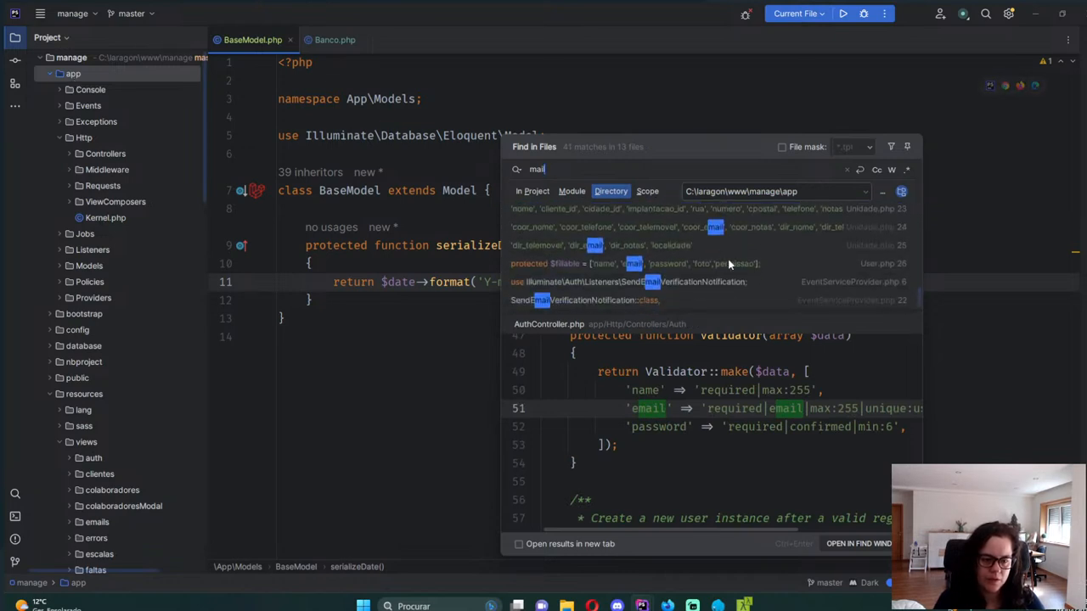
left_click(594, 299)
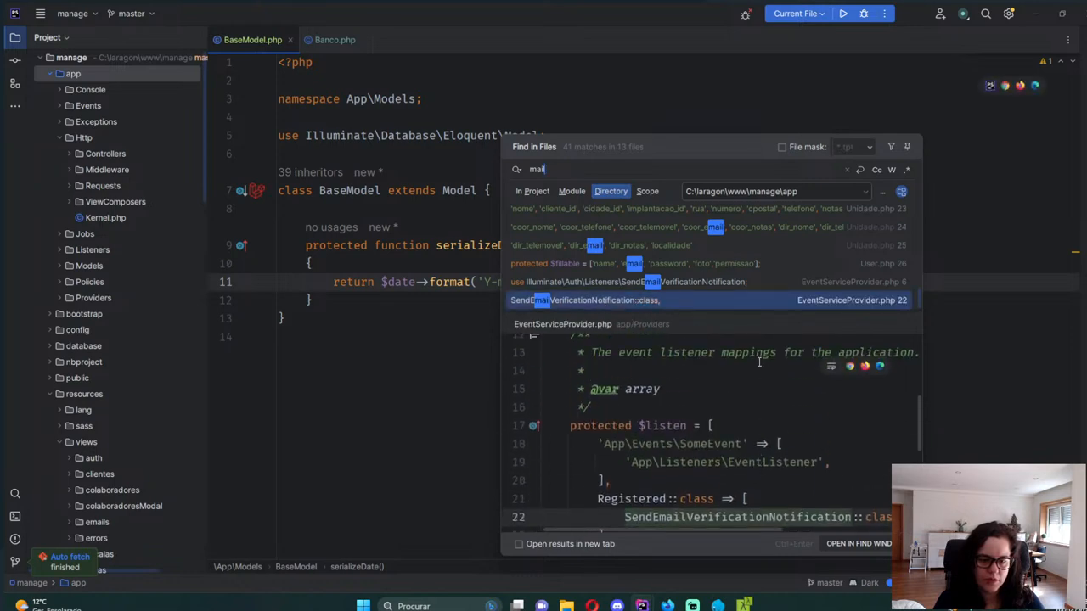
Review the SendEmailVerificationNotification listener, then switch to another window
scroll("up", 3)
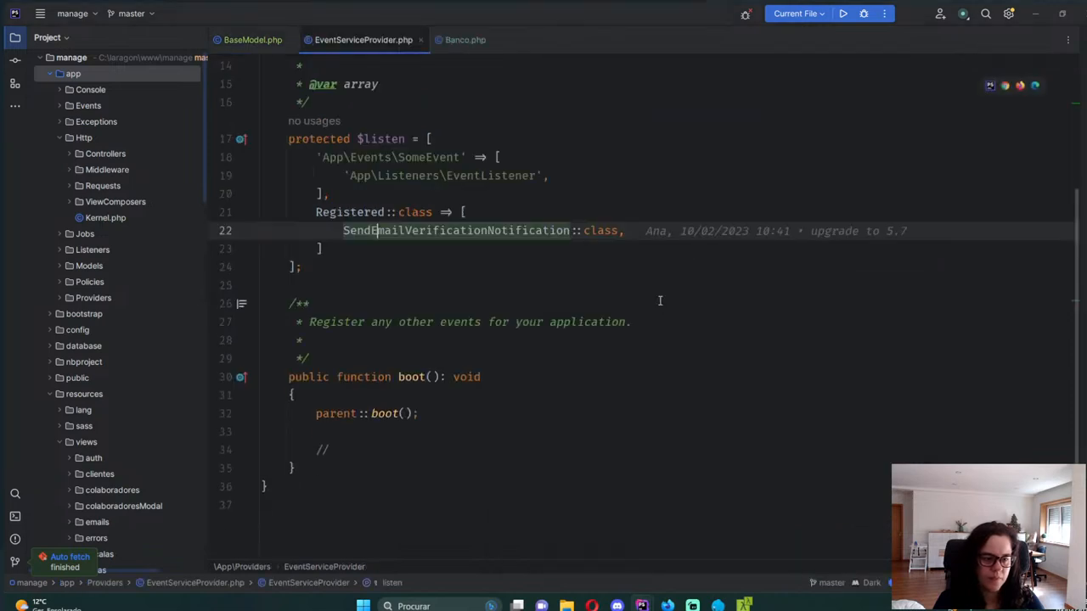
scroll("up", 3)
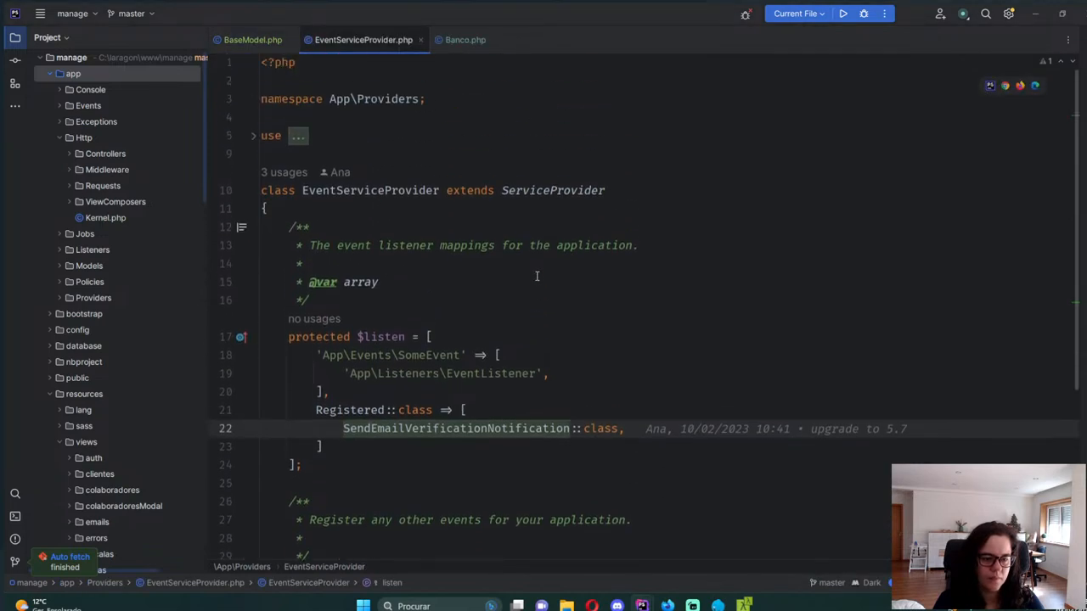
scroll("down", 3)
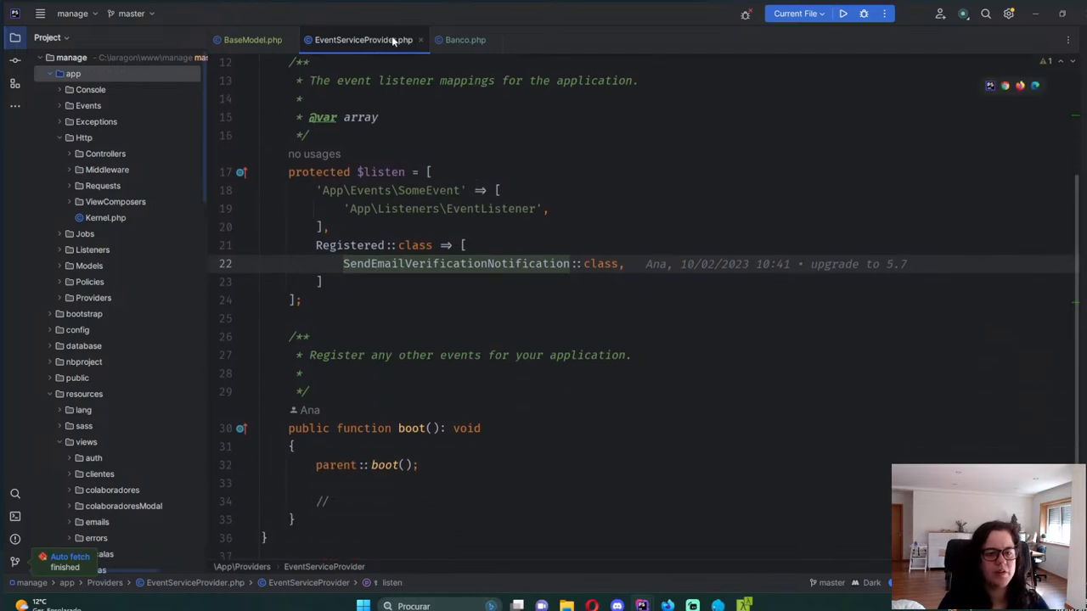
key("alt+tab")
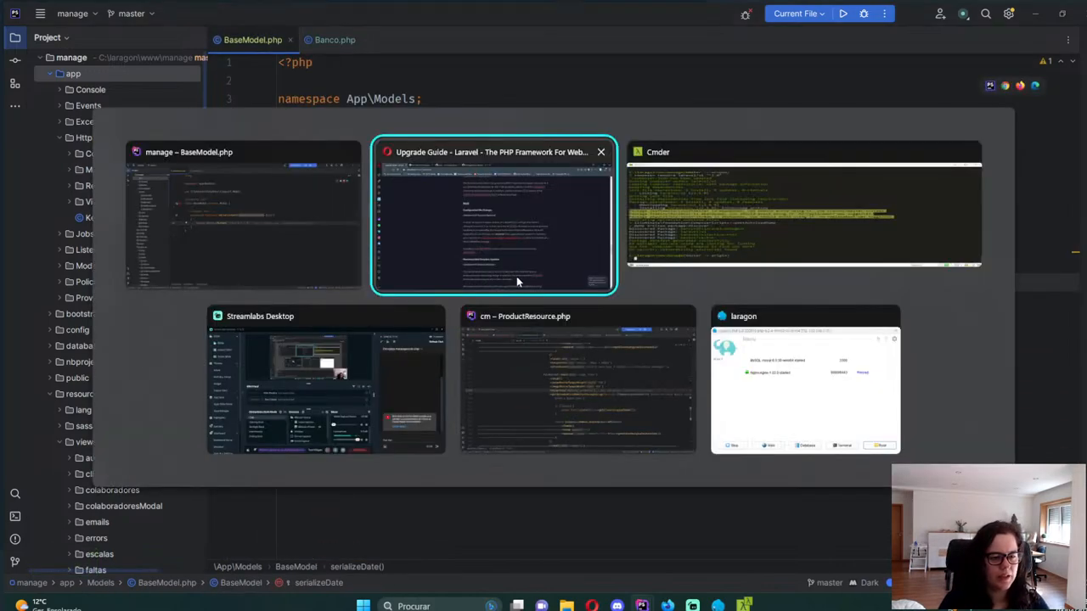
Read the upgrade guide's Mail section and open the new mail configuration file link
left_click(494, 217)
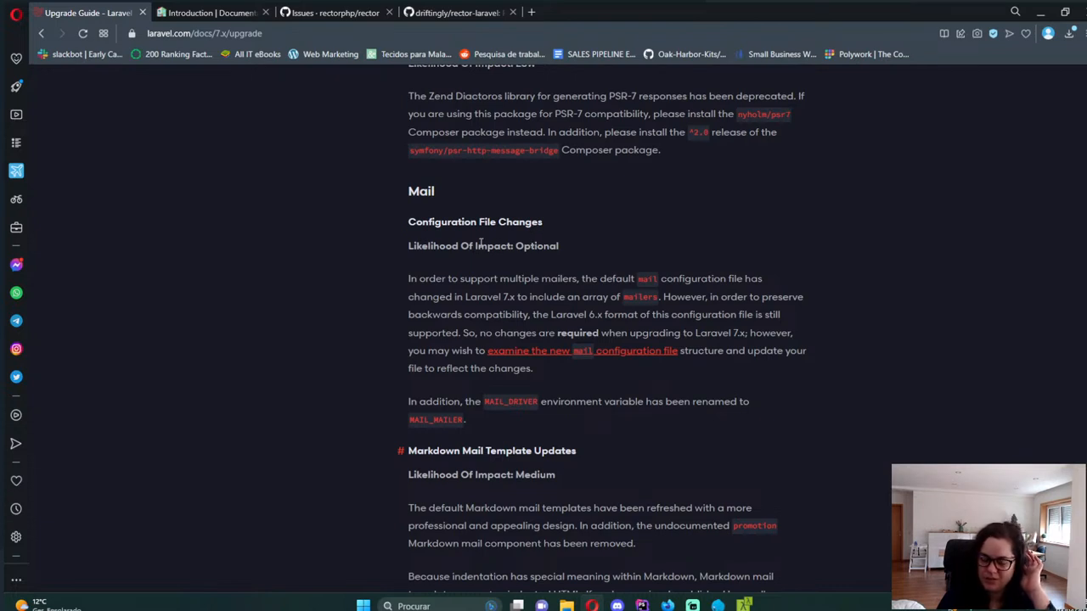
mouse_move(367, 248)
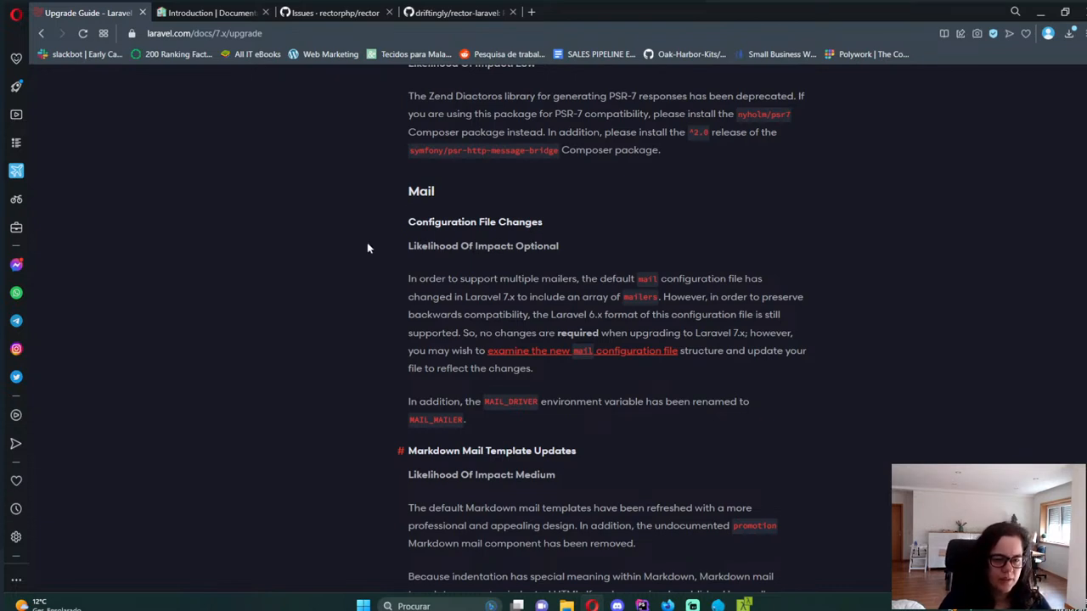
scroll("down", 3)
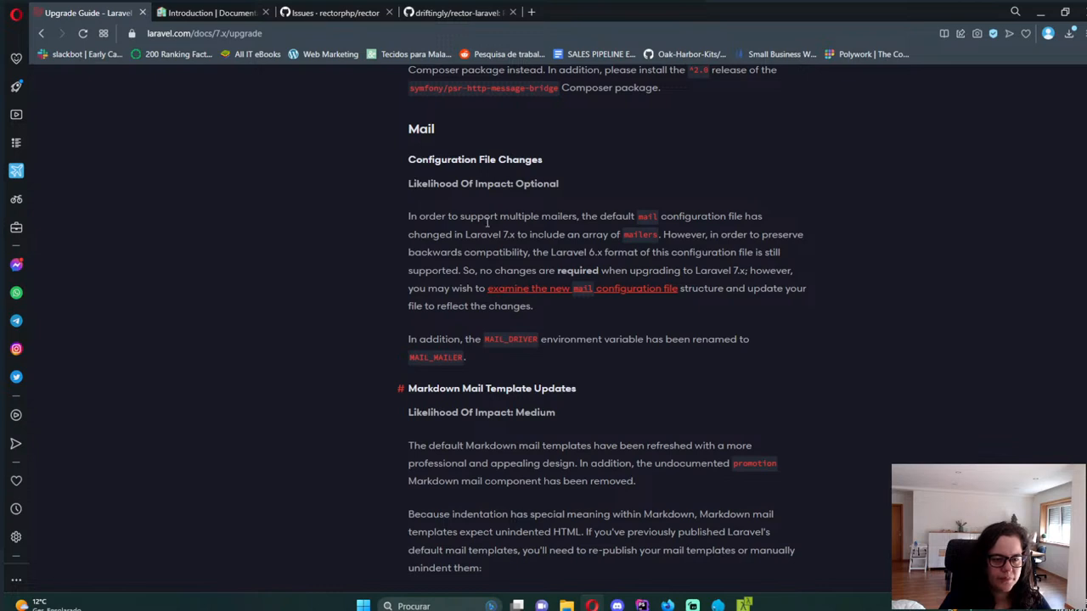
mouse_move(465, 204)
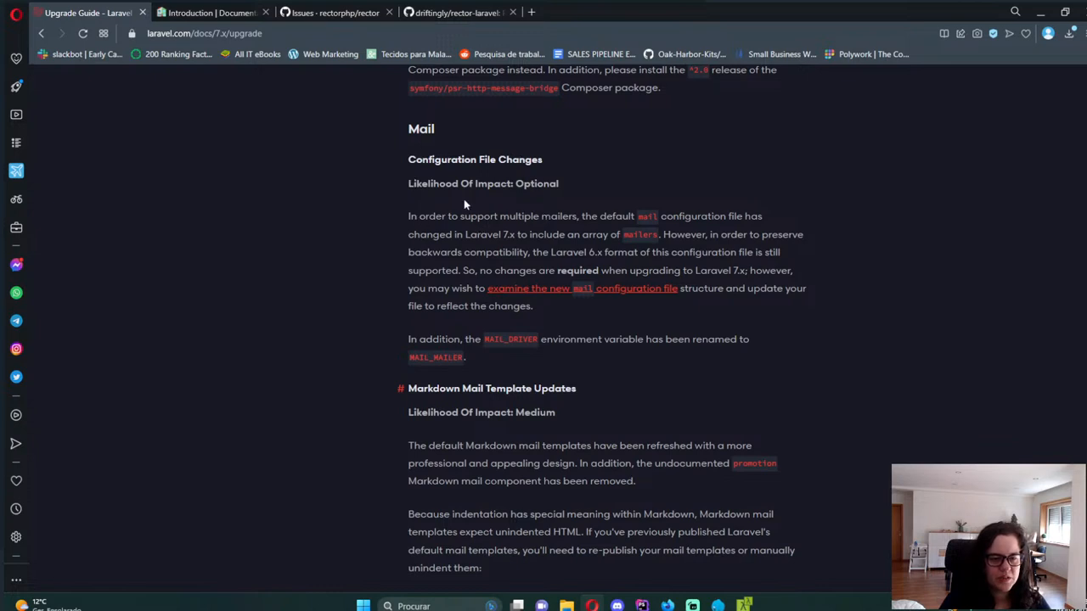
mouse_move(427, 229)
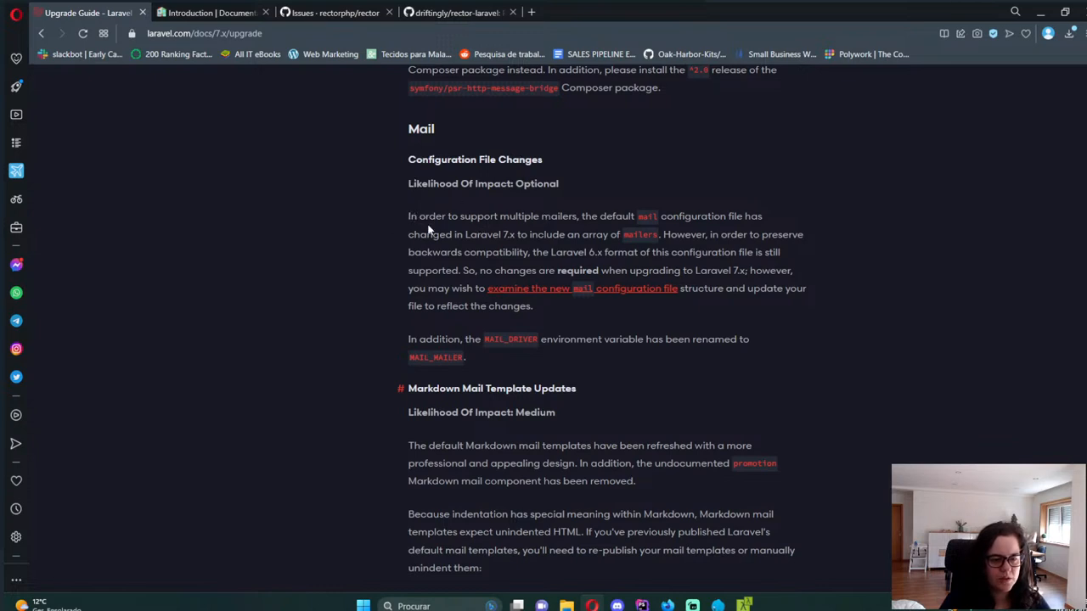
mouse_move(564, 227)
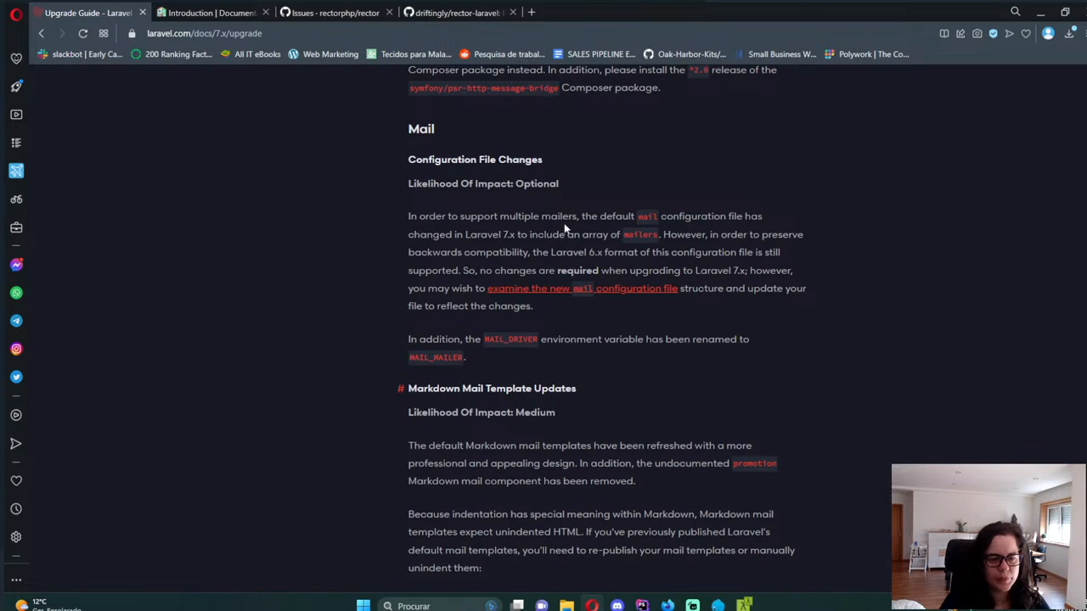
mouse_move(642, 231)
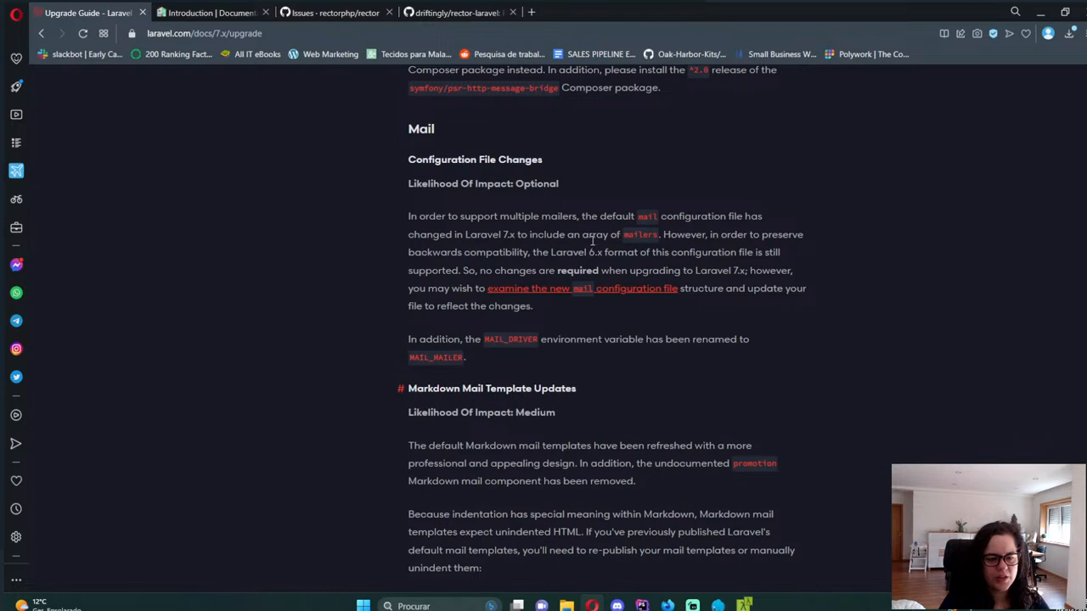
mouse_move(856, 255)
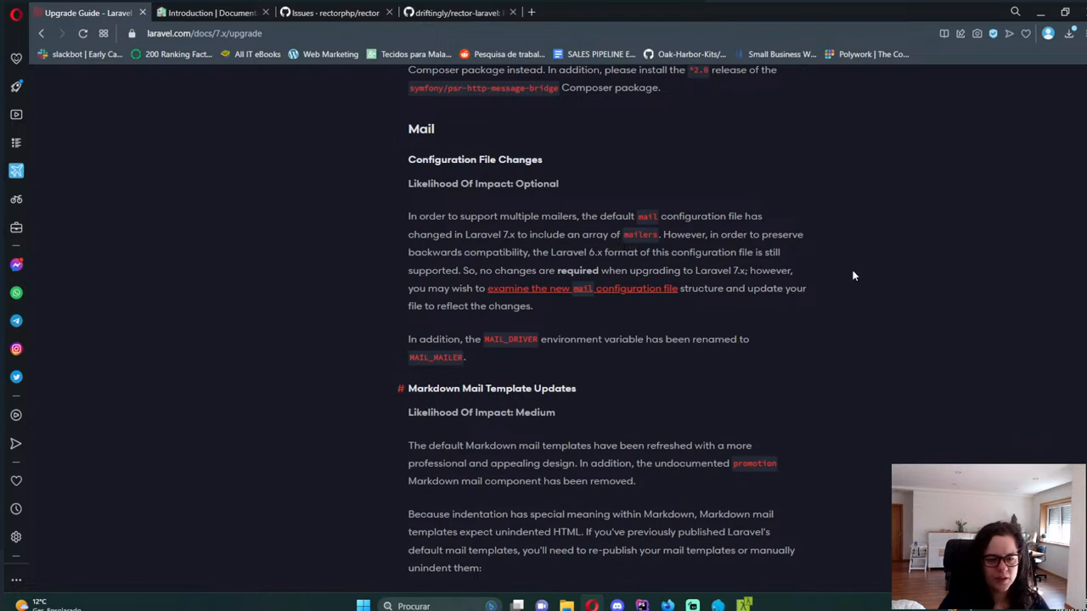
mouse_move(542, 258)
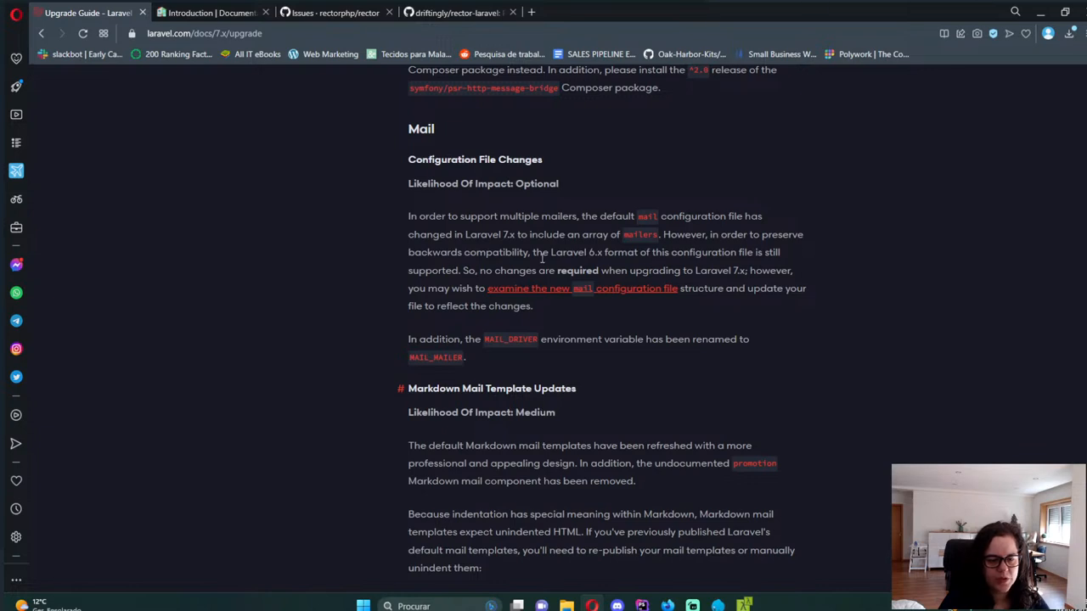
mouse_move(618, 265)
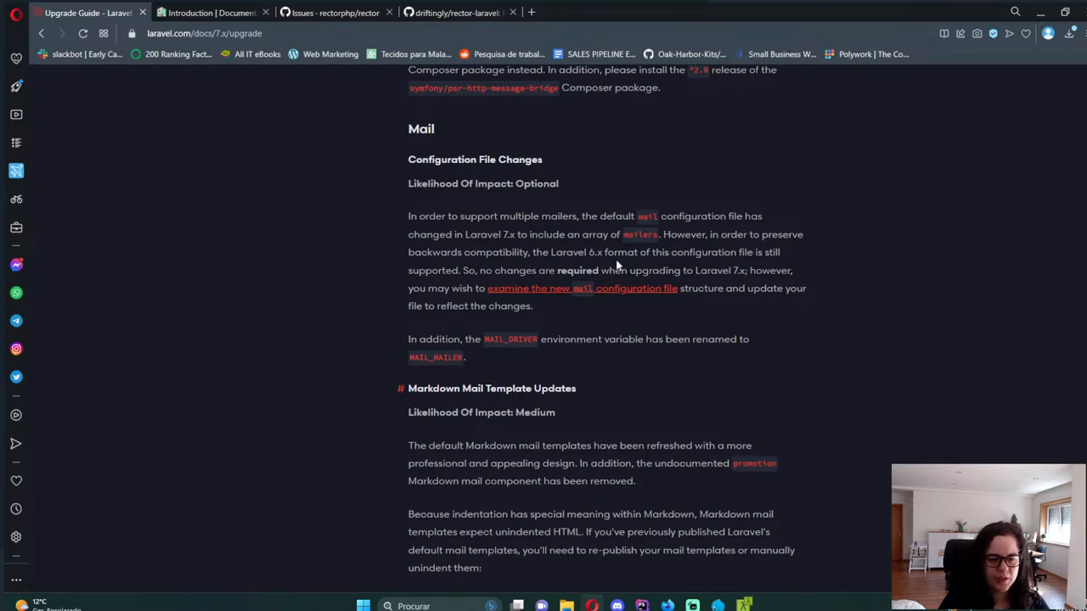
mouse_move(496, 291)
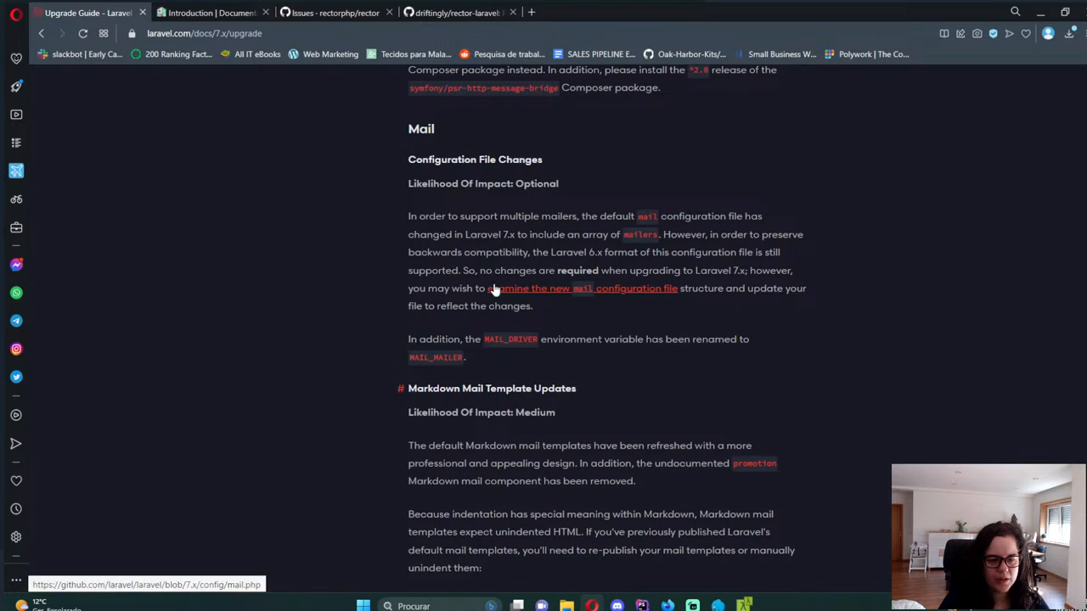
mouse_move(630, 312)
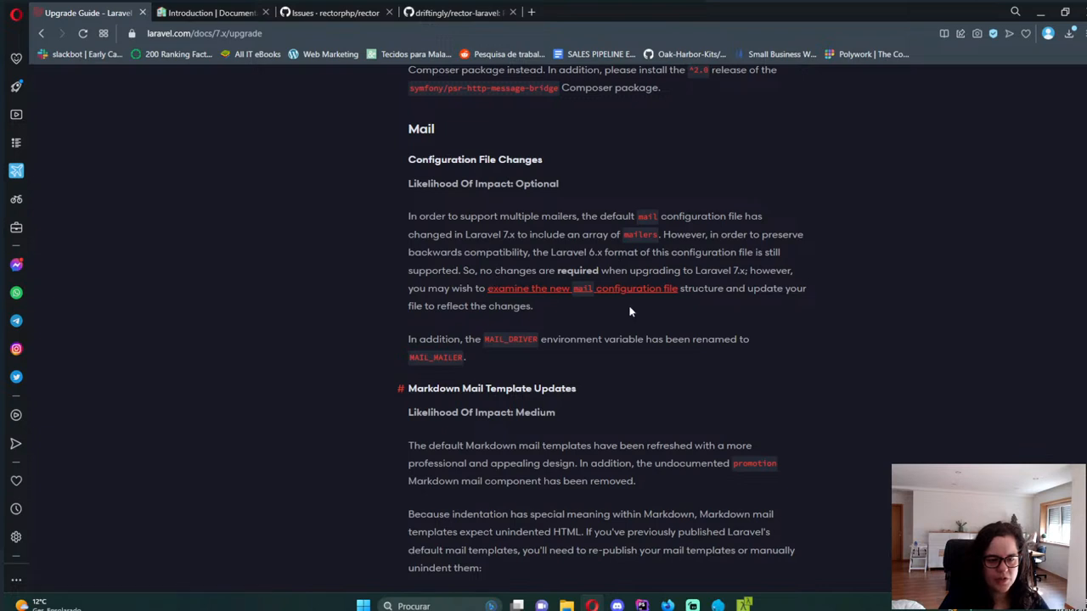
mouse_move(628, 292)
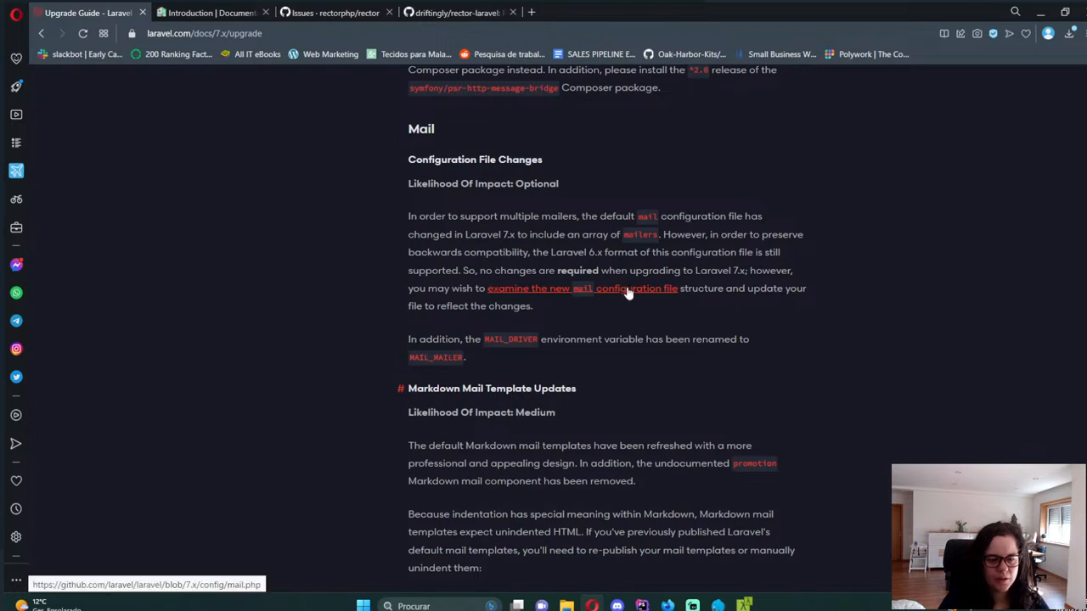
left_click(582, 289)
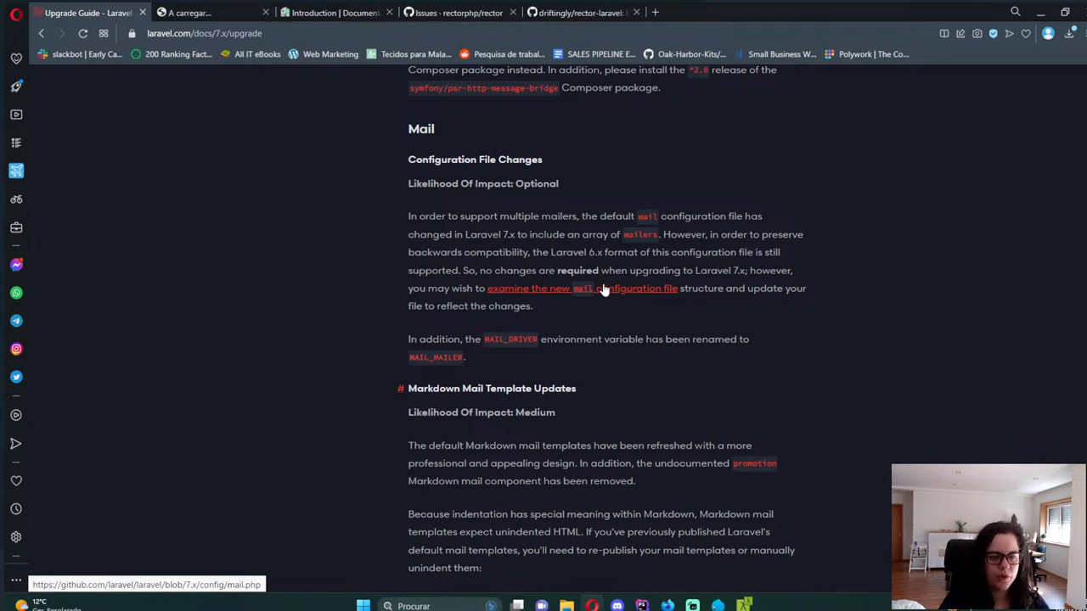
left_click(604, 288)
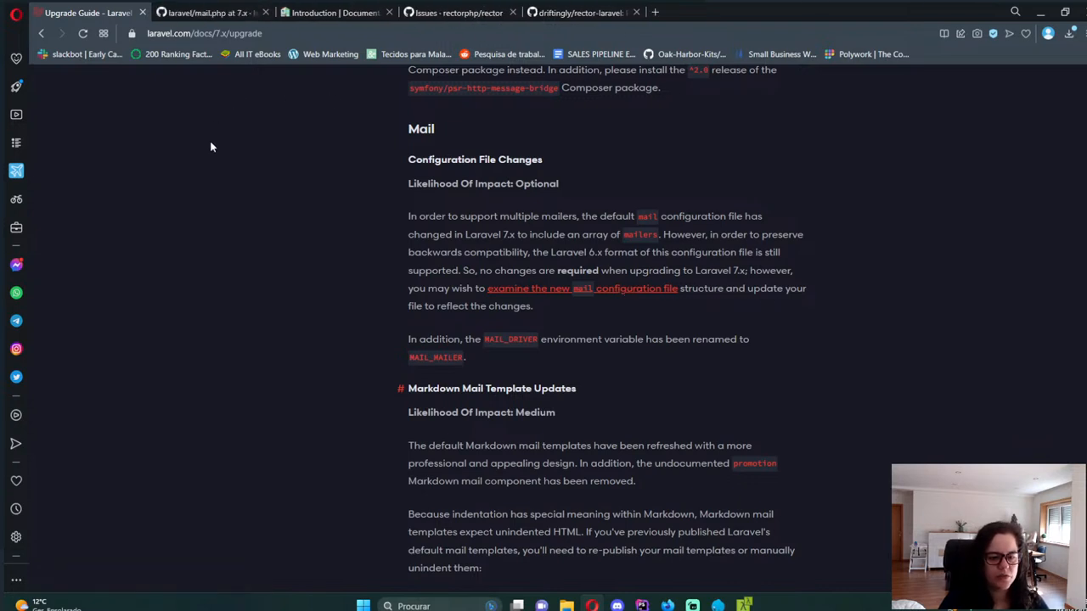
mouse_move(489, 340)
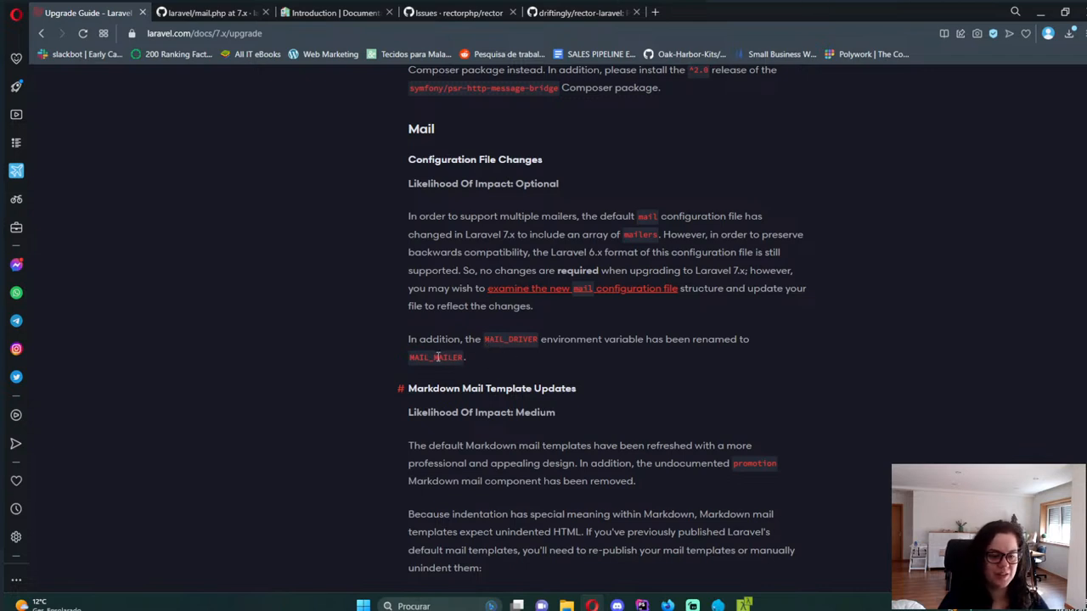
mouse_move(241, 326)
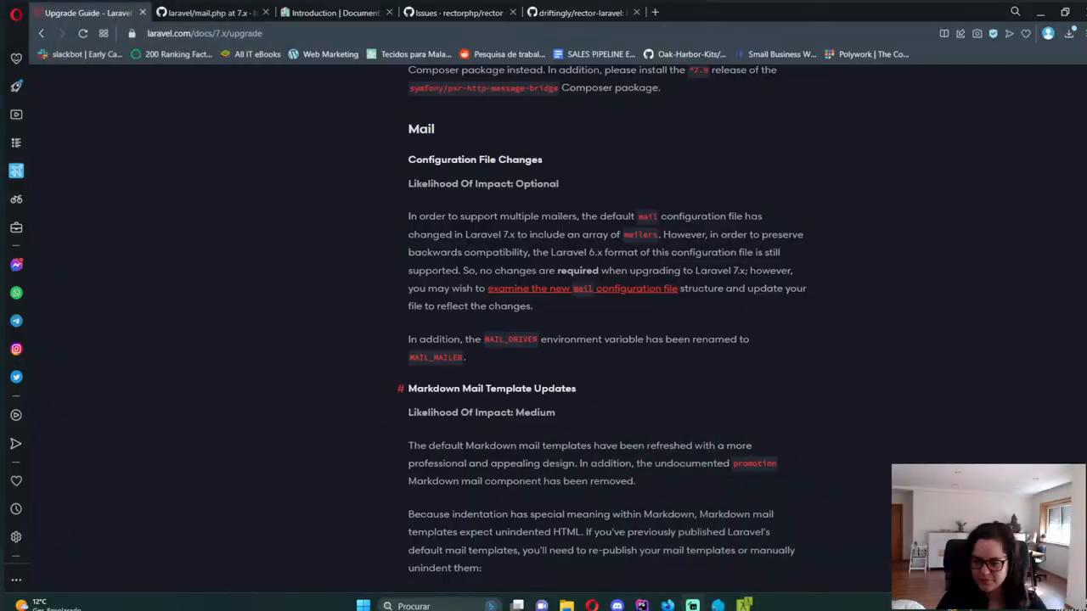
key("alt+tab")
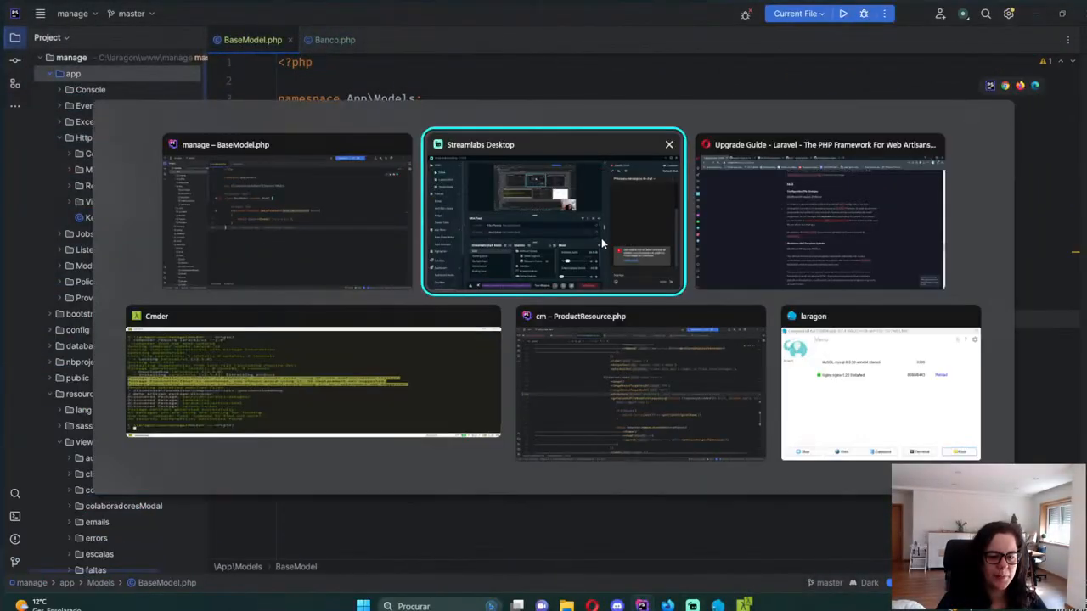
Open the project's config/mail.php beside GitHub's Laravel 7.x mail.php for comparison
left_click(818, 213)
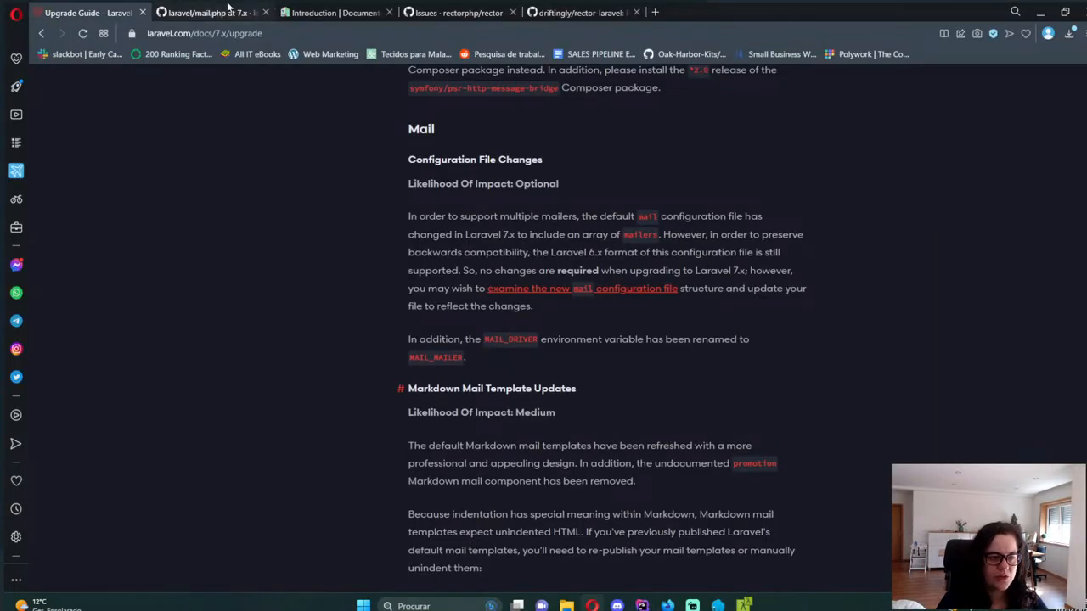
left_click(212, 12)
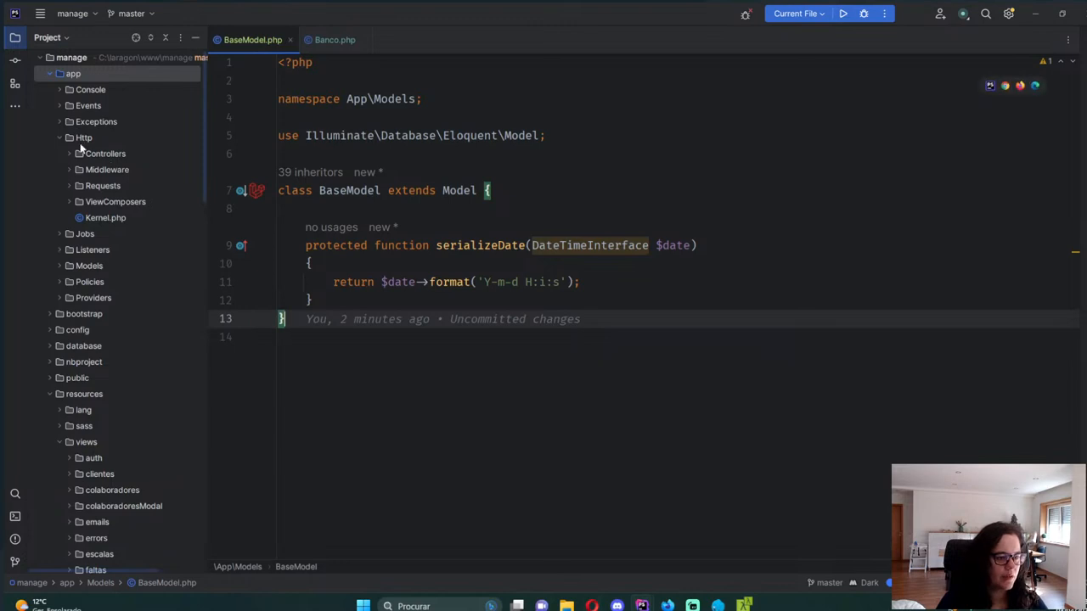
left_click(78, 238)
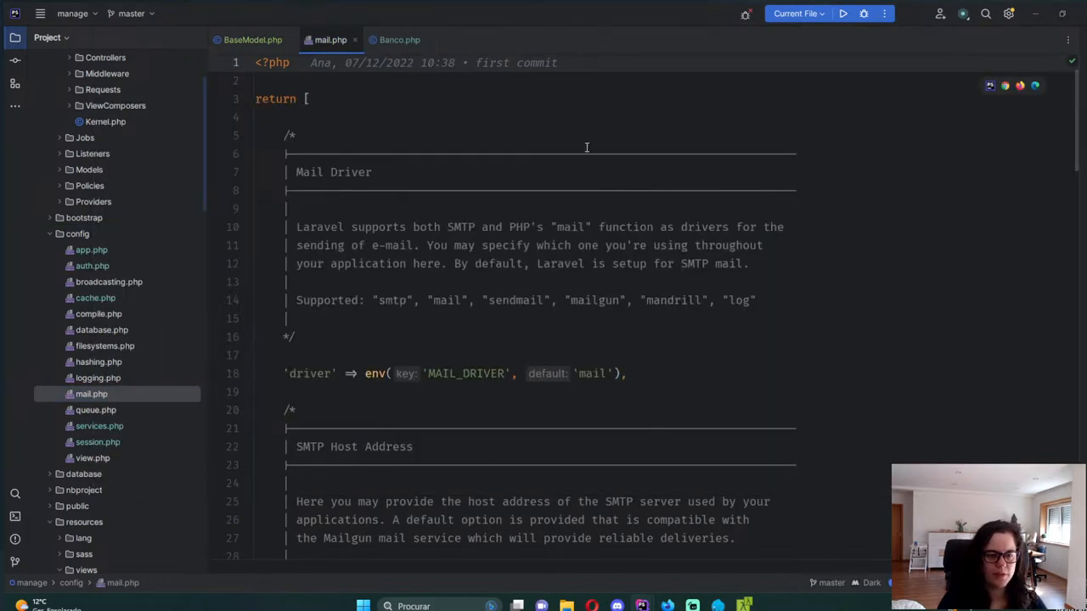
left_click(584, 153)
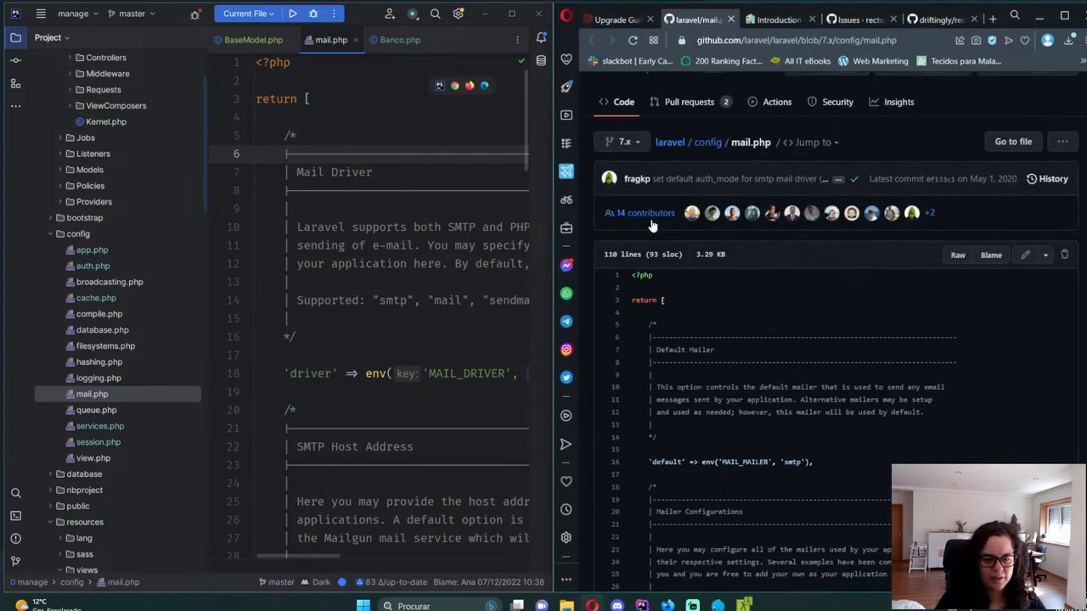
With the Project panel hidden, change env('MAIL_DRIVER') to env('MAIL_MAILER') on line 18 of mail.php
left_click(14, 37)
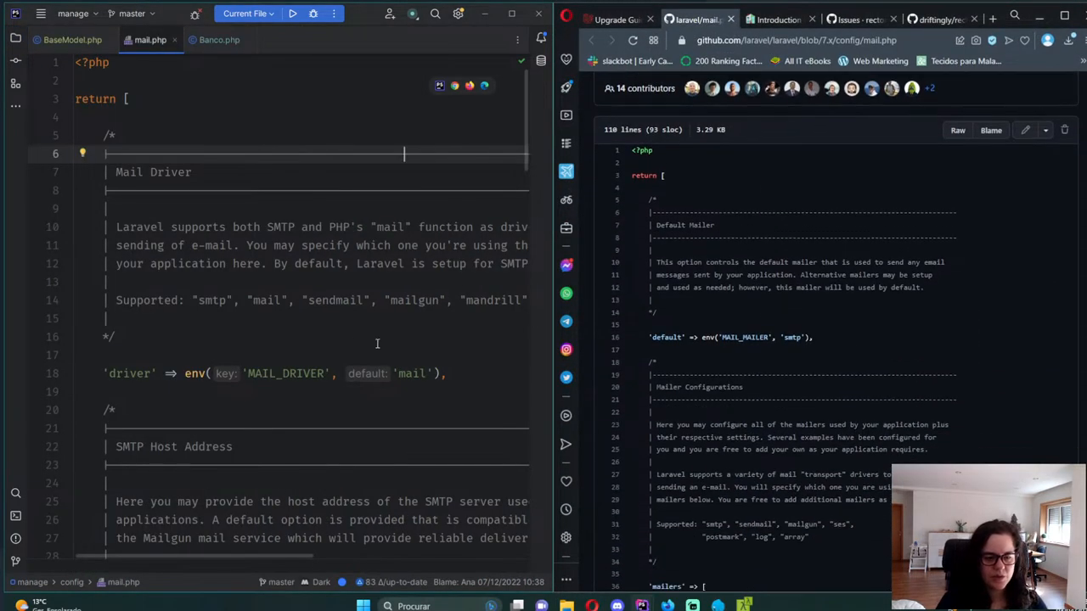
scroll("down", 3)
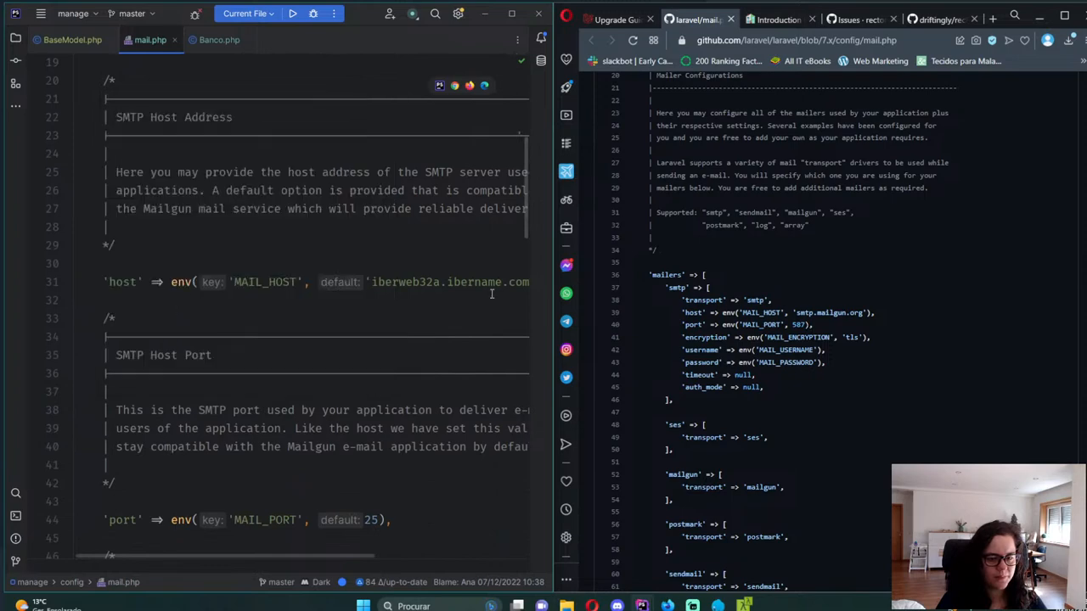
scroll("down", 3)
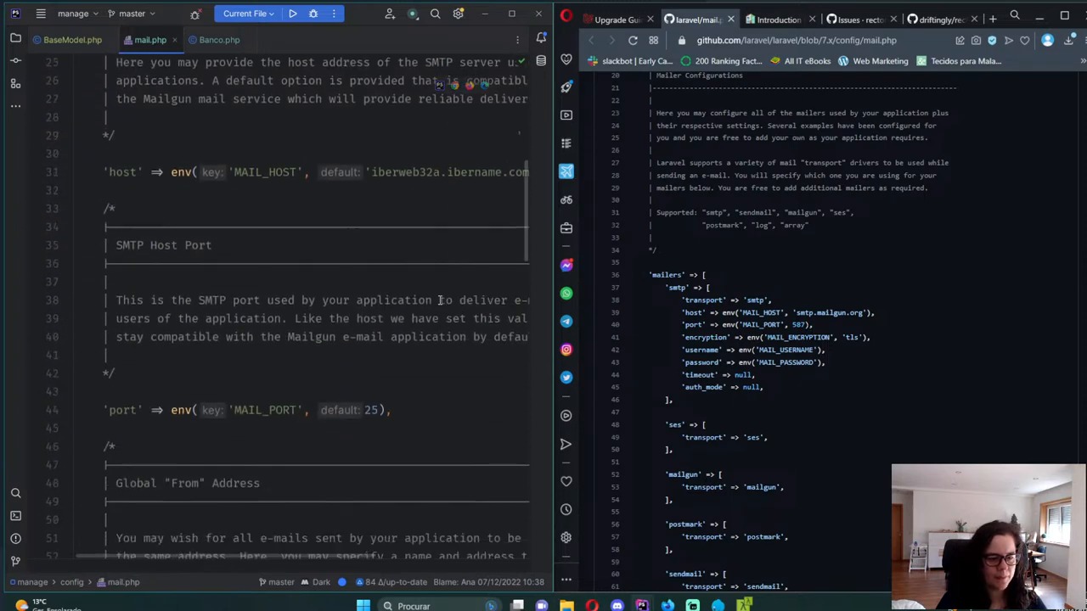
scroll("up", 3)
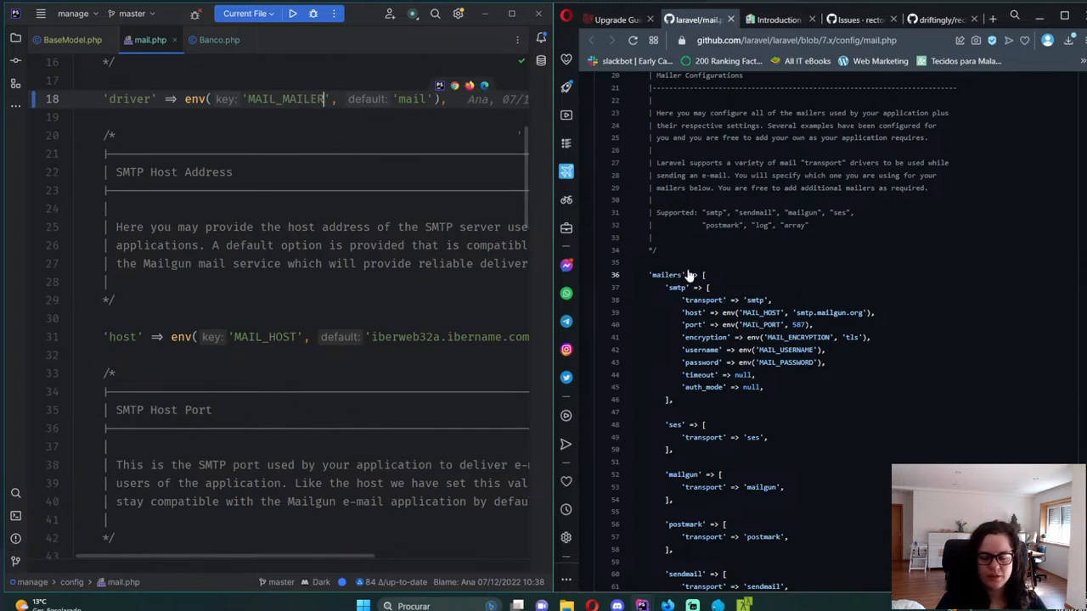
mouse_move(689, 275)
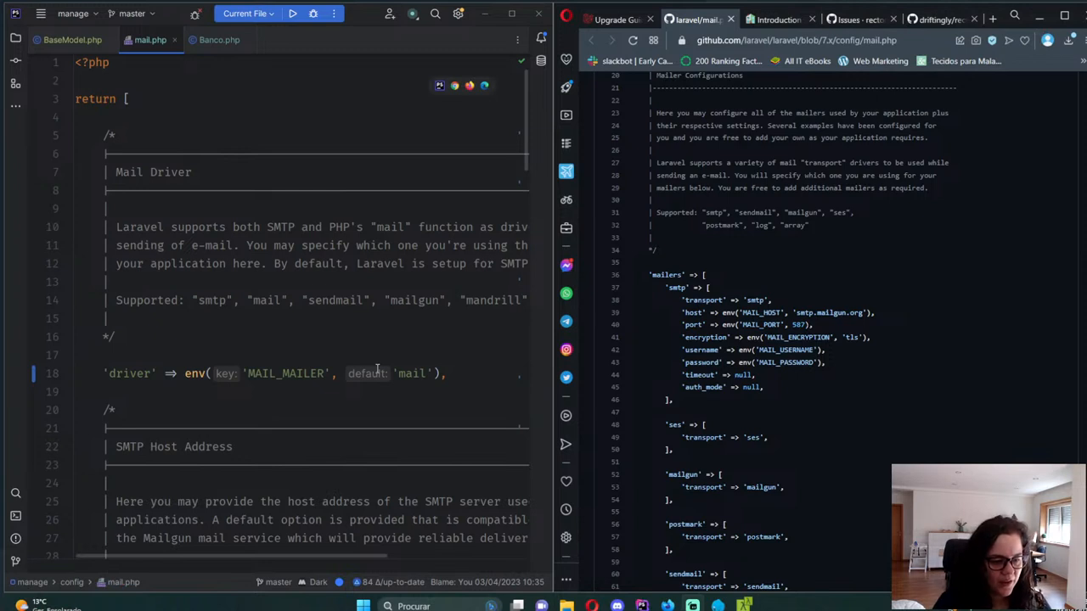
Review GitHub's full 7.x mail.php against the pasted PhpStorm copy, then return to the Upgrade Guide tab
scroll("down", 3)
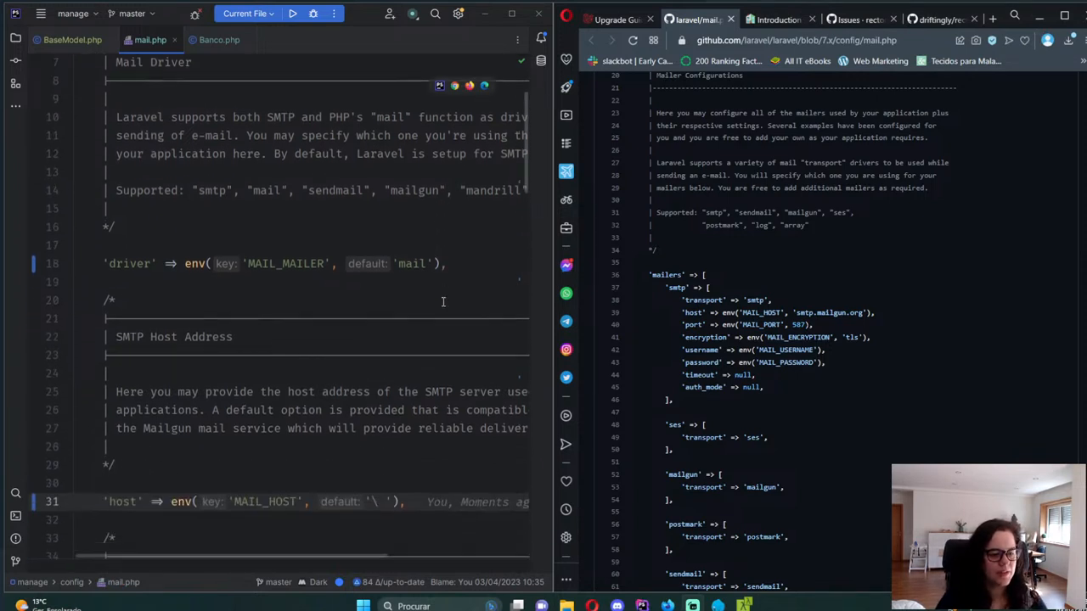
mouse_move(353, 329)
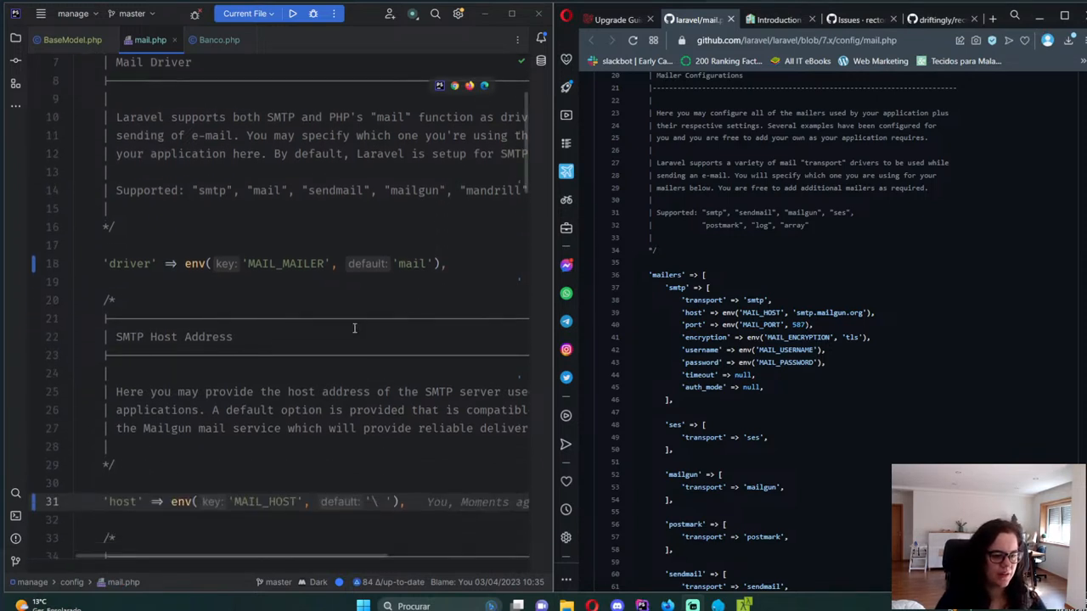
scroll("up", 3)
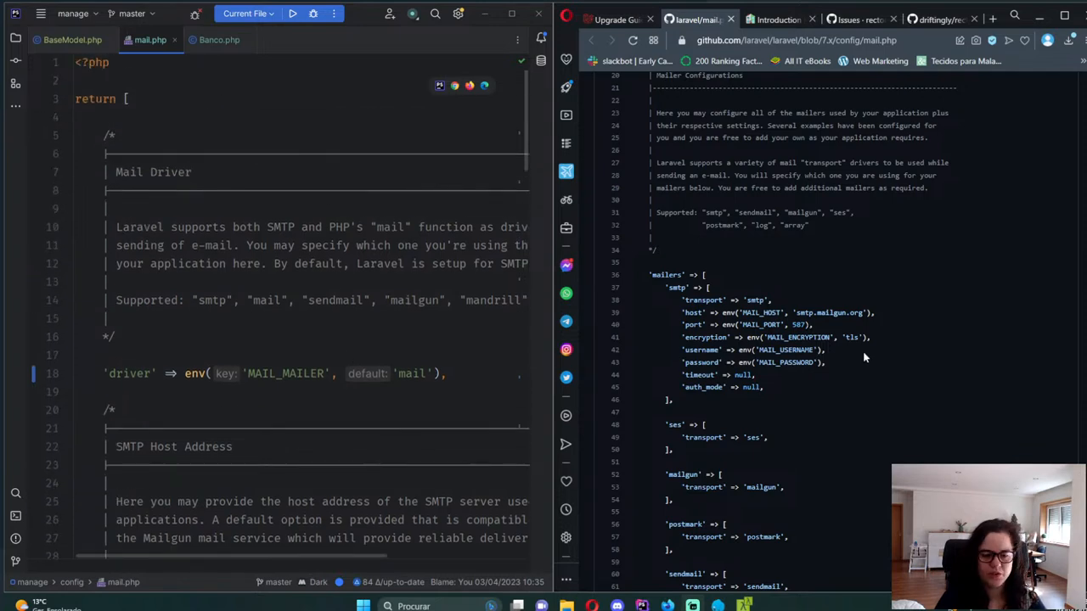
scroll("up", 3)
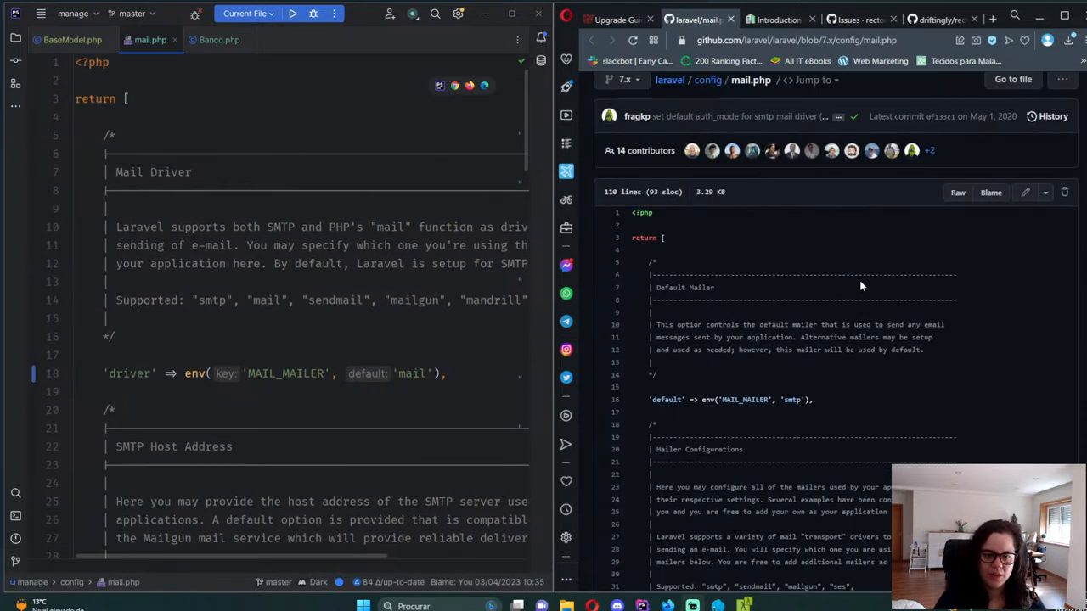
scroll("down", 3)
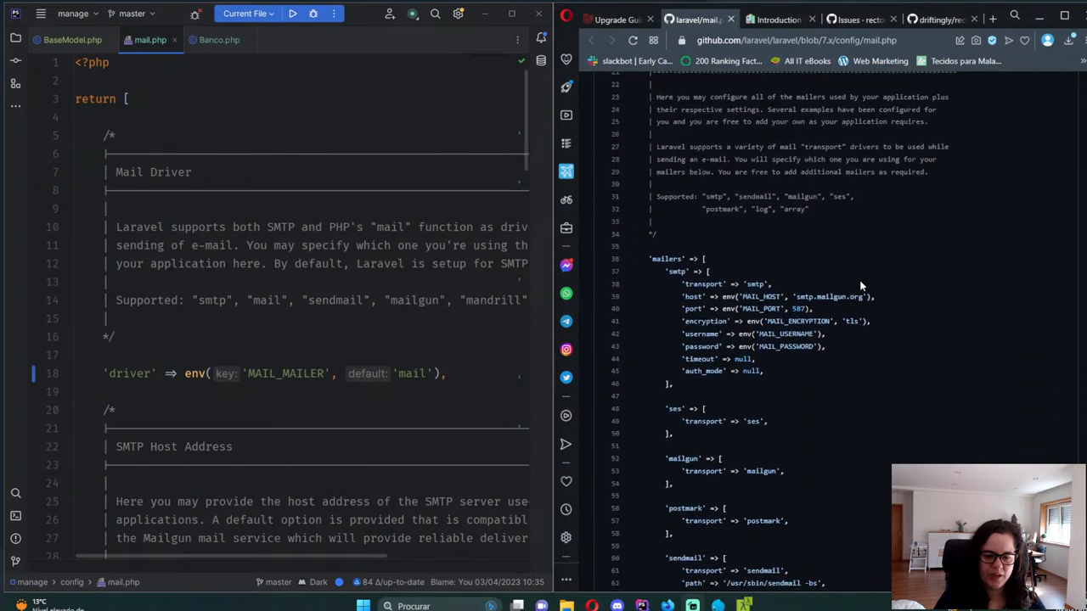
scroll("down", 3)
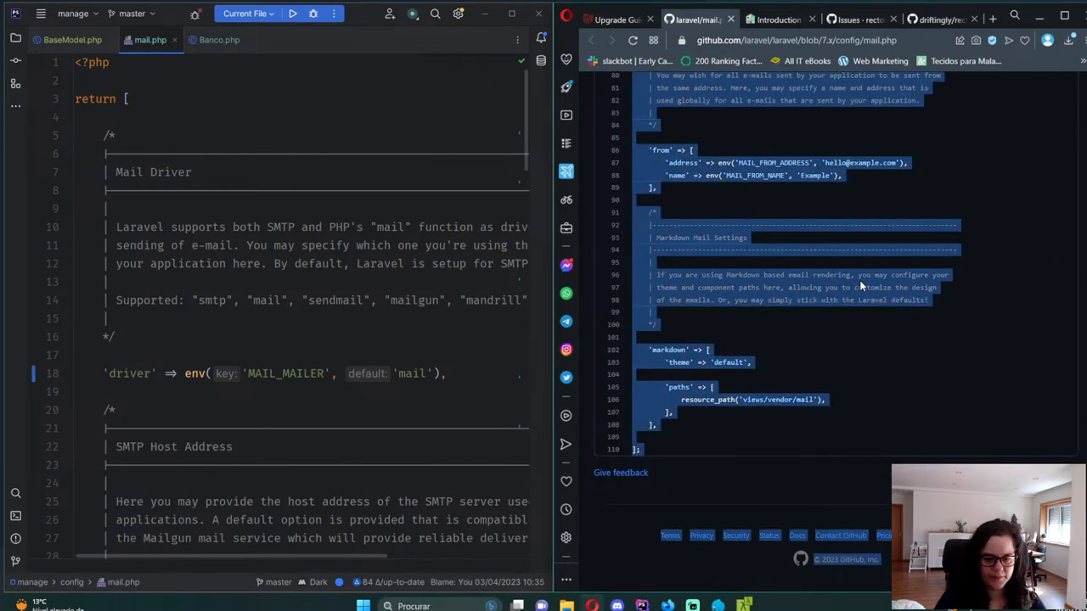
scroll("up", 3)
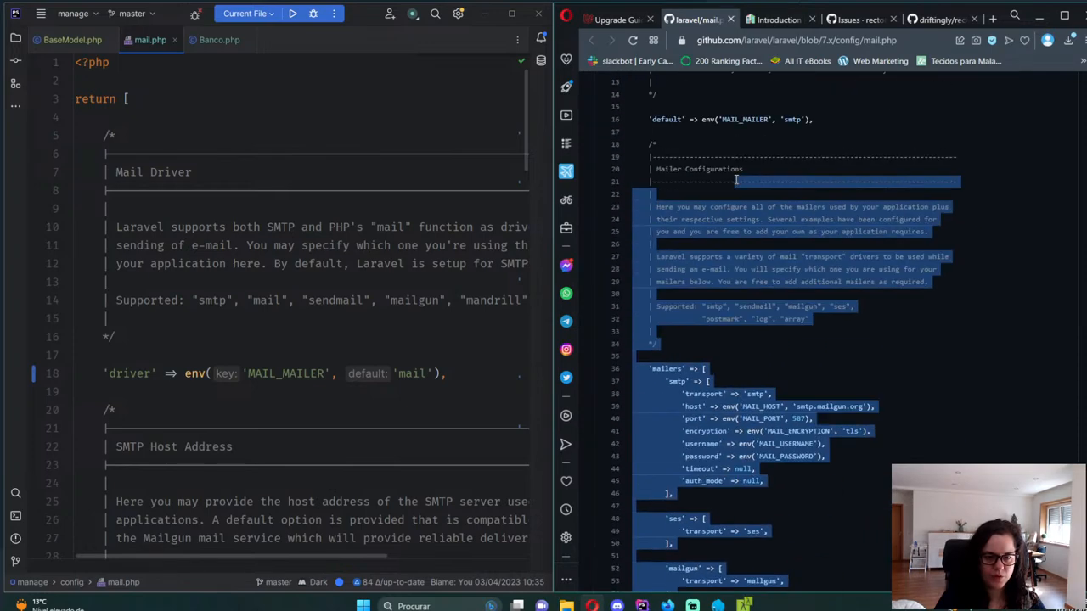
scroll("up", 3)
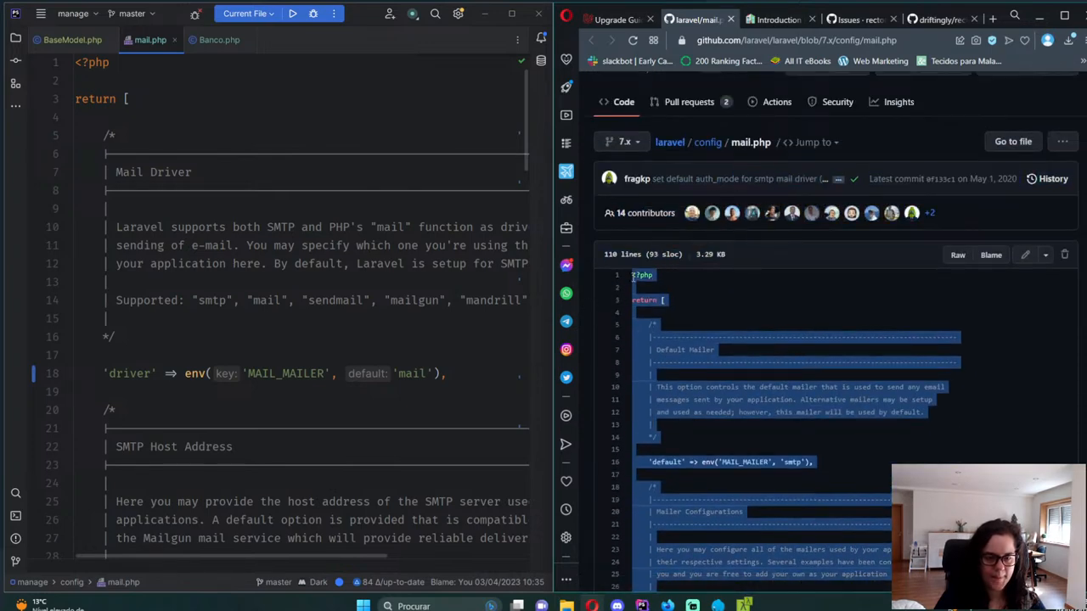
scroll("down", 3)
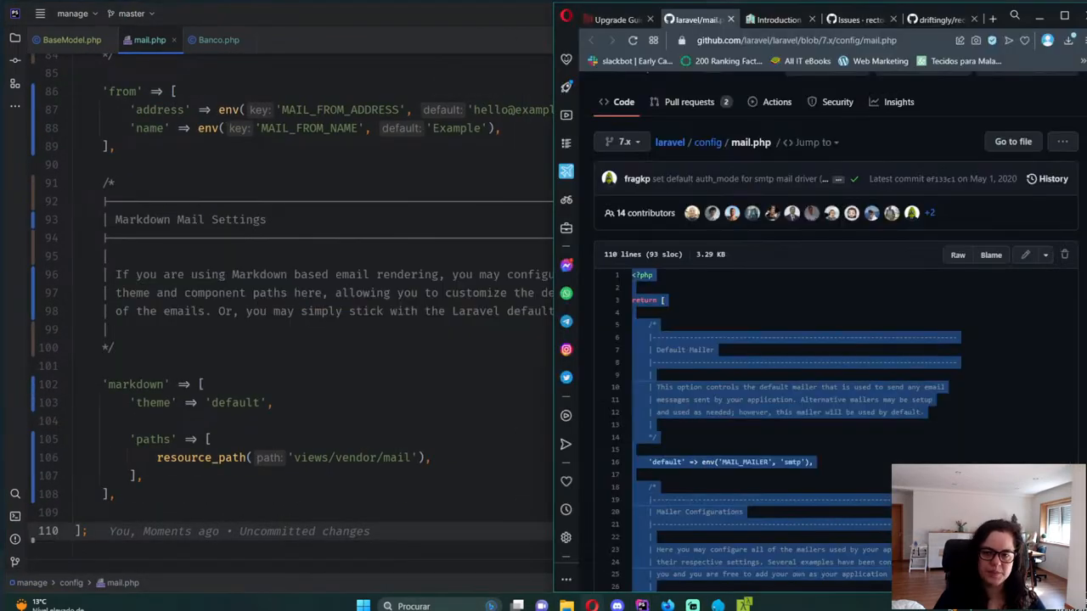
left_click(85, 12)
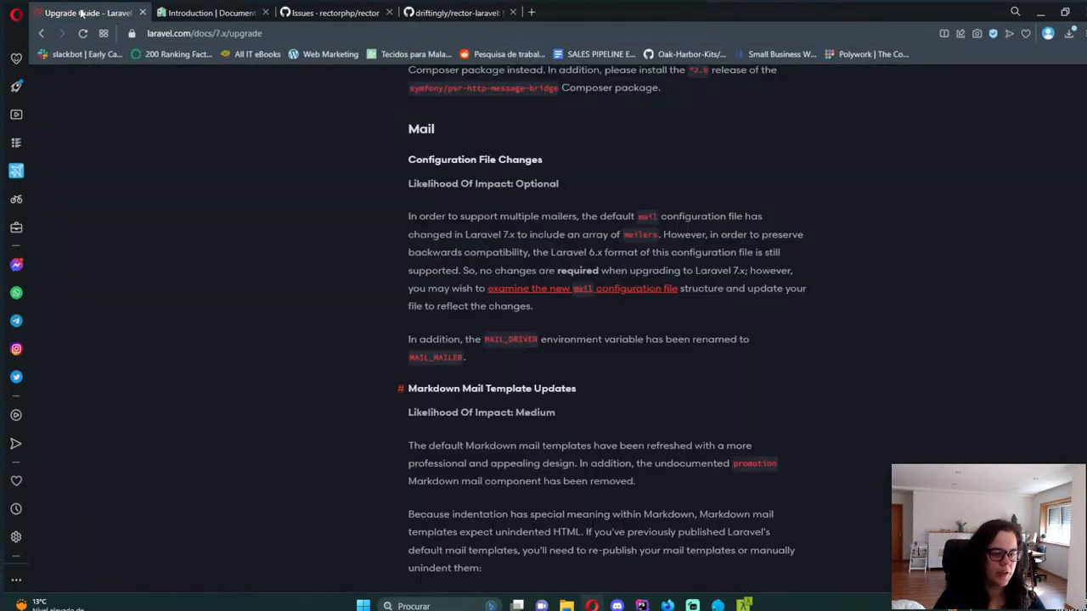
scroll("down", 3)
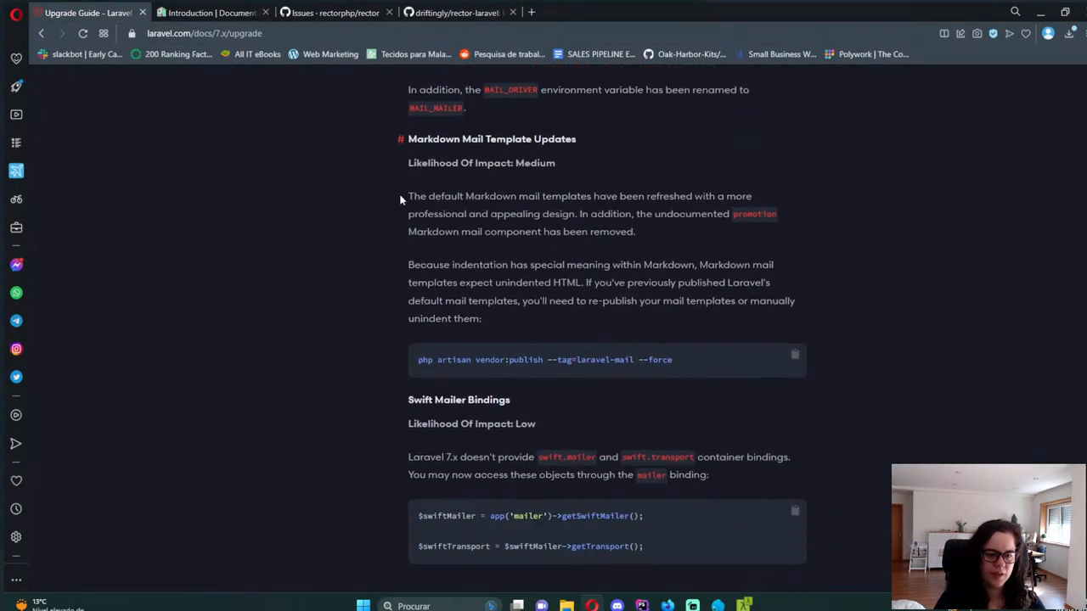
mouse_move(369, 178)
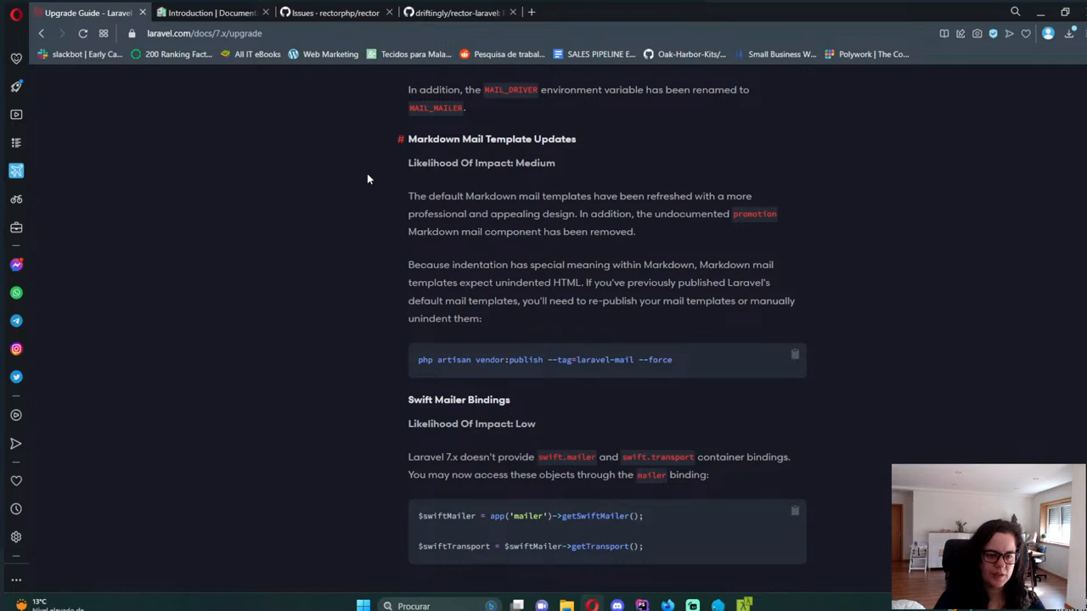
mouse_move(370, 194)
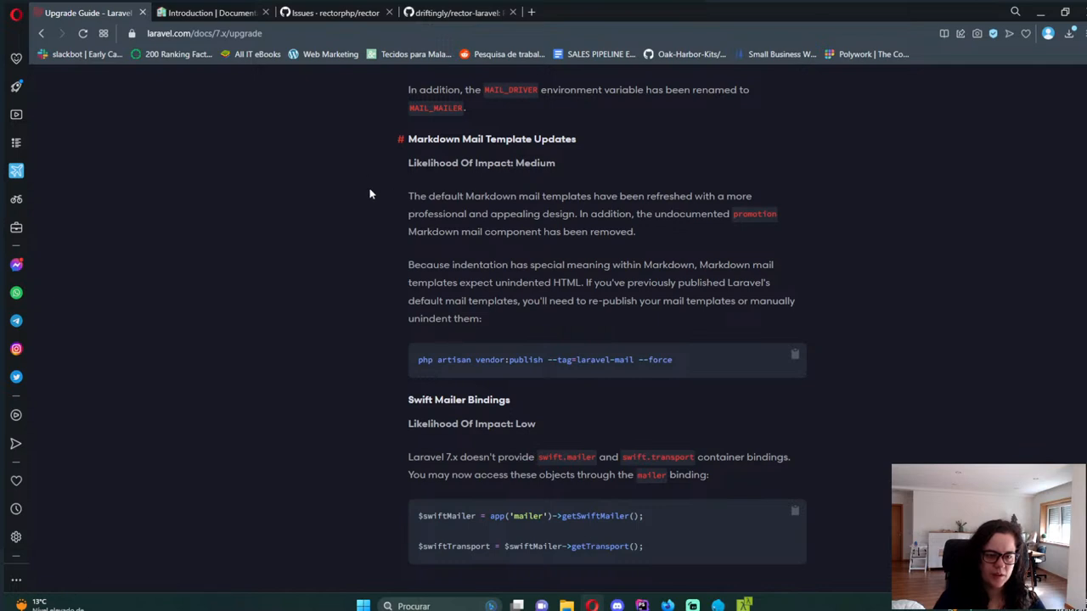
scroll("down", 3)
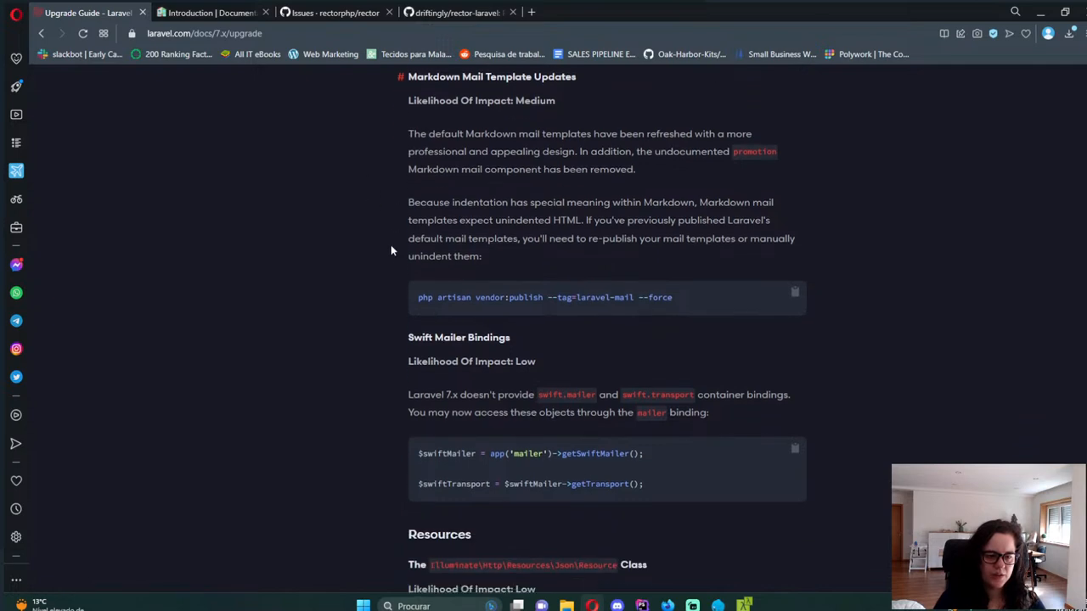
mouse_move(529, 219)
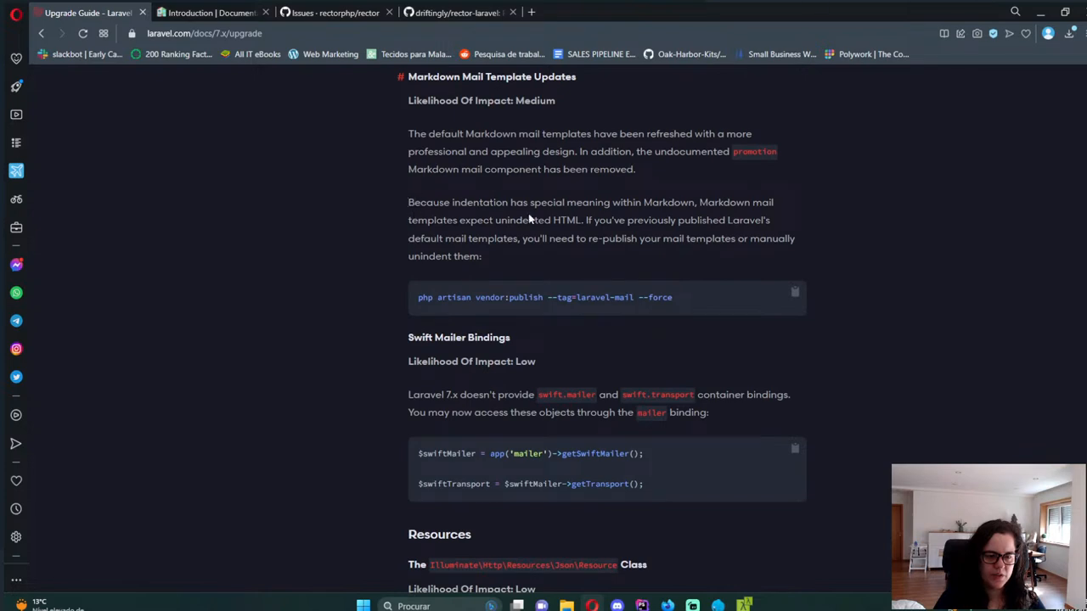
scroll("down", 3)
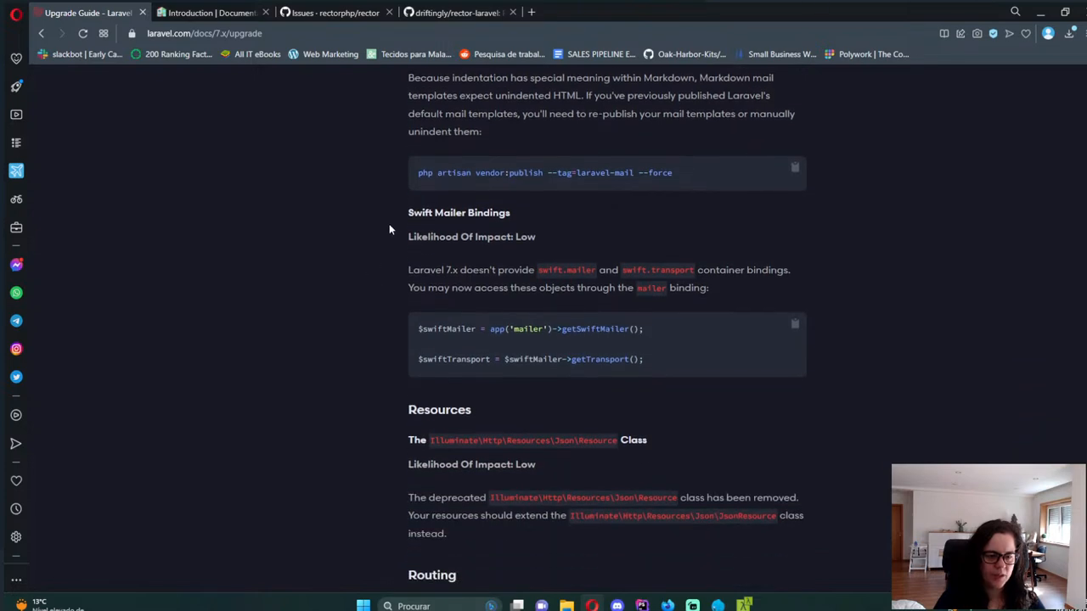
mouse_move(388, 248)
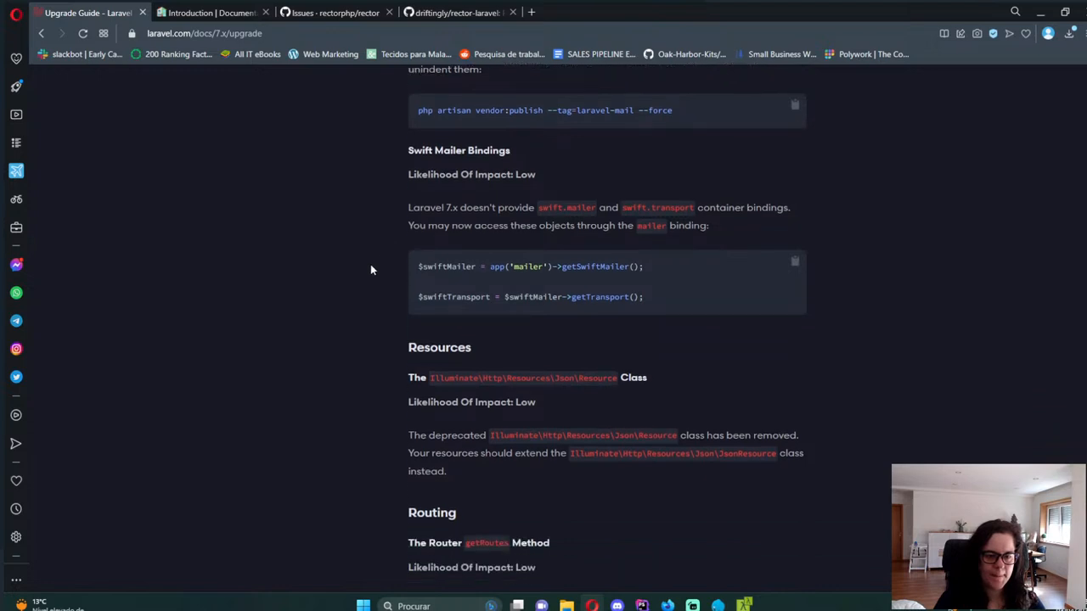
mouse_move(562, 241)
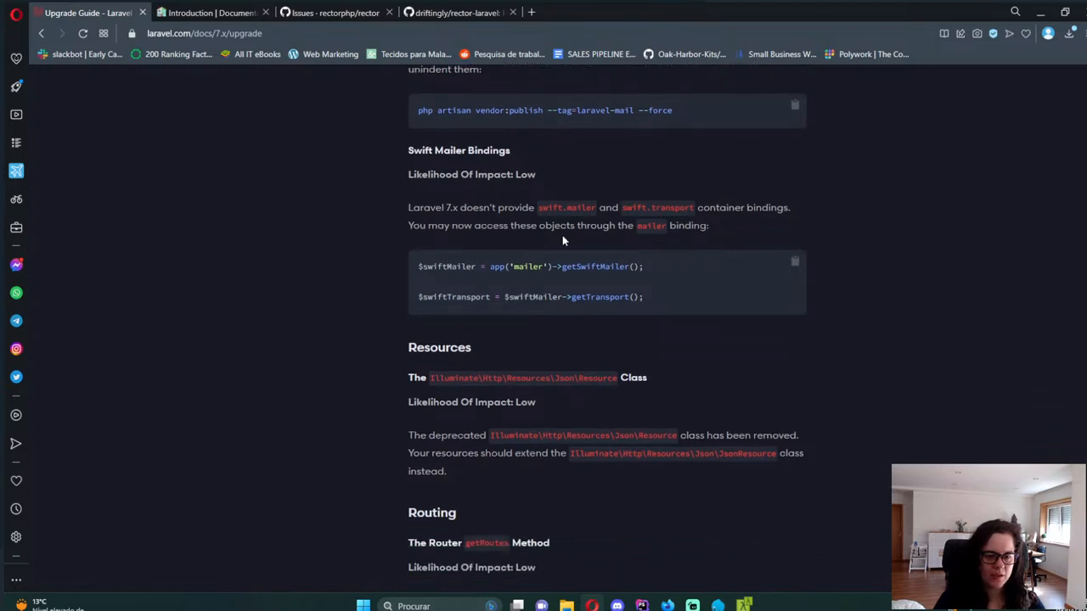
scroll("down", 3)
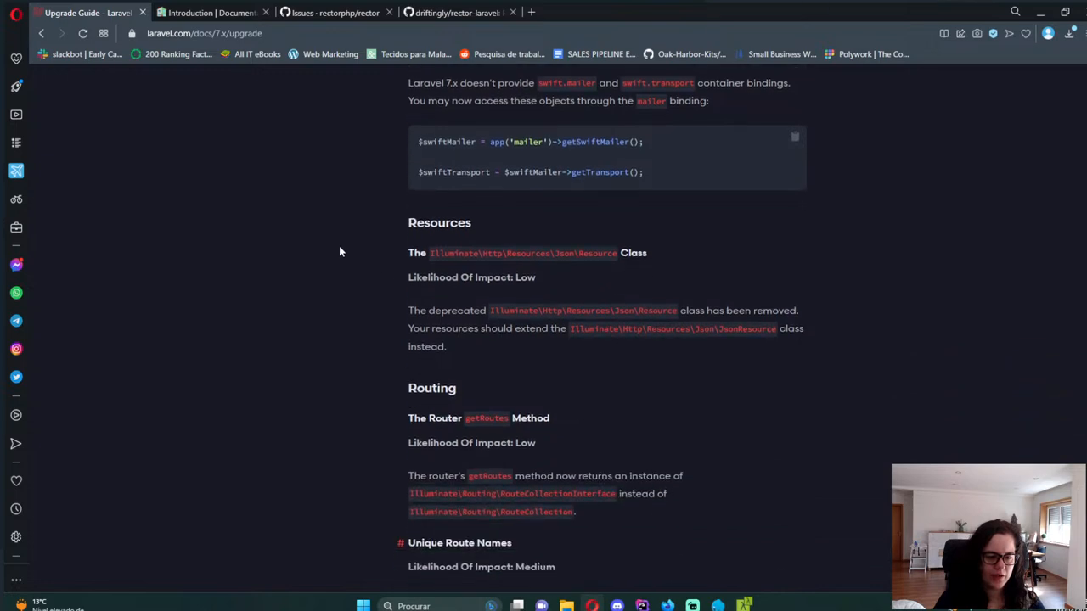
mouse_move(331, 255)
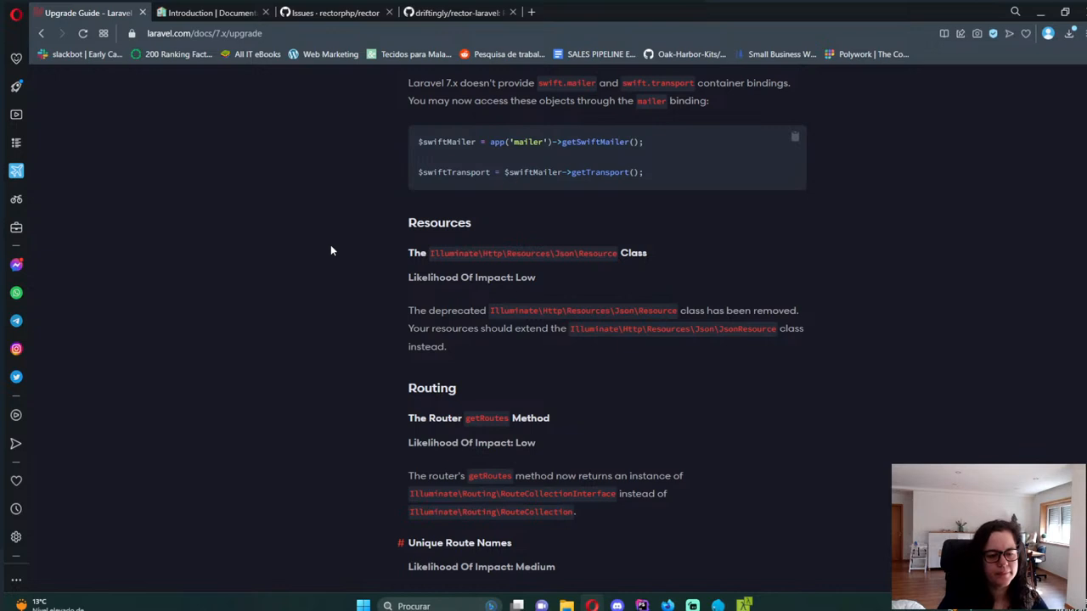
scroll("down", 3)
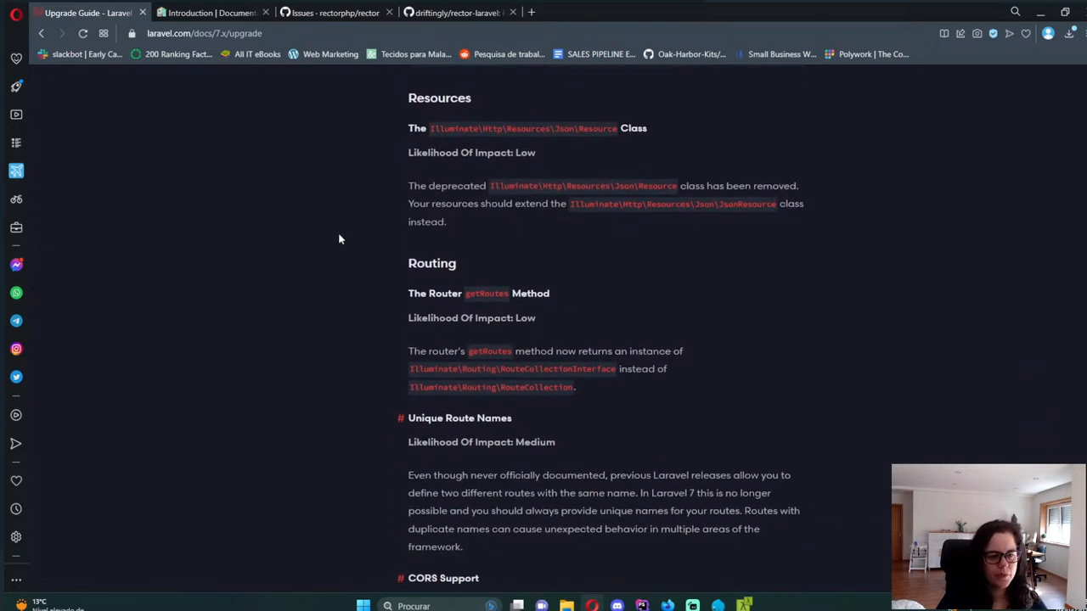
mouse_move(389, 168)
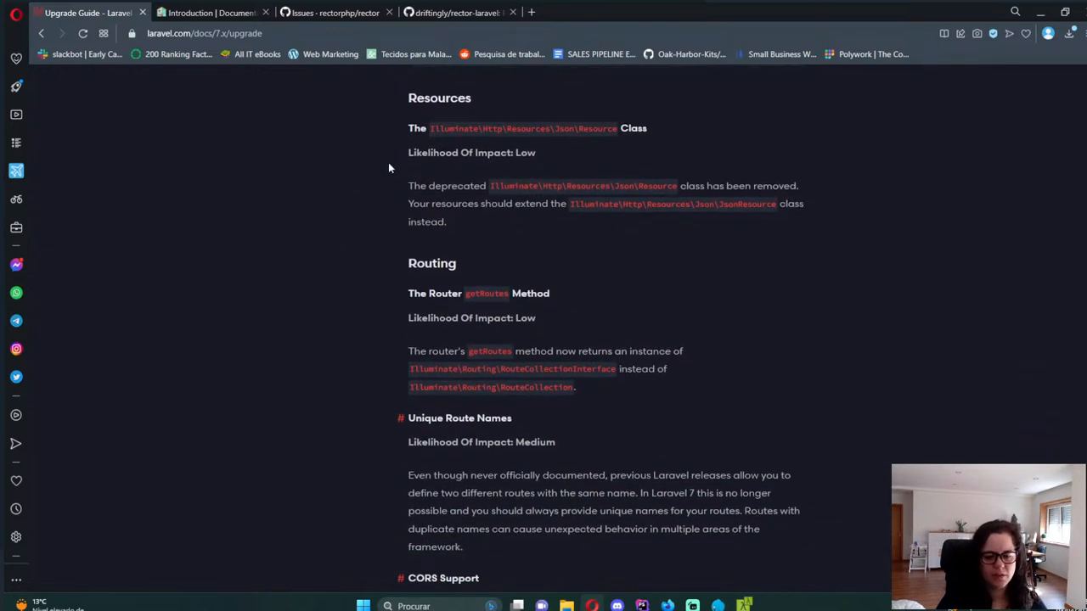
mouse_move(435, 168)
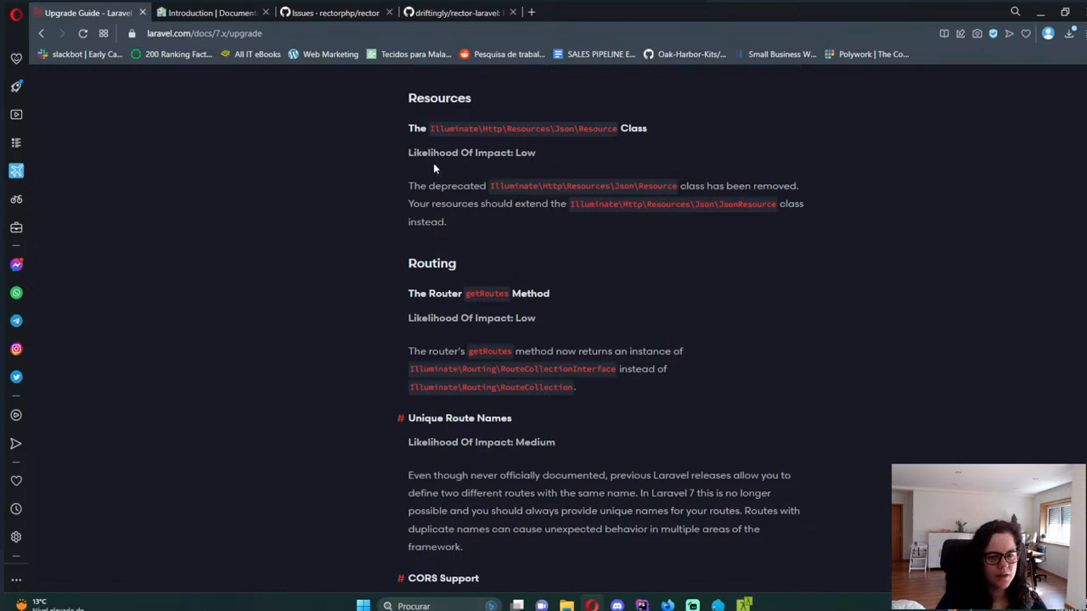
scroll("down", 3)
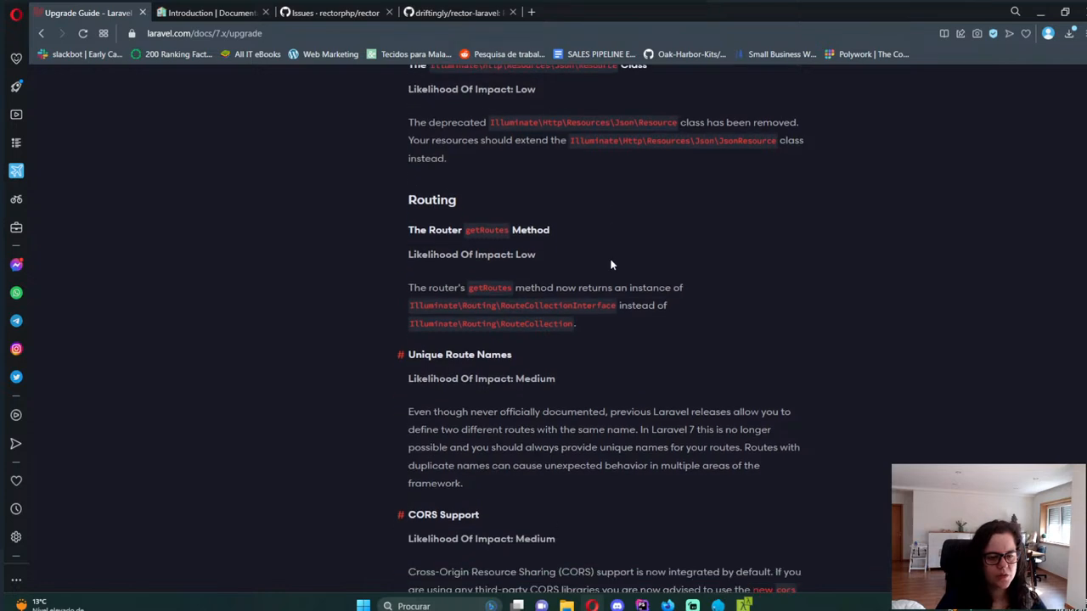
scroll("down", 3)
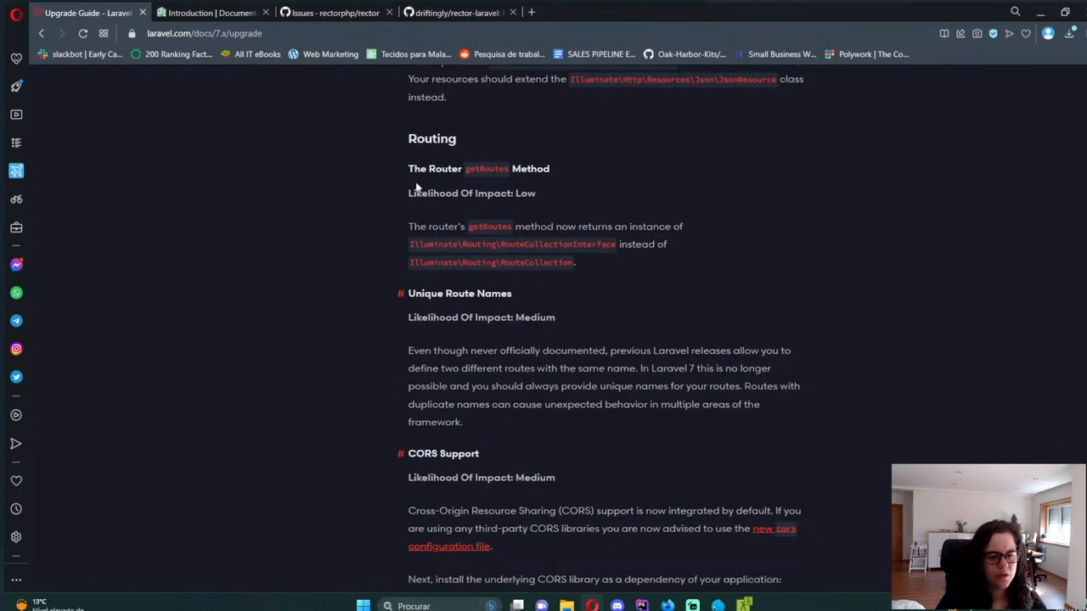
mouse_move(547, 258)
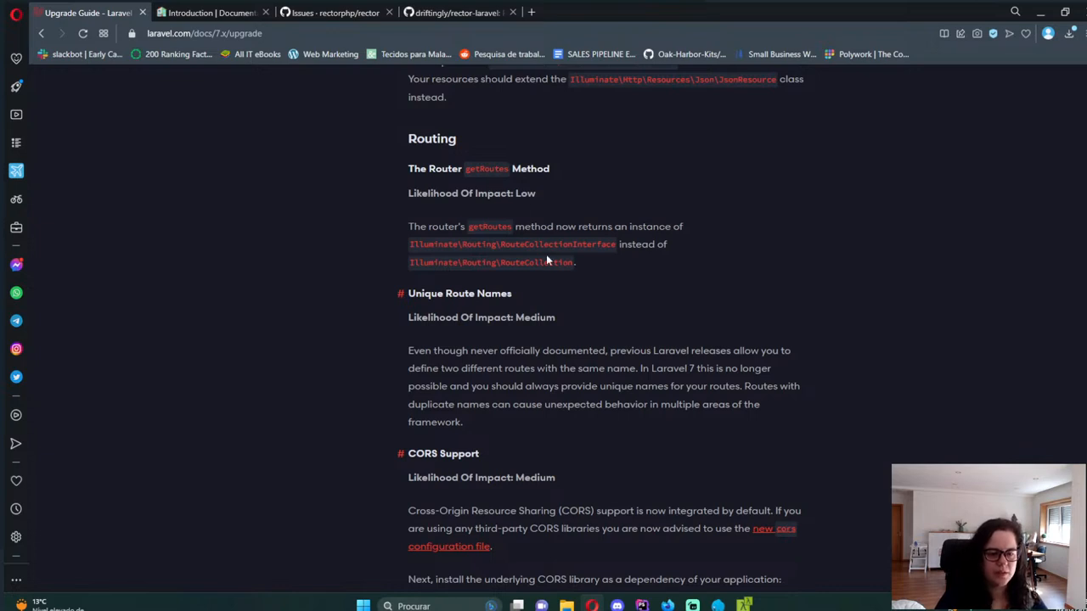
mouse_move(519, 229)
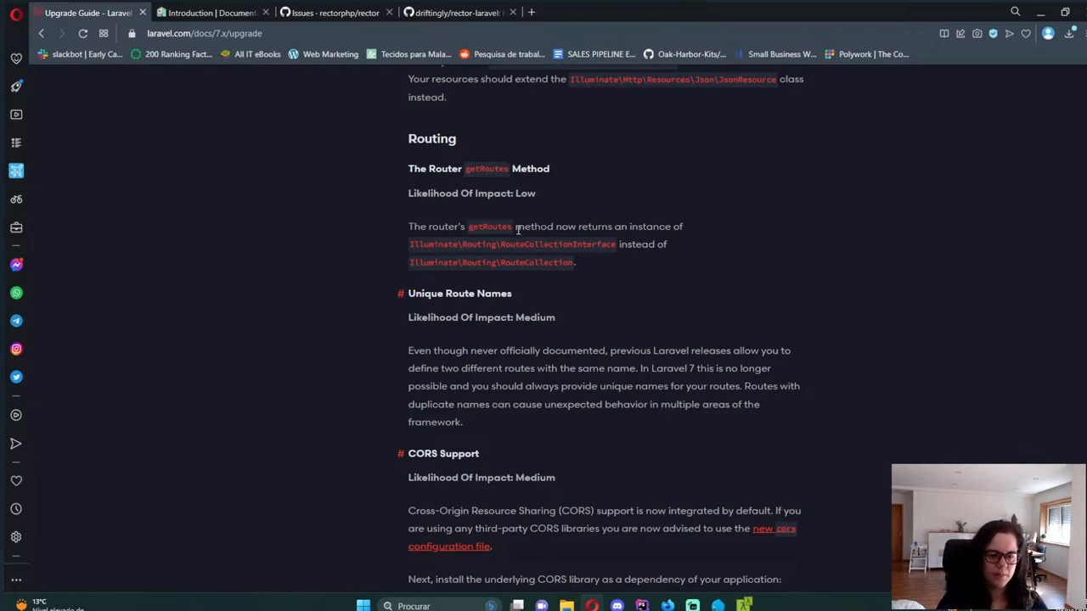
scroll("down", 3)
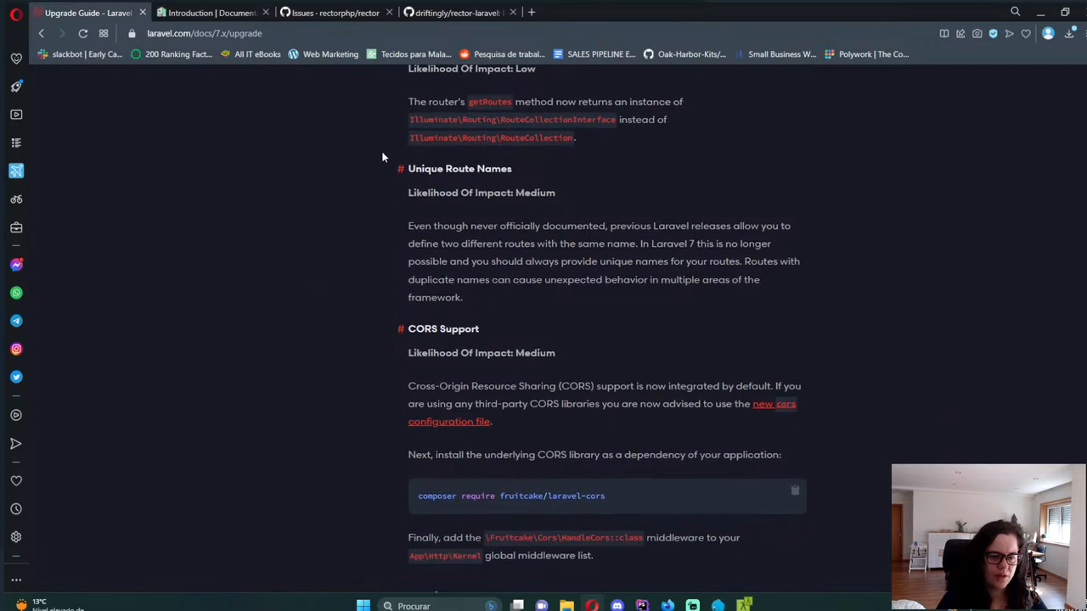
mouse_move(321, 258)
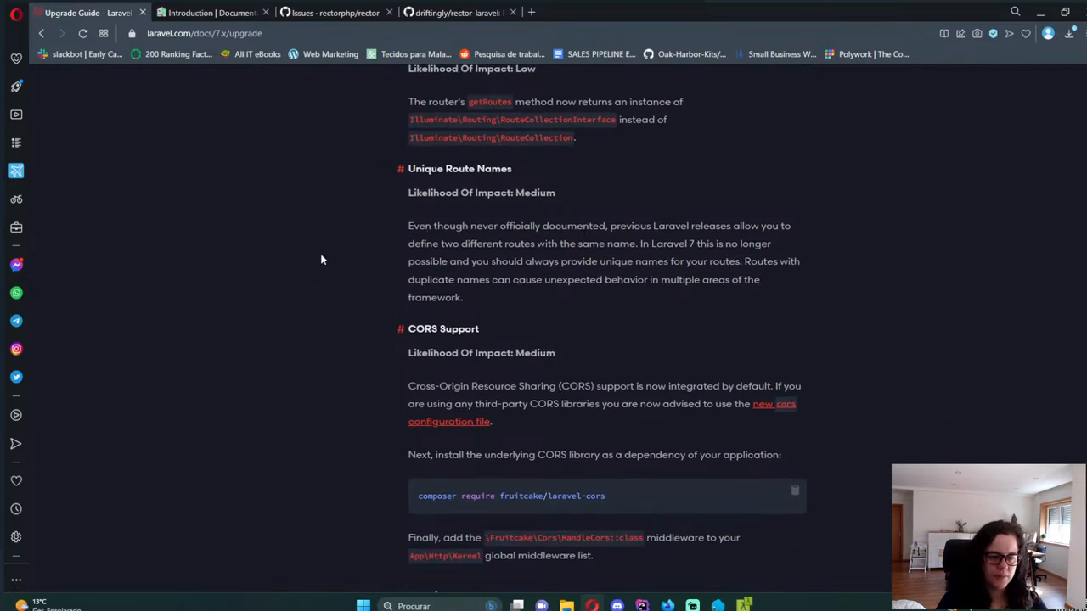
mouse_move(643, 245)
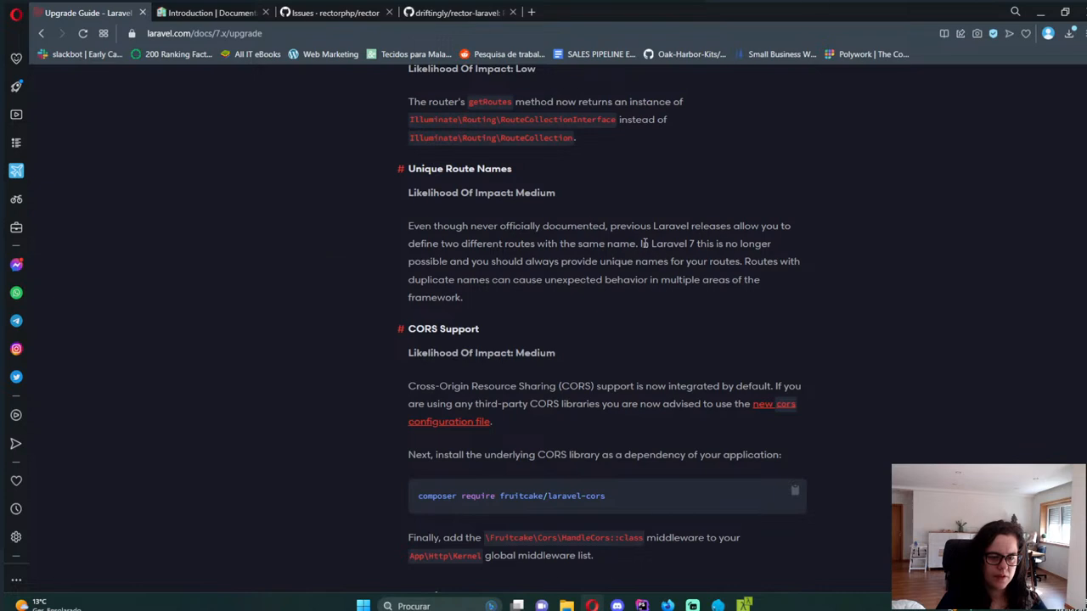
left_click_drag(642, 245, 741, 262)
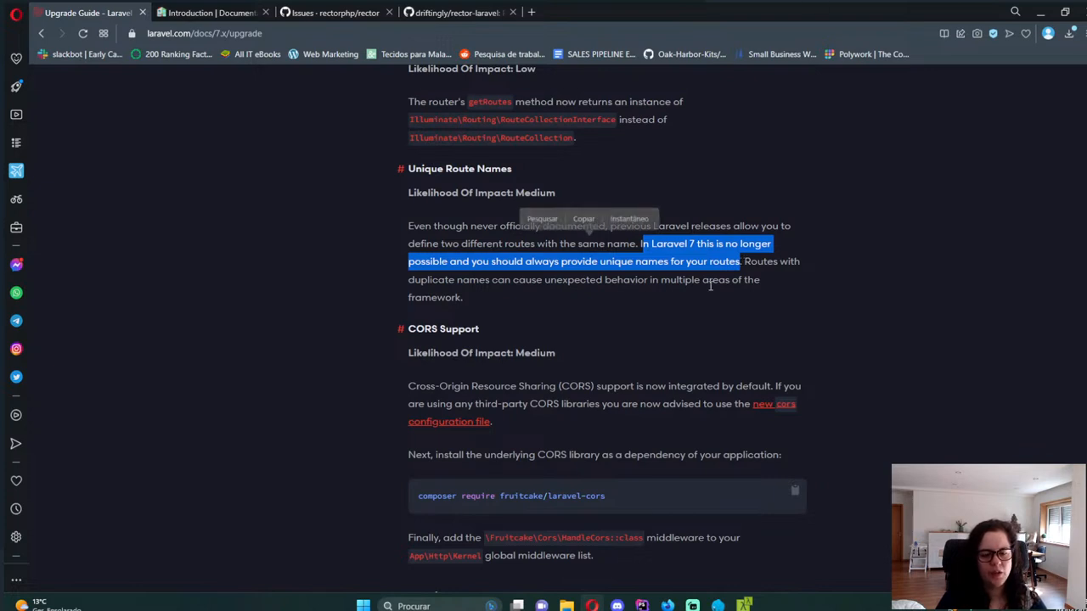
mouse_move(706, 304)
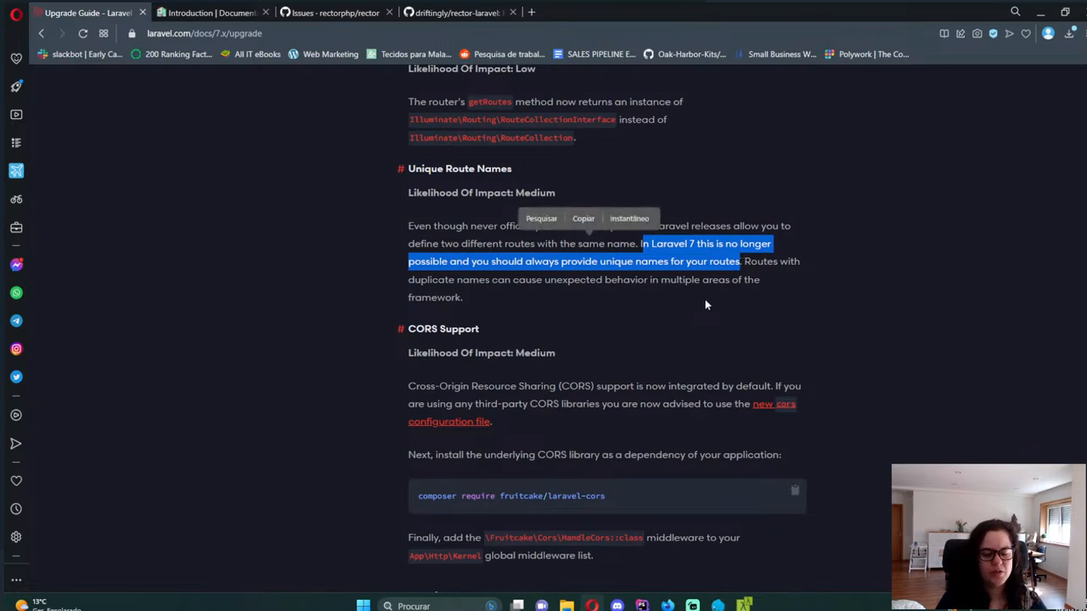
mouse_move(703, 301)
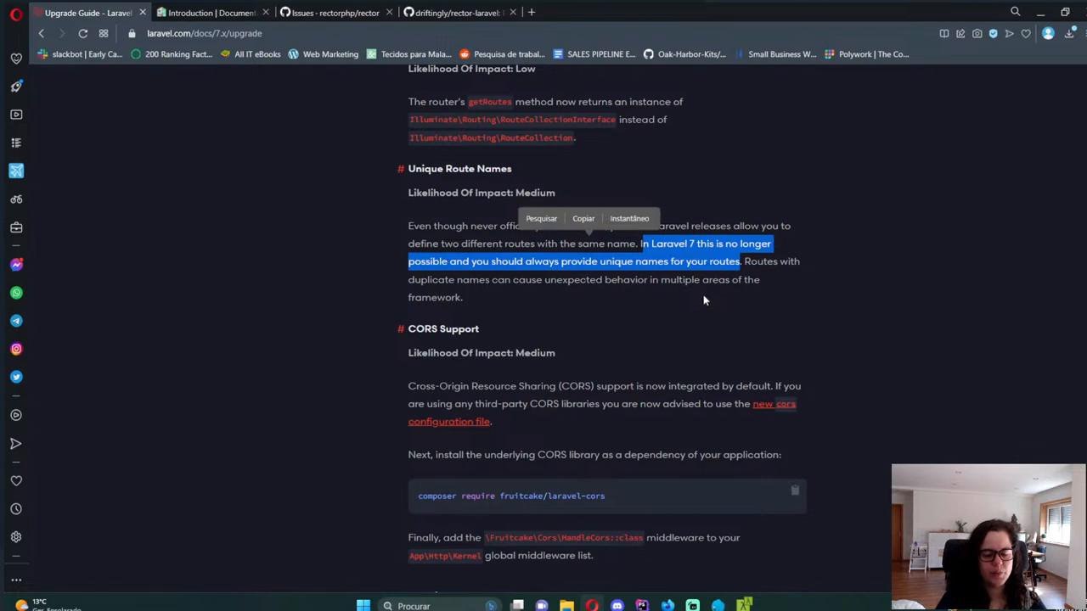
mouse_move(706, 258)
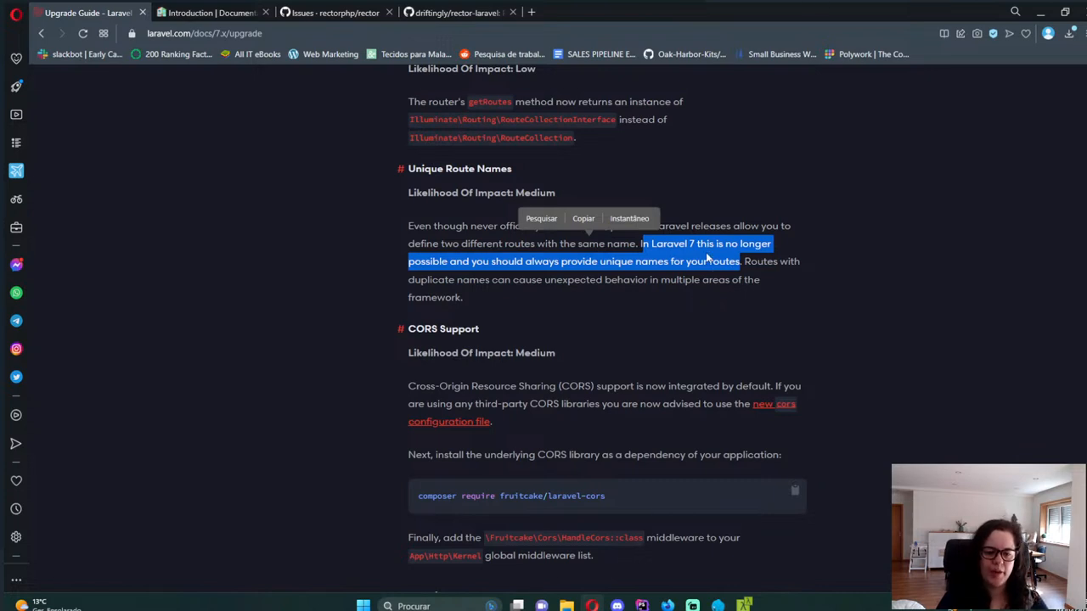
left_click(823, 328)
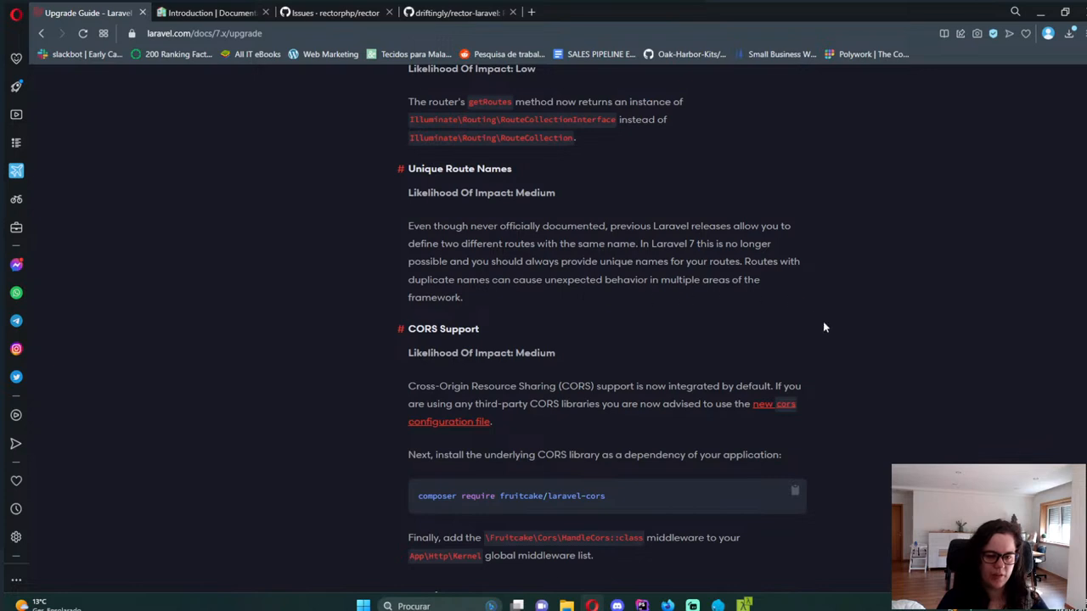
mouse_move(700, 309)
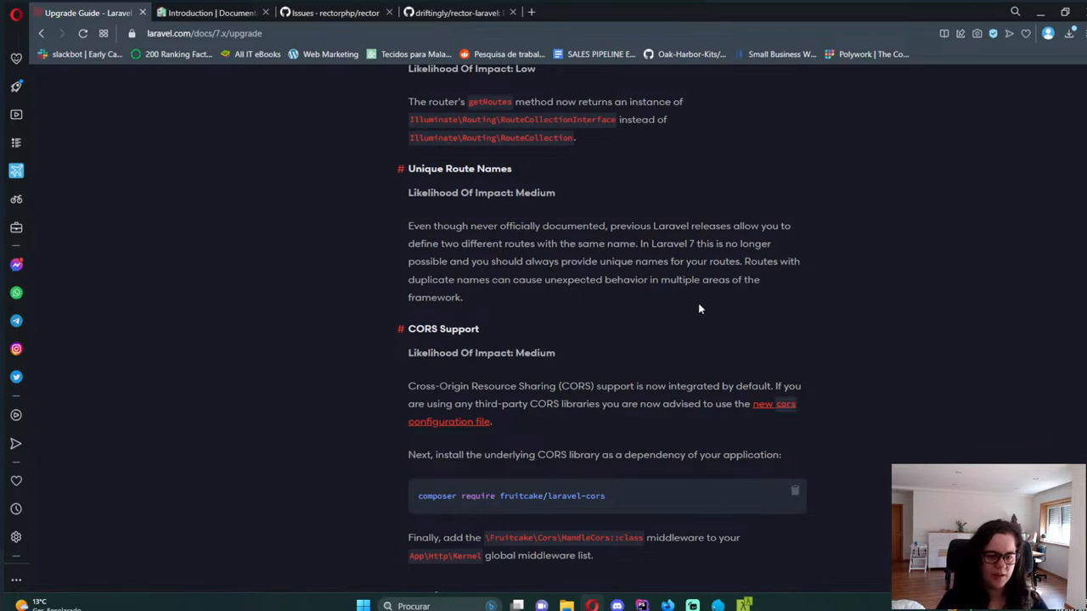
double_click(501, 278)
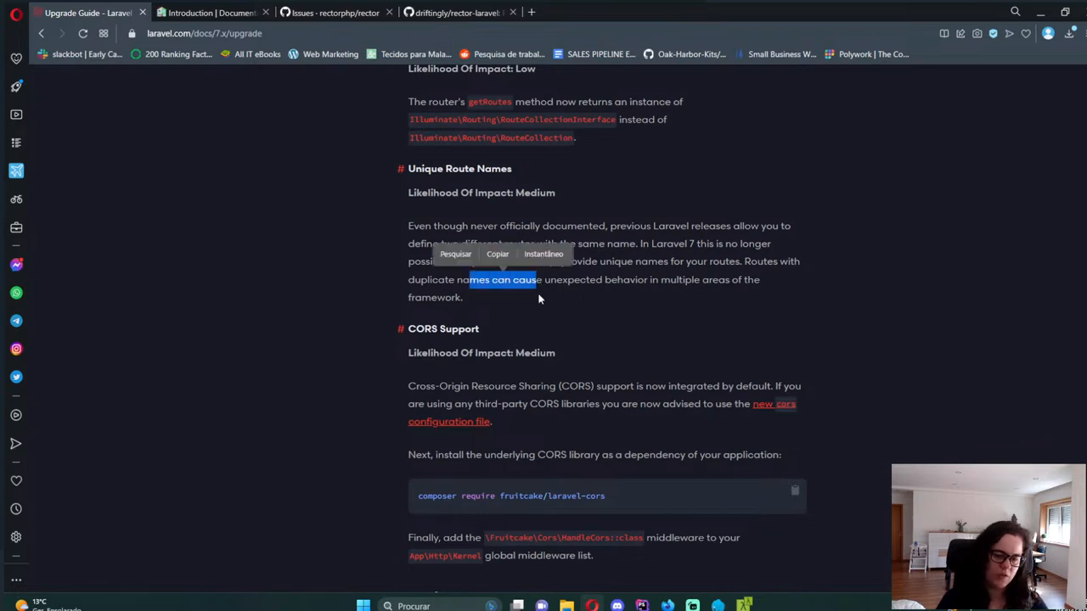
key("alt+tab")
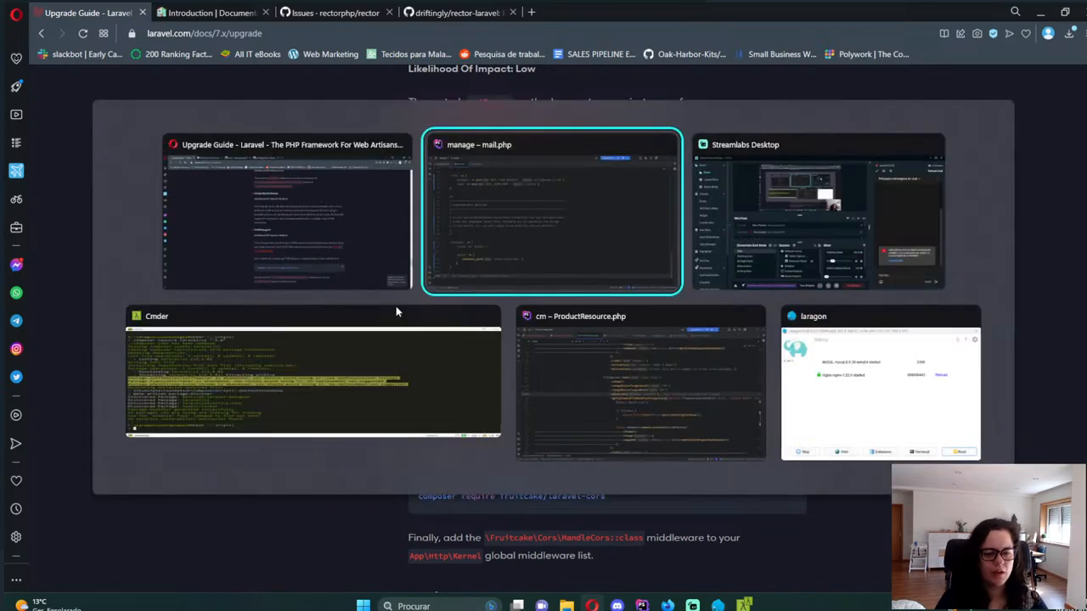
Run php artisan route:list in Cmder, which fails on the missing Auth LoginController, and go back to the browser
left_click(312, 377)
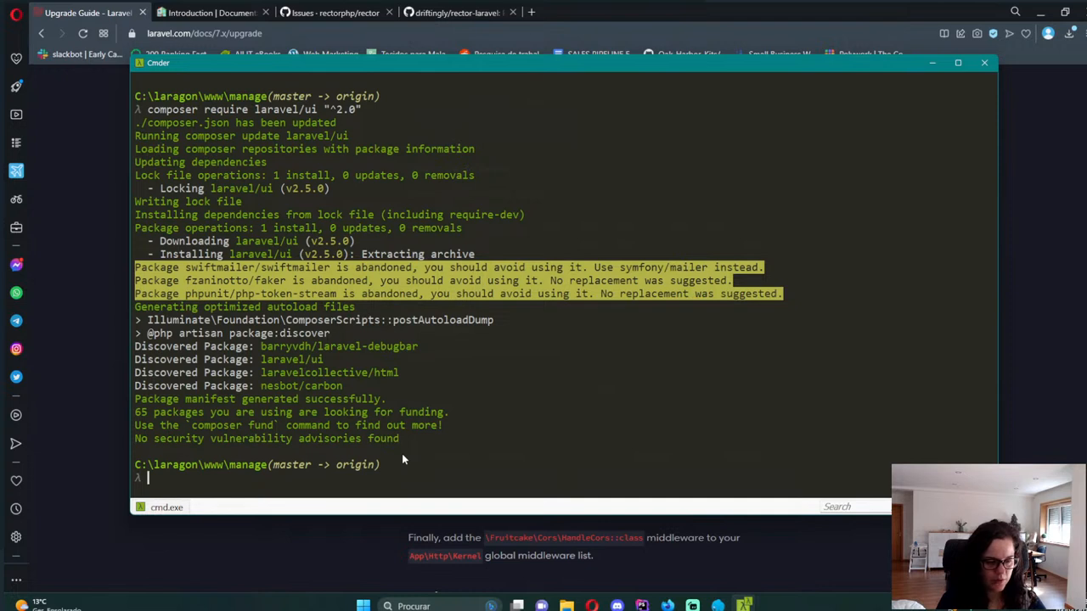
type("php art")
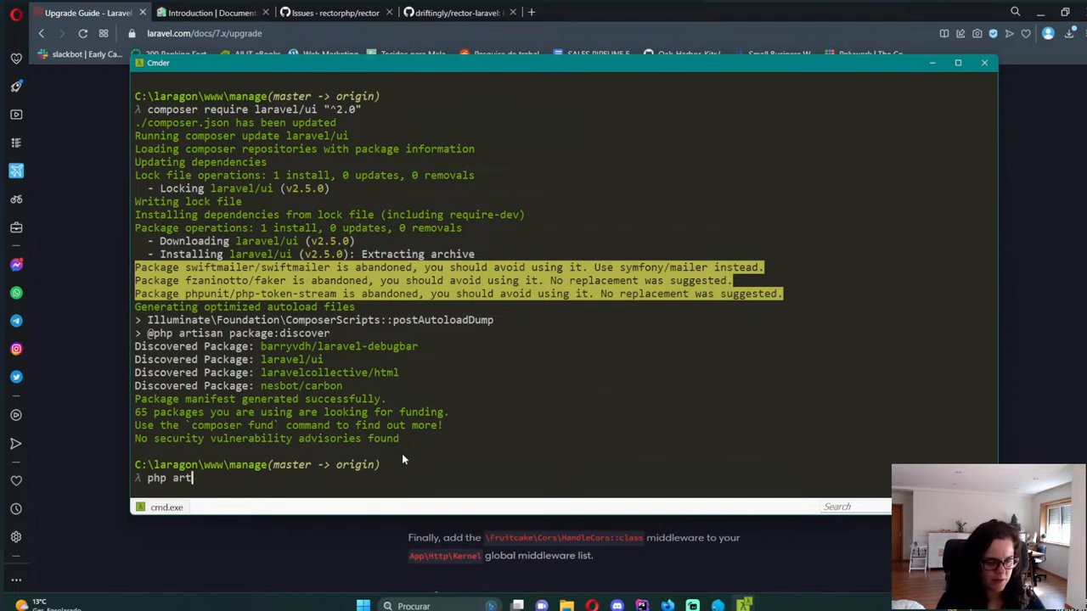
type("isan route:list")
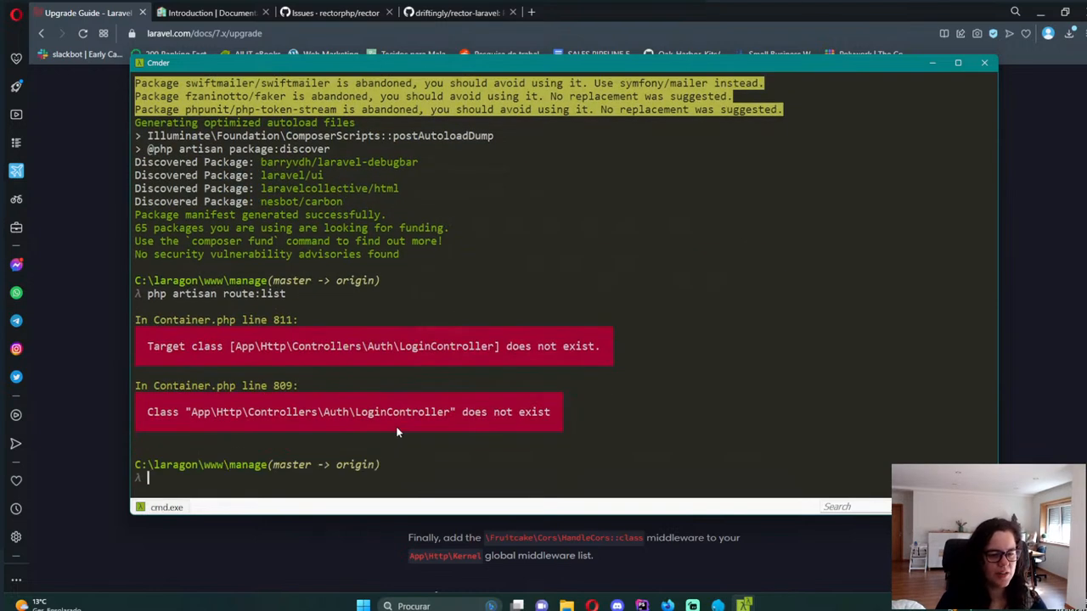
mouse_move(190, 346)
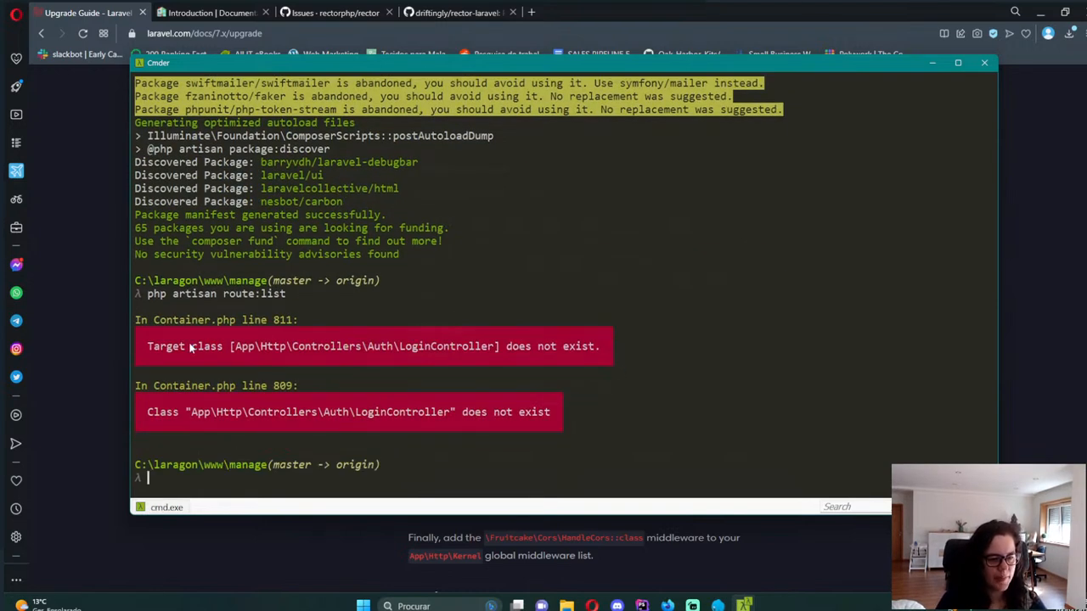
mouse_move(258, 357)
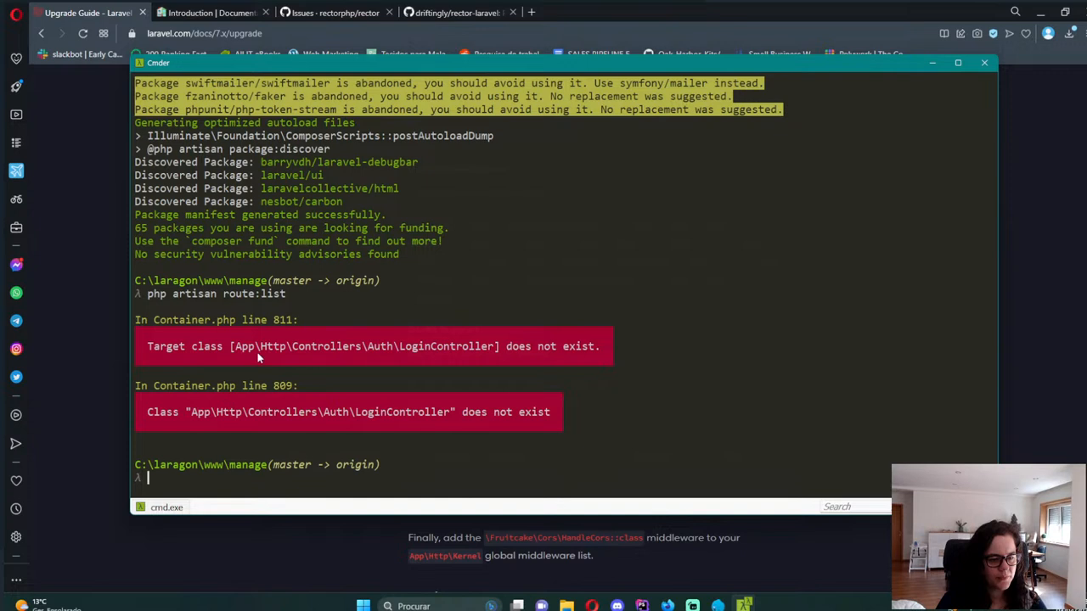
mouse_move(163, 425)
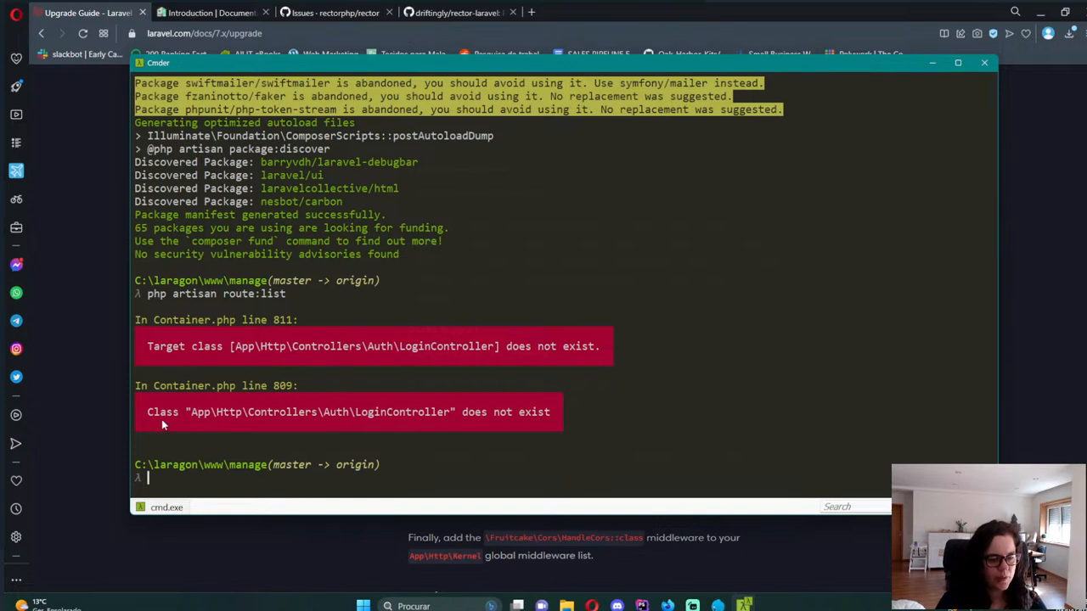
mouse_move(394, 424)
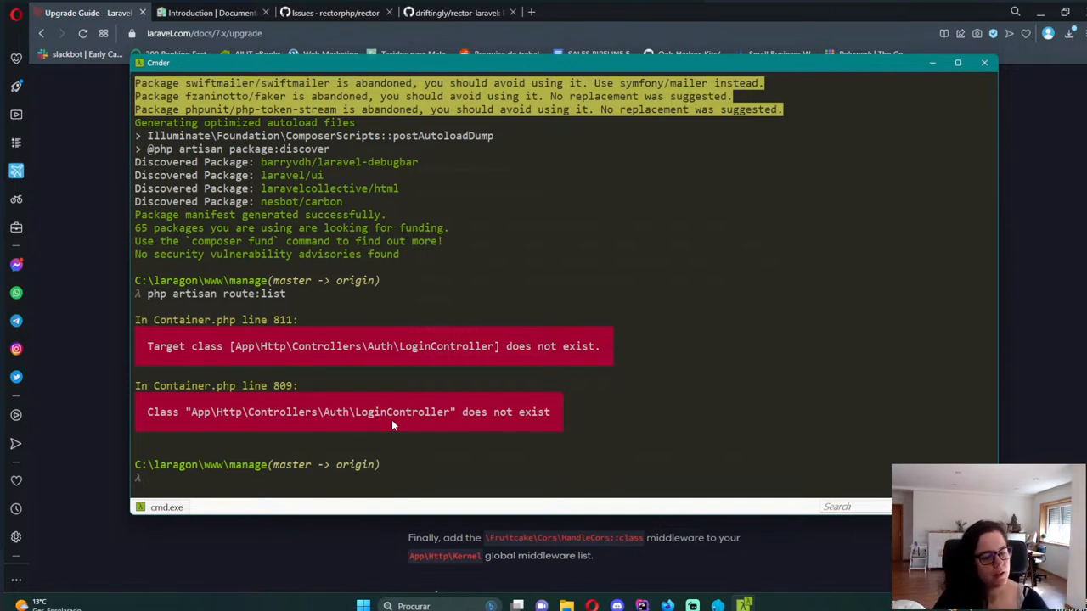
mouse_move(139, 409)
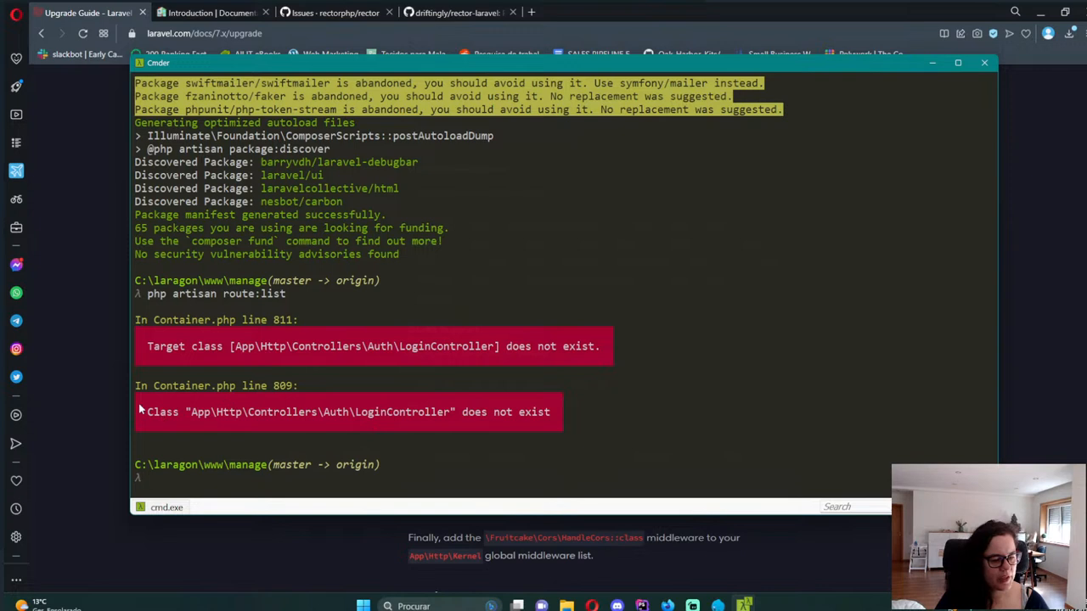
mouse_move(472, 428)
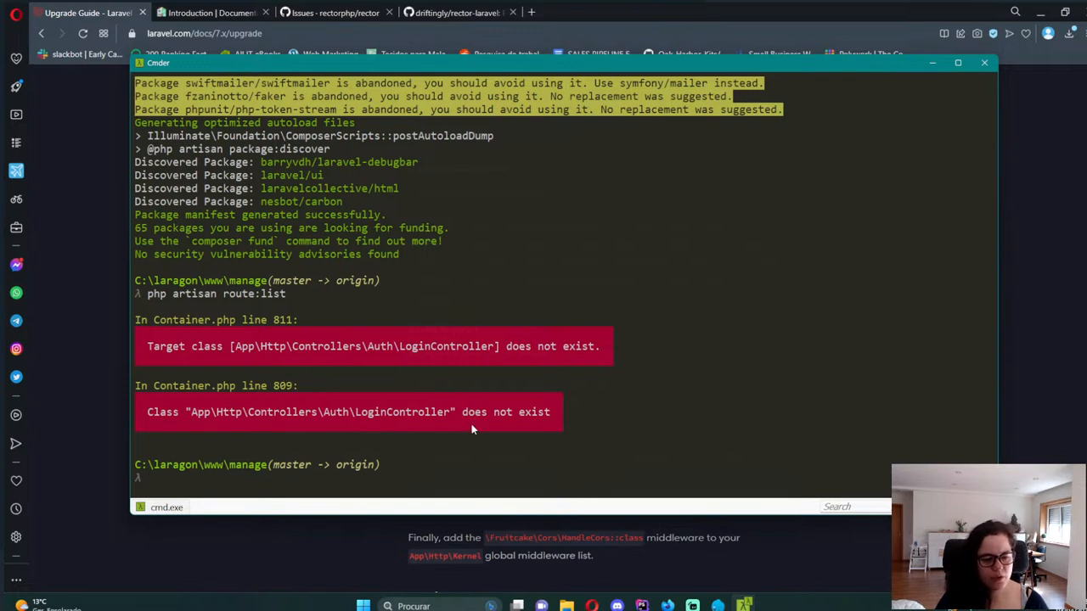
mouse_move(394, 443)
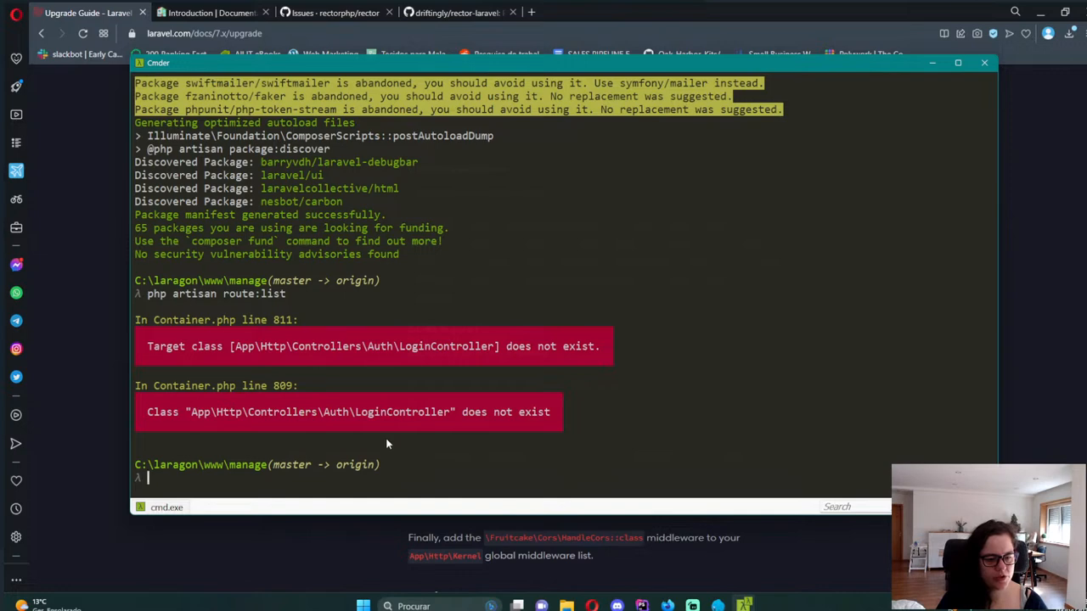
mouse_move(150, 231)
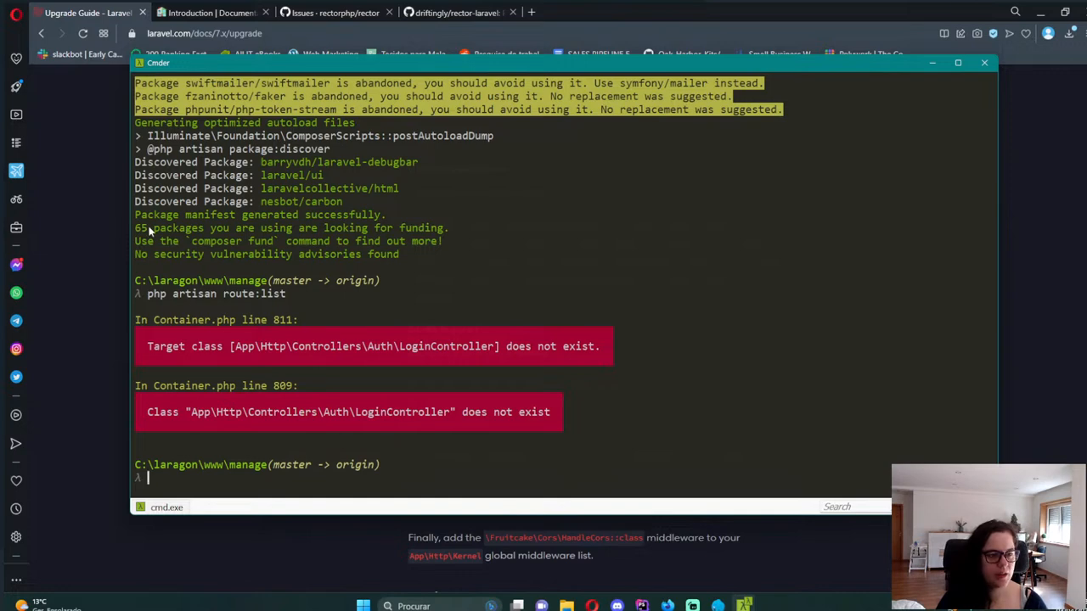
left_click(656, 12)
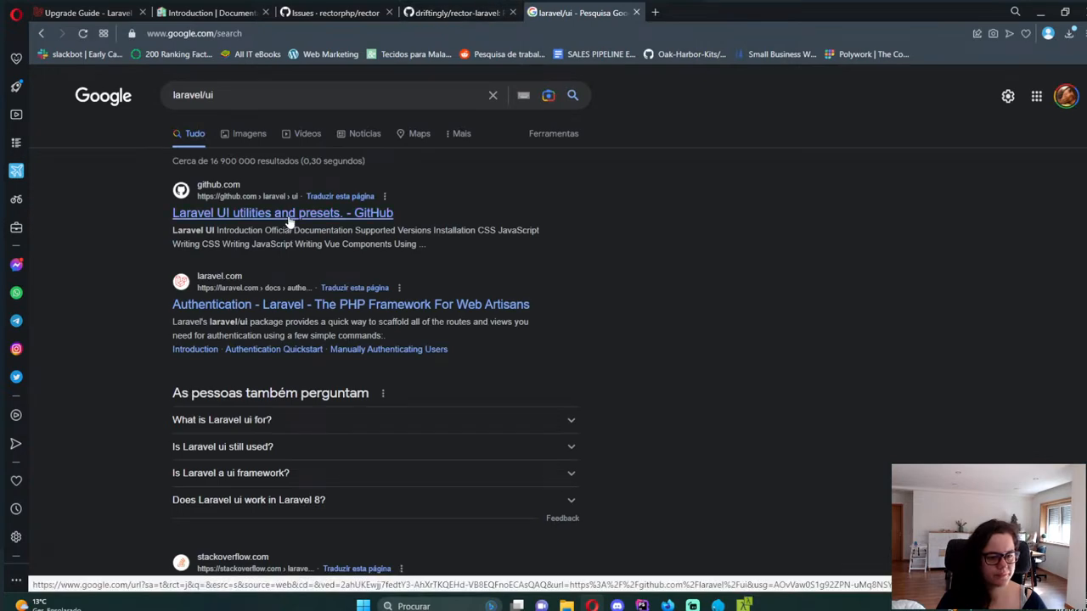
In the laravel/ui GitHub README, find the 'php artisan ui bootstrap --auth' install command, then switch to the terminal
left_click(282, 213)
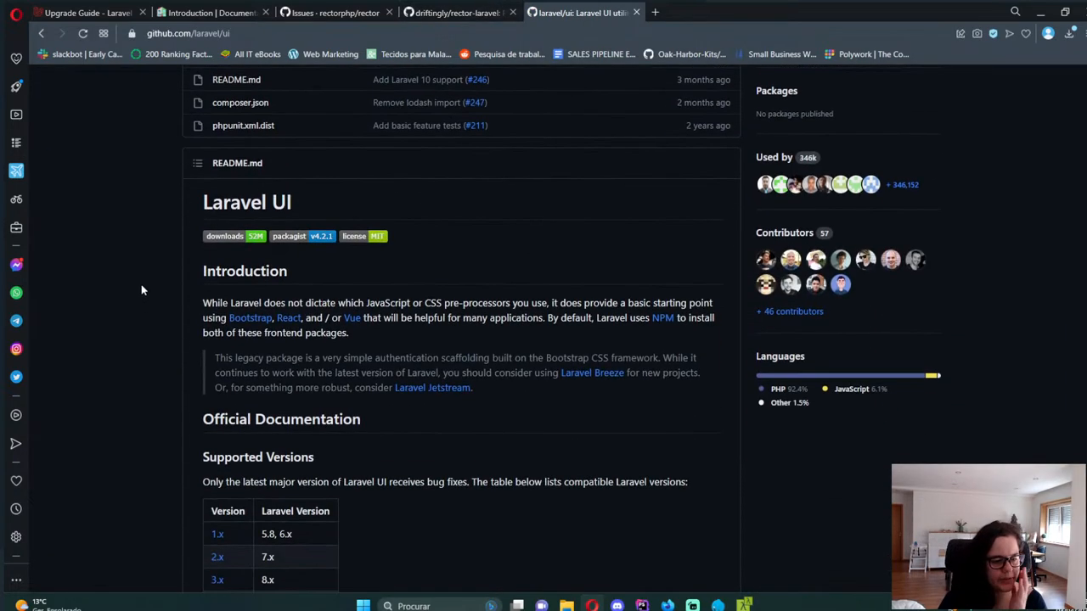
scroll("down", 3)
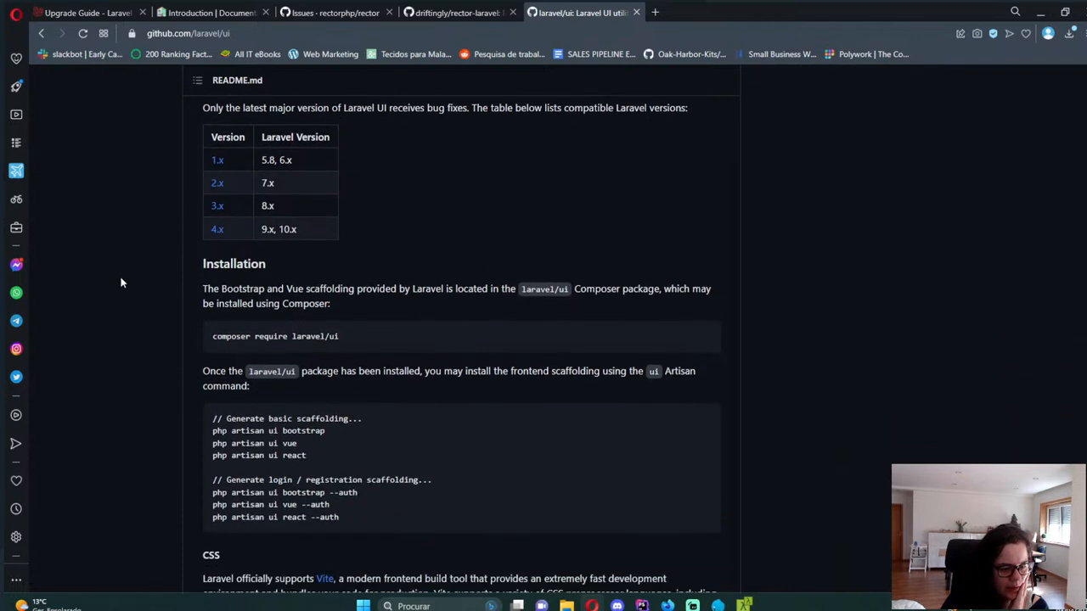
mouse_move(167, 349)
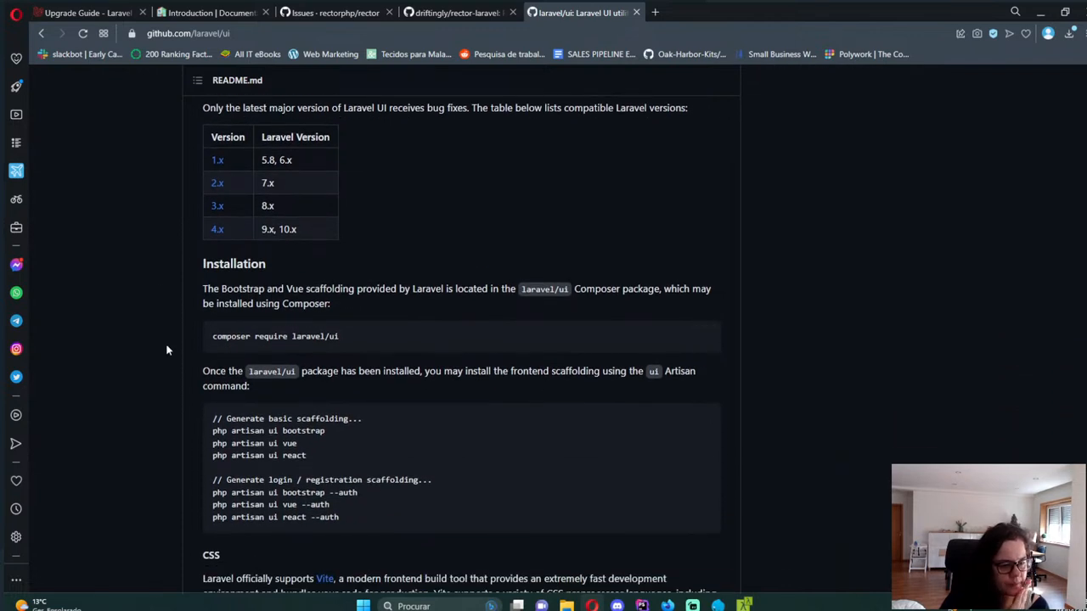
mouse_move(381, 365)
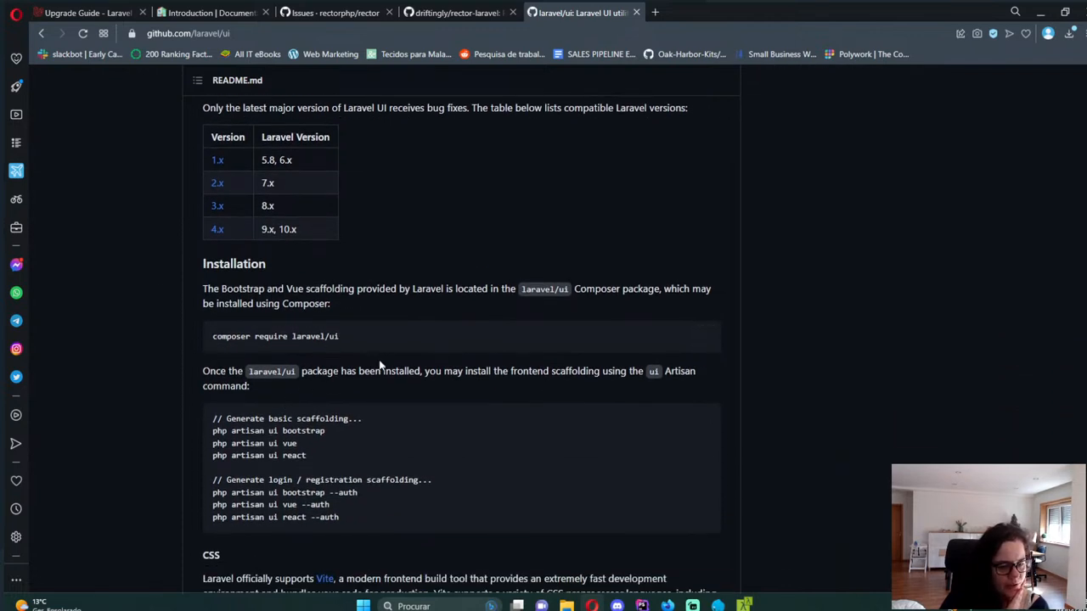
scroll("down", 3)
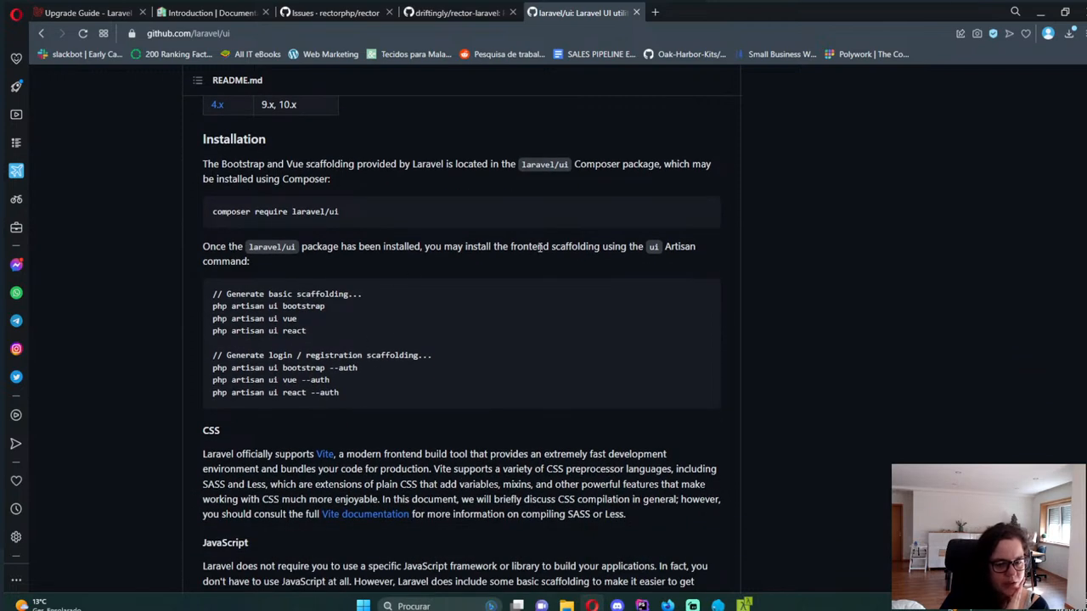
mouse_move(563, 292)
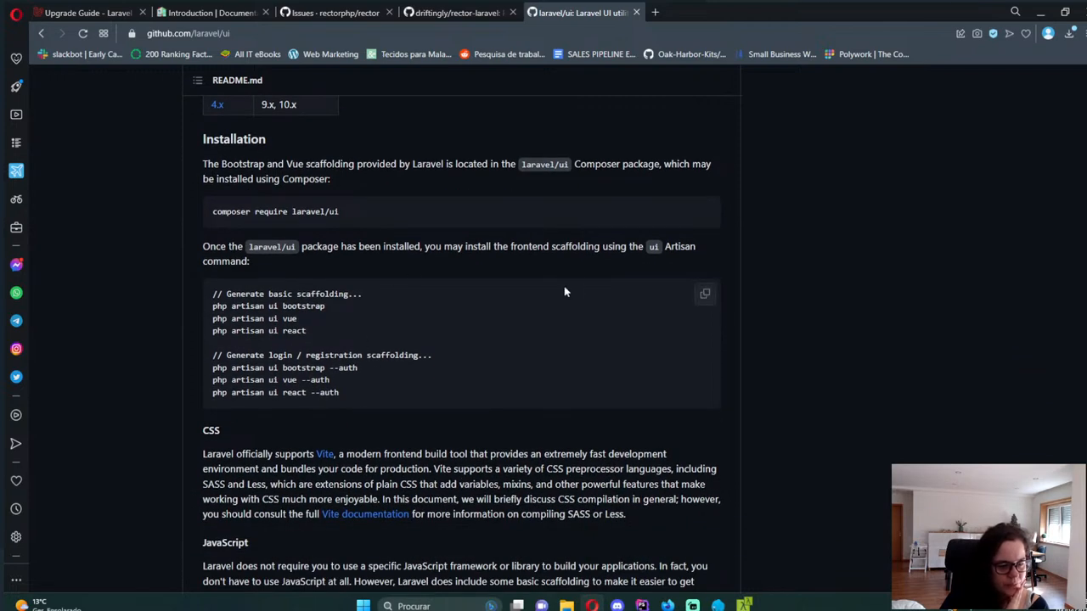
mouse_move(213, 311)
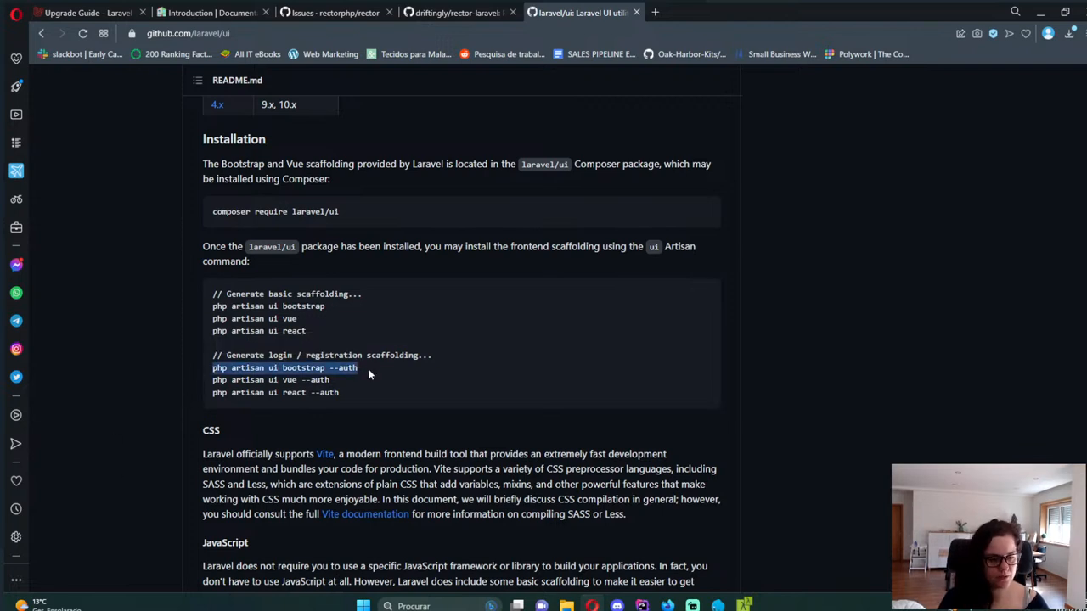
key("alt+tab")
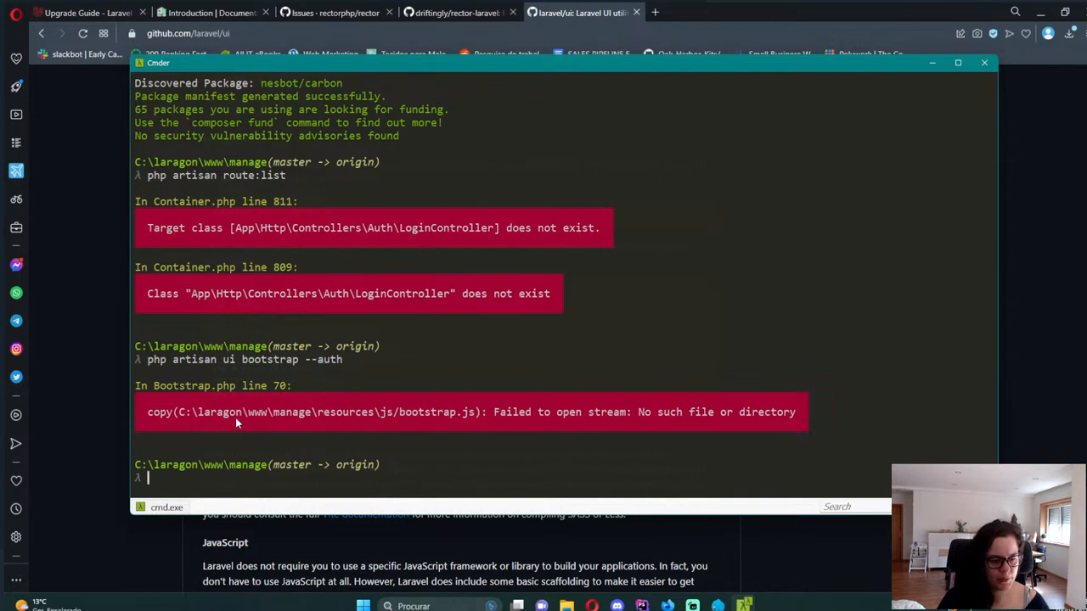
mouse_move(342, 428)
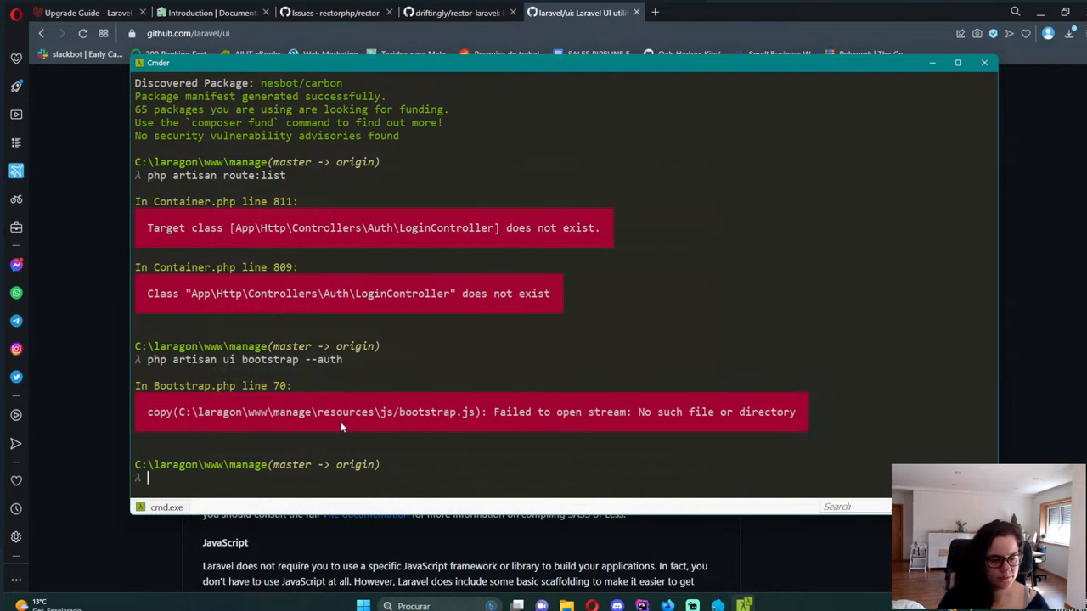
mouse_move(352, 445)
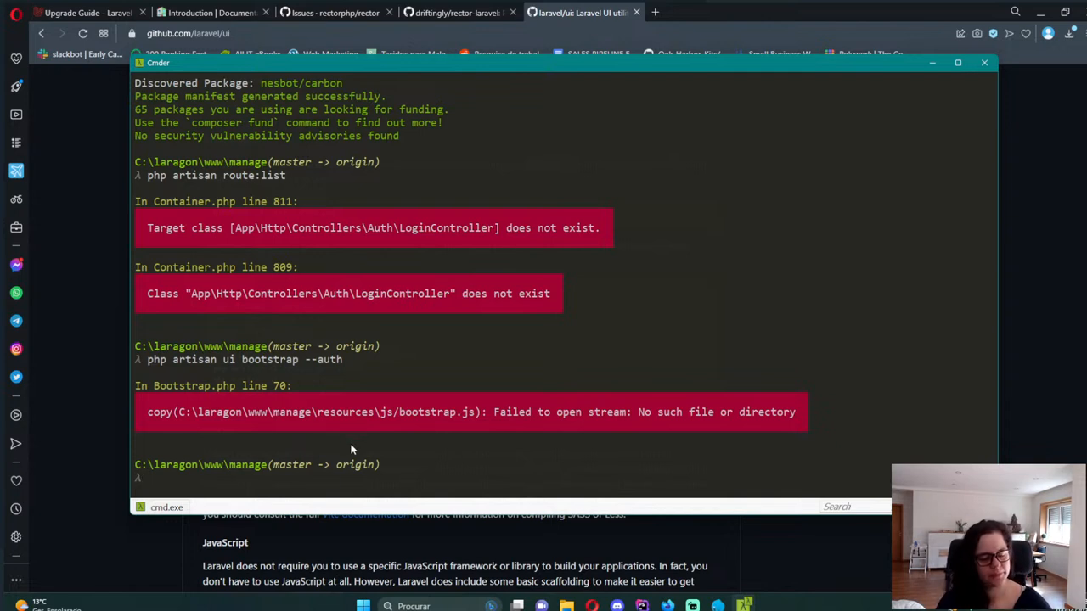
mouse_move(391, 430)
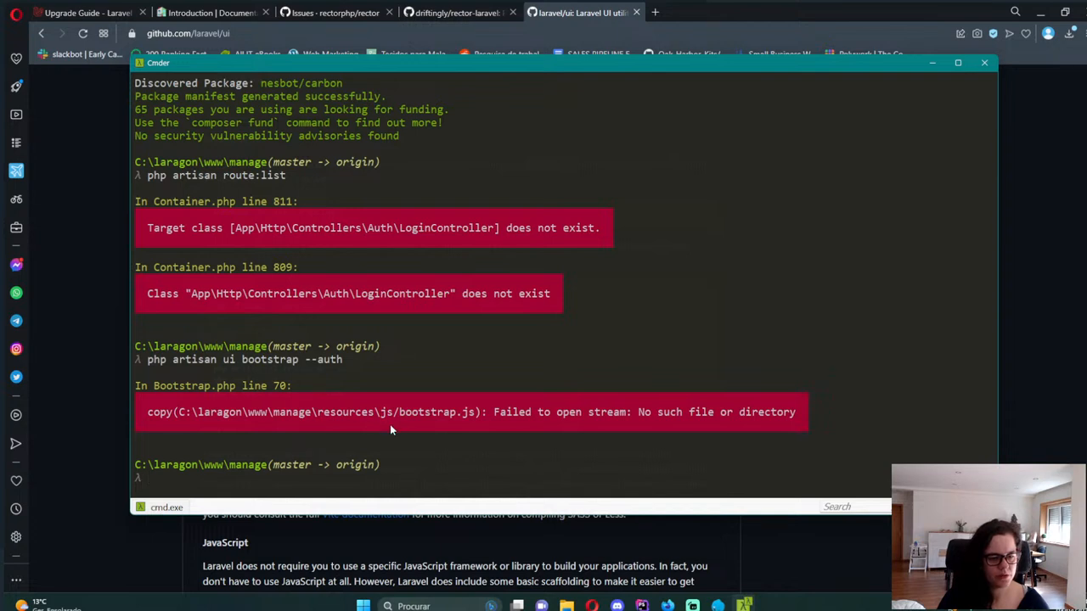
mouse_move(221, 428)
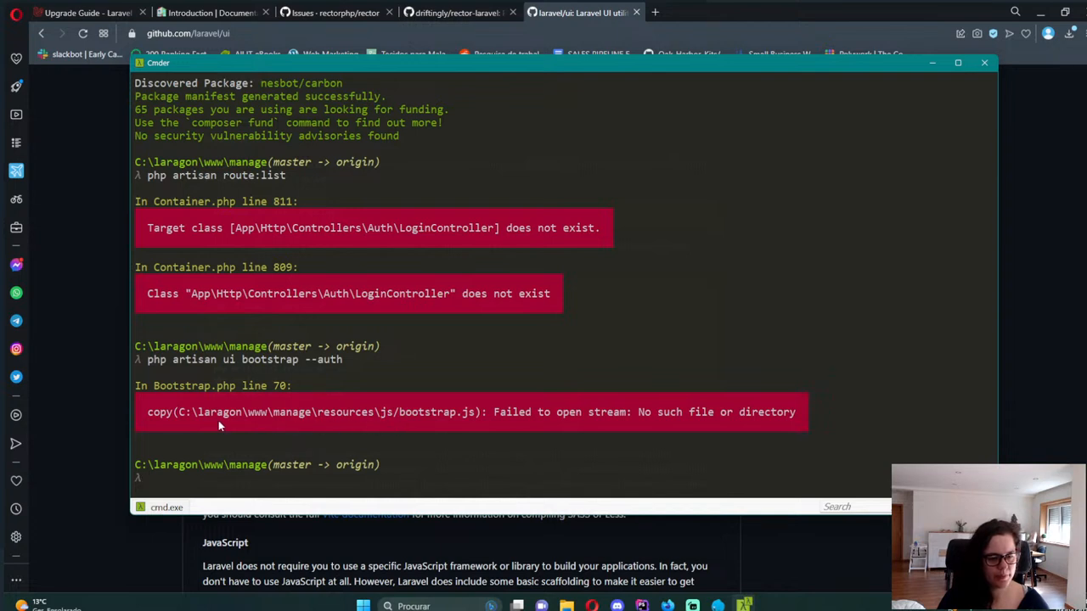
After reading the missing resources/js/bootstrap.js error in Cmder, bring up the window switcher for Opera
key("alt+tab")
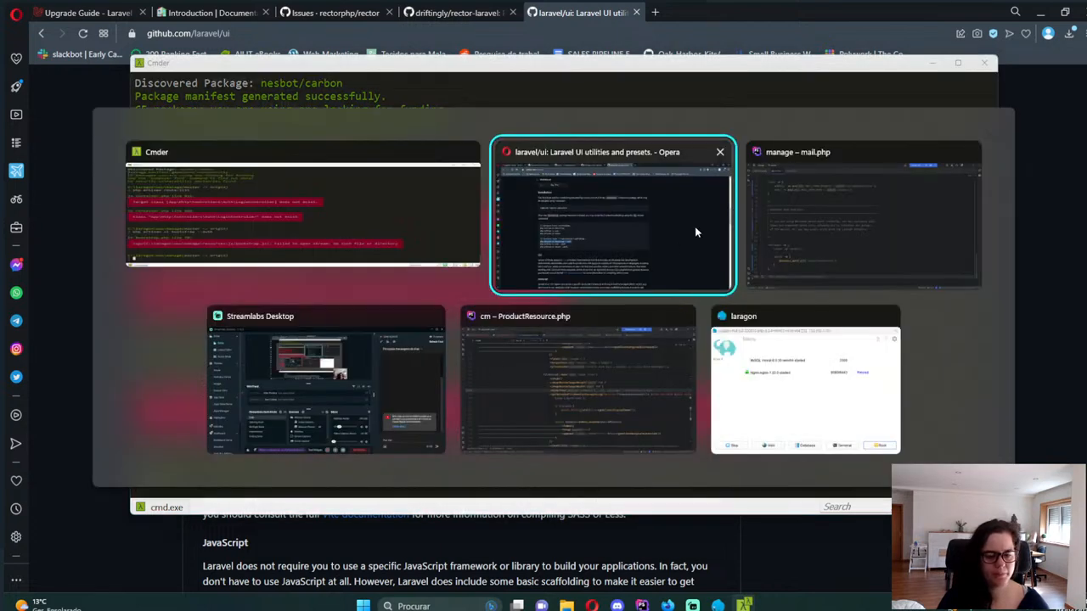
Read the laravel/ui README's npm install, CSS, JavaScript and Vue component sections in Opera
left_click(611, 217)
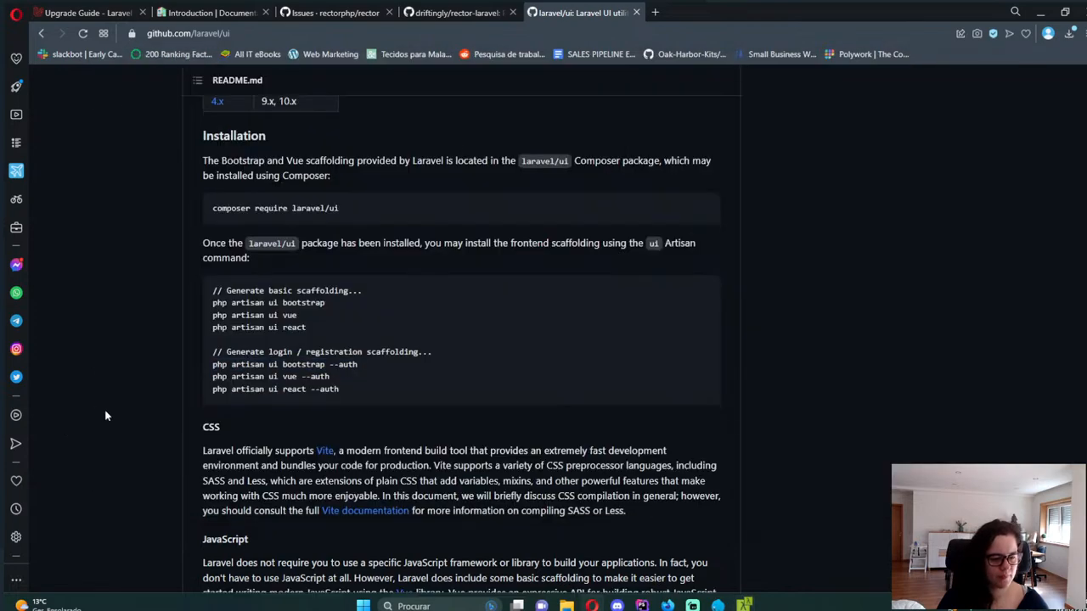
scroll("down", 3)
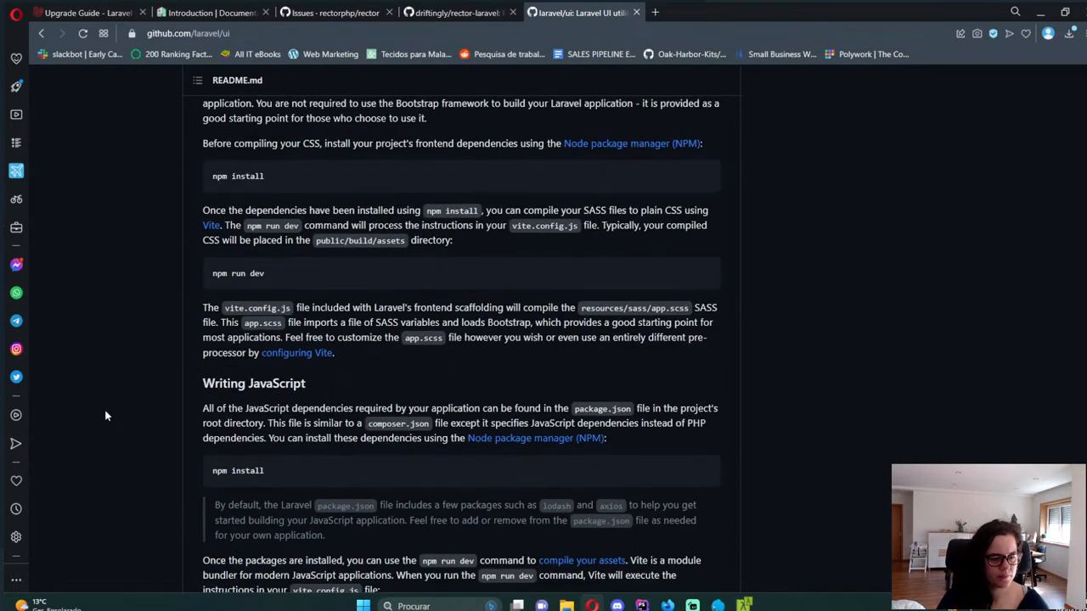
scroll("down", 3)
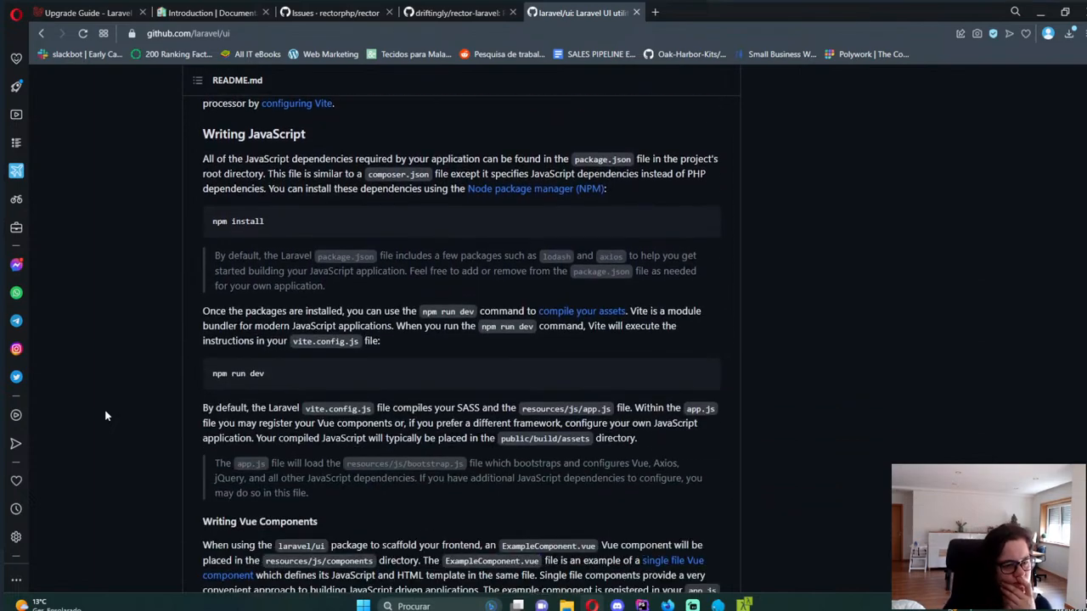
scroll("down", 3)
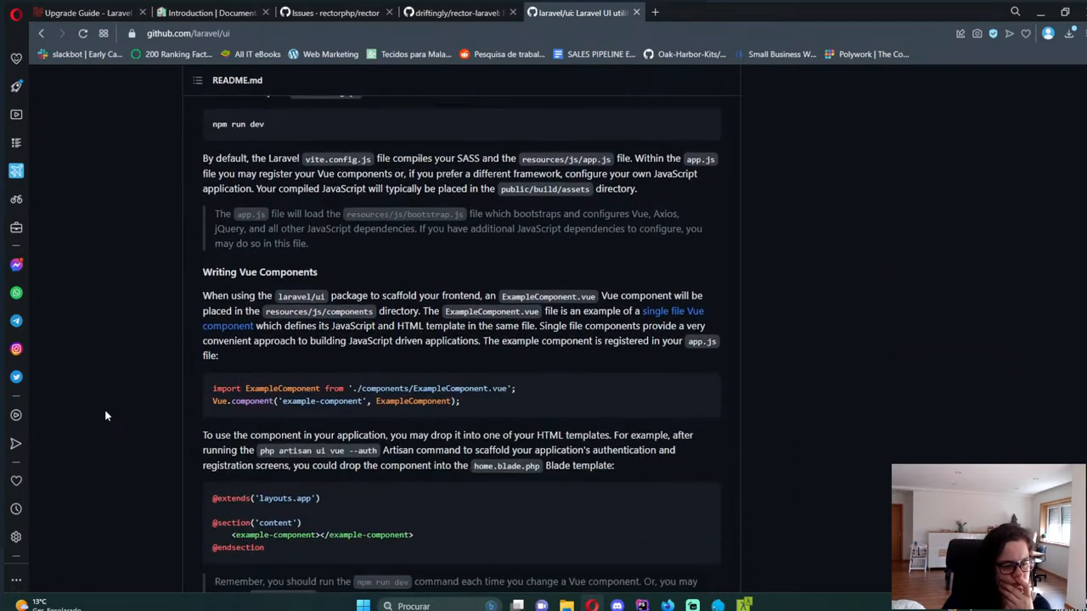
scroll("down", 3)
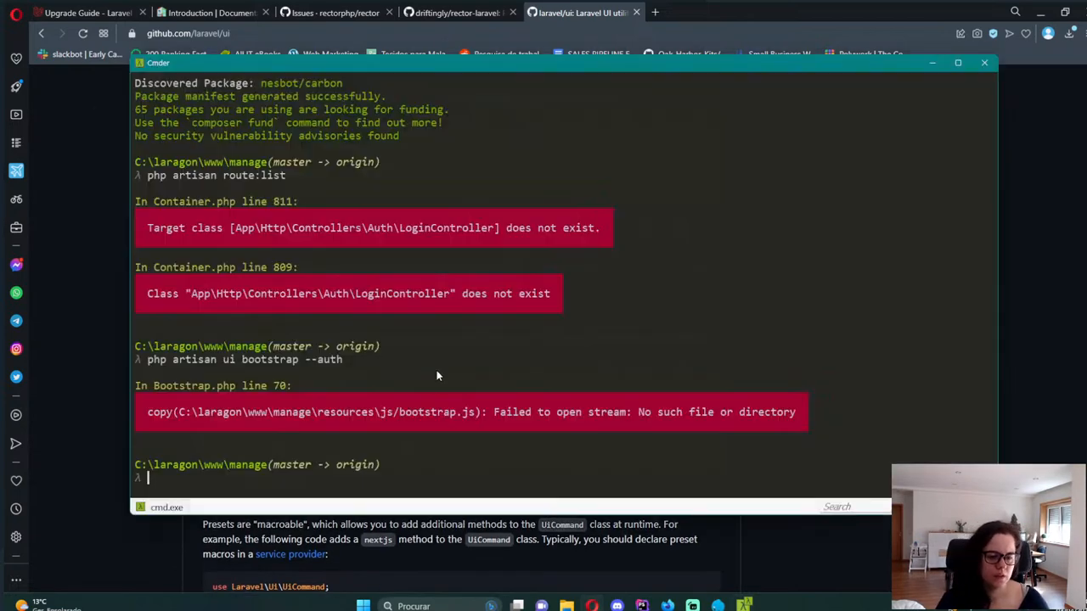
mouse_move(497, 418)
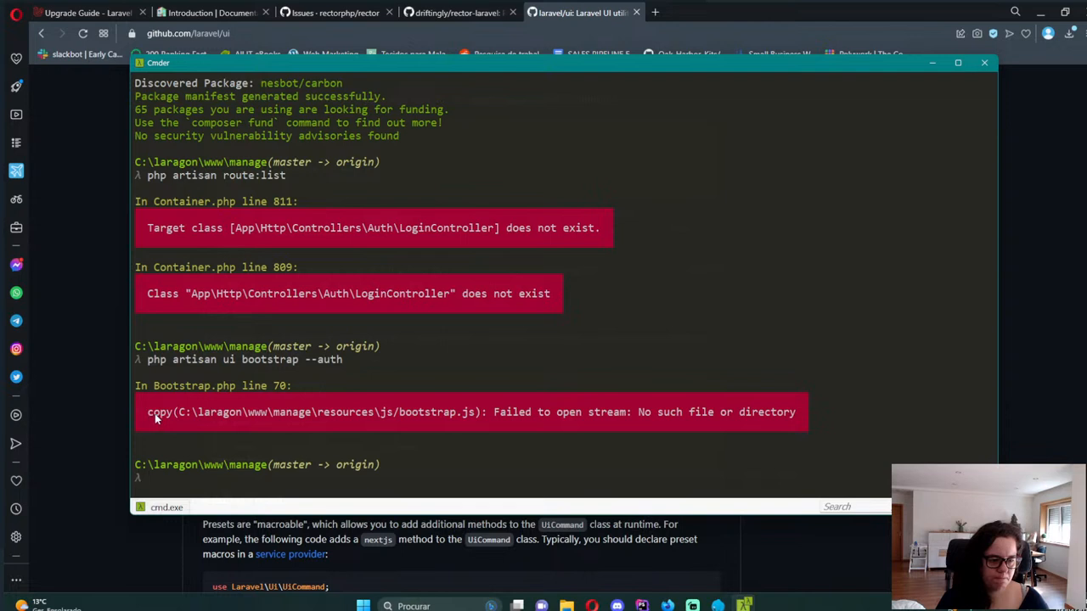
mouse_move(297, 400)
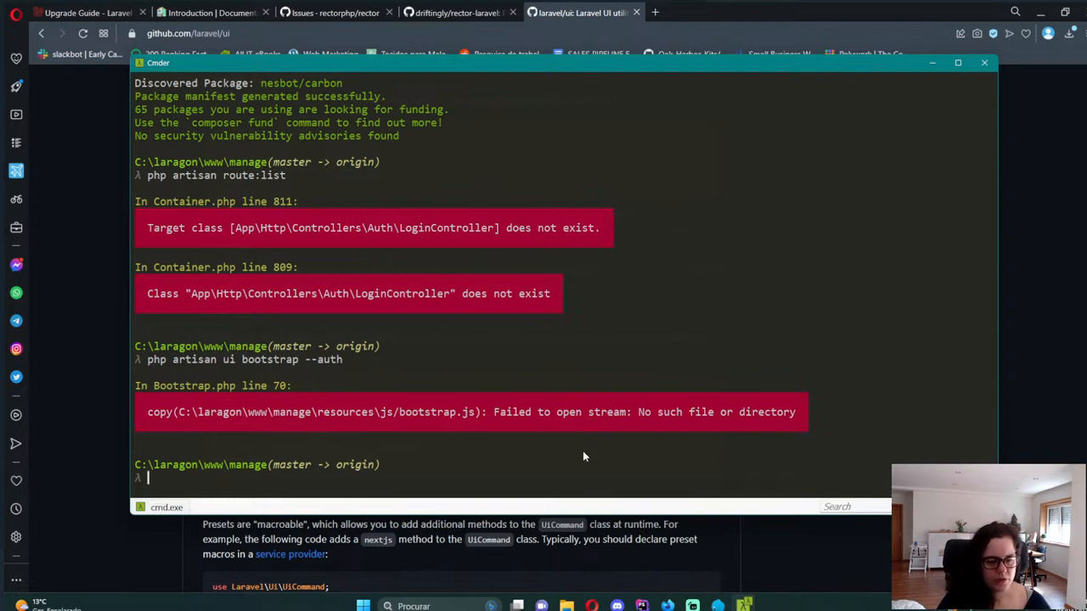
mouse_move(573, 427)
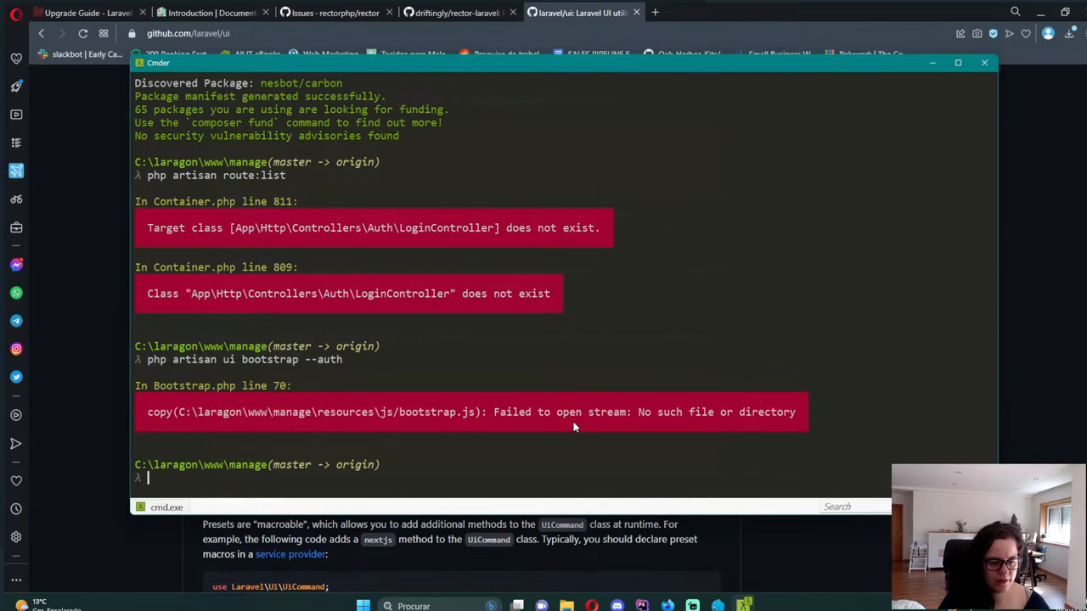
mouse_move(95, 299)
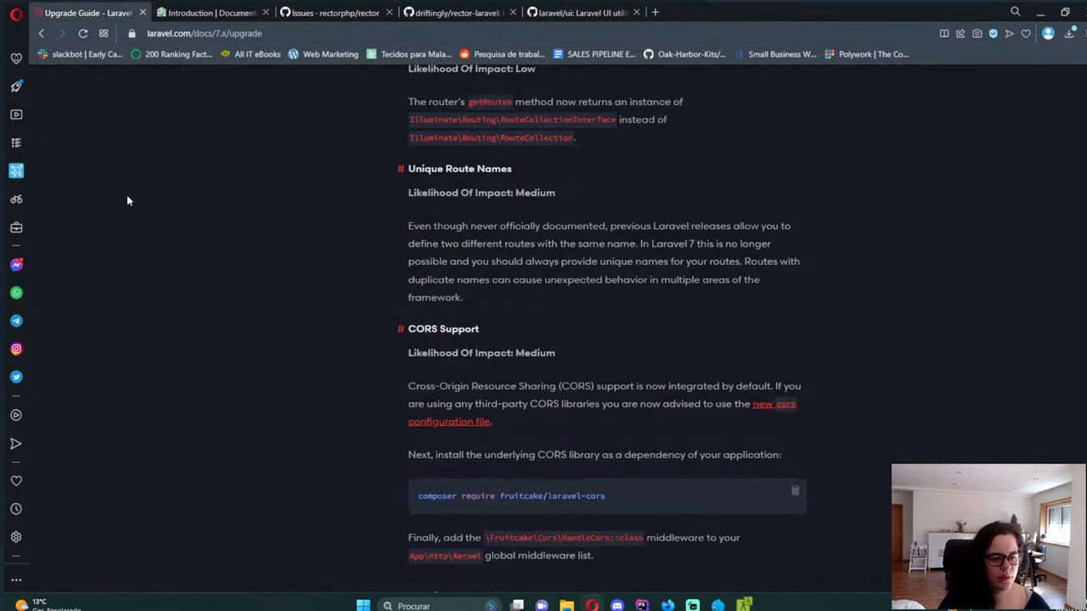
mouse_move(867, 404)
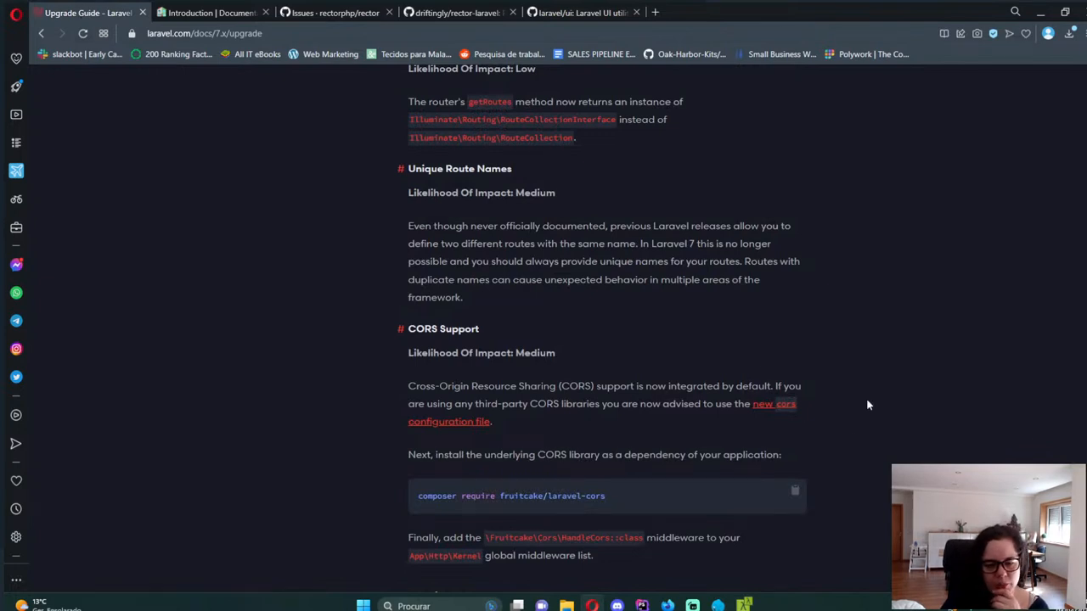
mouse_move(338, 318)
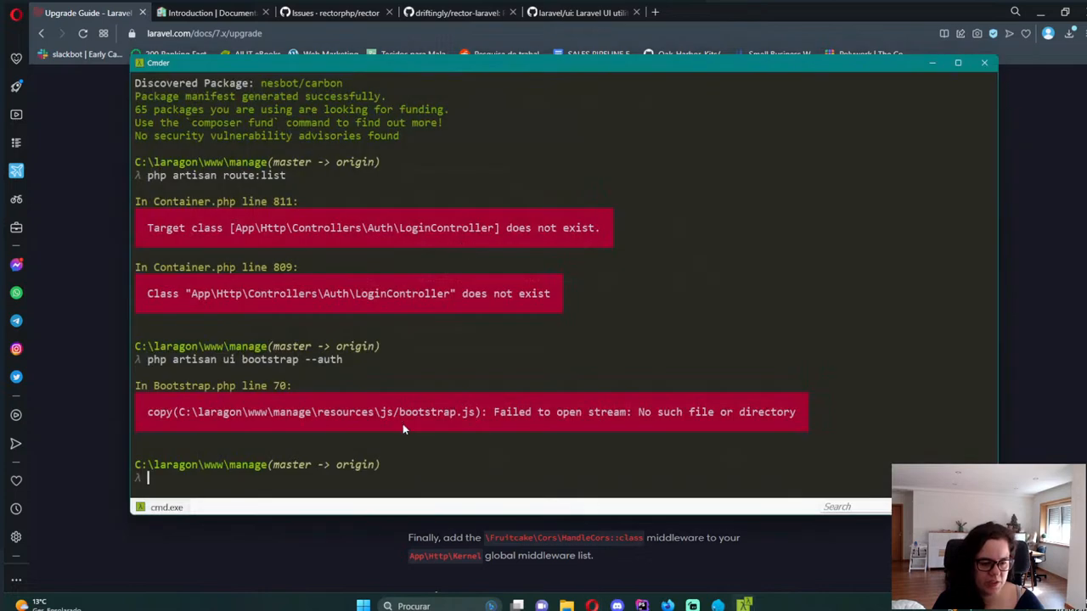
Return to the upgrade guide and find the CORS Support section with its laravel-cors install command
left_click(985, 61)
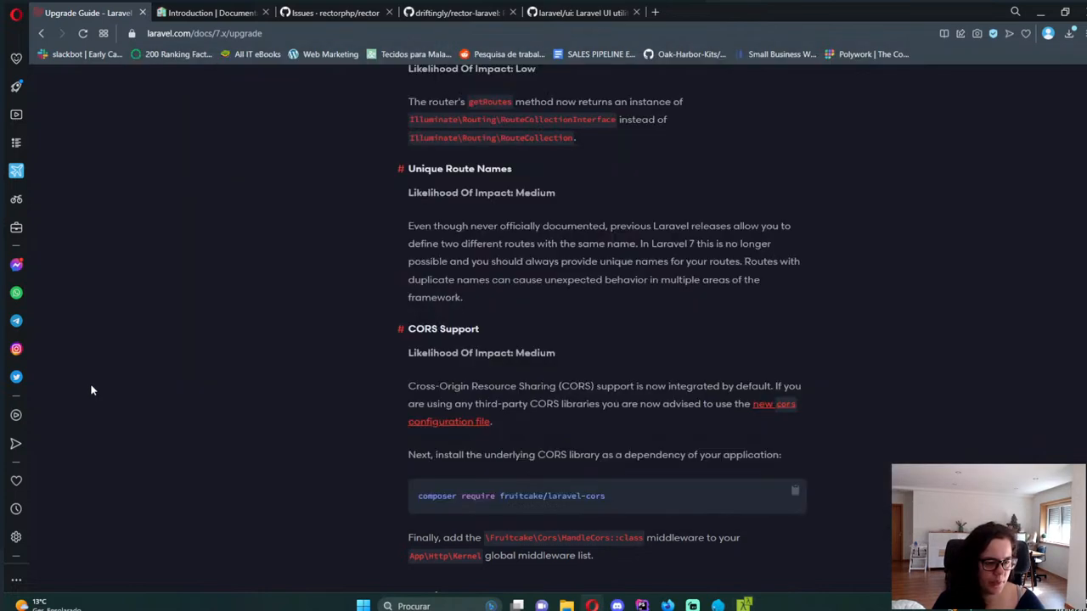
mouse_move(336, 309)
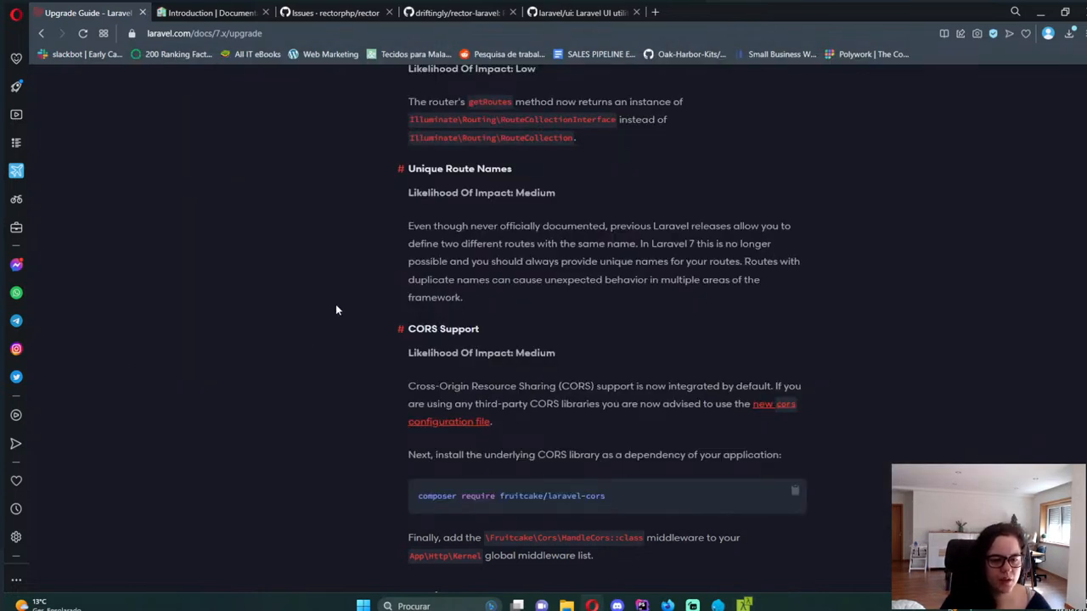
scroll("down", 3)
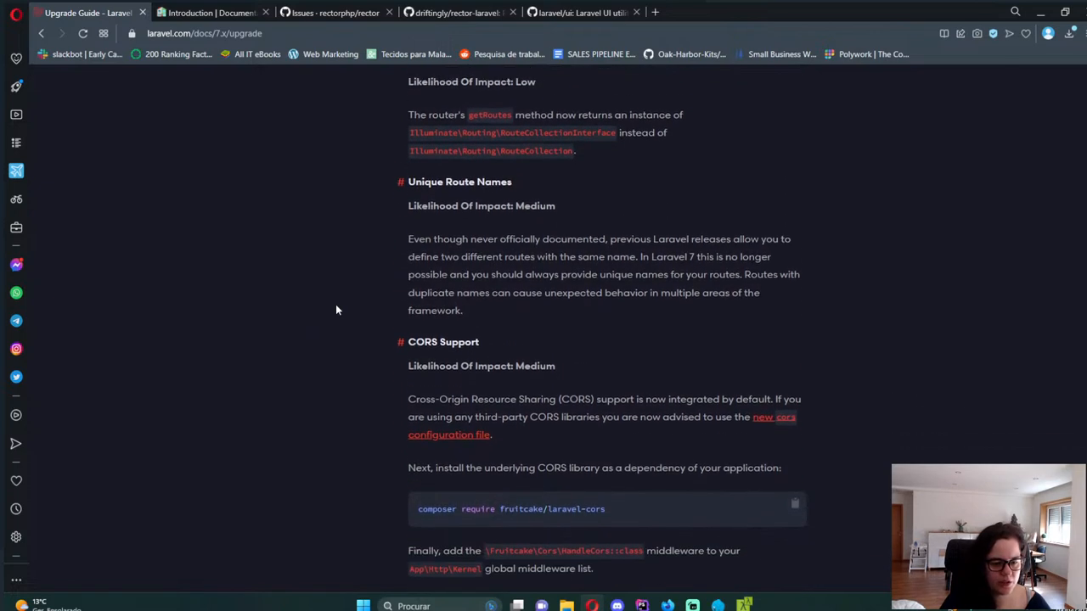
scroll("down", 3)
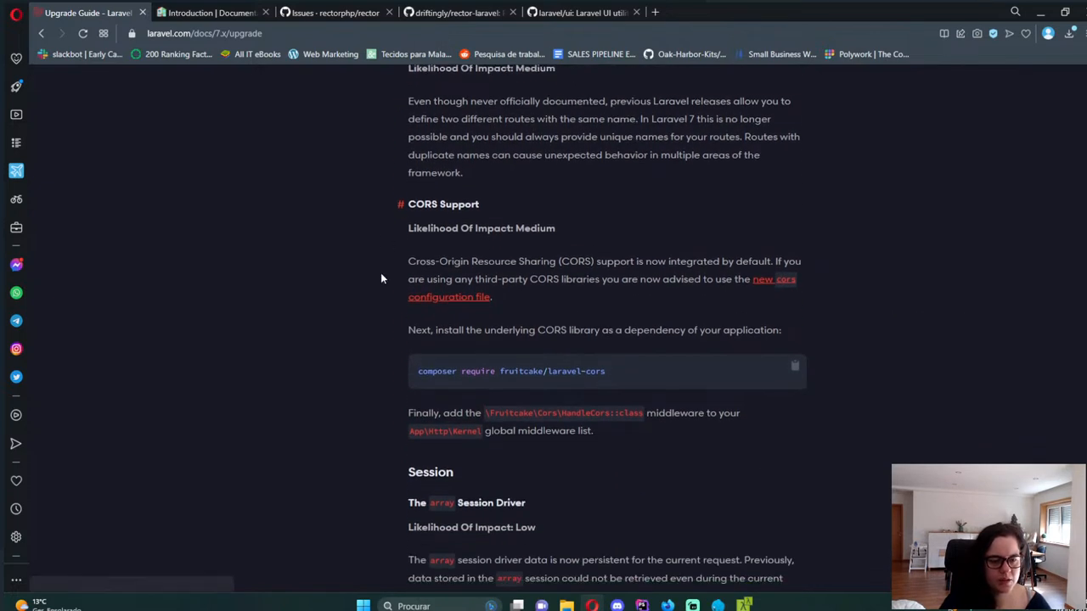
scroll("up", 3)
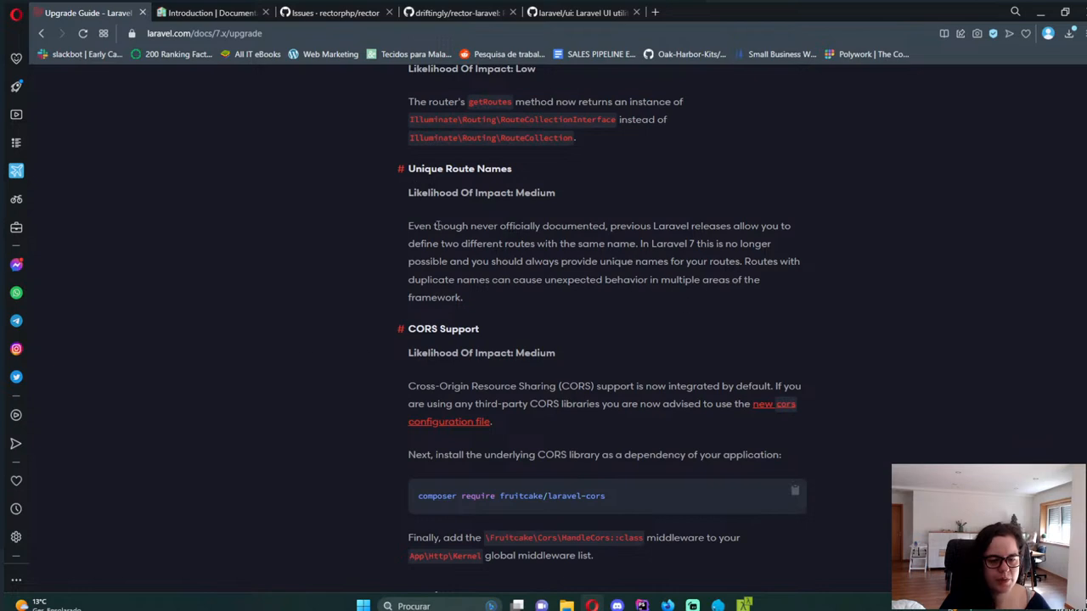
scroll("down", 3)
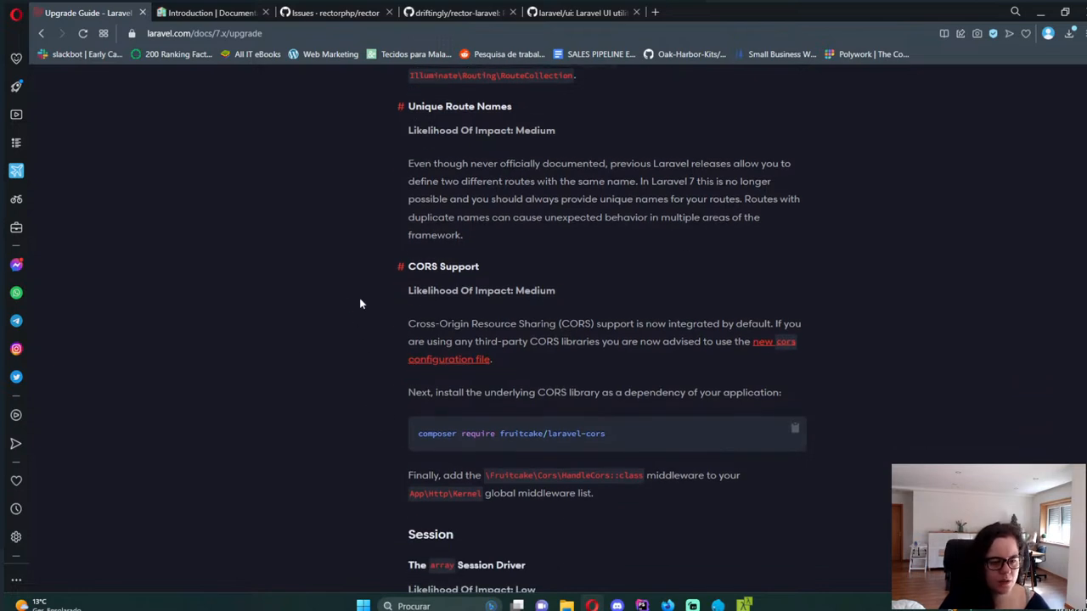
mouse_move(397, 333)
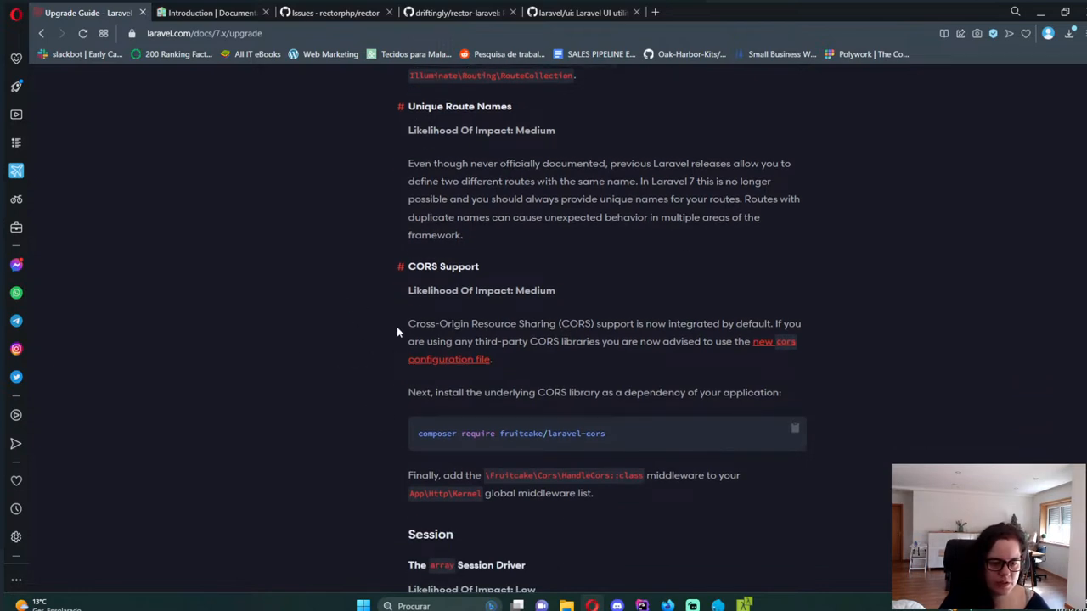
mouse_move(428, 438)
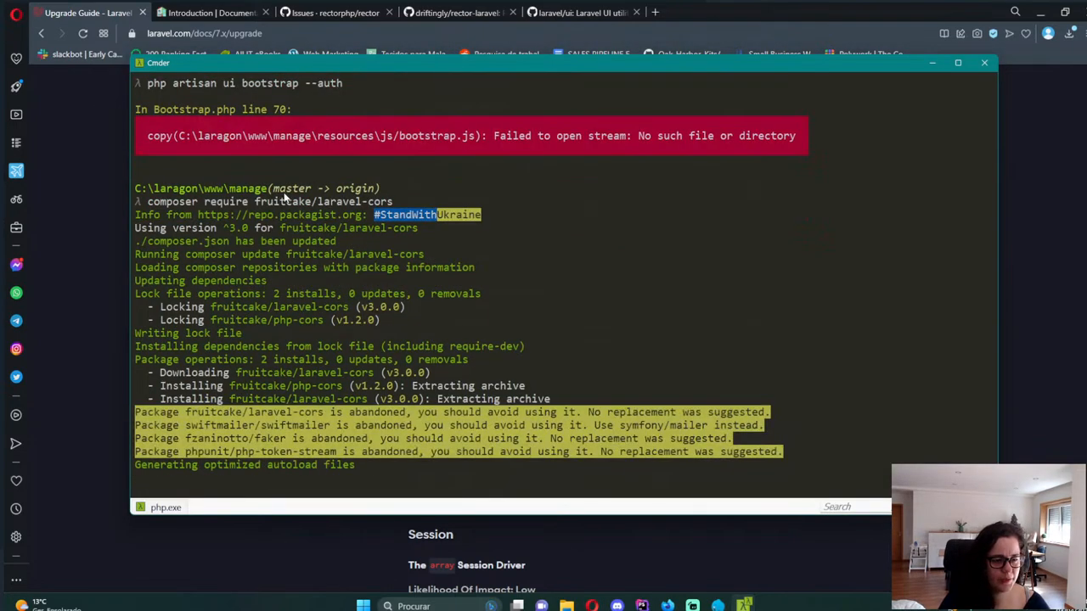
mouse_move(314, 204)
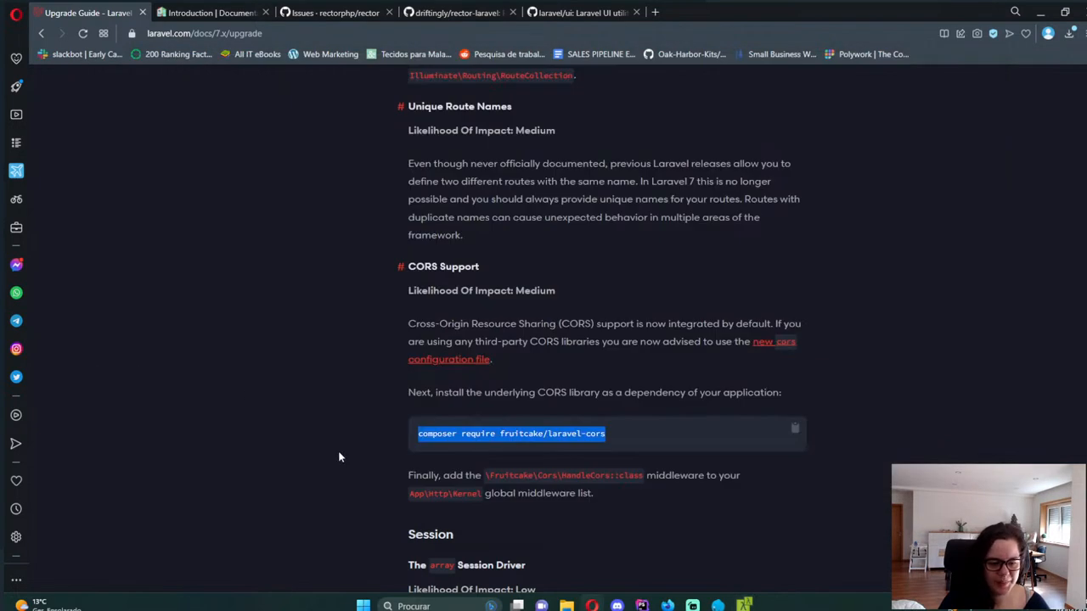
Install fruitcake/laravel-cors via composer require in Cmder, getting laravel-cors v3.0.0
scroll("down", 3)
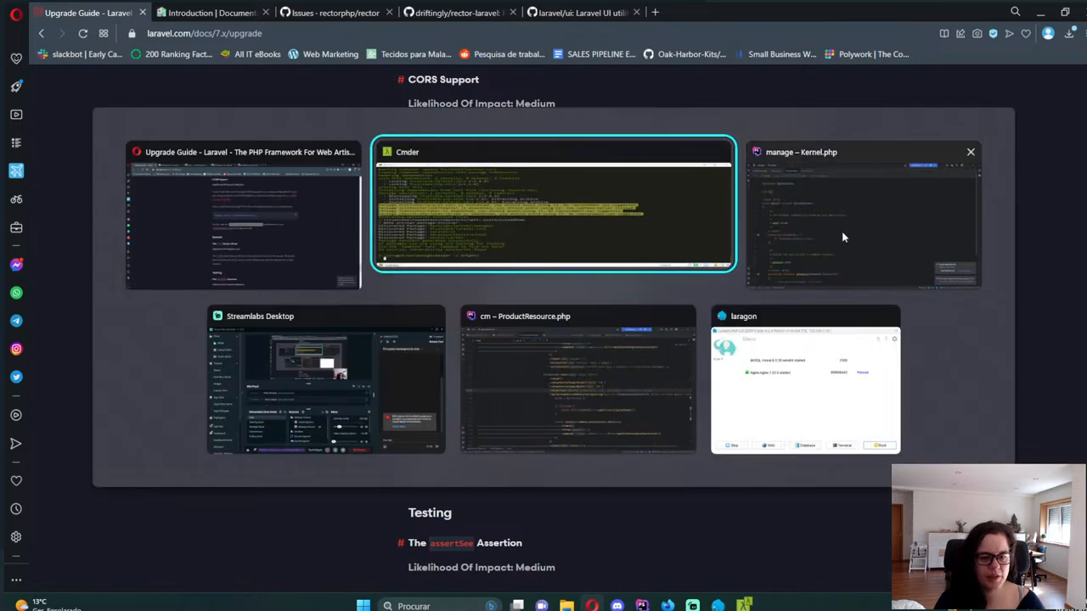
Find 'kern' with Search Everywhere, open App\Http\Kernel.php and review its middleware arrays, then return to the guide
left_click(862, 212)
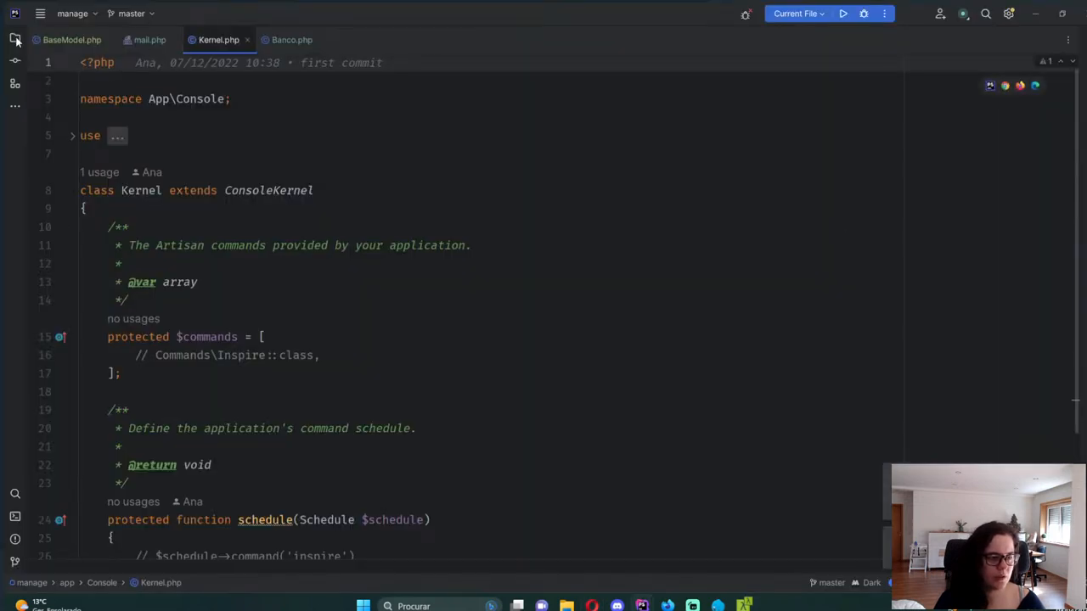
type("ker")
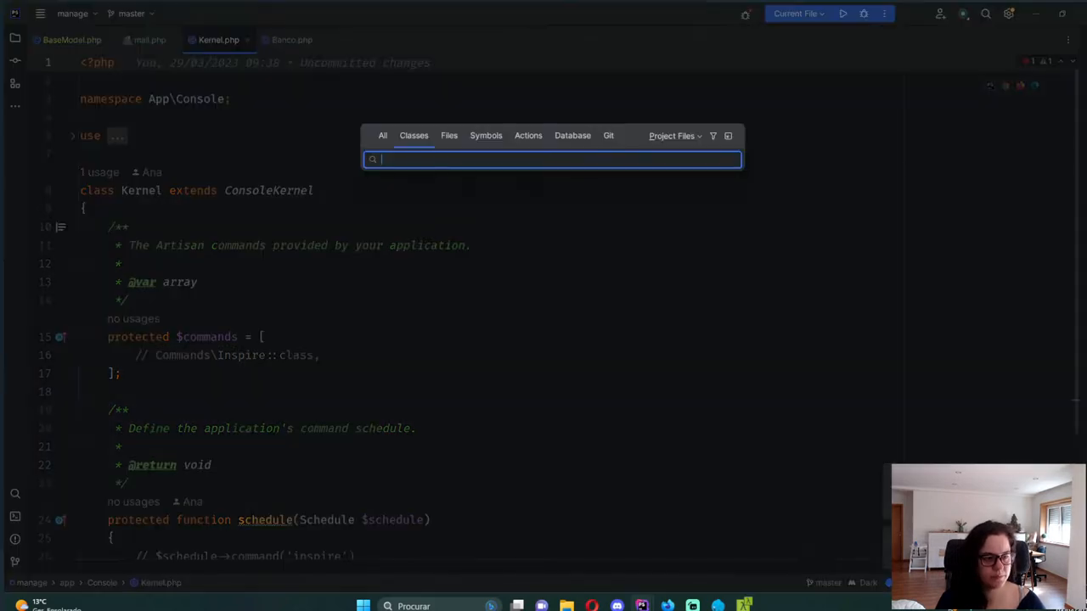
type("kern")
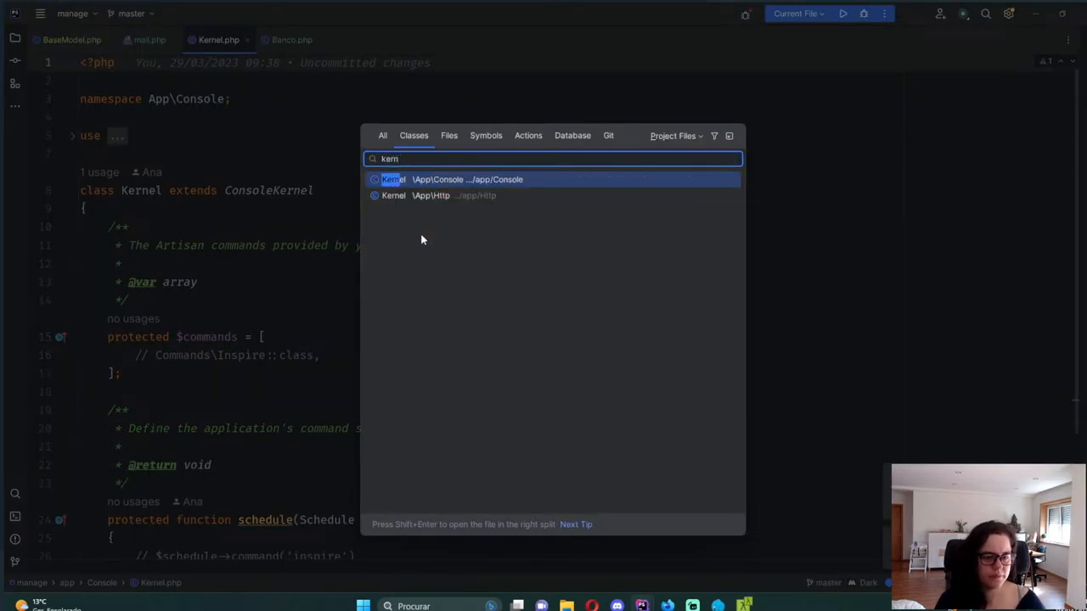
left_click(394, 196)
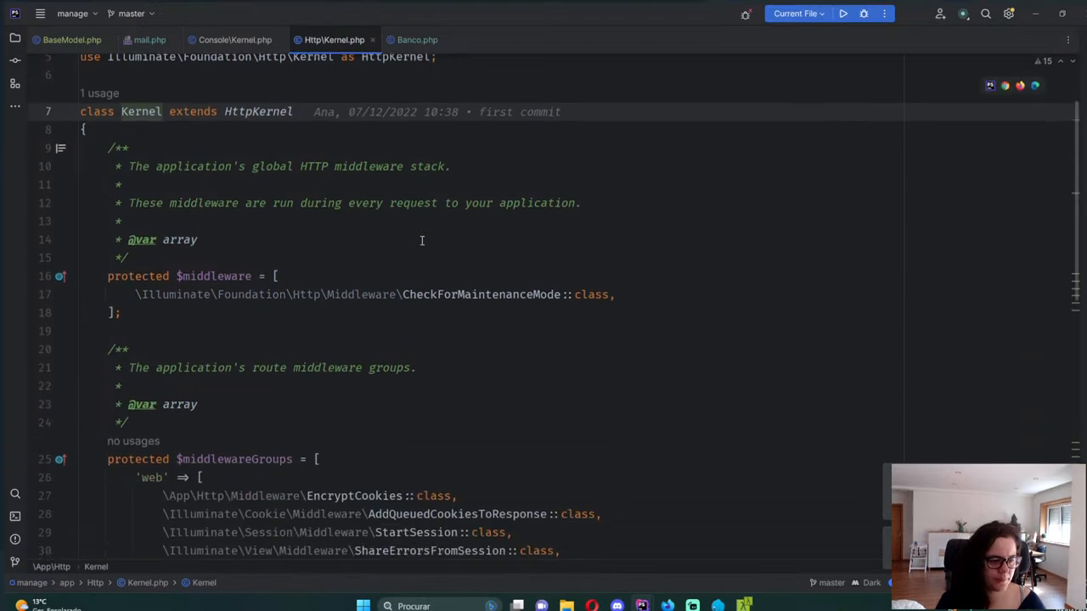
scroll("down", 3)
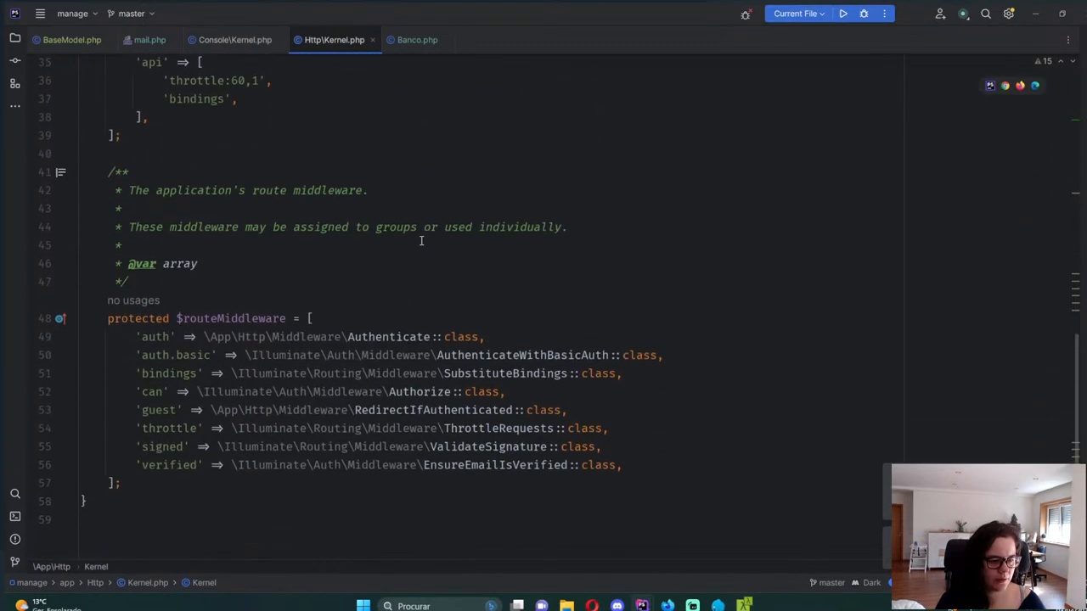
scroll("up", 3)
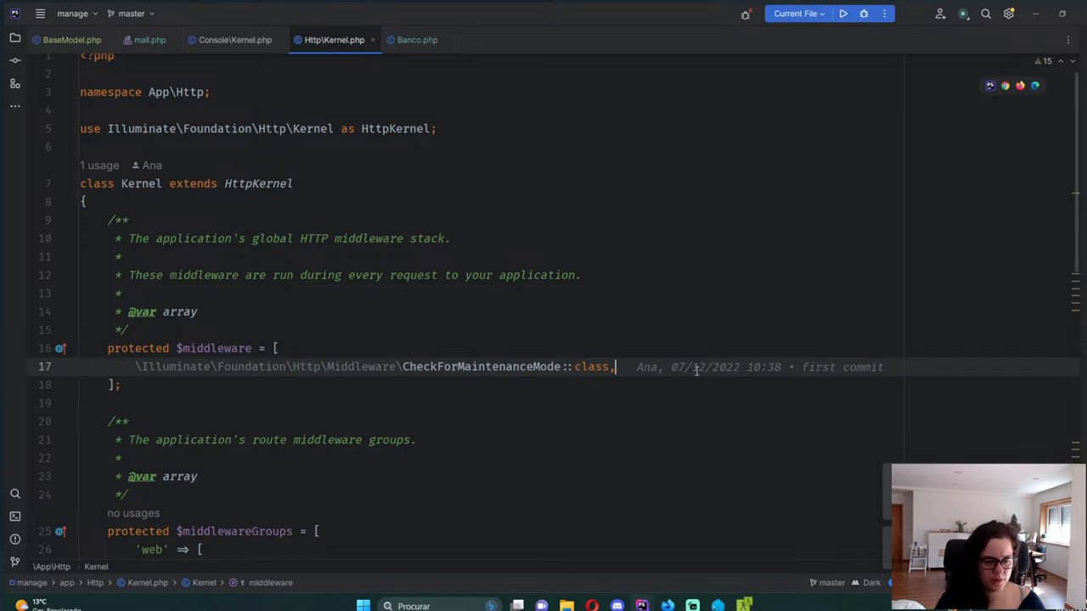
key("Return")
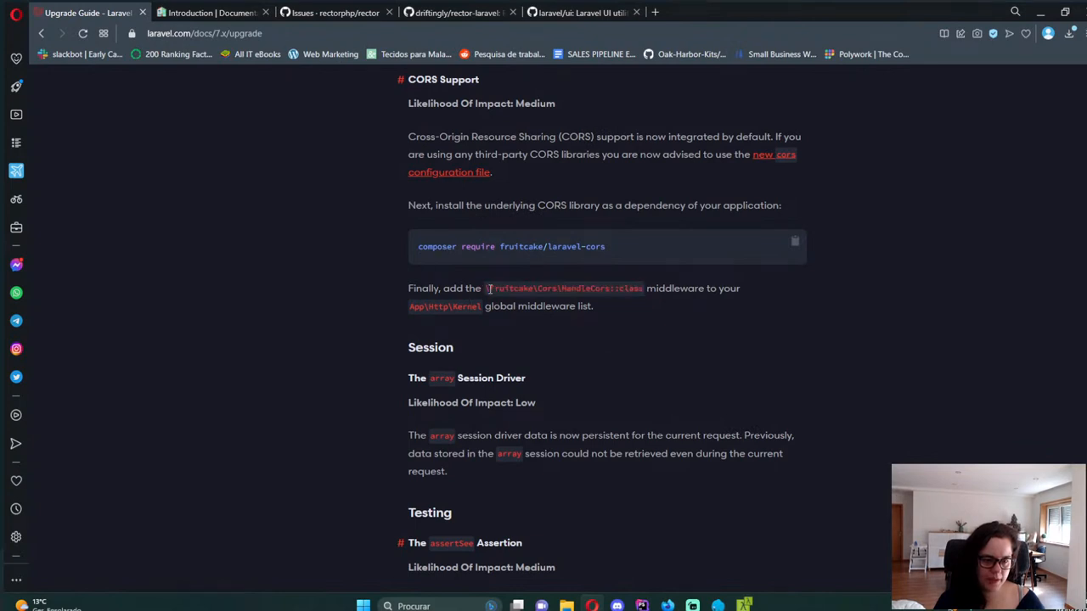
Select \Fruitcake\Cors\HandleCors::class in CORS Support and read the guide through Session, Testing, Validation and Miscellaneous
double_click(564, 288)
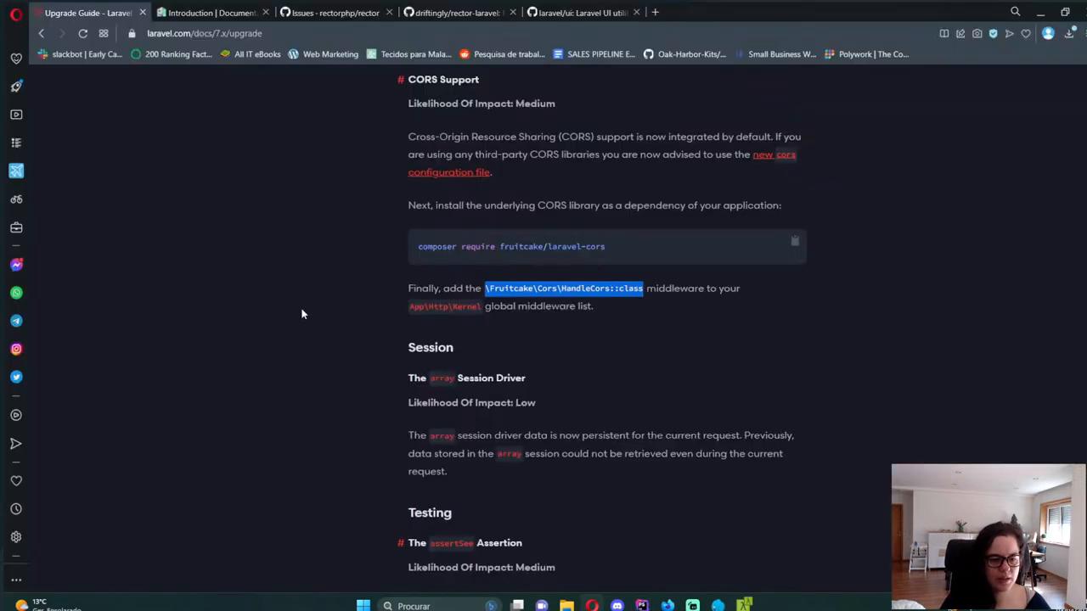
scroll("down", 3)
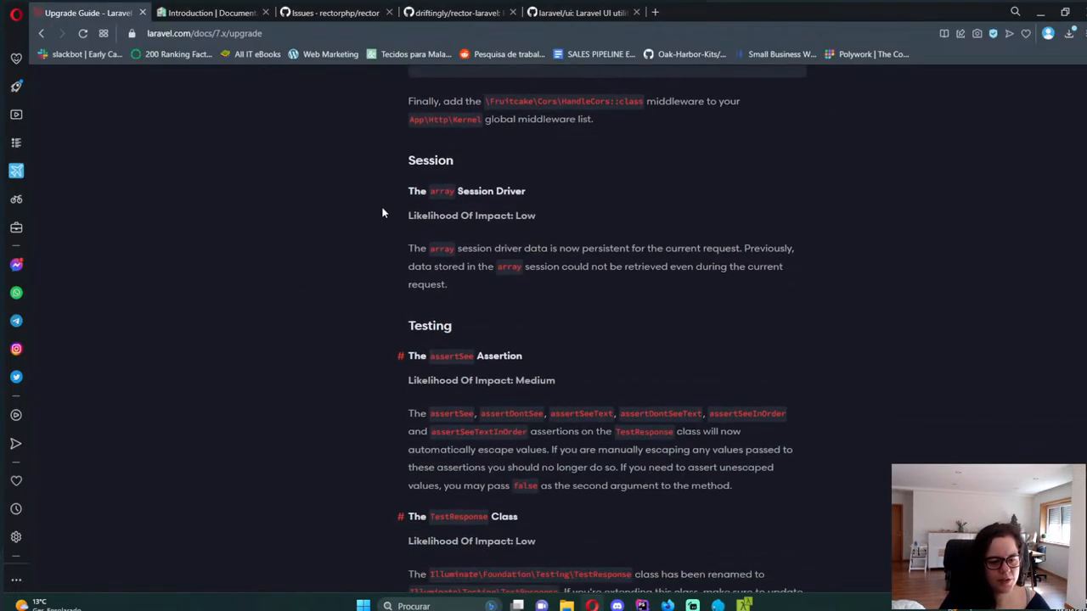
mouse_move(601, 264)
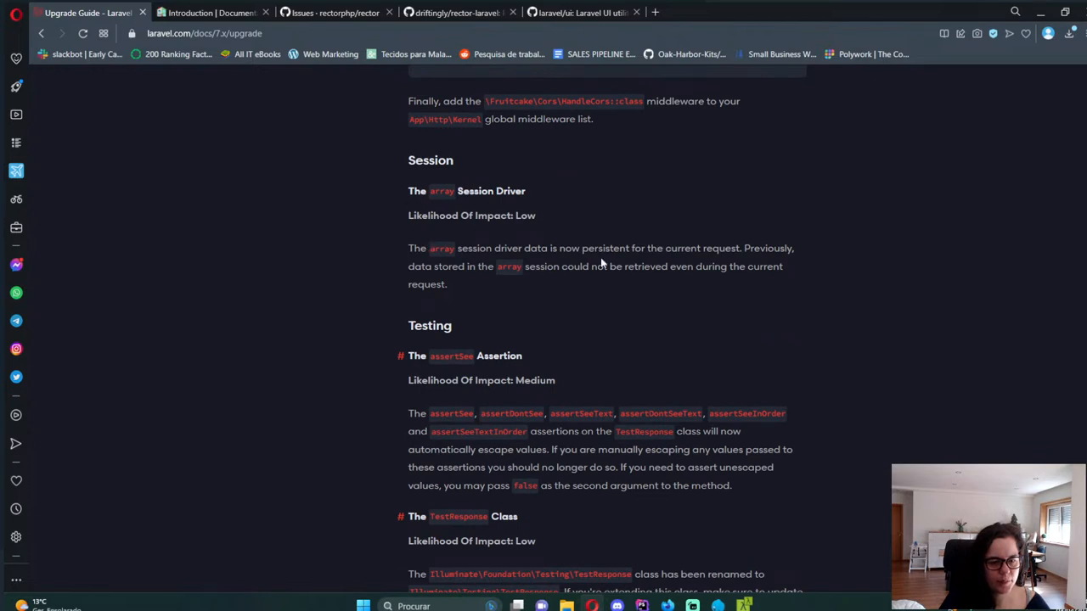
scroll("down", 3)
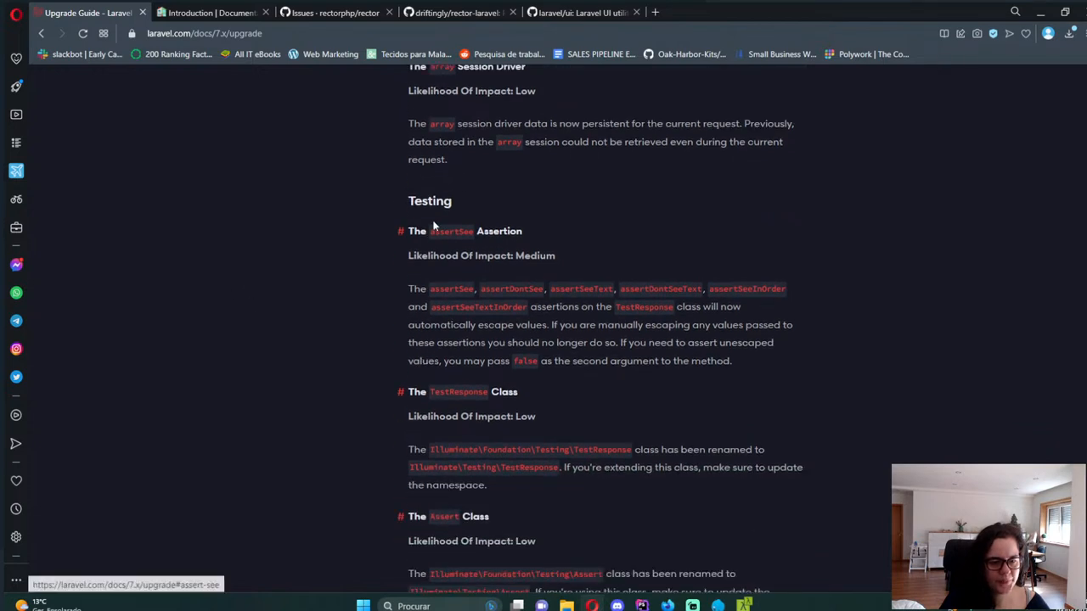
scroll("down", 3)
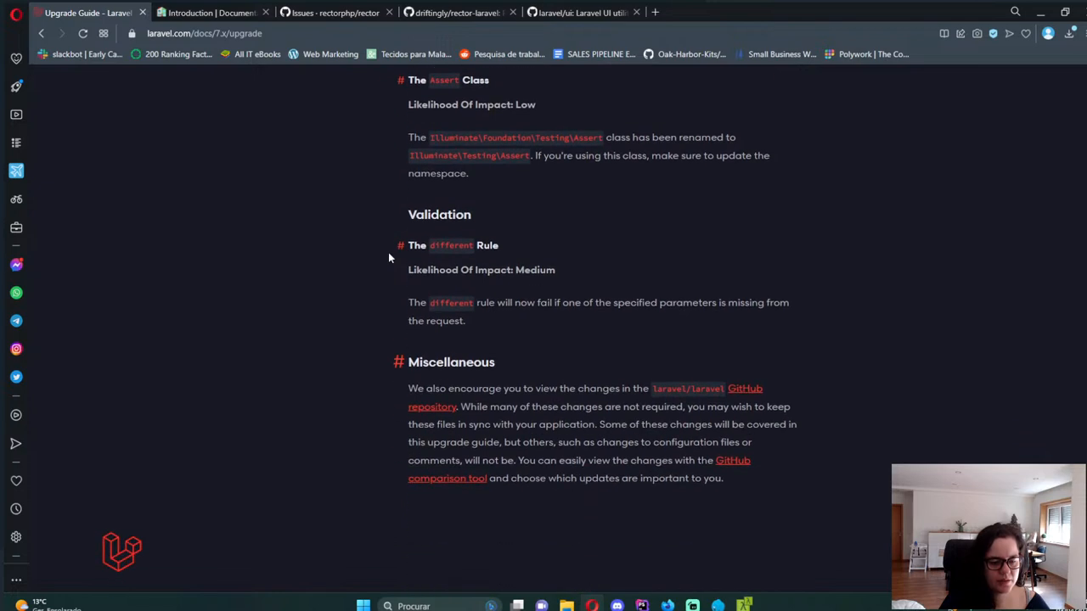
mouse_move(451, 252)
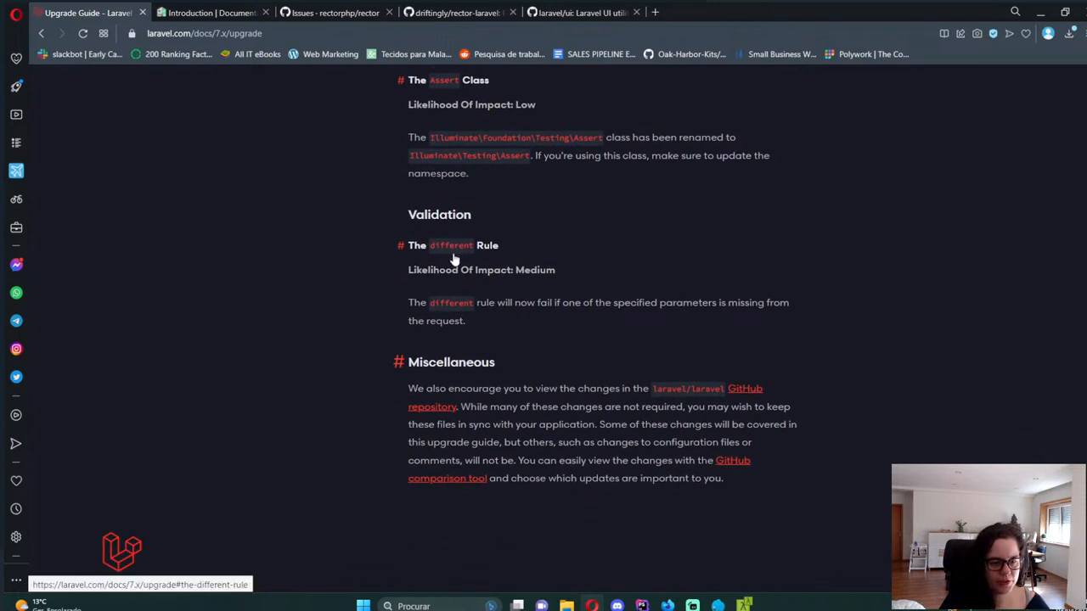
scroll("down", 3)
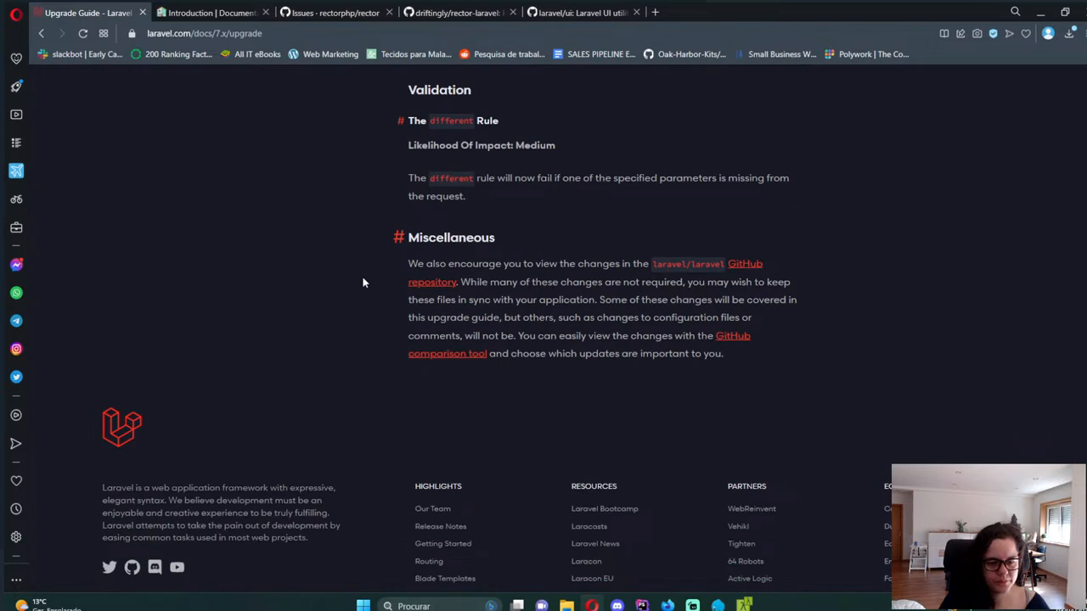
scroll("down", 3)
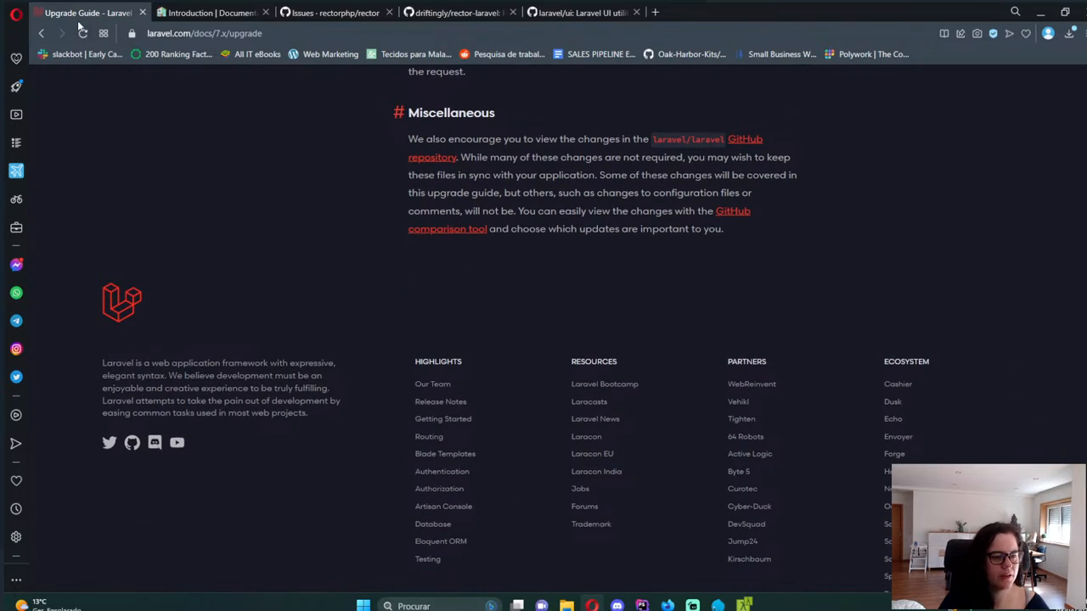
Switch between the laravel/ui GitHub page and the neighbouring browser tab
left_click(581, 12)
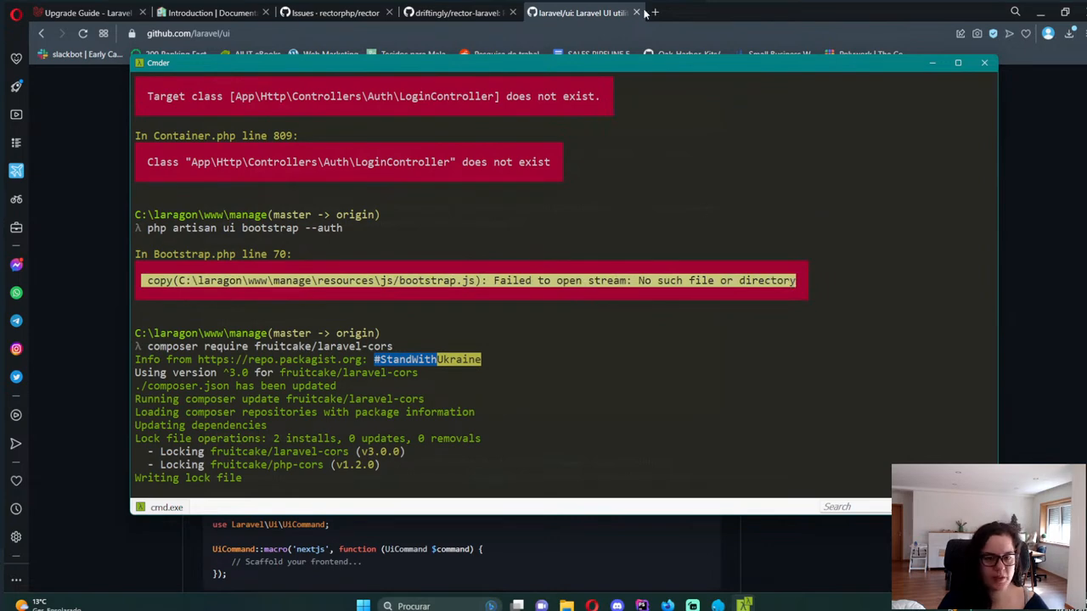
left_click(654, 12)
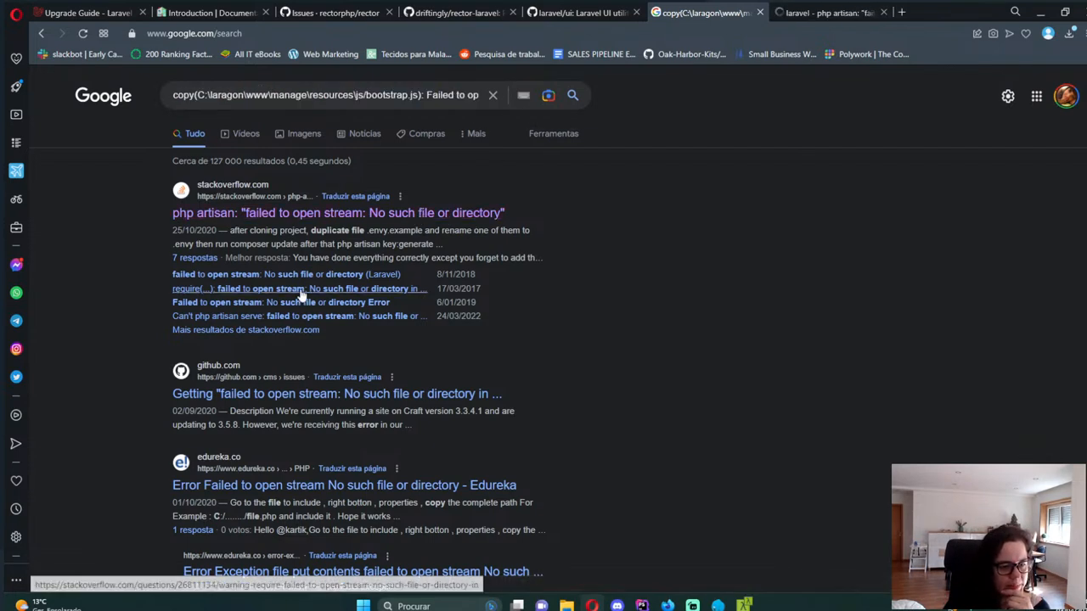
mouse_move(306, 273)
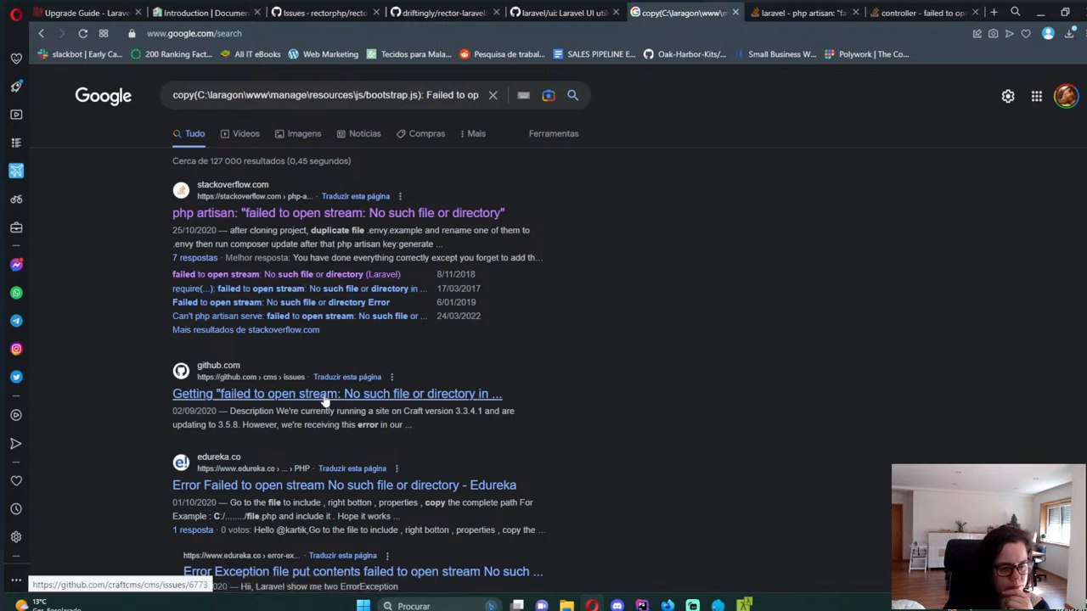
mouse_move(802, 14)
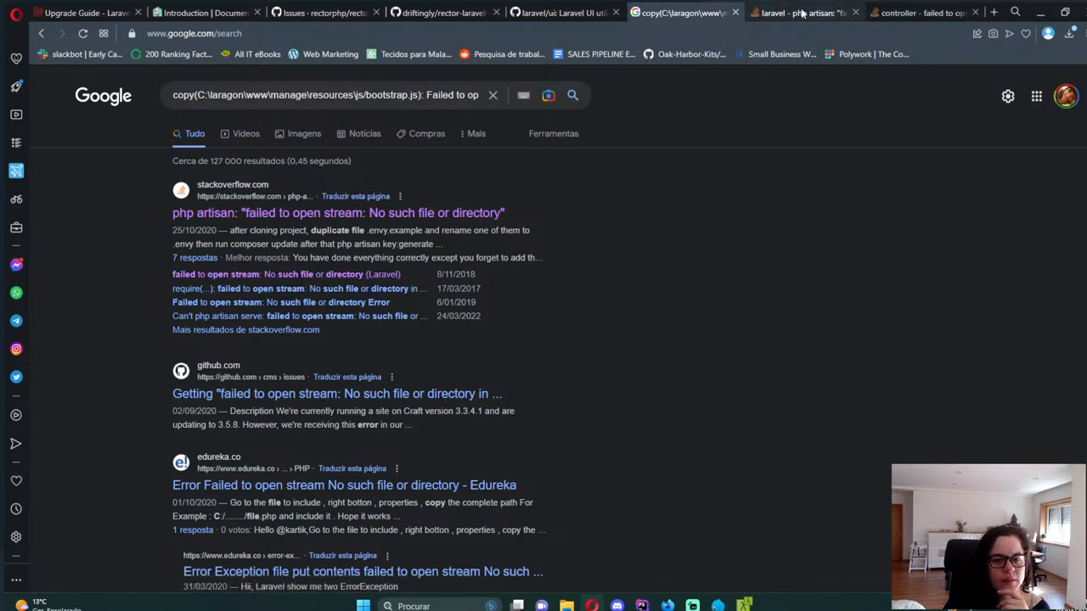
Refine the Google query with 'laravel/ui' and open the Stack Overflow 'Bootstrap ui does not install' question
left_click(337, 212)
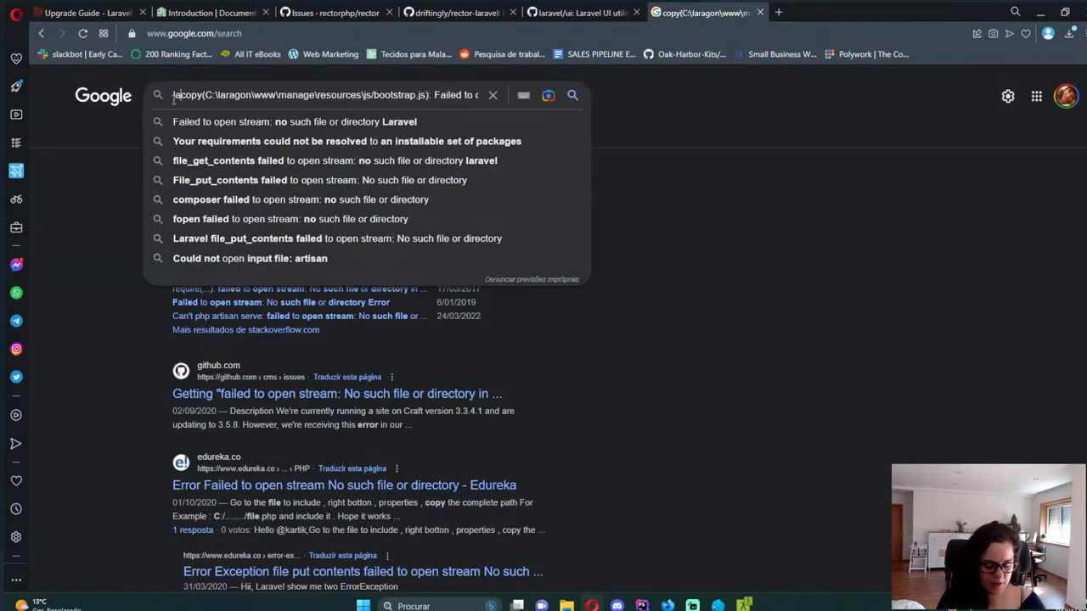
type("laravel/ui")
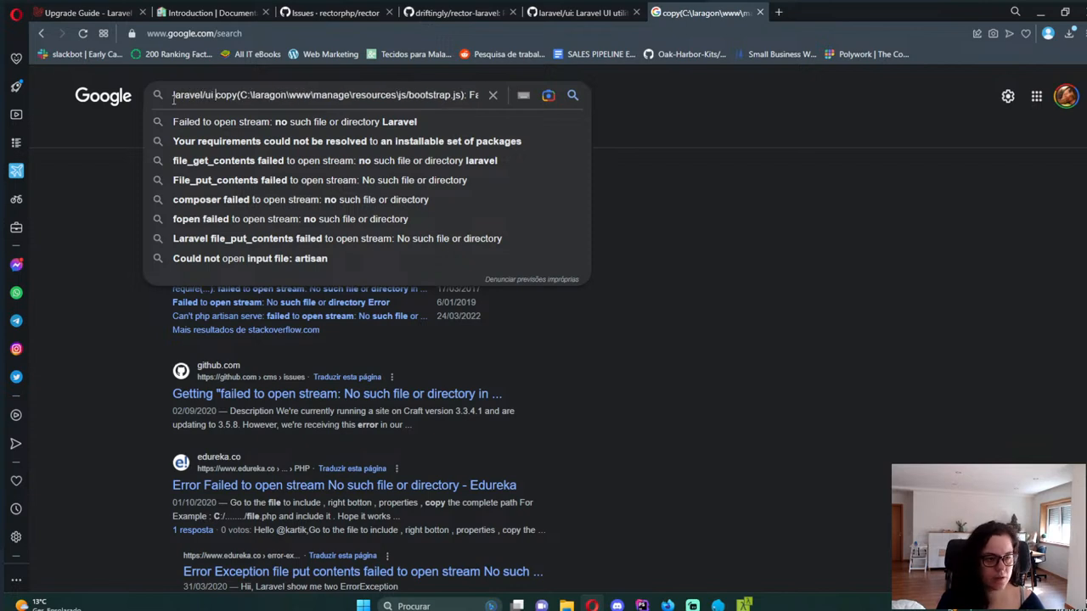
key("Return")
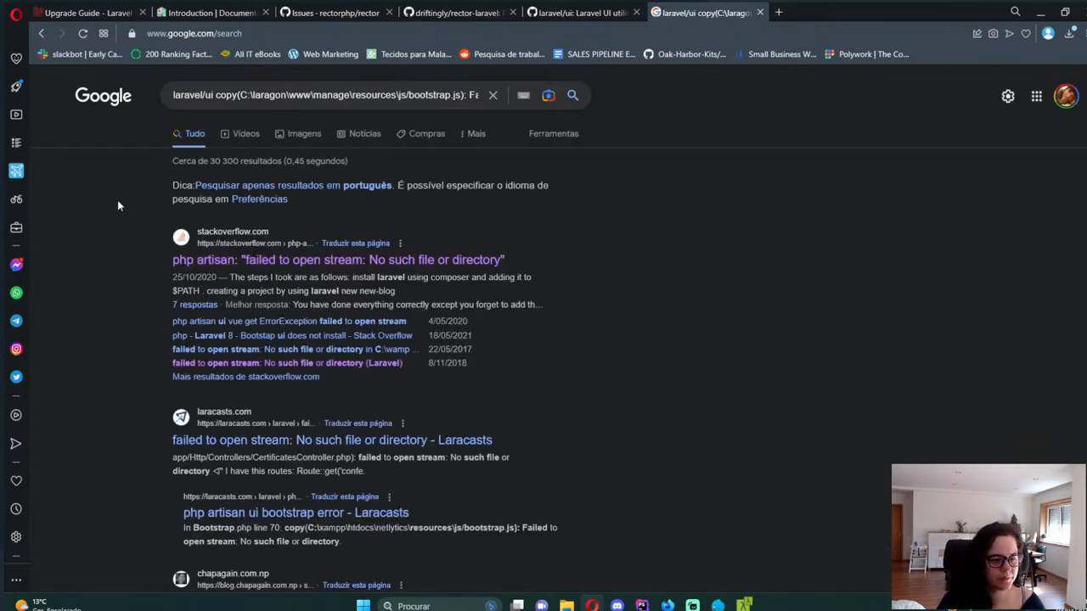
mouse_move(115, 330)
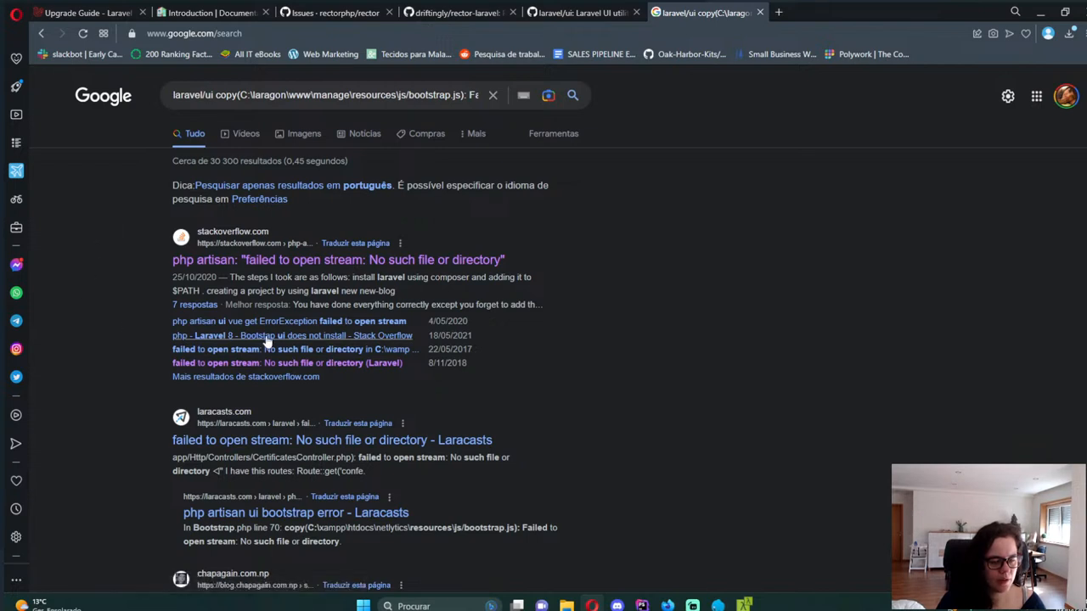
left_click(291, 336)
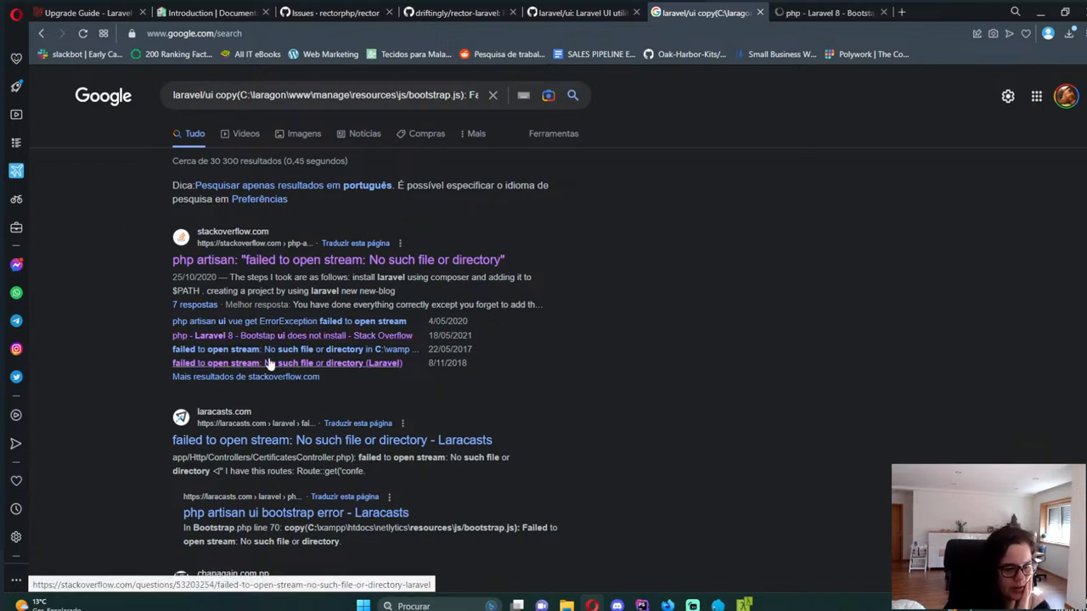
mouse_move(269, 349)
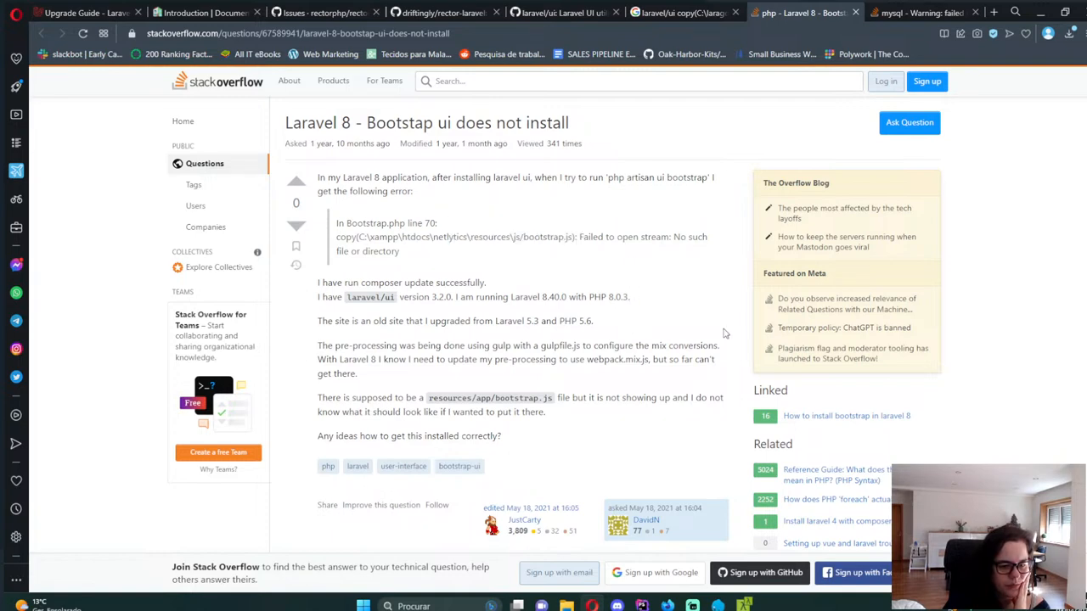
Read down the Laravel 8 Bootstrap UI answers and select the npm install command
left_click_drag(432, 296, 597, 295)
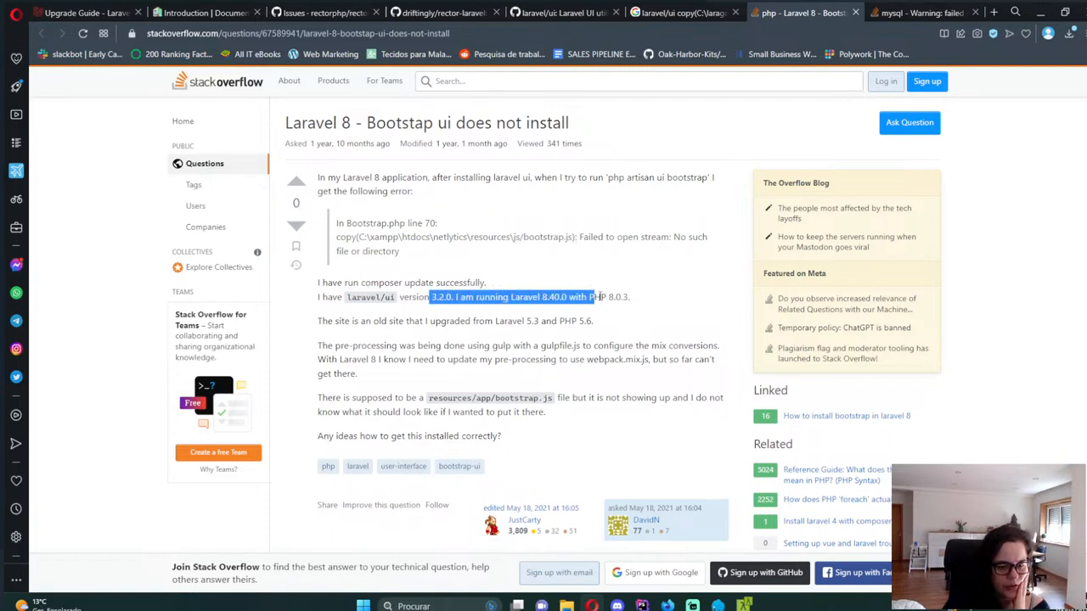
scroll("down", 3)
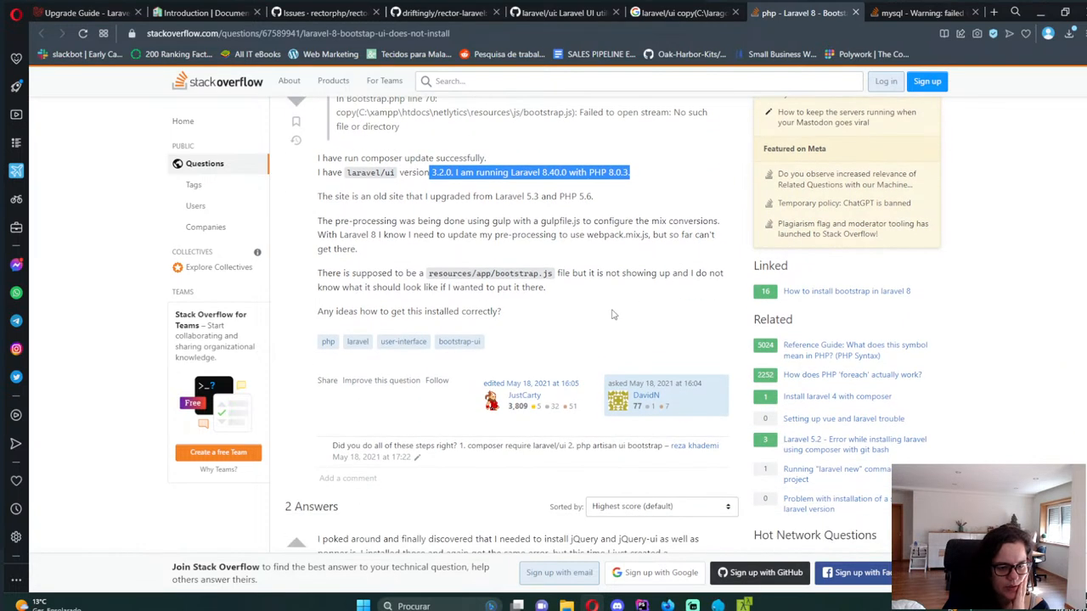
scroll("down", 3)
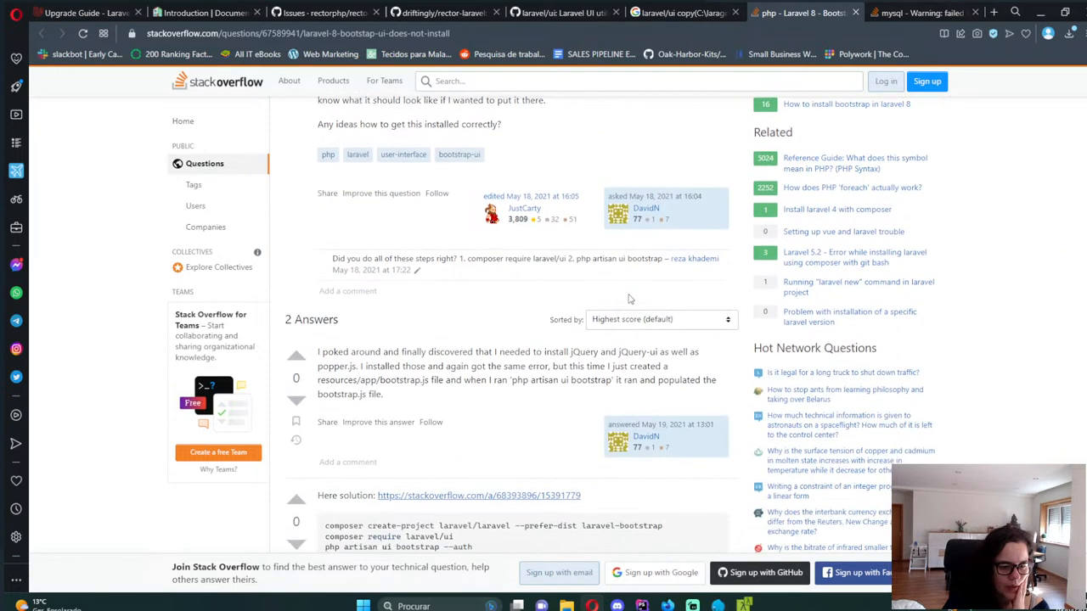
scroll("down", 3)
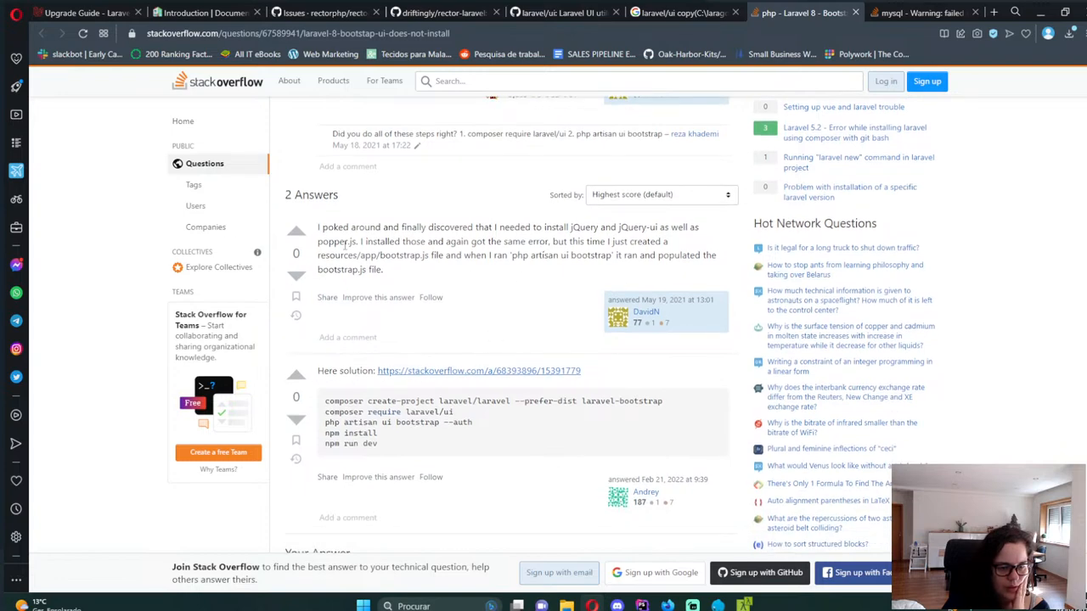
mouse_move(519, 306)
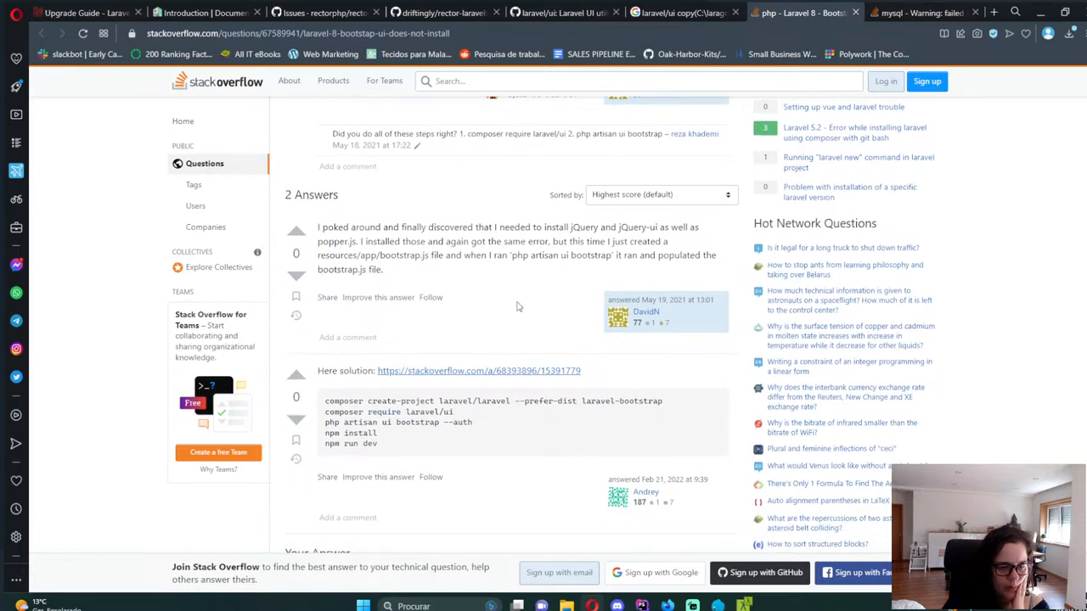
scroll("down", 3)
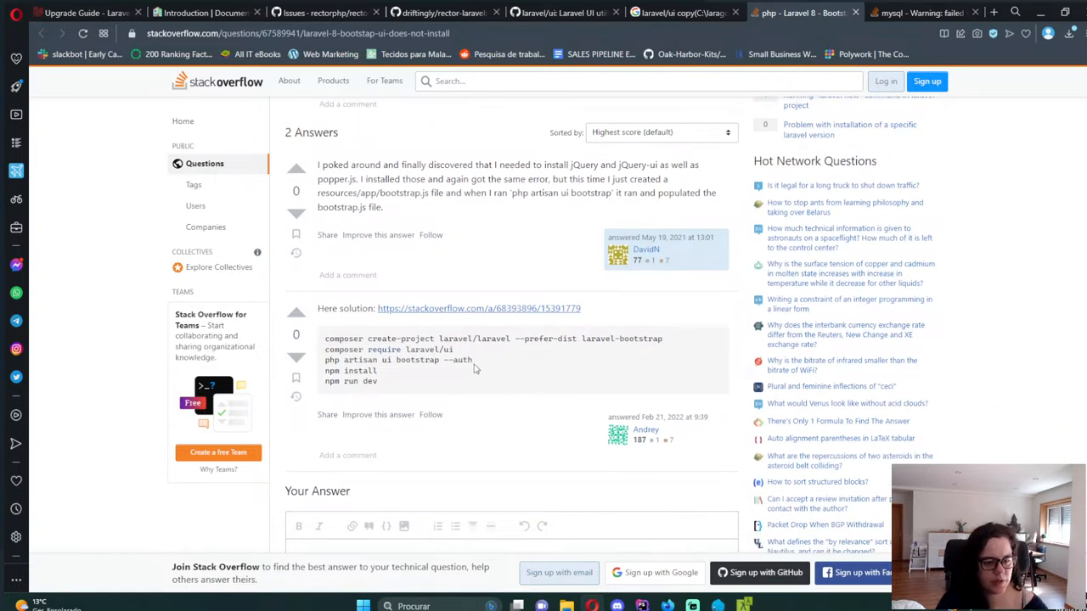
mouse_move(479, 319)
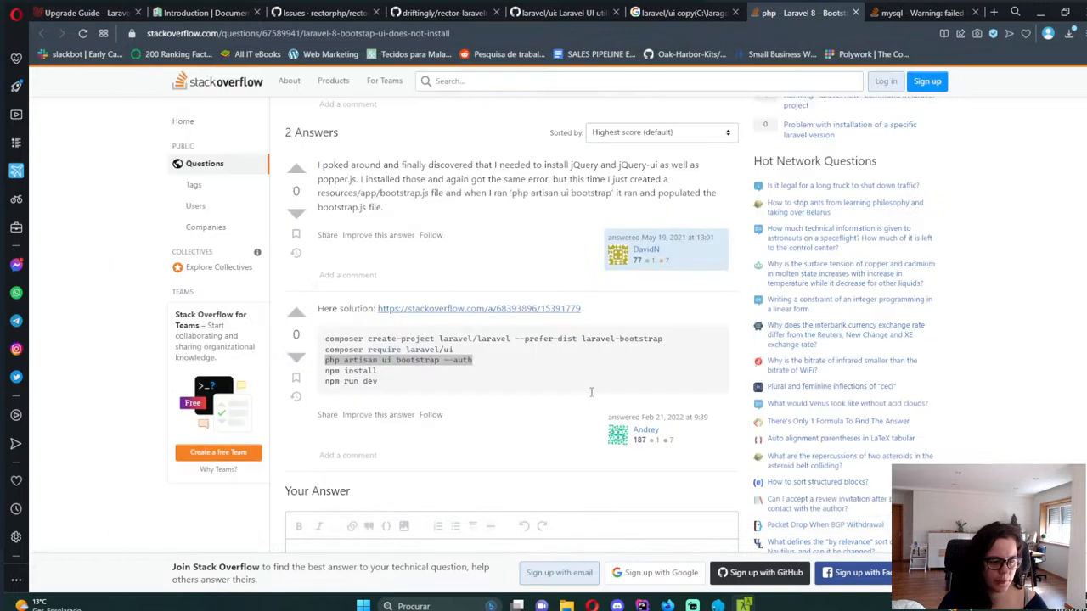
double_click(348, 370)
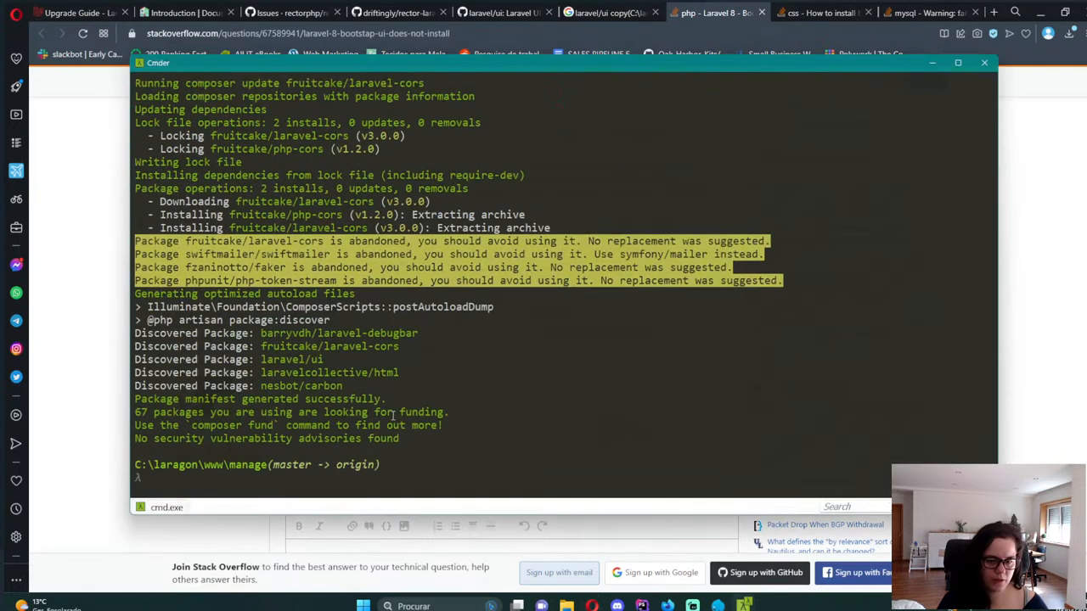
Run npm install at the manage project prompt in Cmder
type("npm install")
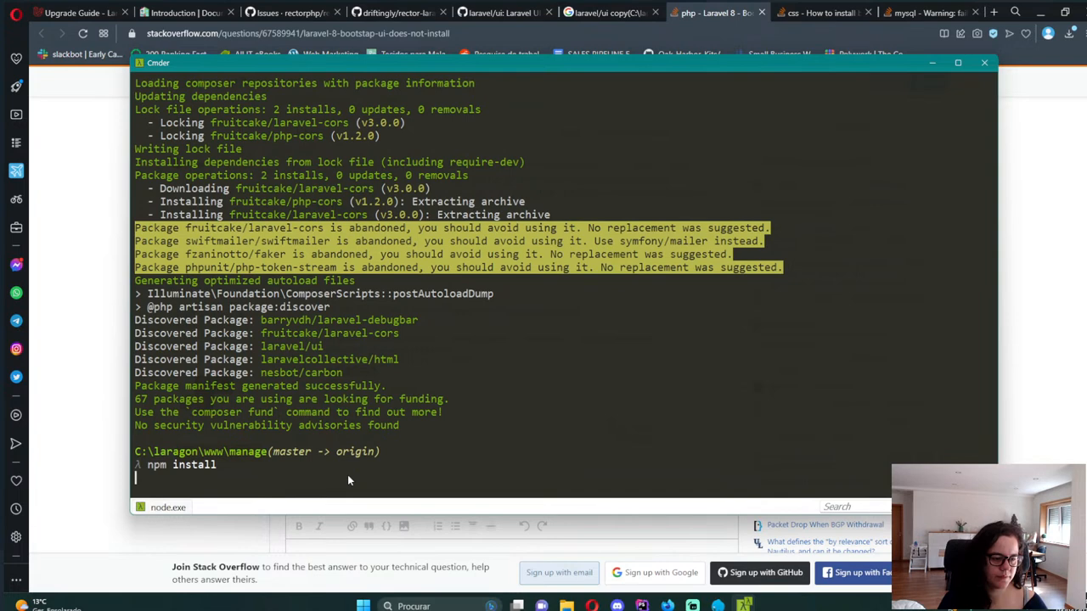
mouse_move(438, 472)
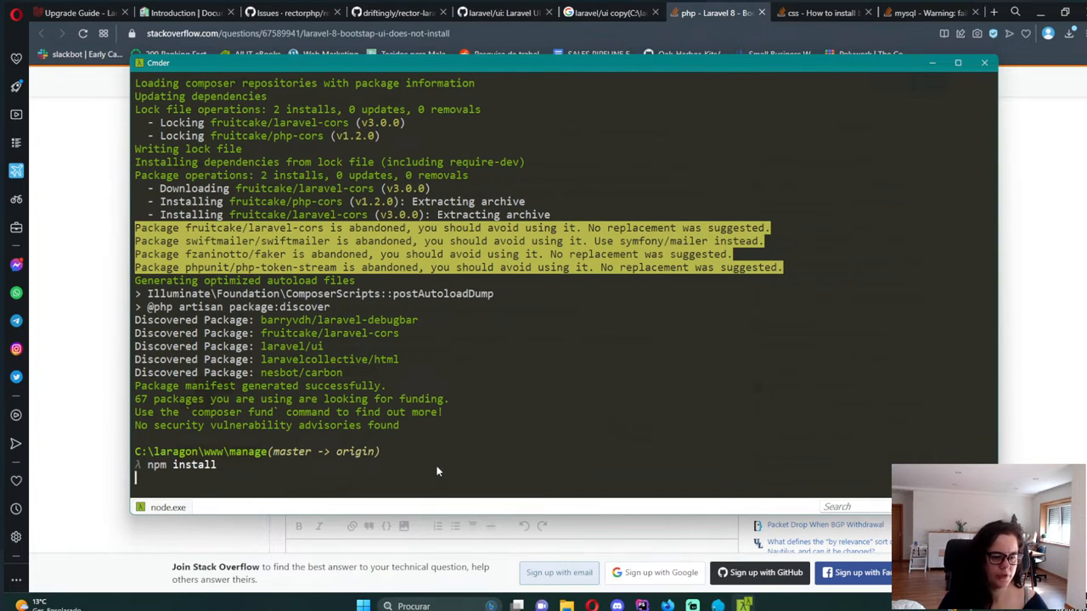
mouse_move(486, 475)
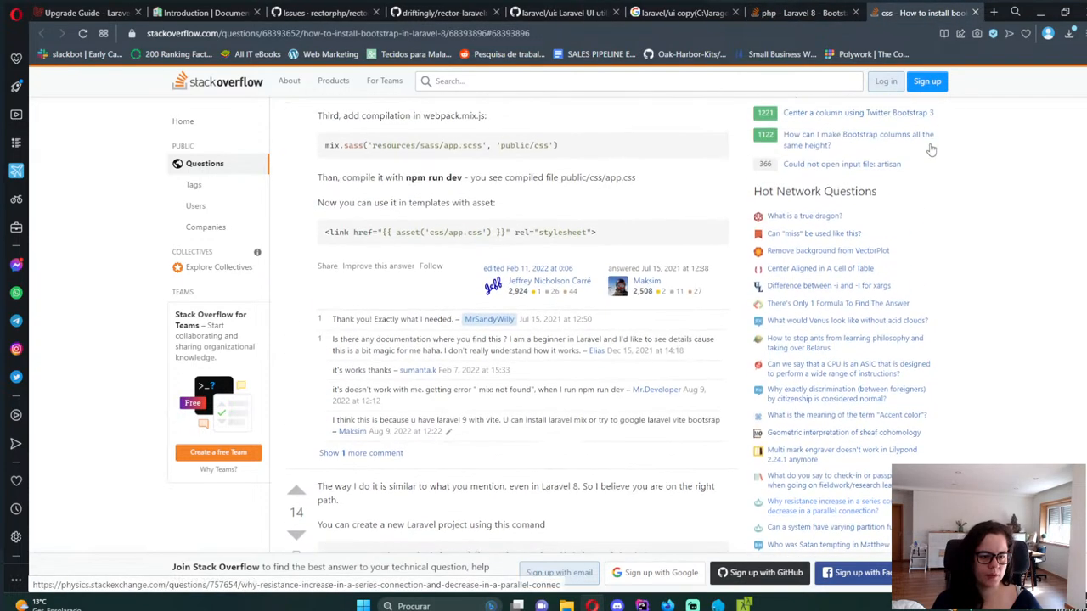
scroll("down", 3)
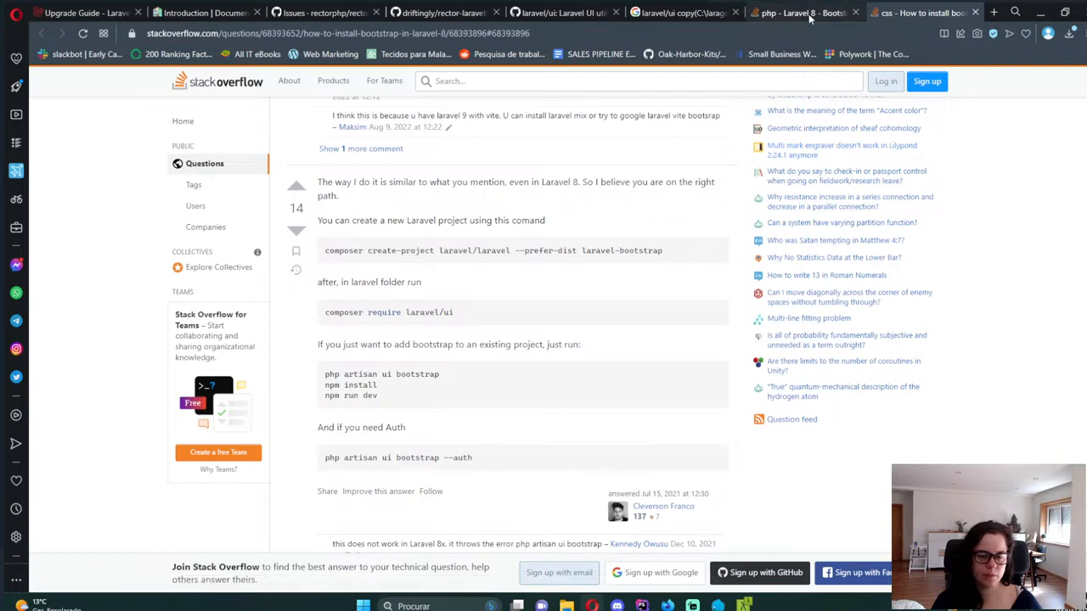
mouse_move(859, 296)
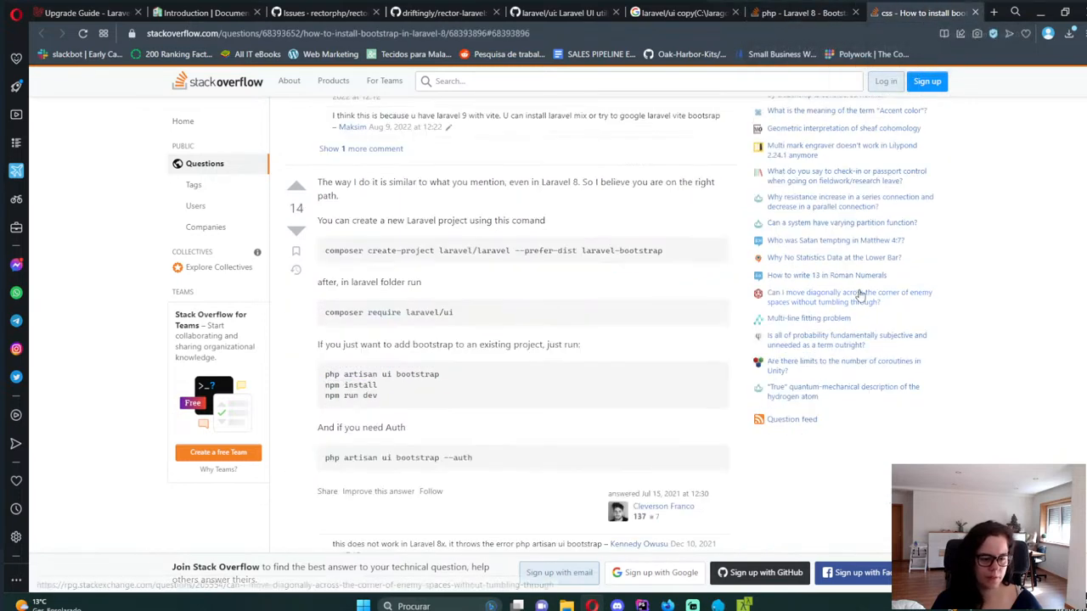
scroll("down", 3)
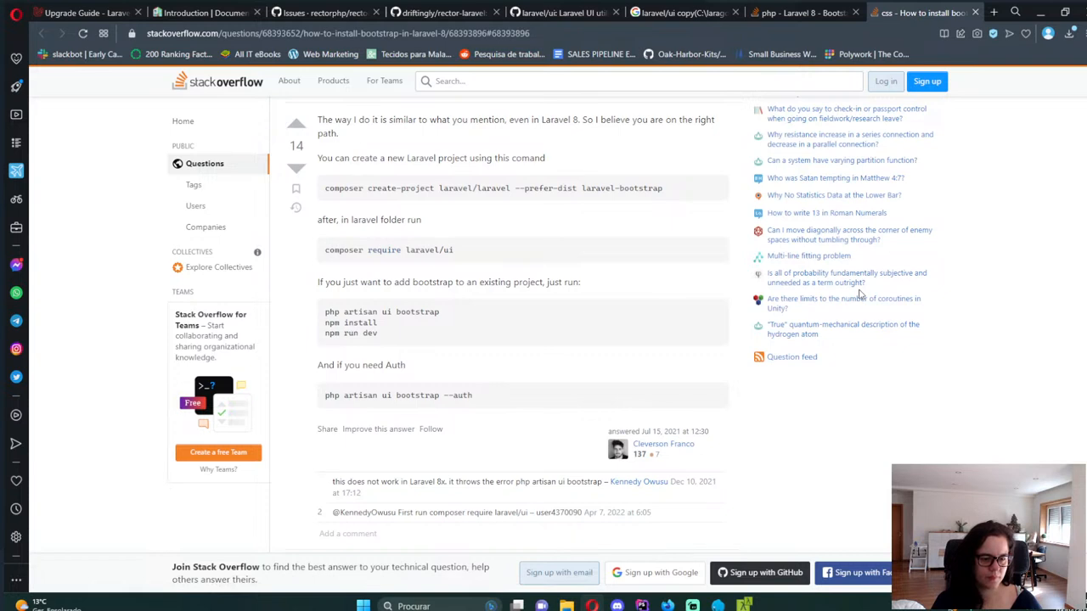
scroll("up", 3)
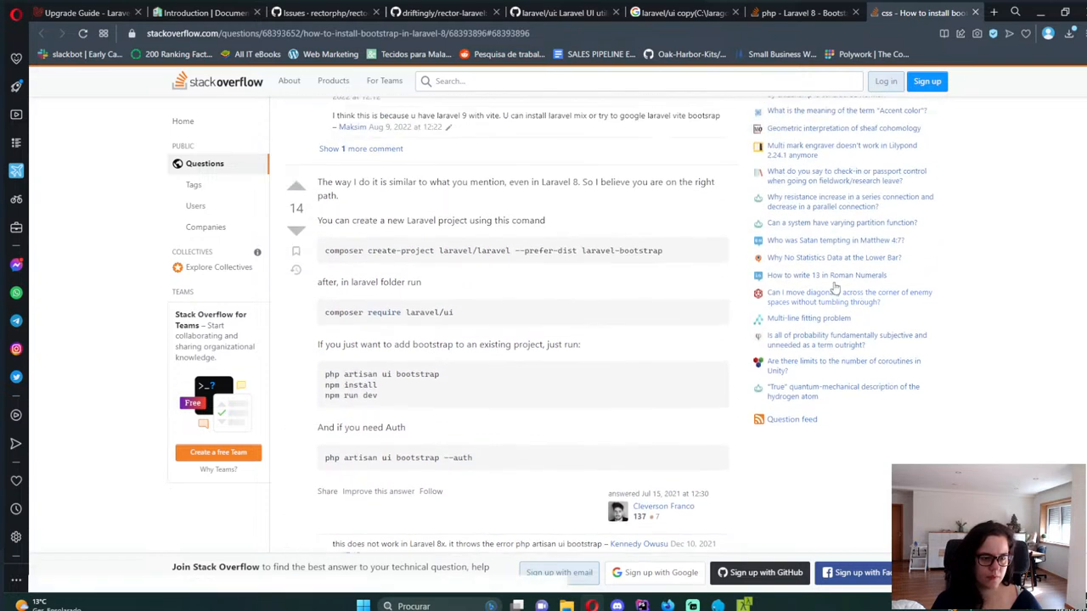
scroll("down", 3)
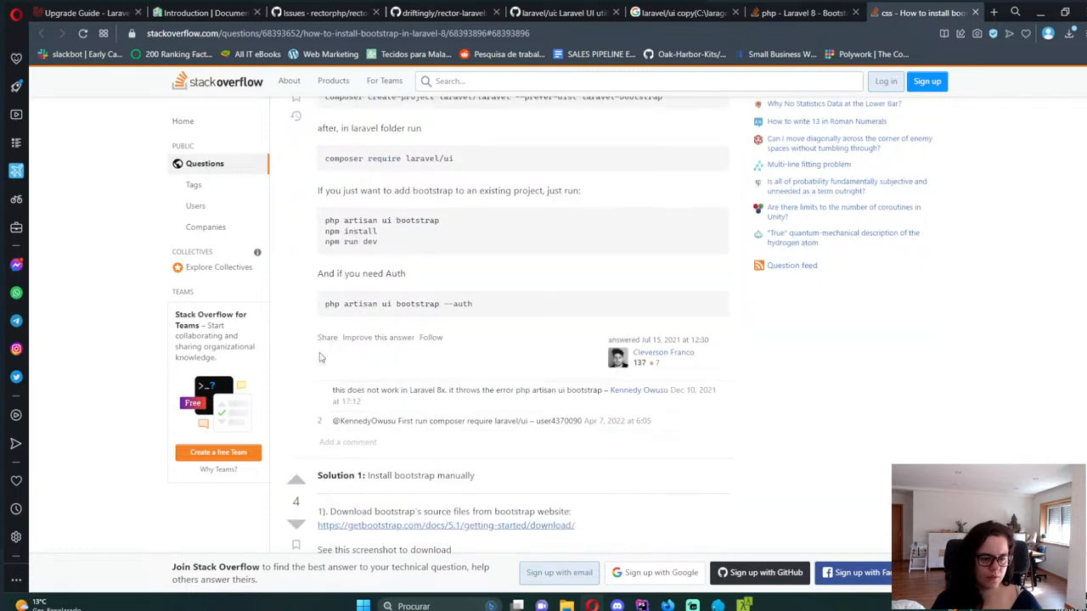
scroll("down", 3)
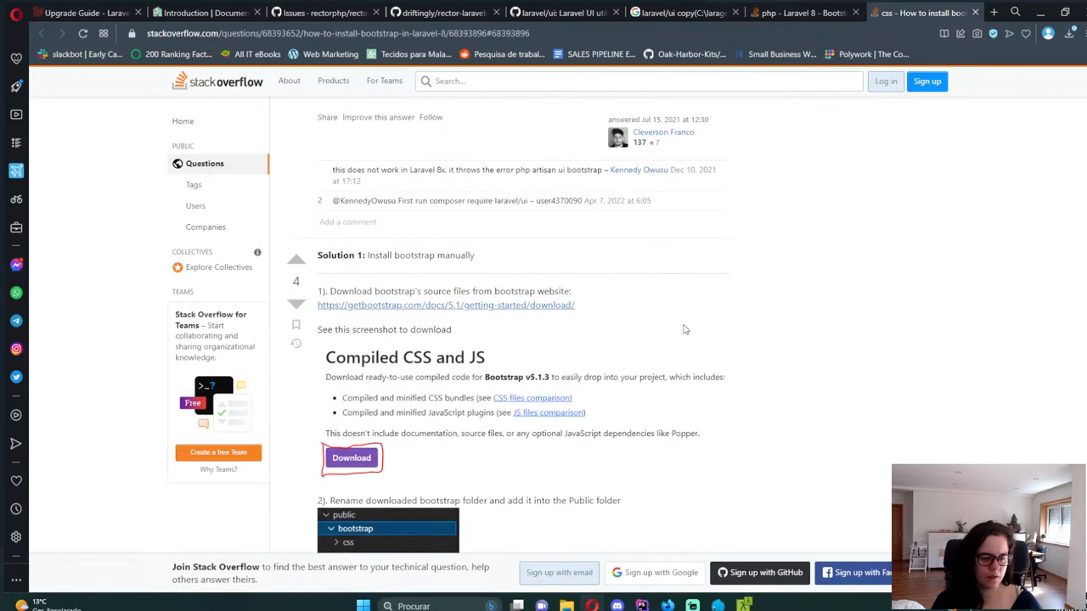
scroll("down", 3)
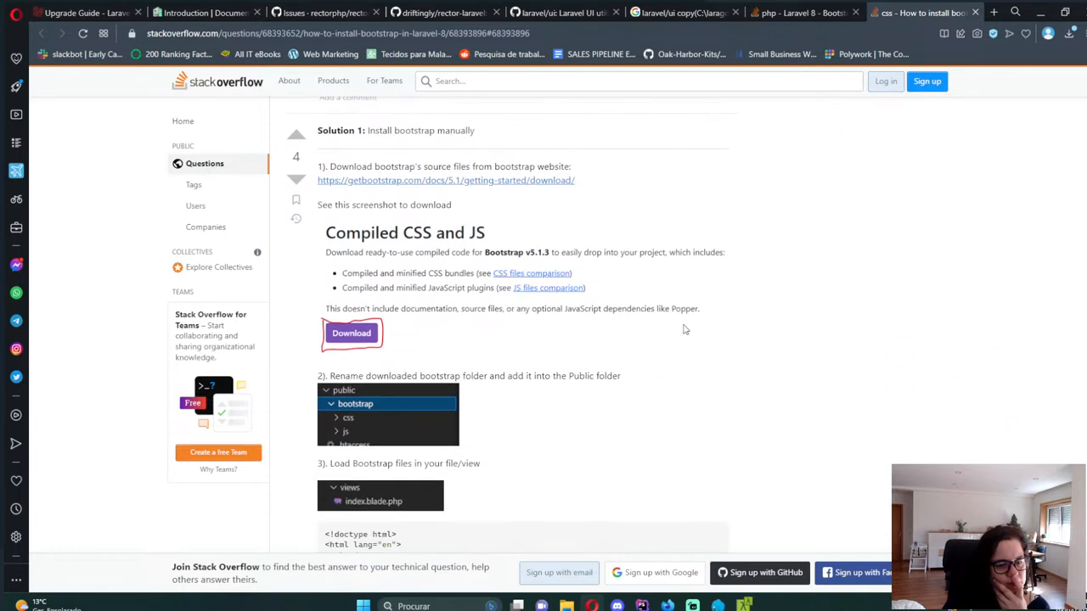
scroll("down", 3)
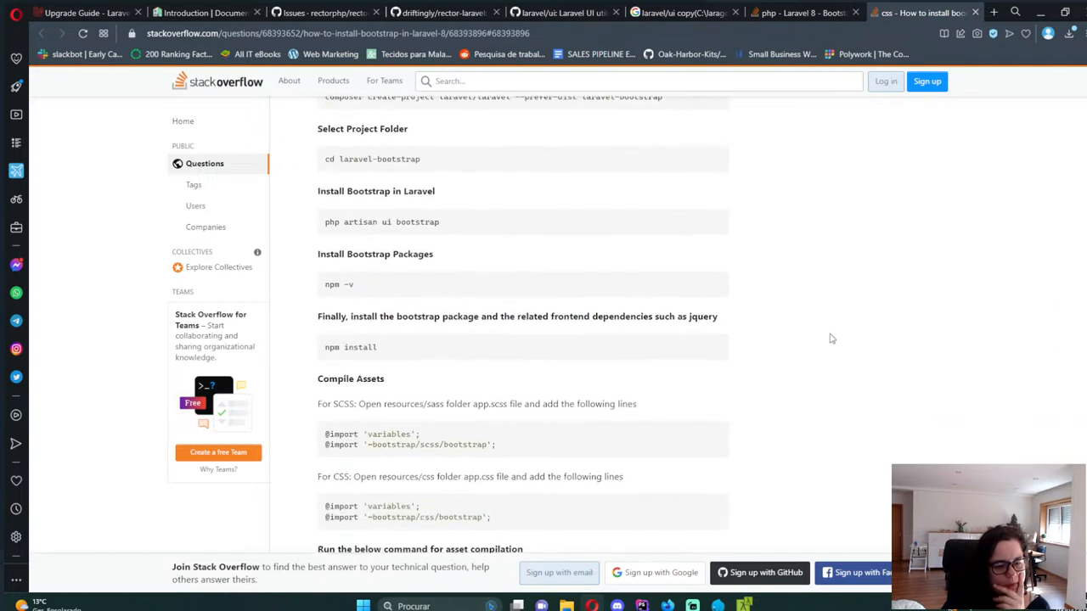
scroll("down", 3)
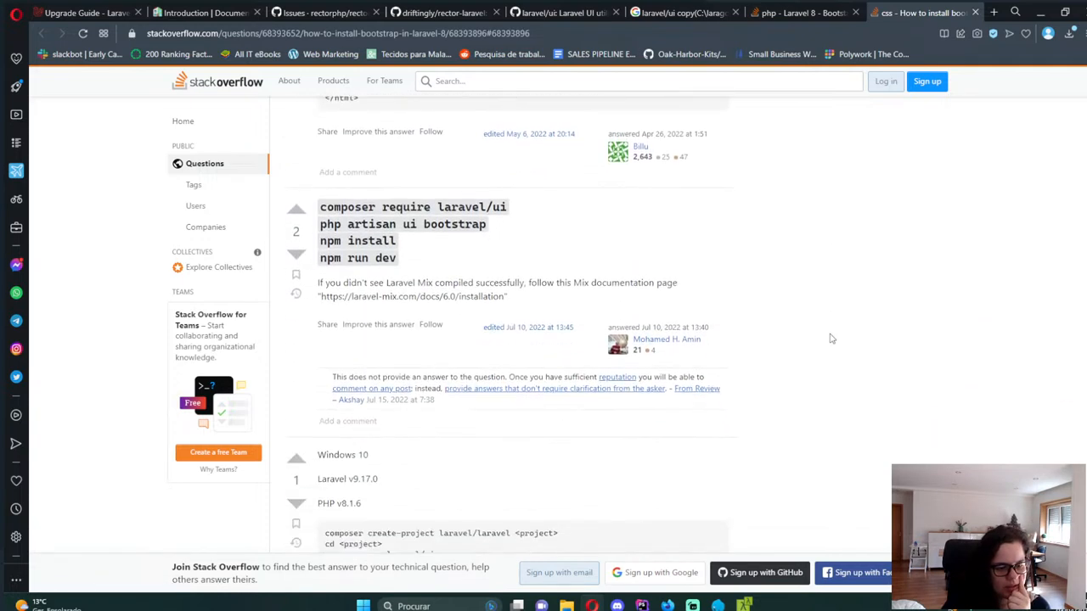
scroll("down", 3)
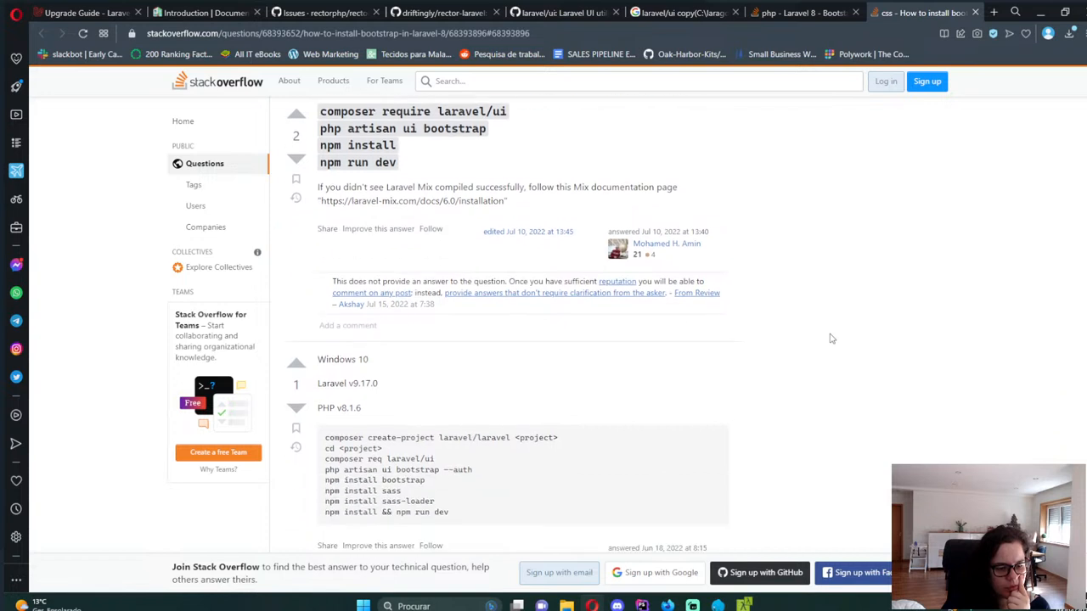
scroll("down", 3)
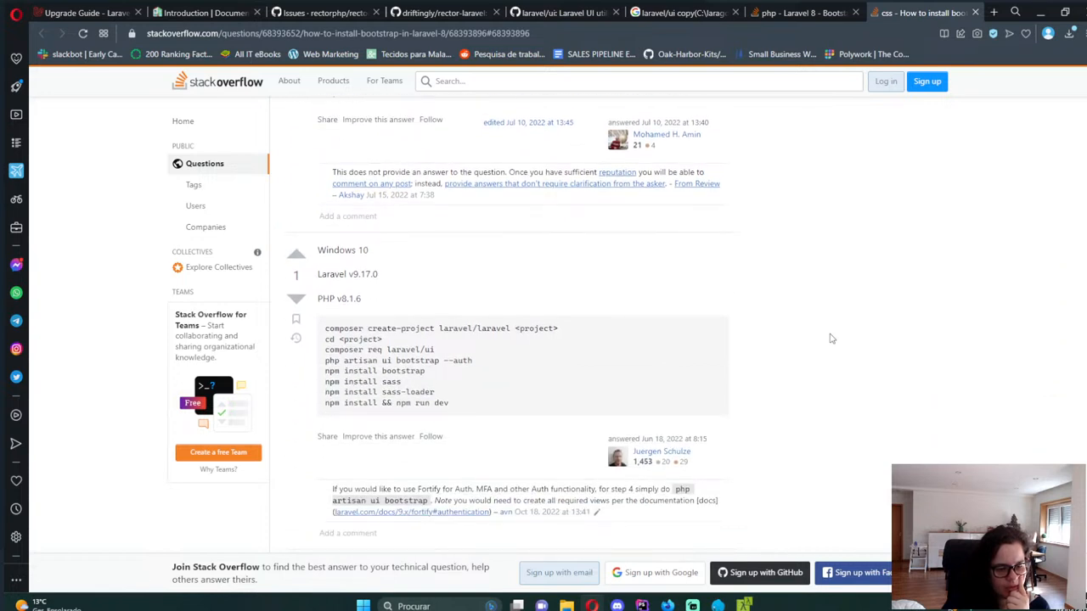
scroll("down", 3)
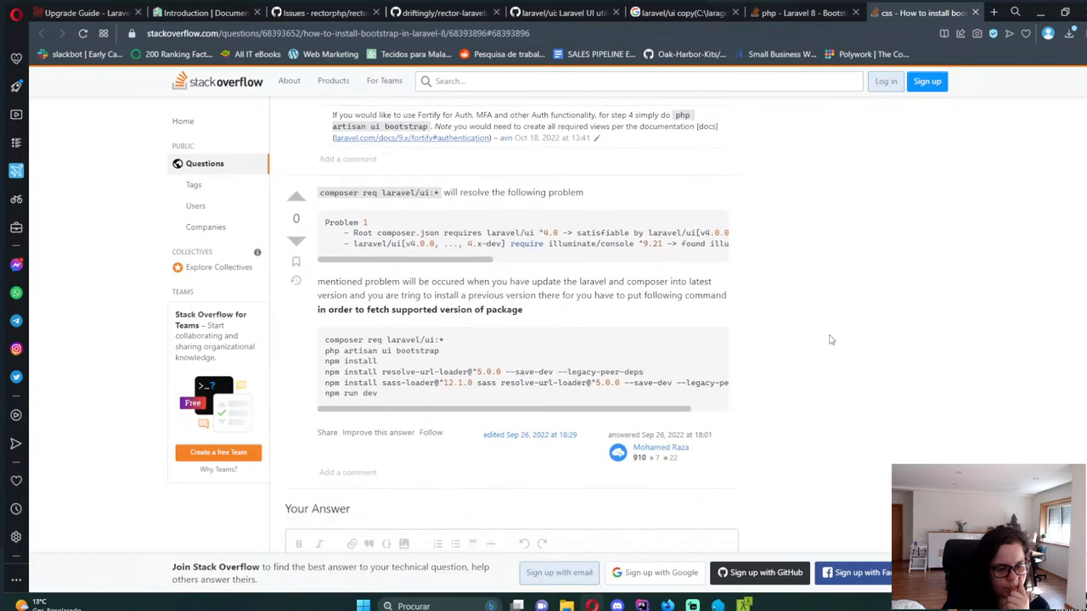
key("alt+tab")
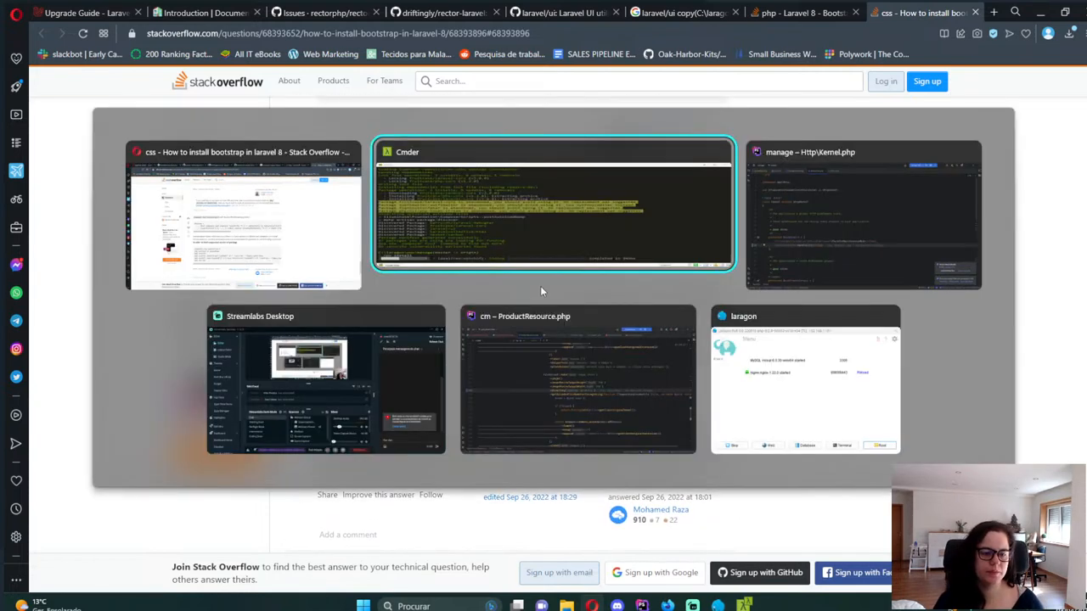
Check Cmder's running npm install via Alt+Tab, then bring up the manage project's Http\Kernel.php in PhpStorm
left_click(554, 207)
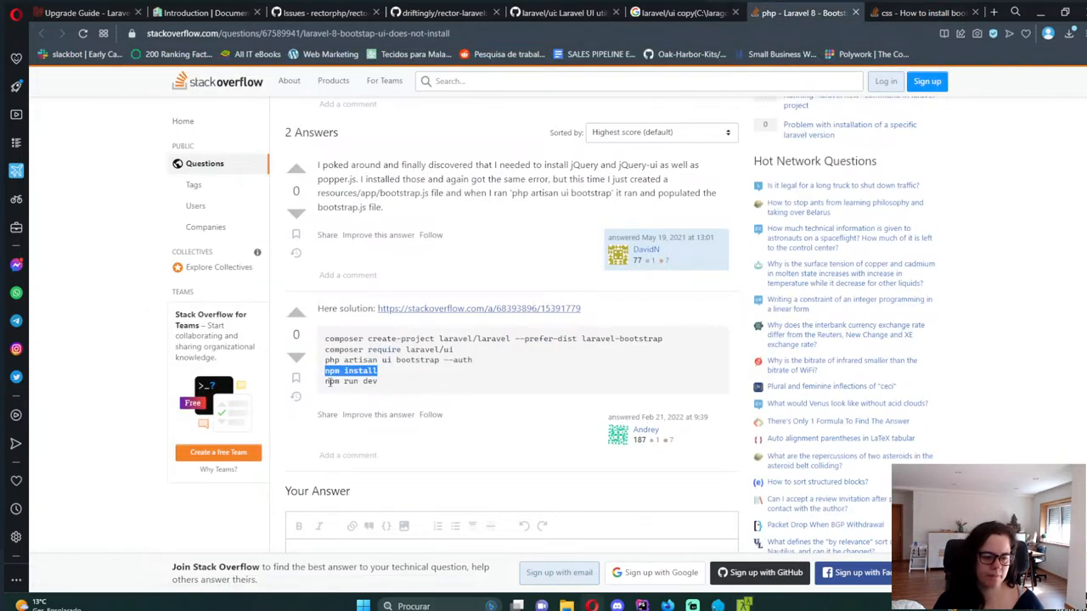
key("alt+tab")
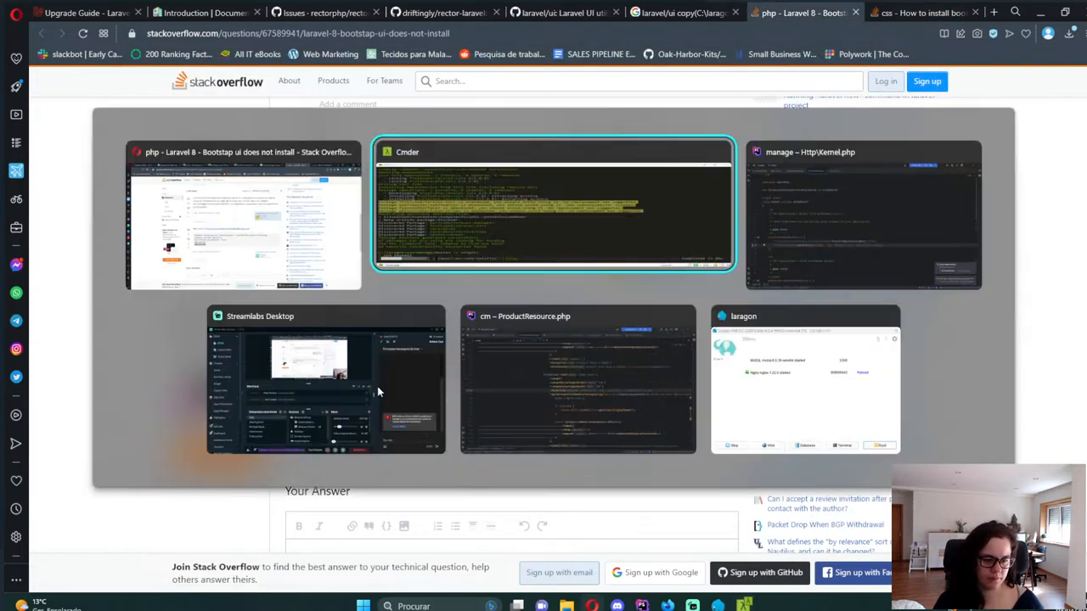
left_click(552, 207)
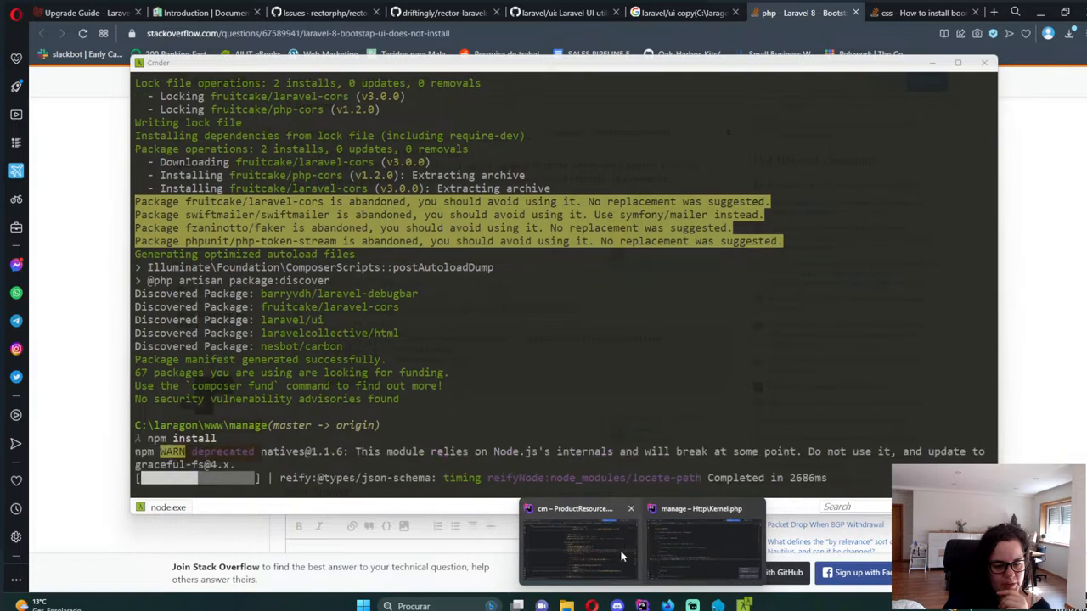
left_click(703, 543)
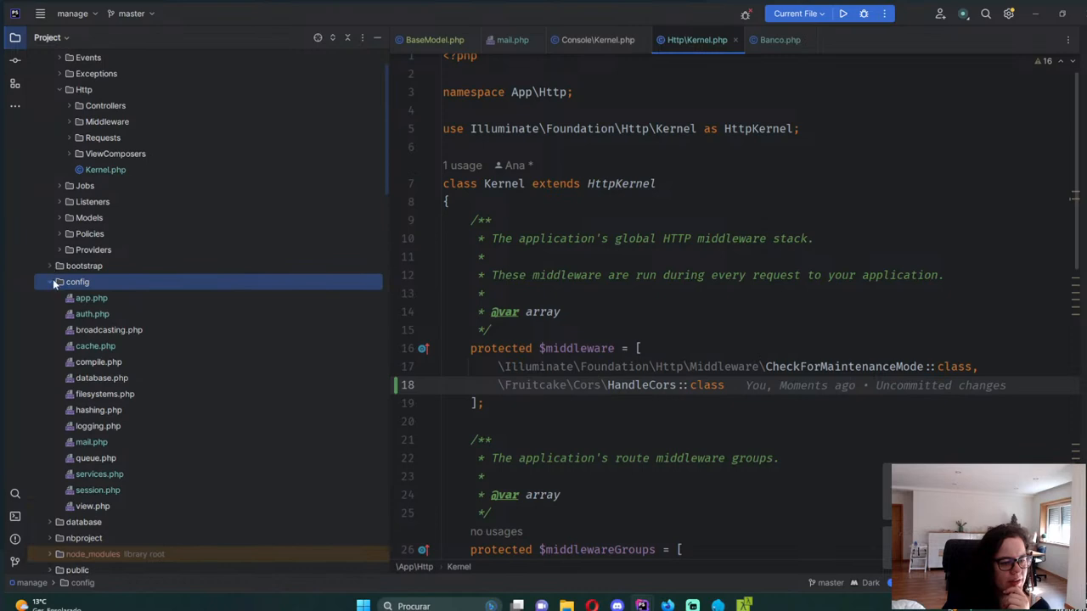
Browse resources > sass in the Project tree to confirm app.scss and _variables.scss exist
left_click(58, 281)
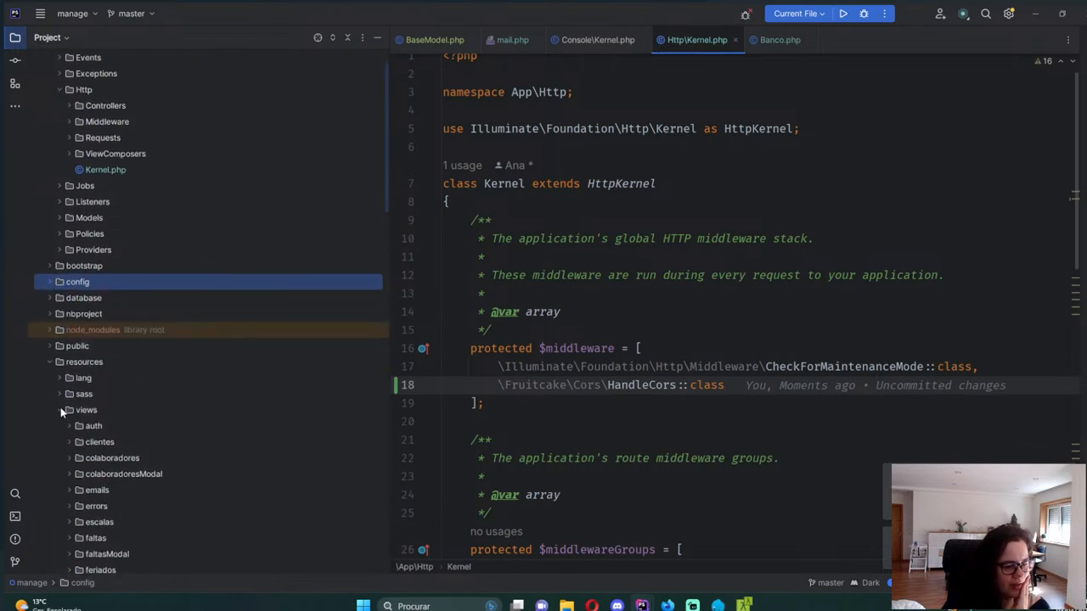
left_click(85, 394)
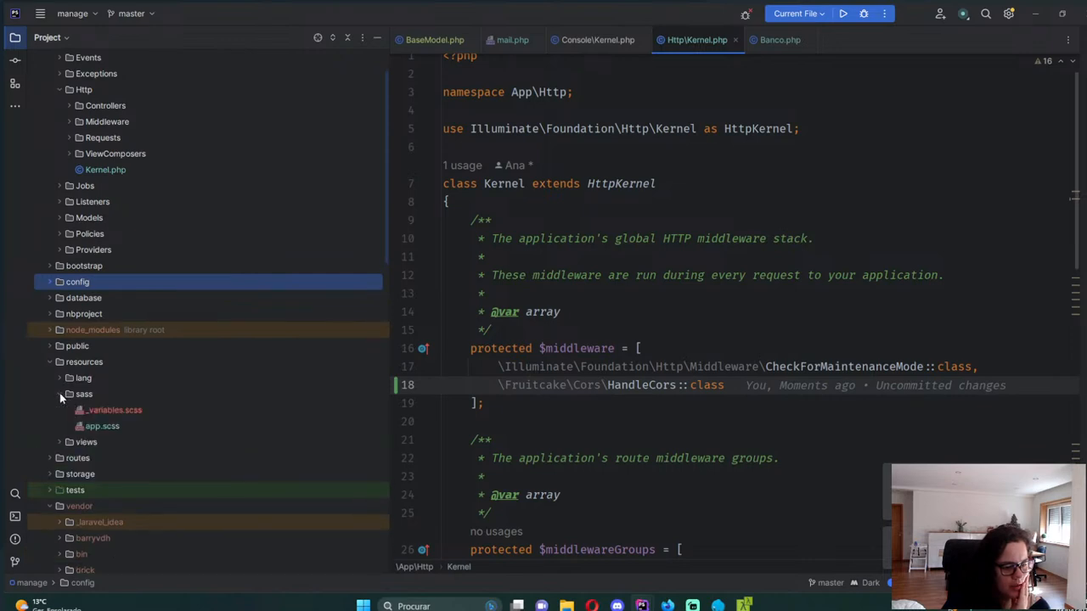
left_click(85, 394)
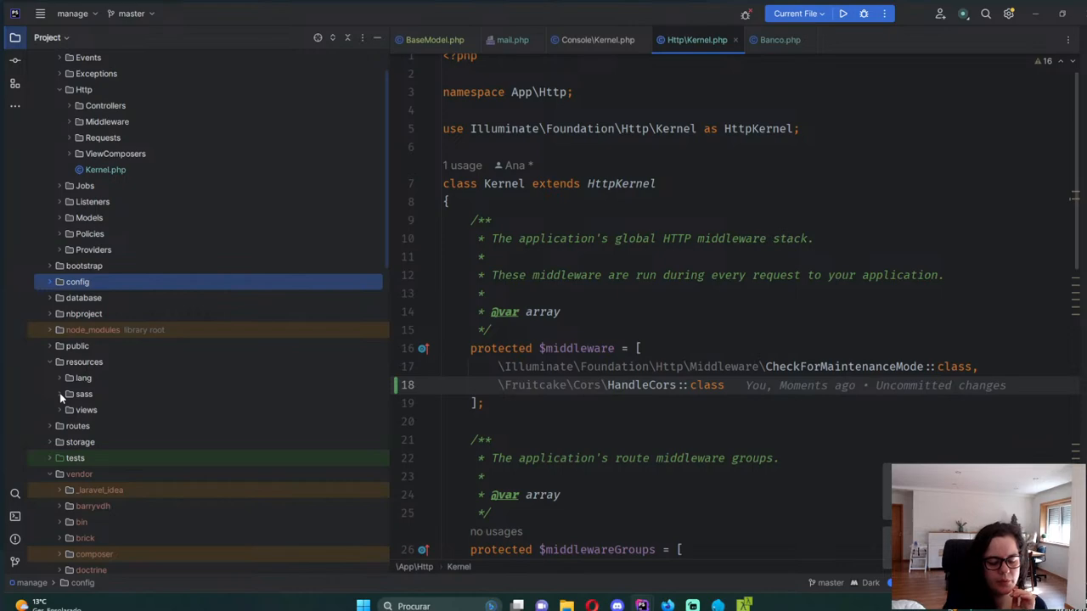
key("alt+tab")
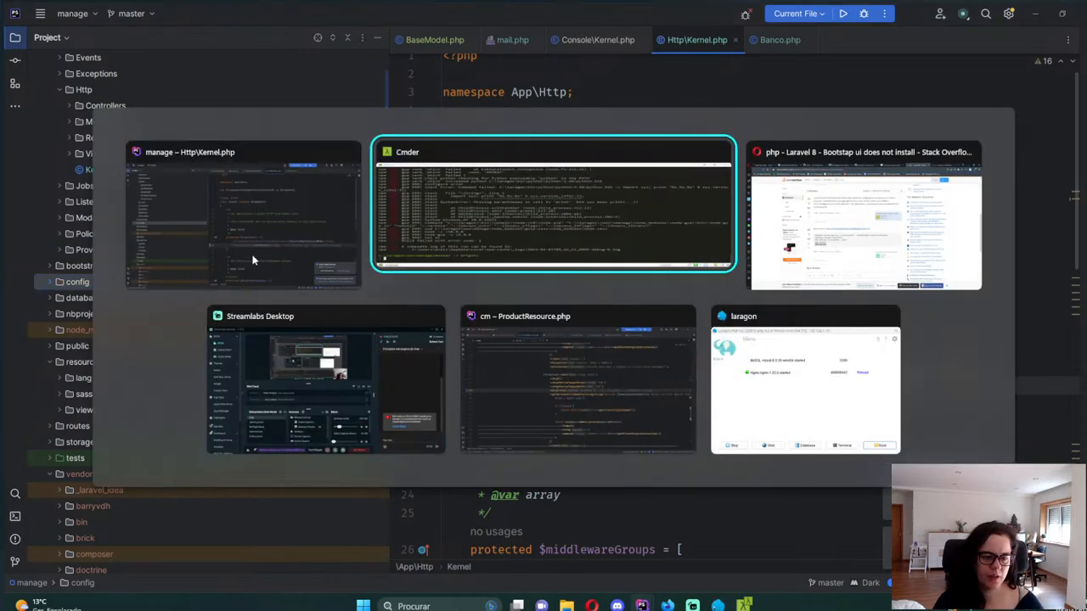
Return to Cmder and scroll the npm install log down to the node-gyp build error
left_click(551, 207)
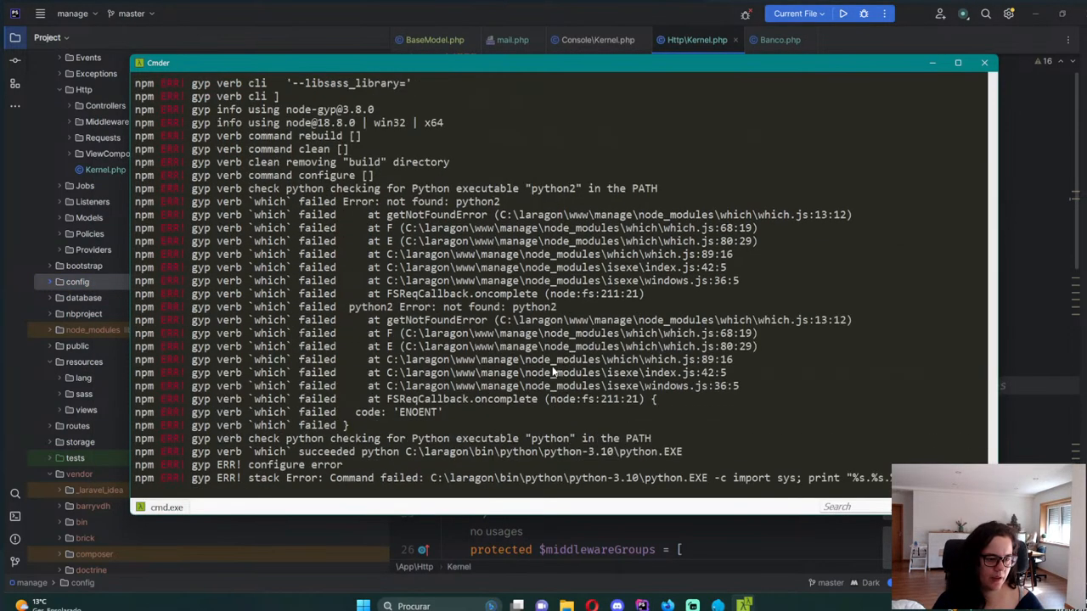
scroll("down", 3)
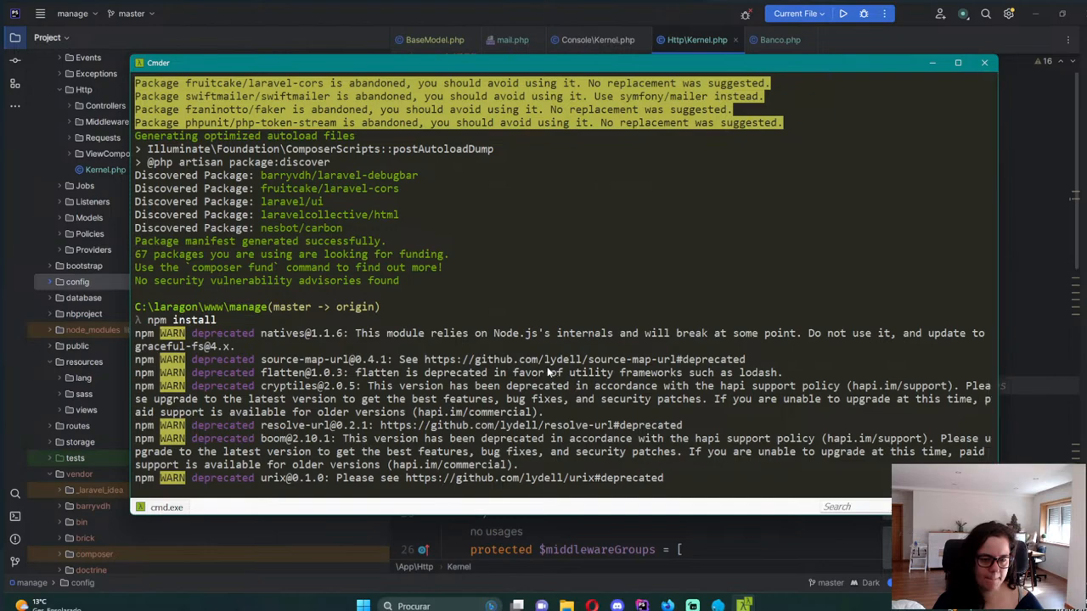
scroll("down", 3)
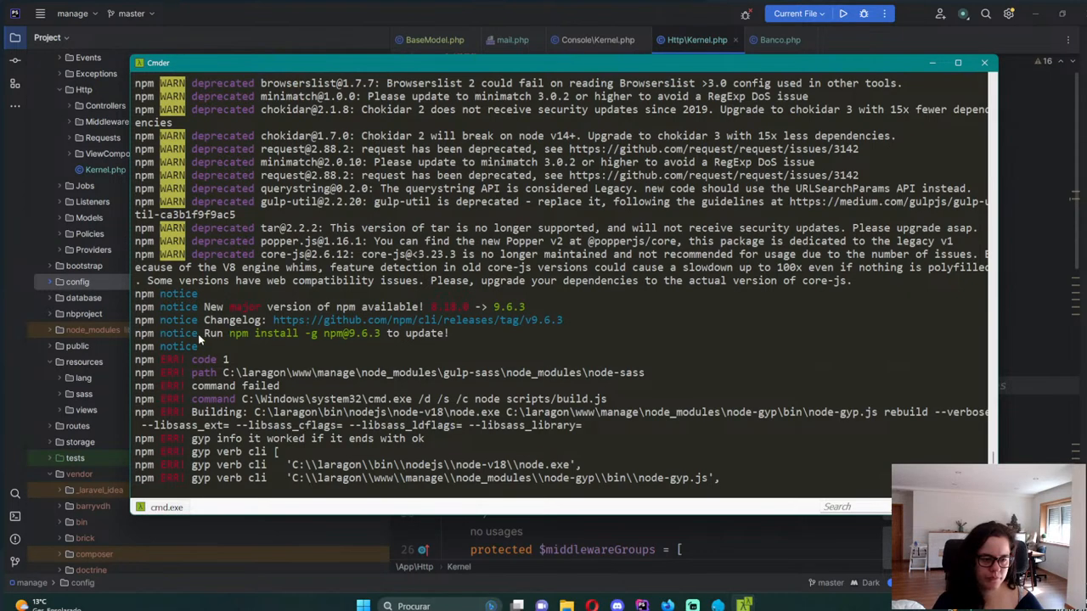
mouse_move(275, 329)
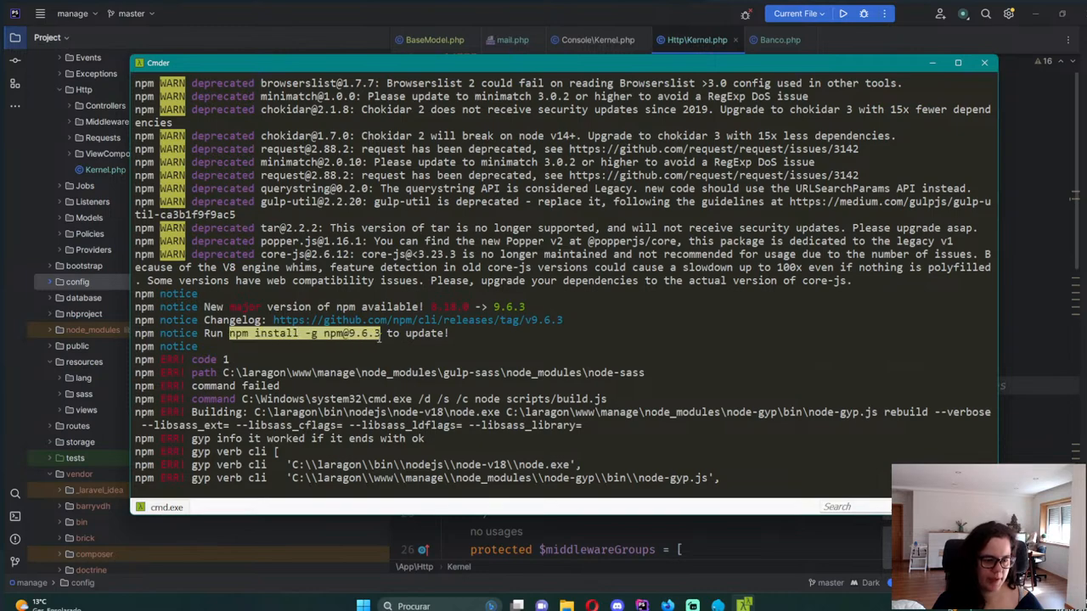
scroll("down", 3)
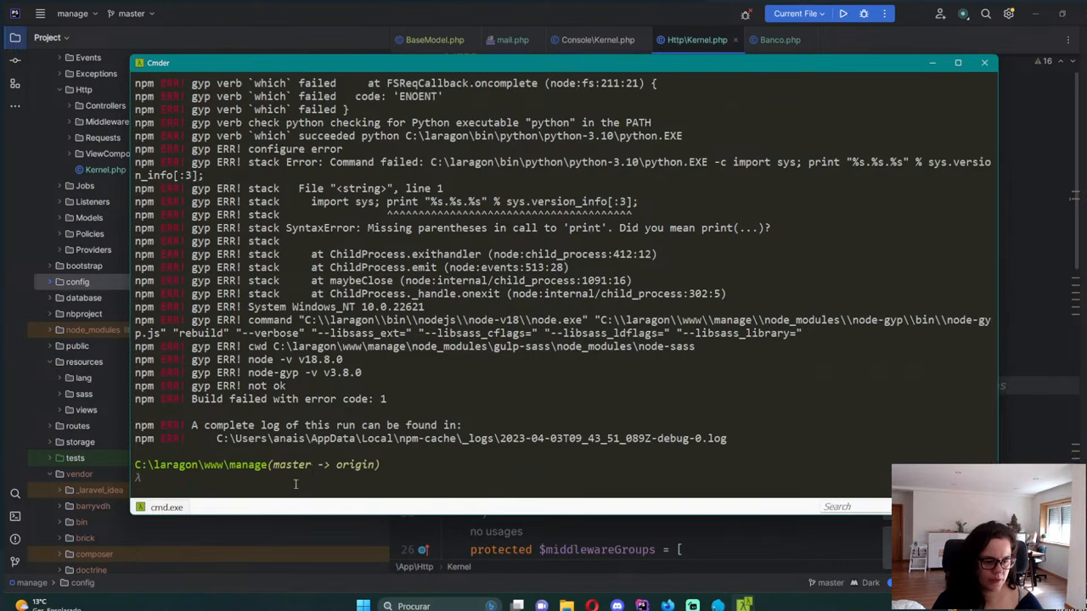
Update npm globally to 9.6.3, then rerun npm install for the project
type("npm install -g npm@9.6.3")
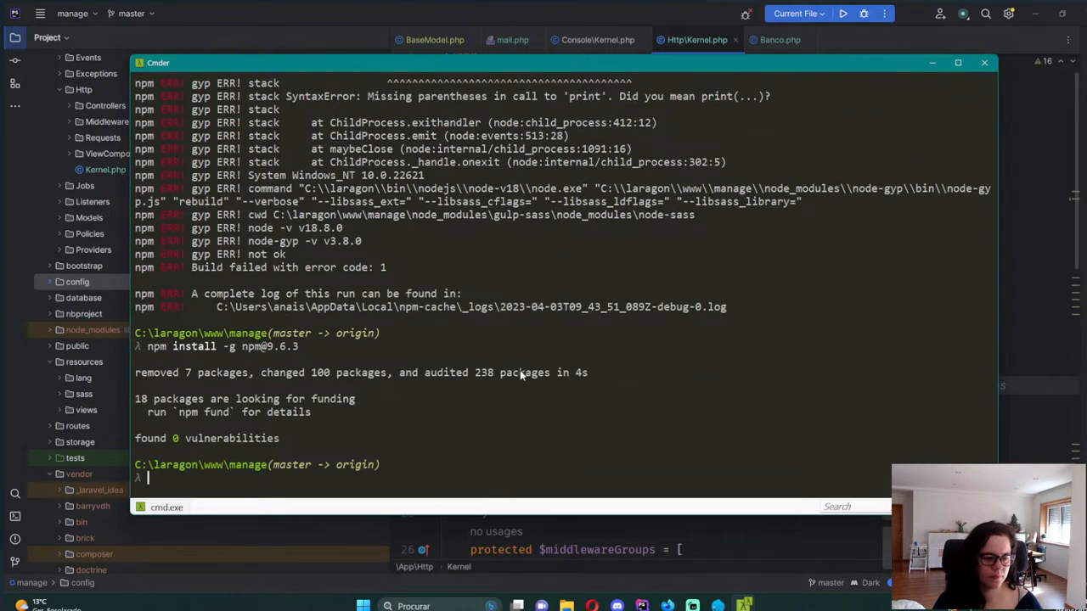
mouse_move(163, 411)
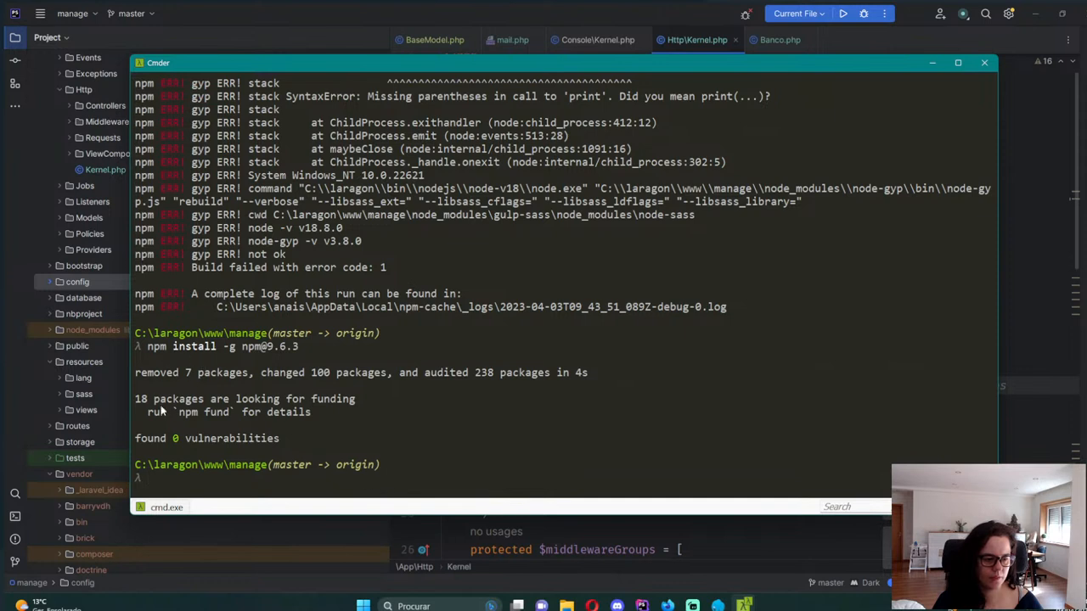
type("npm install")
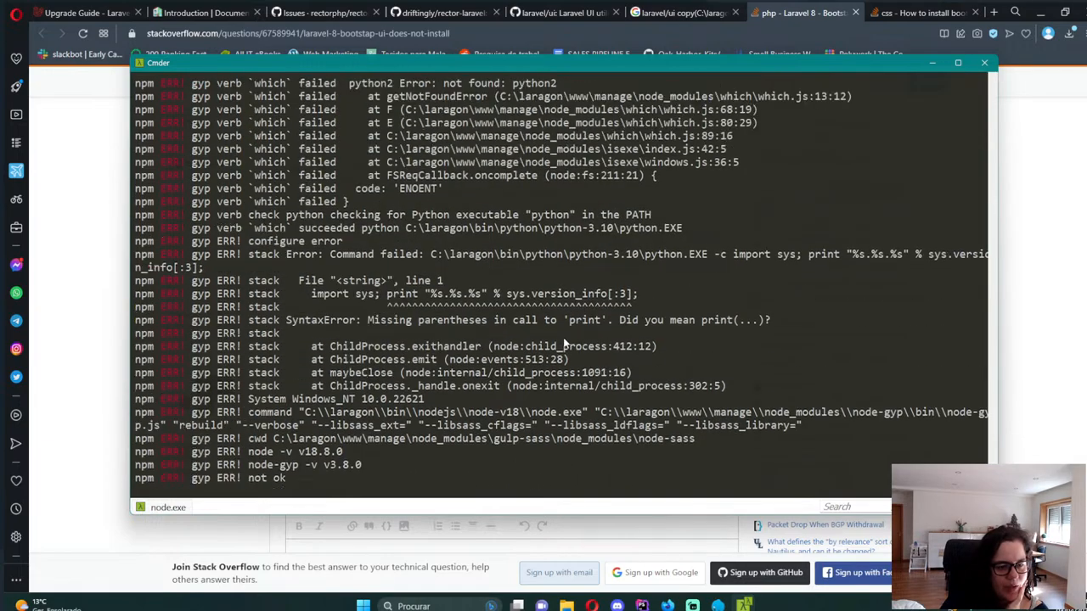
Scroll through the rerun npm install output until it ends with node-gyp's 'Build failed' error
scroll("up", 3)
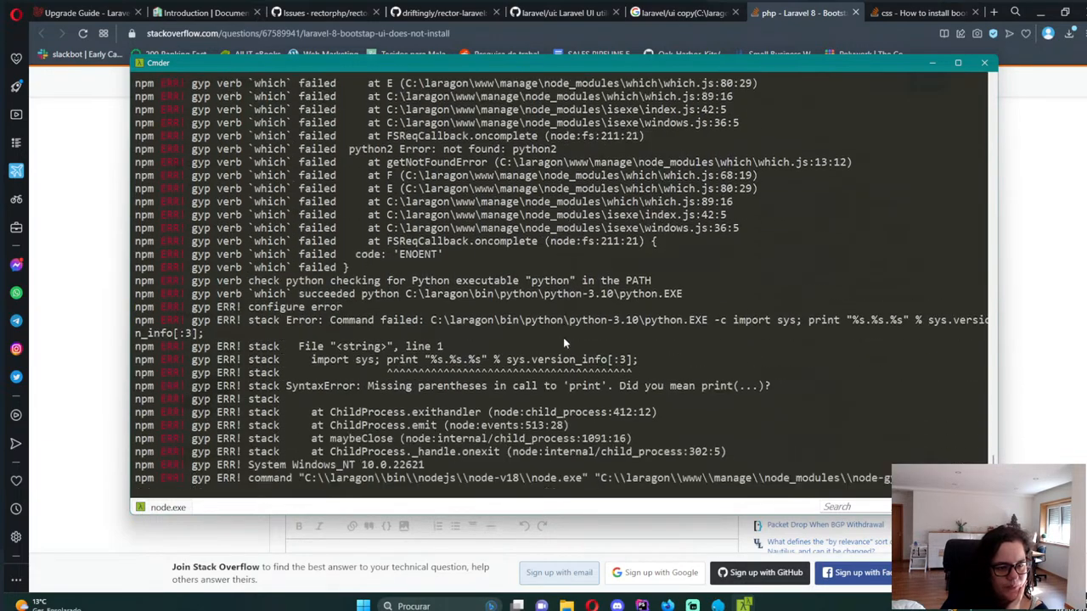
scroll("down", 3)
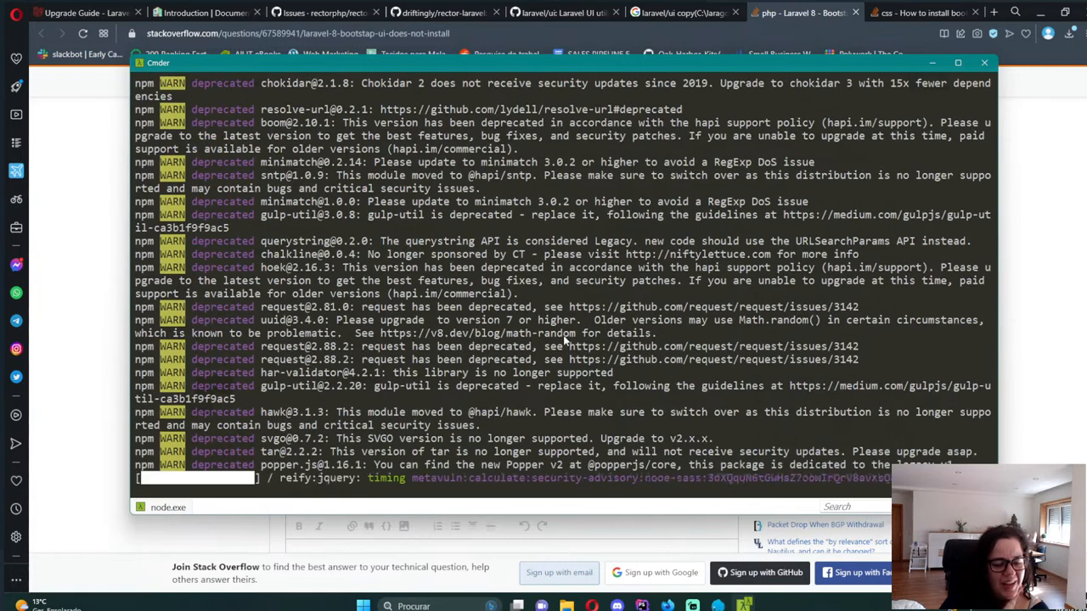
scroll("down", 3)
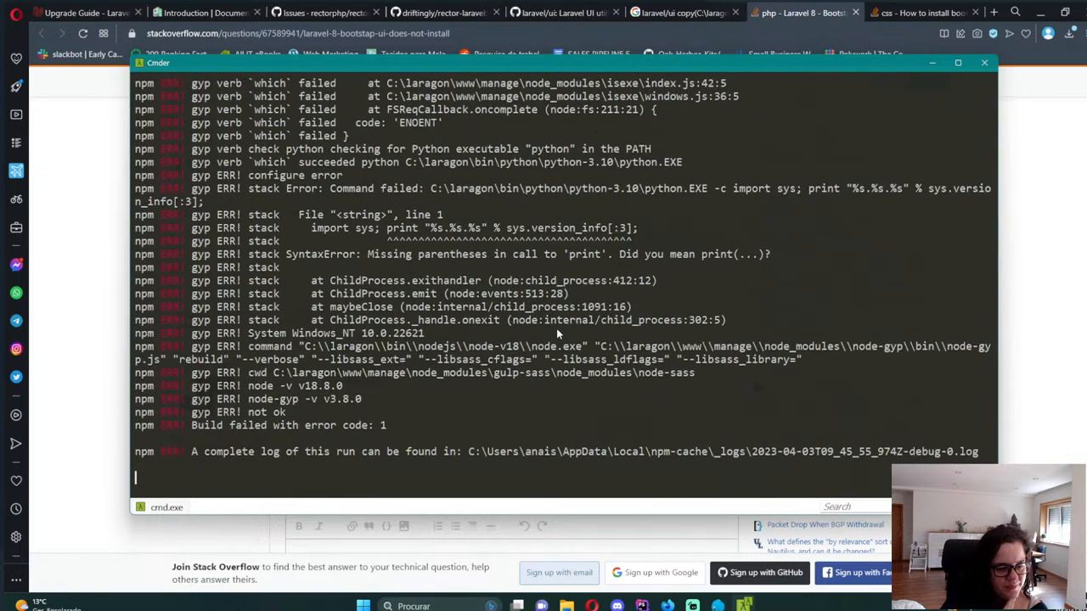
scroll("up", 3)
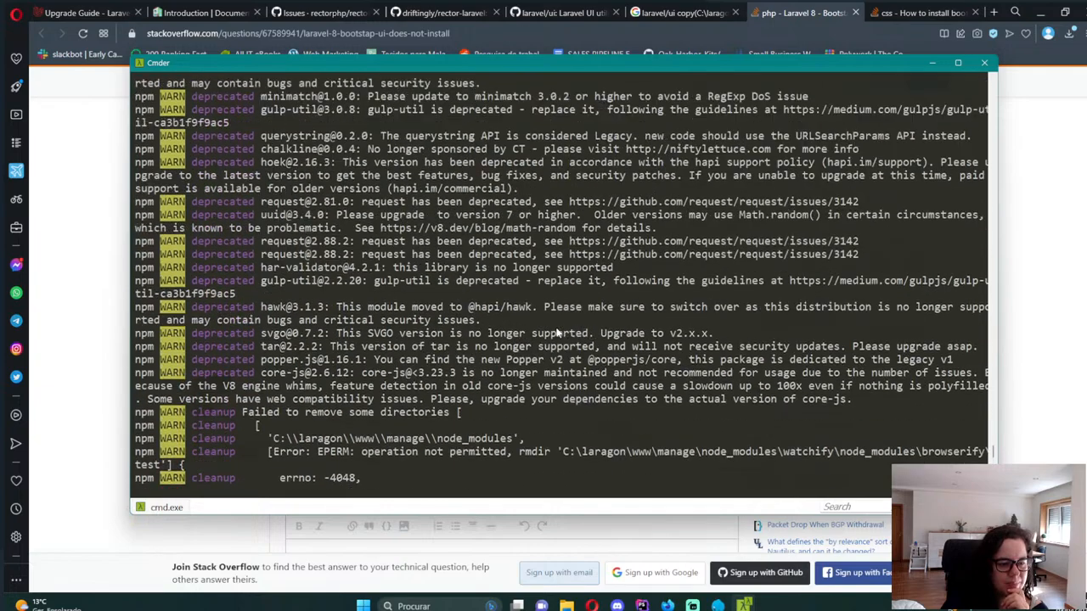
scroll("down", 3)
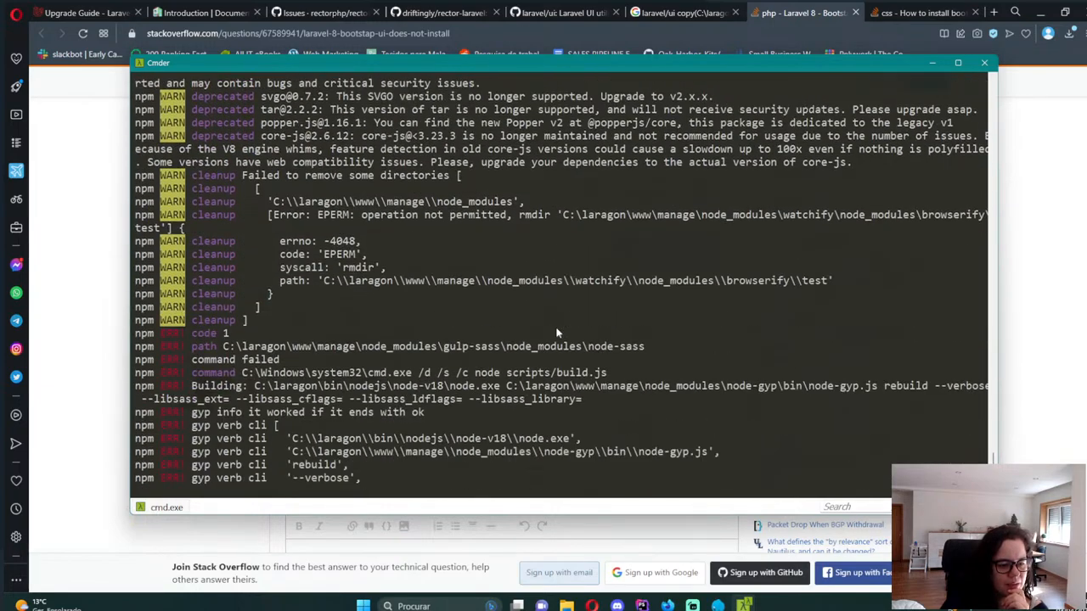
mouse_move(204, 370)
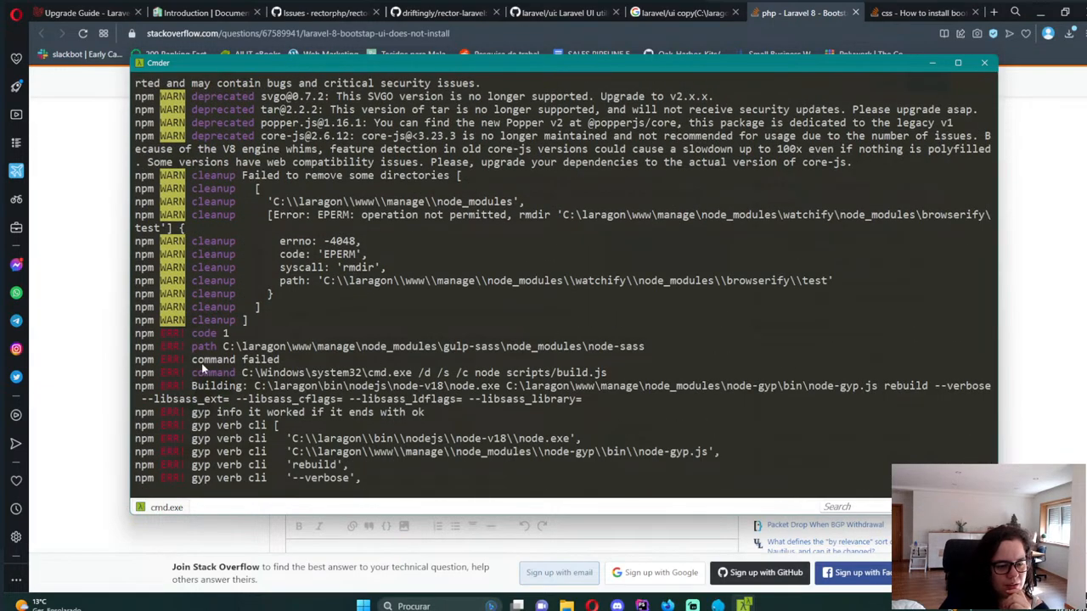
mouse_move(594, 357)
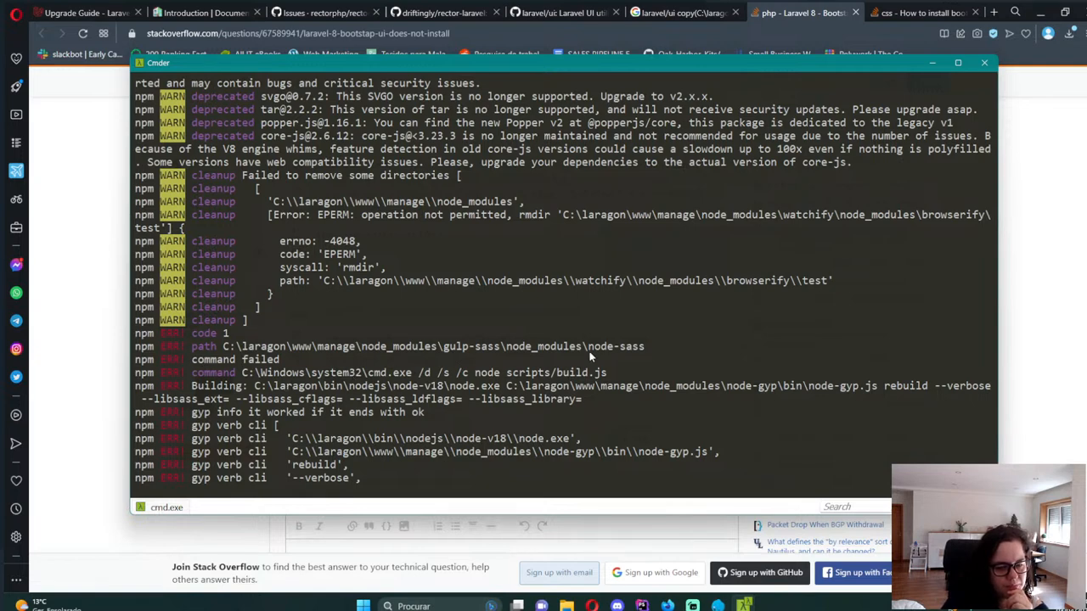
scroll("down", 3)
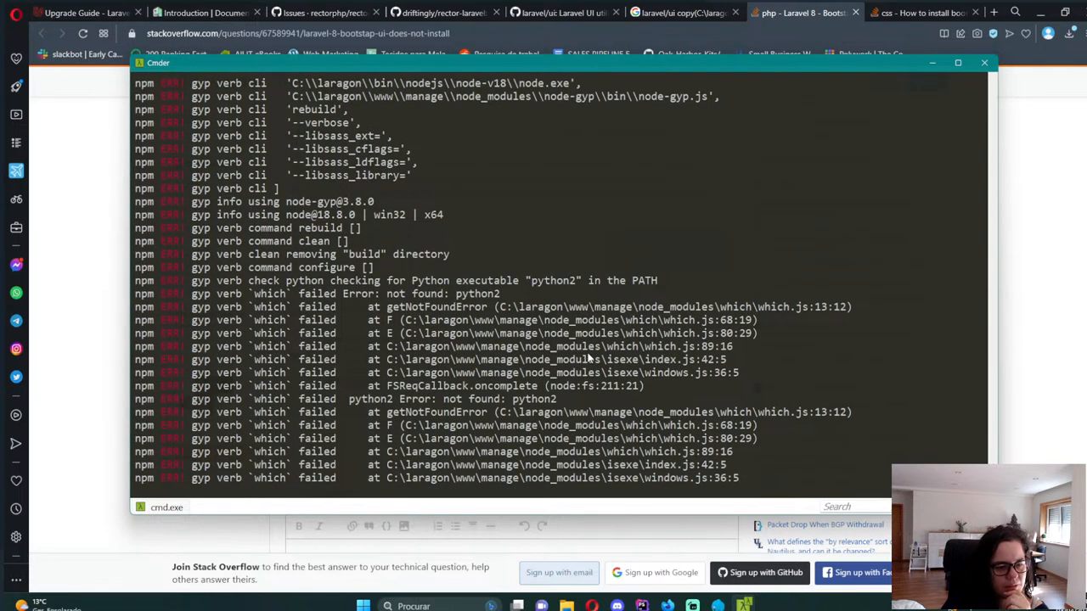
mouse_move(445, 264)
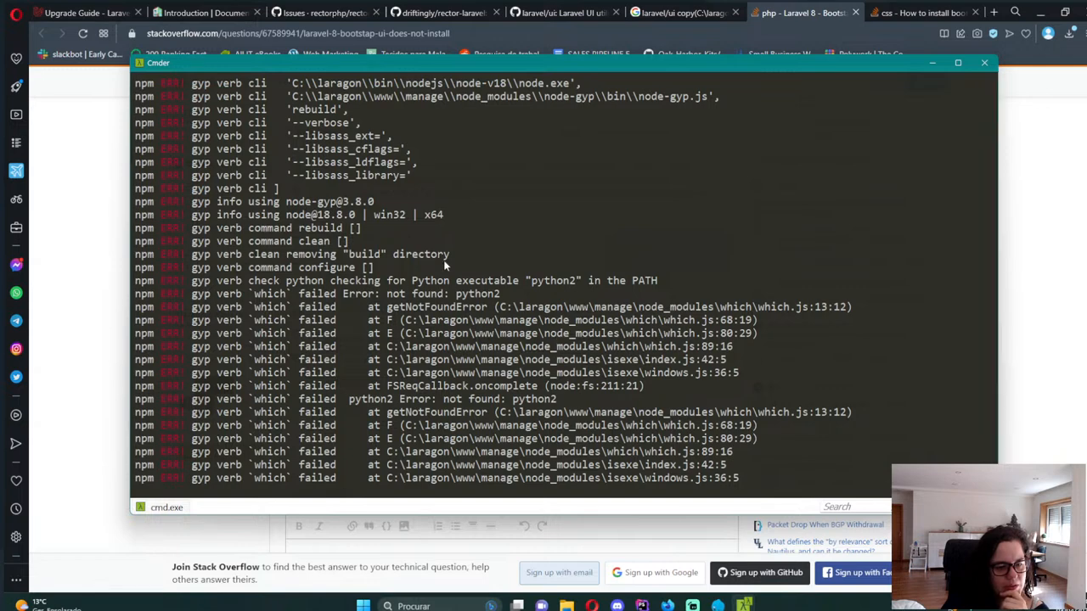
scroll("down", 3)
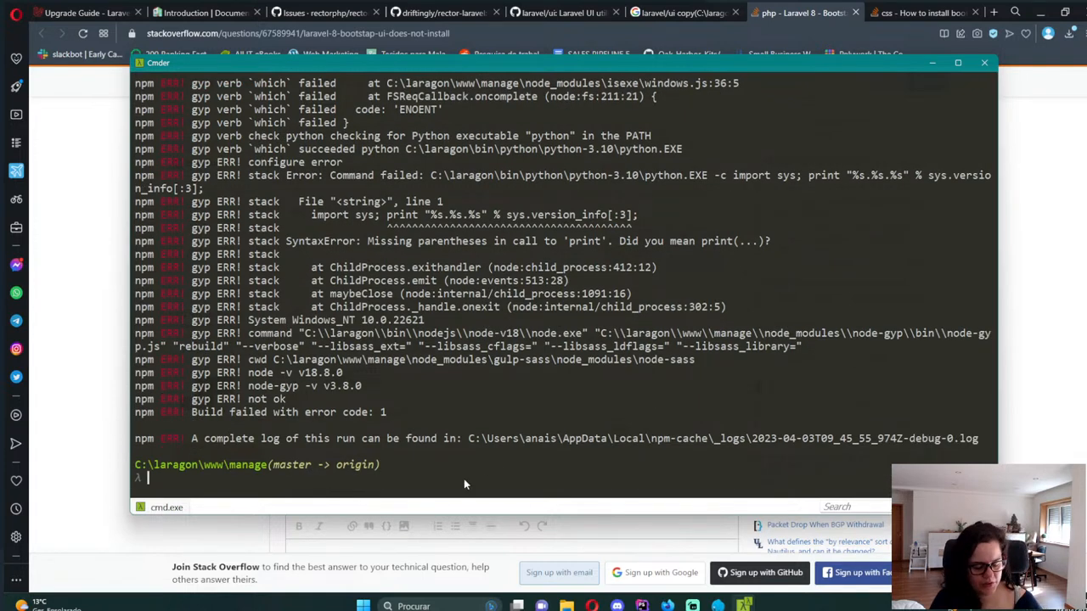
Run npm run dev (missing 'dev' script), list scripts with npm run, then return to PhpStorm
type("npm run dev")
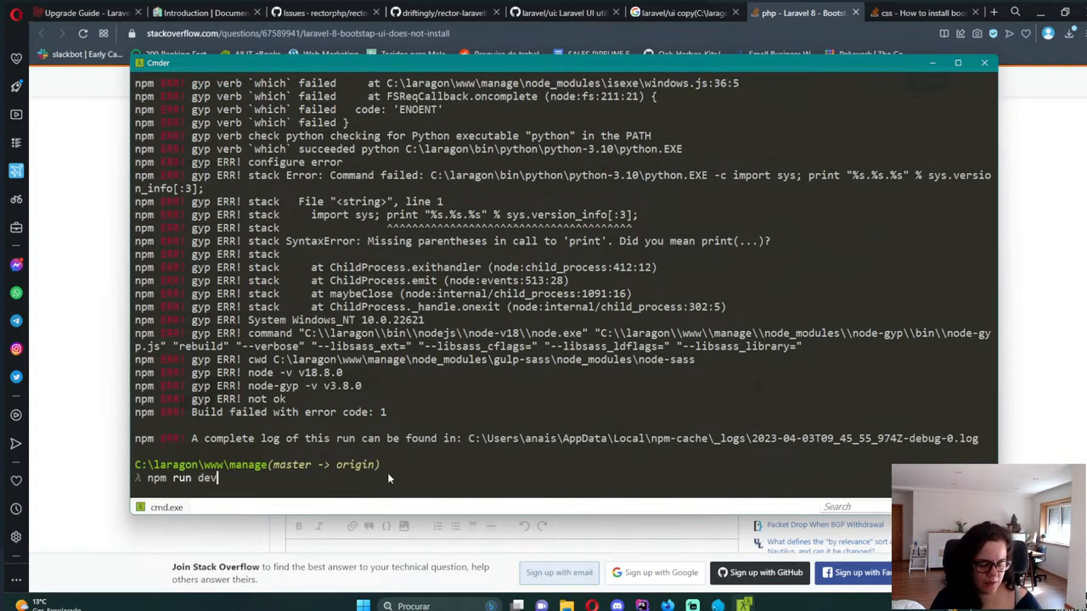
key("Return")
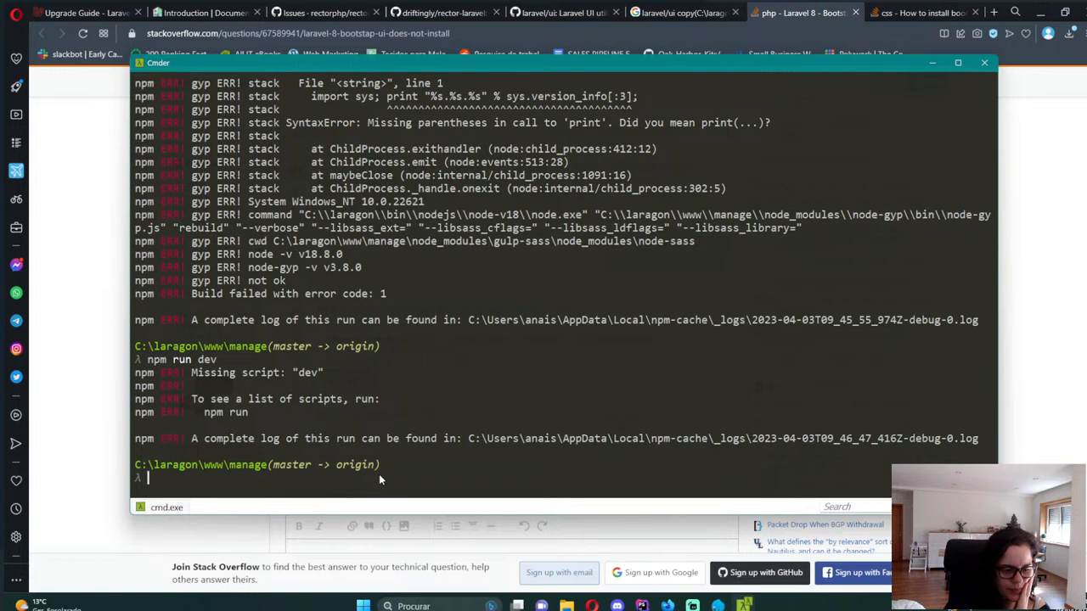
mouse_move(259, 414)
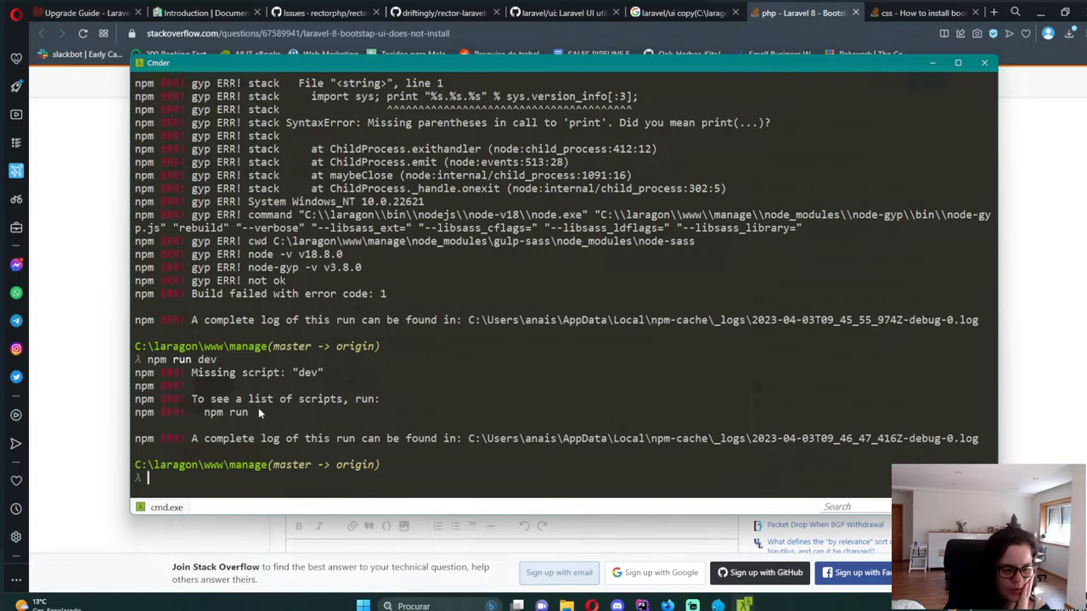
mouse_move(261, 421)
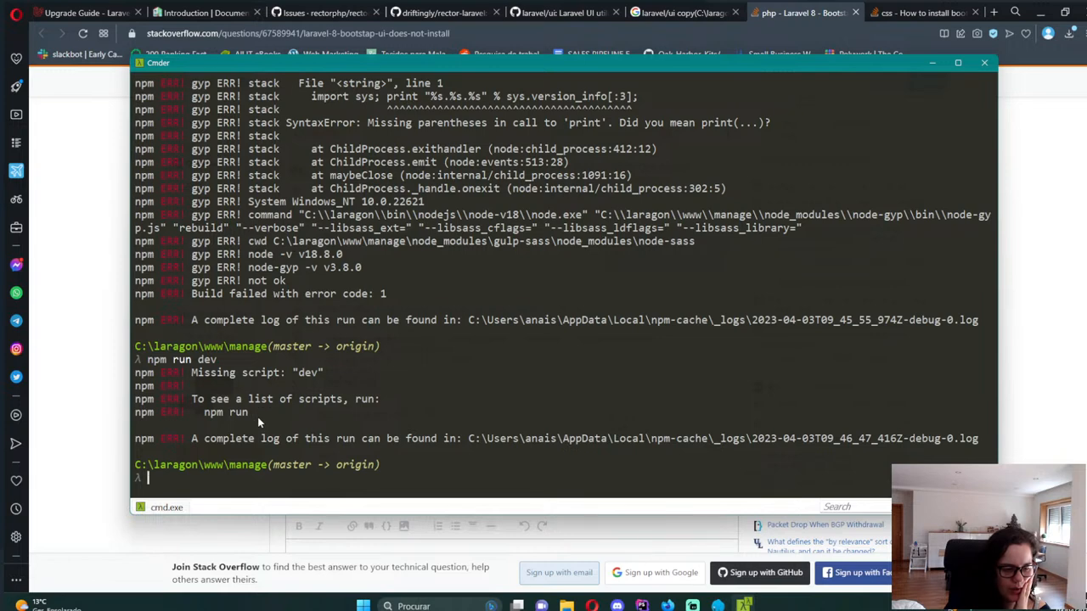
type("npm")
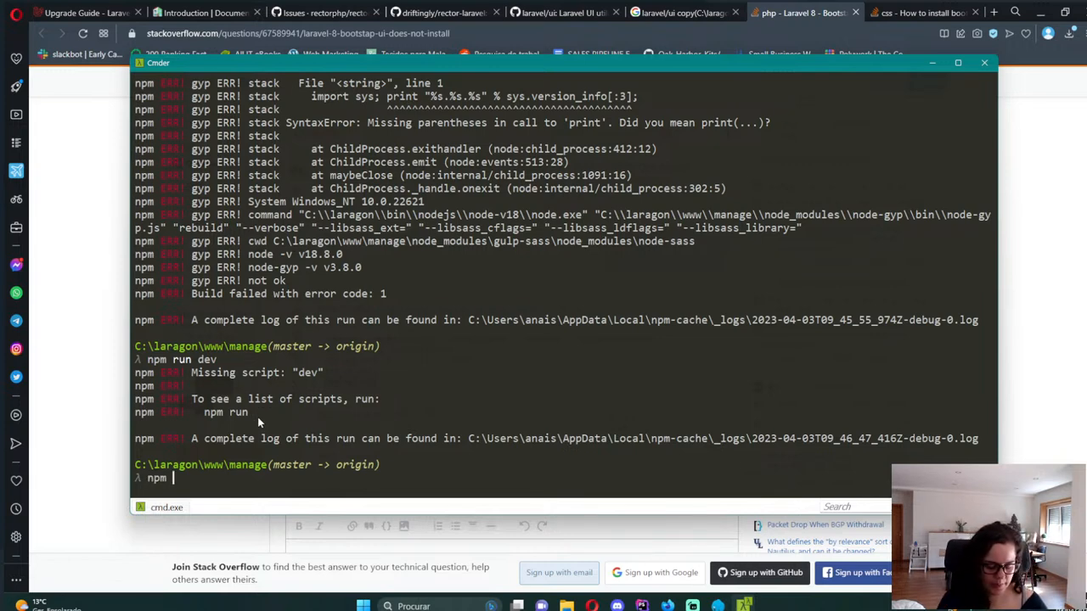
key("Return")
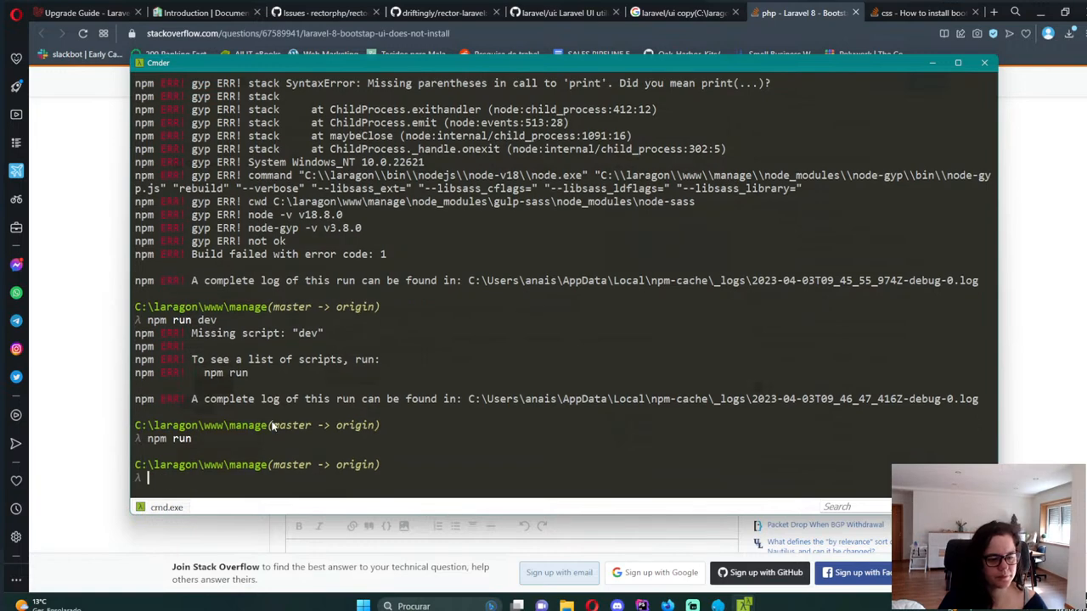
mouse_move(226, 492)
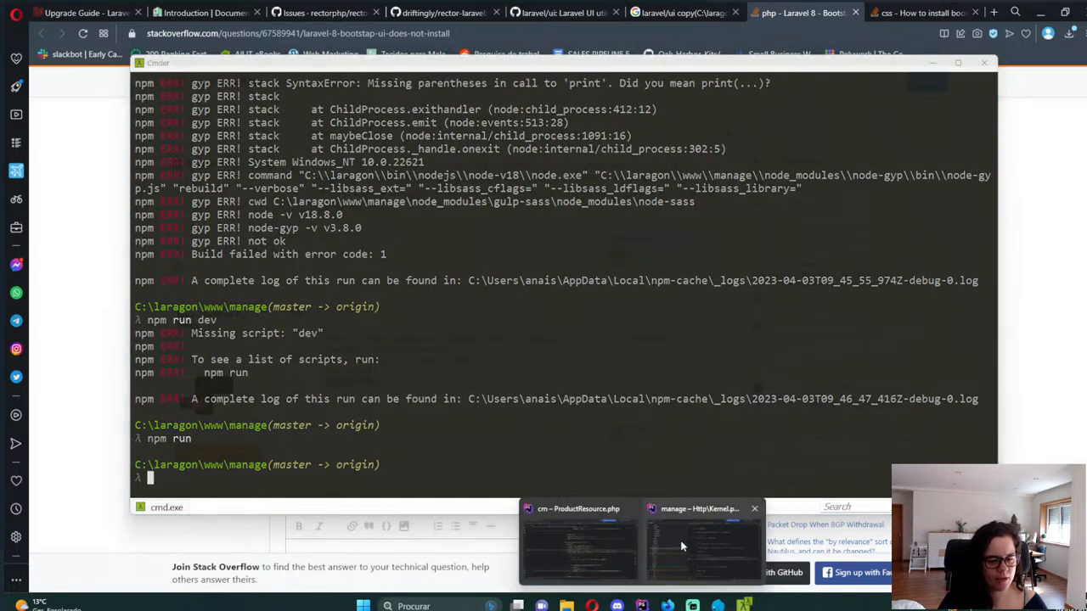
left_click(700, 543)
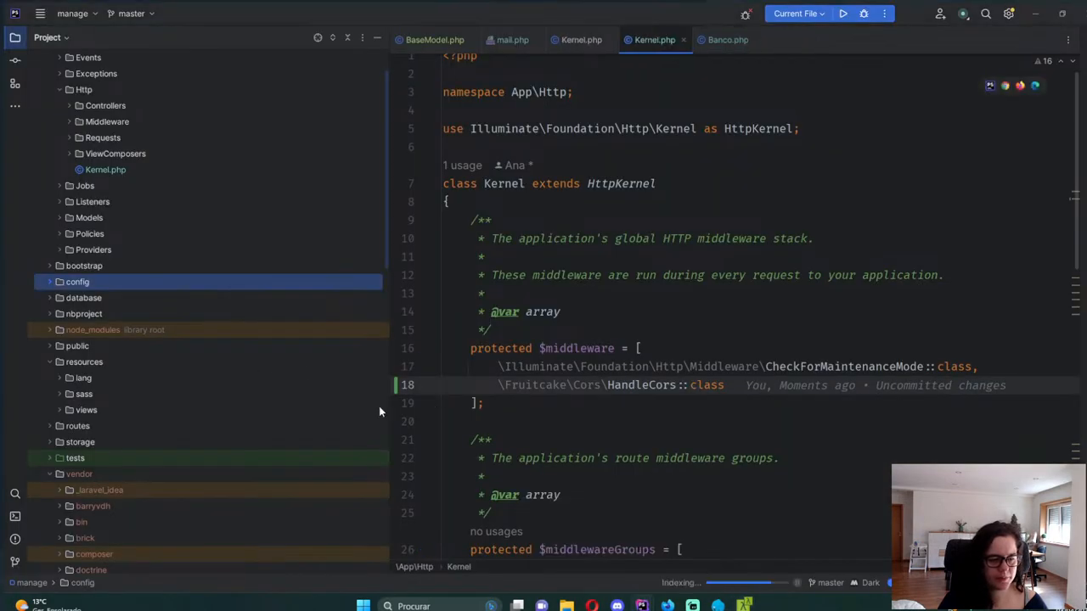
Search the whole project (Ctrl+Shift+F) for 'dev', finding matches such as composer.json
scroll("down", 3)
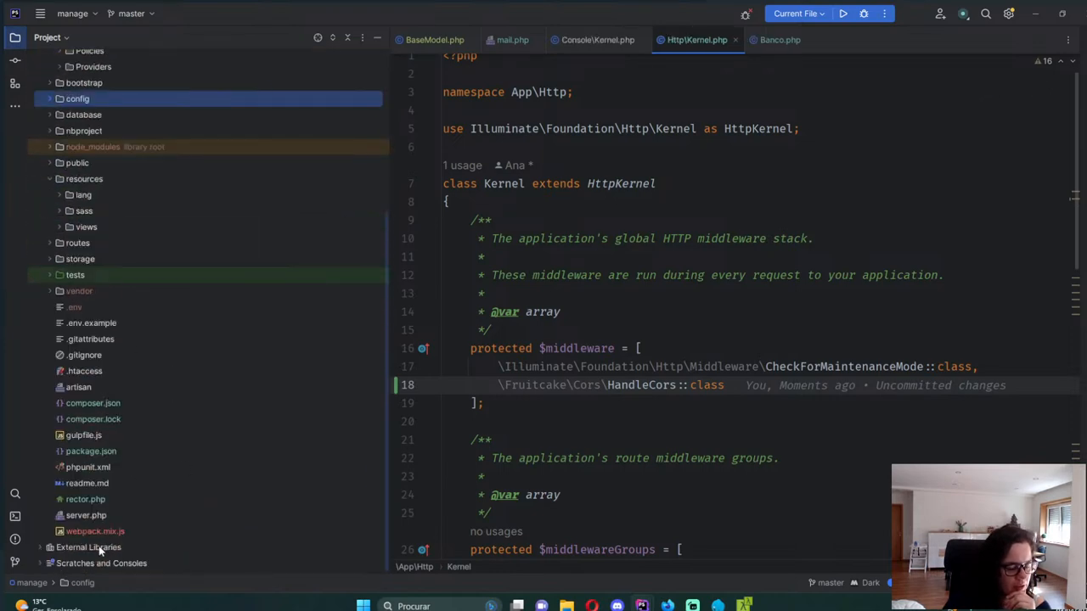
mouse_move(144, 340)
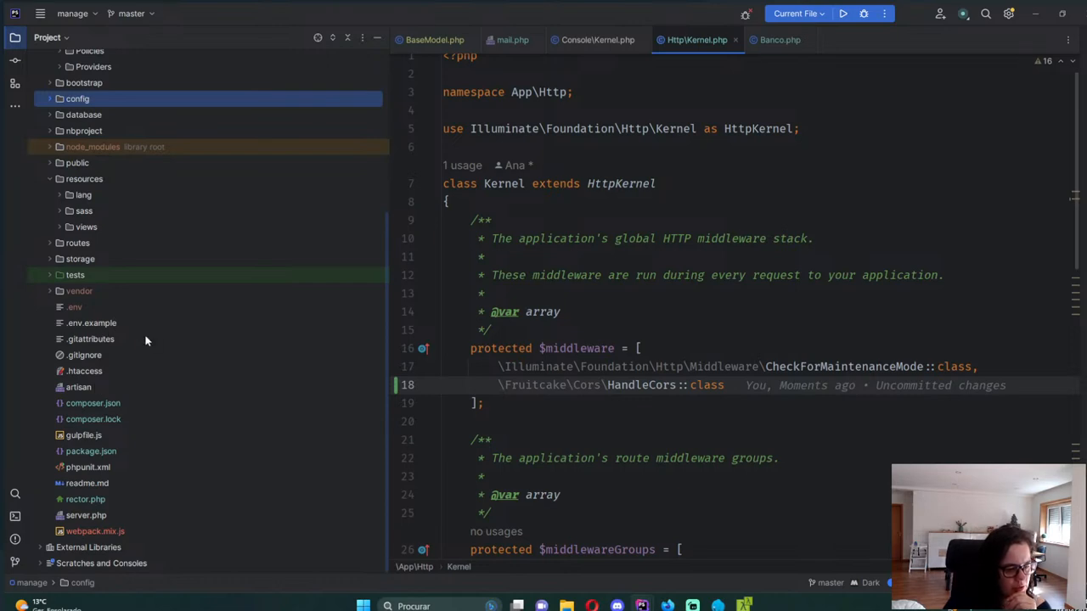
left_click(74, 306)
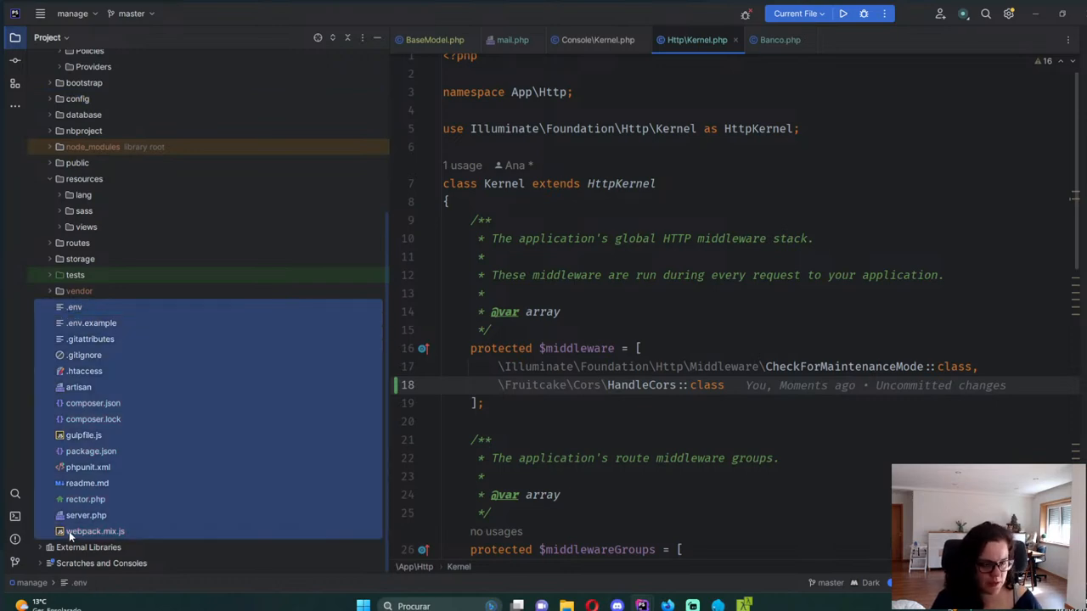
key("ctrl+shift+f")
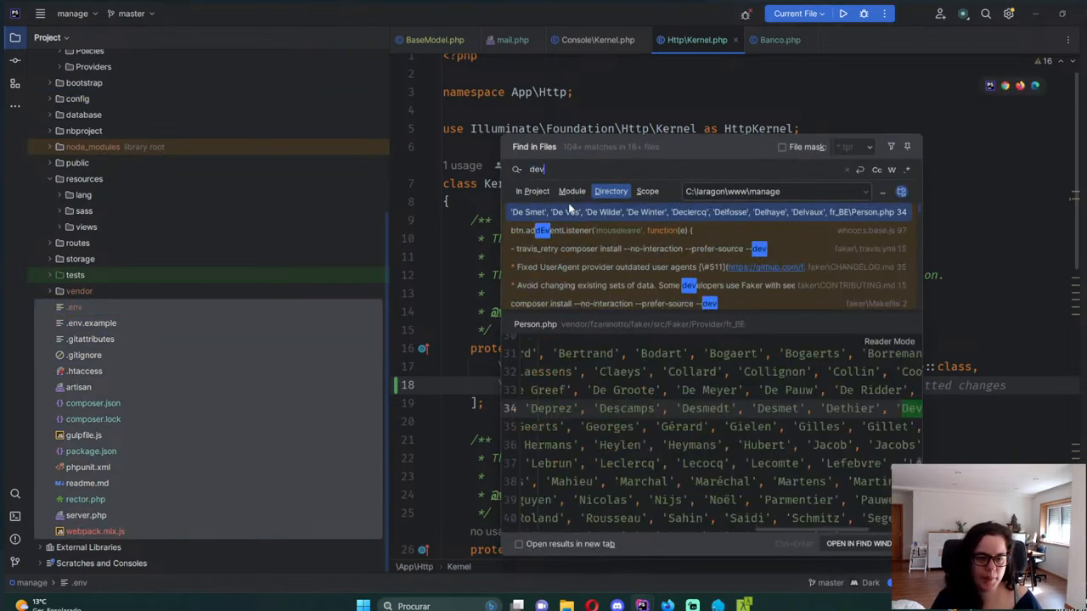
scroll("down", 3)
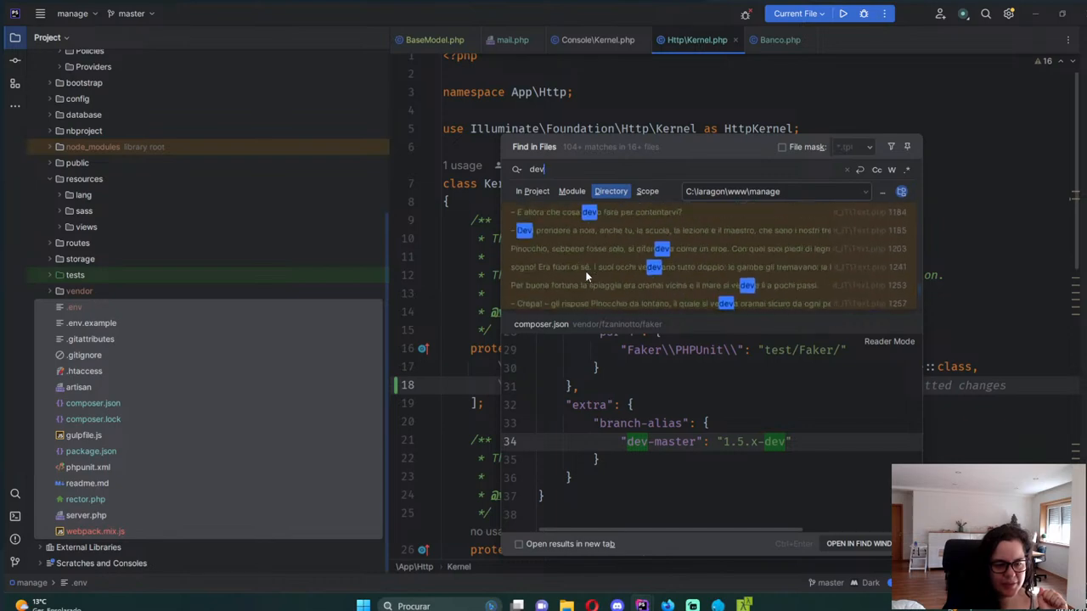
key("alt+tab")
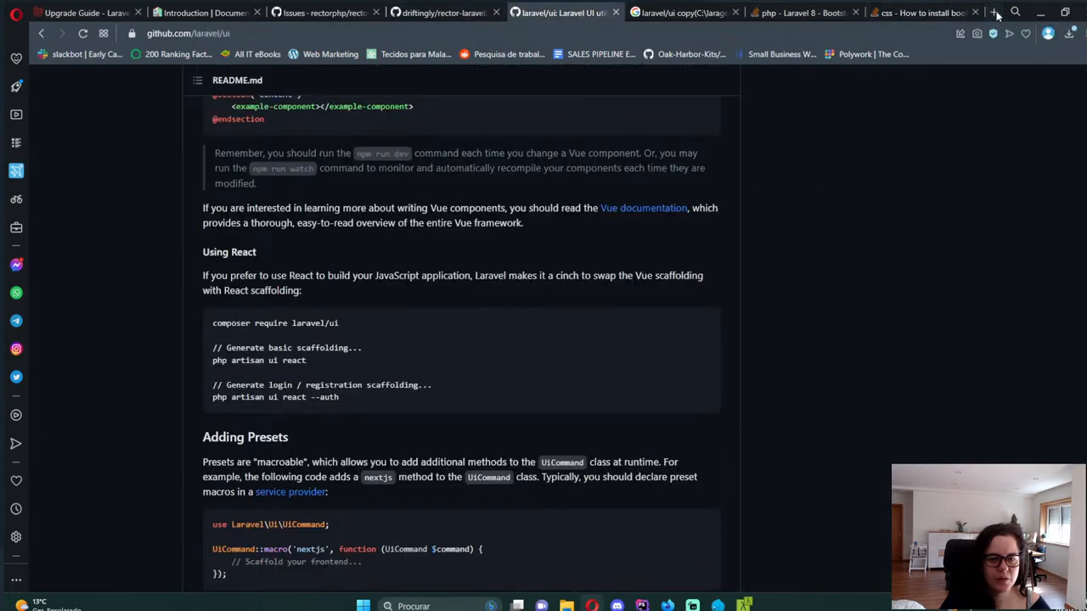
Find the laravel/laravel repository on GitHub from a new browser tab
left_click(993, 13)
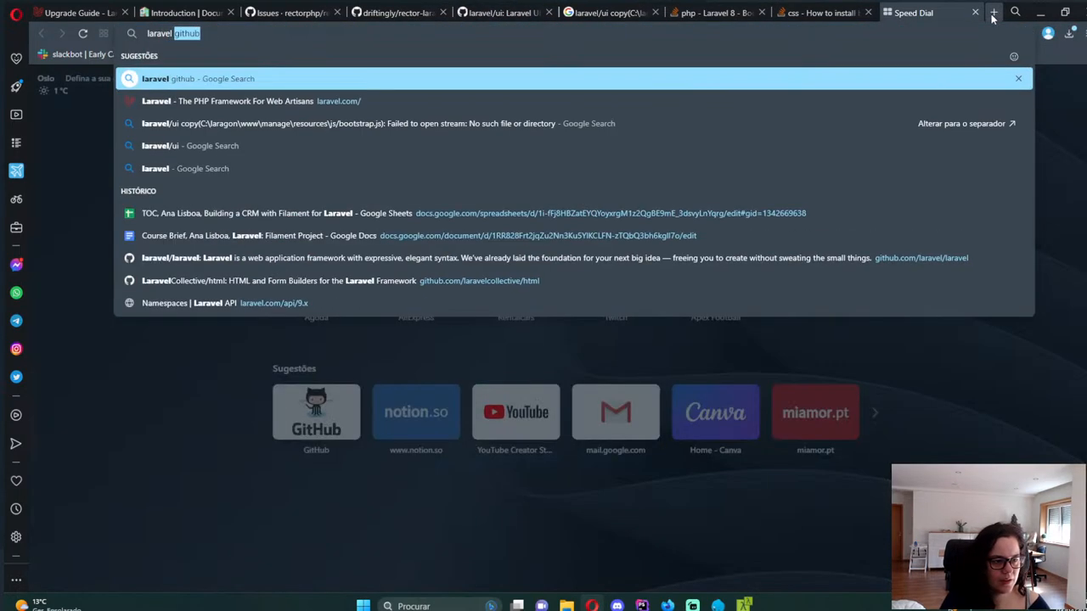
key("Return")
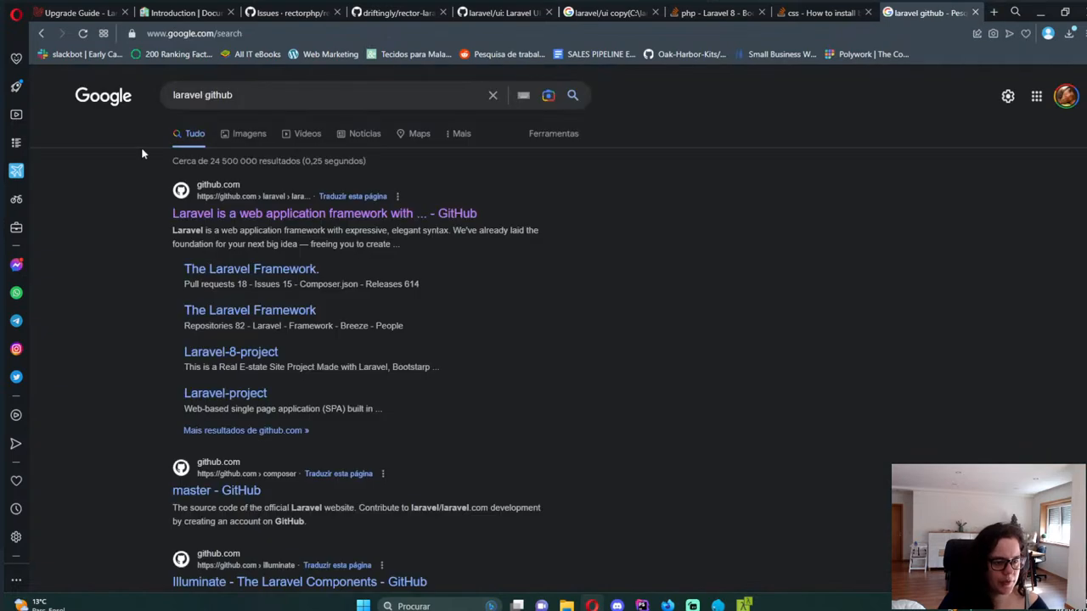
mouse_move(348, 194)
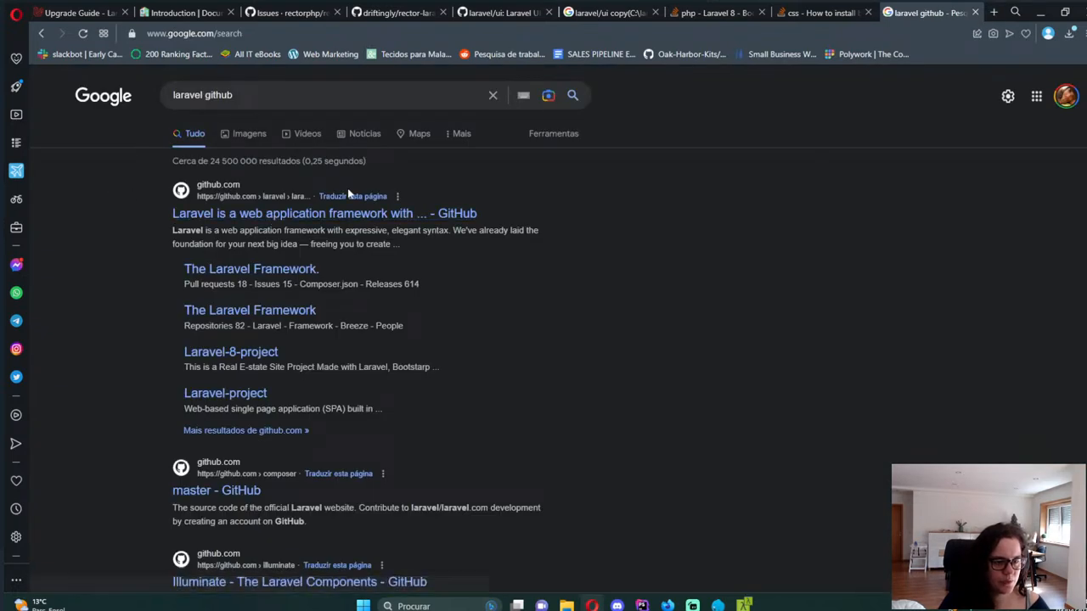
left_click(324, 214)
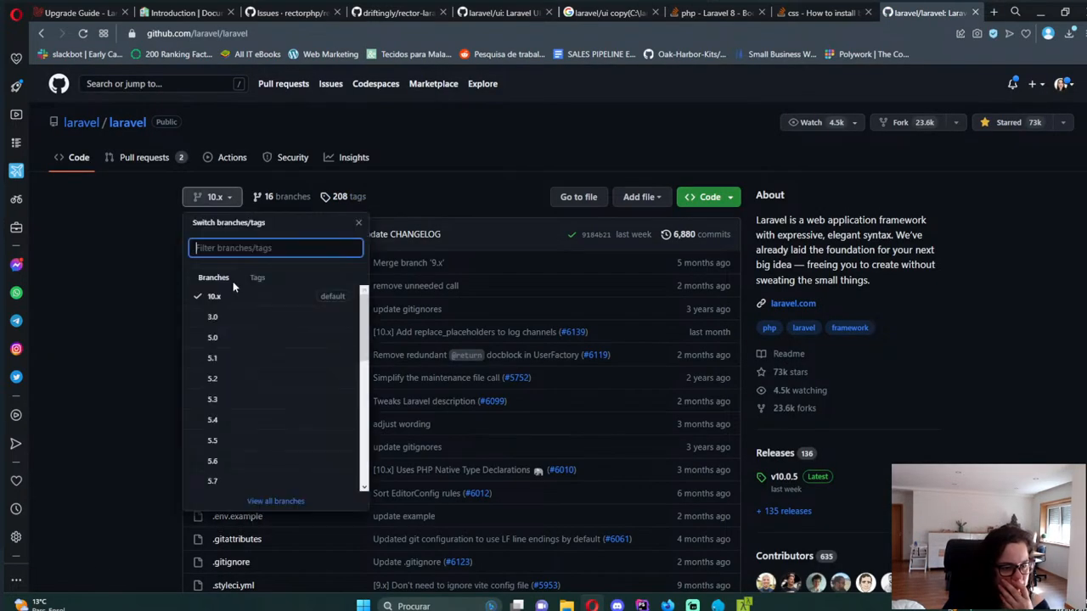
Switch the repository to the 7.x branch and view its package.json with dev, watch and production scripts
type("7")
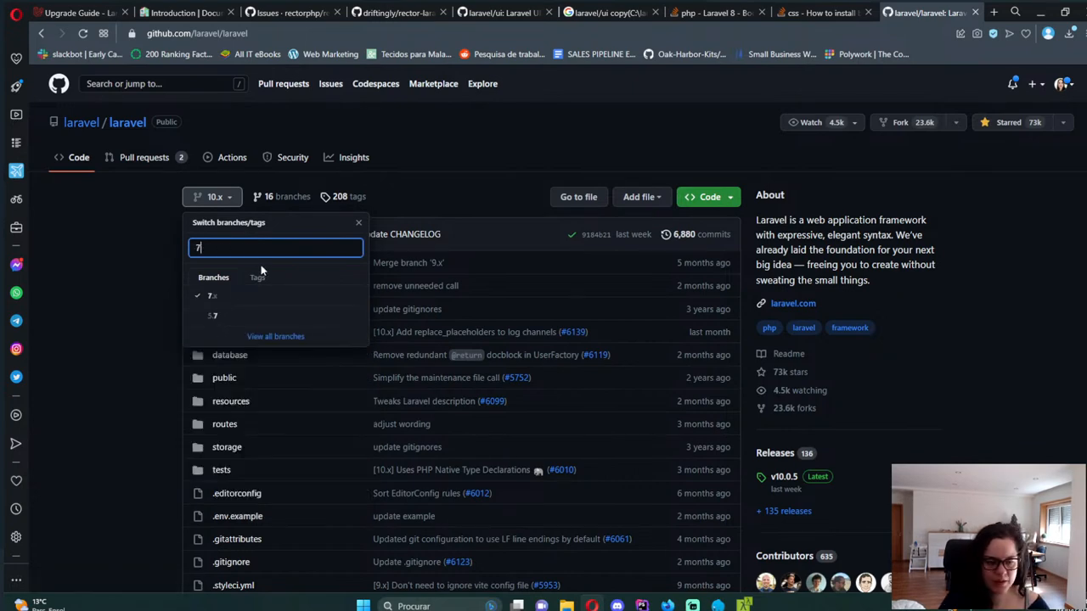
type(".")
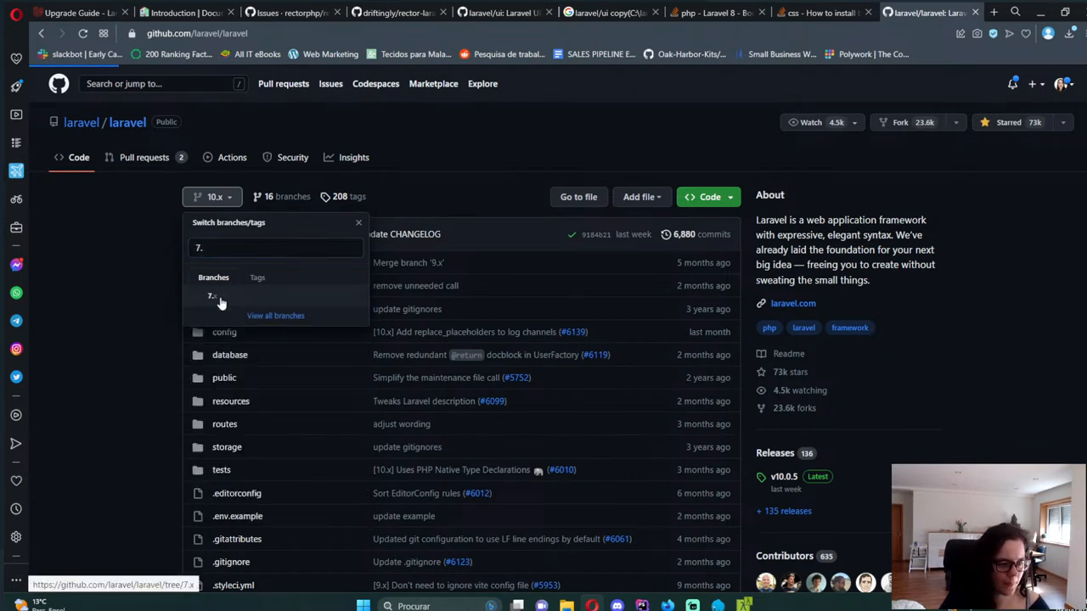
left_click(210, 296)
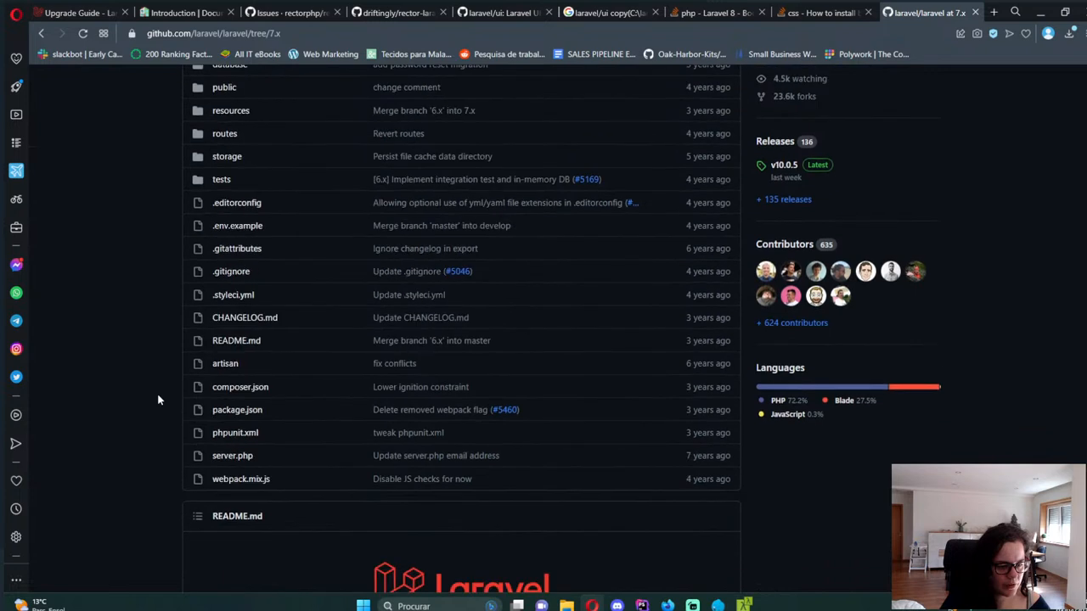
mouse_move(238, 202)
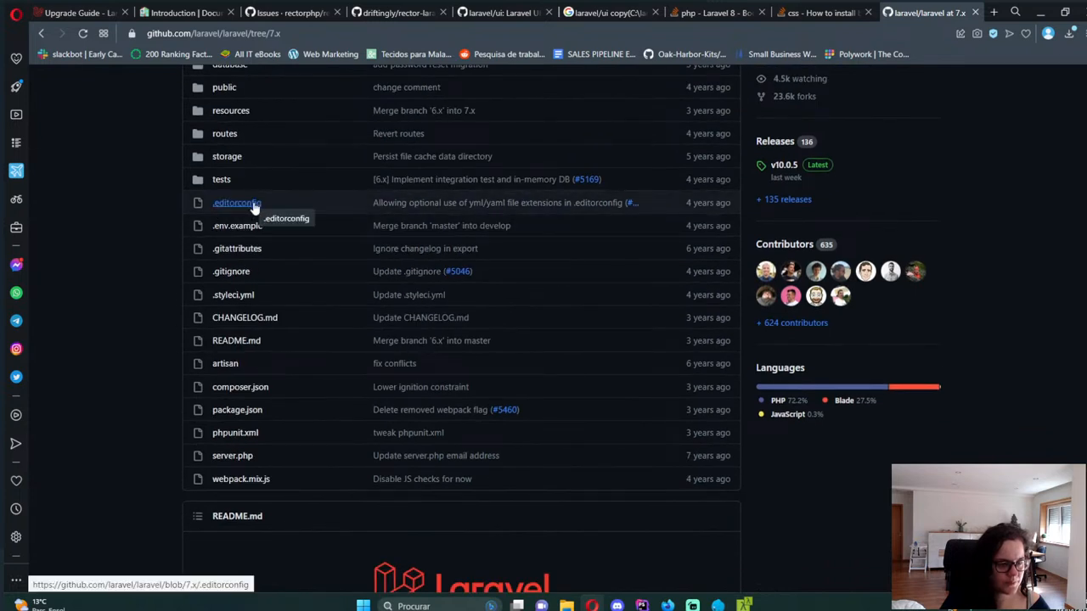
mouse_move(233, 296)
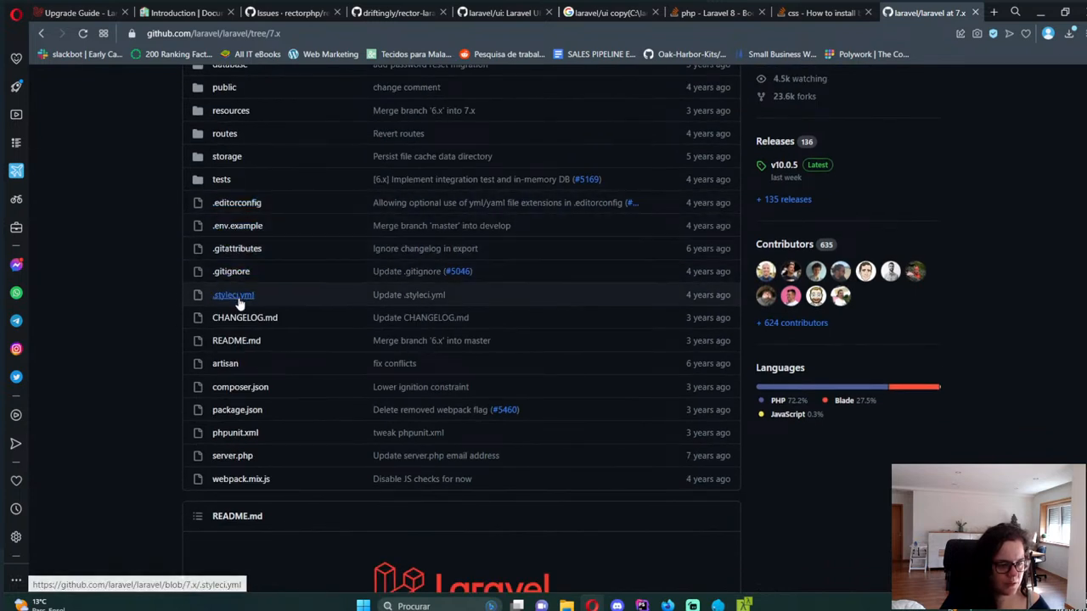
left_click(233, 295)
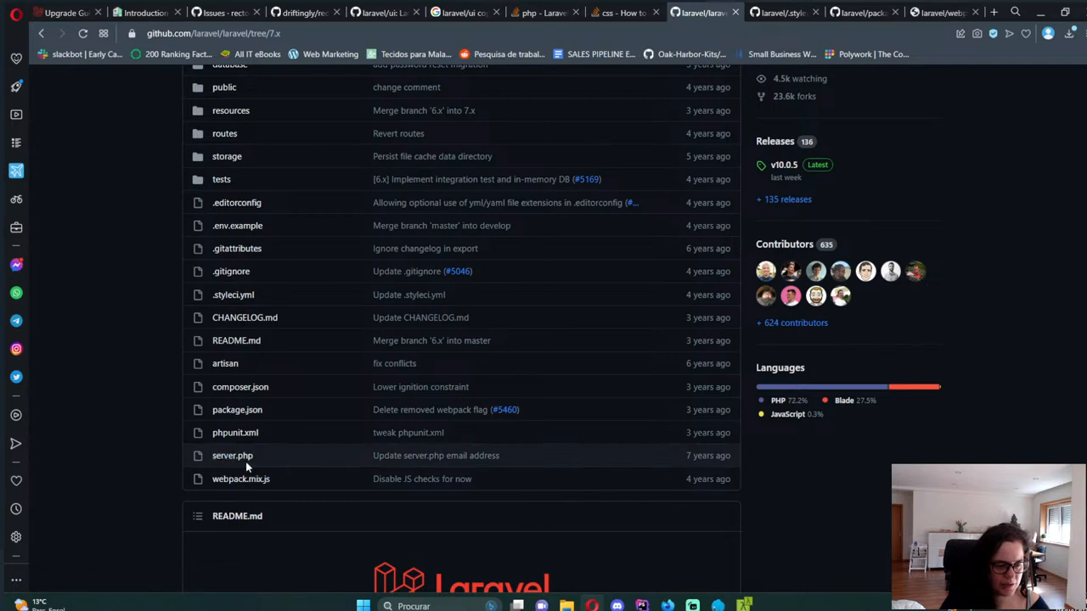
left_click(232, 296)
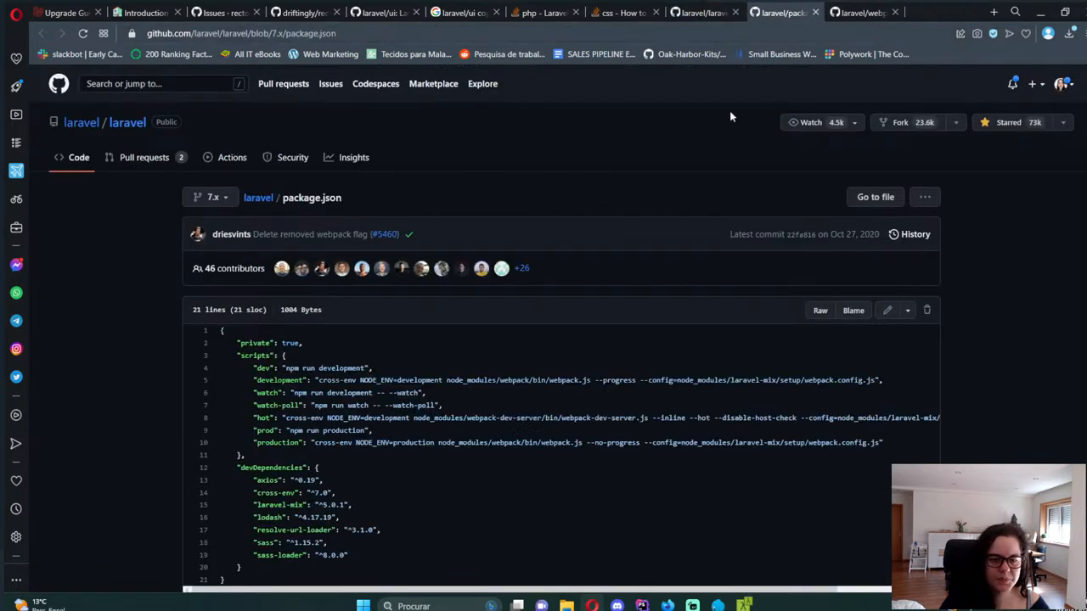
key("alt+tab")
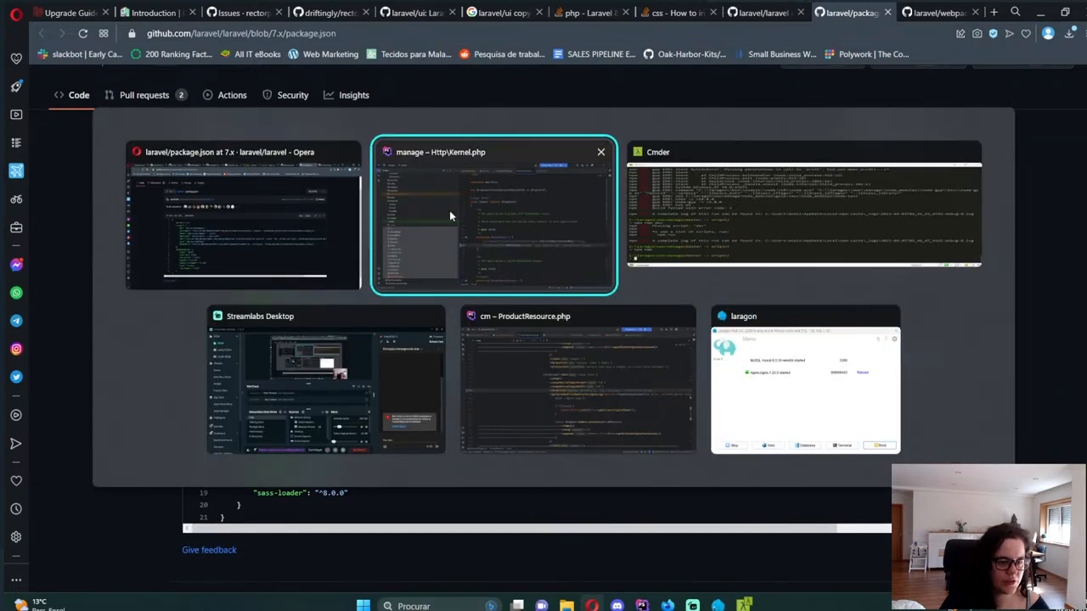
Open webpack.mix.js in the PhpStorm project alongside package.json
left_click(494, 214)
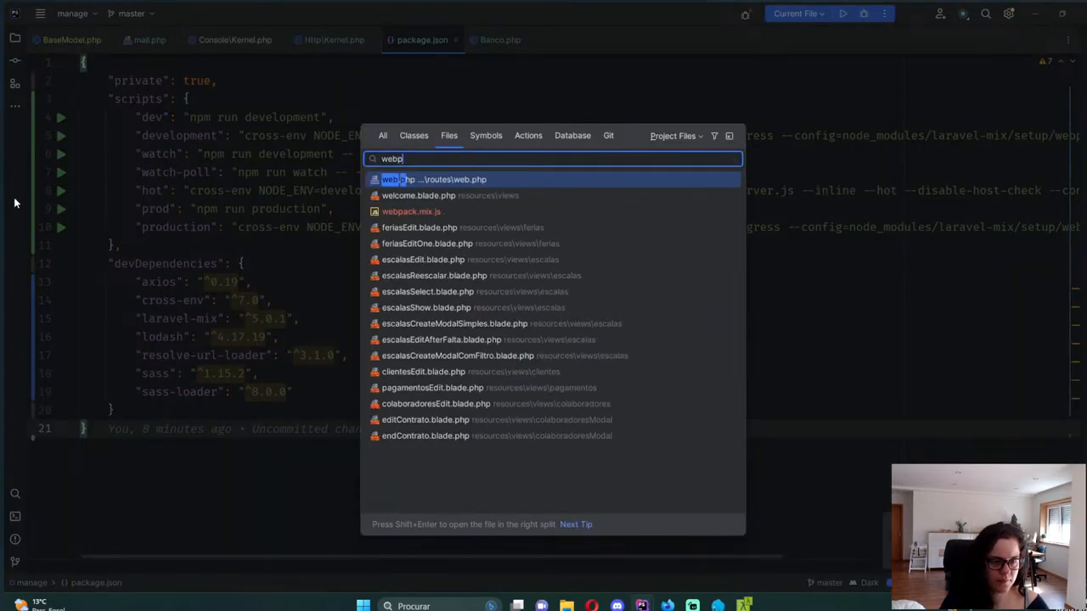
left_click(410, 210)
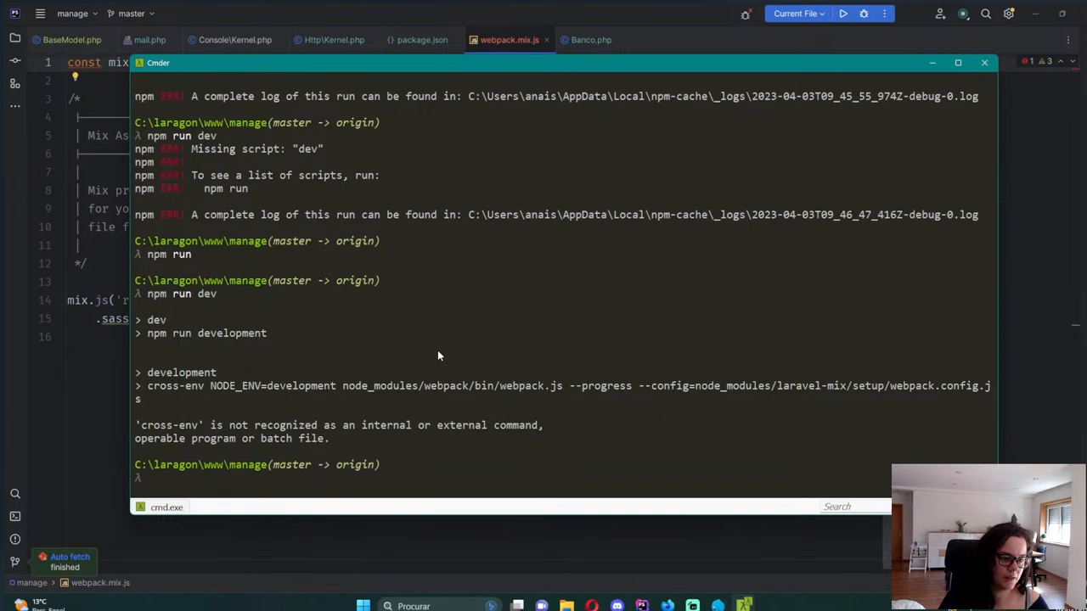
Update npm globally to 9.6.3, then run npm install, adding 1176 packages
type("npm run")
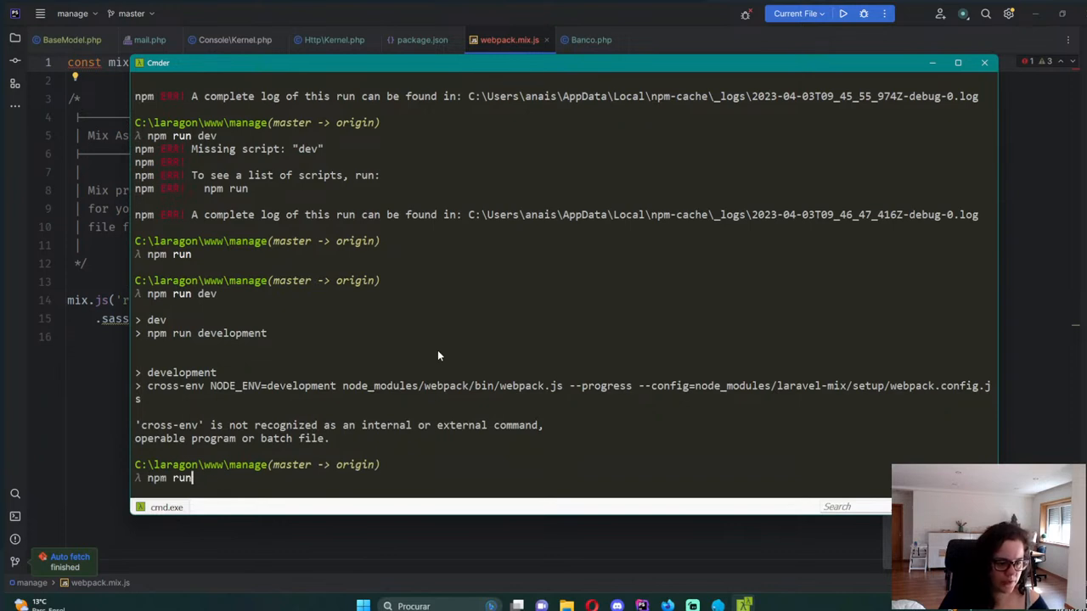
type("install -g npm@9.6.3")
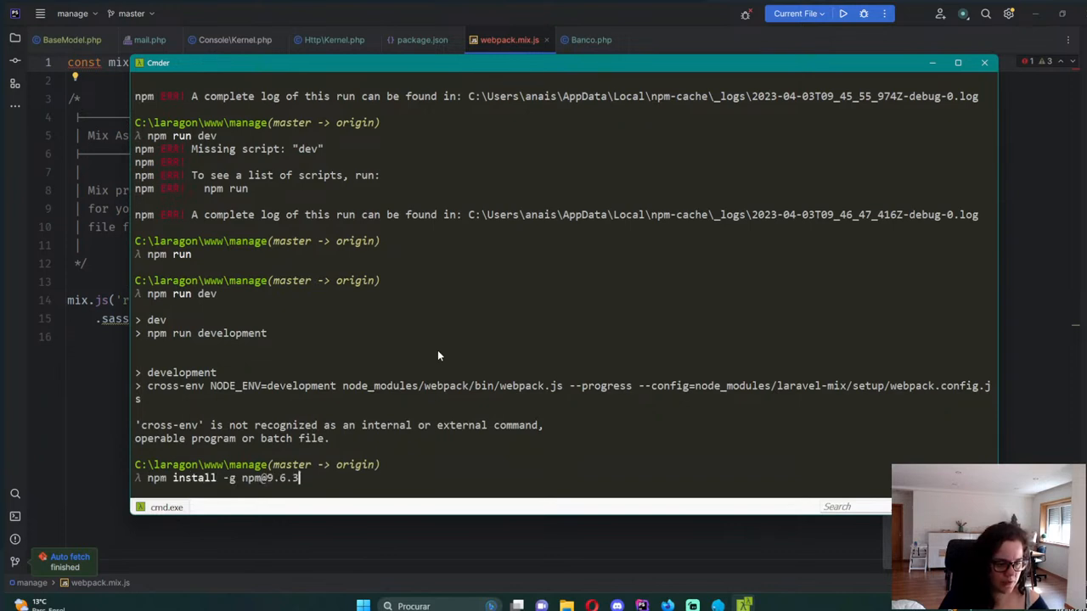
key("Return")
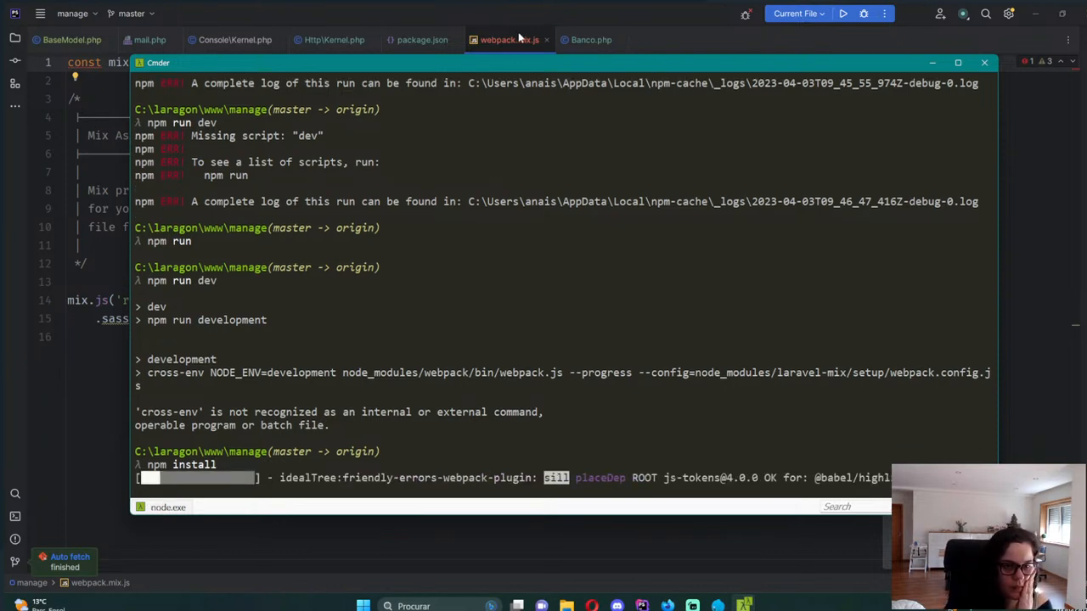
left_click(421, 40)
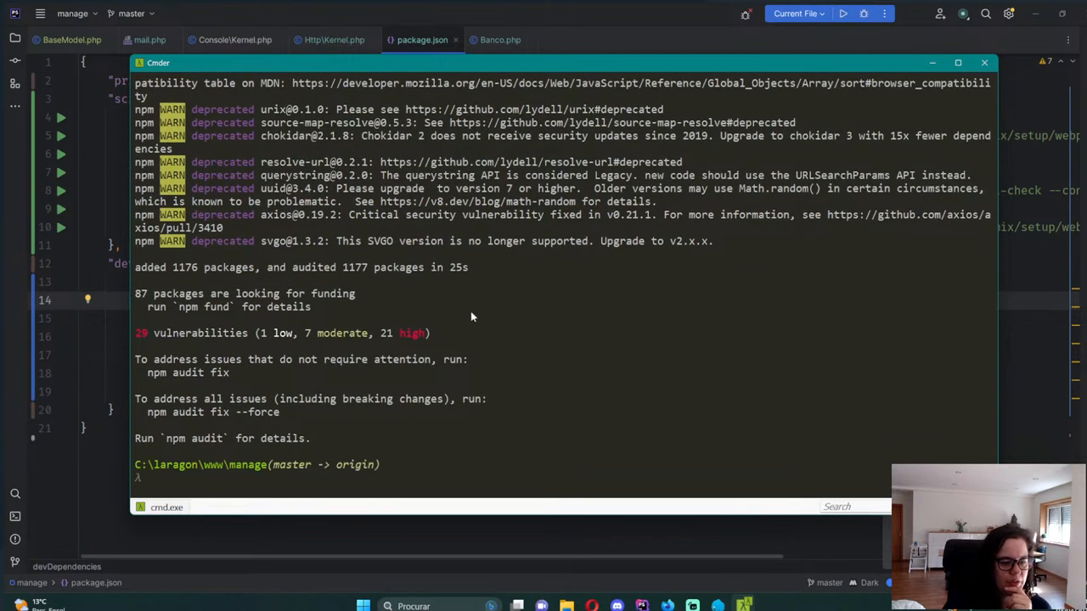
type("npm install")
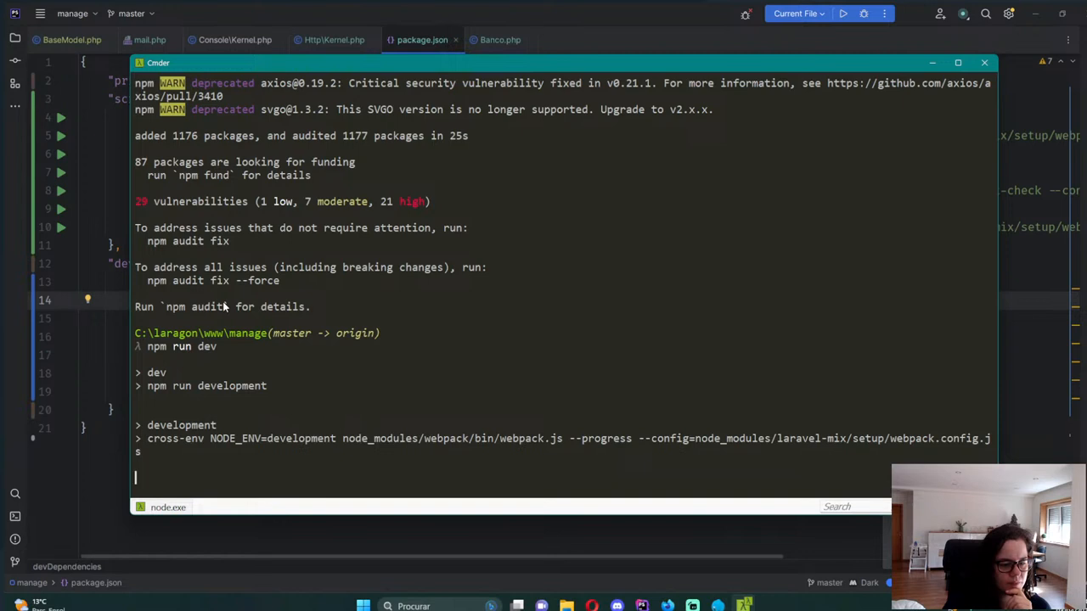
Review the npm run dev output as Laravel Mix installs vue-template-compiler
double_click(187, 200)
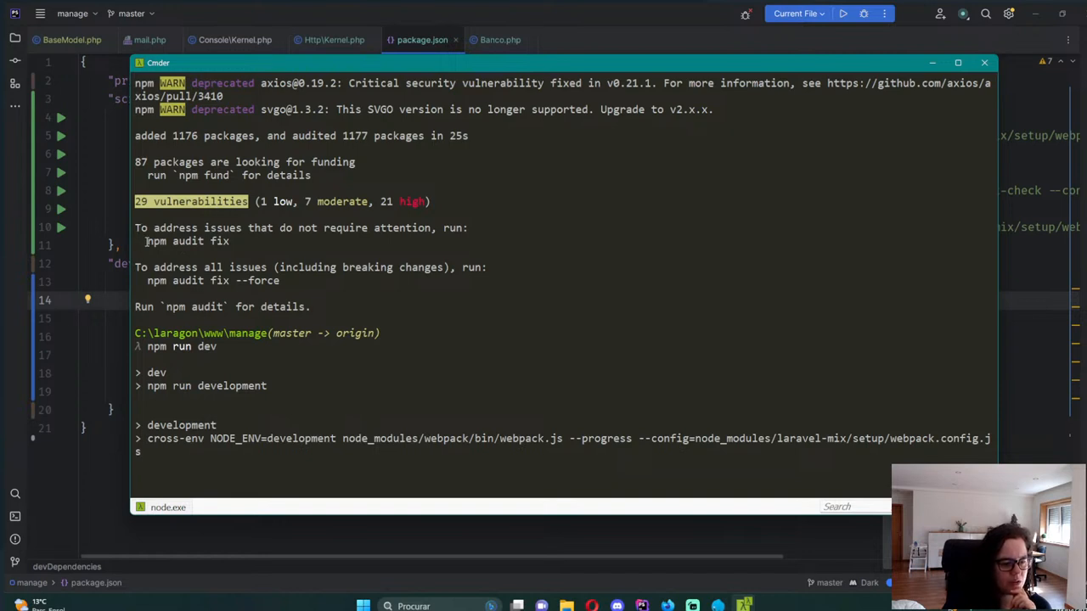
mouse_move(255, 211)
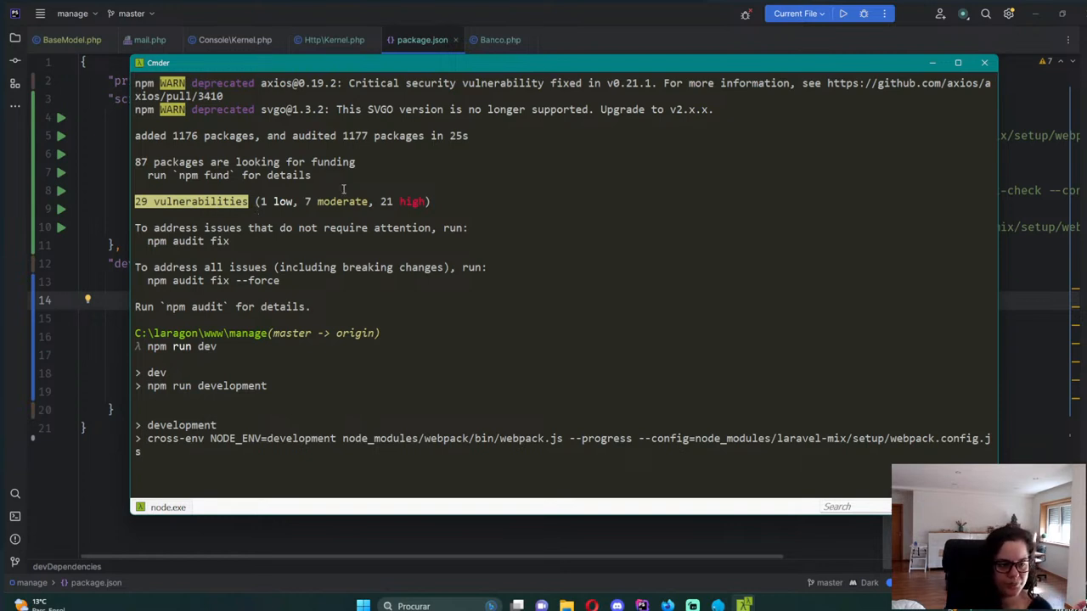
mouse_move(360, 312)
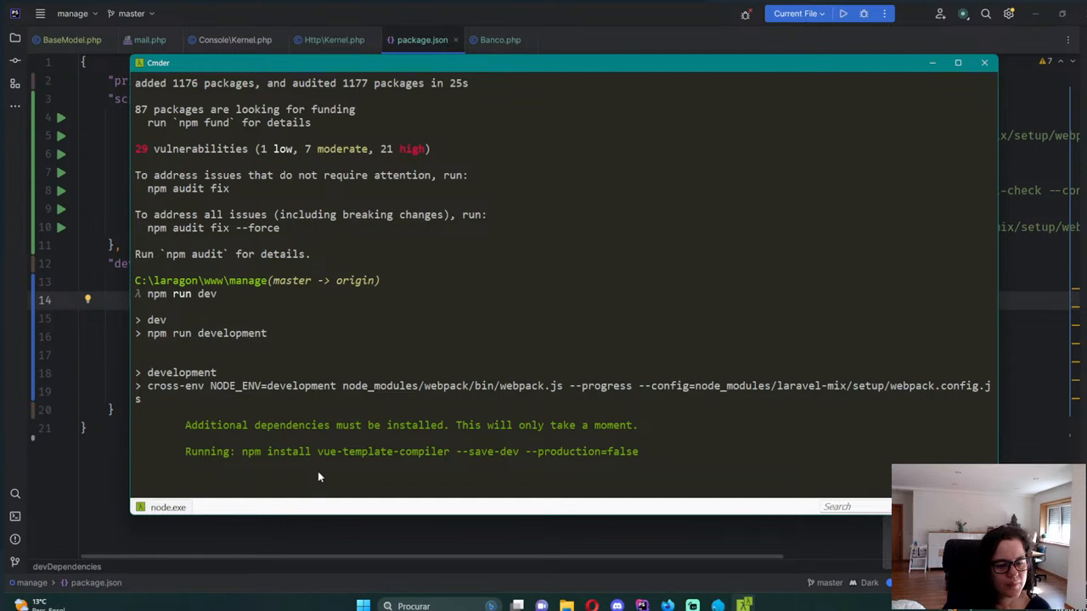
scroll("down", 3)
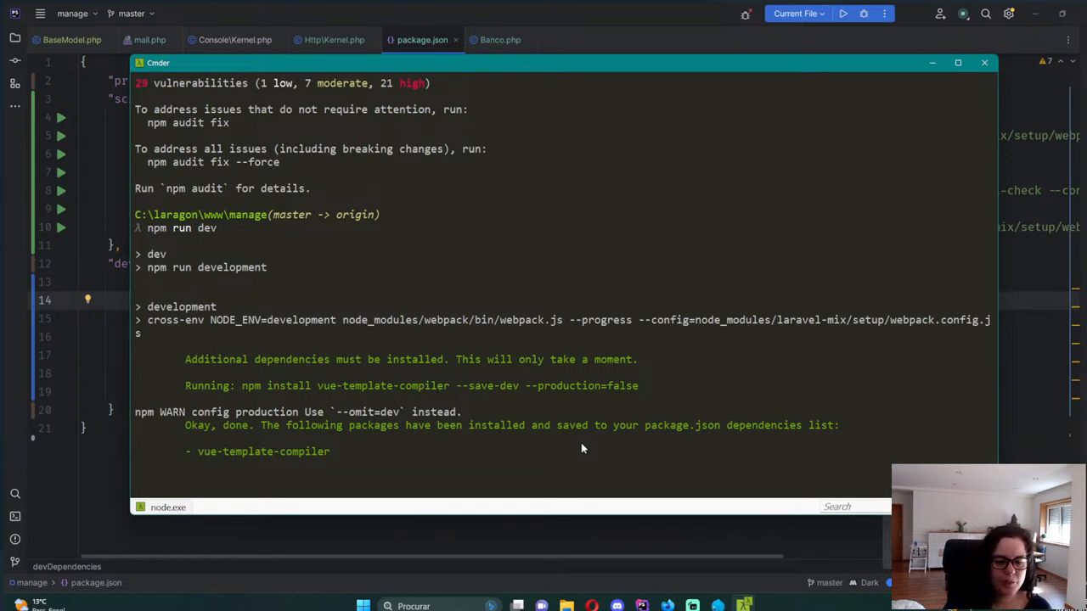
mouse_move(585, 445)
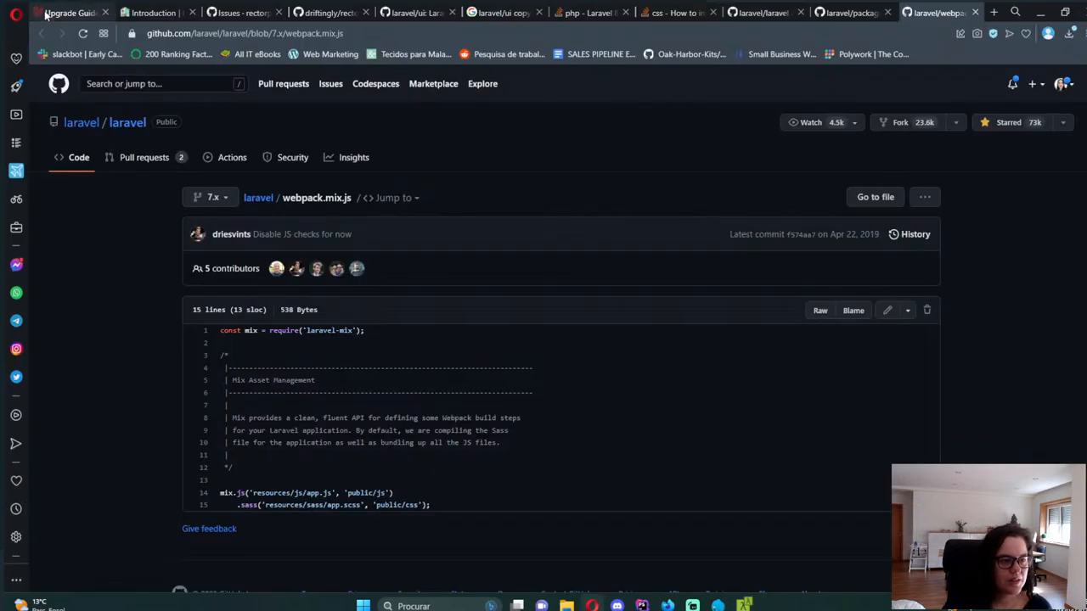
Switch the Laravel documentation to the 8.x upgrade guide, 'Upgrading To 8.0 From 7.x'
left_click(67, 12)
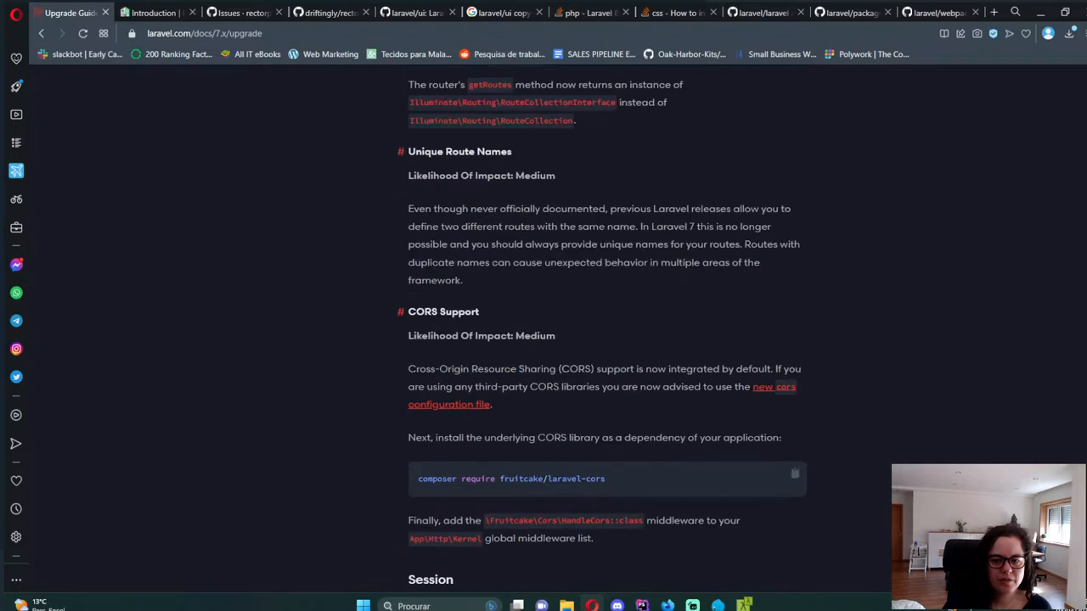
left_click(853, 123)
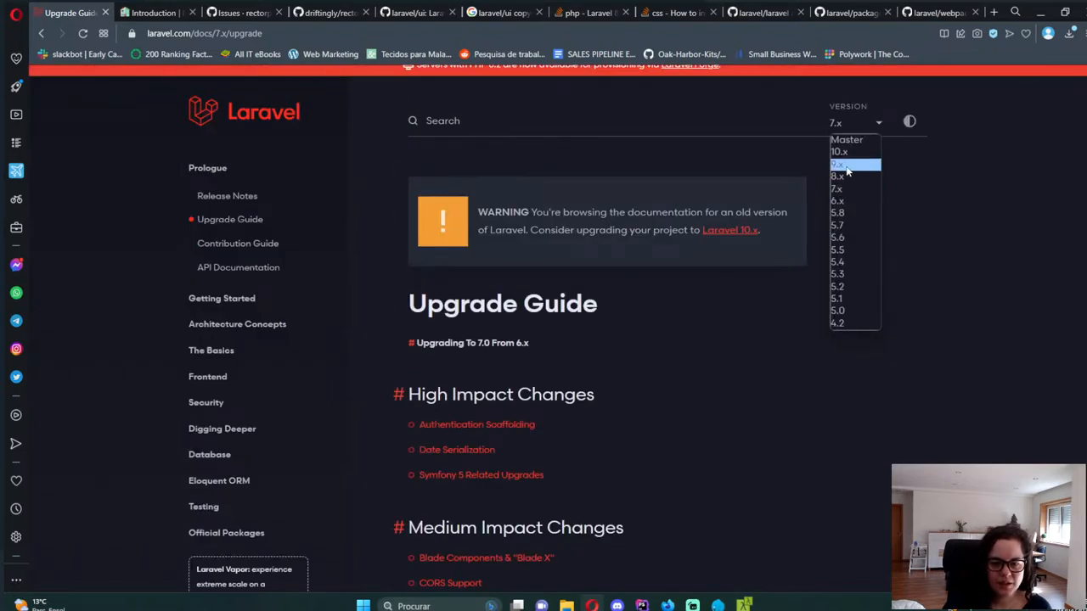
left_click(837, 175)
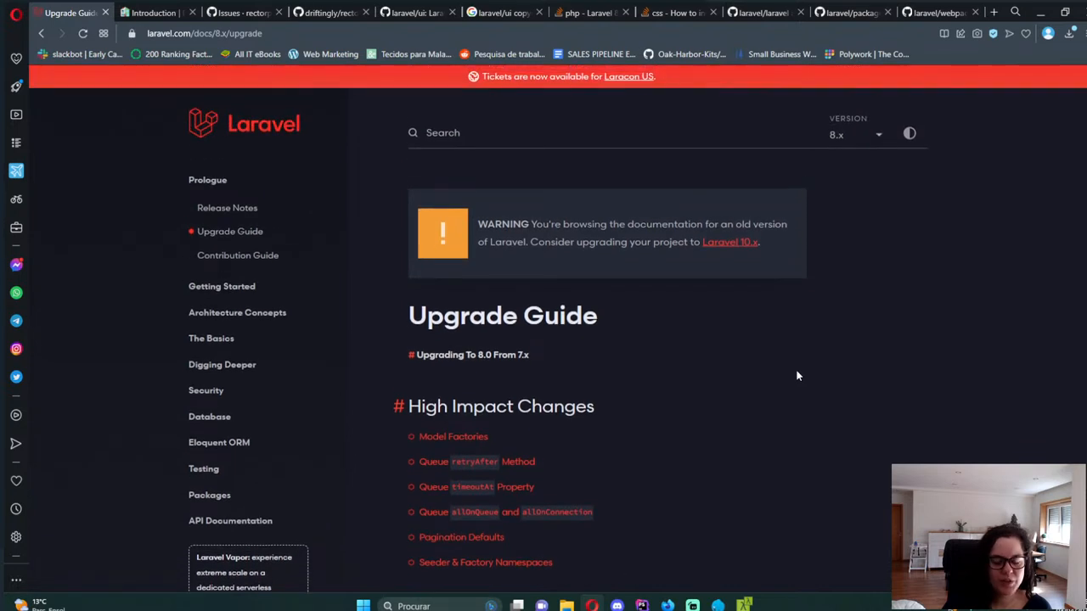
mouse_move(785, 367)
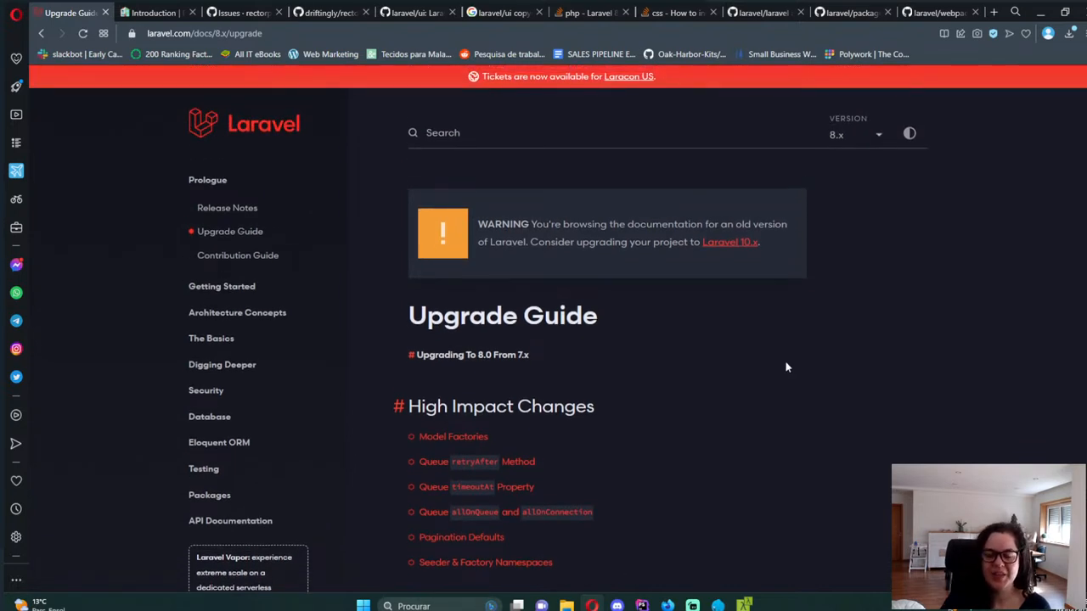
mouse_move(954, 377)
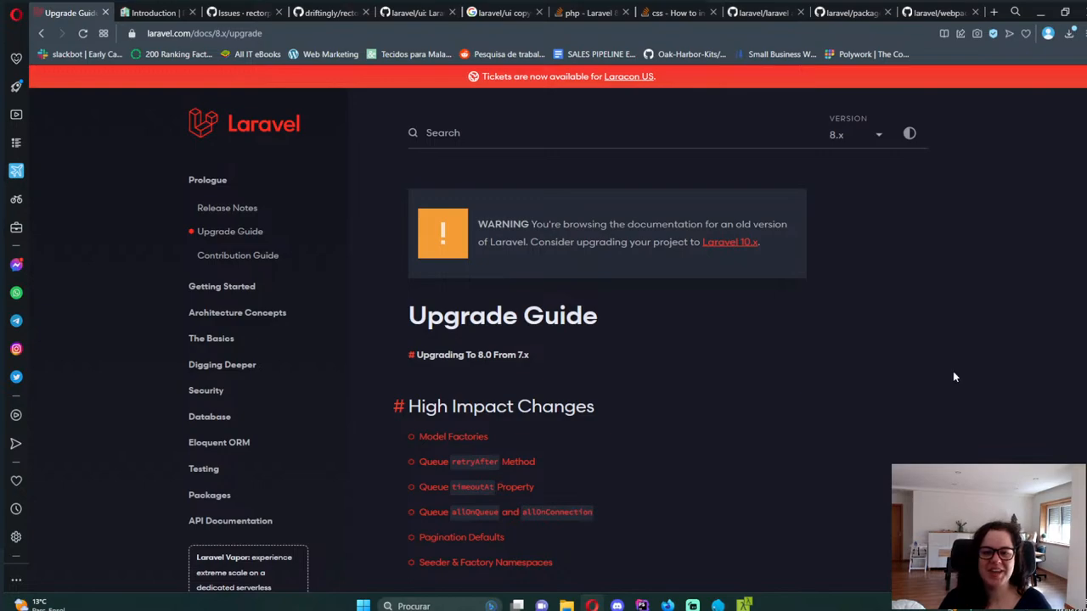